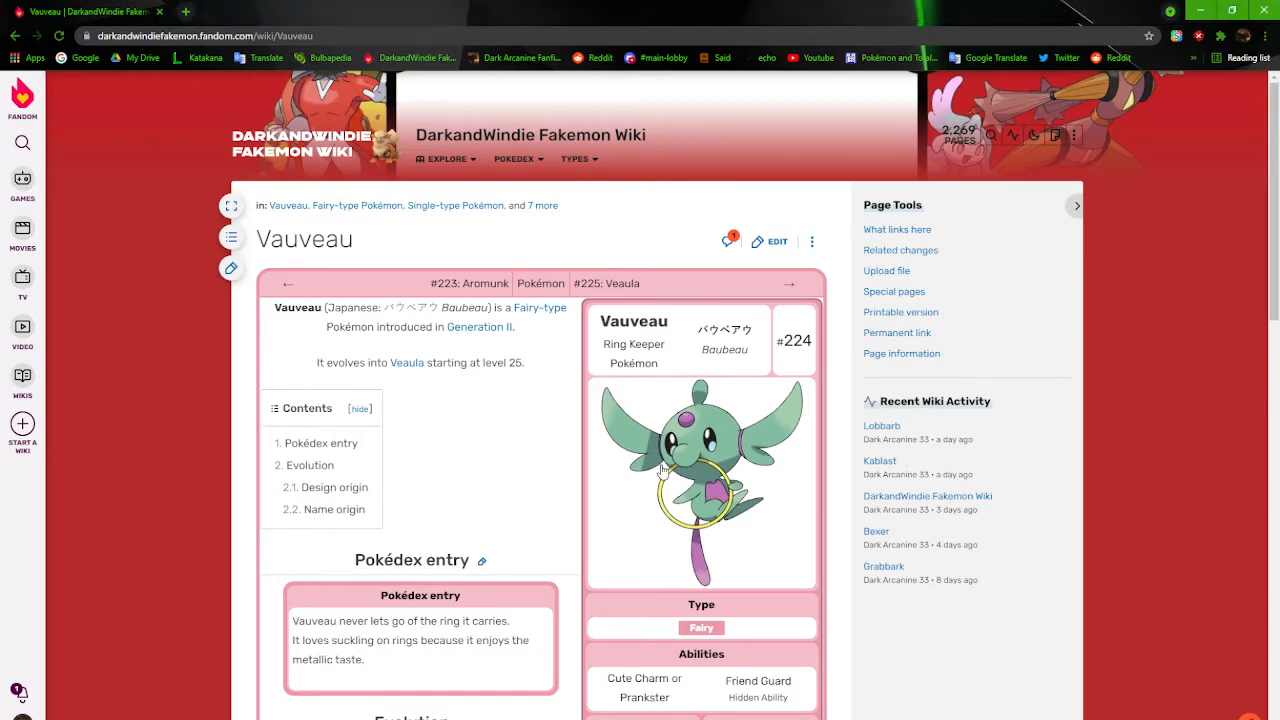
View Vauveau's artwork enlarged, read down its page, and check the artwork once more
left_click(700, 470)
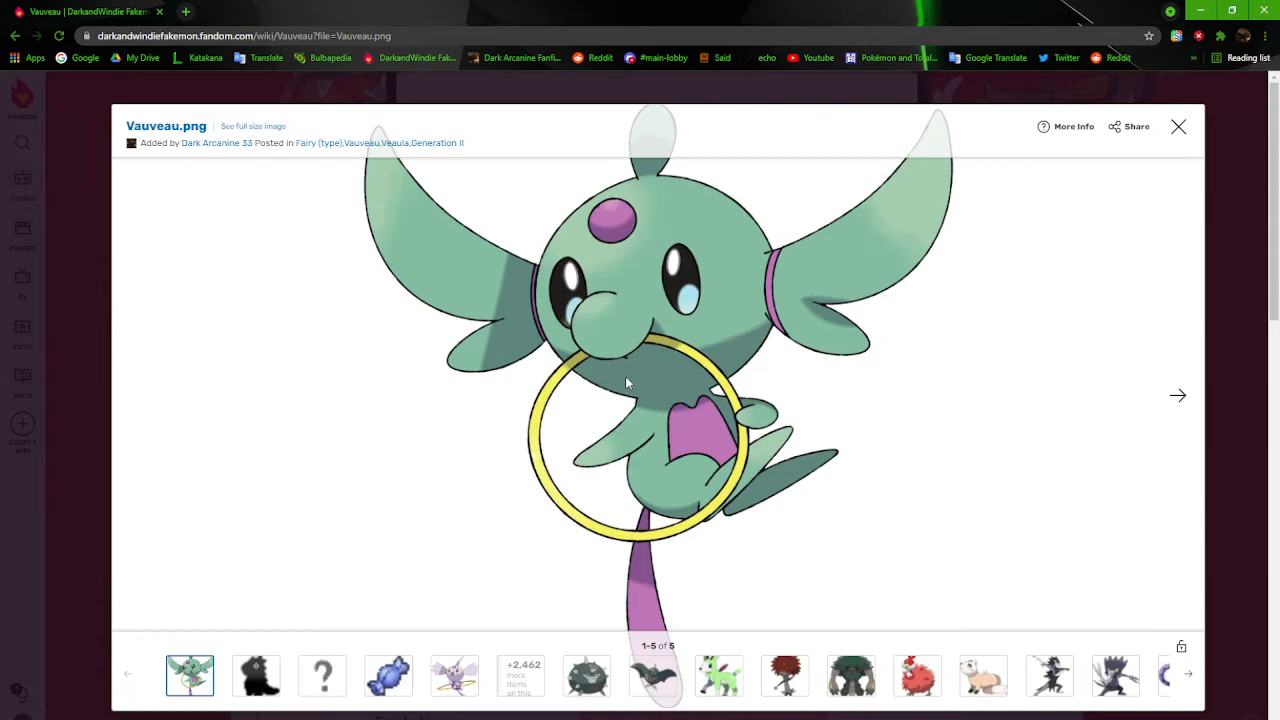
left_click(1178, 126)
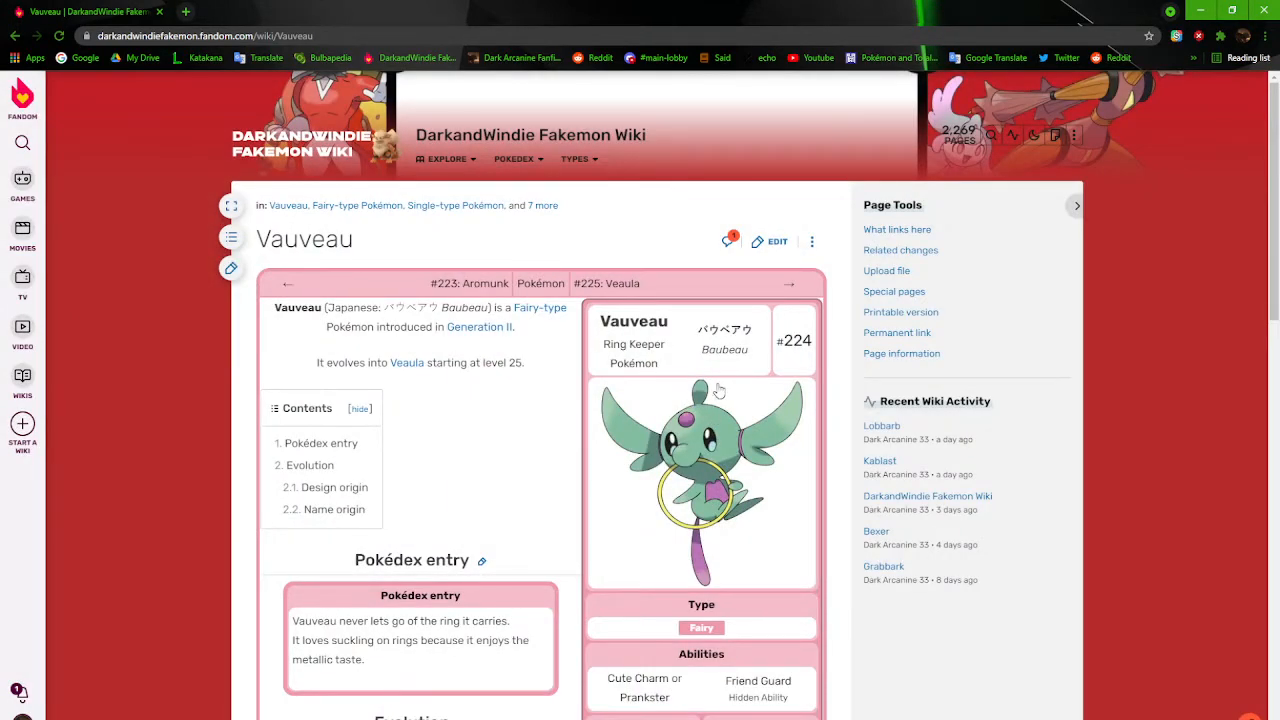
scroll("down", 3)
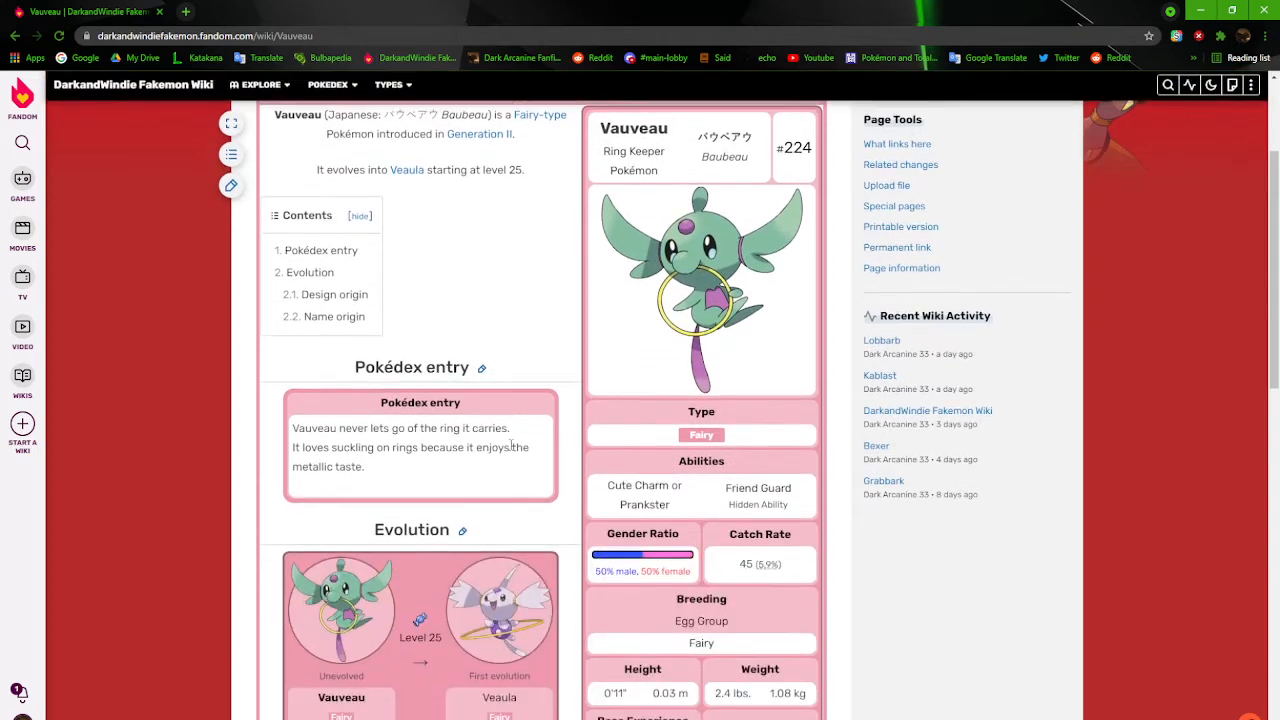
mouse_move(650, 292)
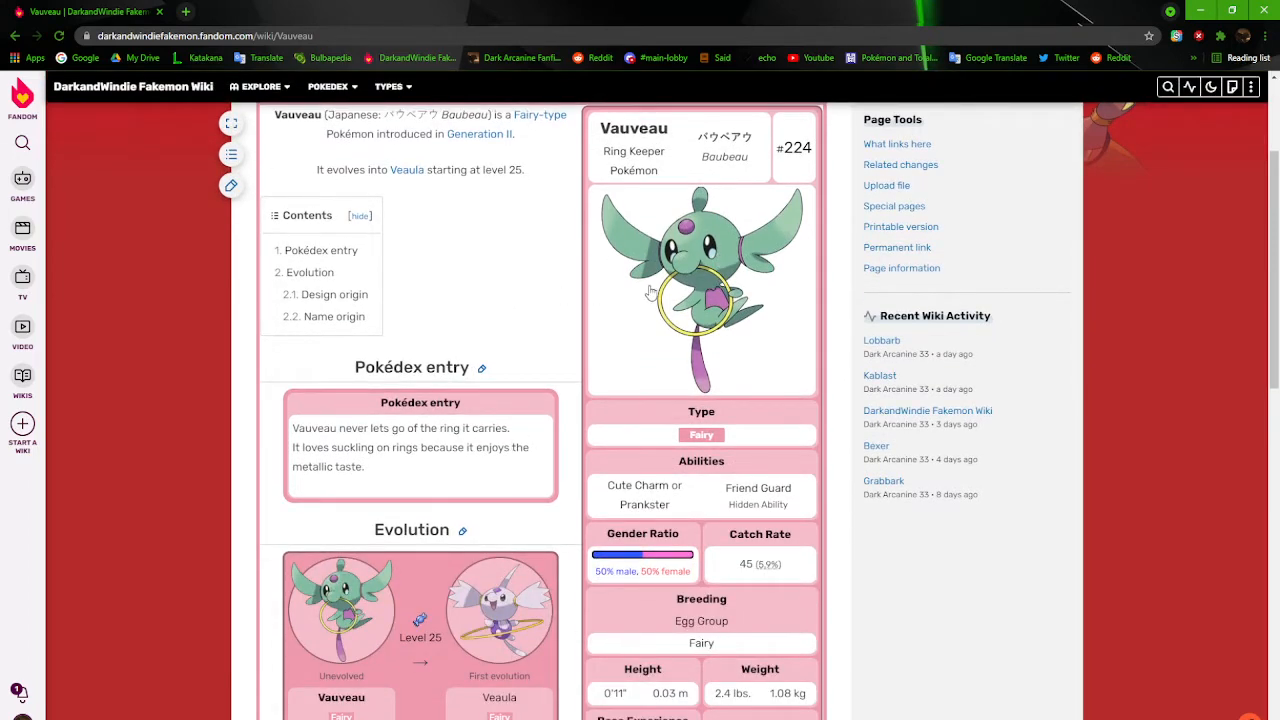
scroll("down", 3)
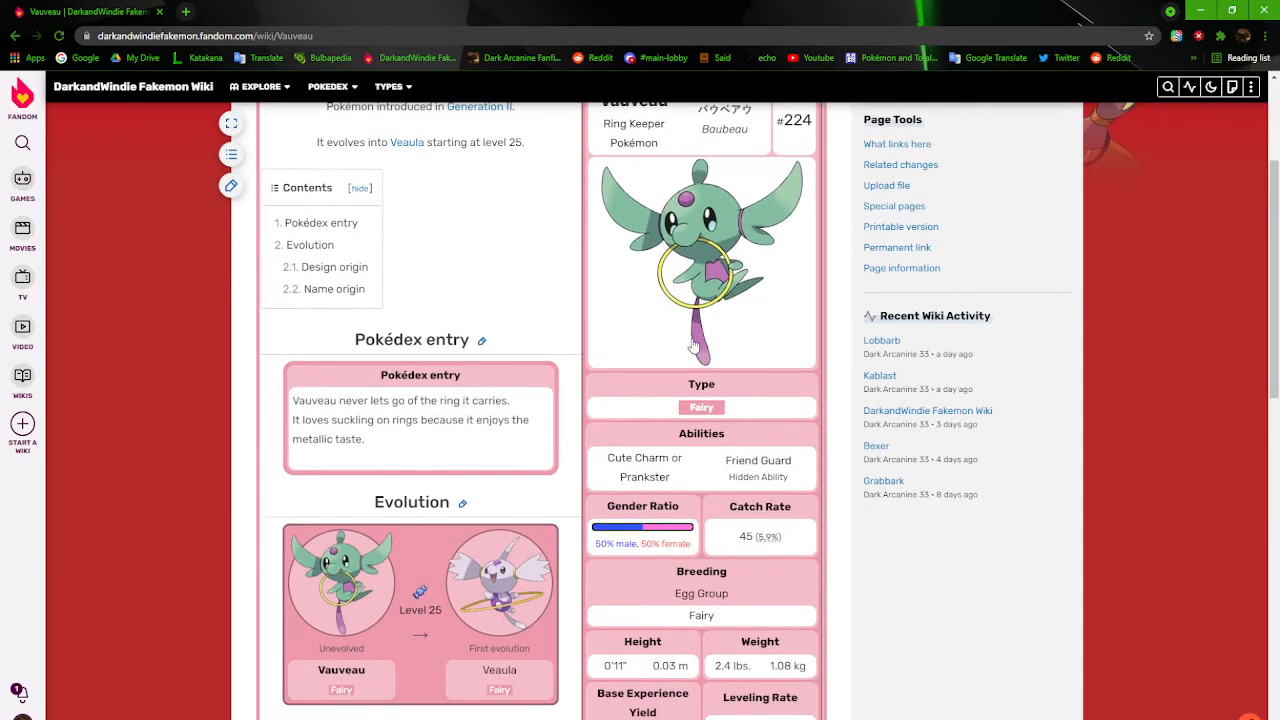
scroll("down", 3)
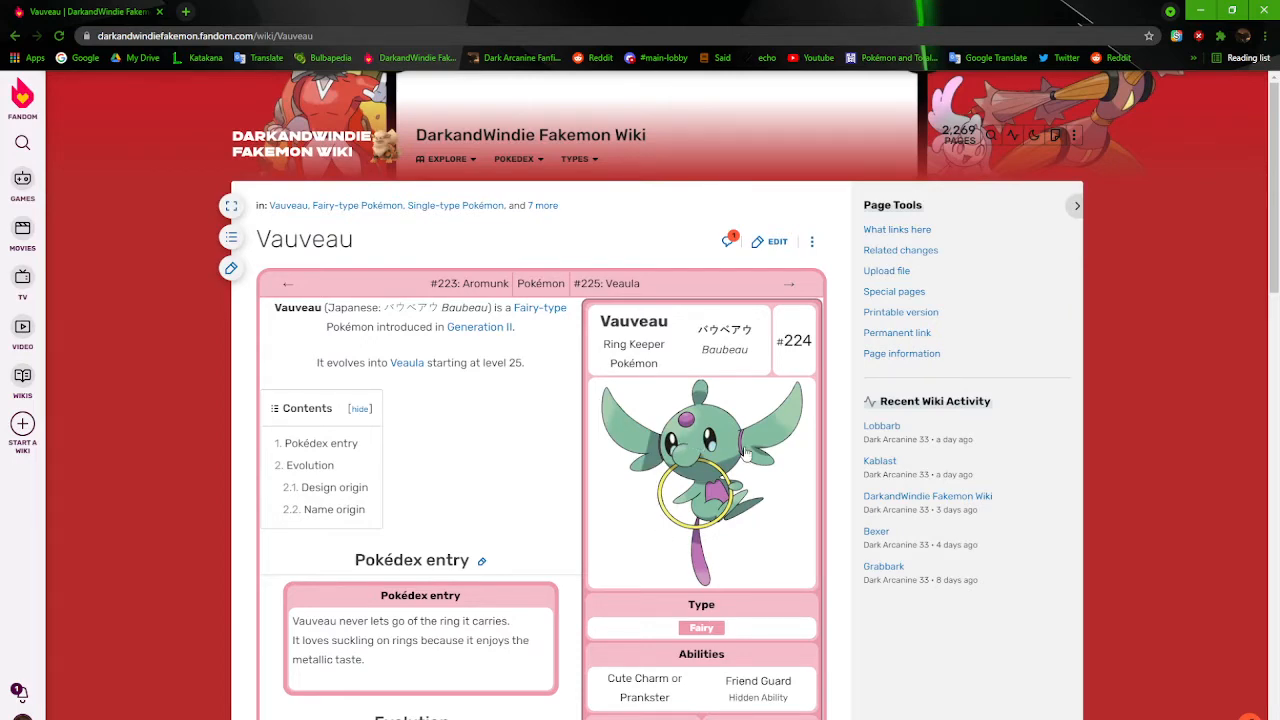
left_click(700, 480)
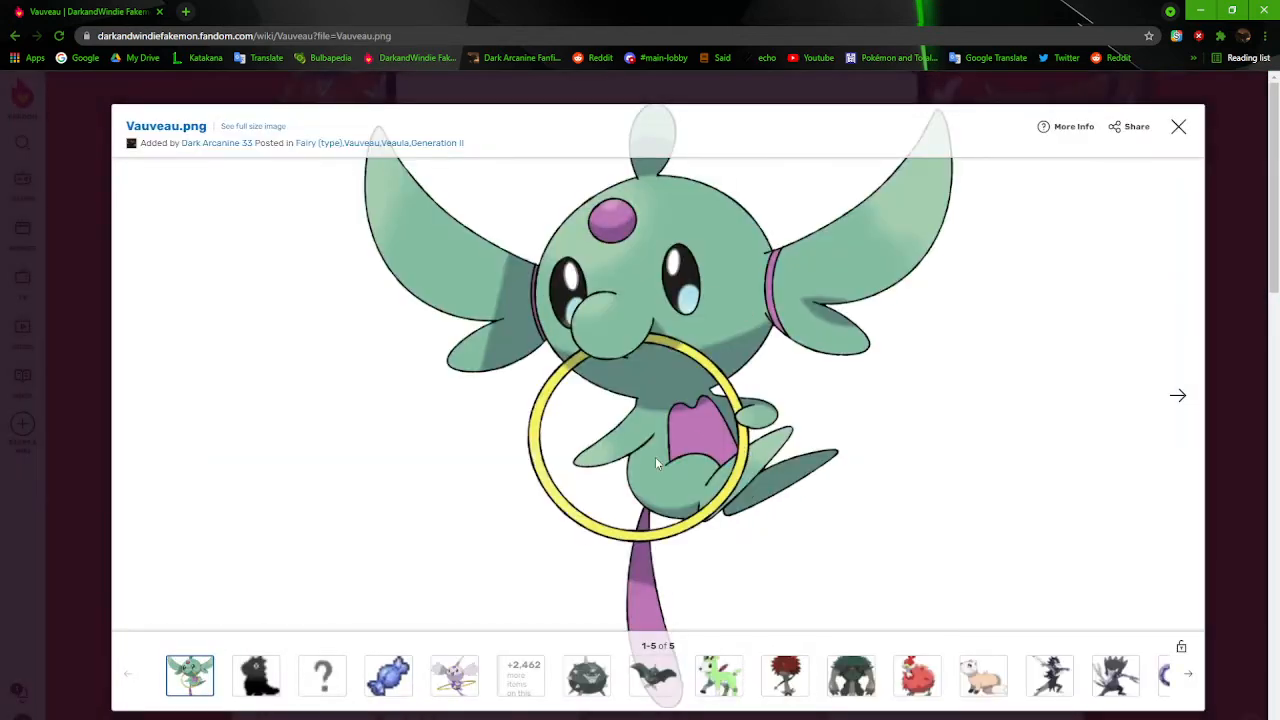
left_click(1178, 126)
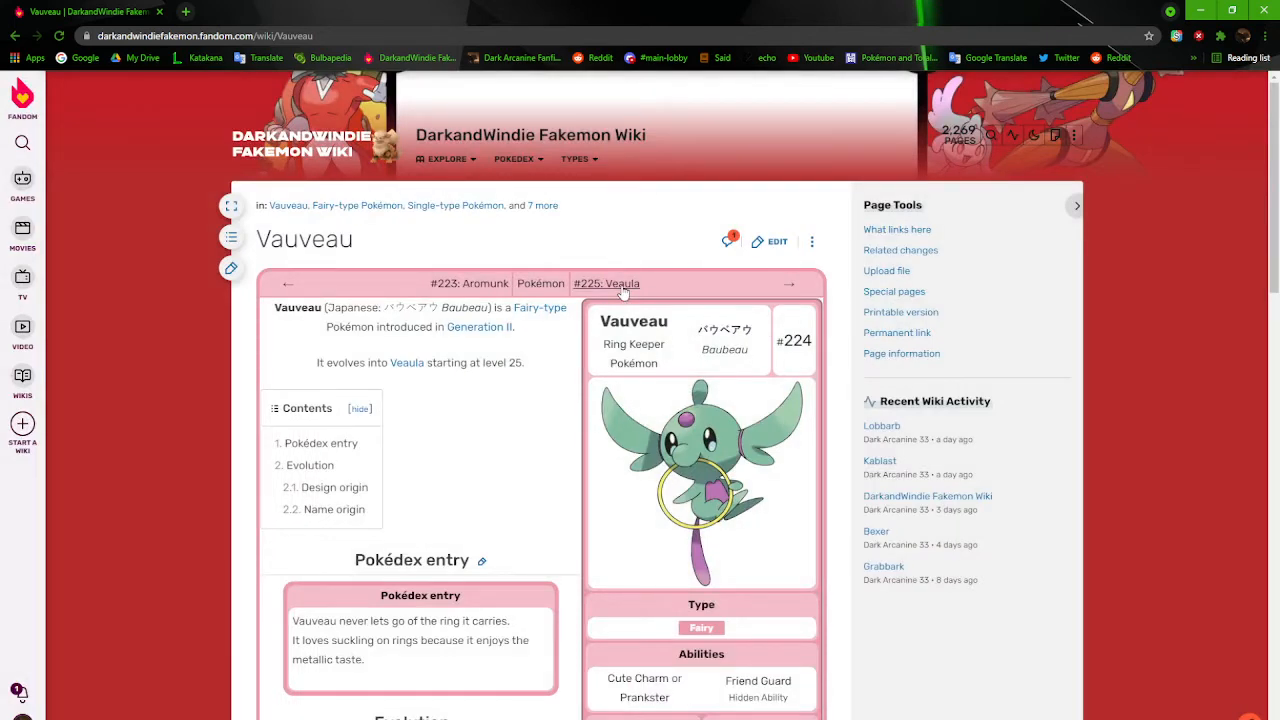
Go to Veaula's page, view its artwork enlarged, and read down to its Pokédex entry
left_click(608, 284)
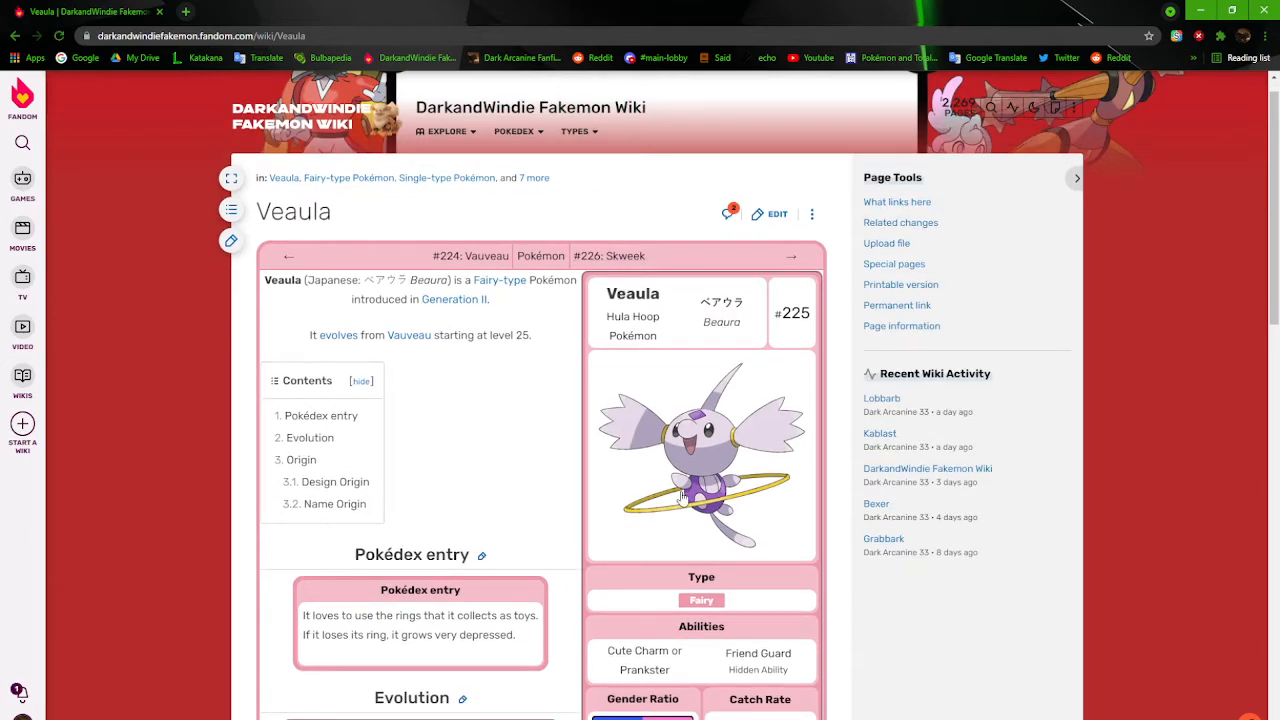
left_click(700, 456)
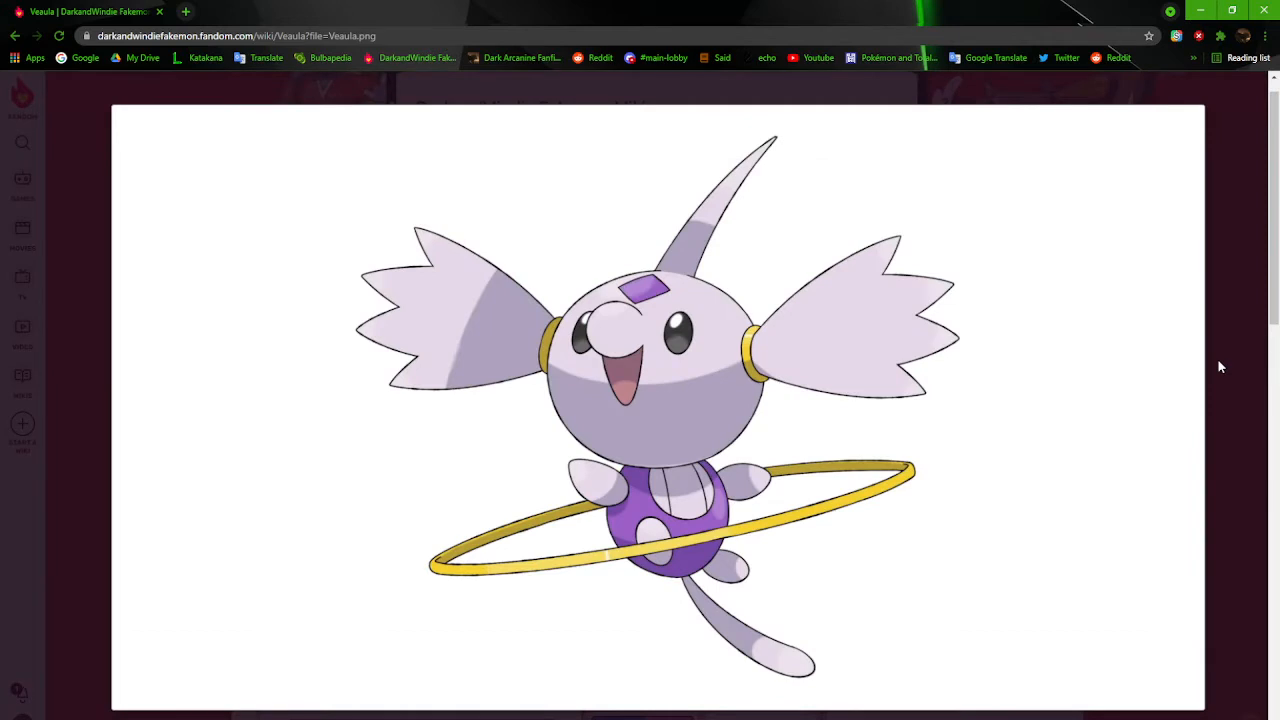
left_click(650, 400)
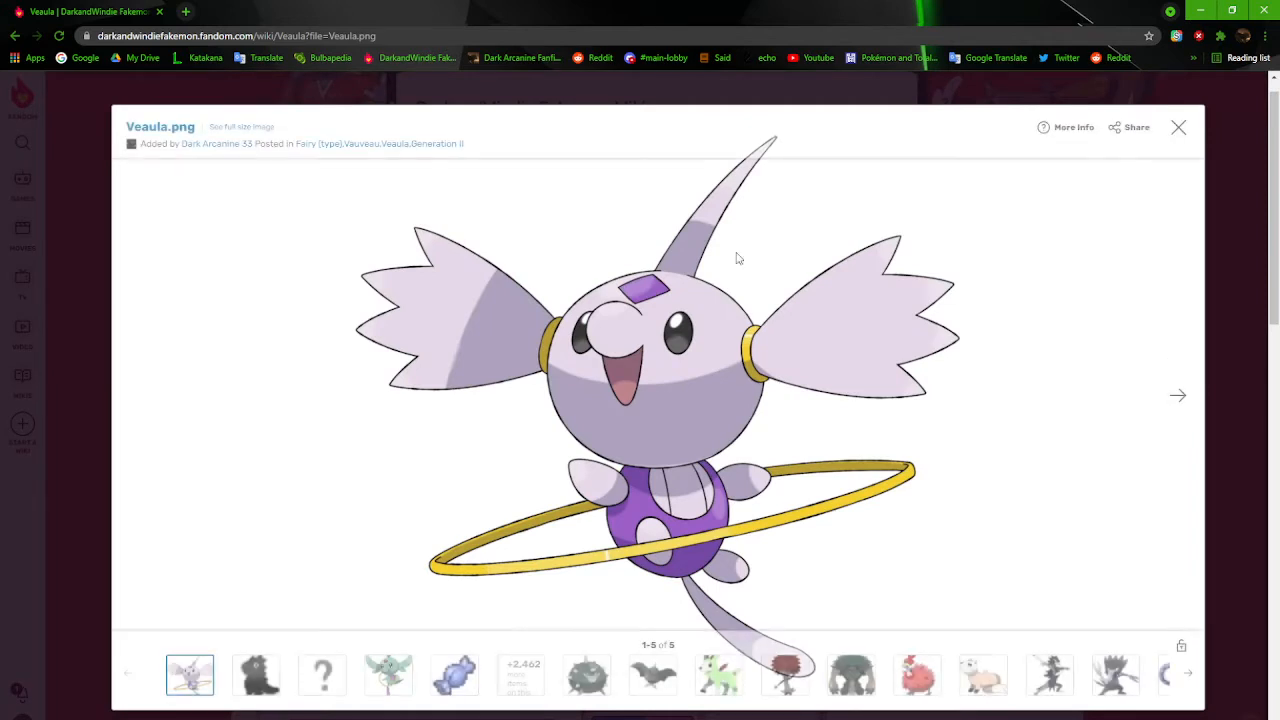
mouse_move(920, 544)
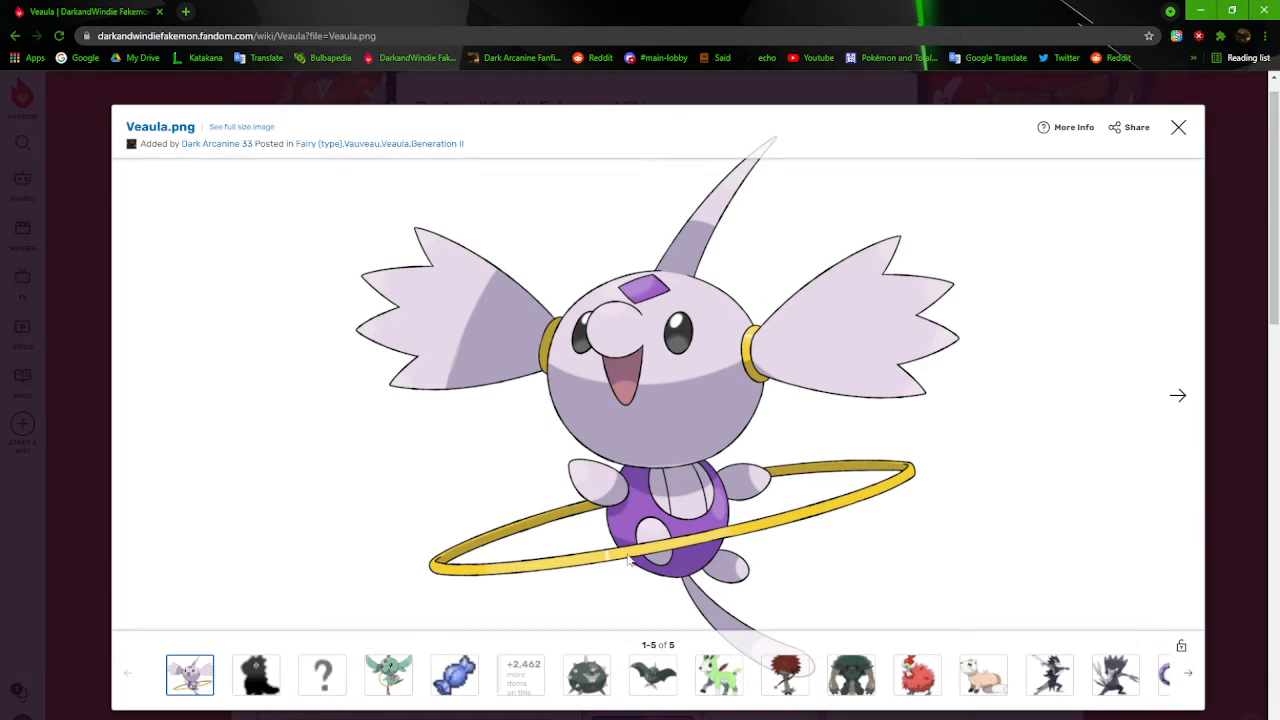
mouse_move(616, 262)
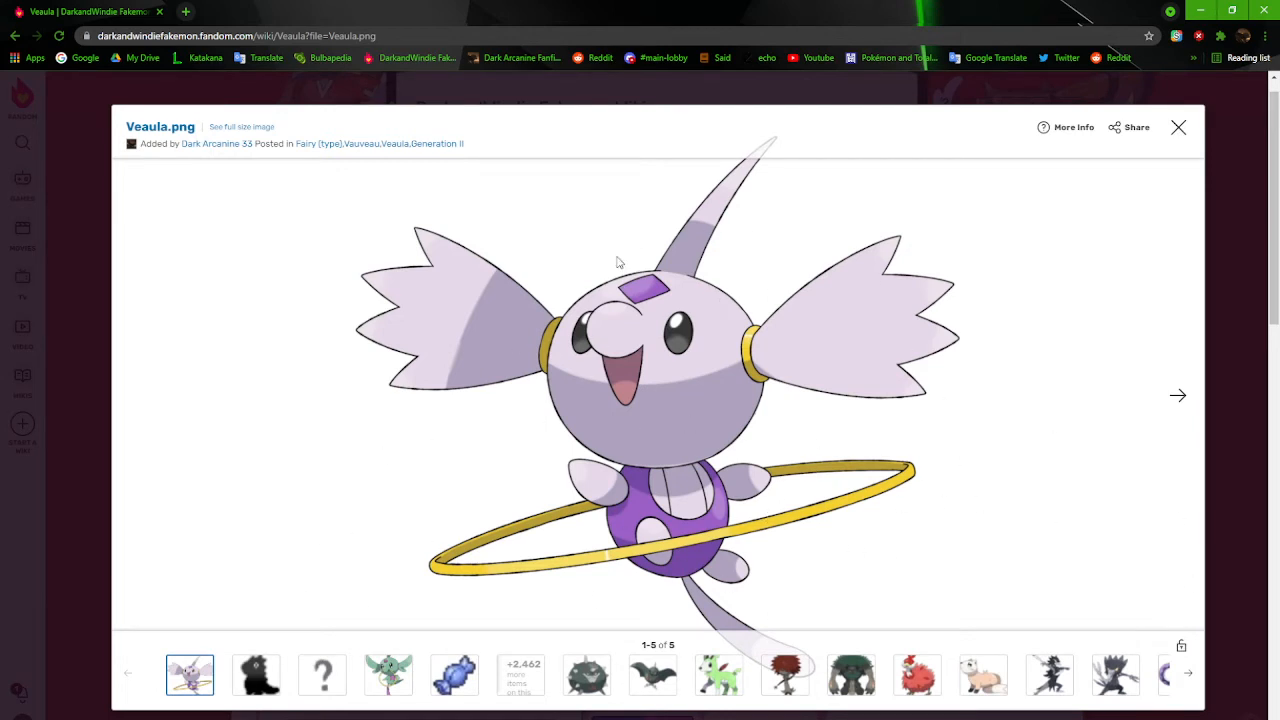
mouse_move(822, 352)
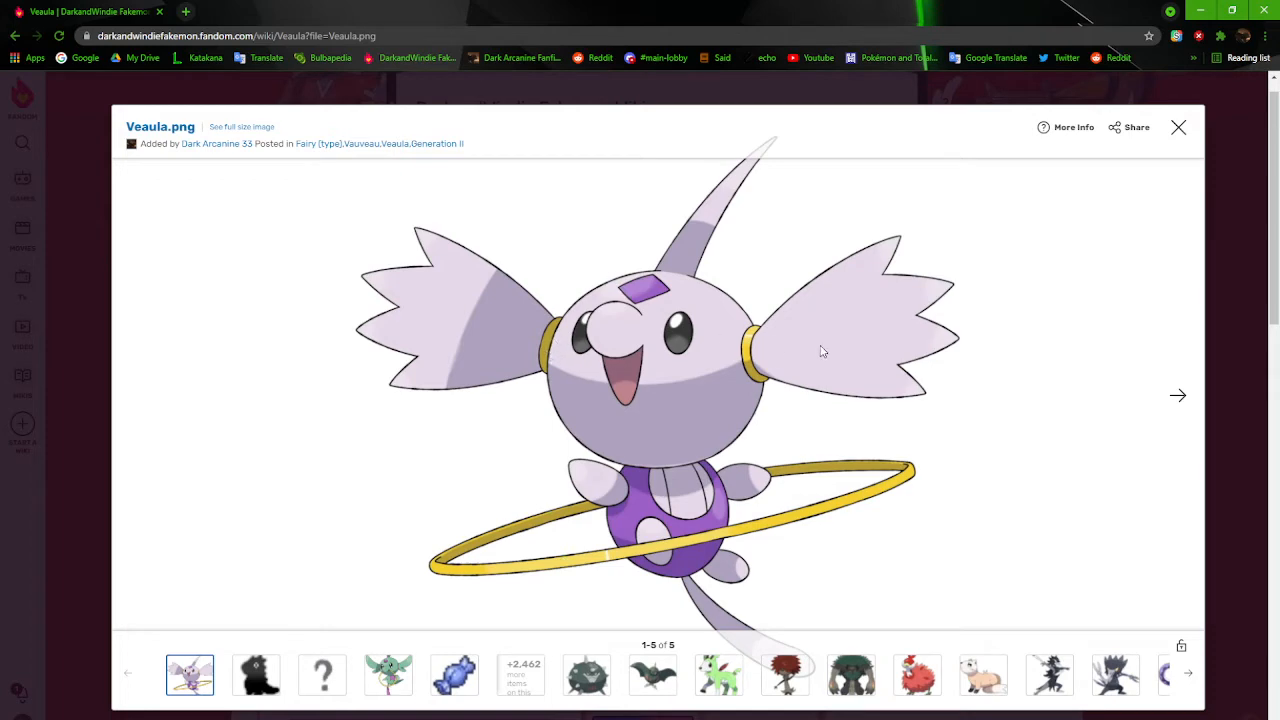
mouse_move(912, 348)
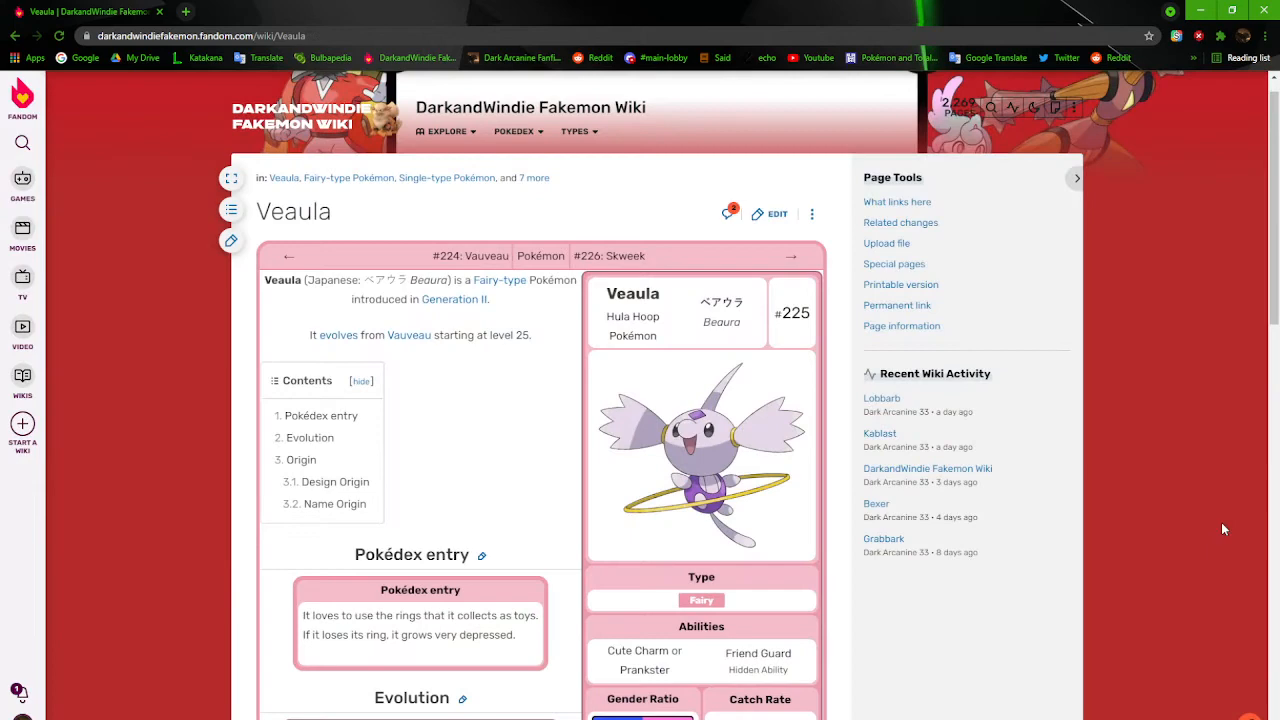
scroll("down", 3)
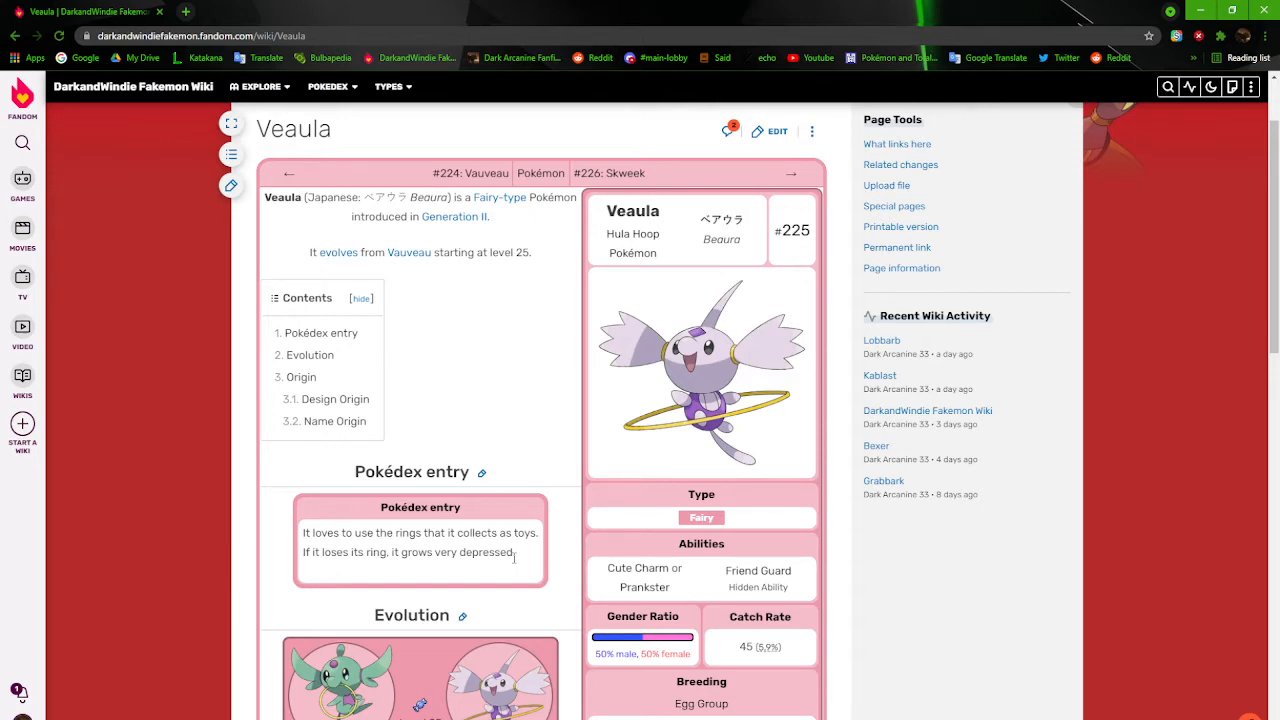
left_click(700, 376)
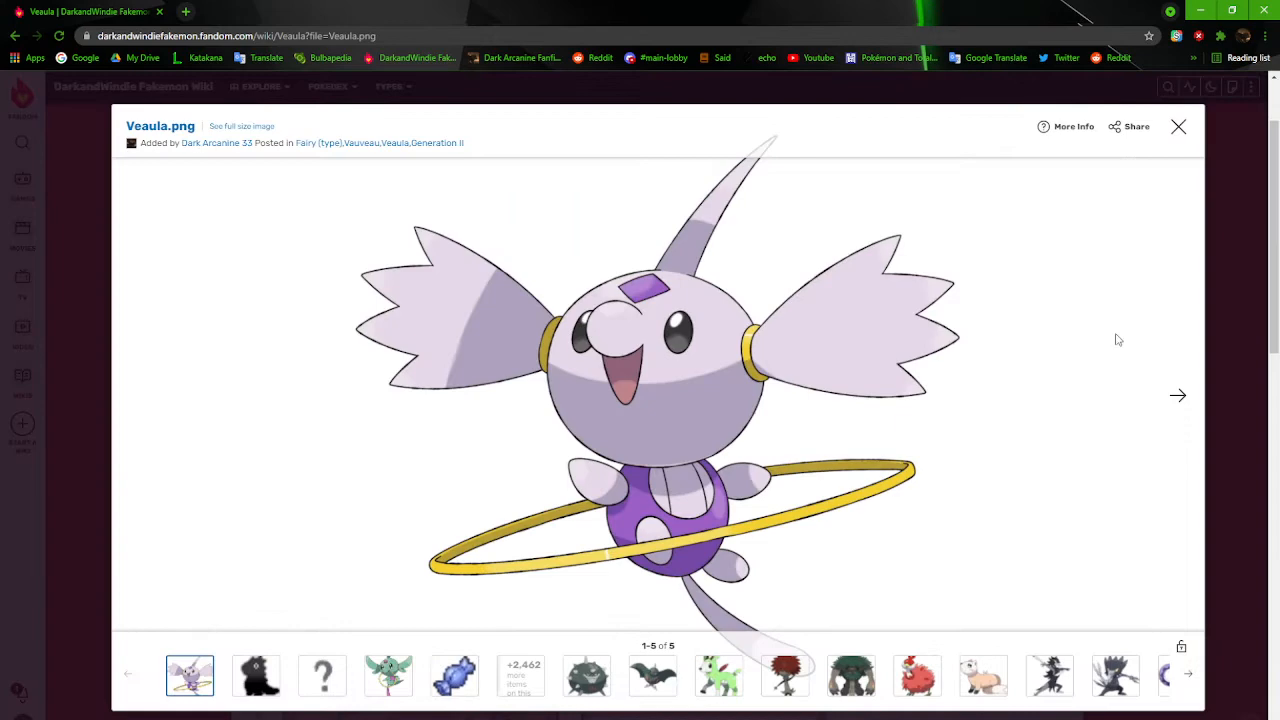
left_click(1178, 126)
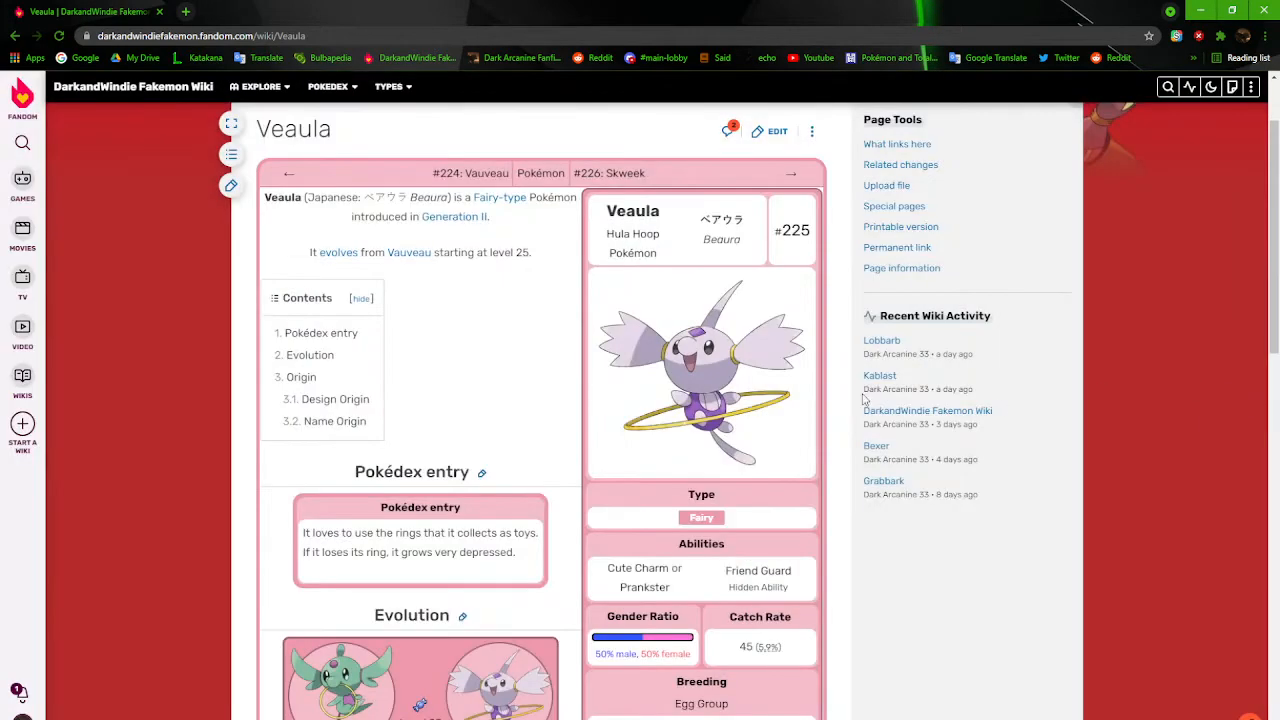
mouse_move(512, 364)
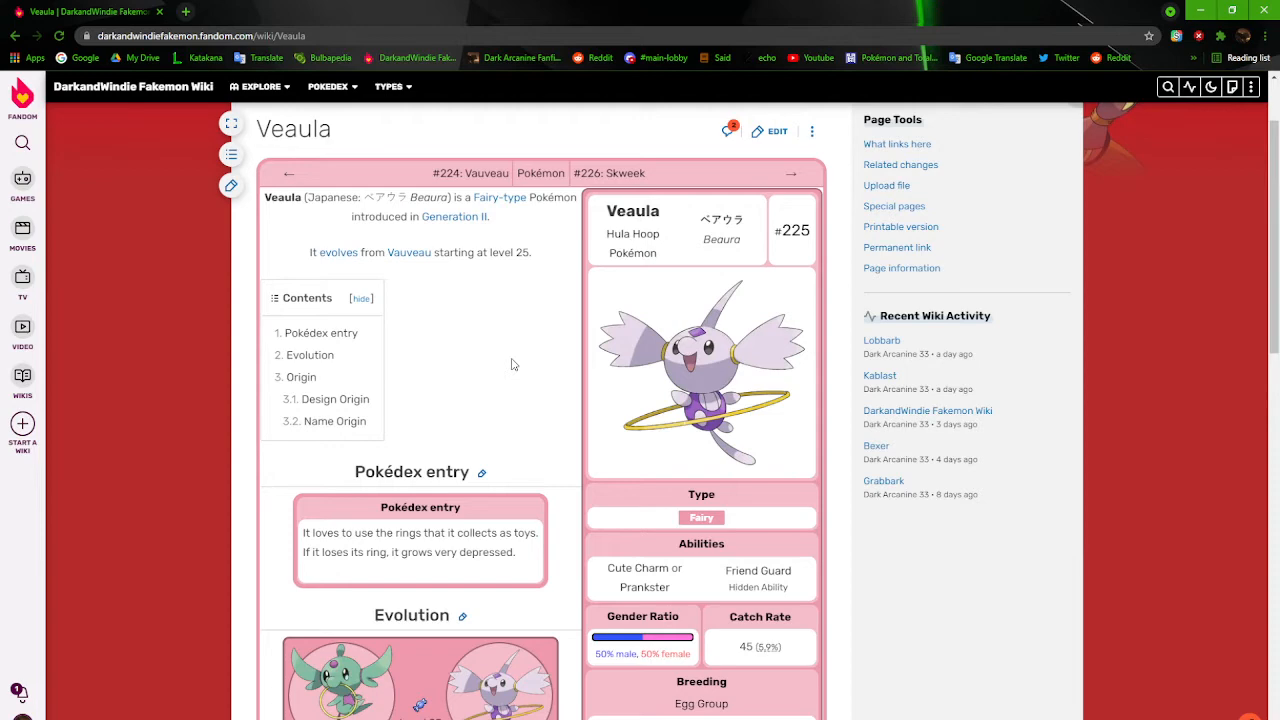
mouse_move(612, 178)
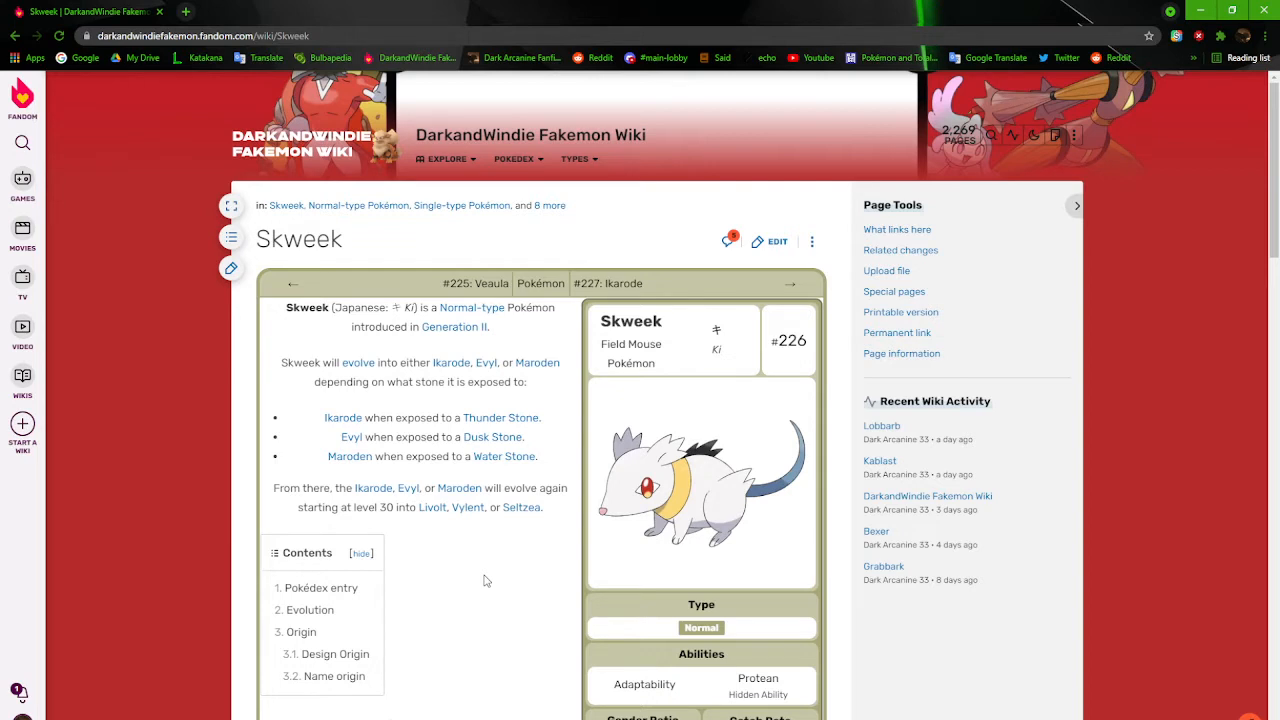
Read down the Skweek article through its evolution options, stats and Pokédex entry
scroll("down", 3)
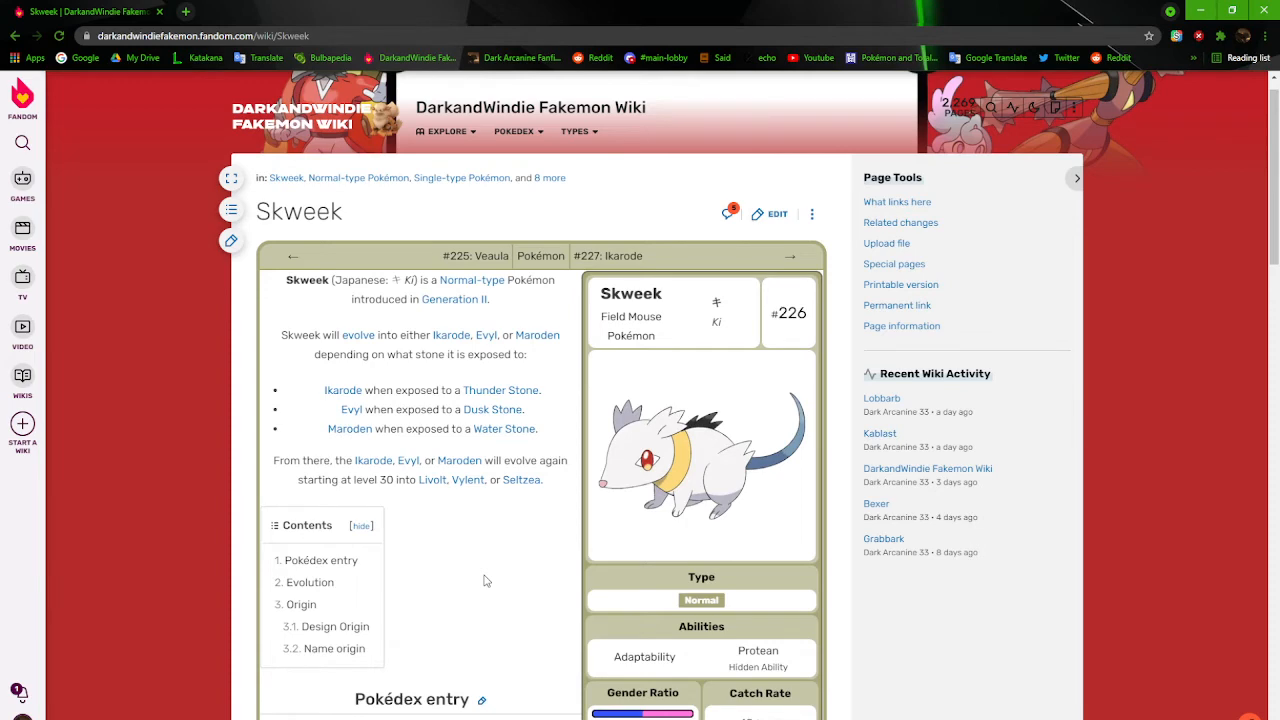
scroll("down", 3)
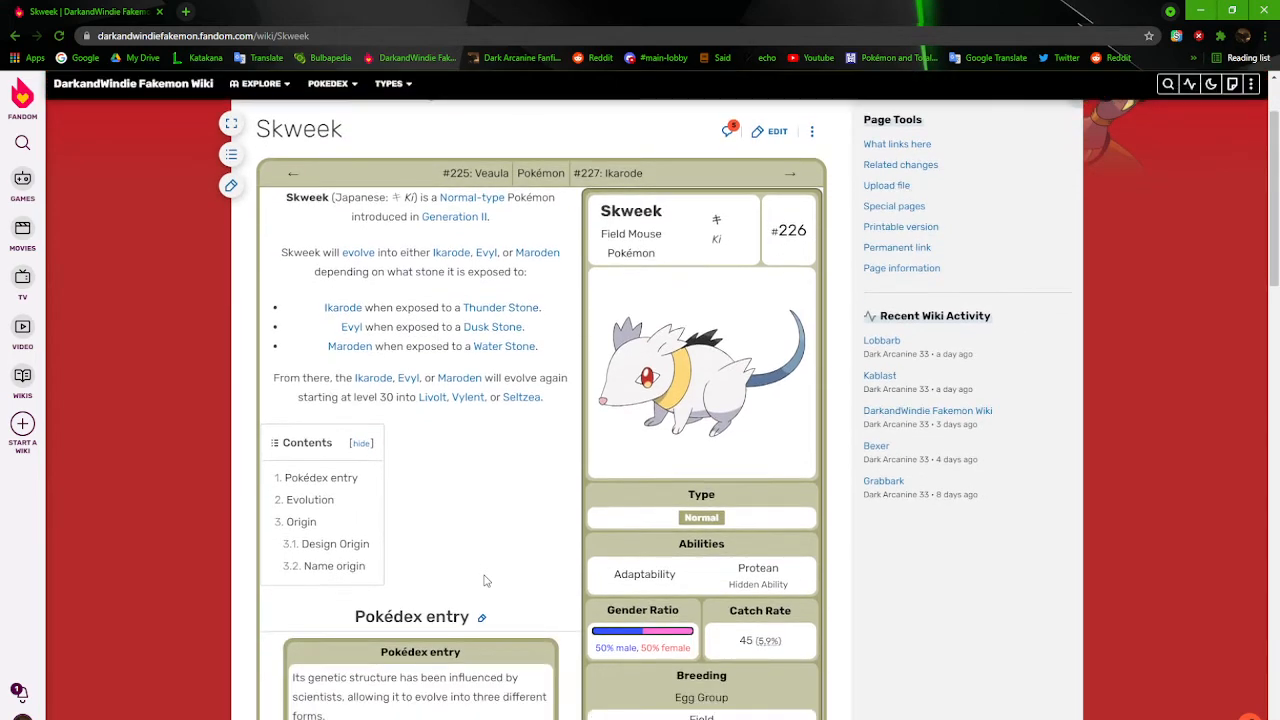
mouse_move(672, 268)
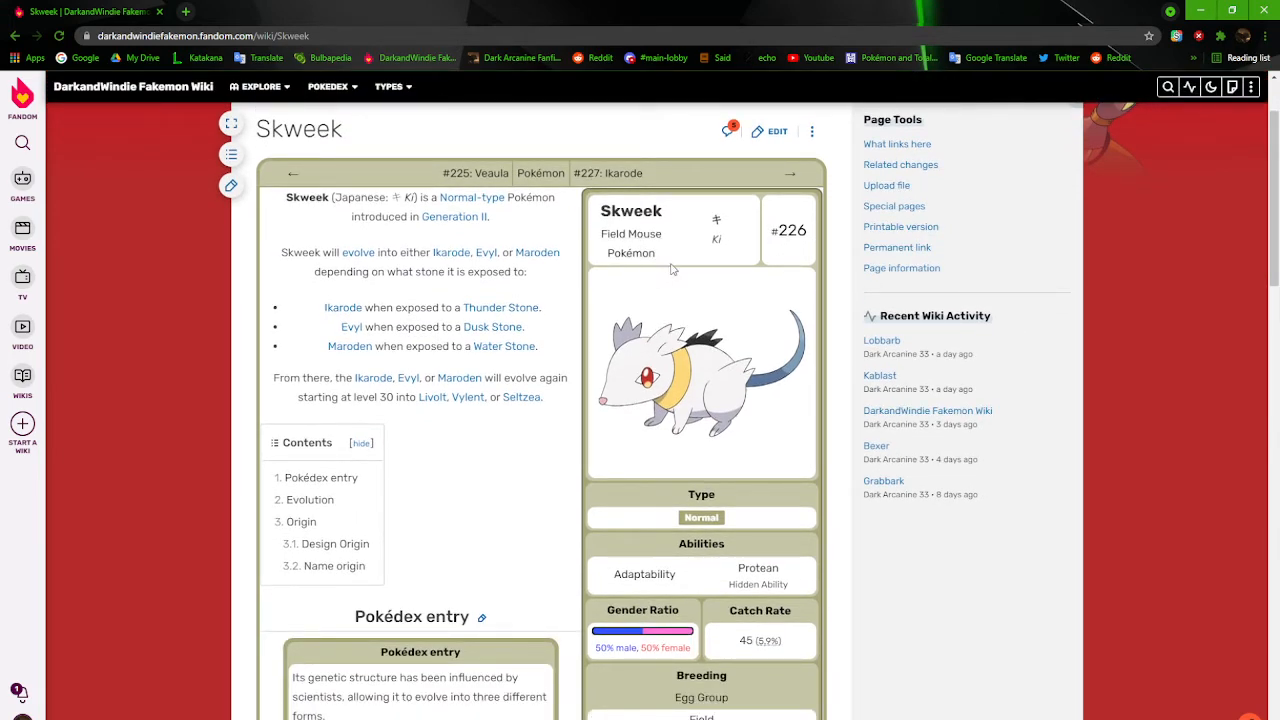
mouse_move(464, 446)
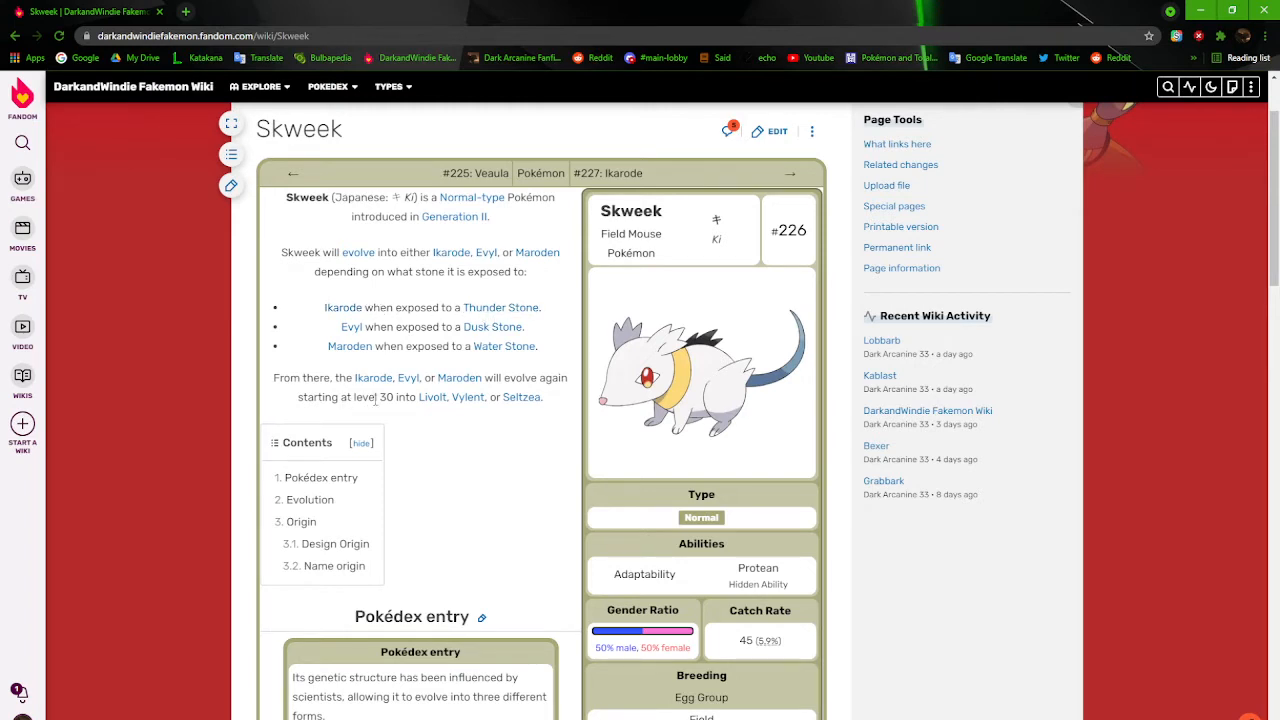
mouse_move(474, 464)
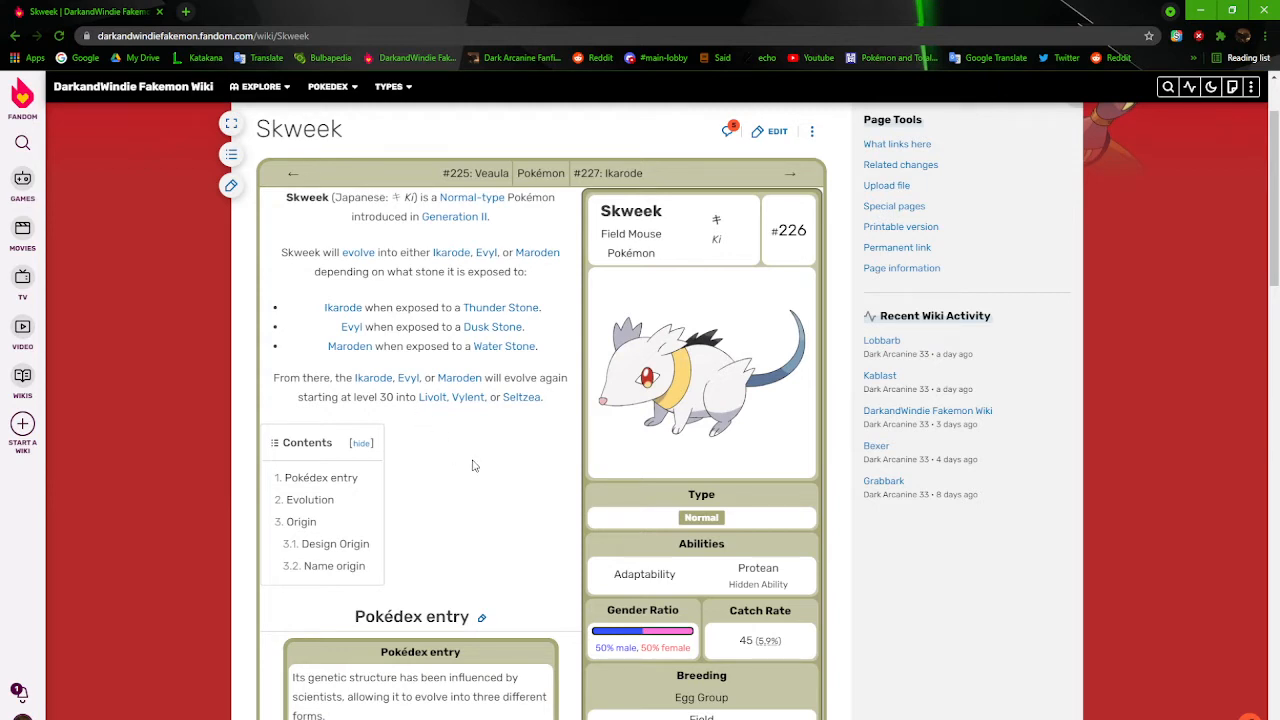
mouse_move(520, 488)
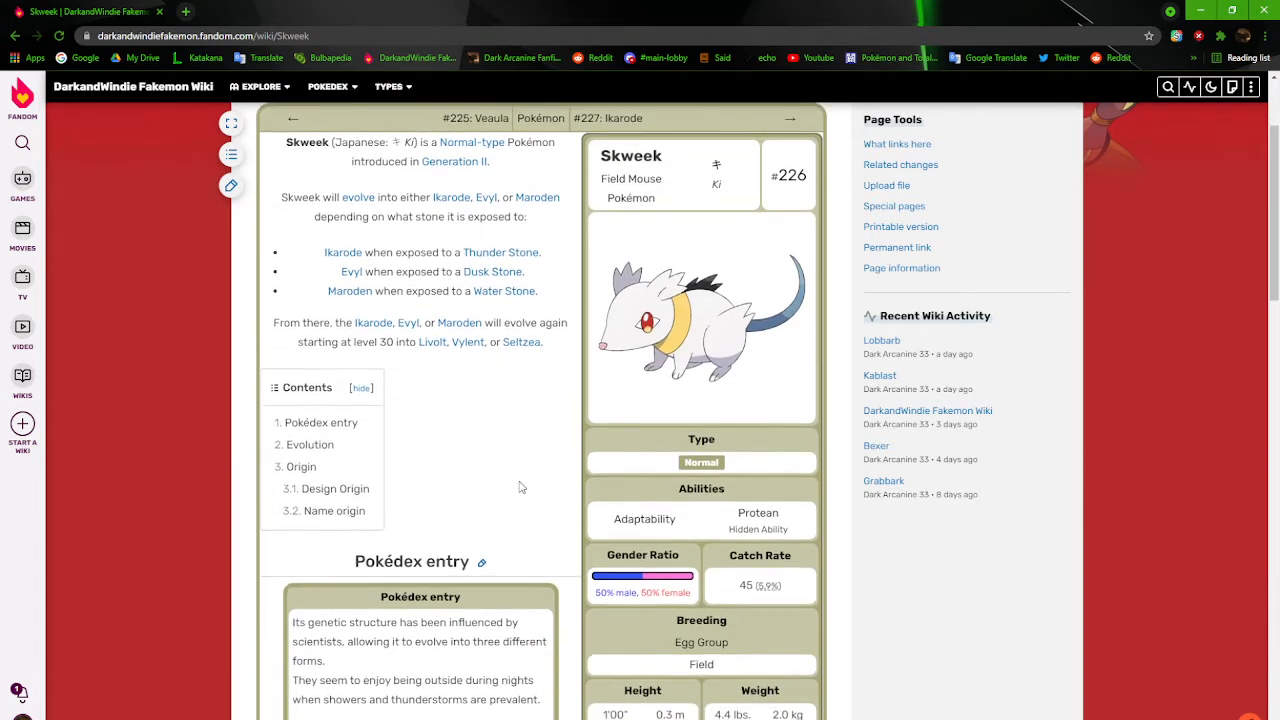
scroll("down", 3)
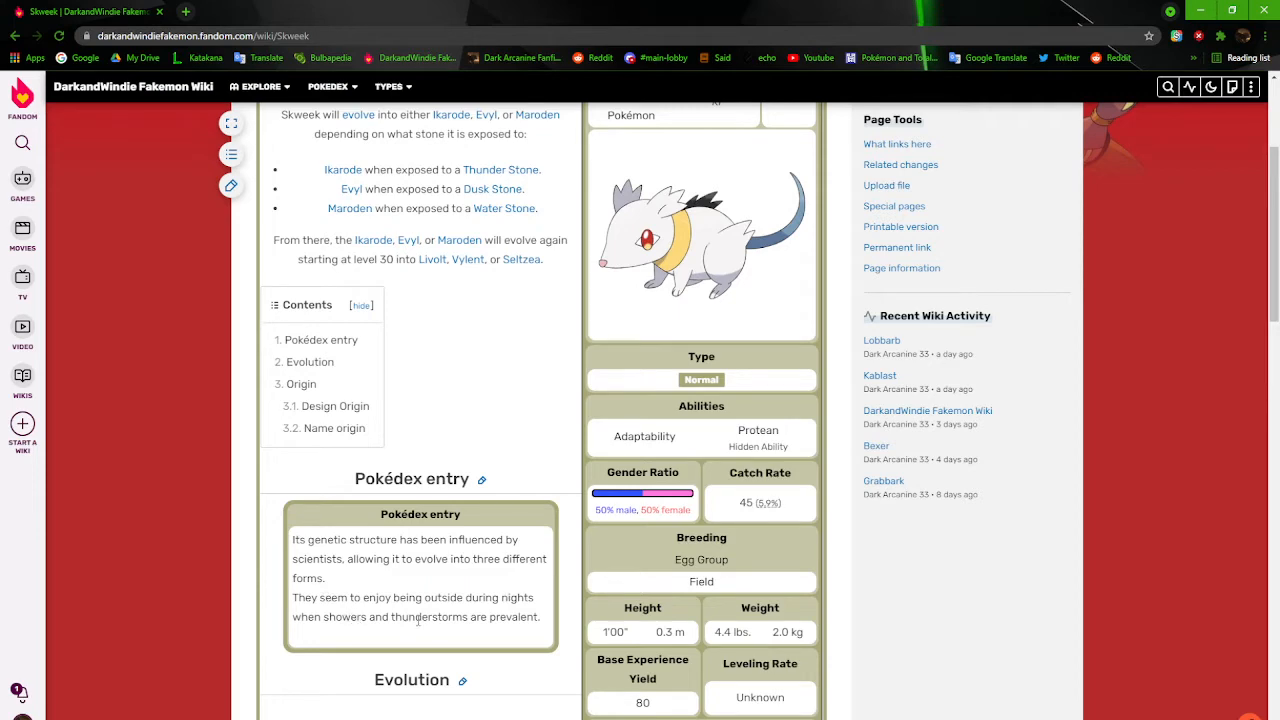
mouse_move(564, 592)
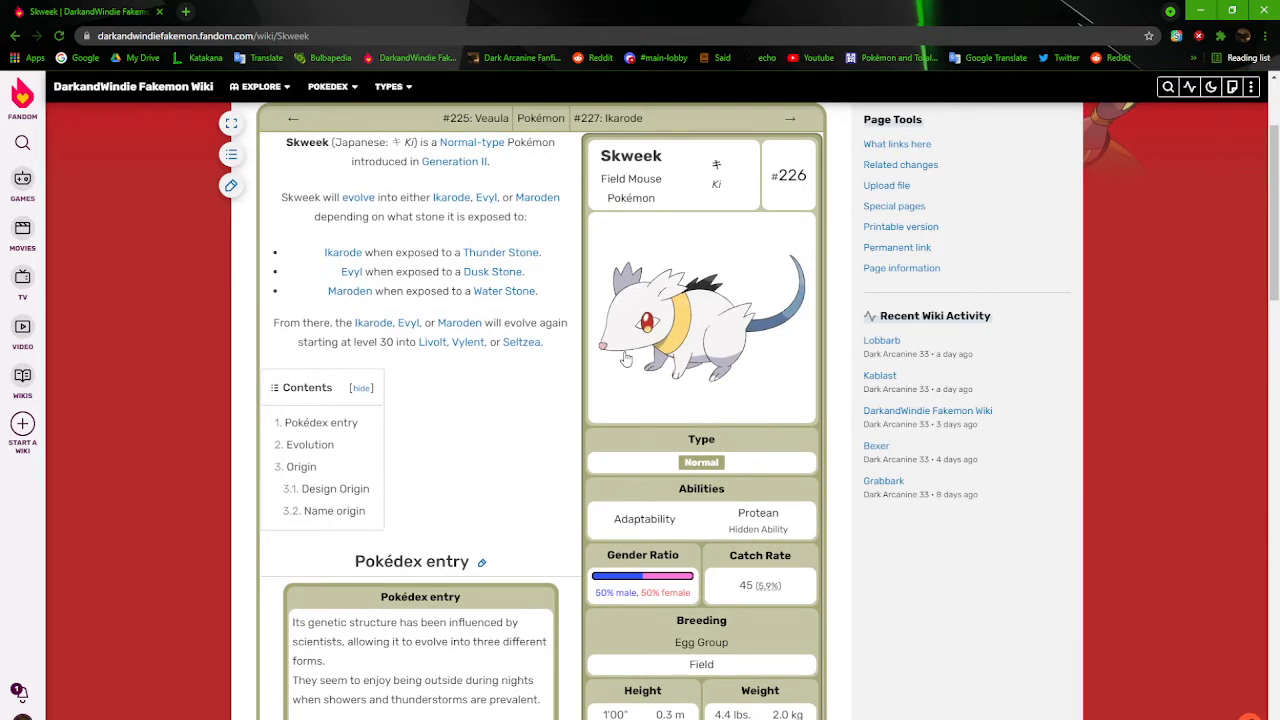
mouse_move(716, 370)
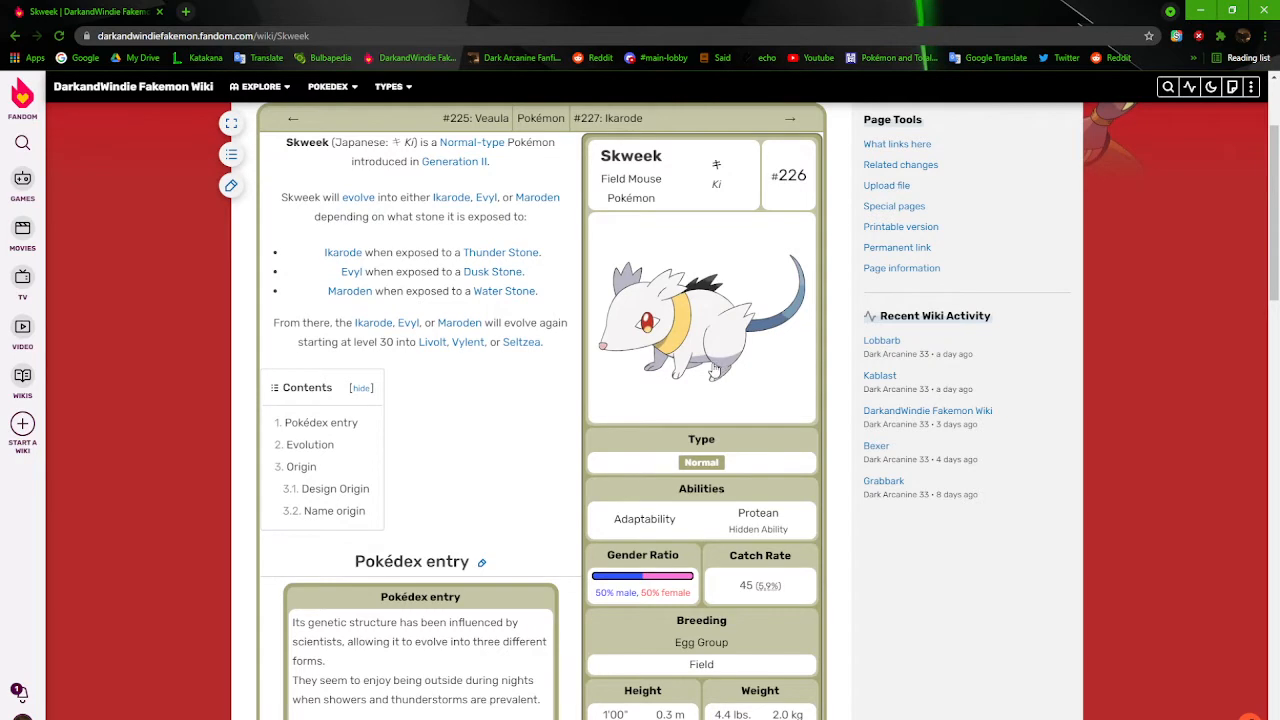
View Skweek's artwork enlarged, then read down to its evolution chart with Ikarode, Evyl and Maroden
left_click(700, 318)
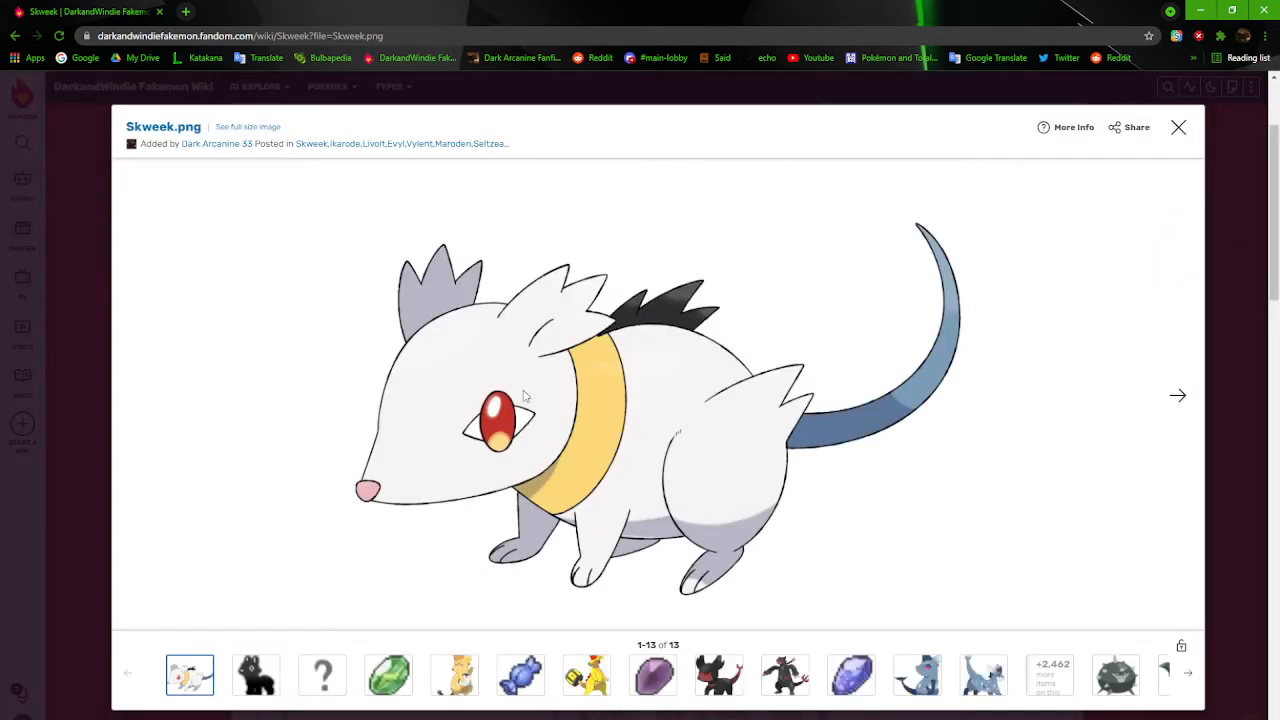
mouse_move(604, 384)
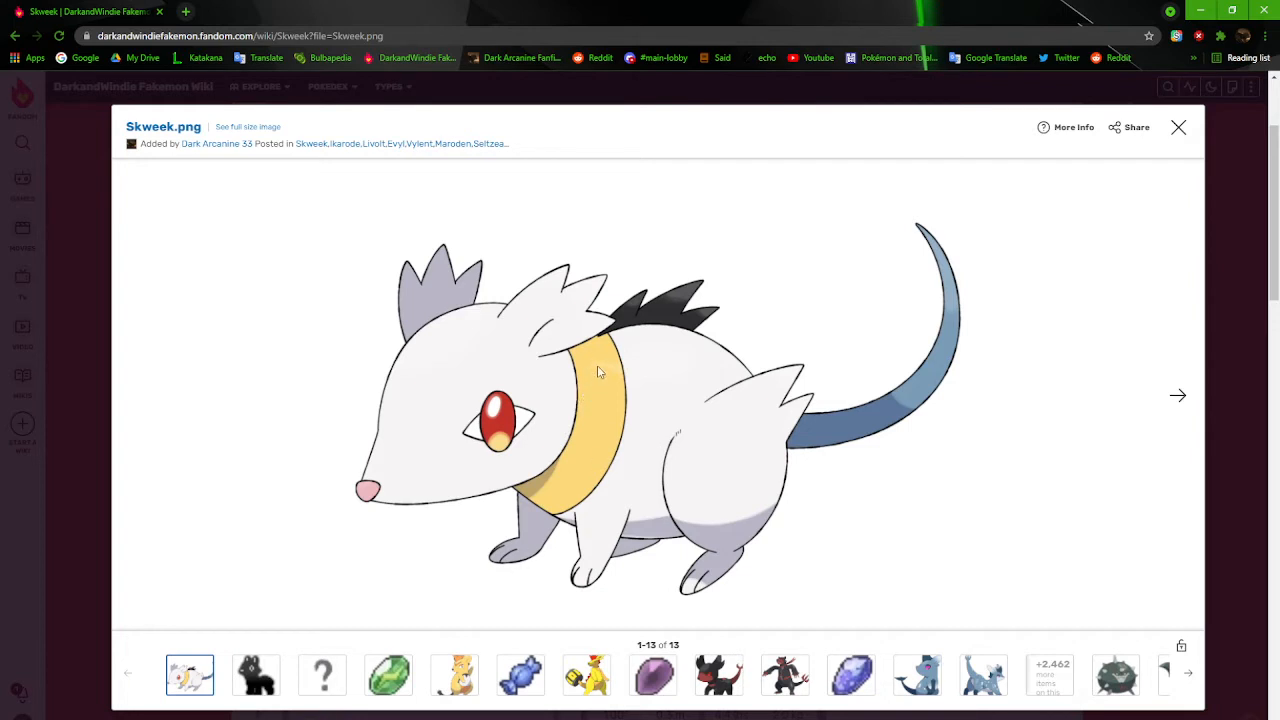
mouse_move(968, 282)
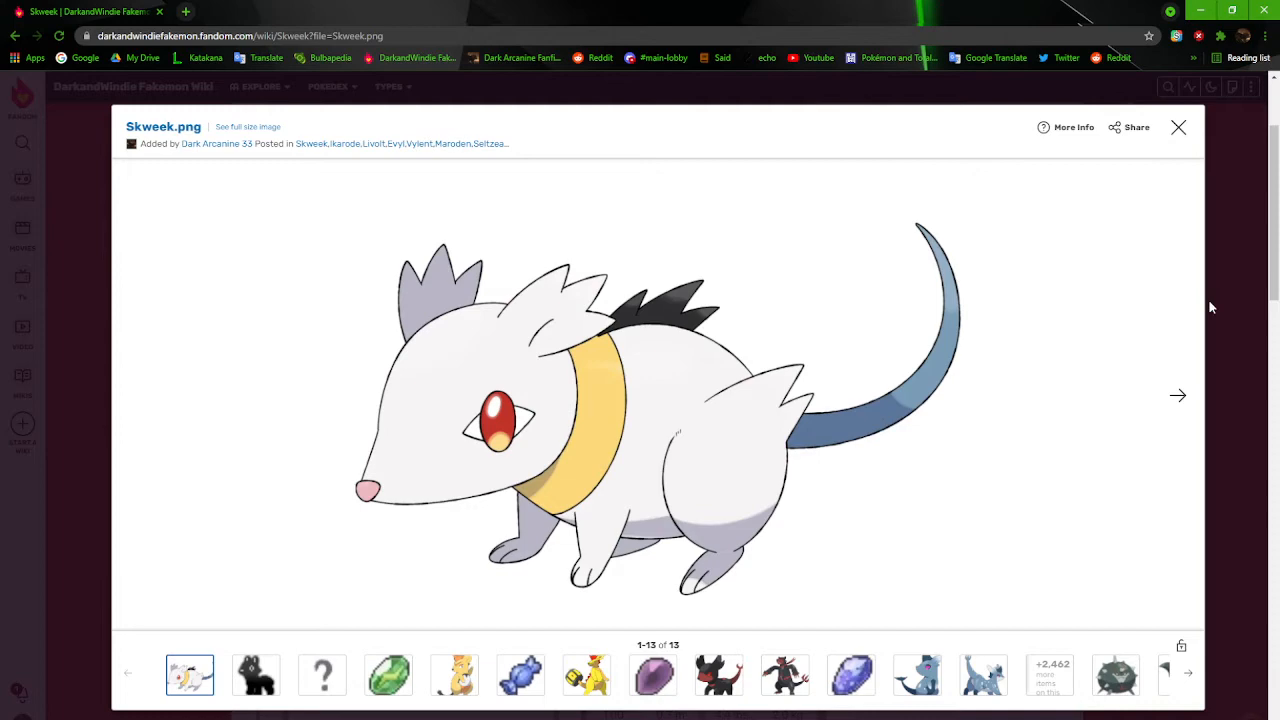
left_click(1178, 128)
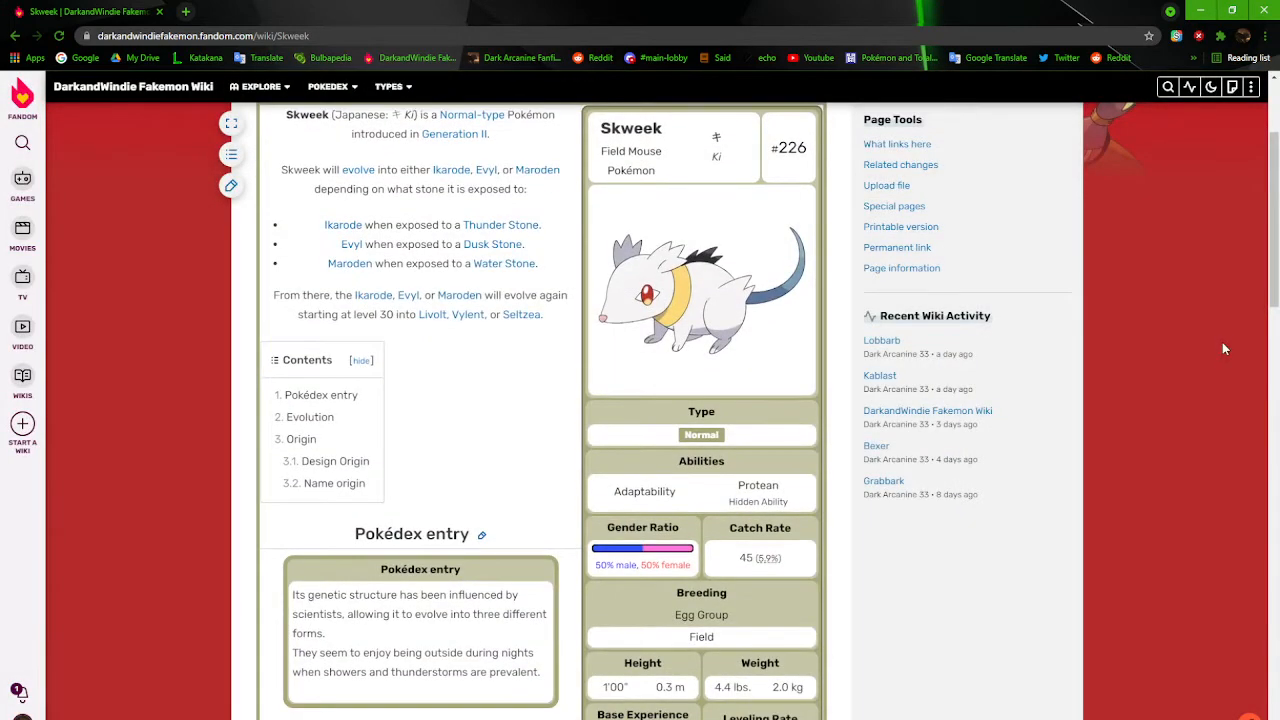
scroll("down", 3)
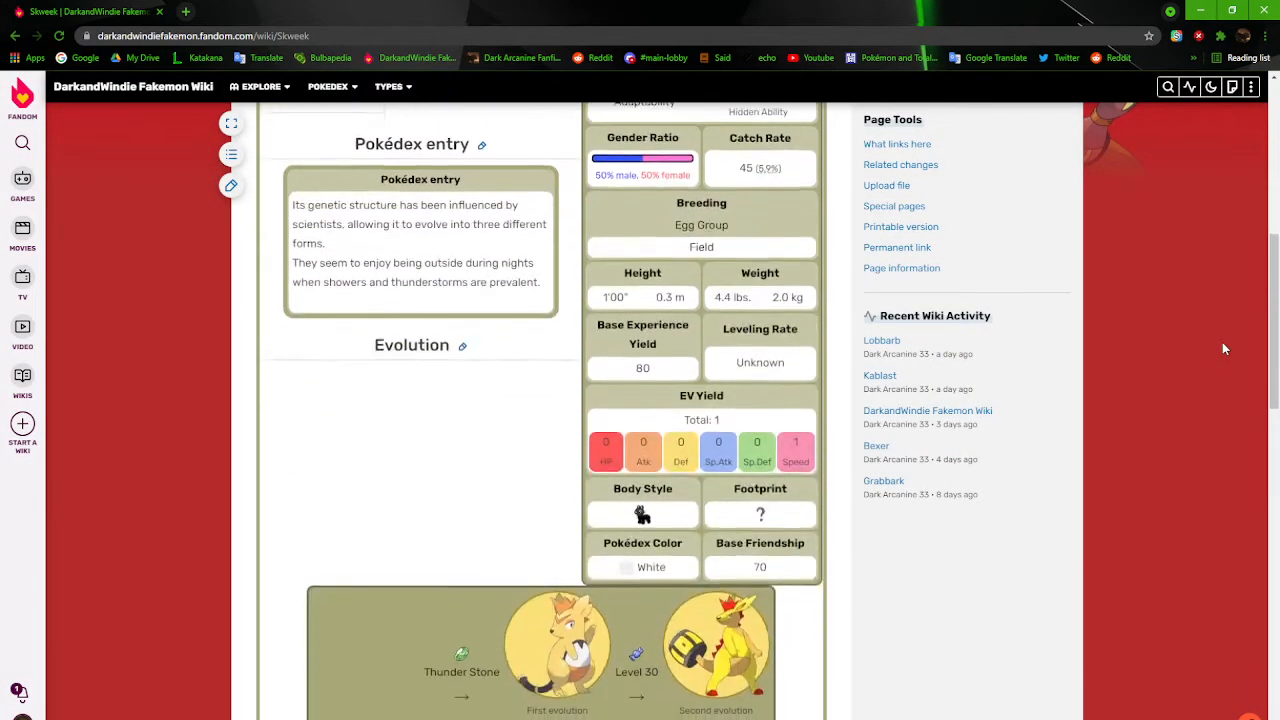
scroll("down", 3)
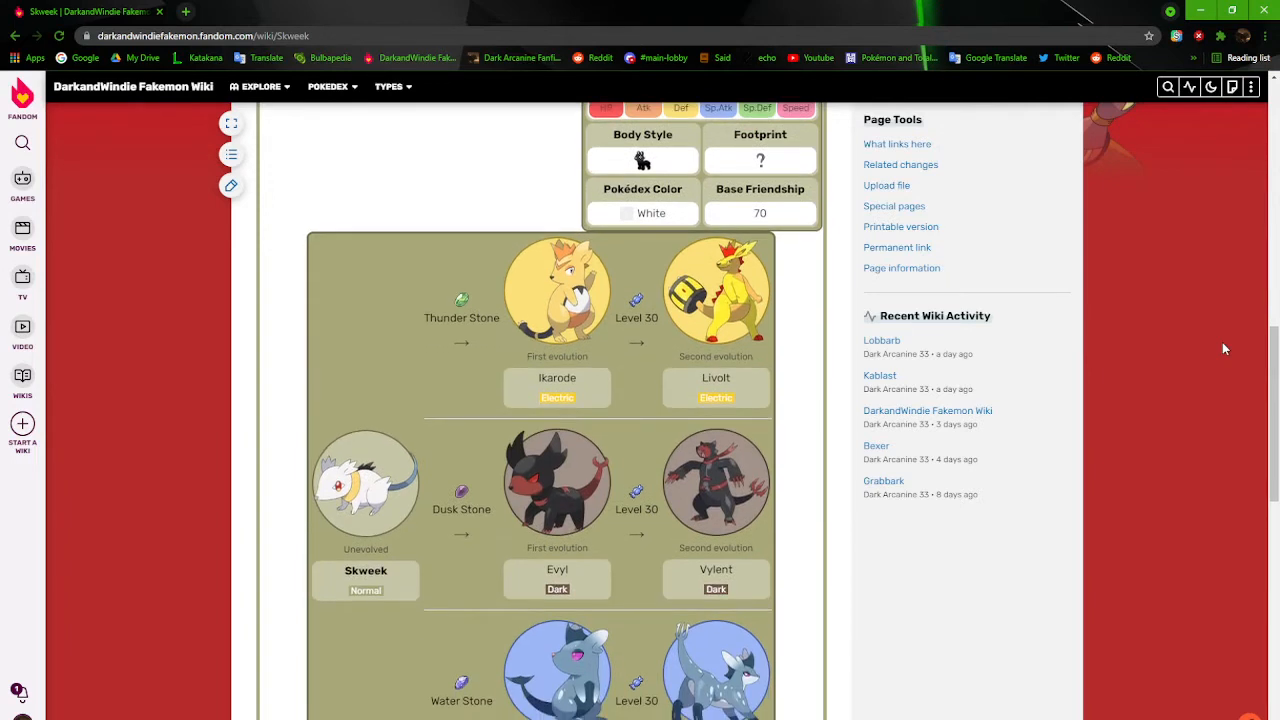
scroll("down", 3)
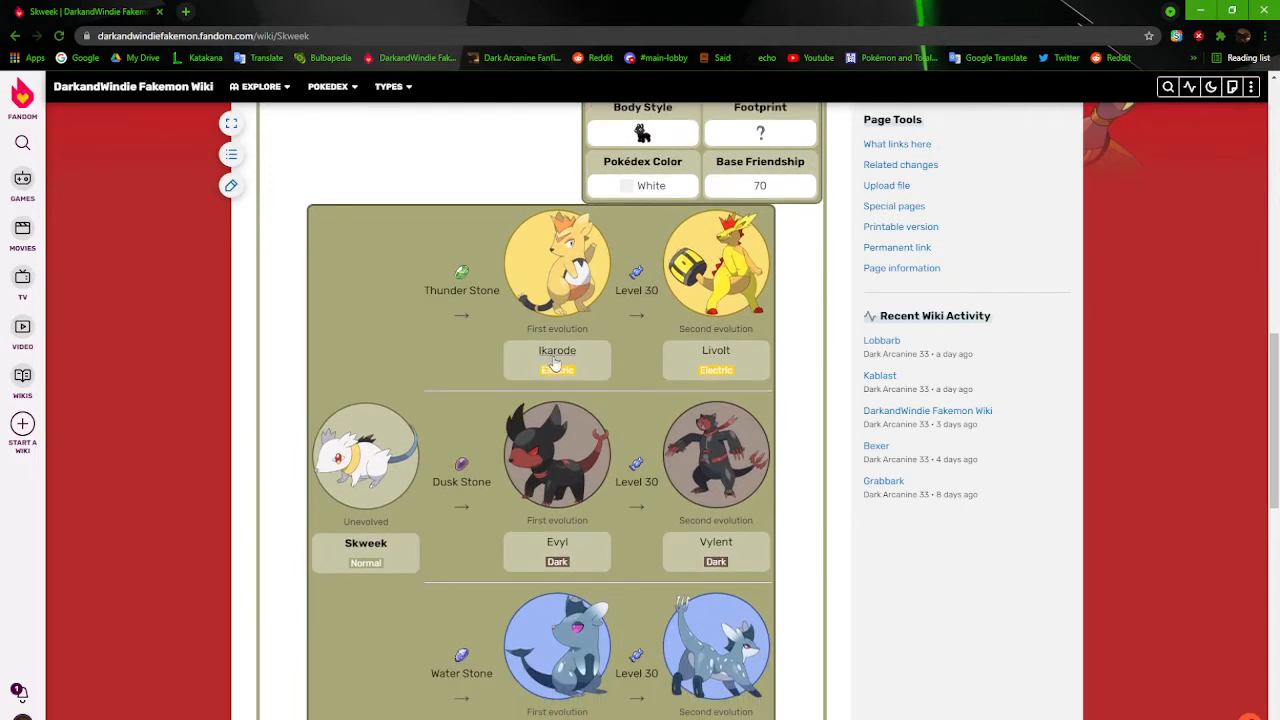
mouse_move(570, 544)
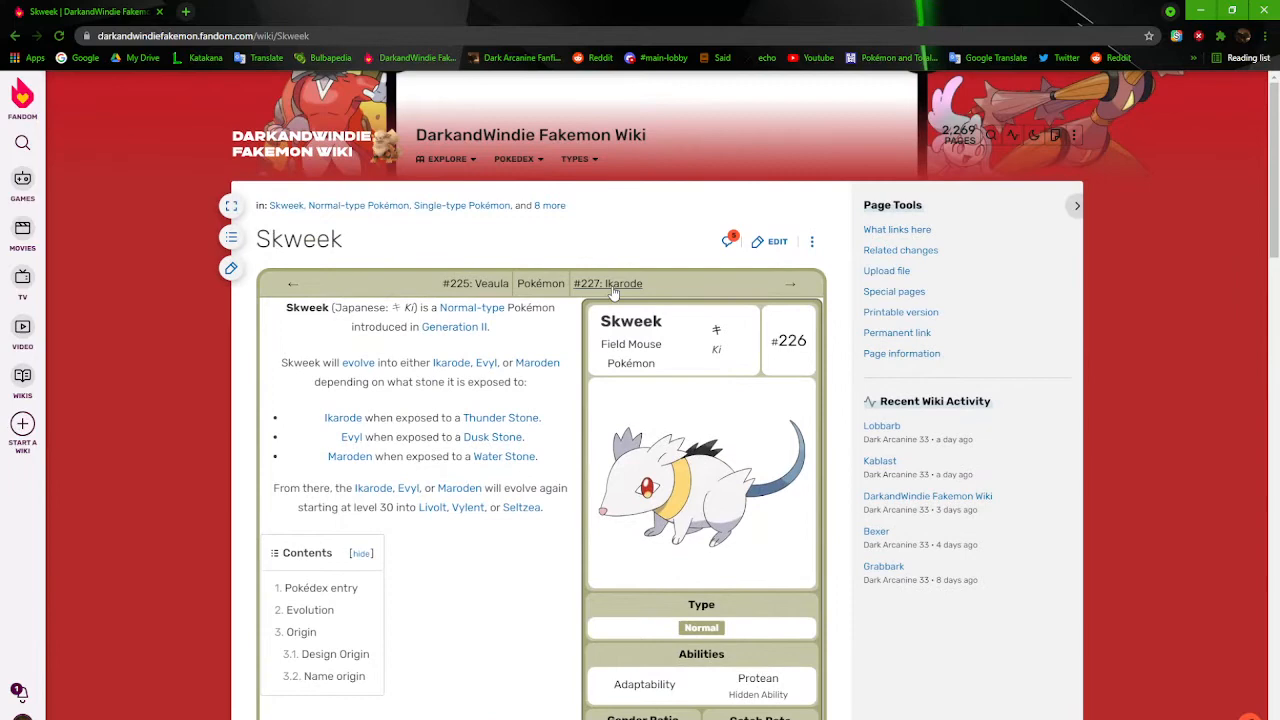
Review the Ikarode article and its full-size artwork, then return to the #226 Skweek entry
left_click(608, 284)
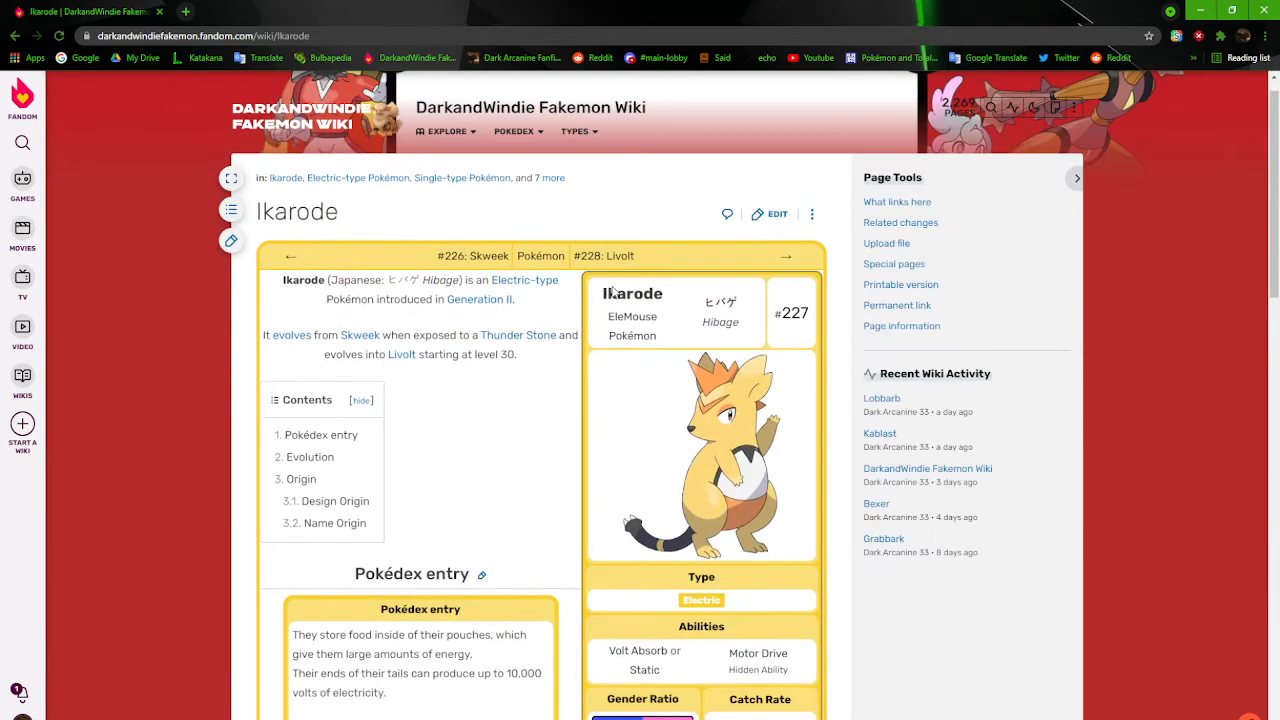
mouse_move(612, 292)
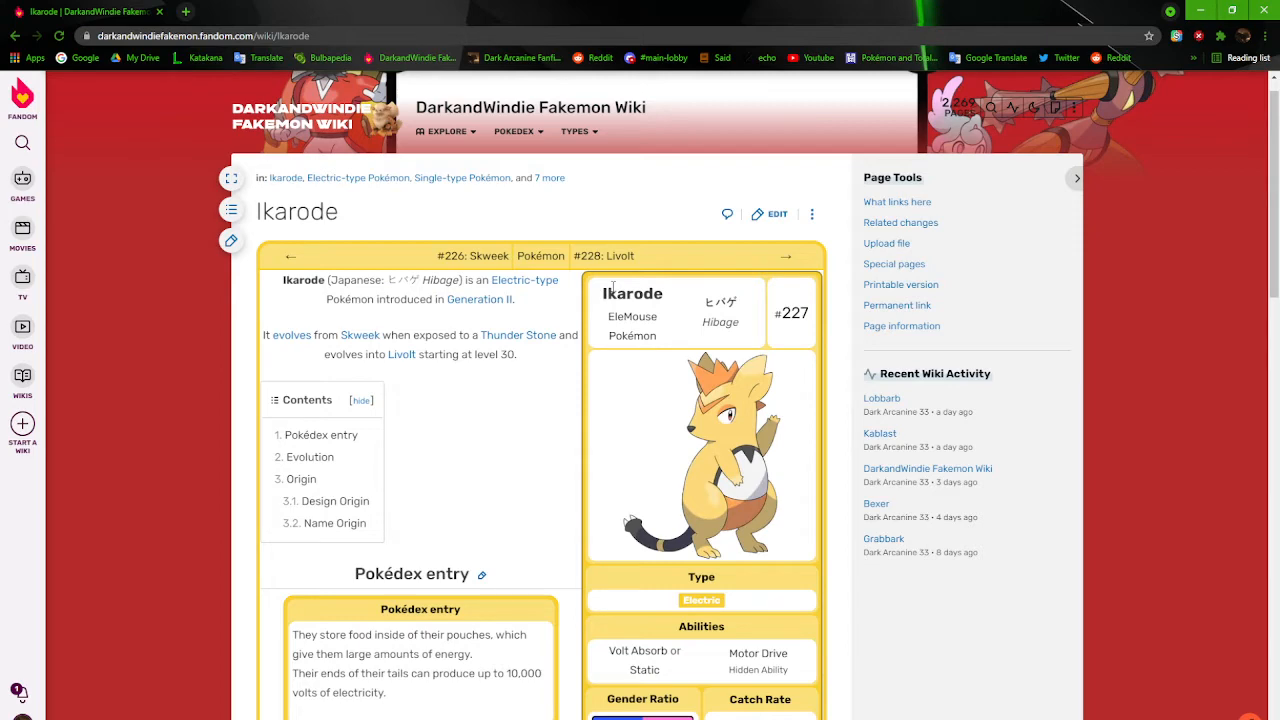
scroll("down", 3)
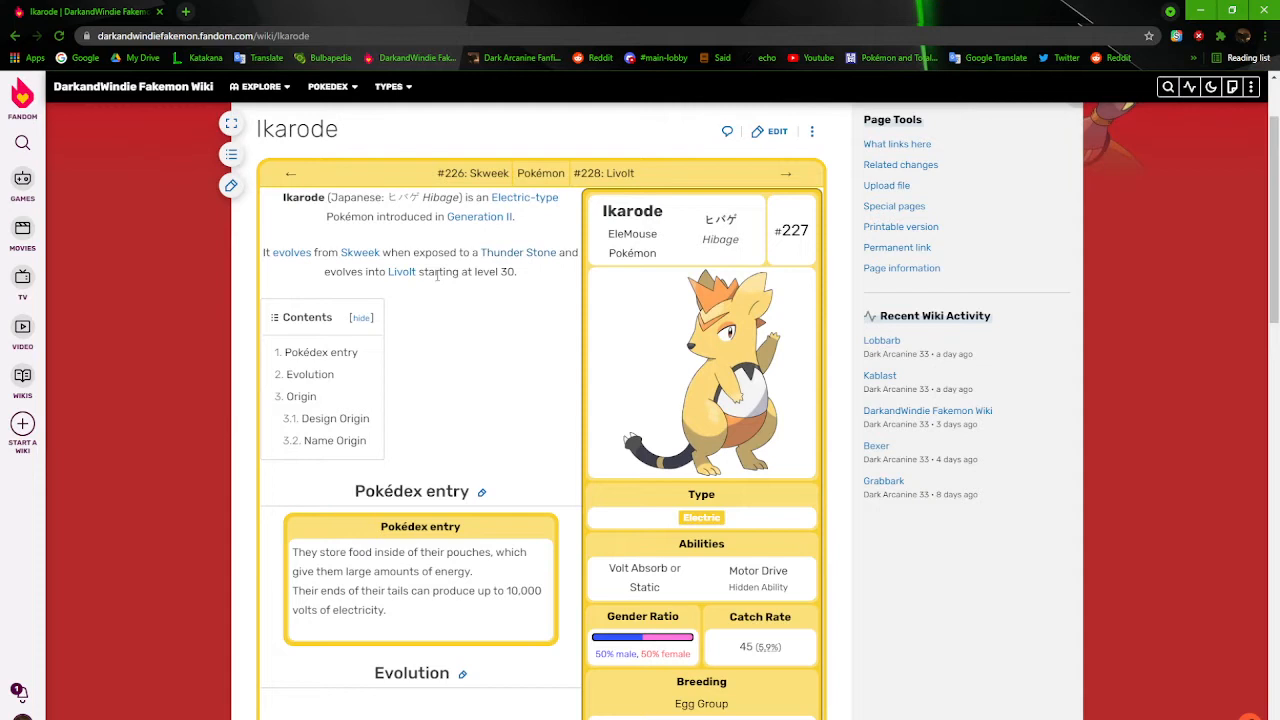
mouse_move(504, 448)
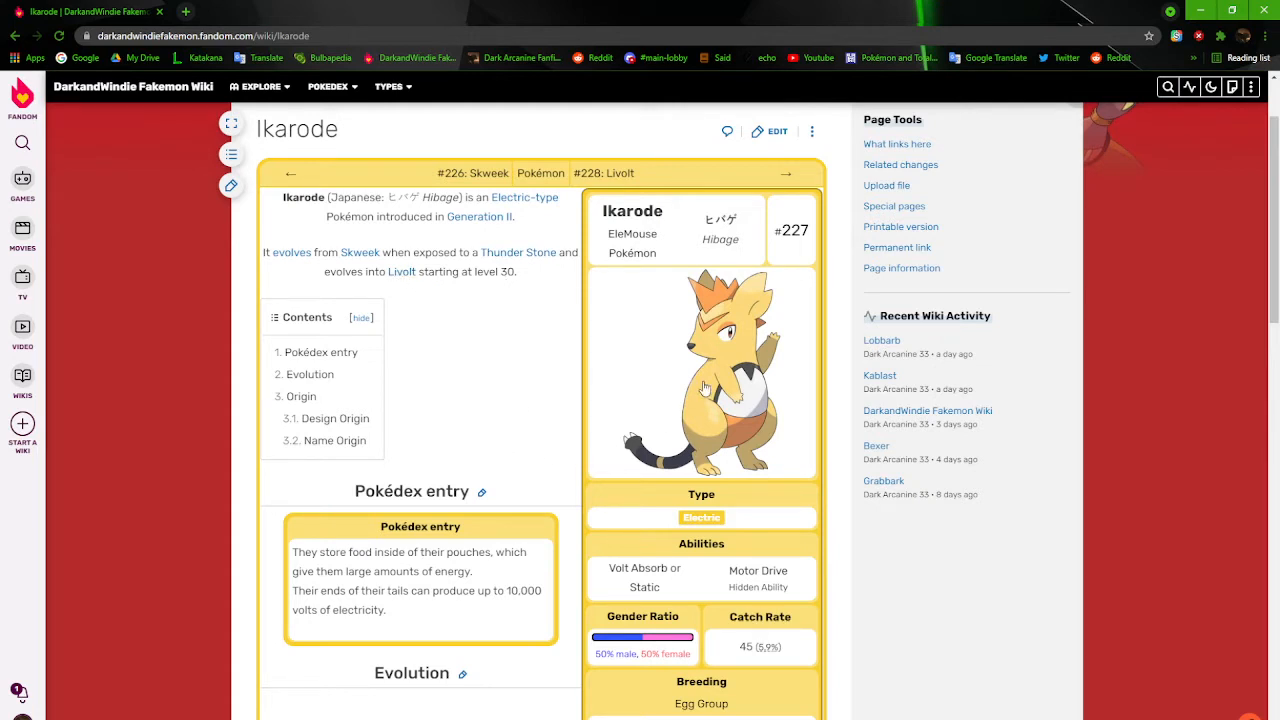
left_click(700, 376)
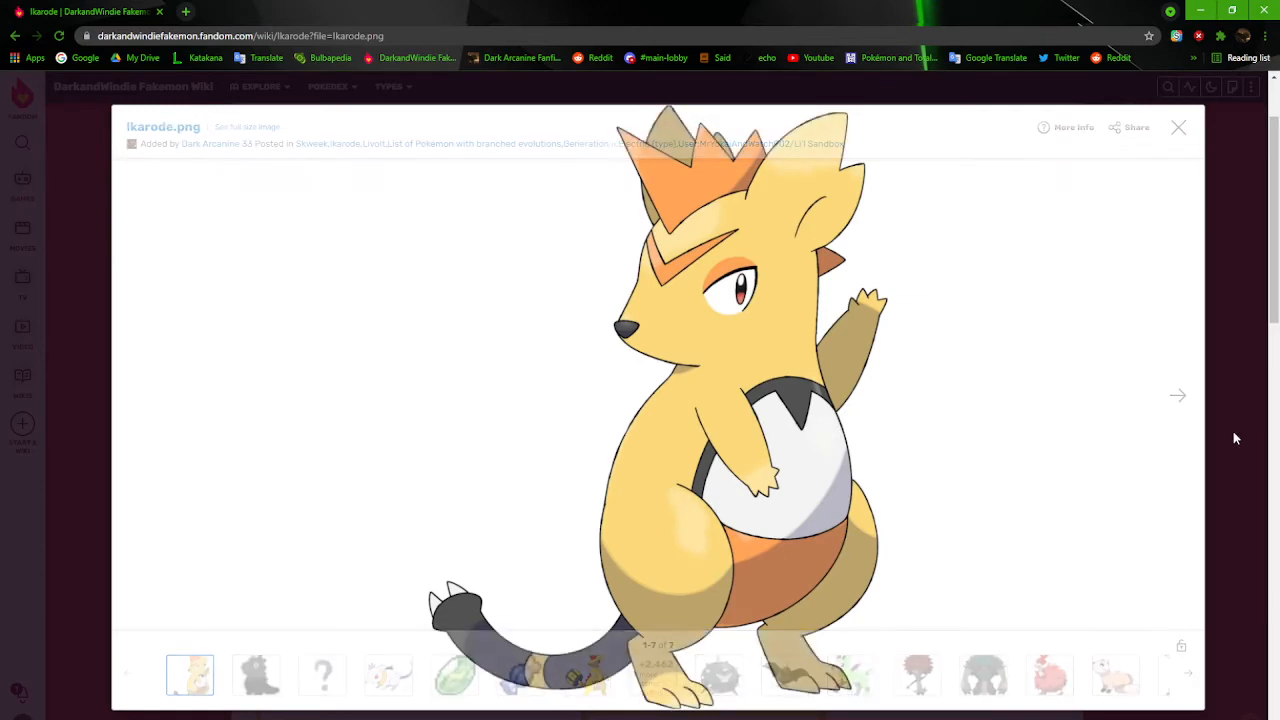
left_click(1178, 128)
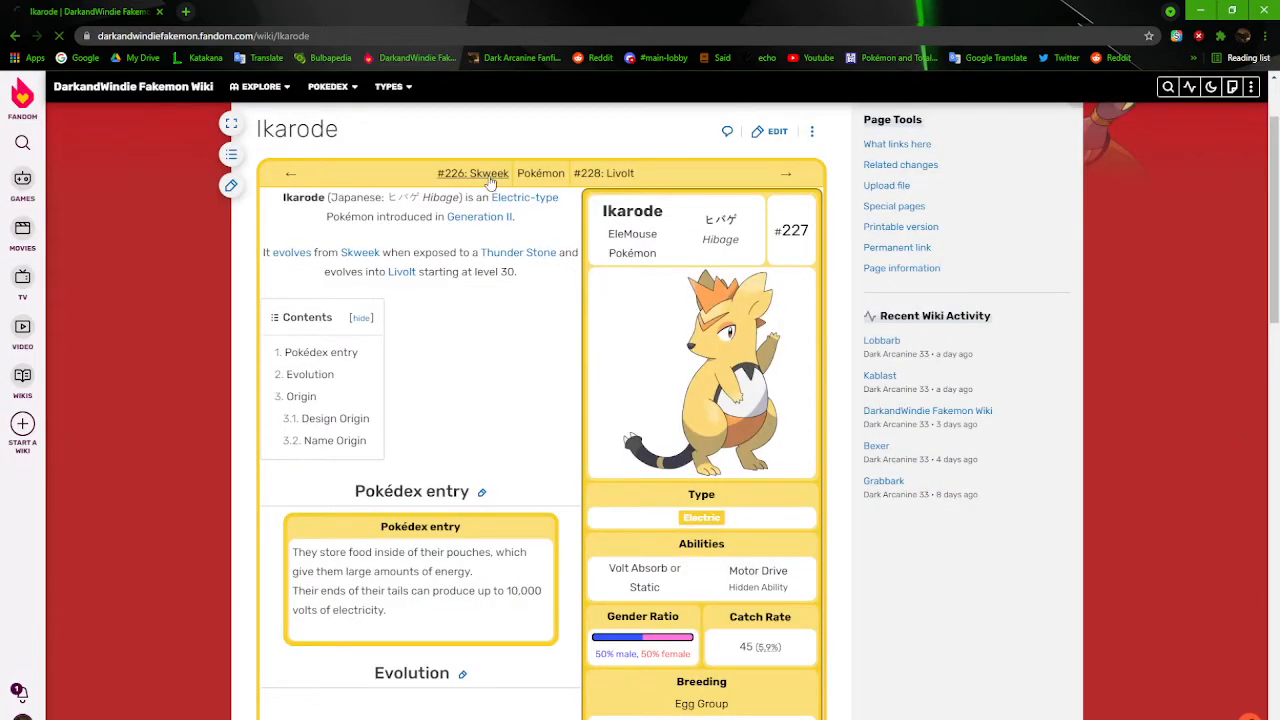
left_click(472, 172)
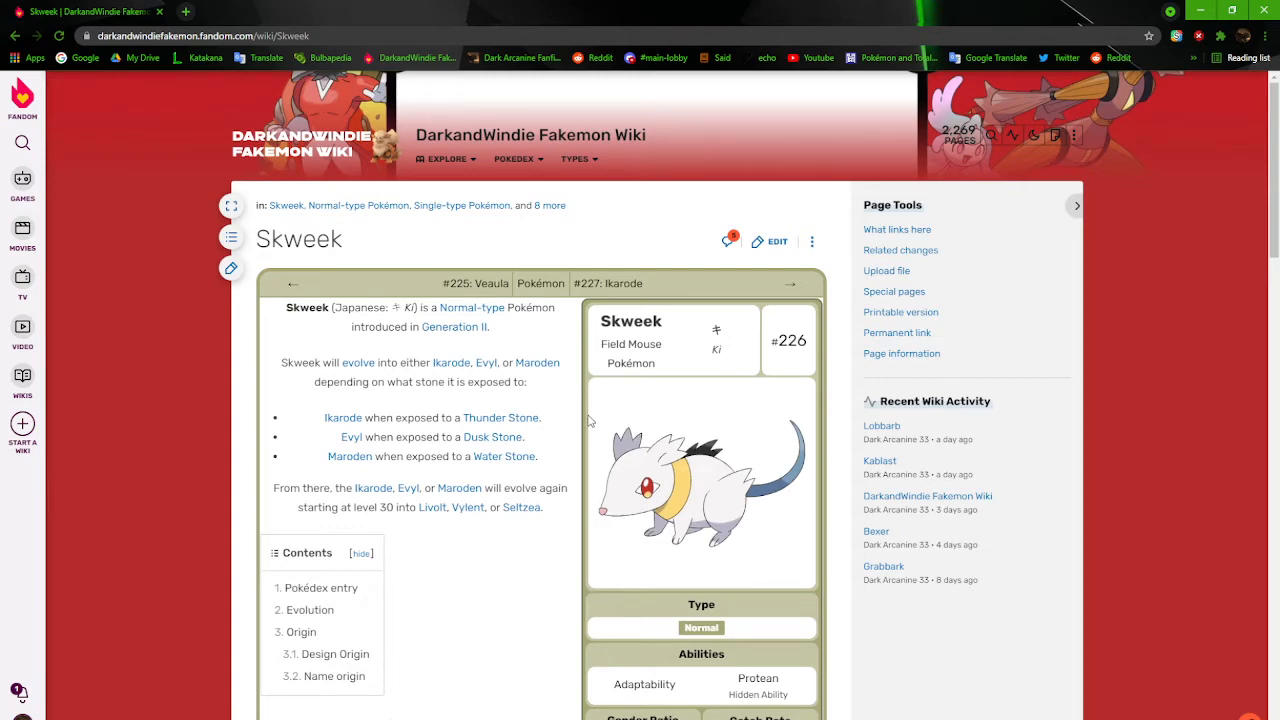
scroll("down", 3)
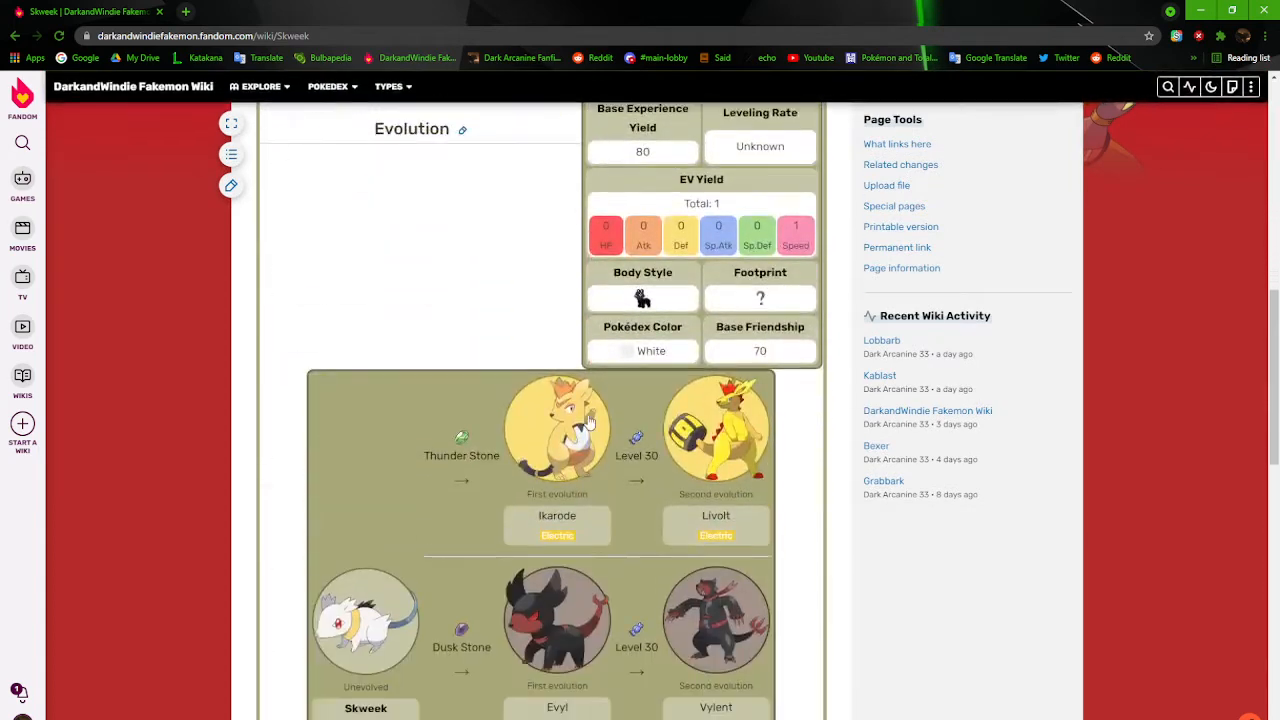
scroll("down", 3)
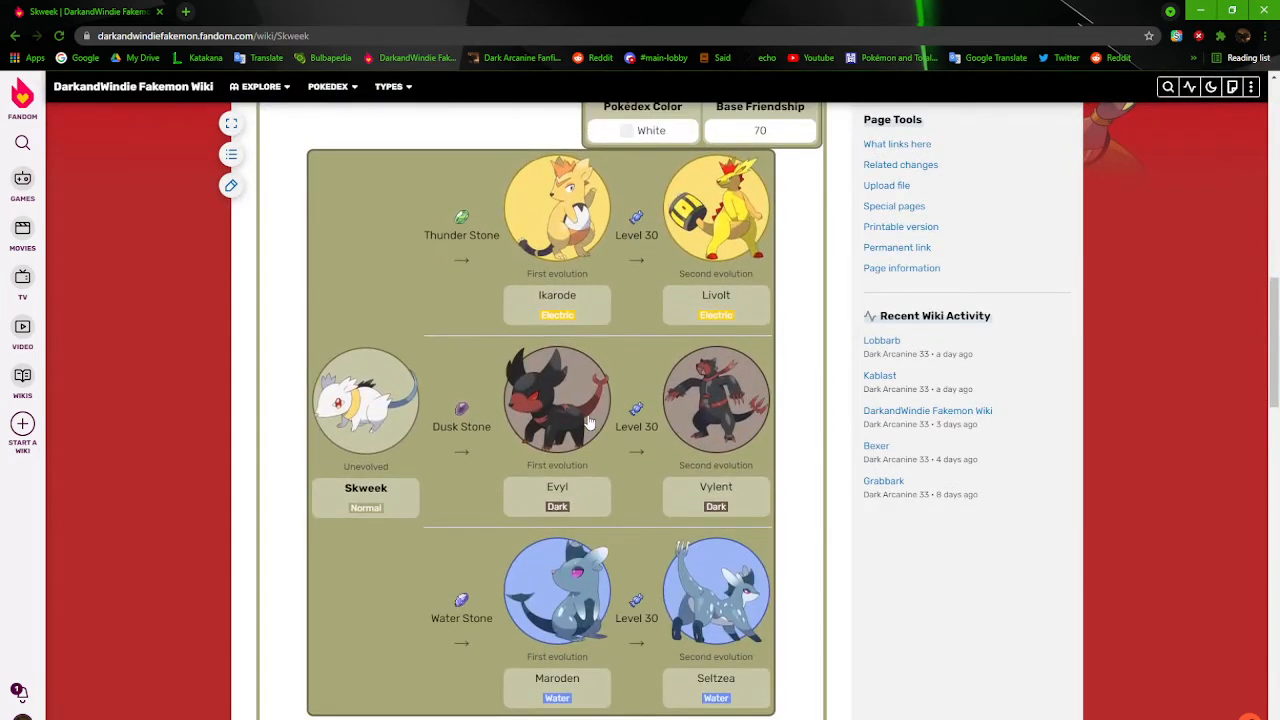
mouse_move(826, 358)
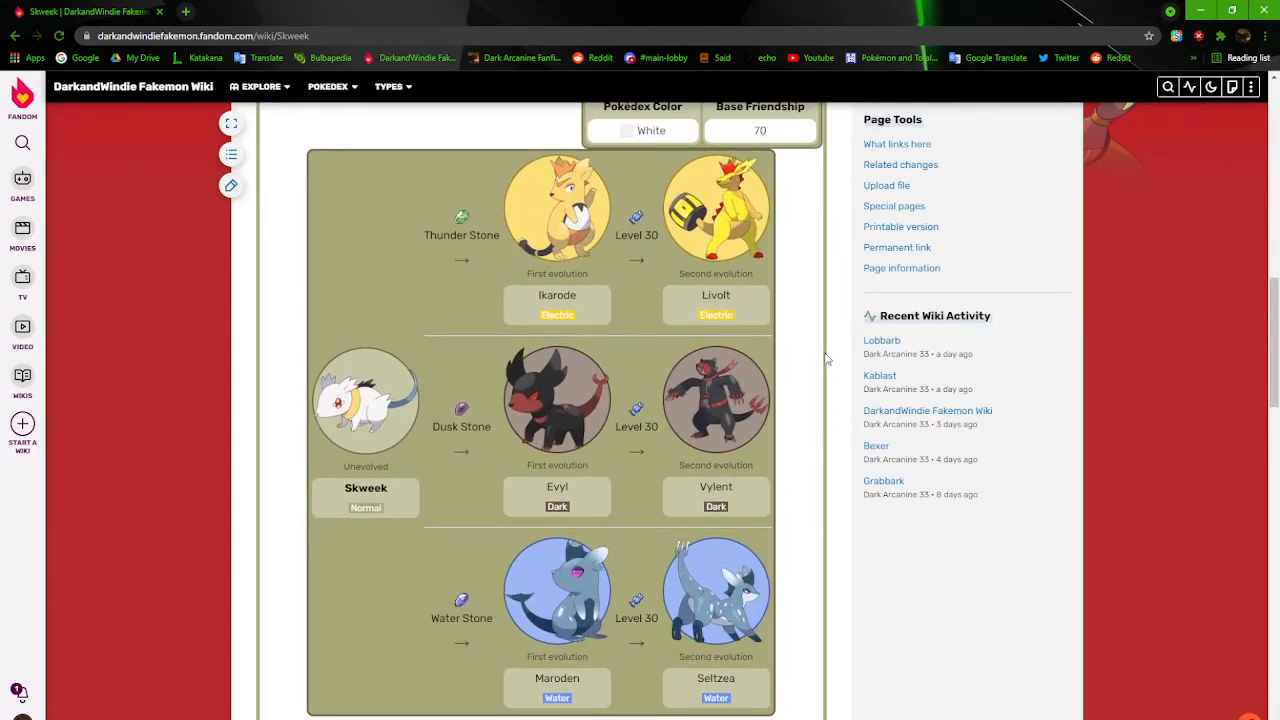
mouse_move(564, 262)
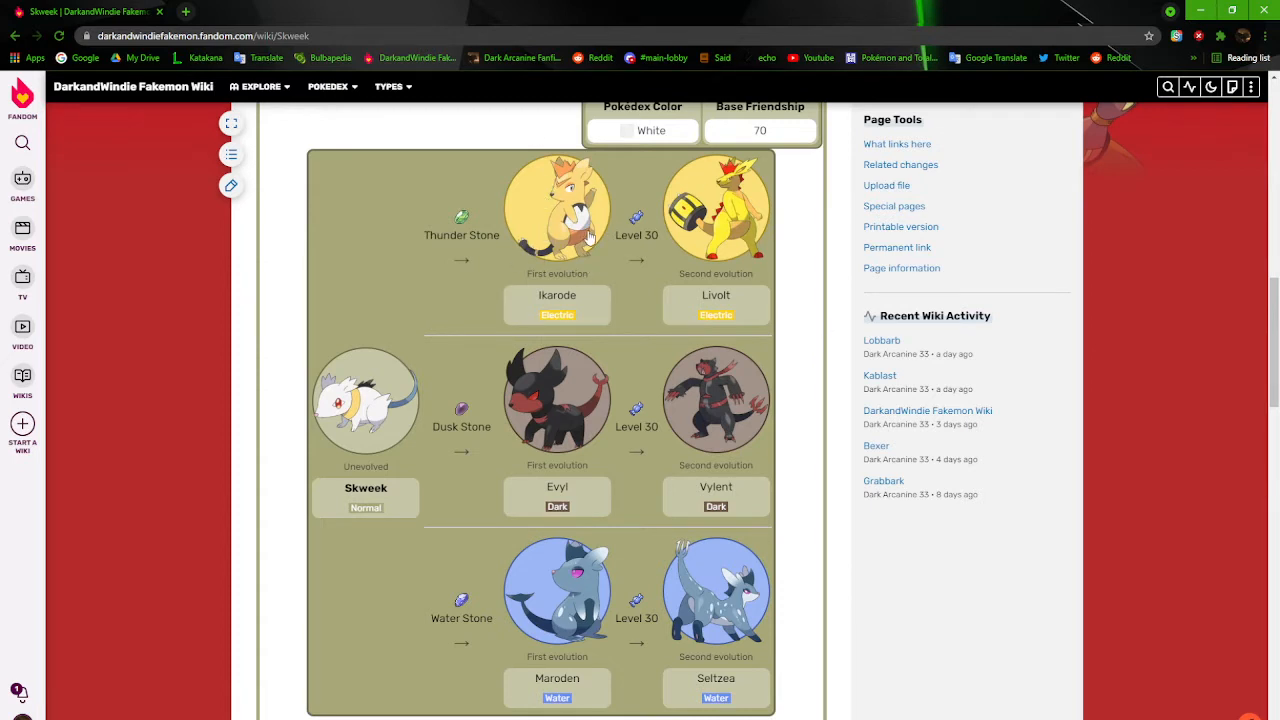
mouse_move(584, 238)
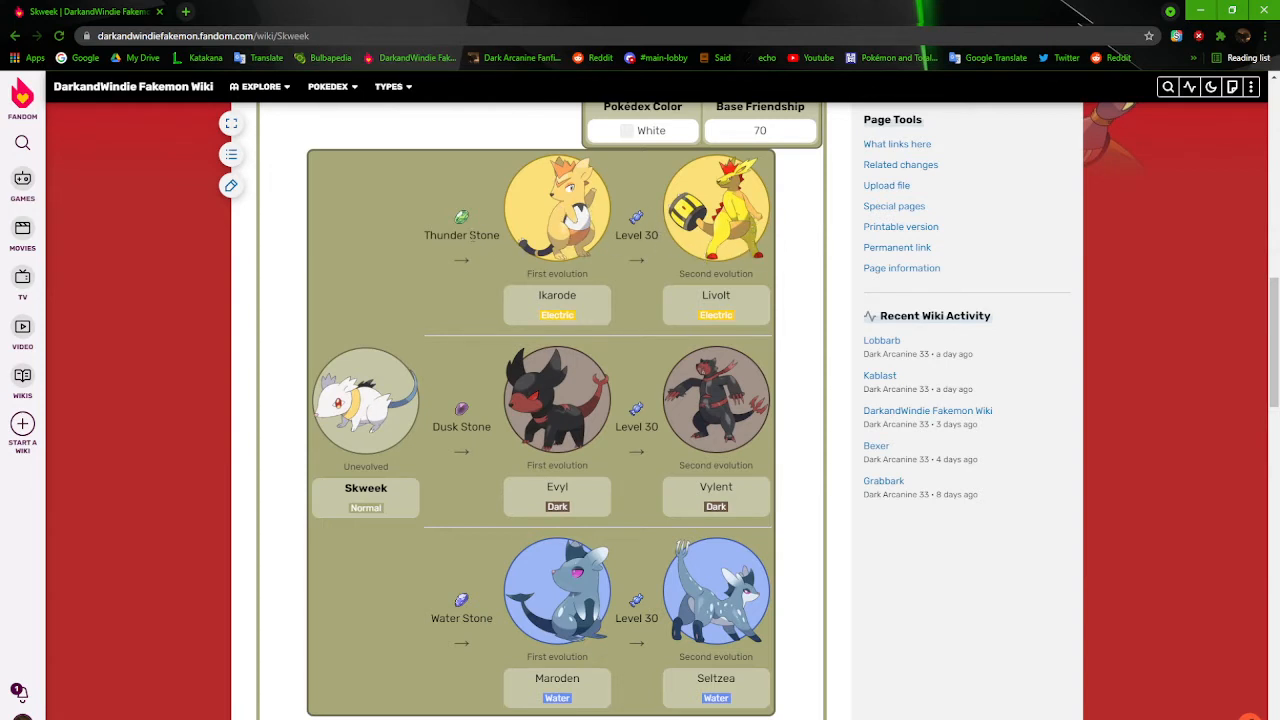
mouse_move(688, 420)
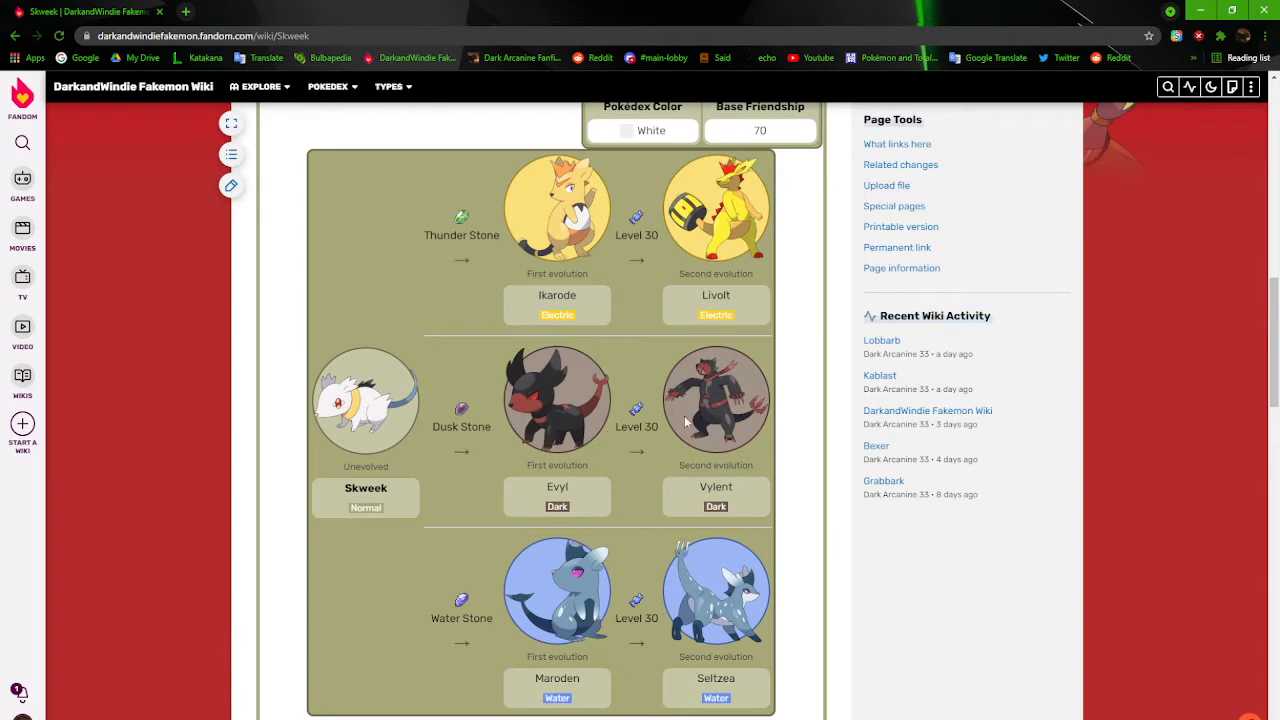
mouse_move(528, 648)
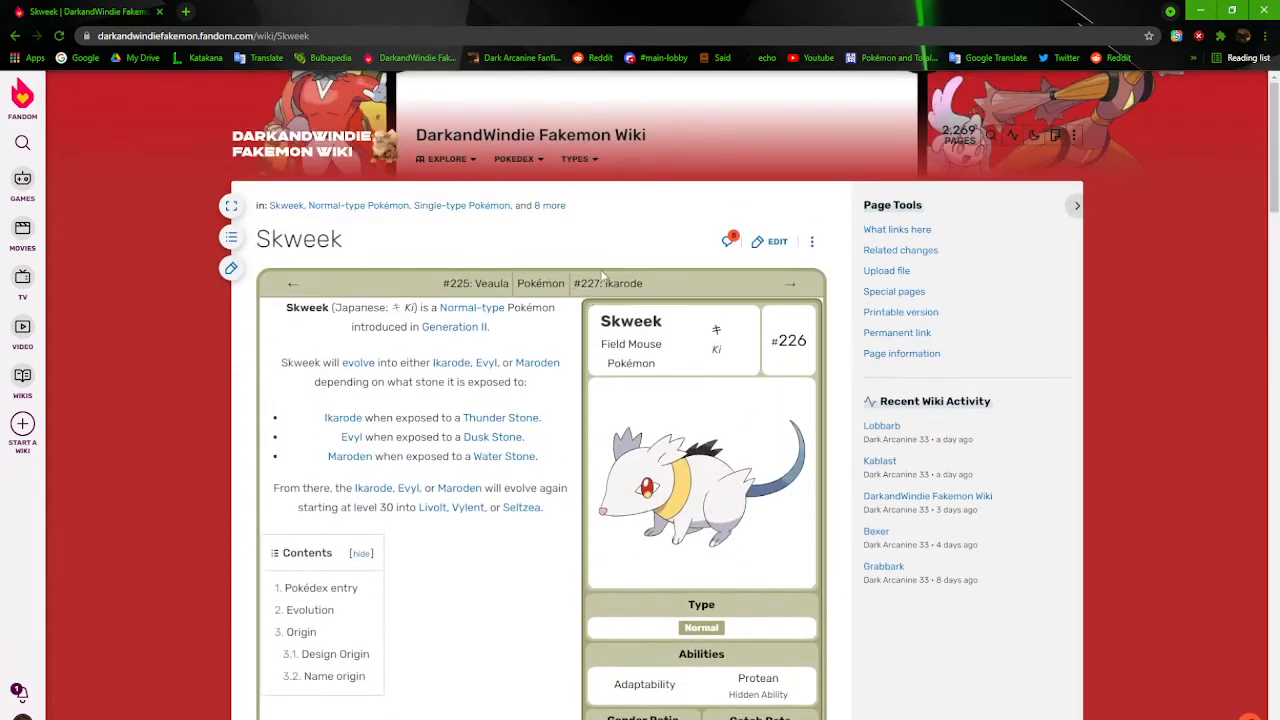
Reopen the Ikarode article and read down to its mouse-and-pademelon design origin
left_click(610, 284)
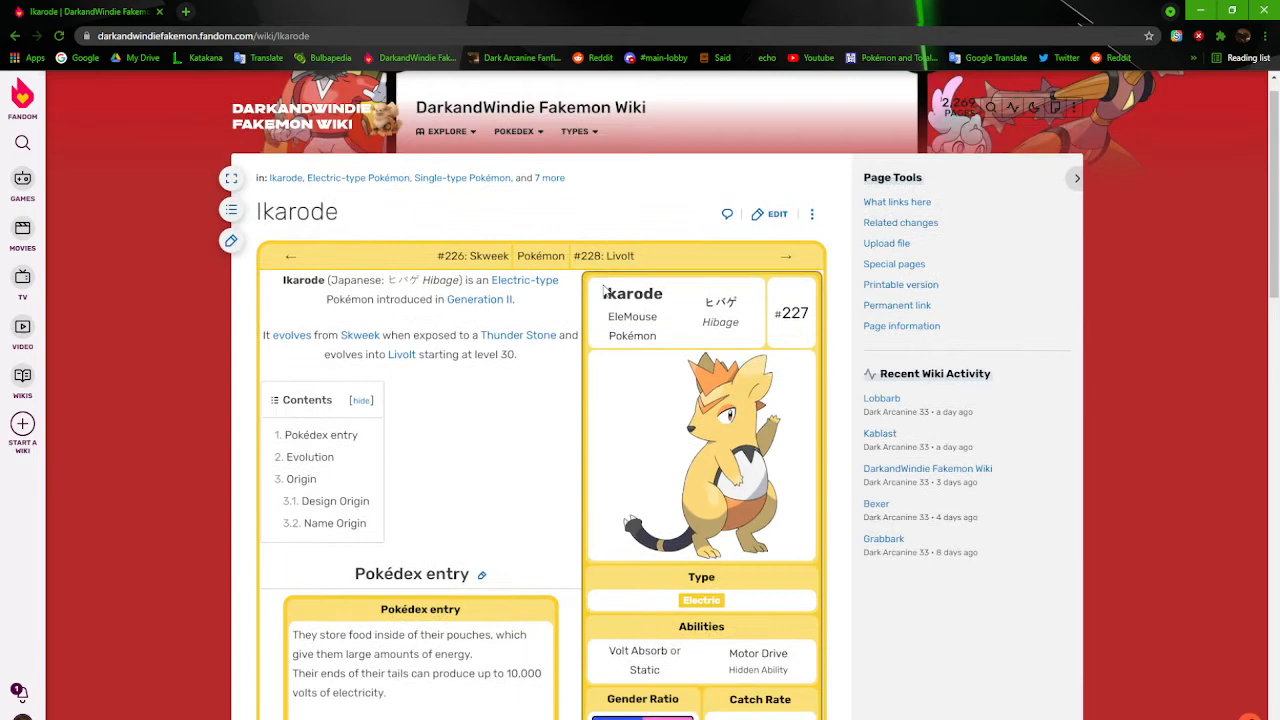
scroll("down", 3)
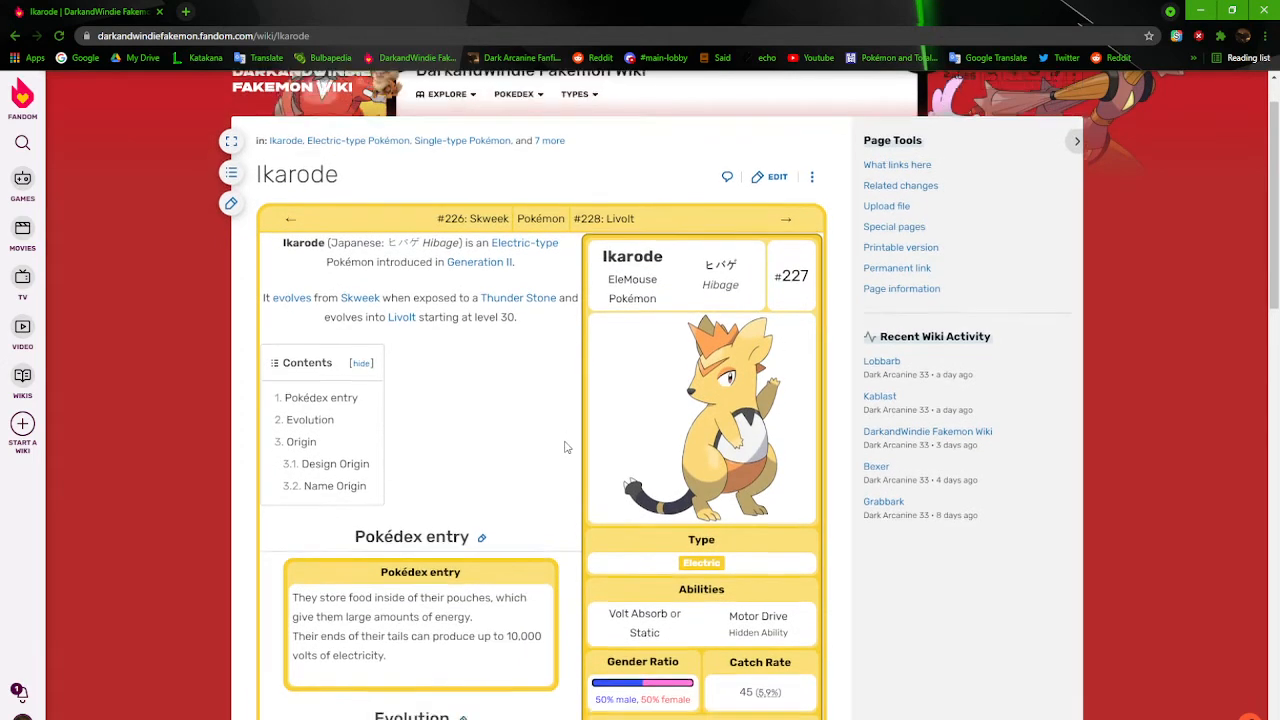
scroll("down", 3)
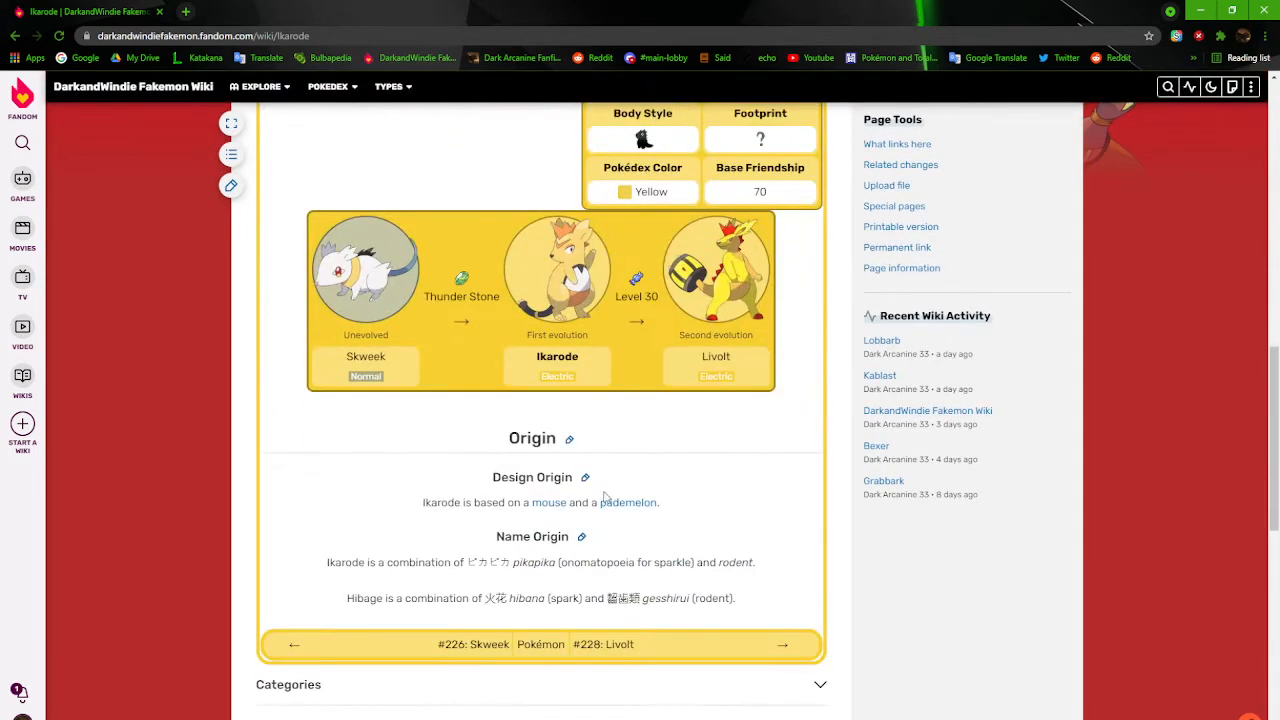
Look at Wikipedia's Tasmanian pademelon photo, then return to the Ikarode article
left_click(628, 502)
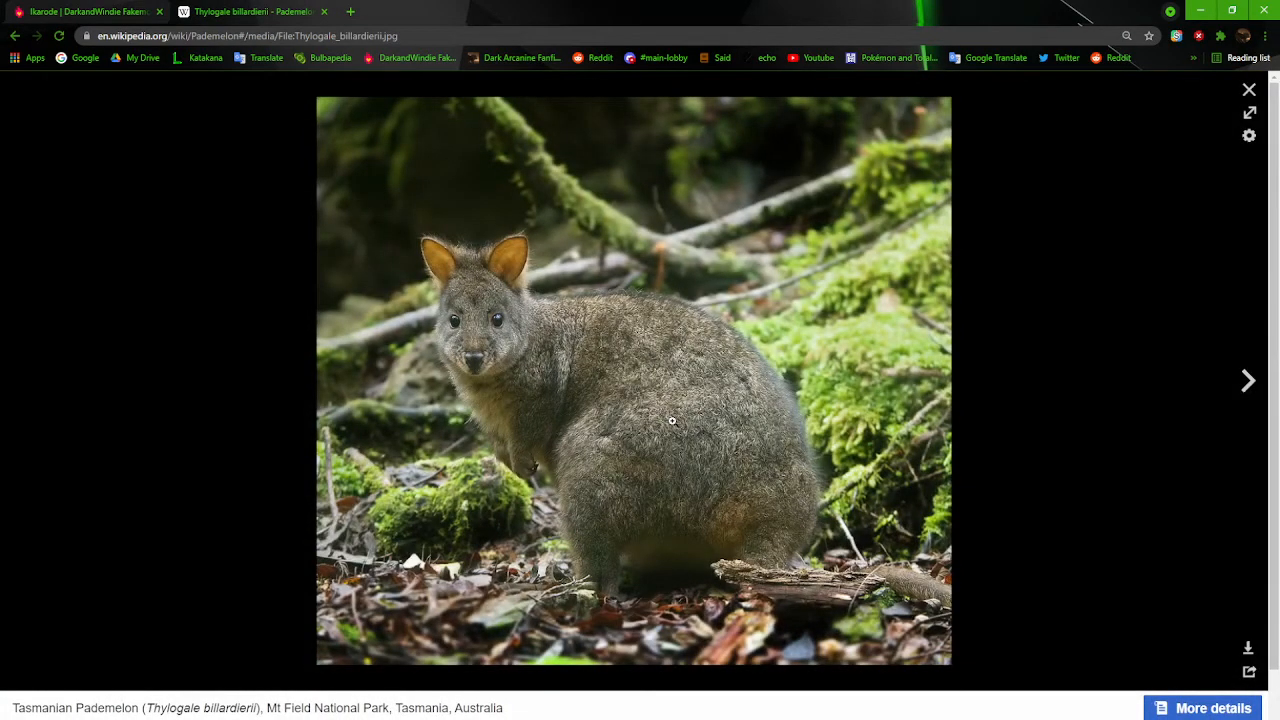
mouse_move(1148, 242)
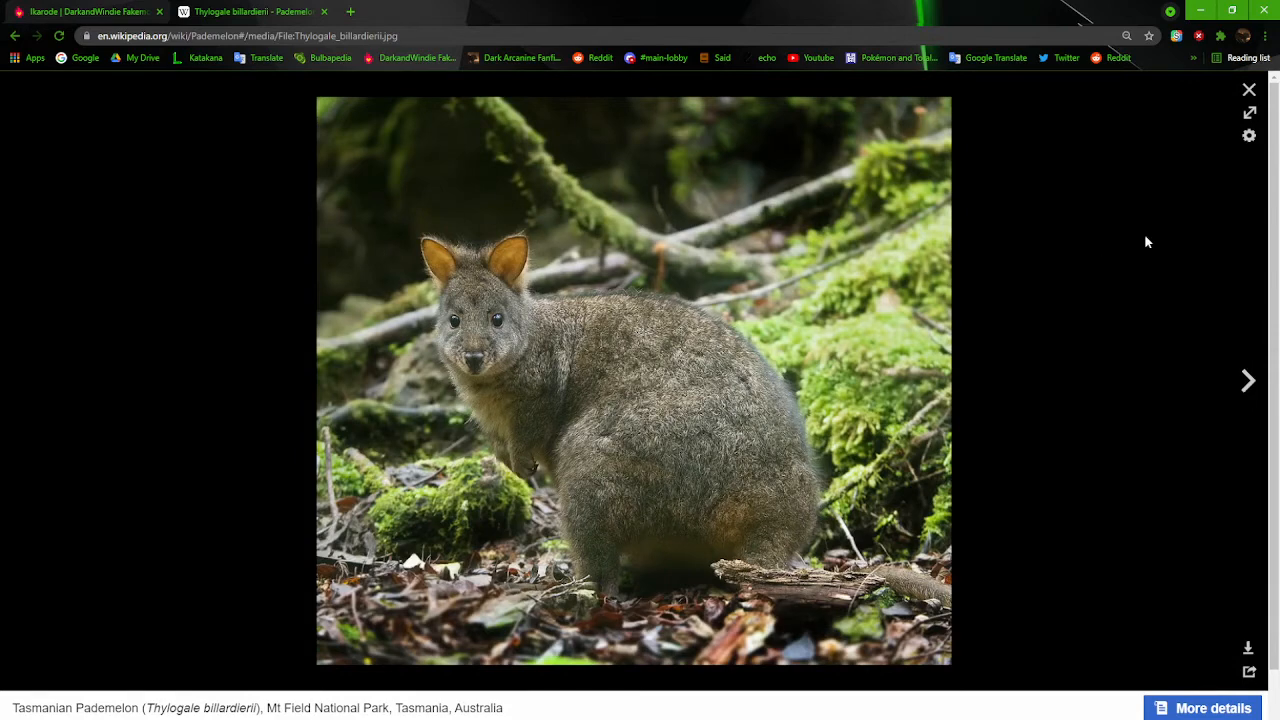
left_click(1248, 88)
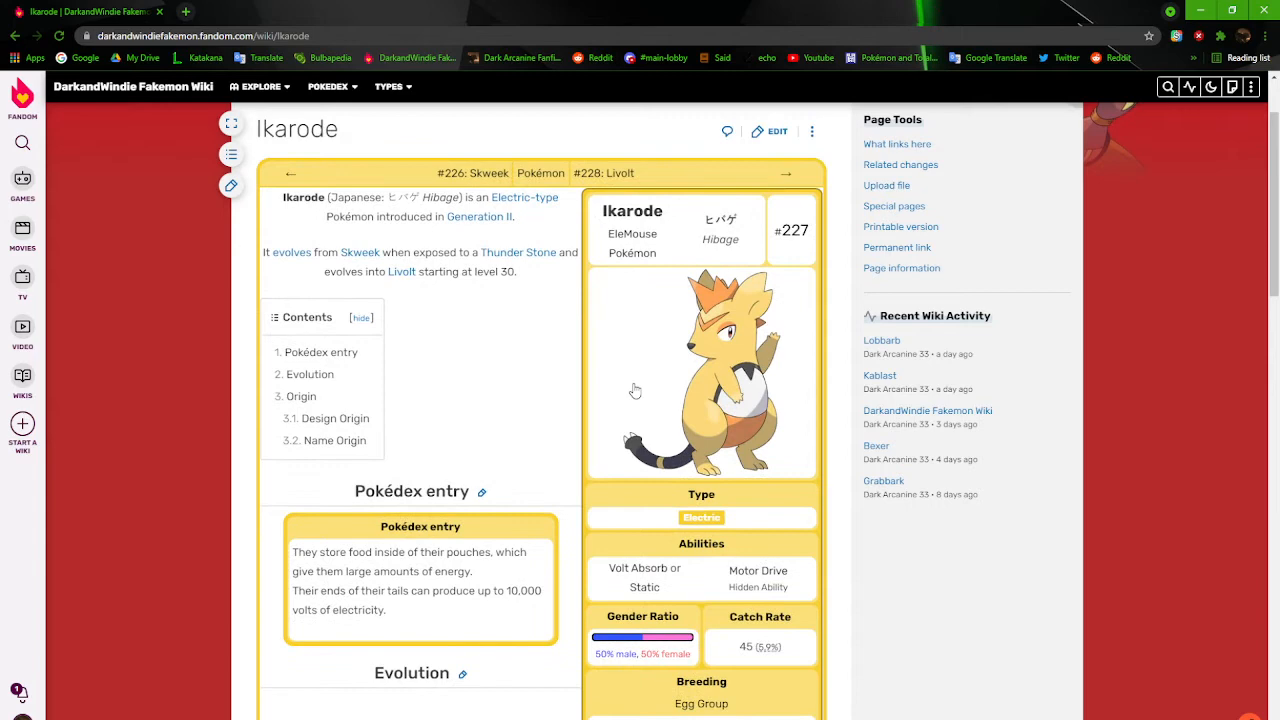
Reach the Ikarode.png file history and launch an older artwork revision in a new tab
left_click(700, 376)
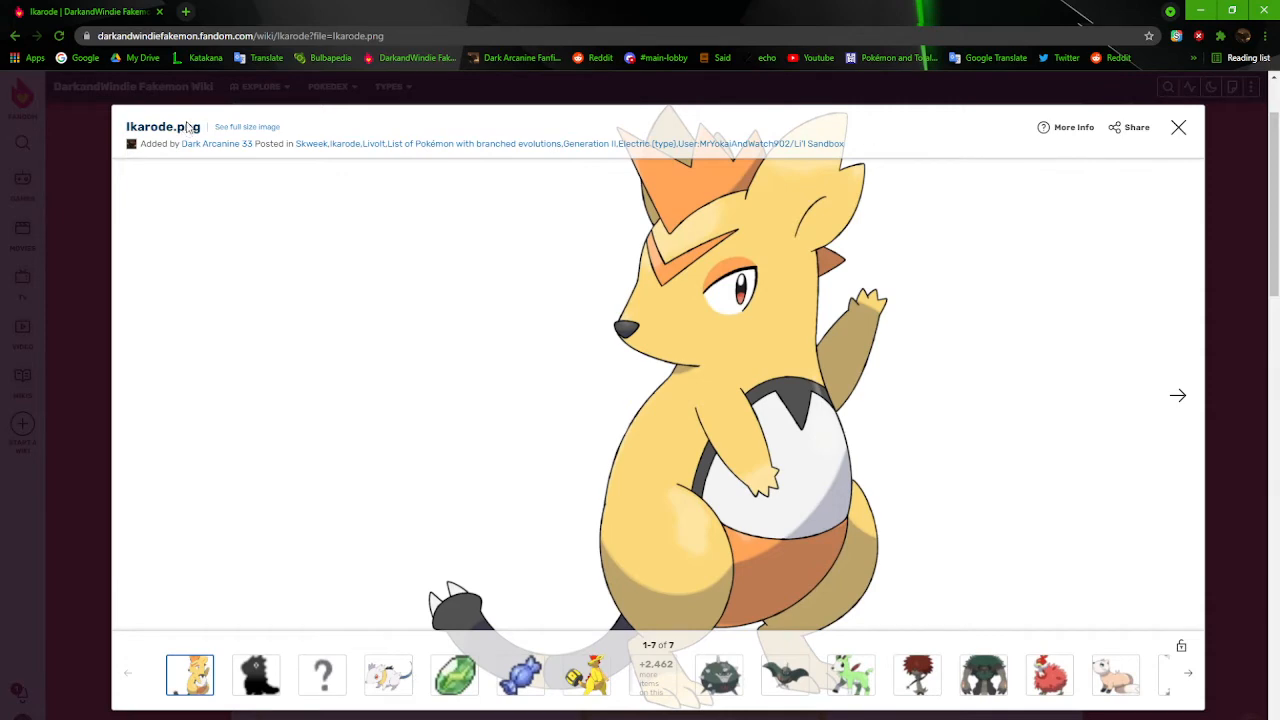
left_click(186, 12)
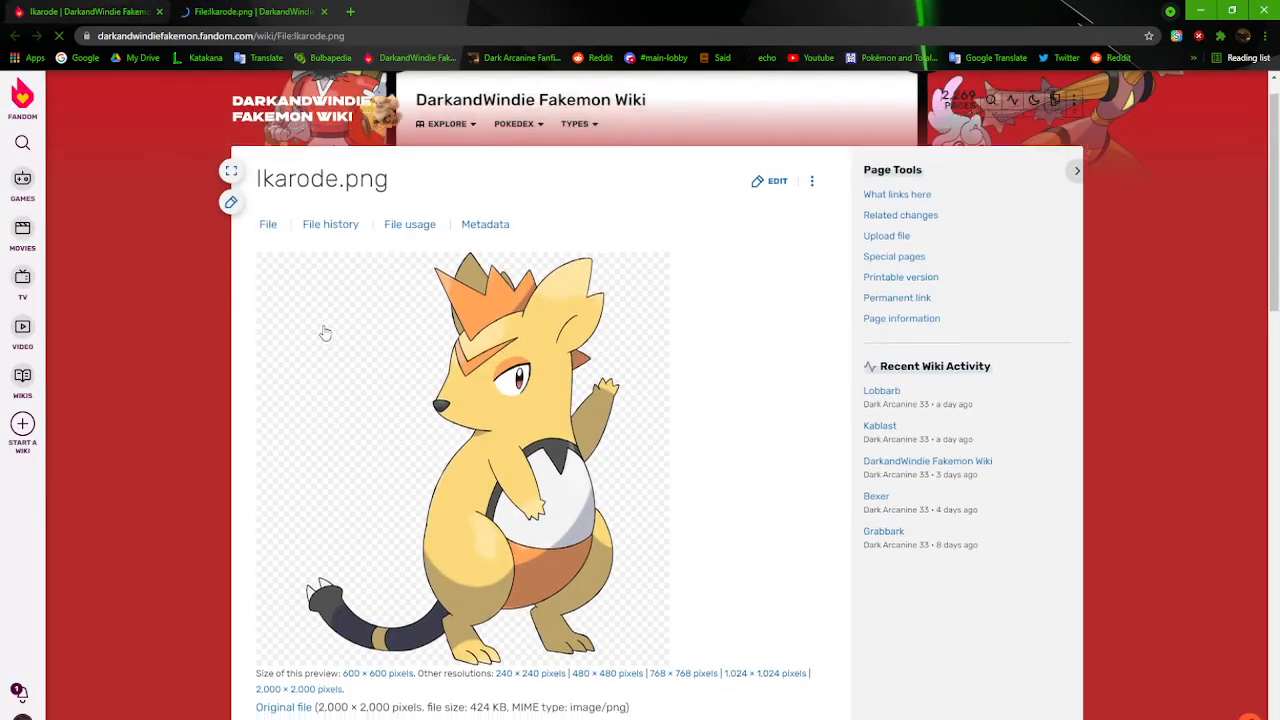
scroll("down", 3)
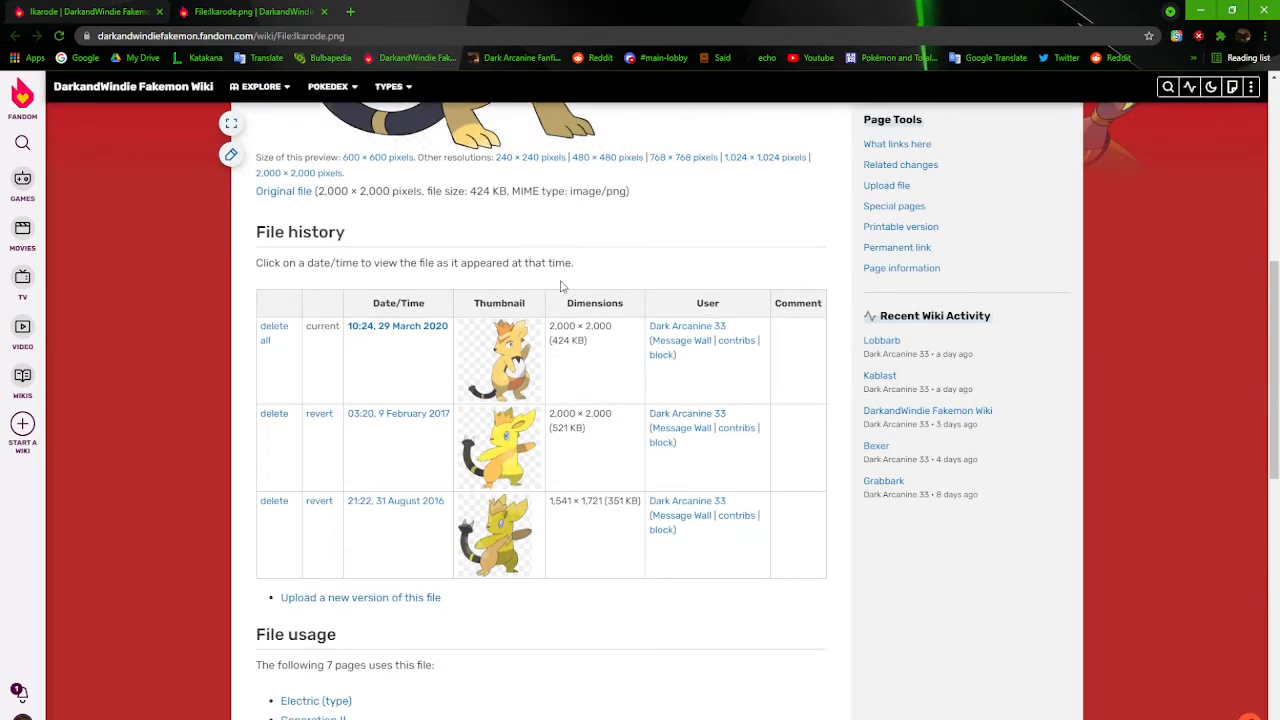
left_click(500, 448)
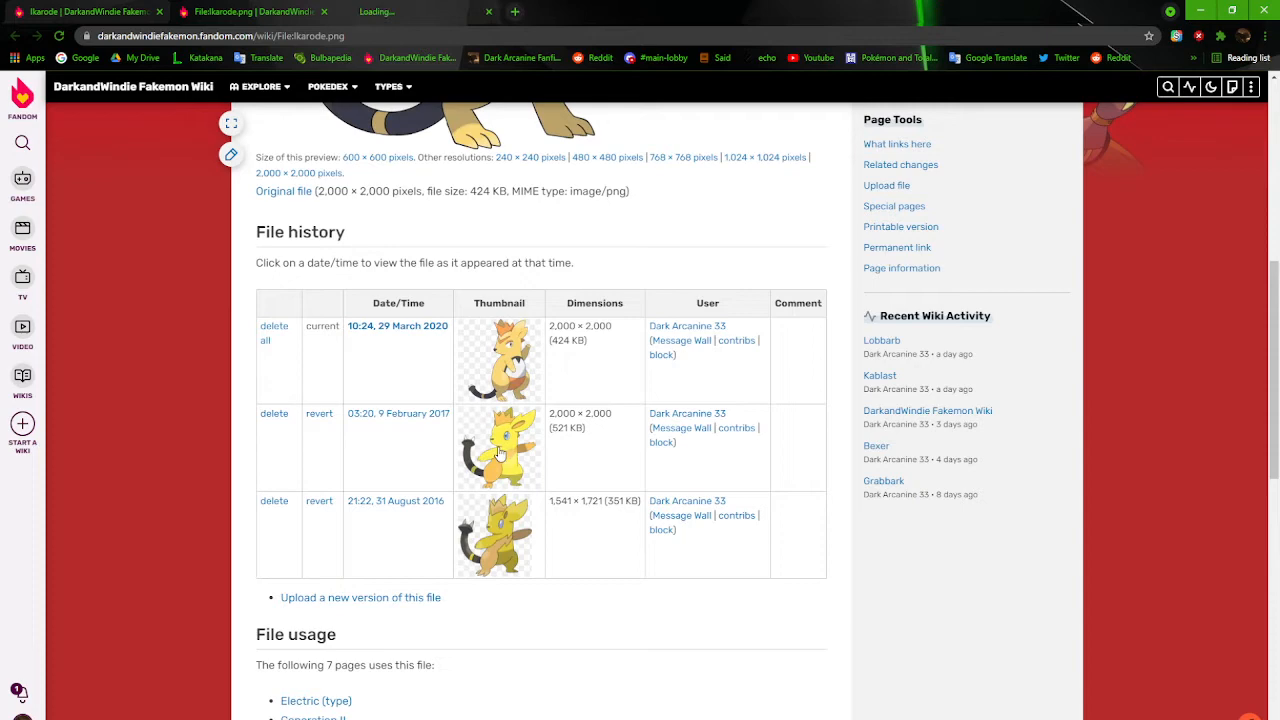
mouse_move(588, 460)
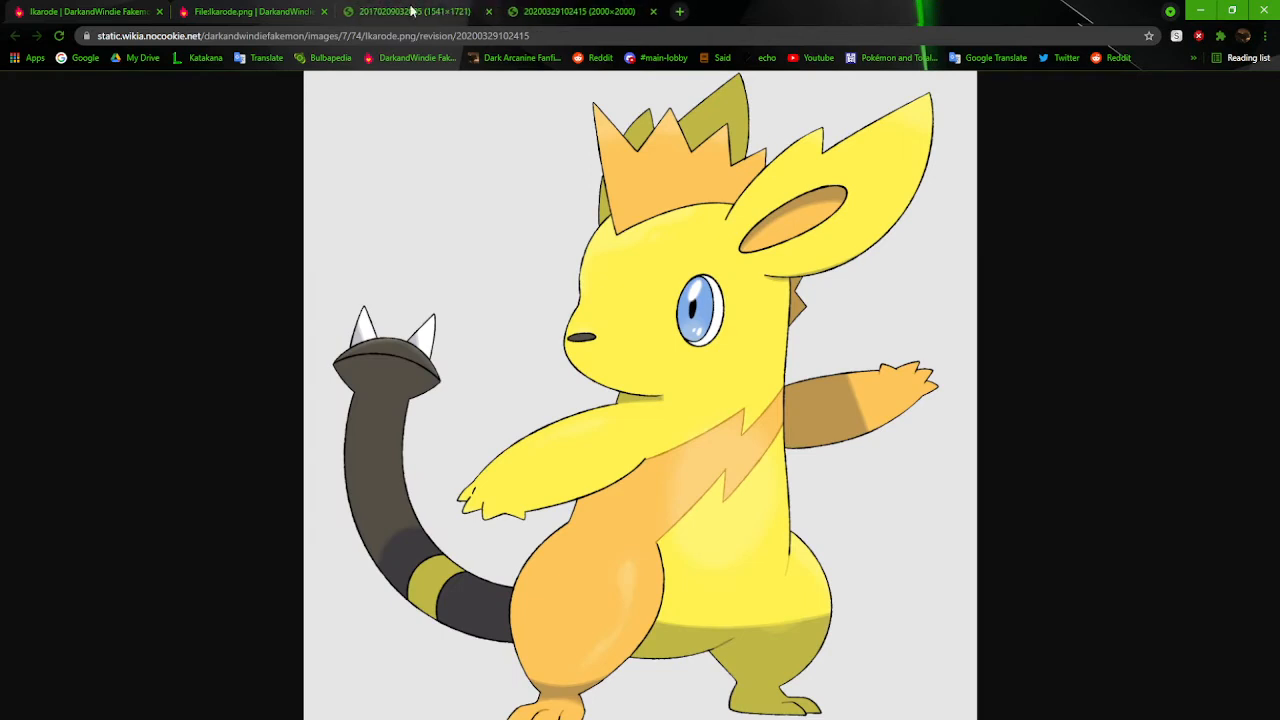
Review Ikarode's 2017 and 2020 artwork revisions, then close them back to the file page
left_click(410, 12)
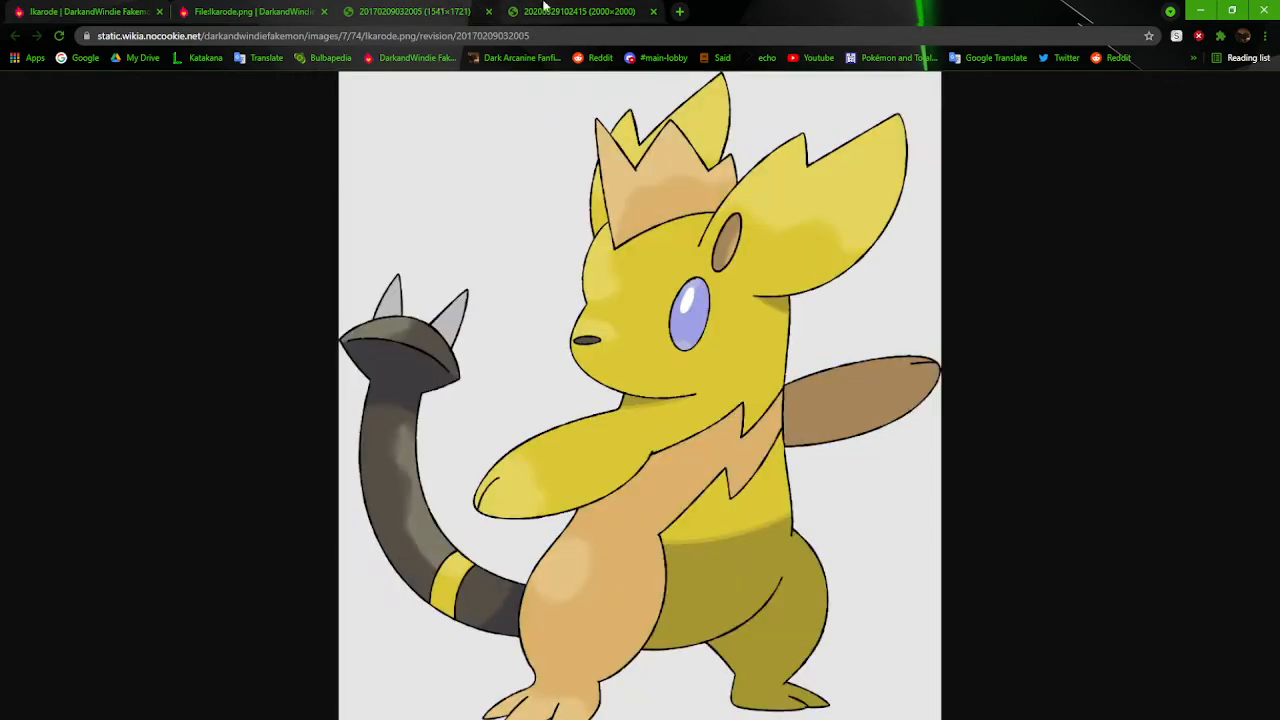
left_click(580, 12)
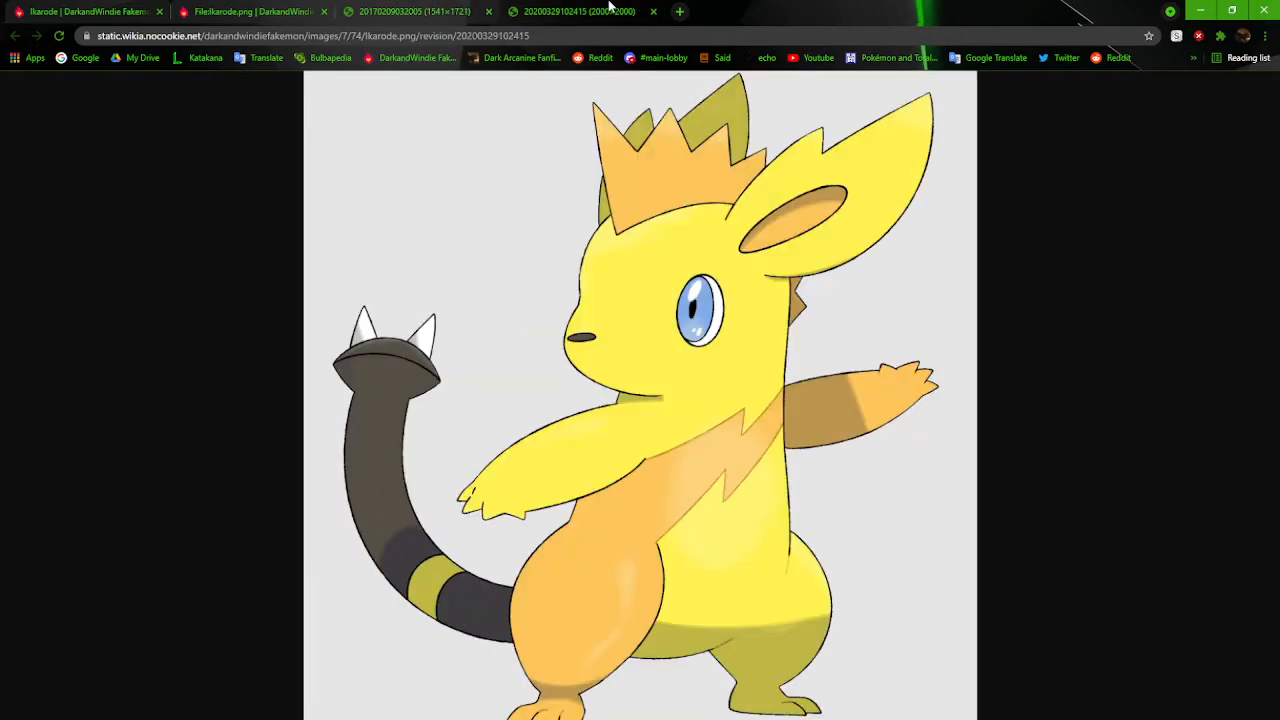
left_click(412, 12)
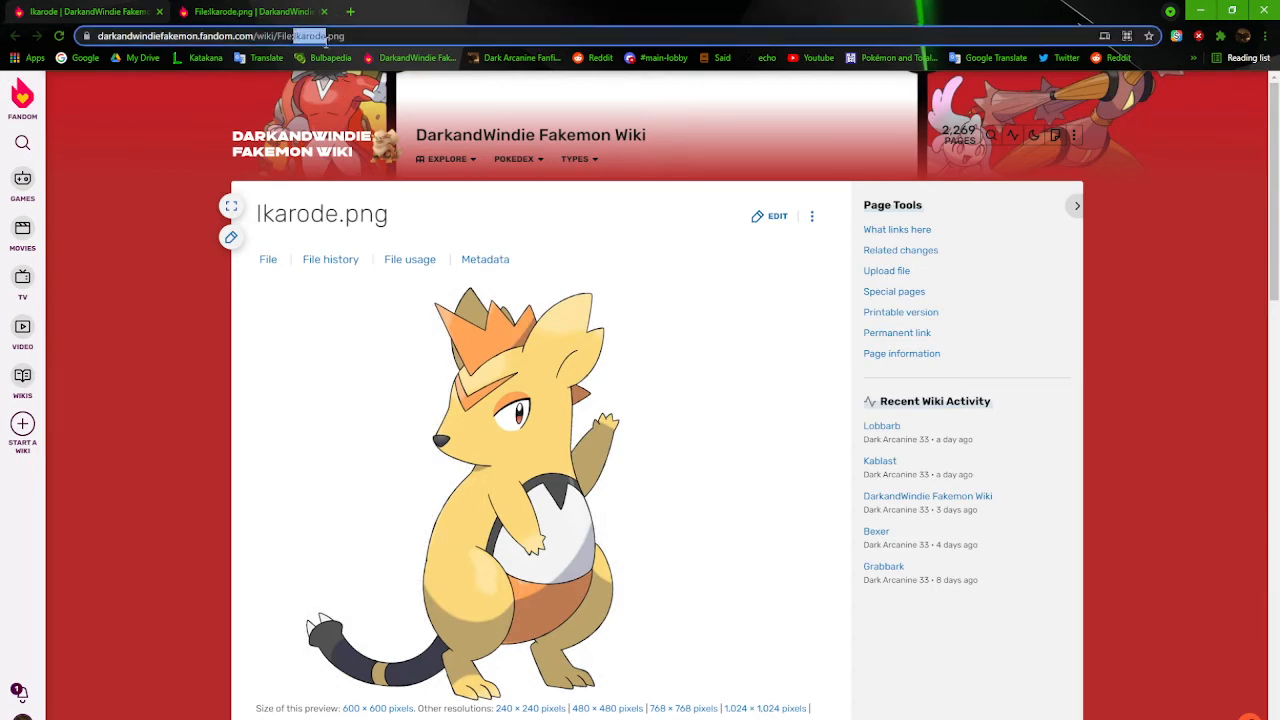
Bring the Skweek.png file history with its three artwork versions into view
scroll("down", 3)
type("Skweek")
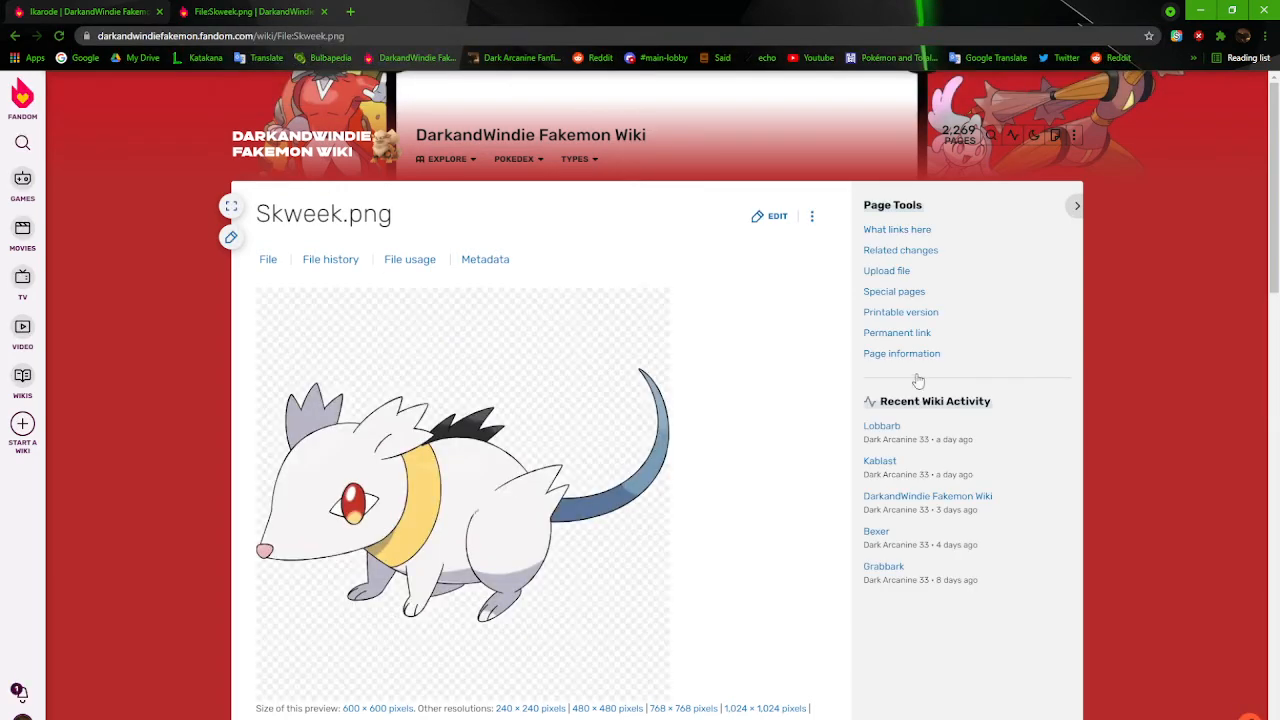
scroll("down", 3)
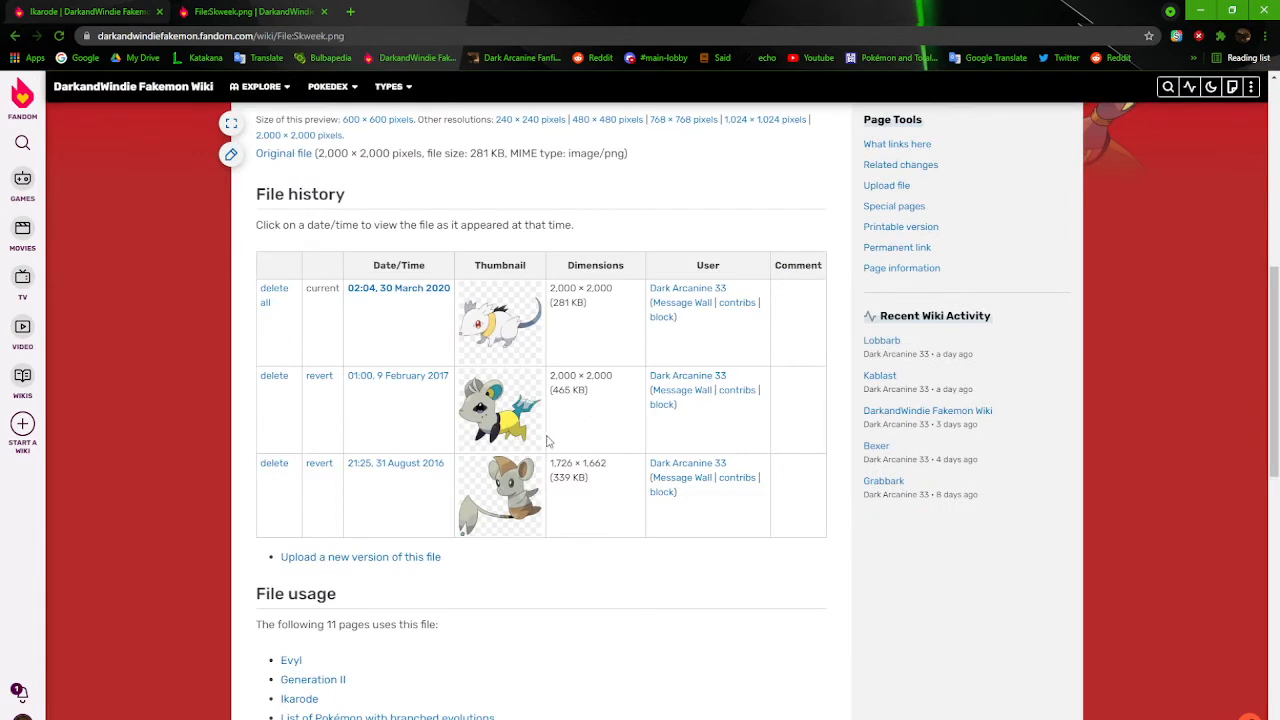
mouse_move(512, 504)
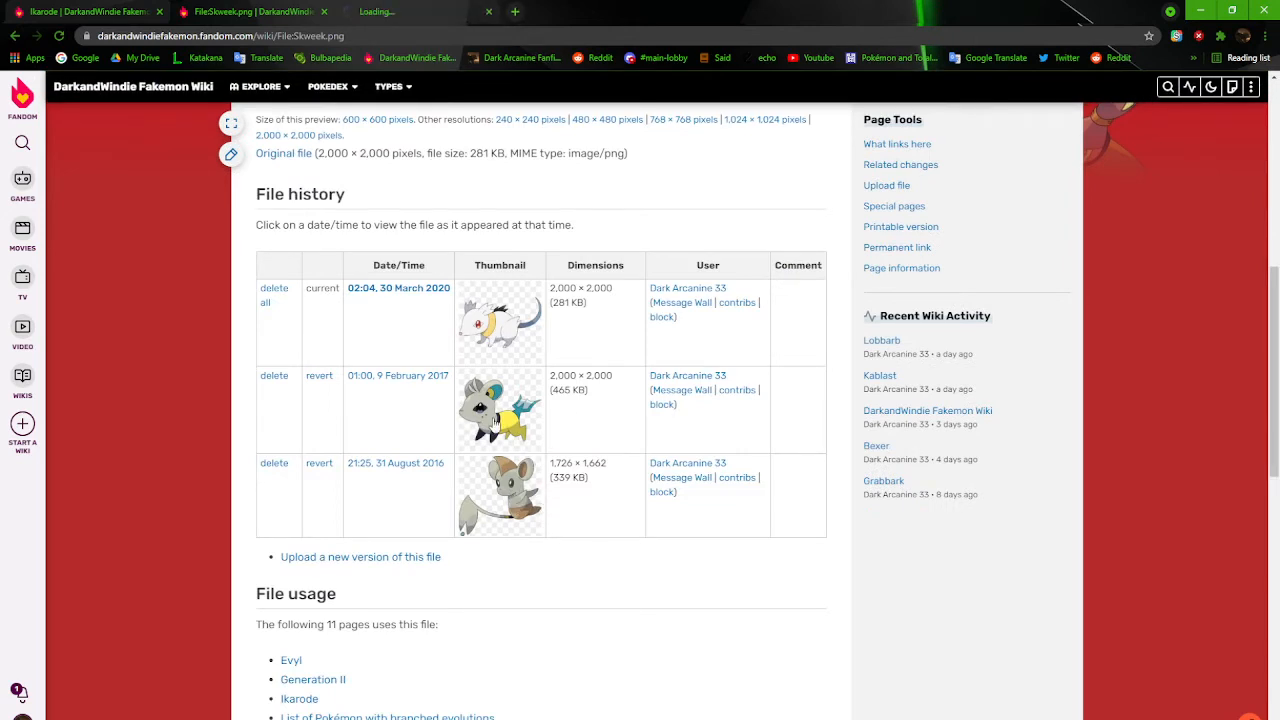
Launch Skweek's older 2017 grey-brown mouse artwork full size in a new tab
left_click(500, 408)
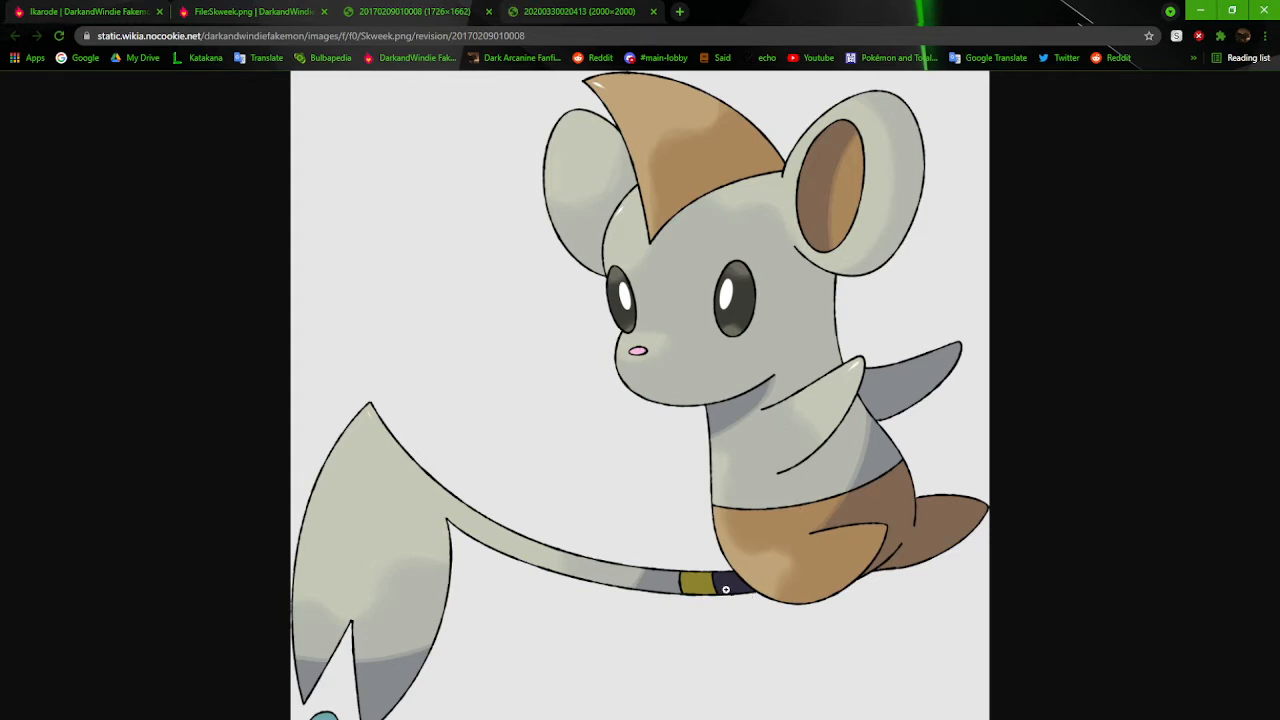
mouse_move(720, 584)
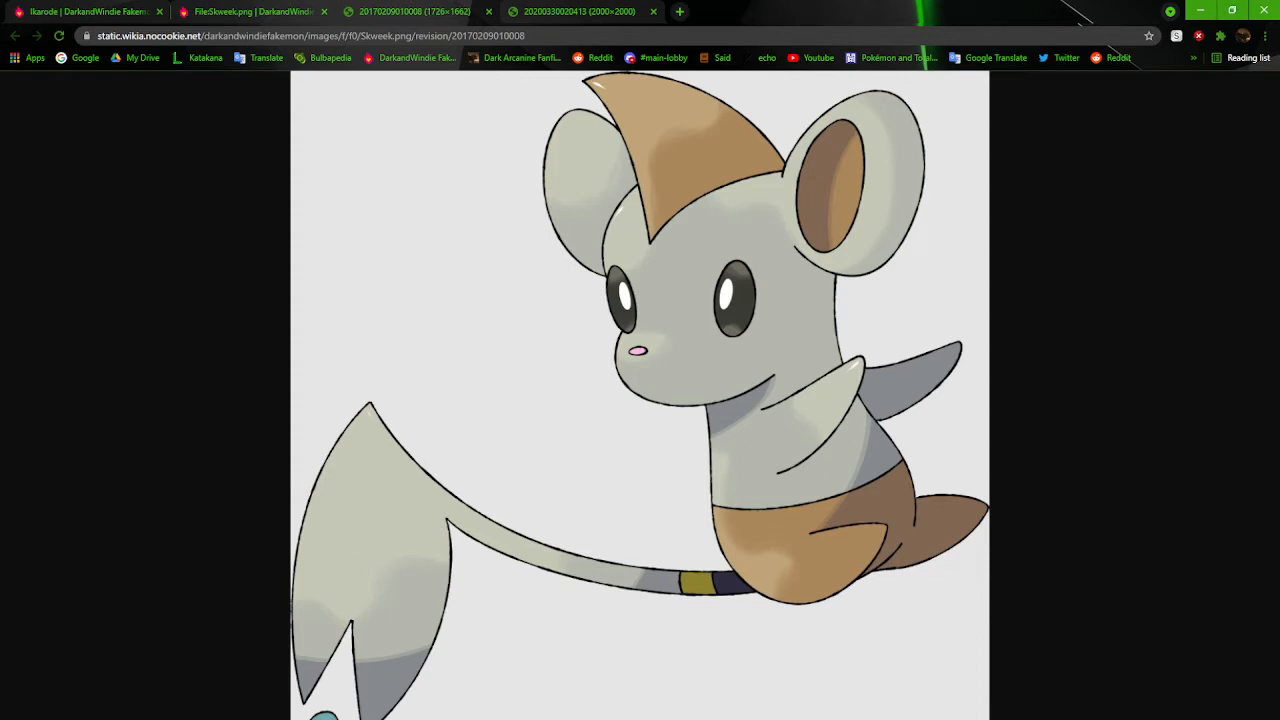
mouse_move(856, 366)
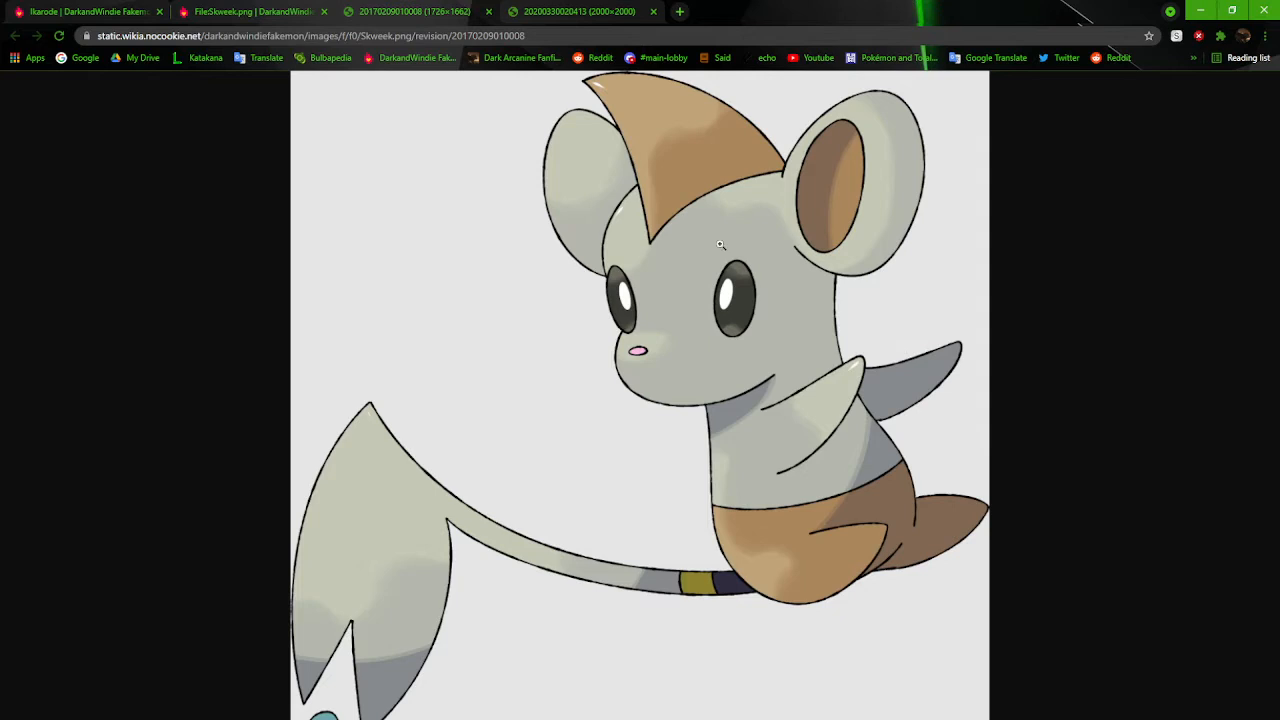
mouse_move(548, 386)
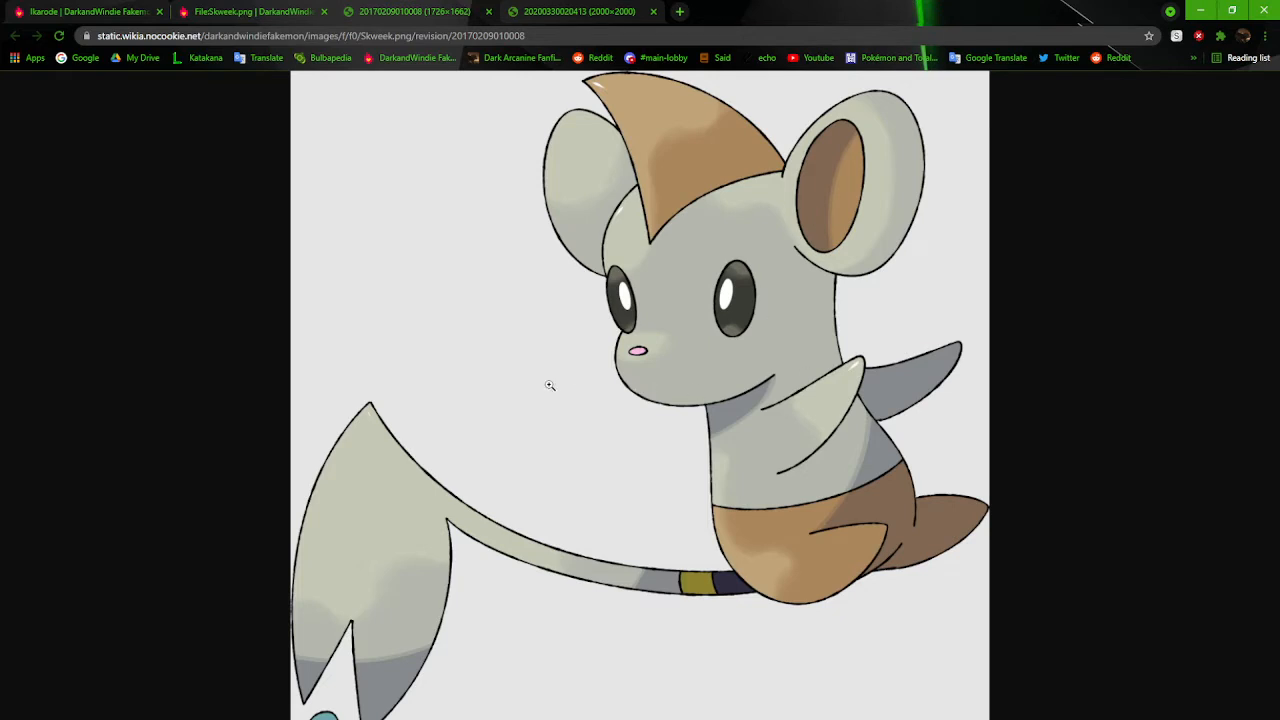
mouse_move(280, 684)
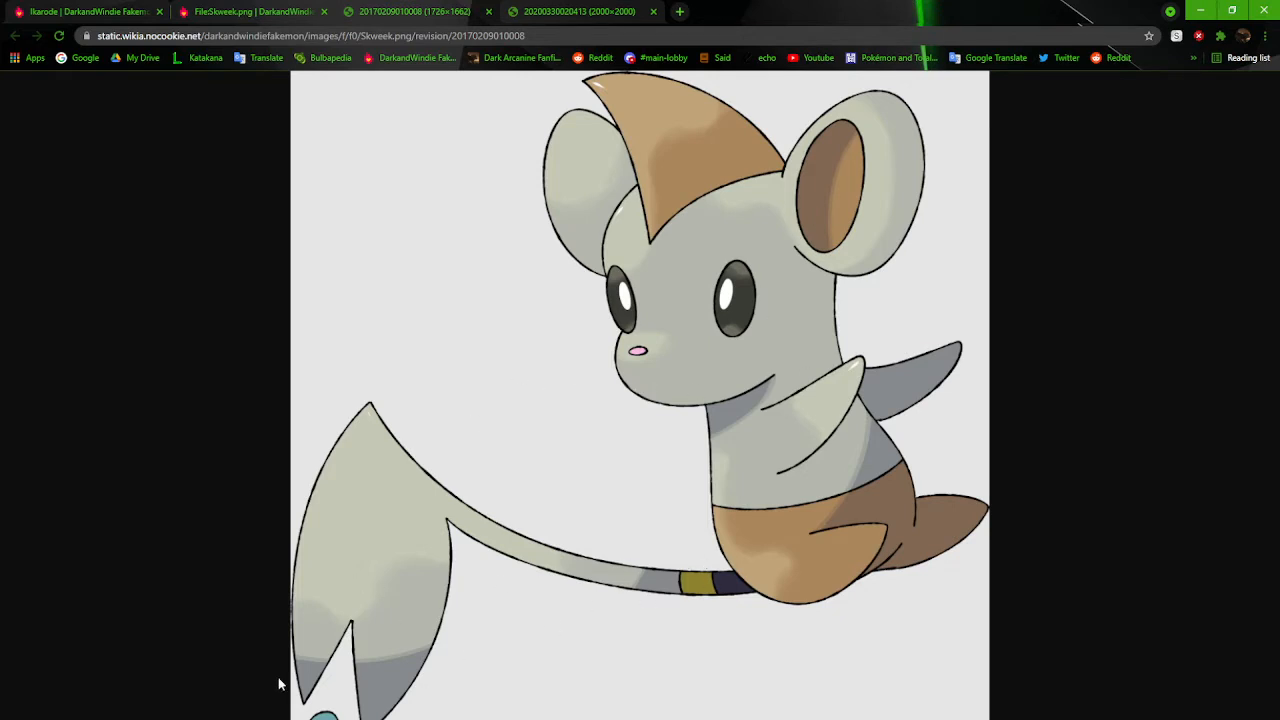
mouse_move(392, 716)
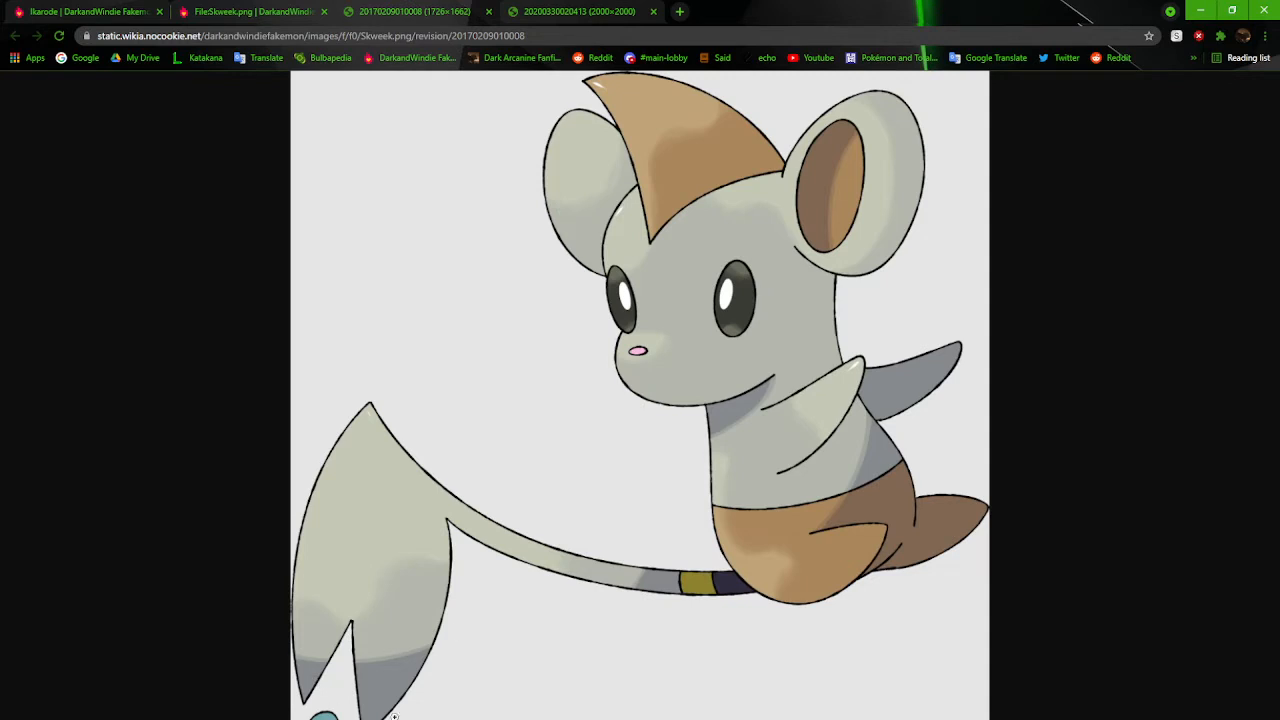
mouse_move(716, 584)
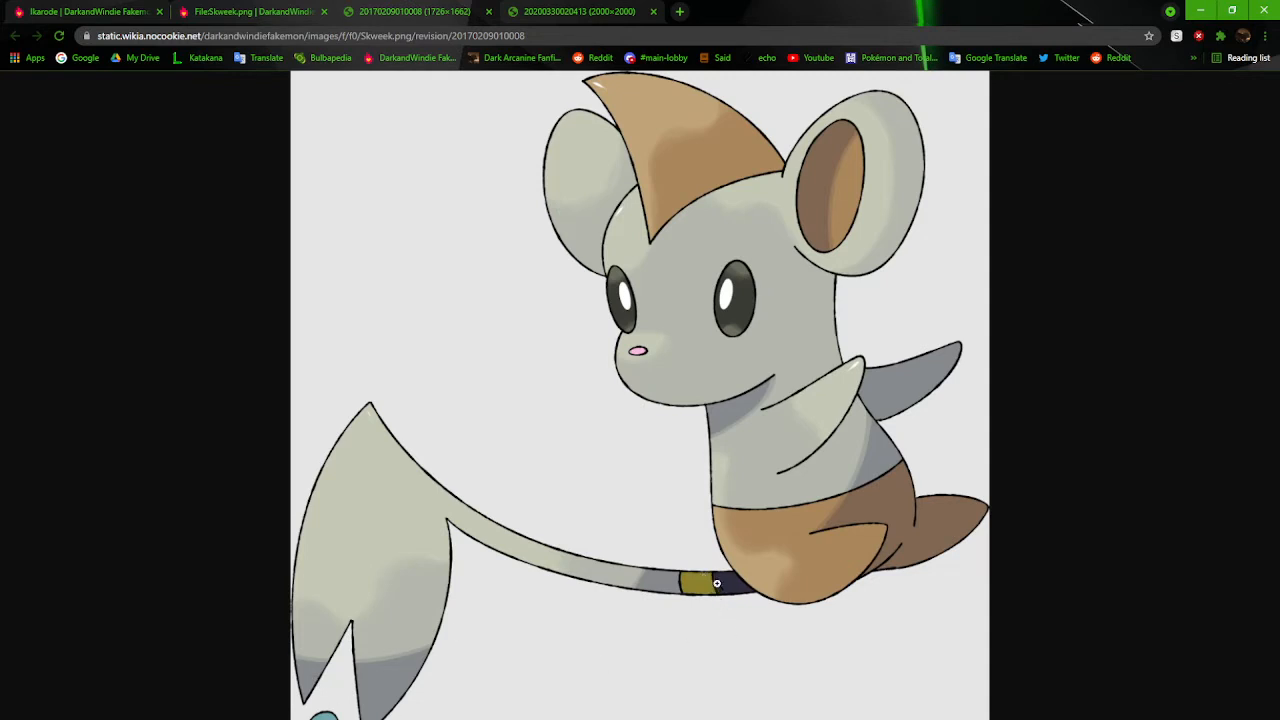
mouse_move(444, 304)
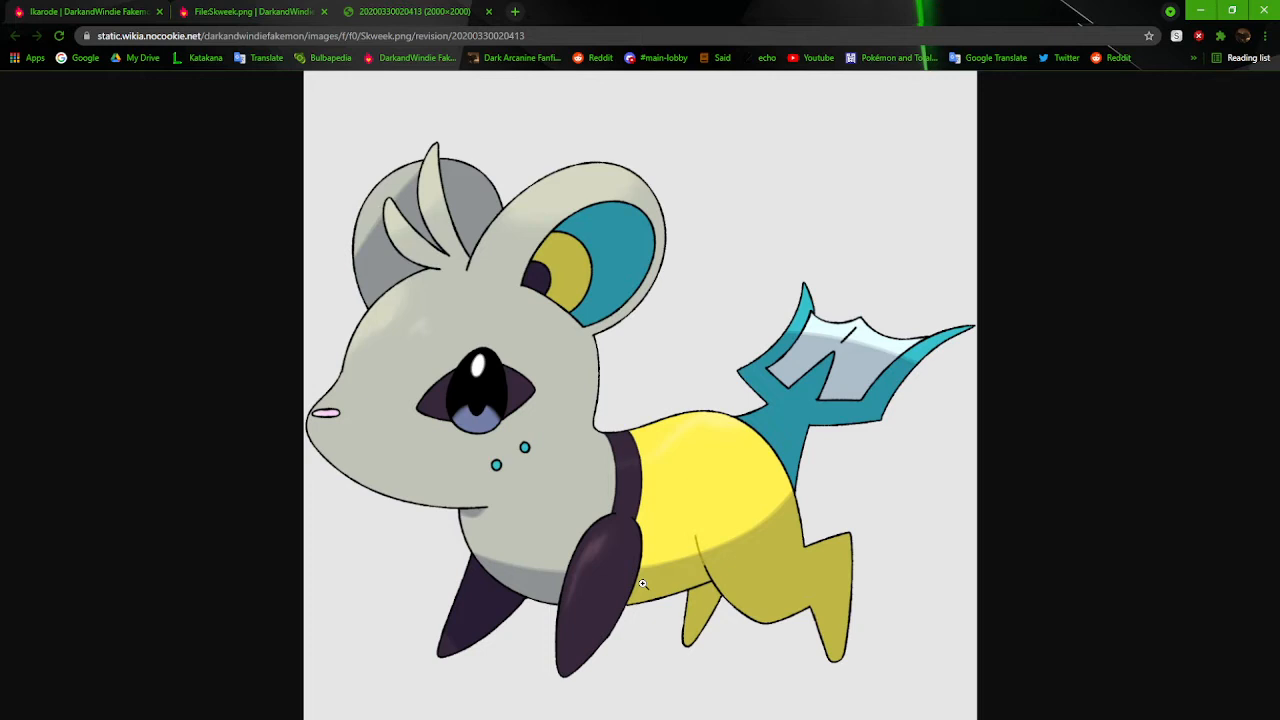
mouse_move(544, 530)
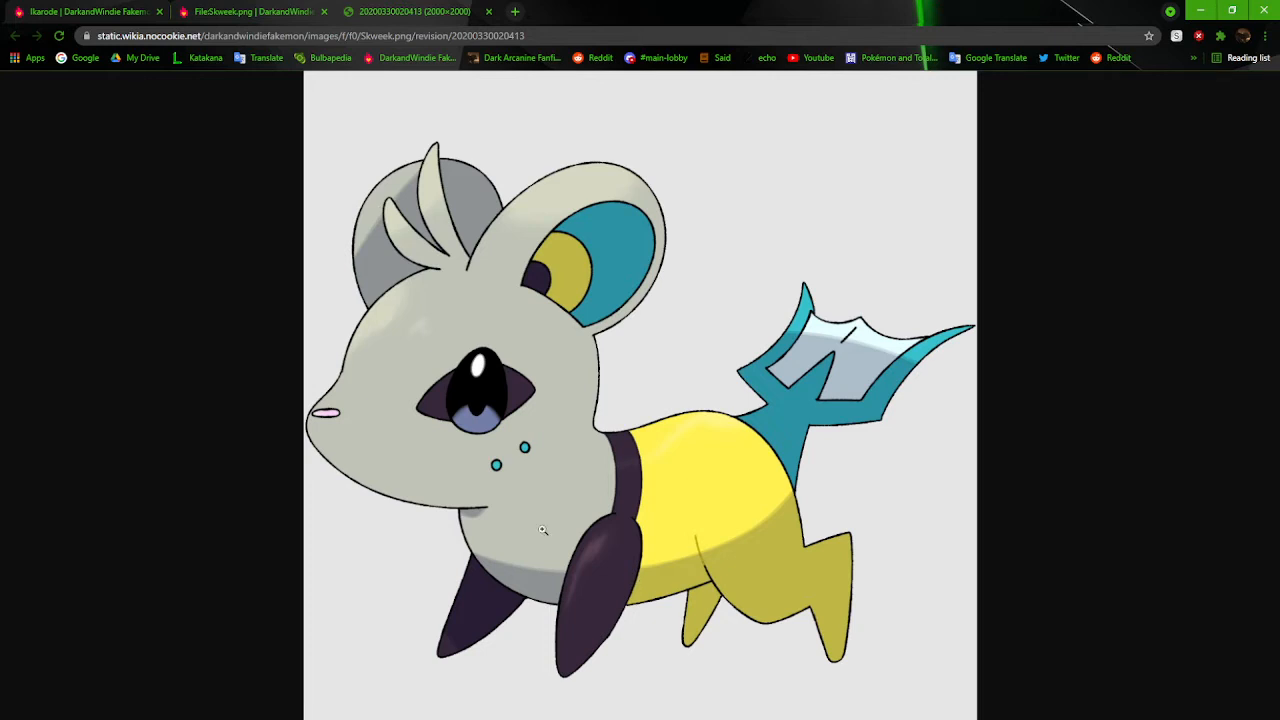
mouse_move(660, 540)
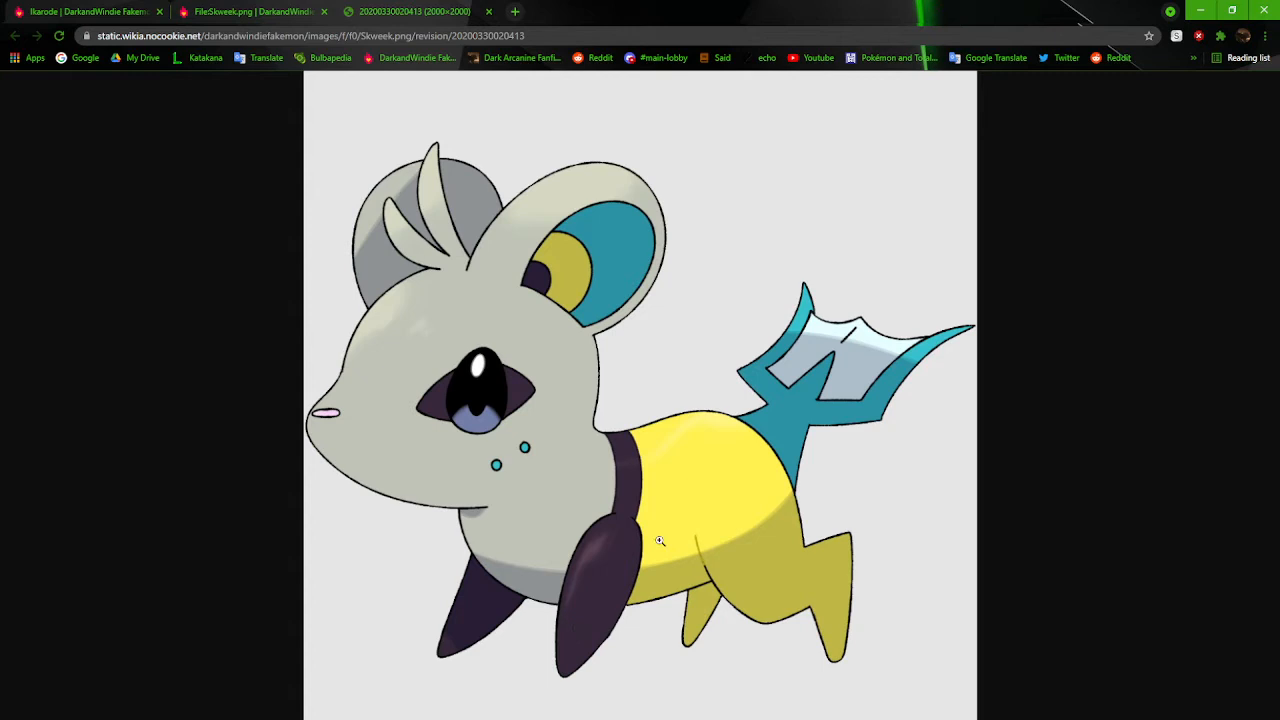
mouse_move(764, 460)
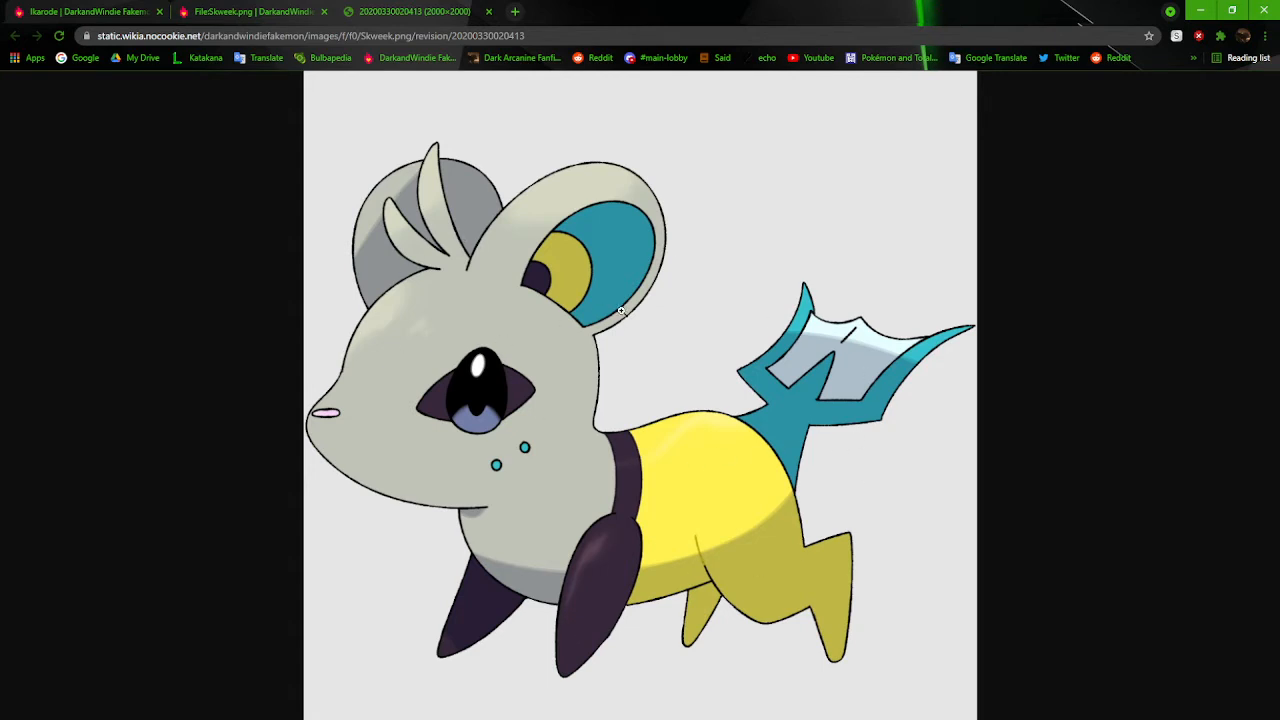
mouse_move(496, 20)
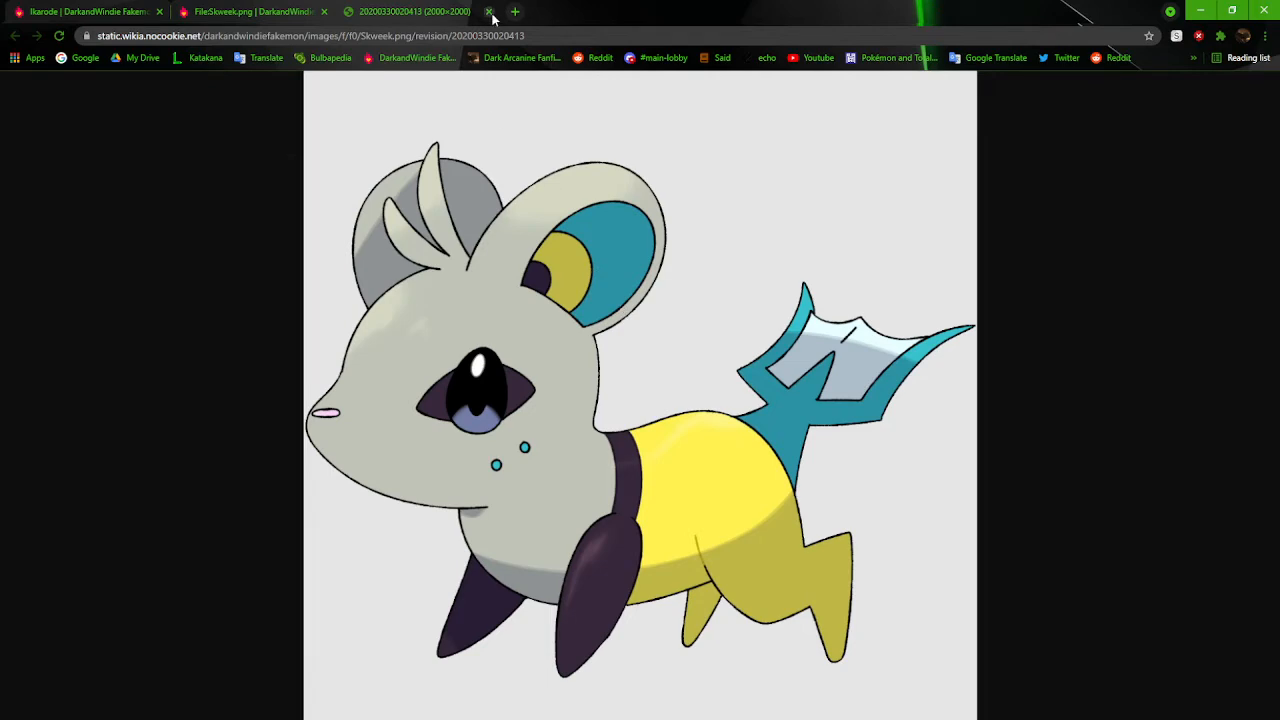
Leave the old Skweek artwork and Ikarode lightbox, then follow the #228 Livolt link
left_click(488, 12)
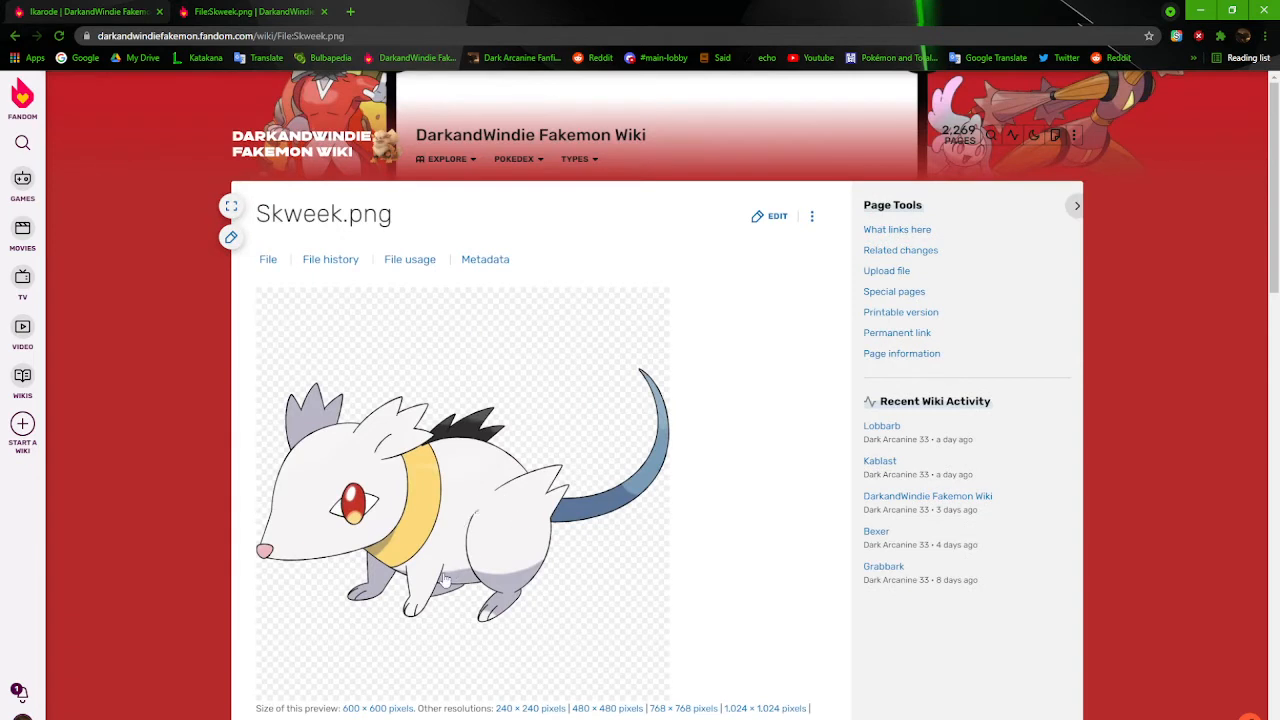
mouse_move(636, 466)
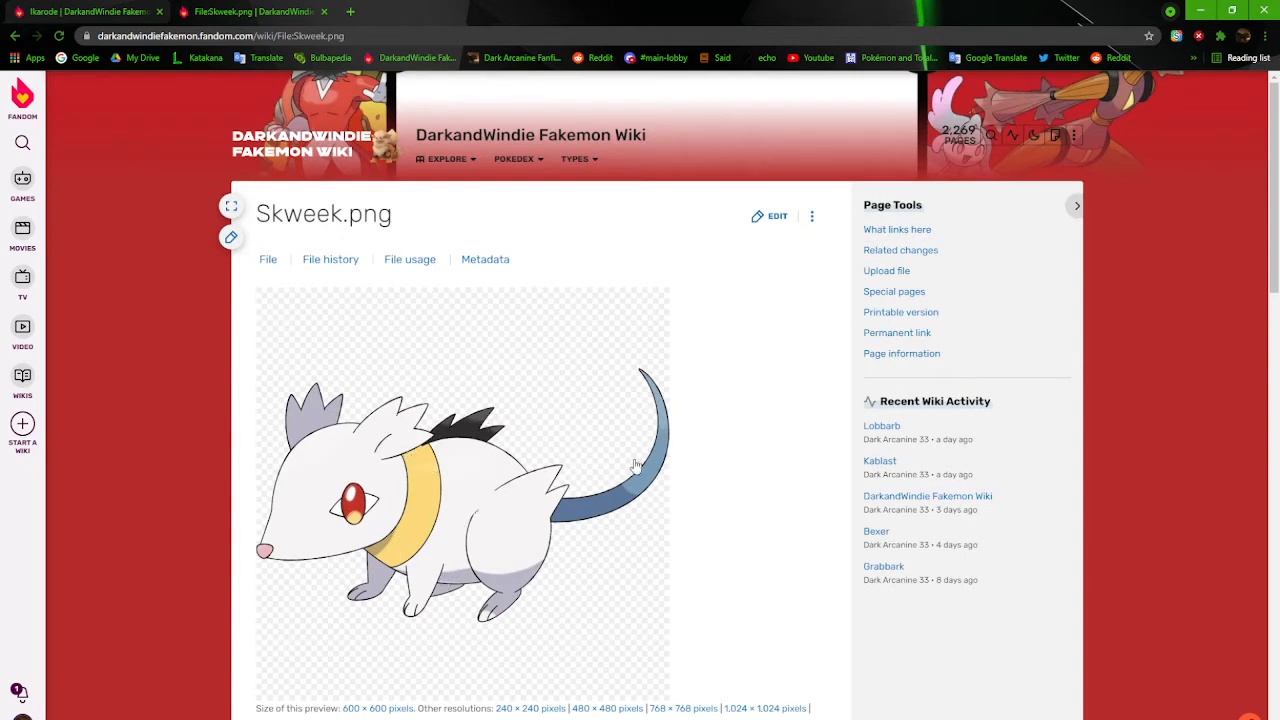
mouse_move(314, 490)
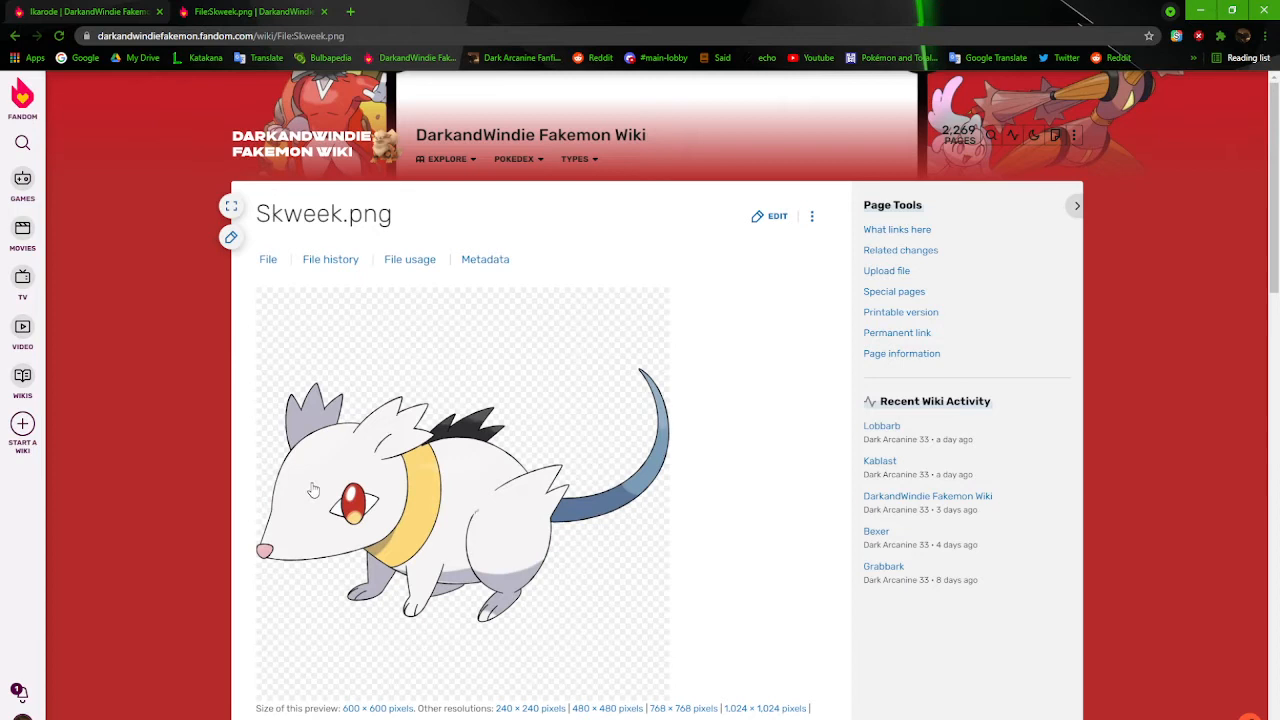
mouse_move(600, 444)
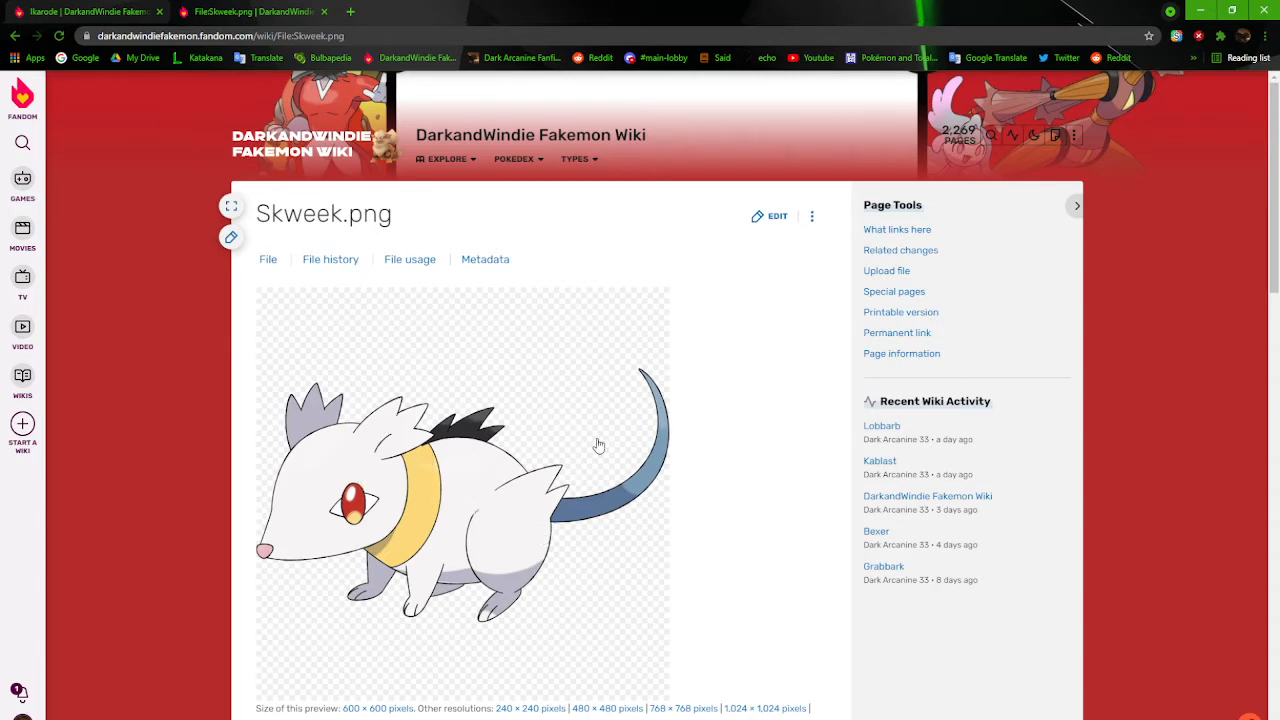
mouse_move(560, 524)
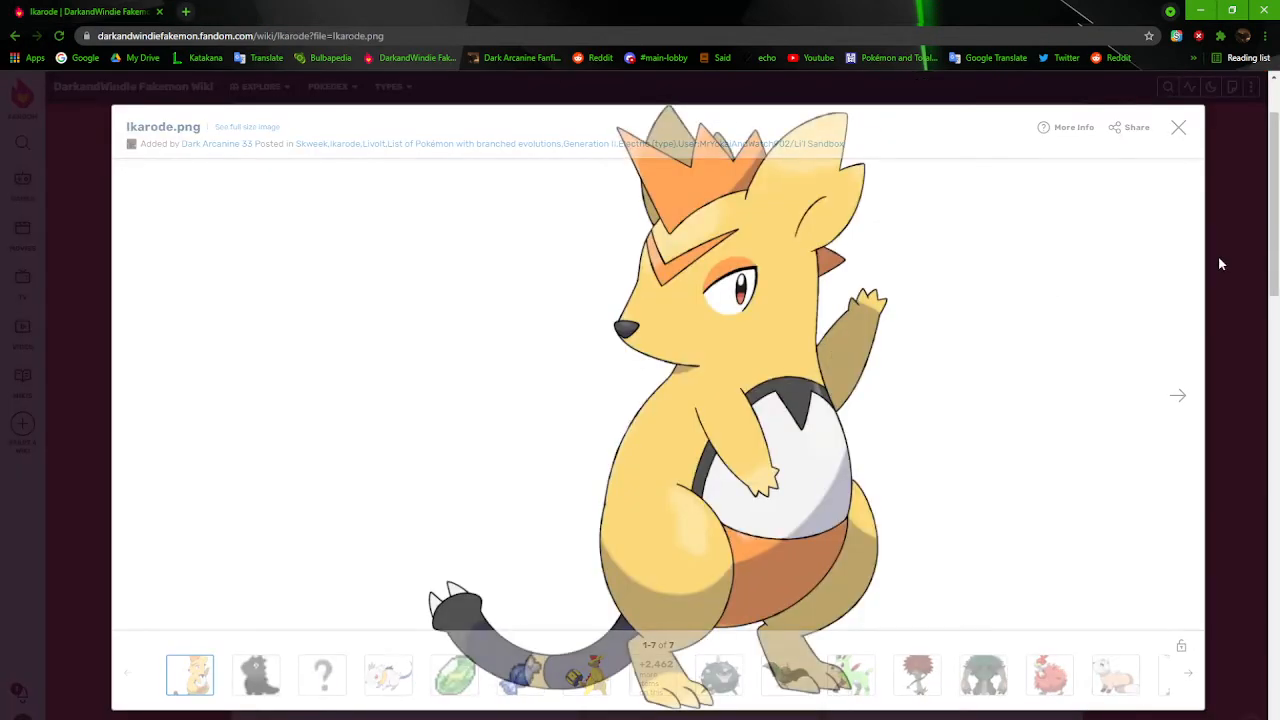
left_click(1178, 128)
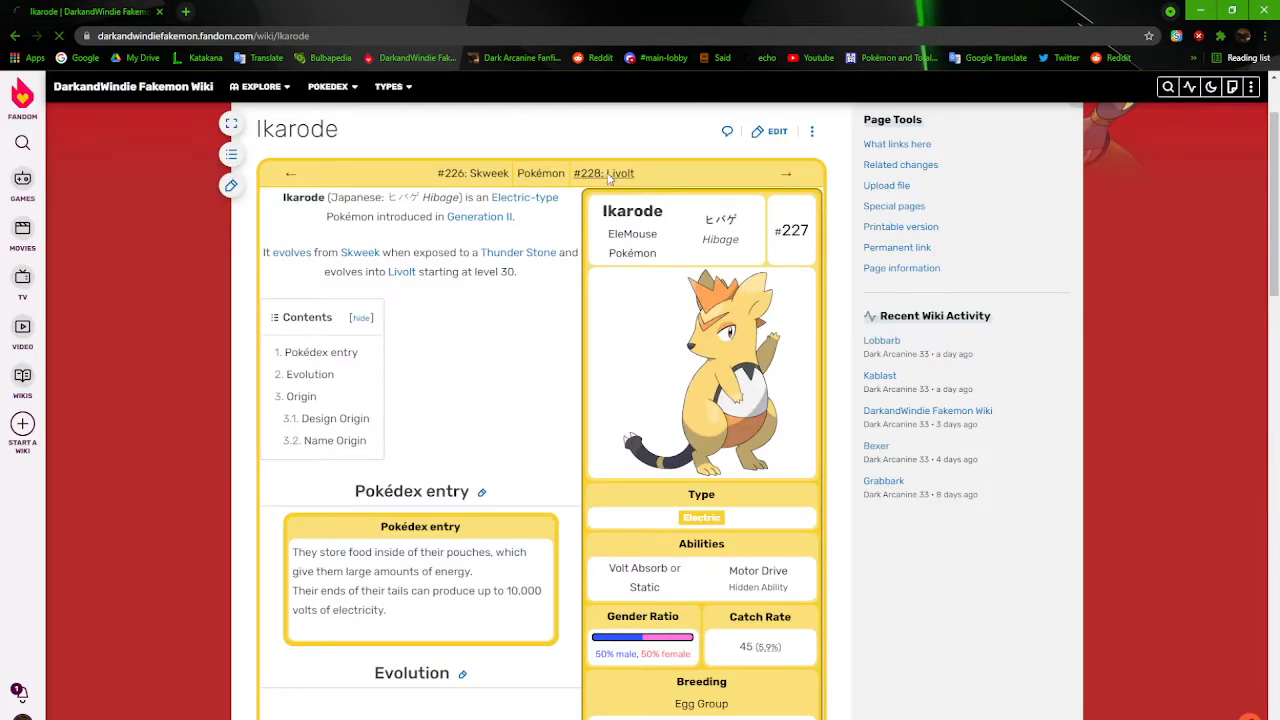
left_click(604, 172)
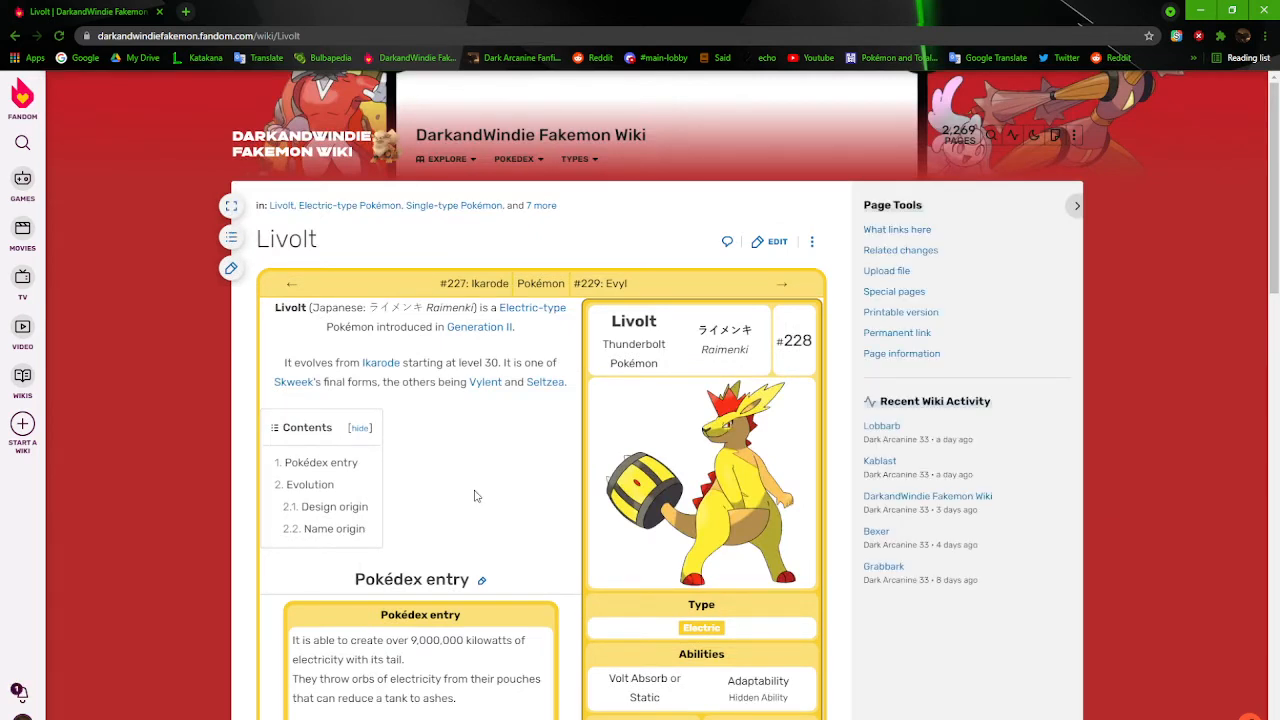
mouse_move(790, 470)
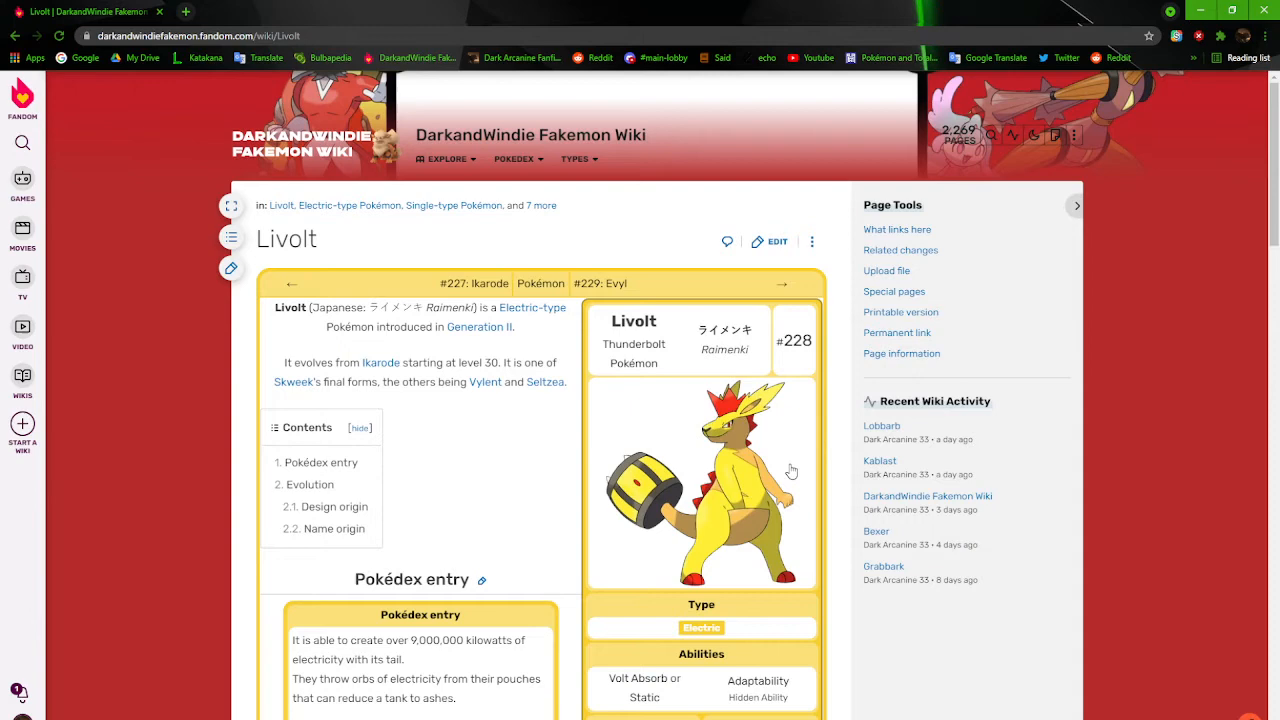
Go from Livolt's infobox image to File:Livolt.png and reach its two-version File history table
left_click(700, 482)
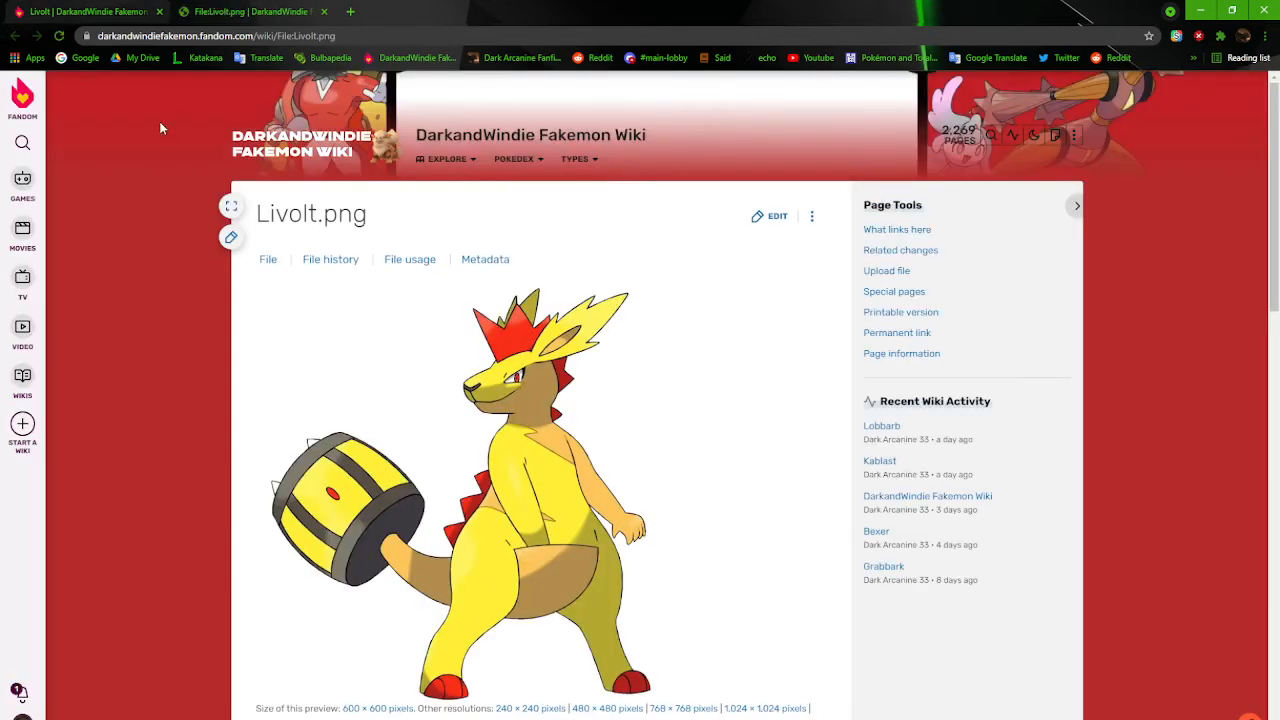
mouse_move(132, 198)
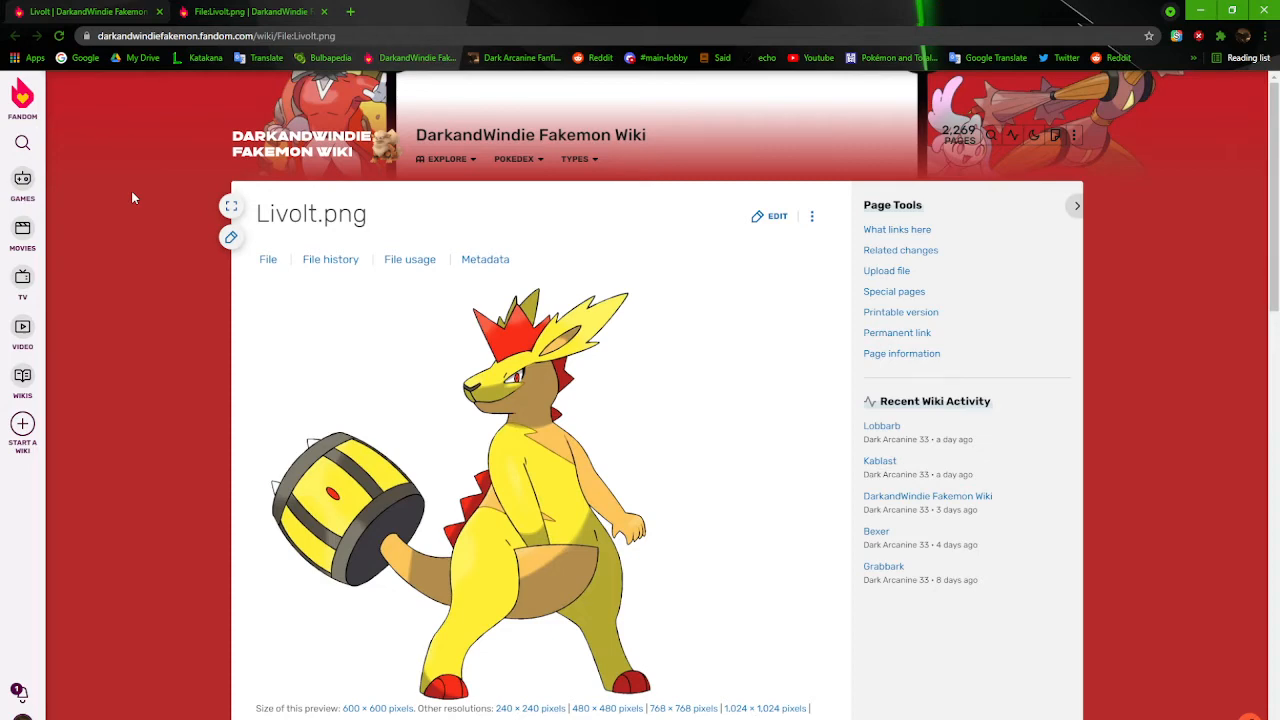
scroll("down", 3)
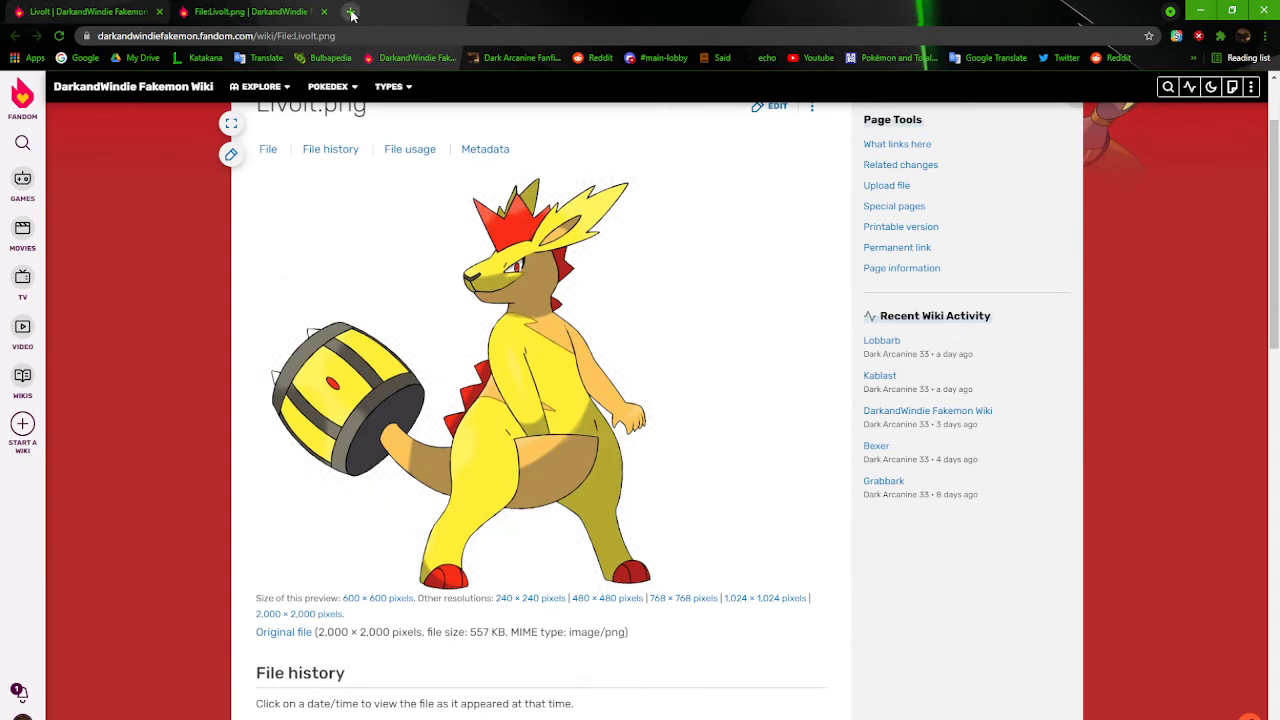
scroll("down", 3)
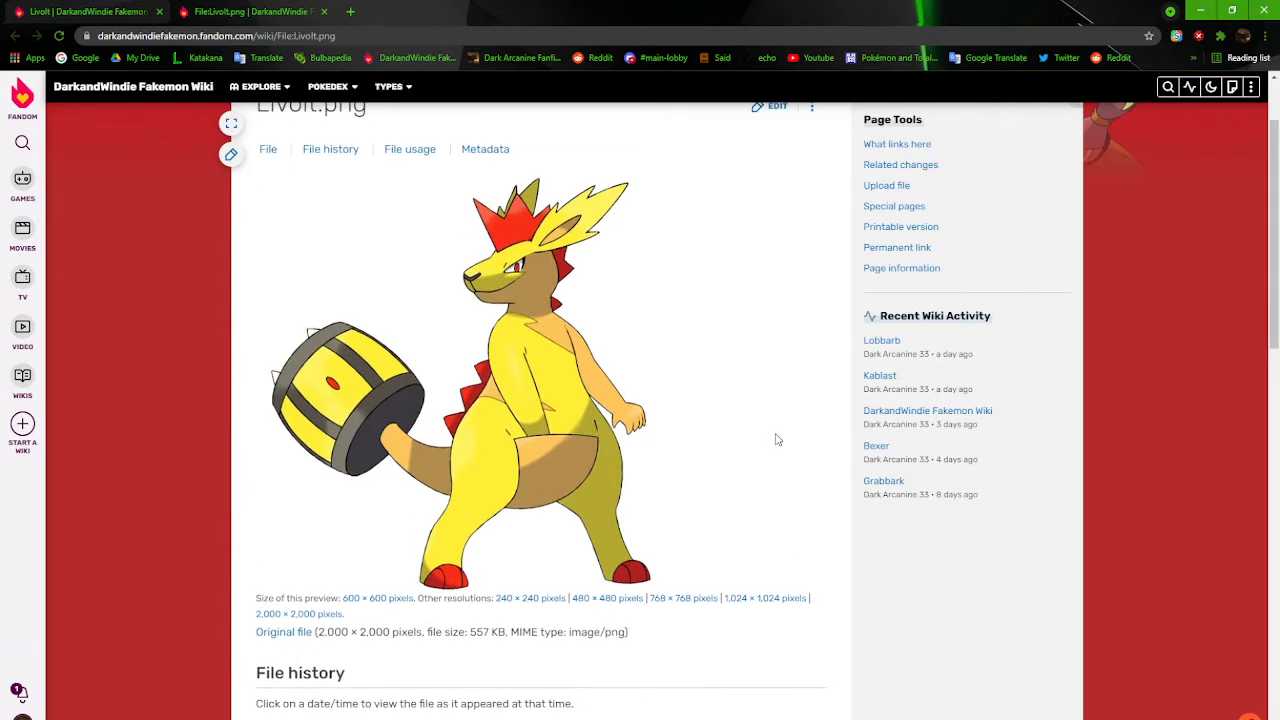
scroll("down", 3)
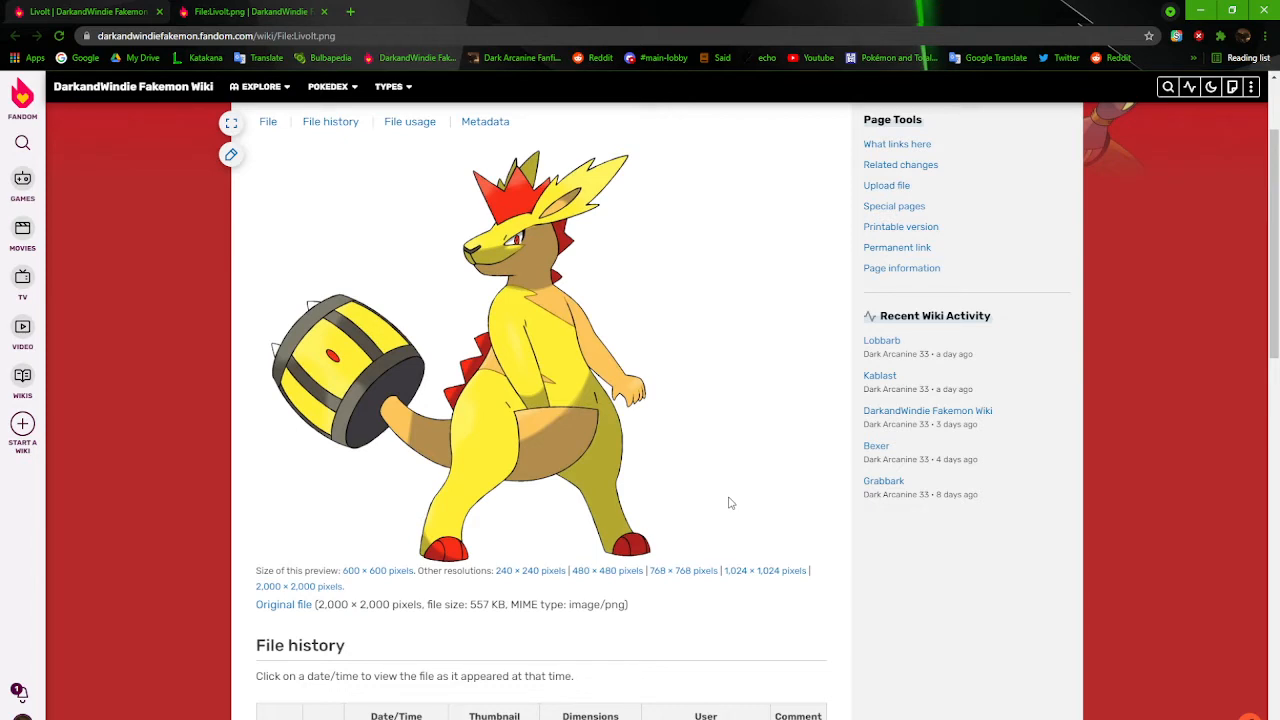
scroll("down", 3)
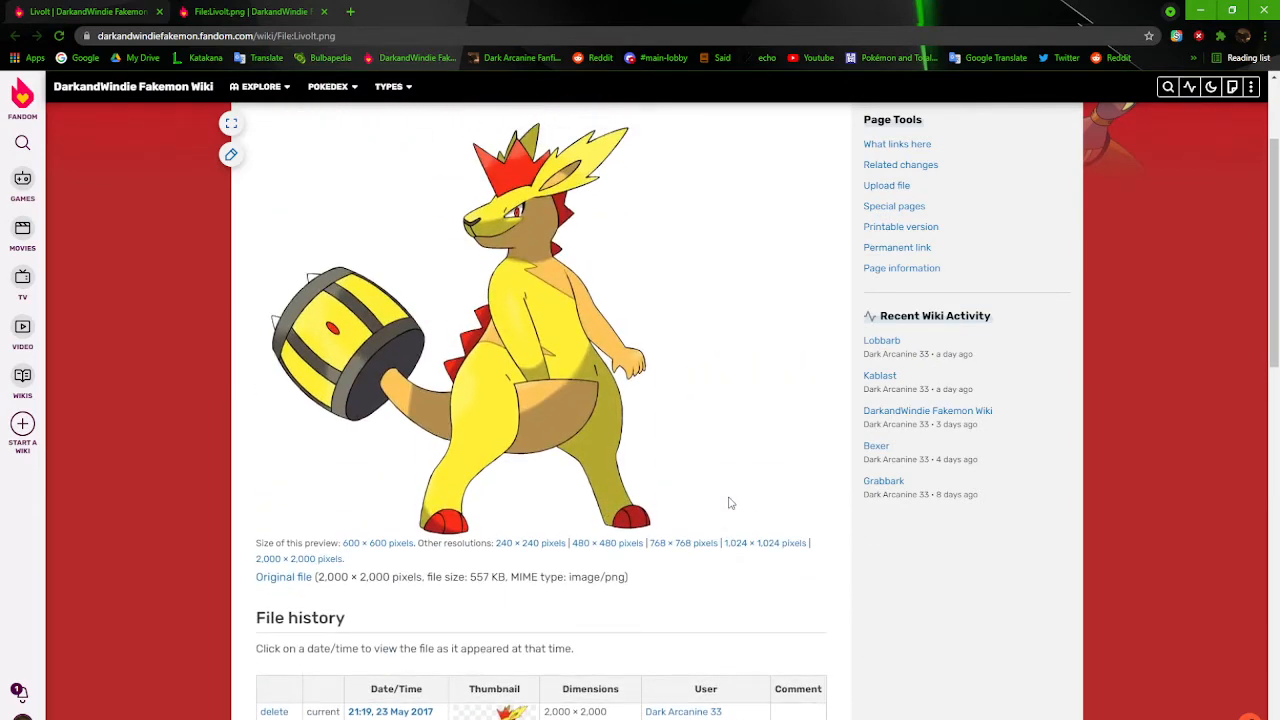
scroll("down", 3)
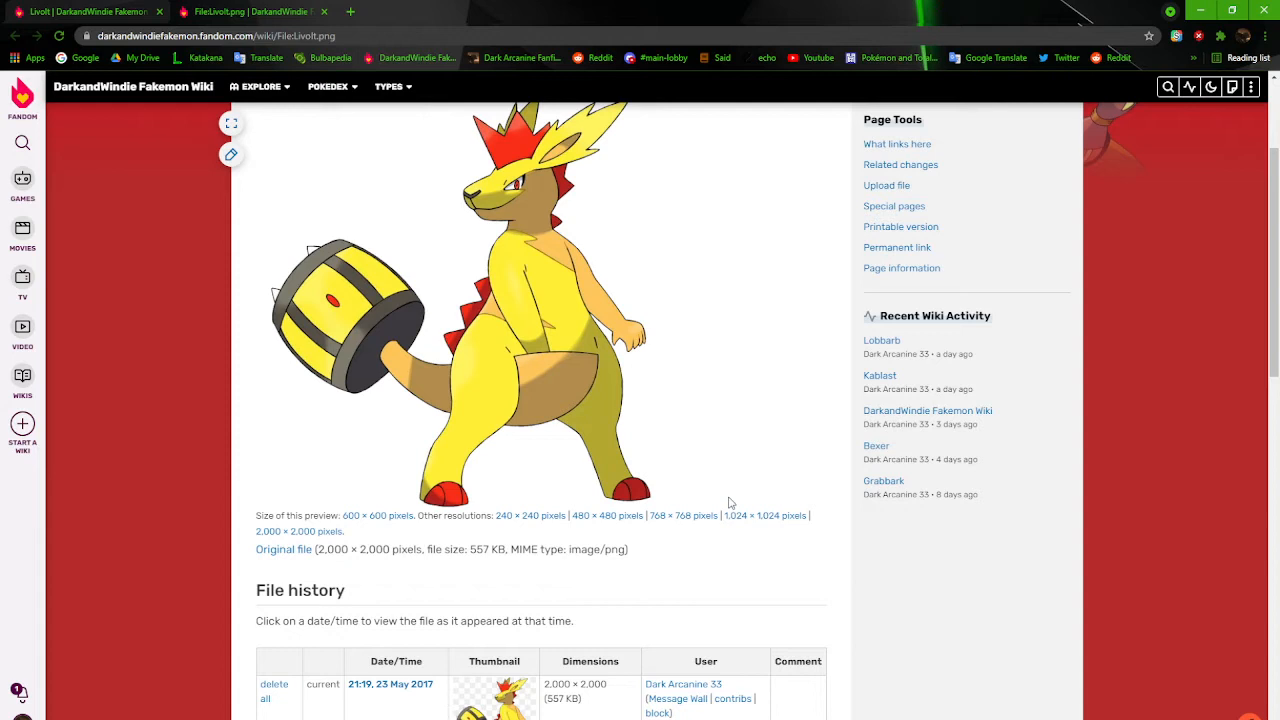
scroll("down", 3)
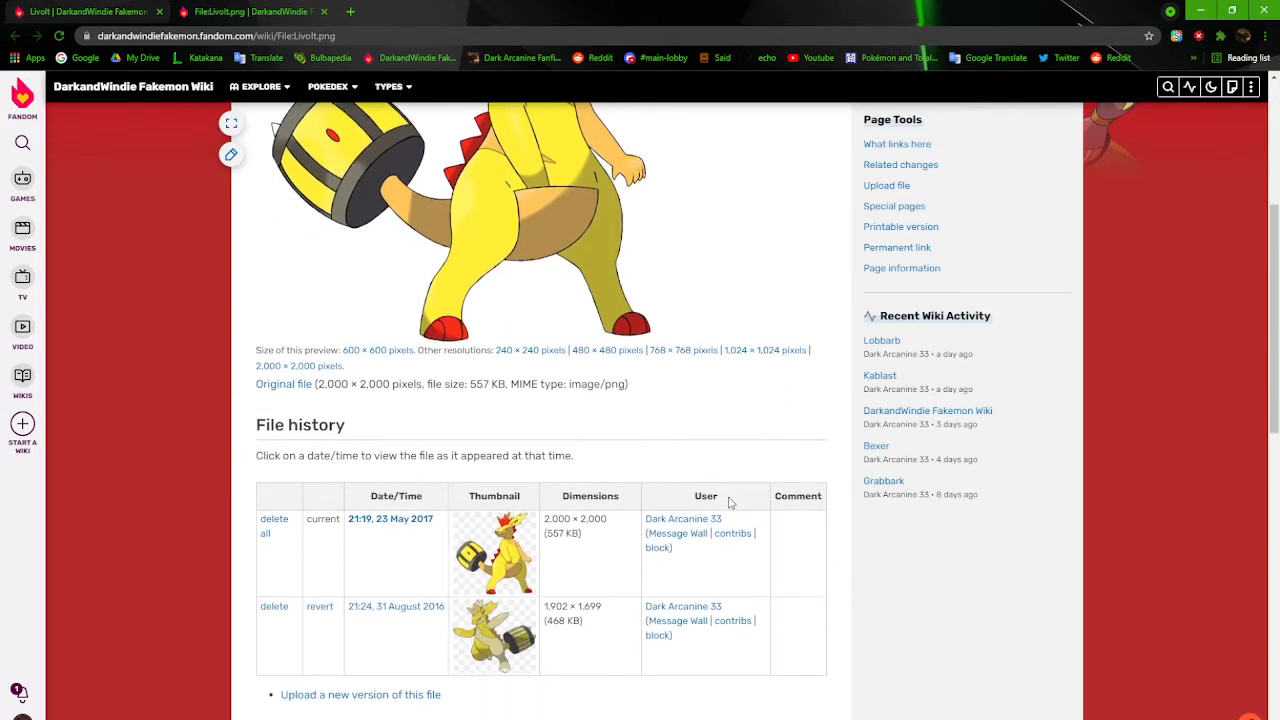
mouse_move(588, 420)
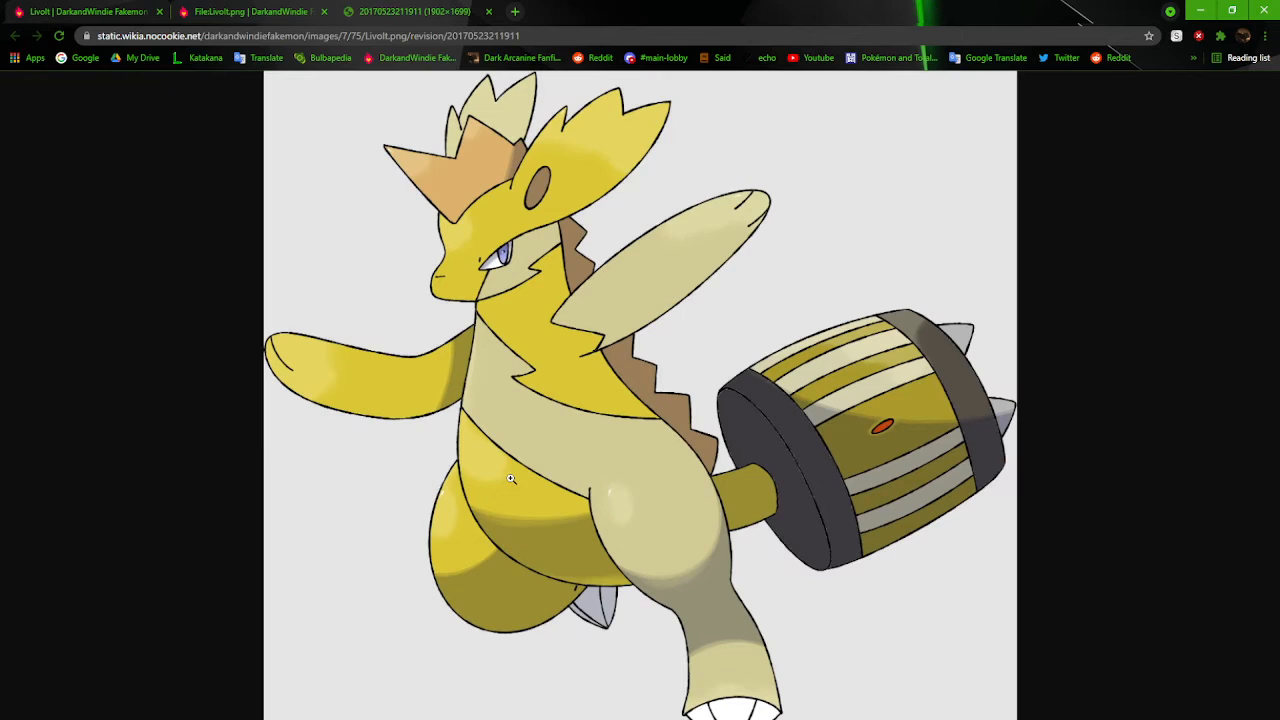
mouse_move(866, 582)
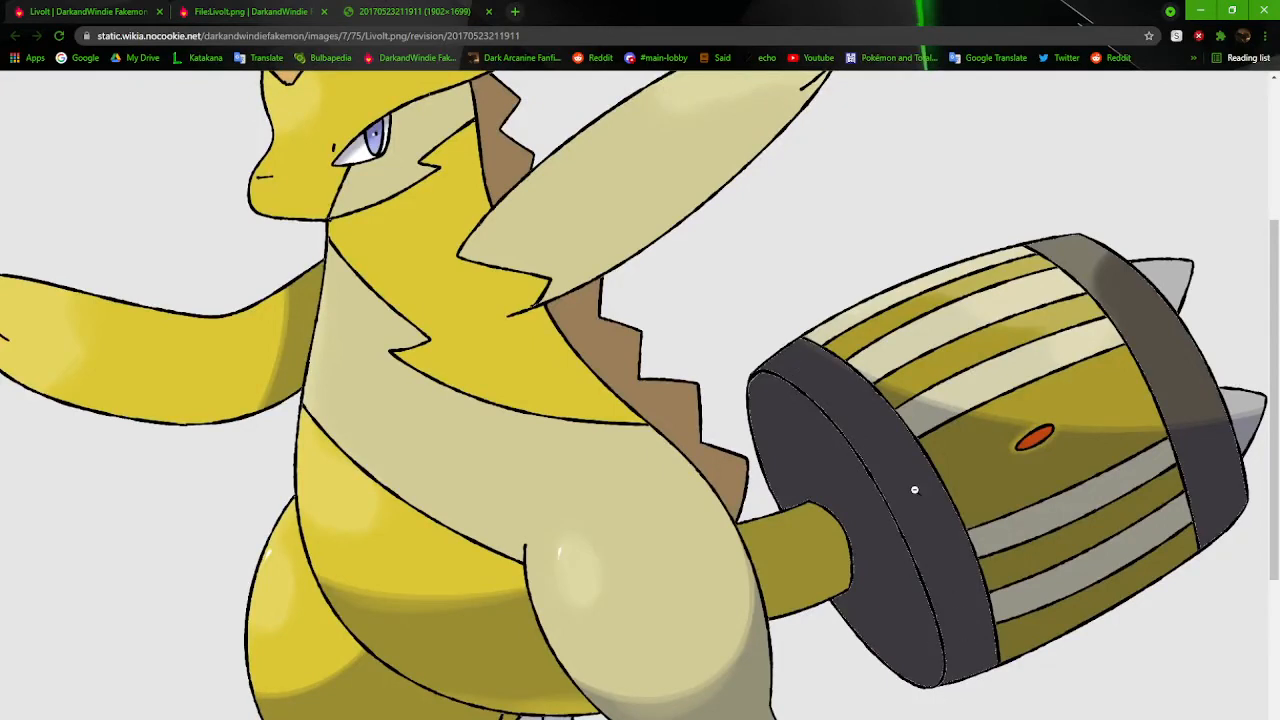
mouse_move(948, 360)
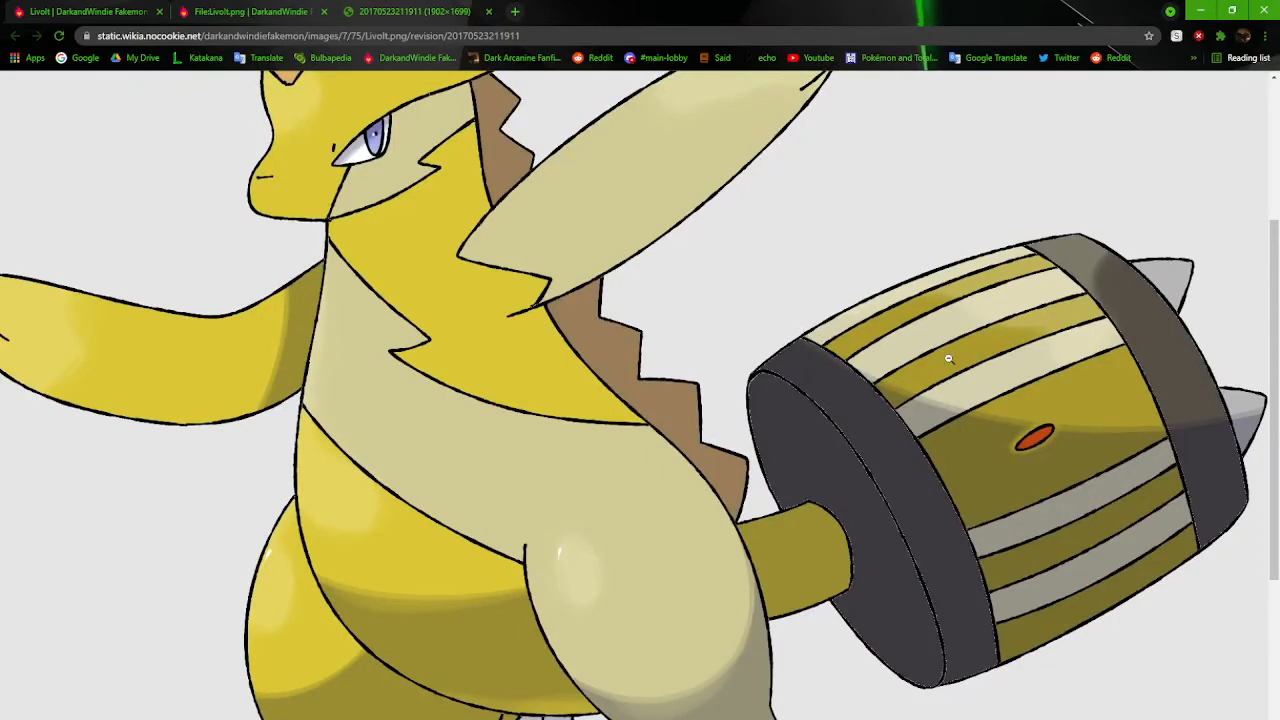
mouse_move(1136, 352)
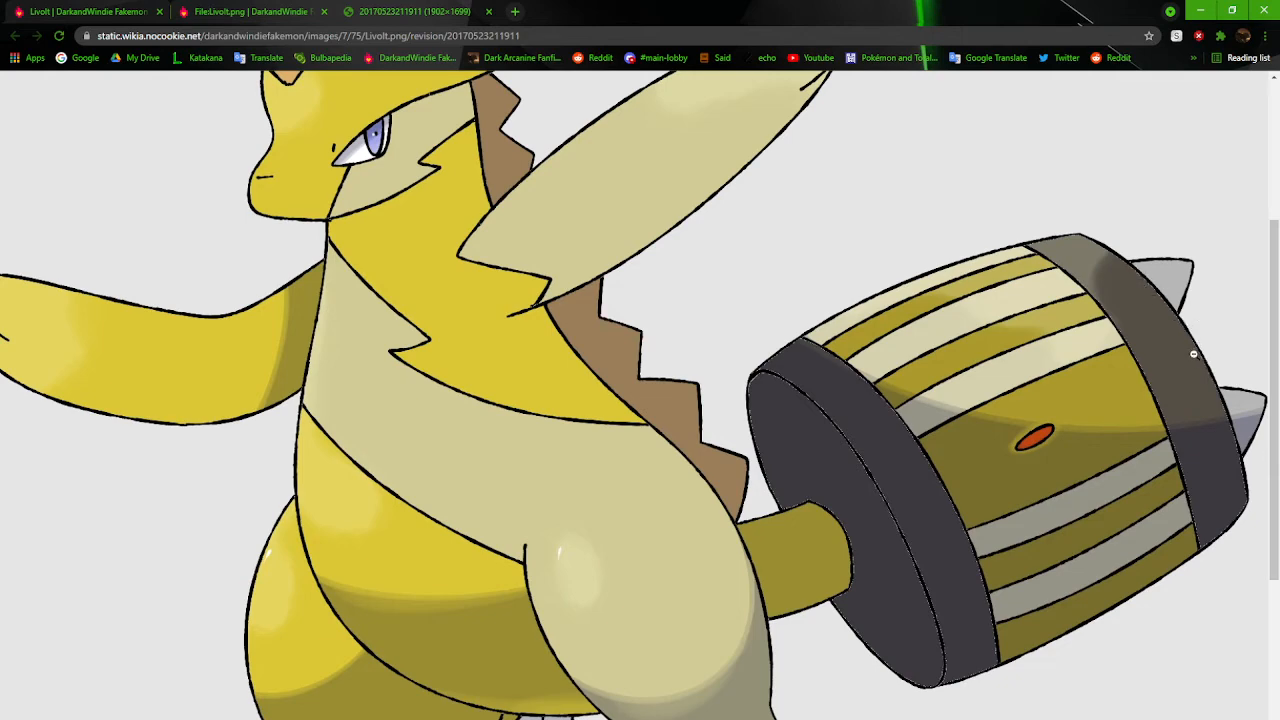
mouse_move(1156, 320)
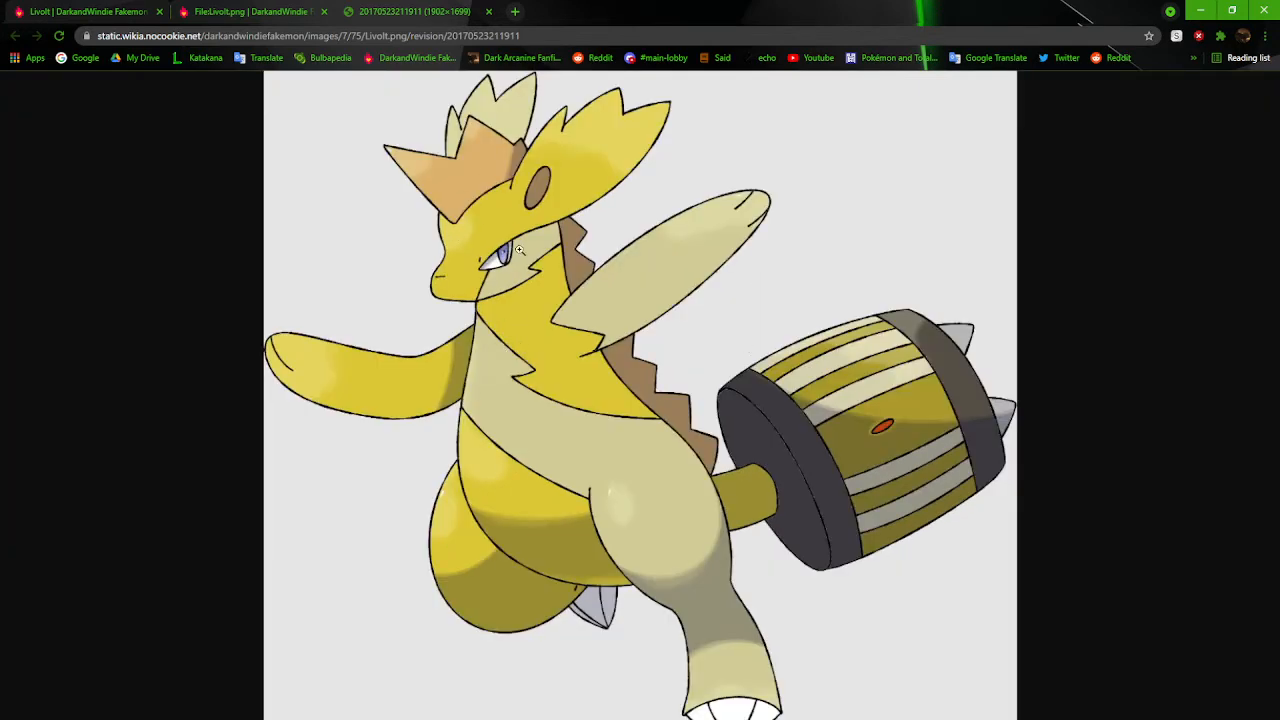
mouse_move(596, 296)
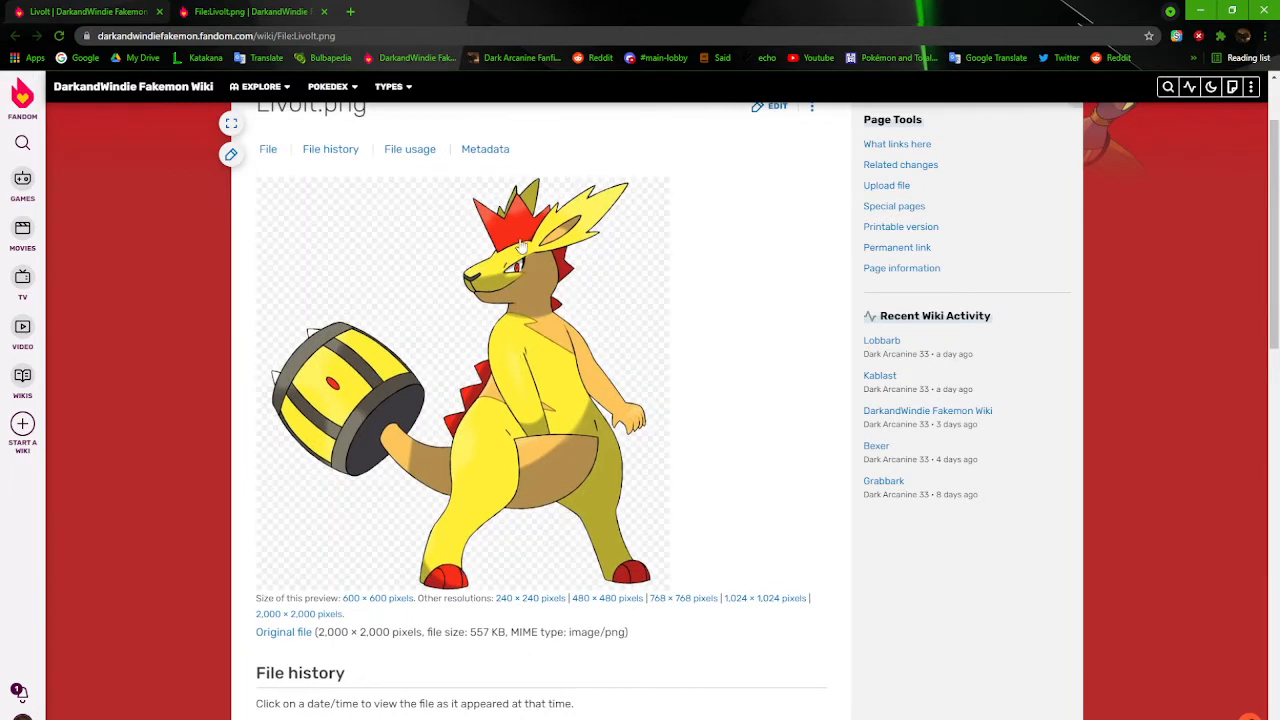
mouse_move(532, 388)
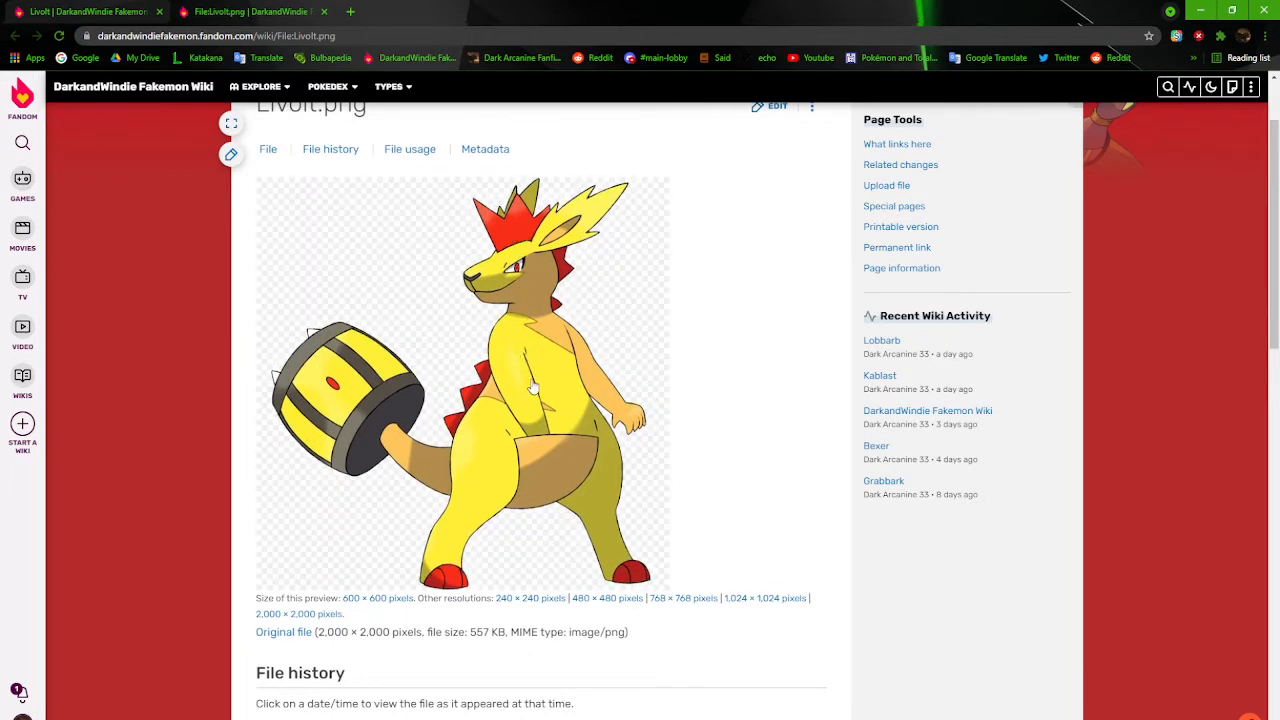
mouse_move(512, 242)
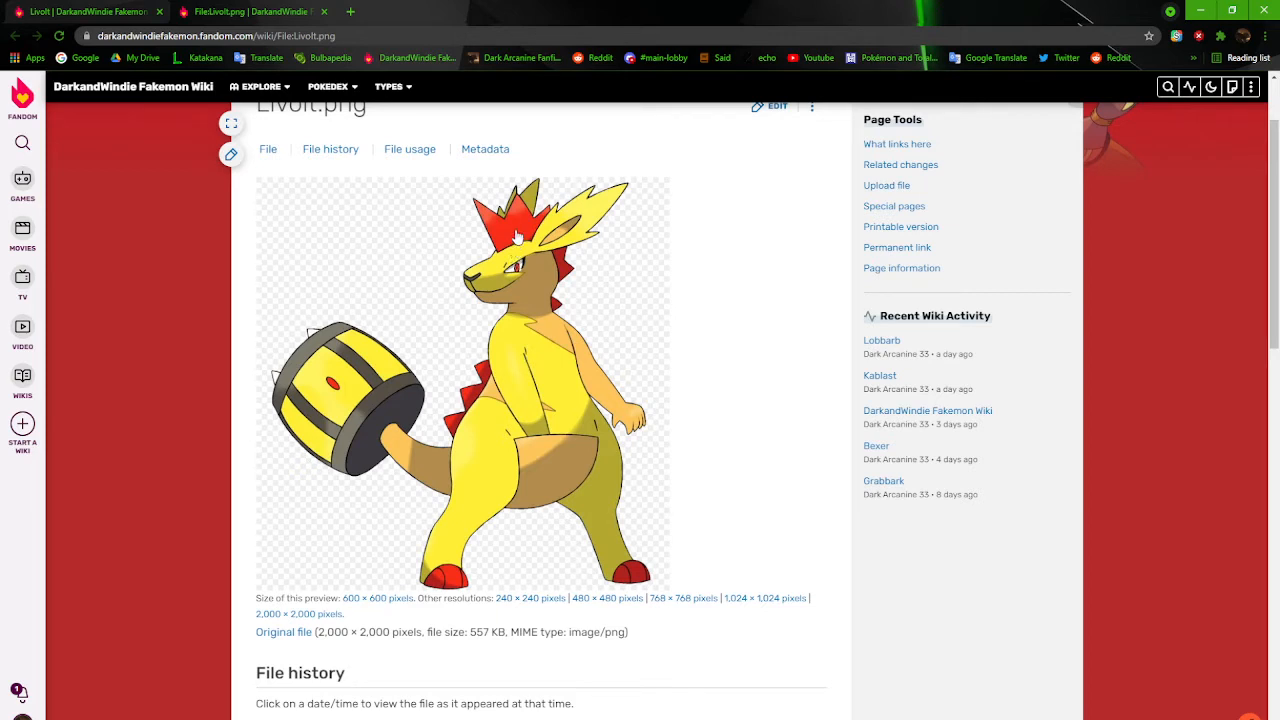
mouse_move(522, 348)
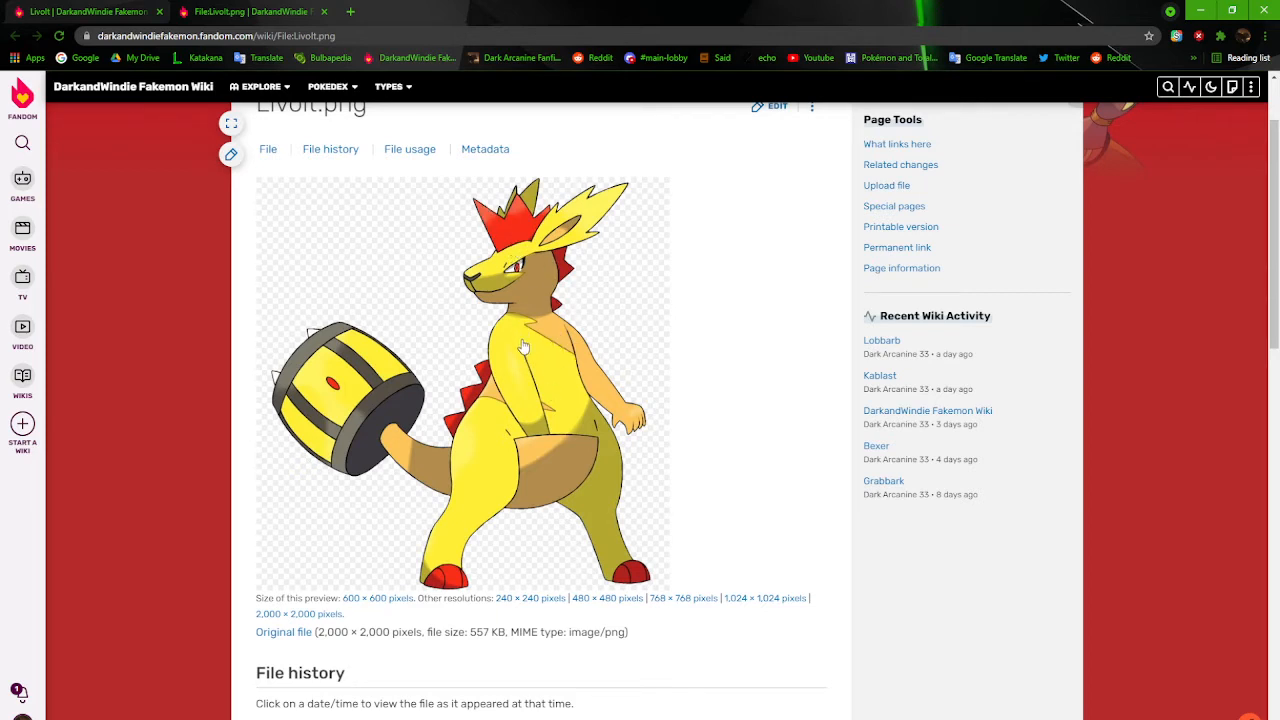
mouse_move(560, 296)
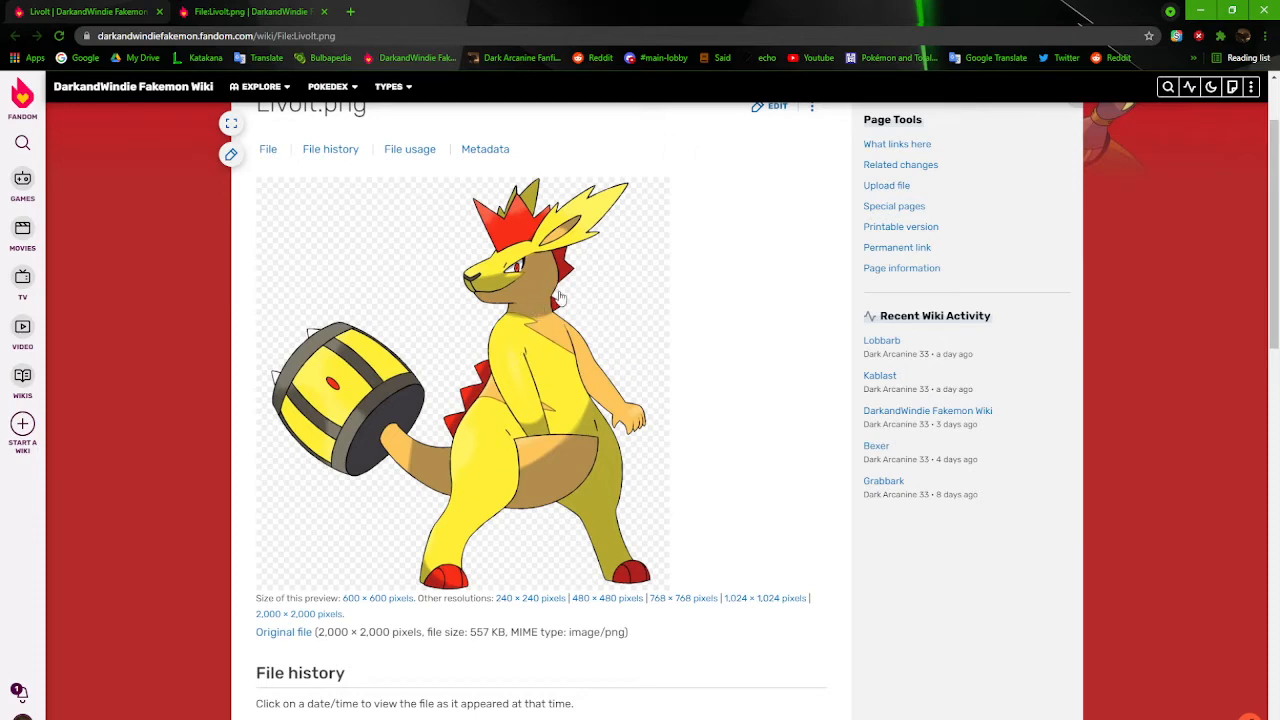
Scroll down through the newly opened Evyl article past its Pokédex entry and Dusk Stone evolution
scroll("down", 3)
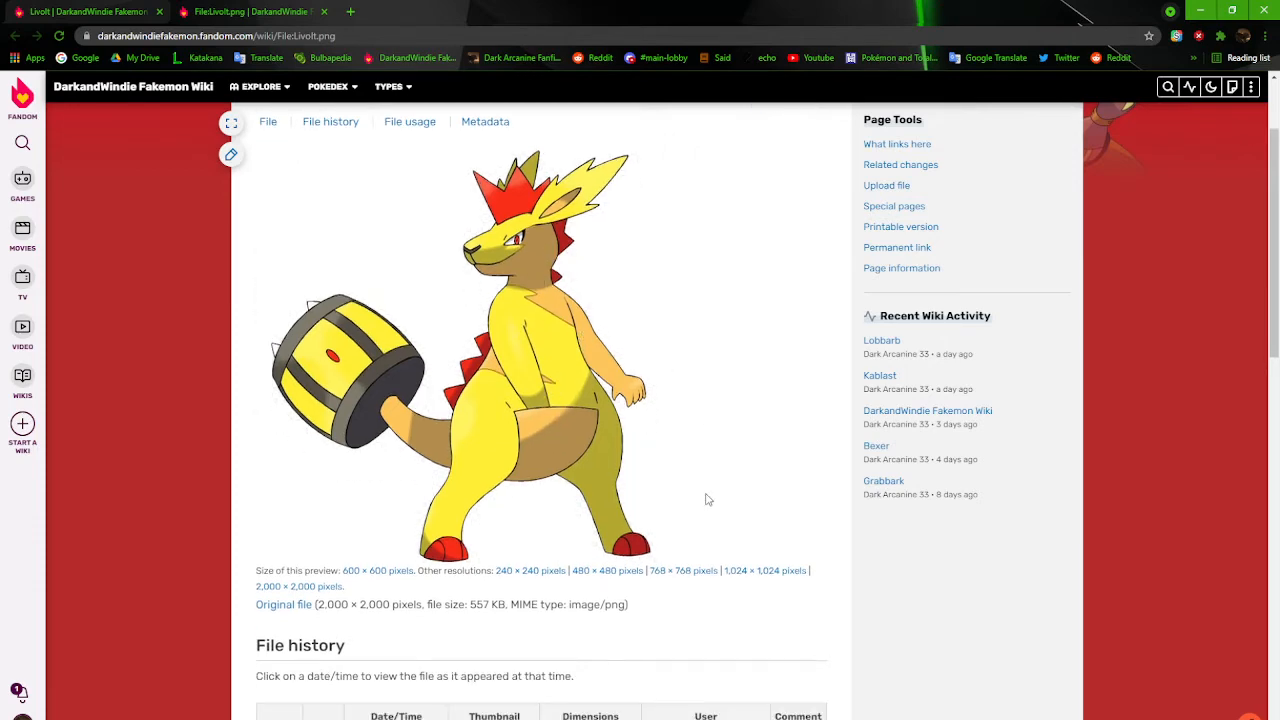
scroll("down", 3)
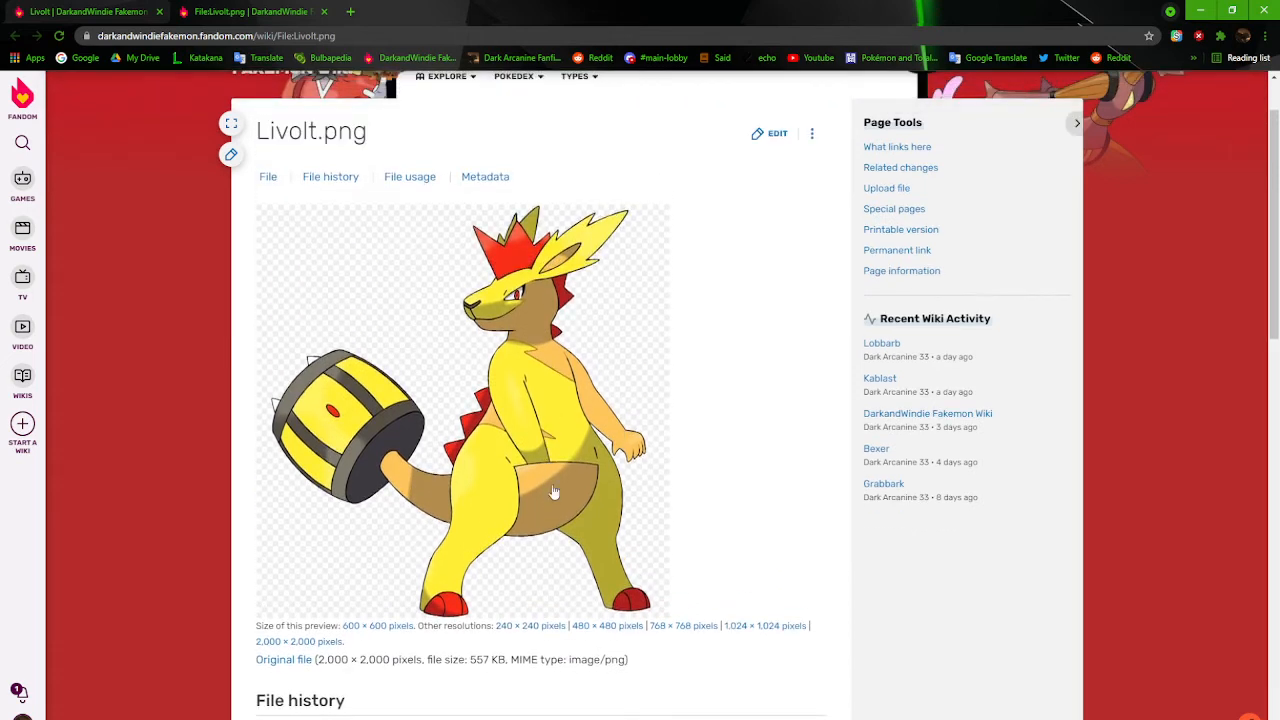
mouse_move(548, 466)
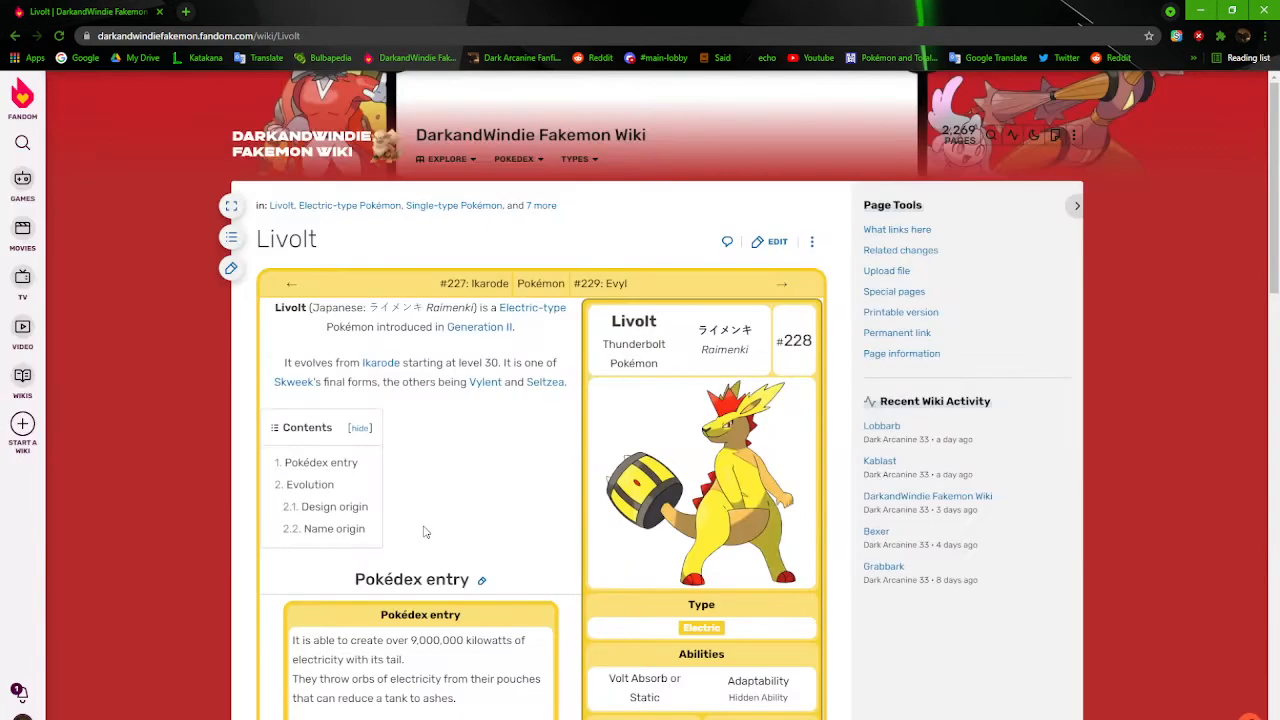
scroll("down", 3)
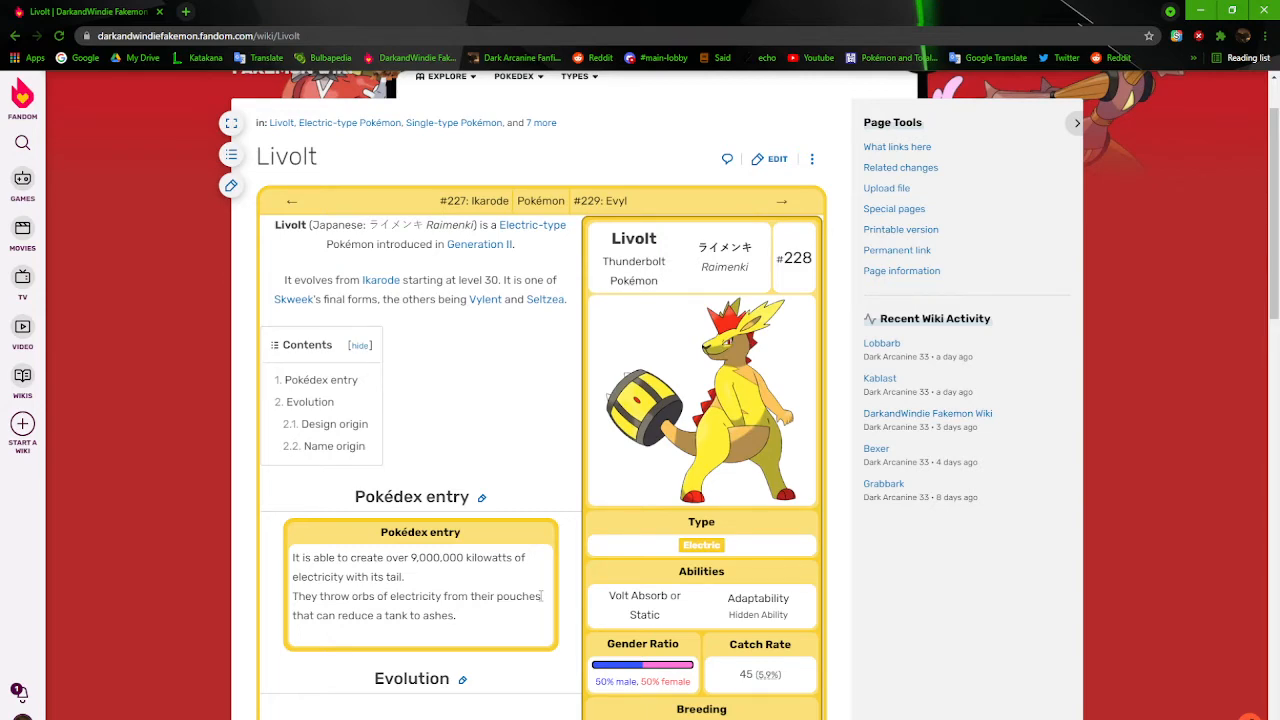
scroll("down", 3)
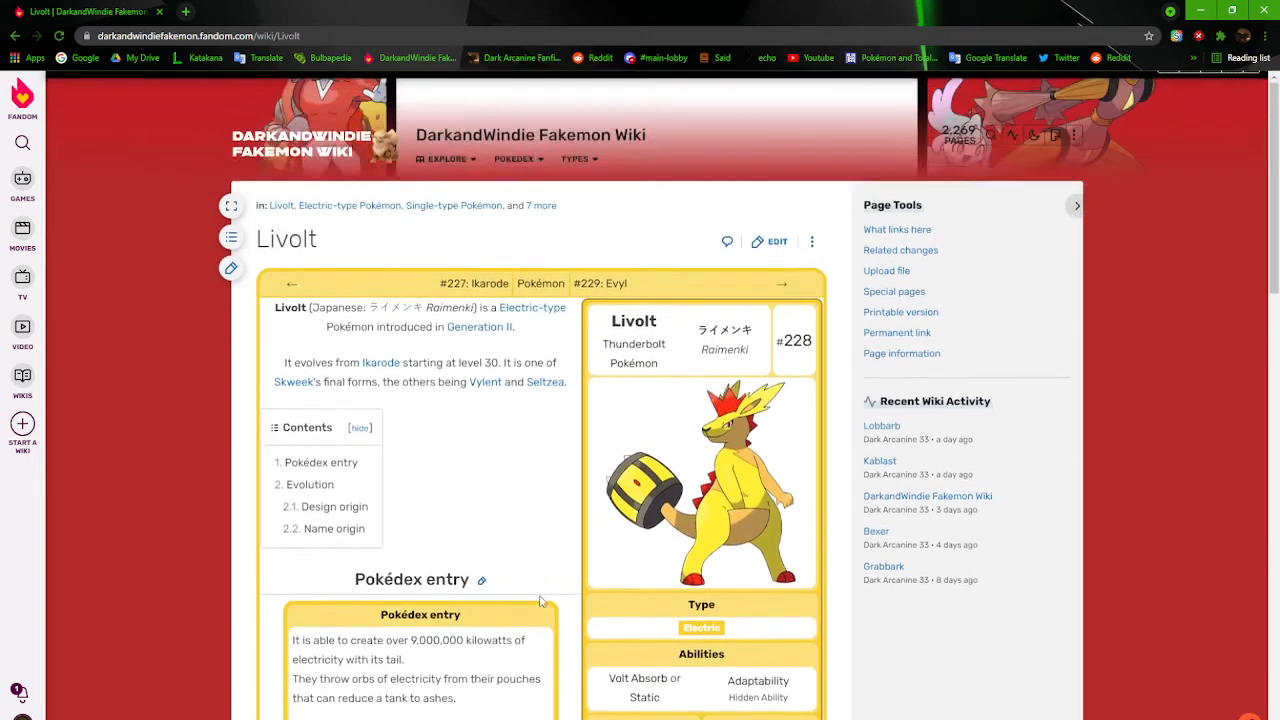
scroll("down", 3)
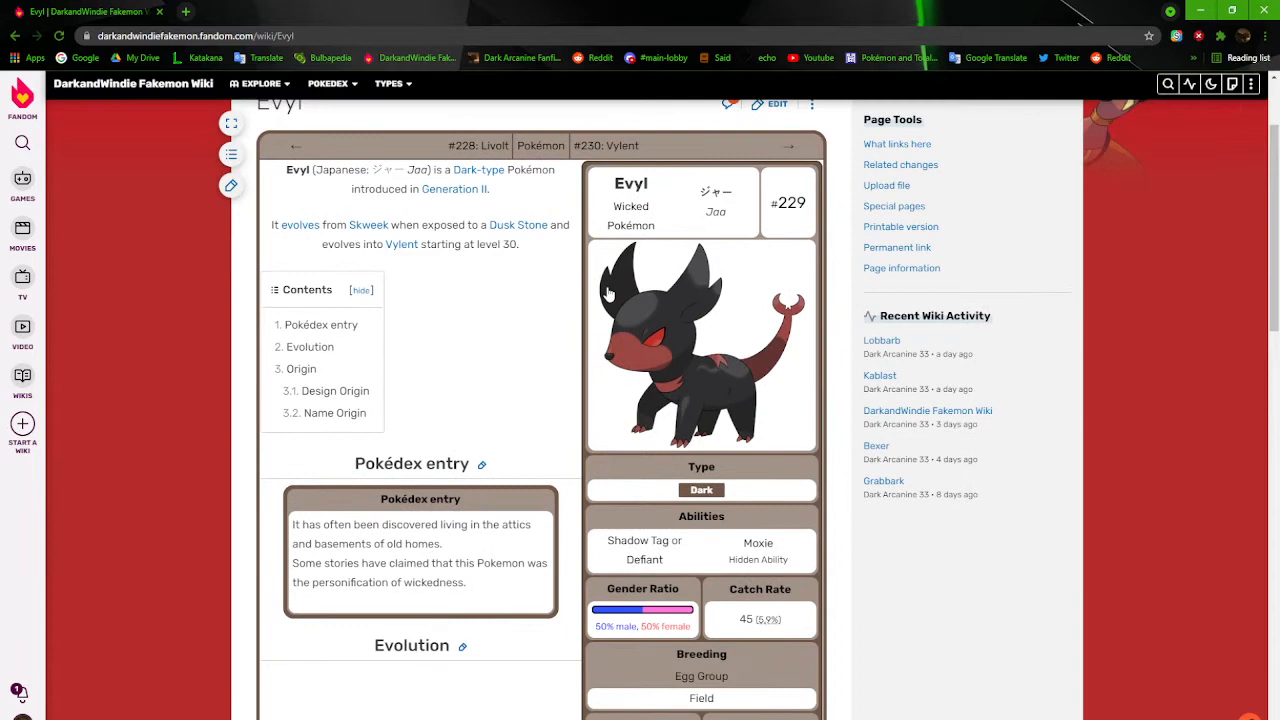
scroll("down", 3)
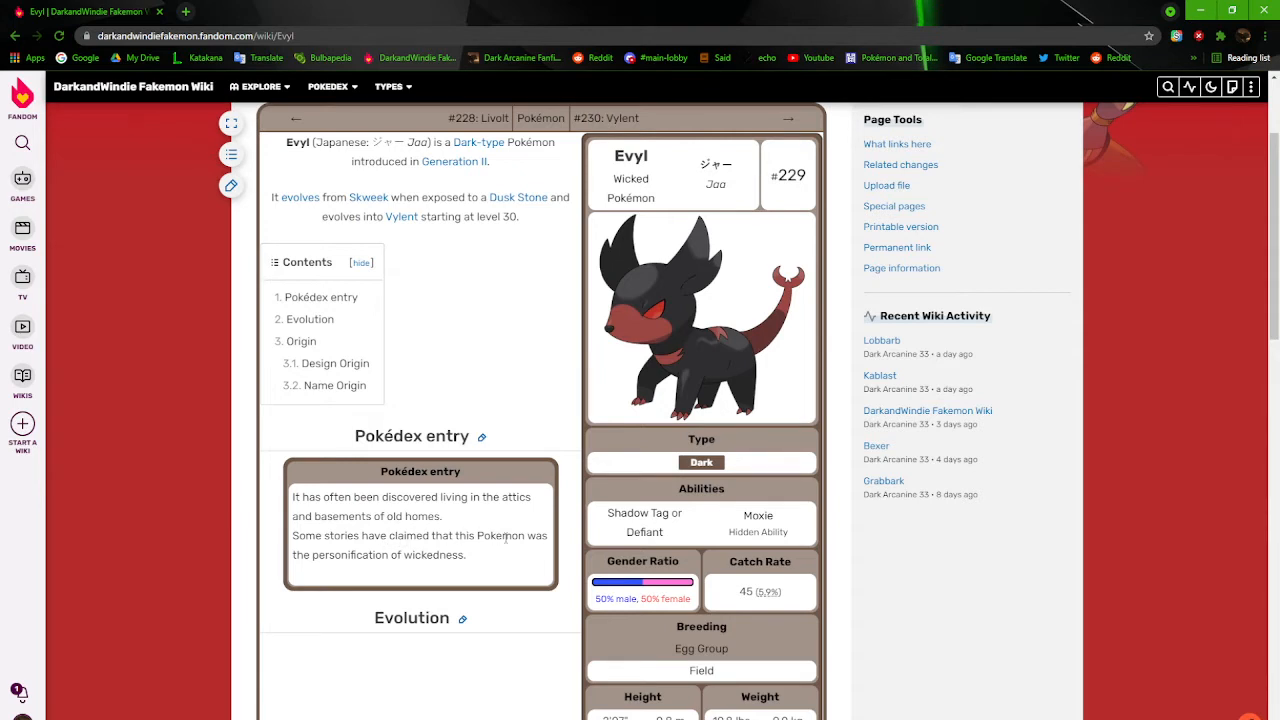
mouse_move(644, 388)
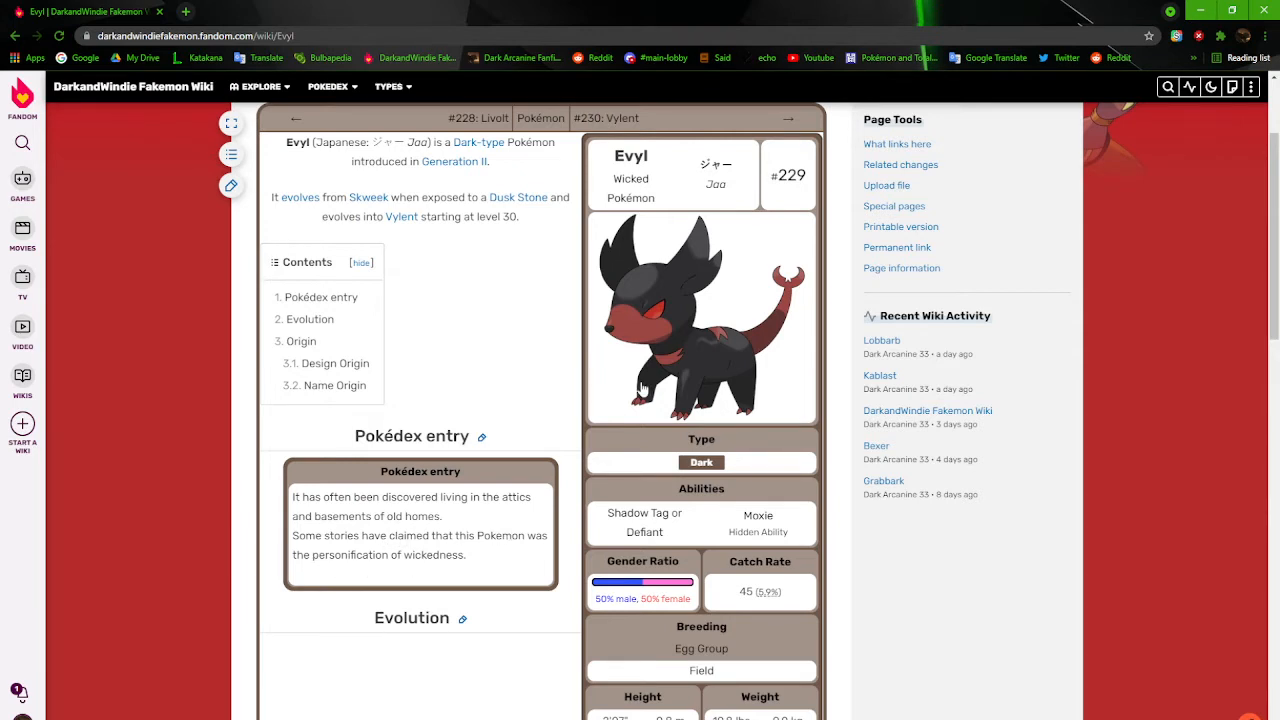
left_click(700, 318)
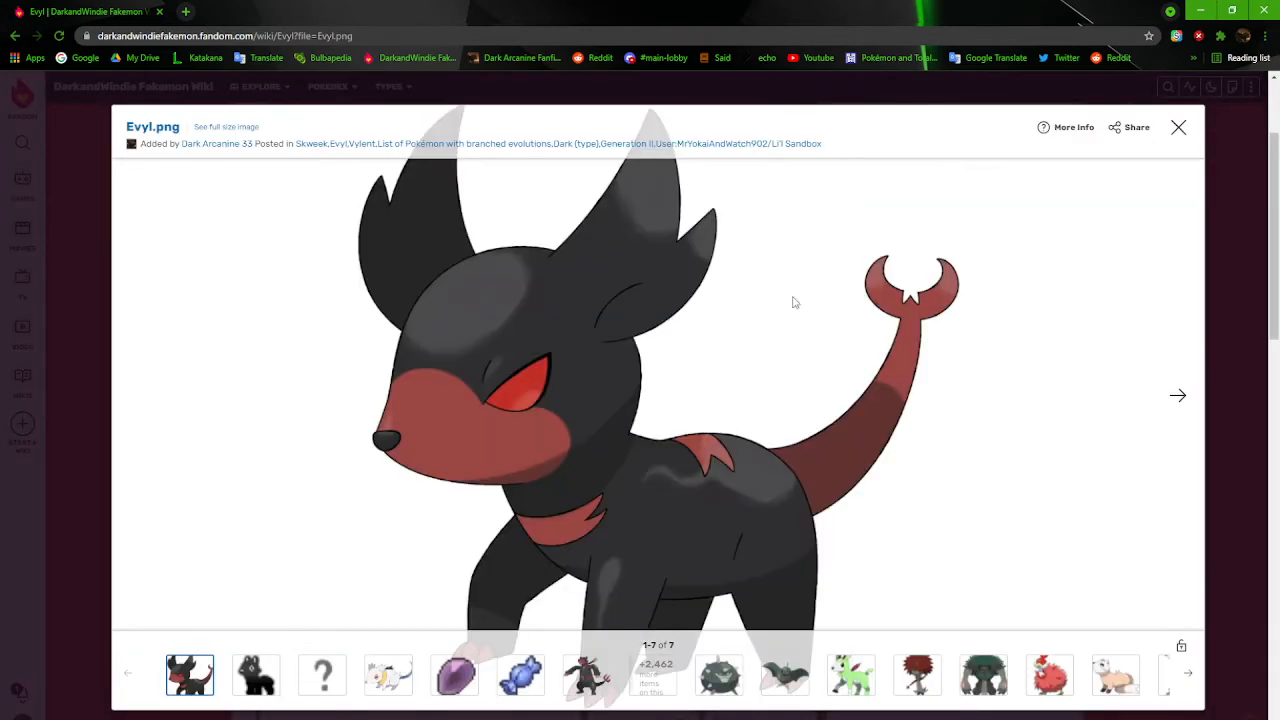
mouse_move(884, 452)
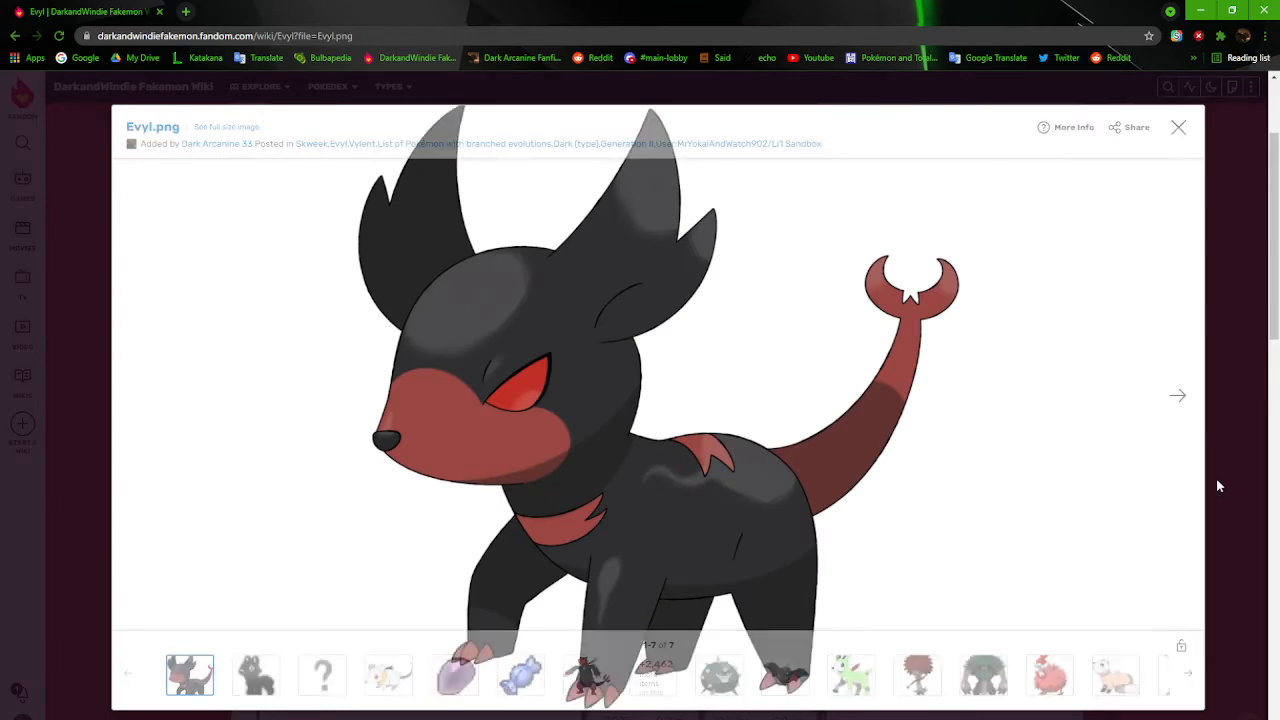
left_click(1178, 128)
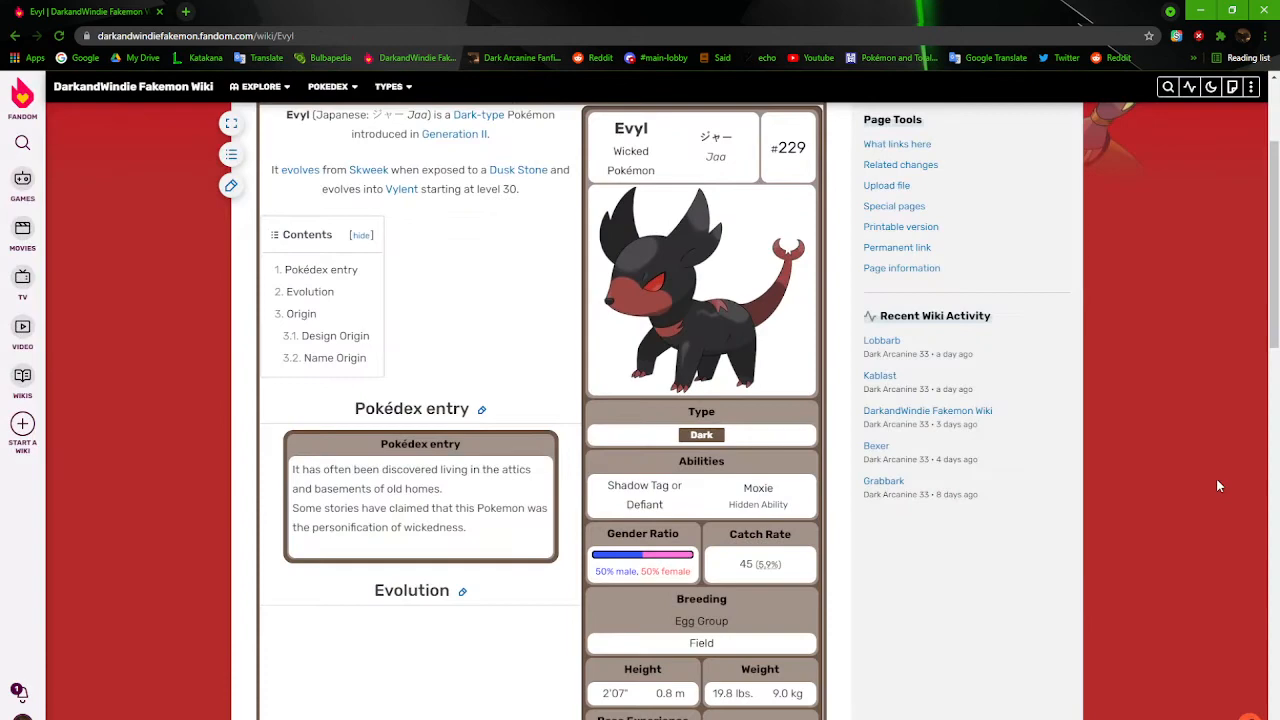
scroll("down", 3)
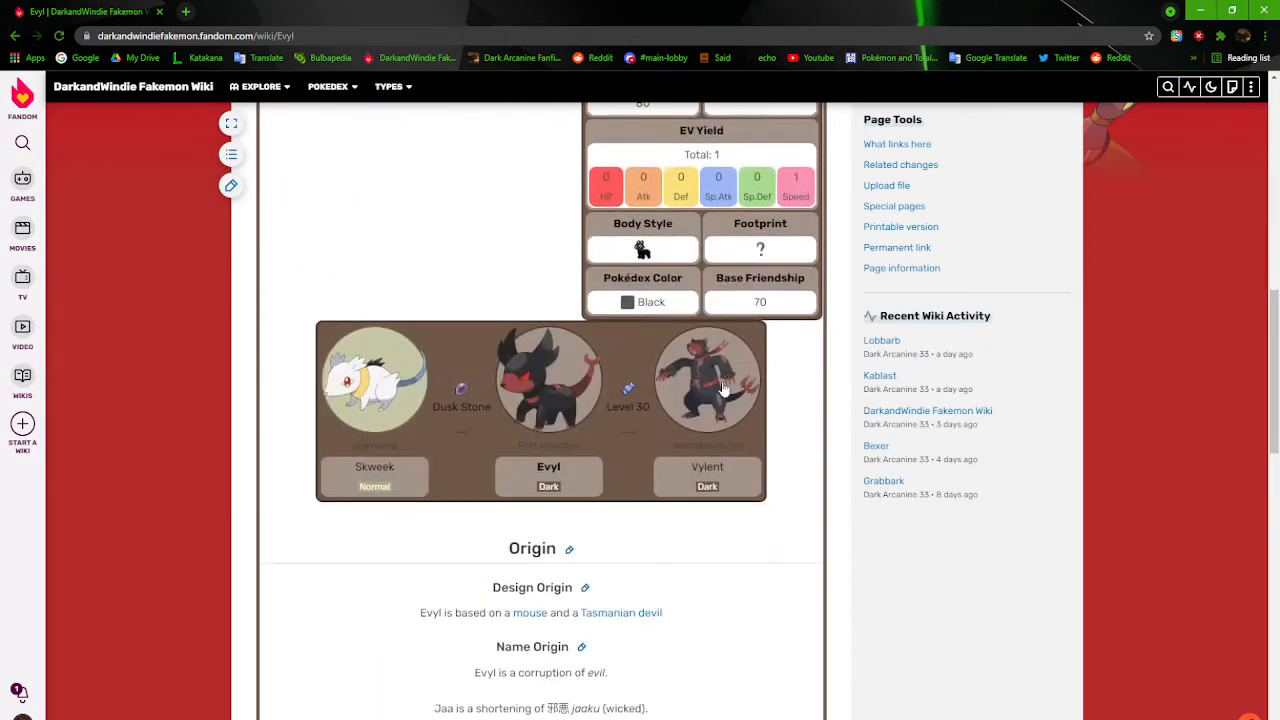
left_click(708, 378)
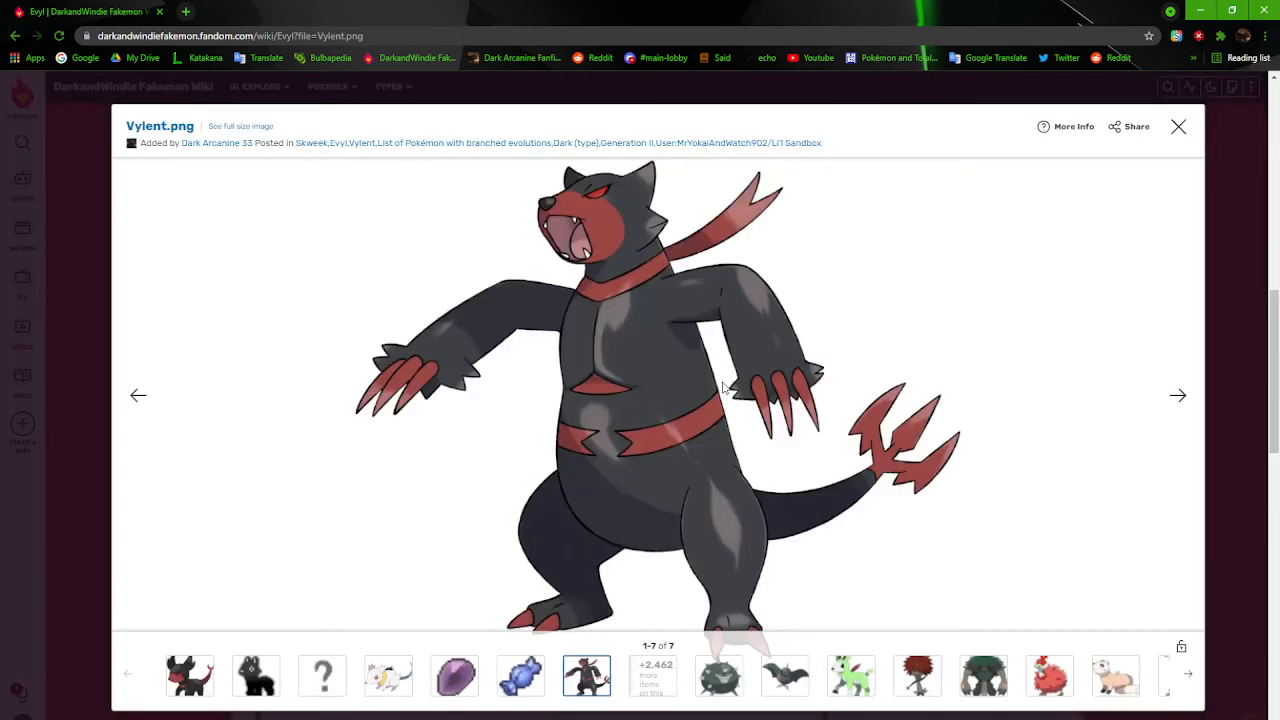
mouse_move(678, 292)
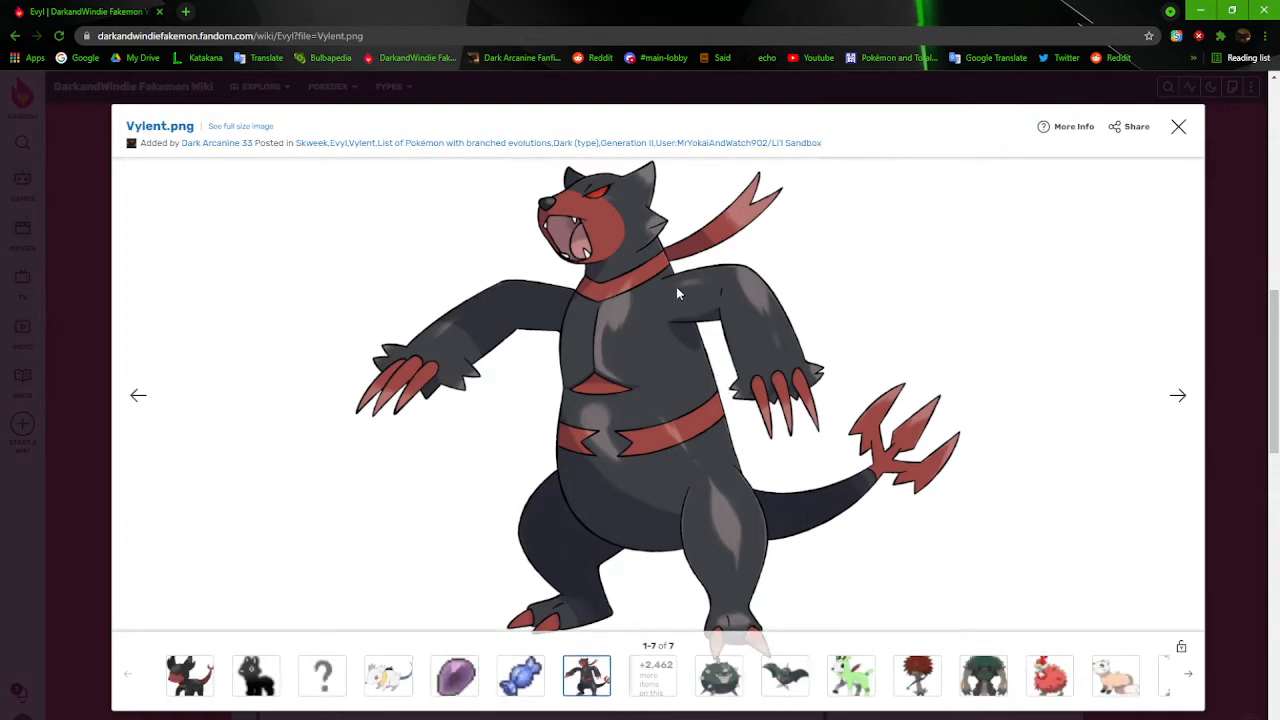
mouse_move(836, 386)
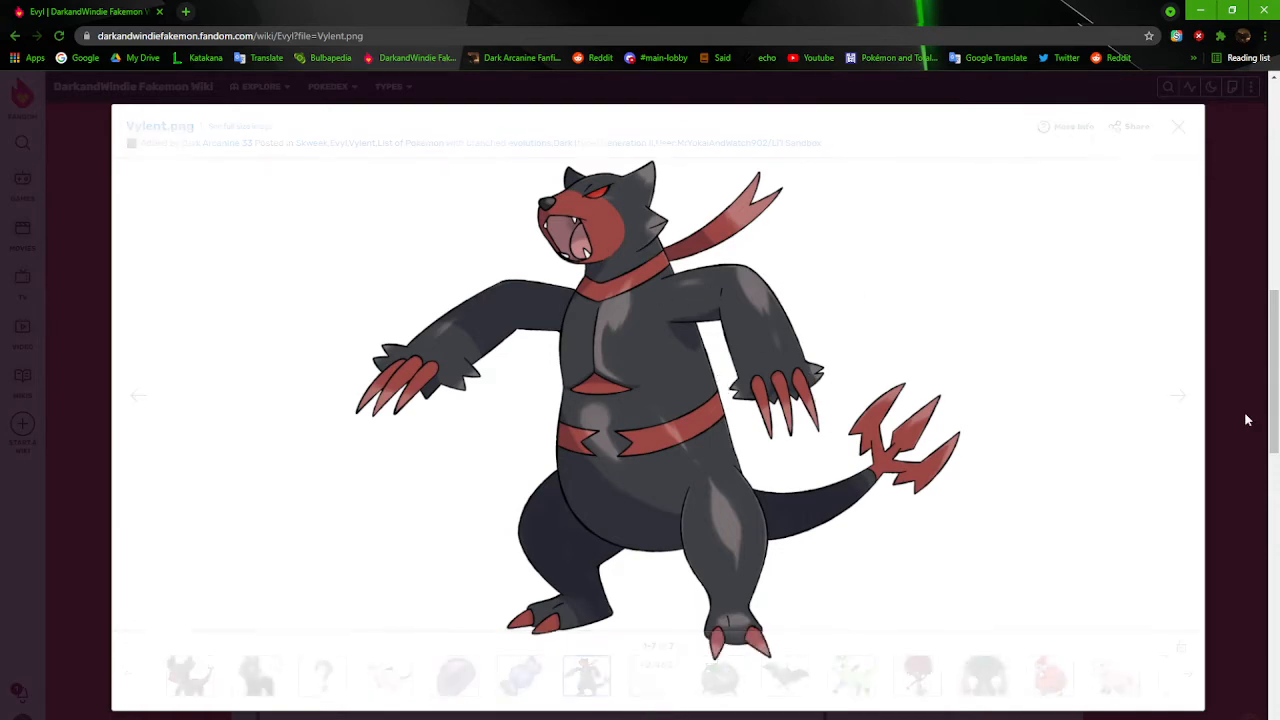
left_click(1176, 126)
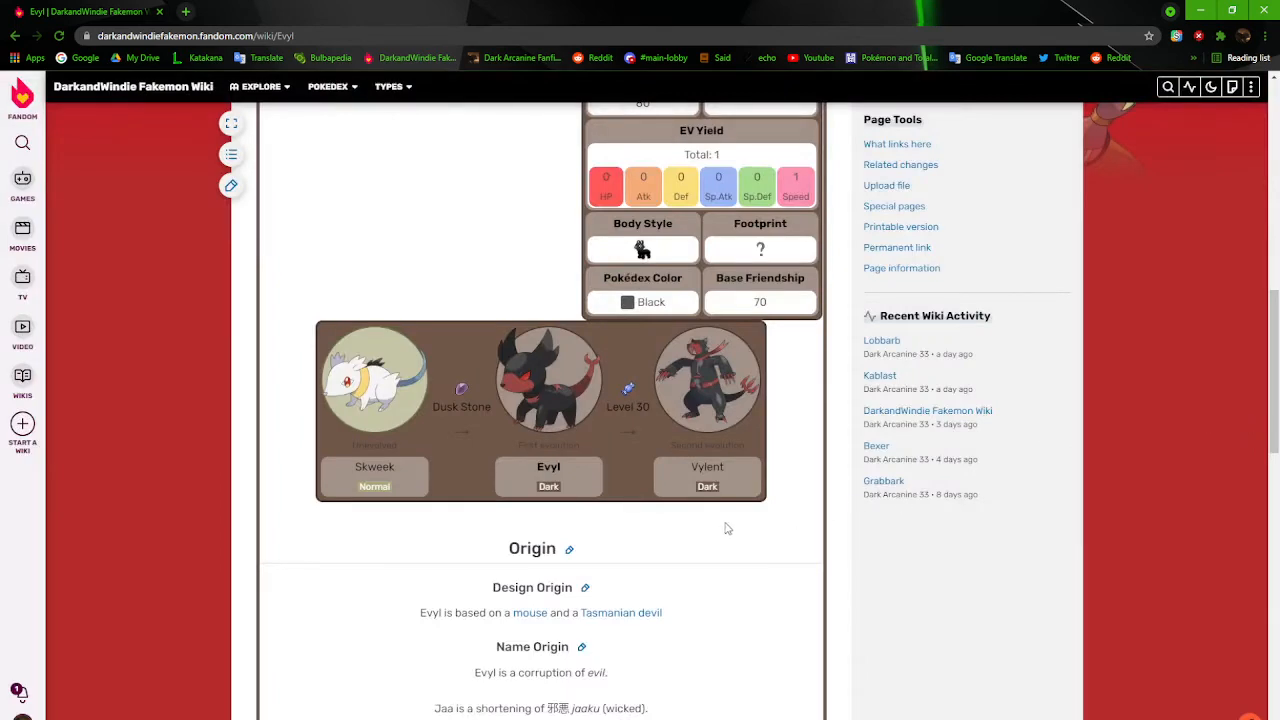
scroll("down", 3)
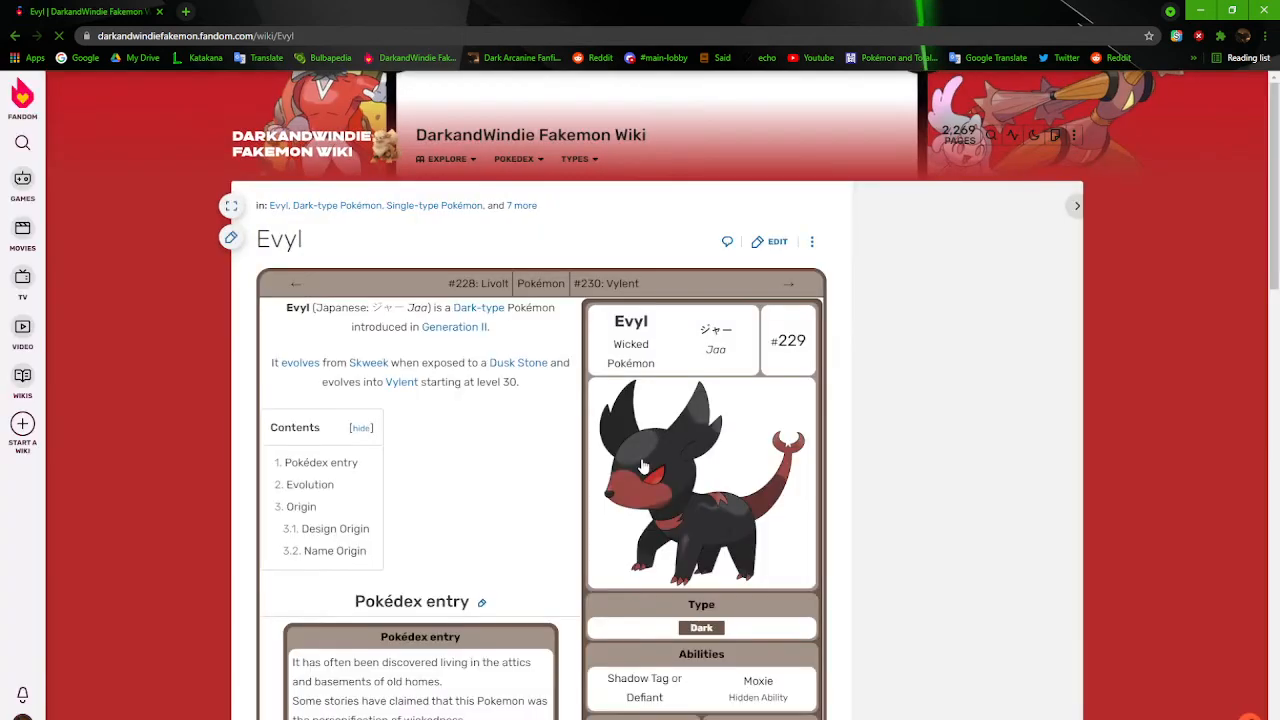
View the Evyl.png file page, enlarge the artwork once, and return to the Evyl article
left_click(700, 482)
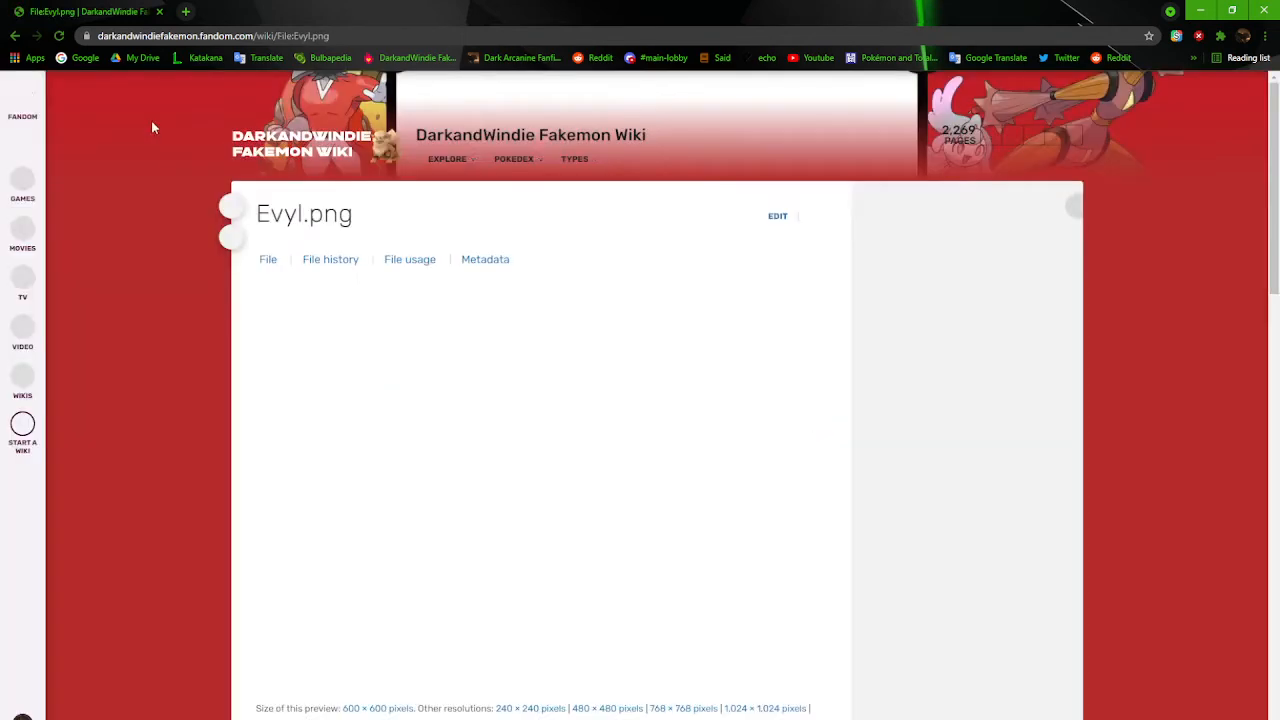
scroll("down", 3)
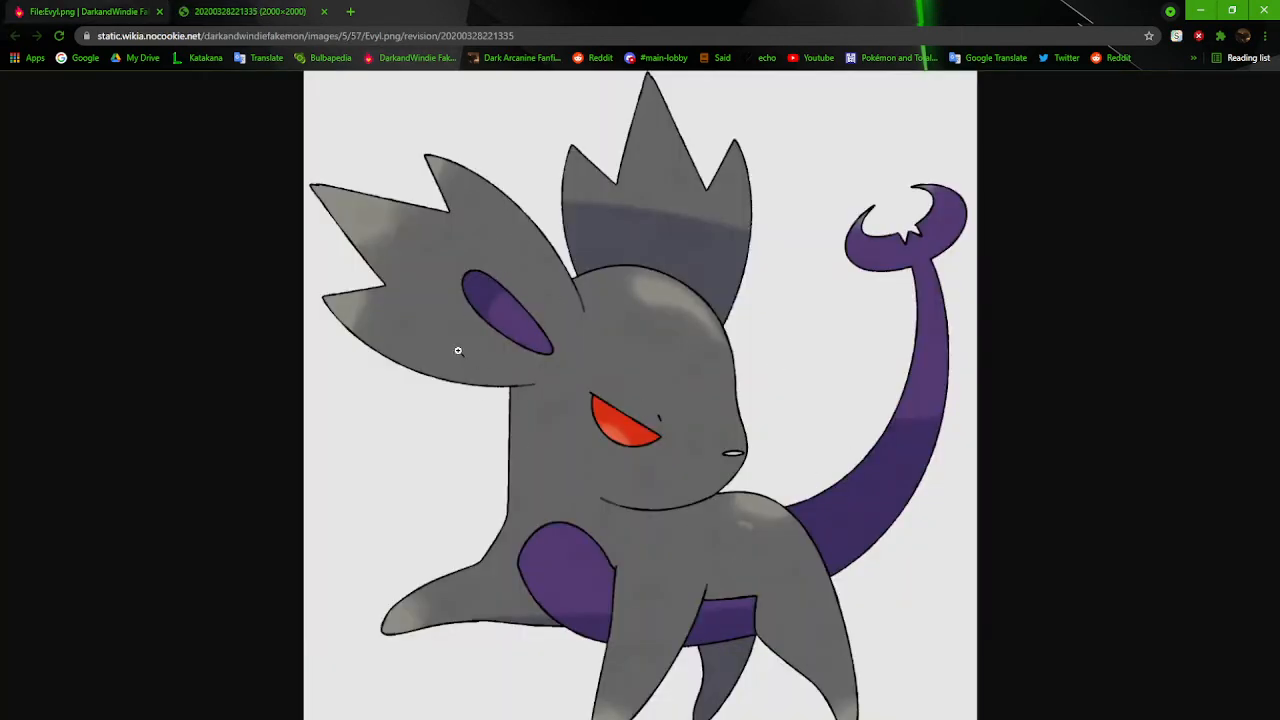
mouse_move(692, 504)
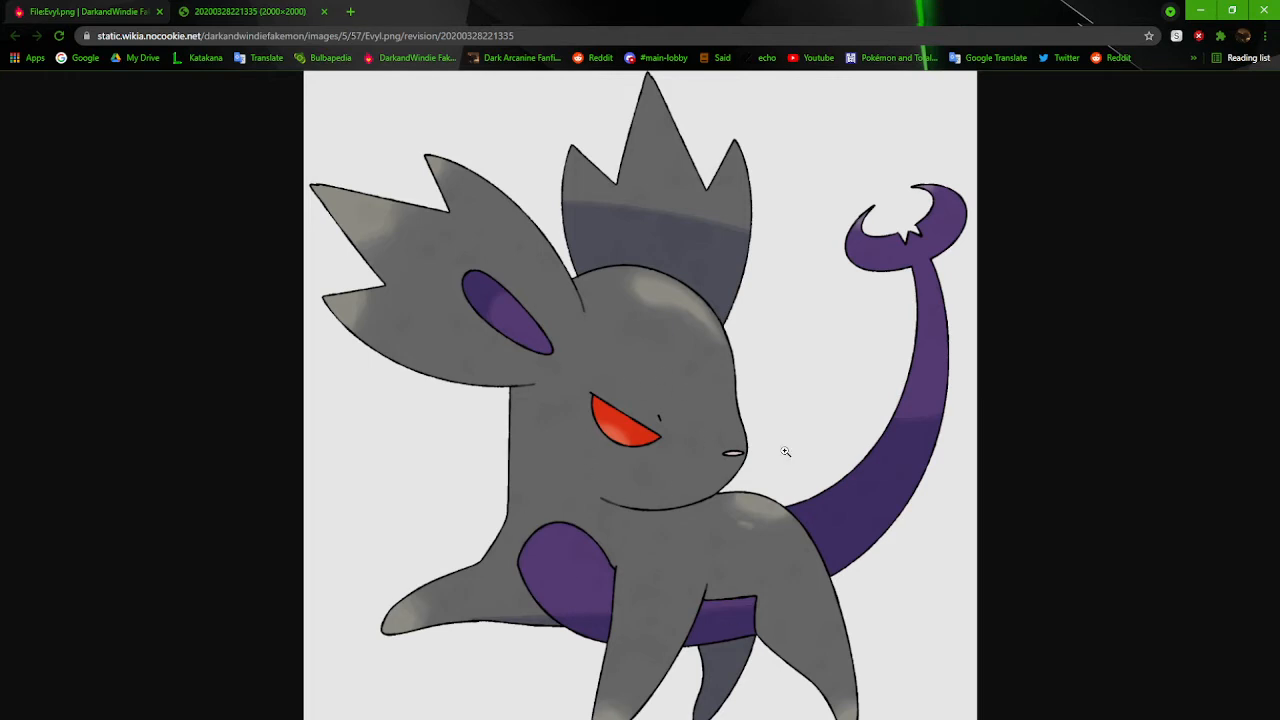
mouse_move(764, 524)
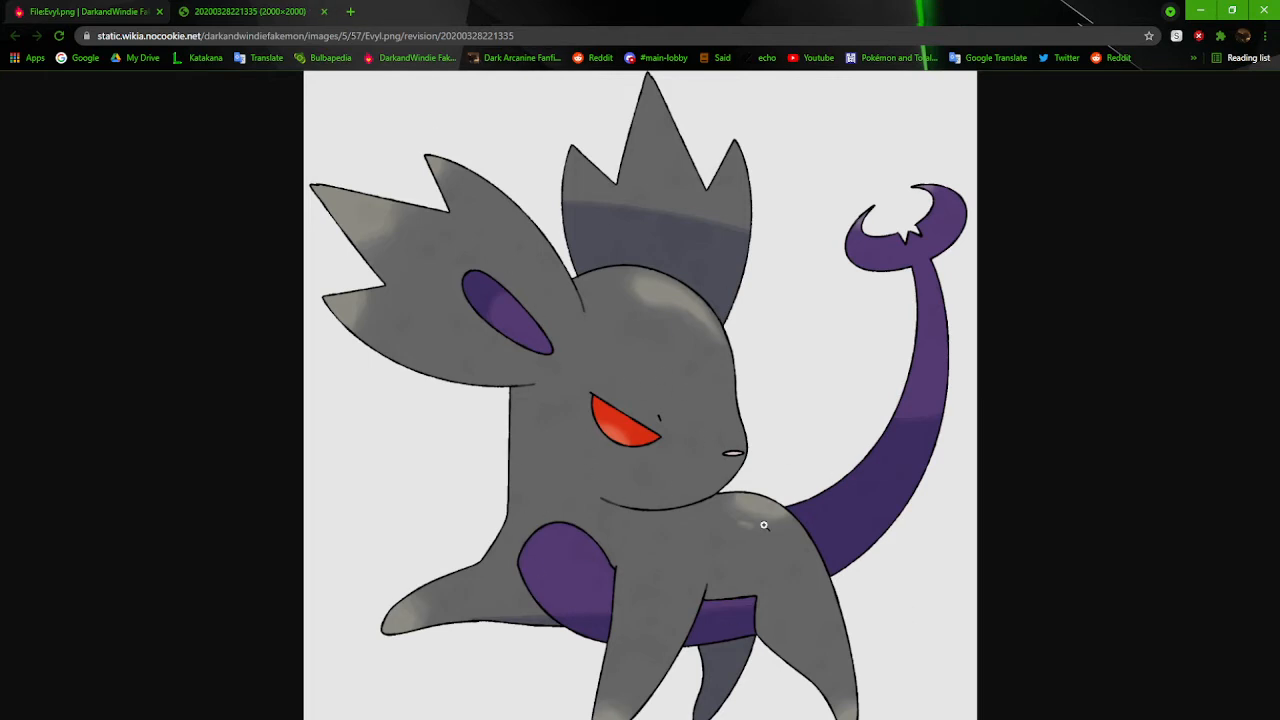
mouse_move(826, 396)
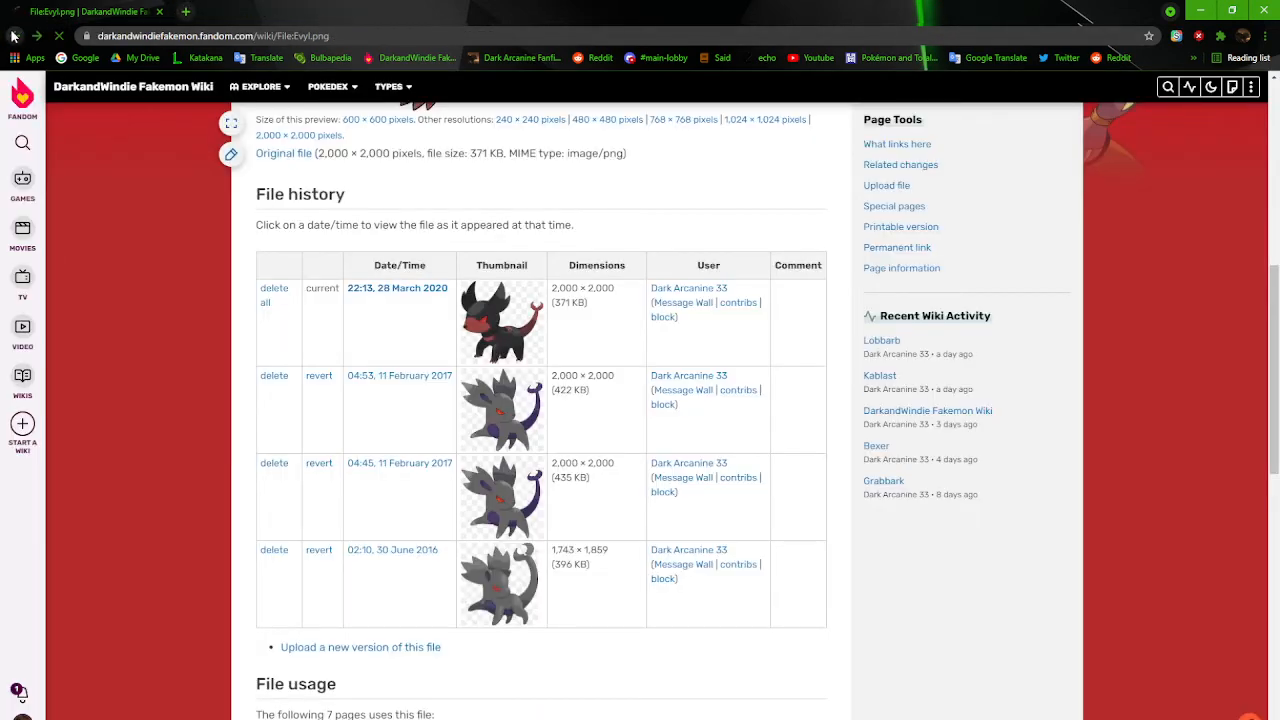
left_click(500, 320)
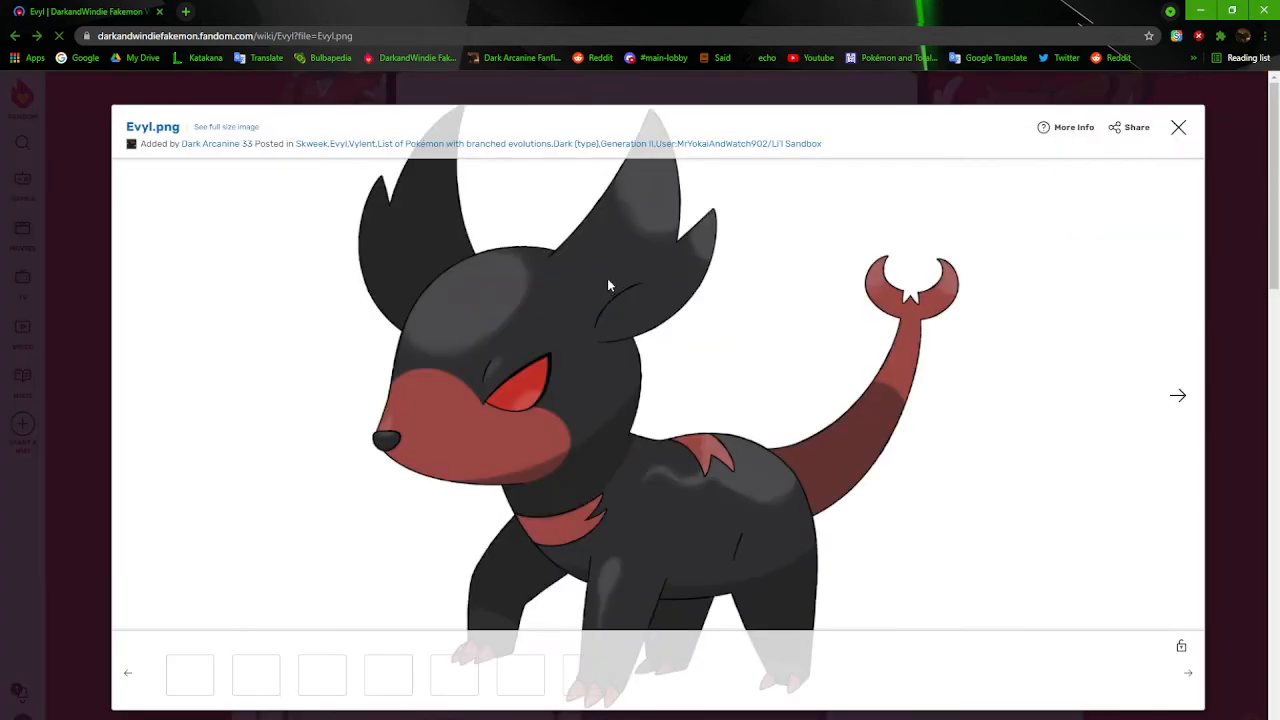
left_click(1178, 128)
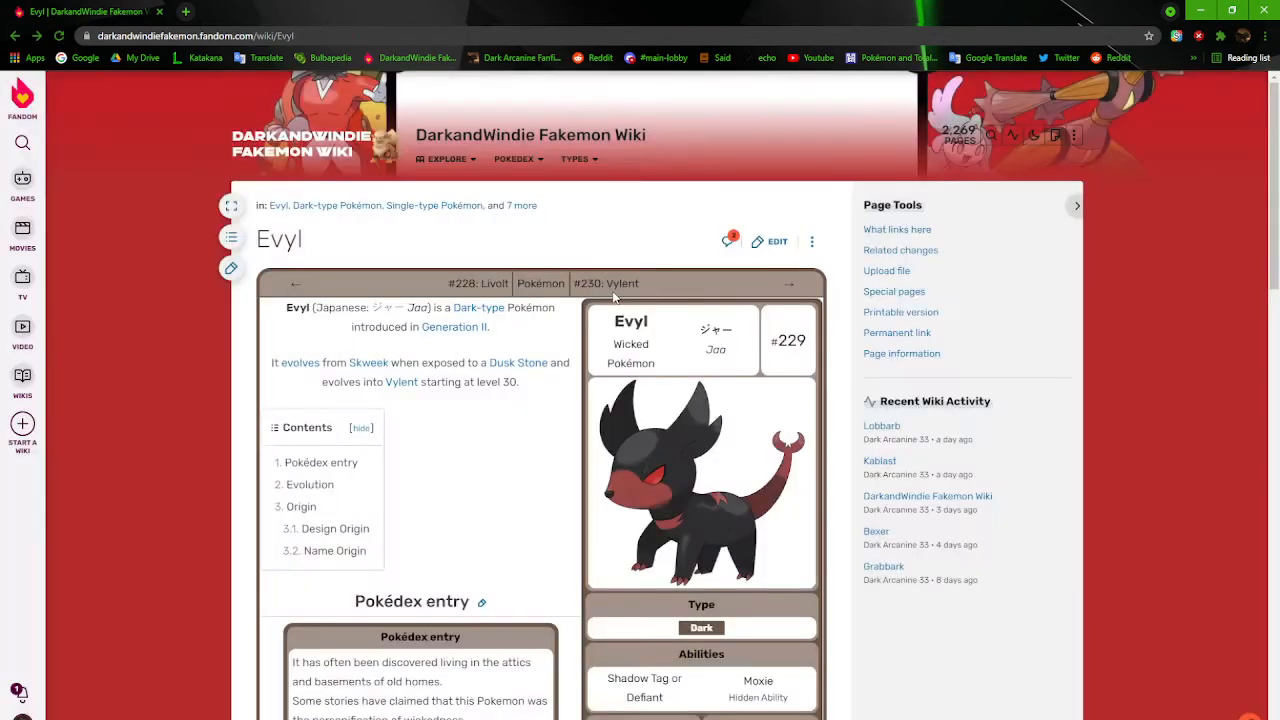
Move to #230 Vylent and enlarge its infobox artwork twice while reading its evolution chart and origin
left_click(620, 284)
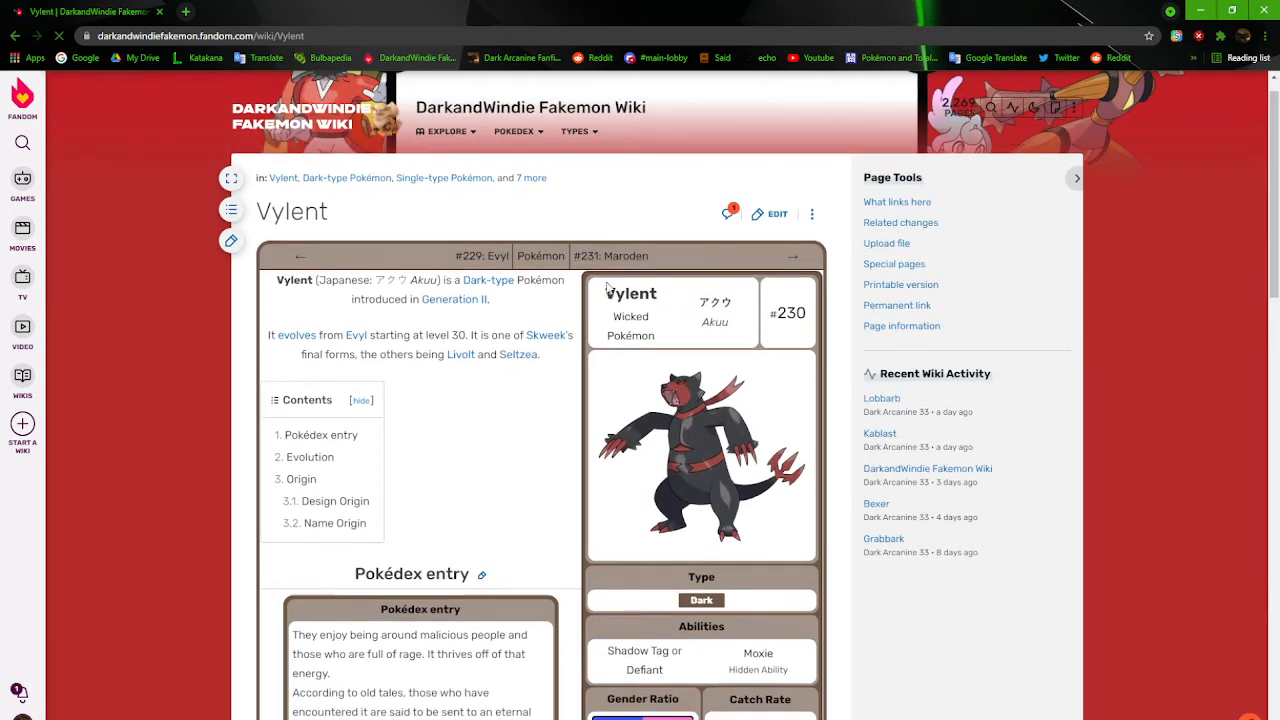
scroll("down", 3)
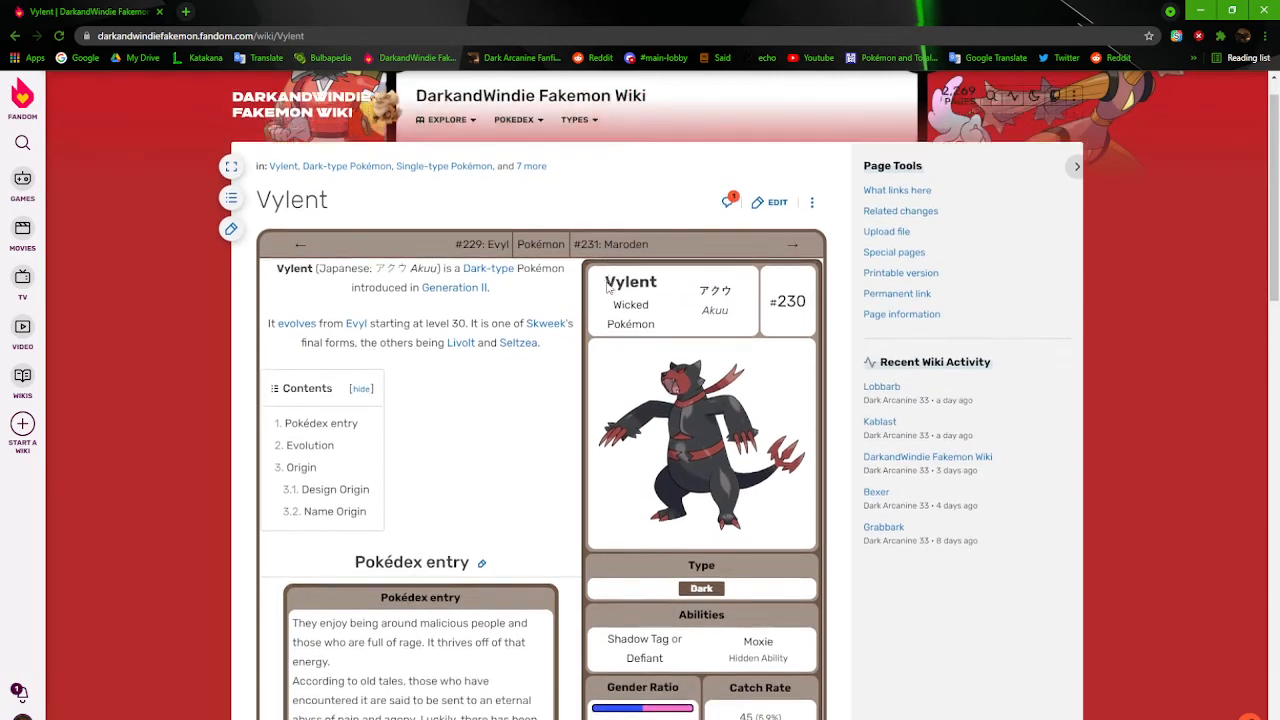
scroll("down", 3)
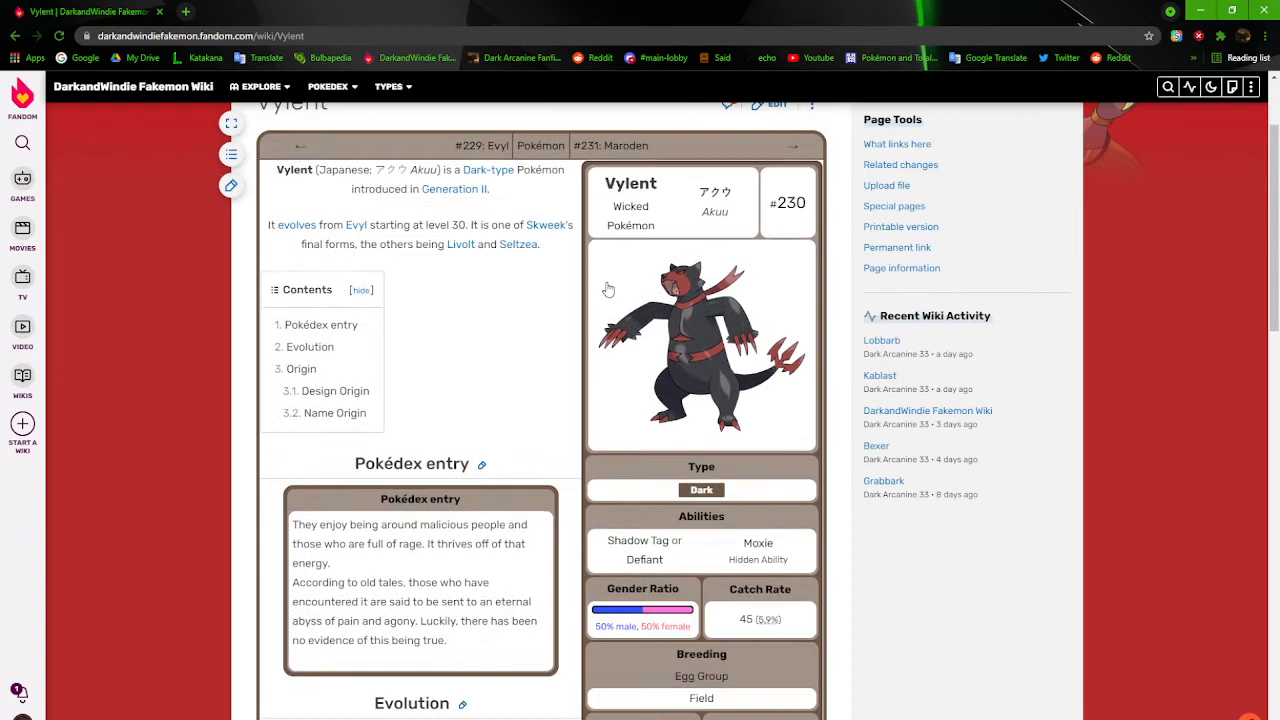
left_click(700, 344)
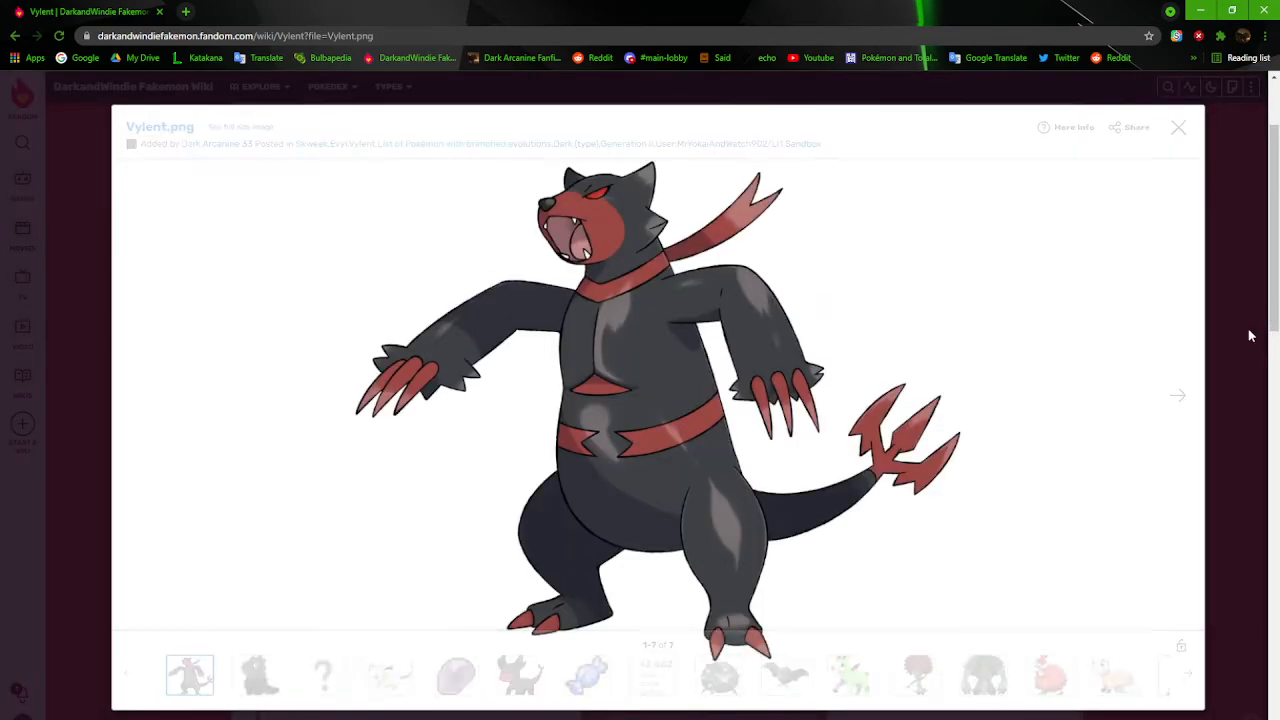
left_click(1178, 128)
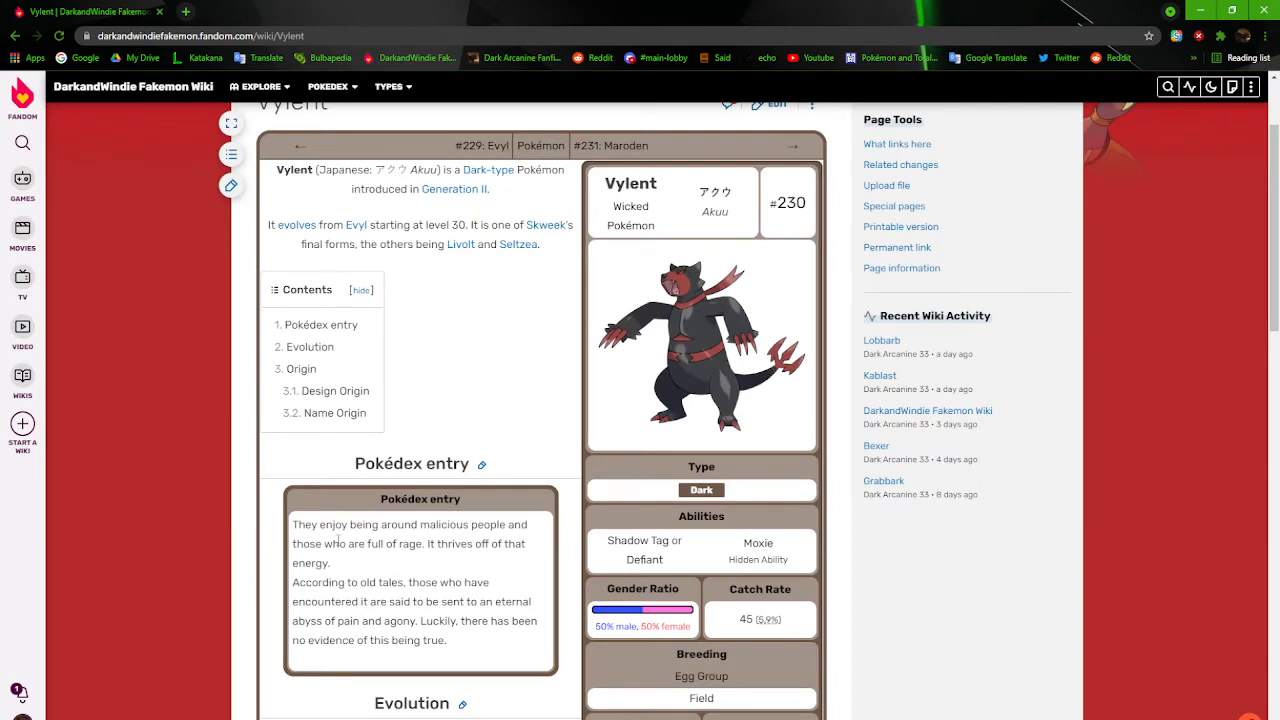
mouse_move(472, 564)
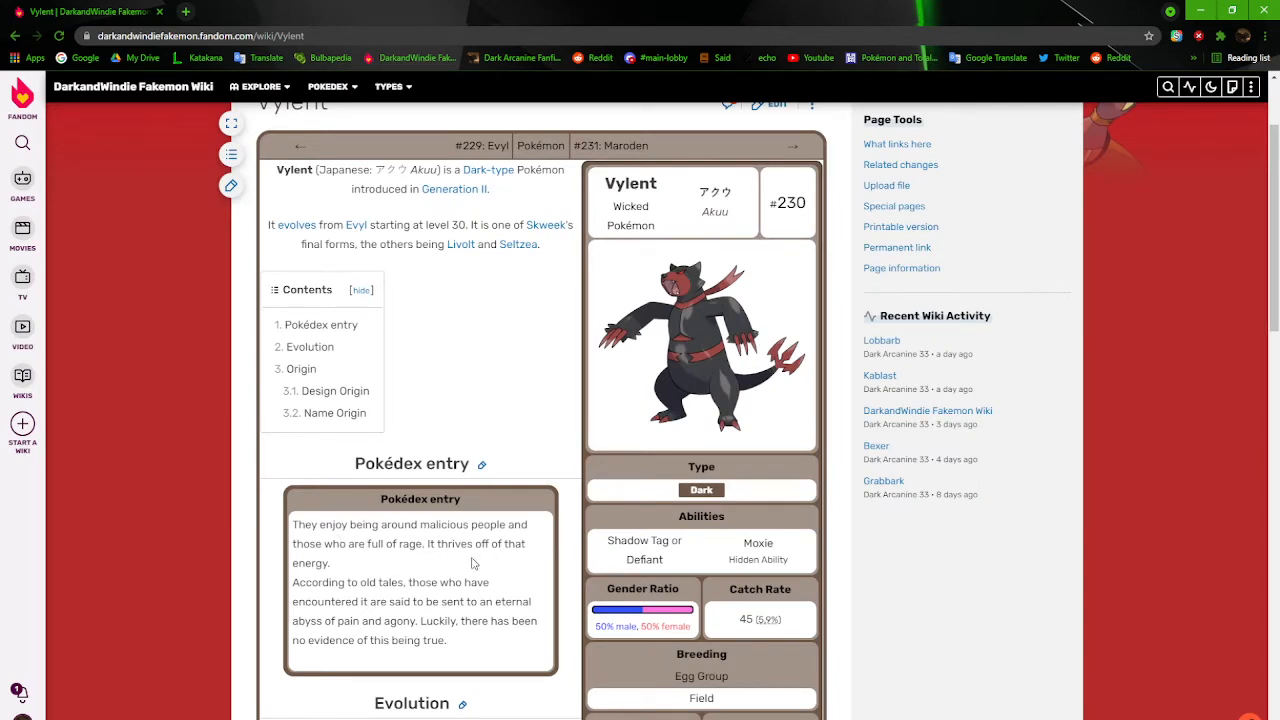
mouse_move(348, 600)
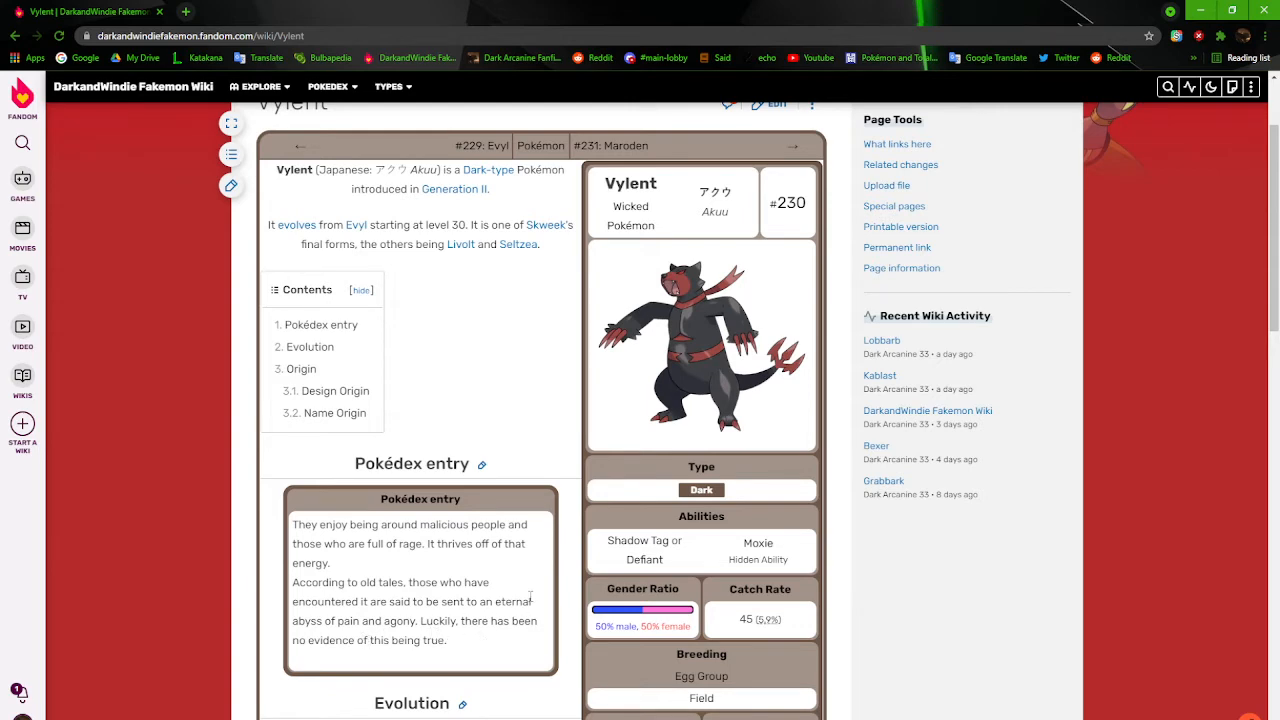
mouse_move(680, 338)
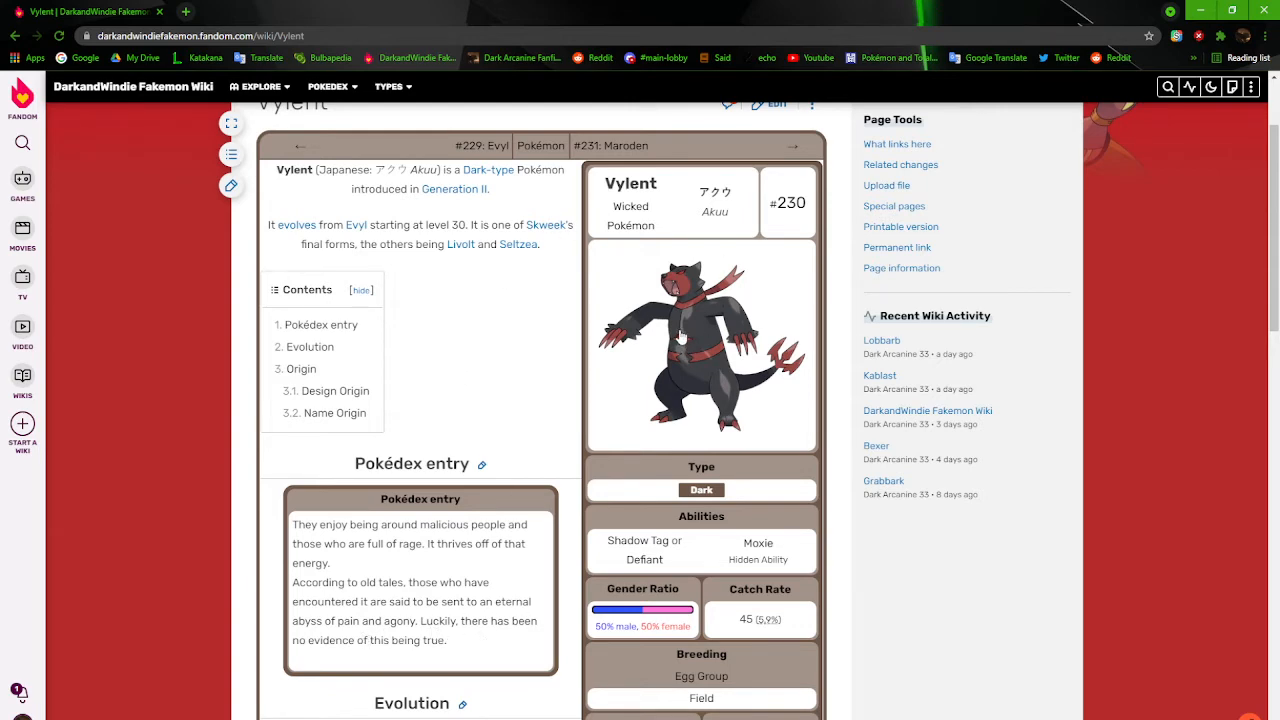
left_click(700, 344)
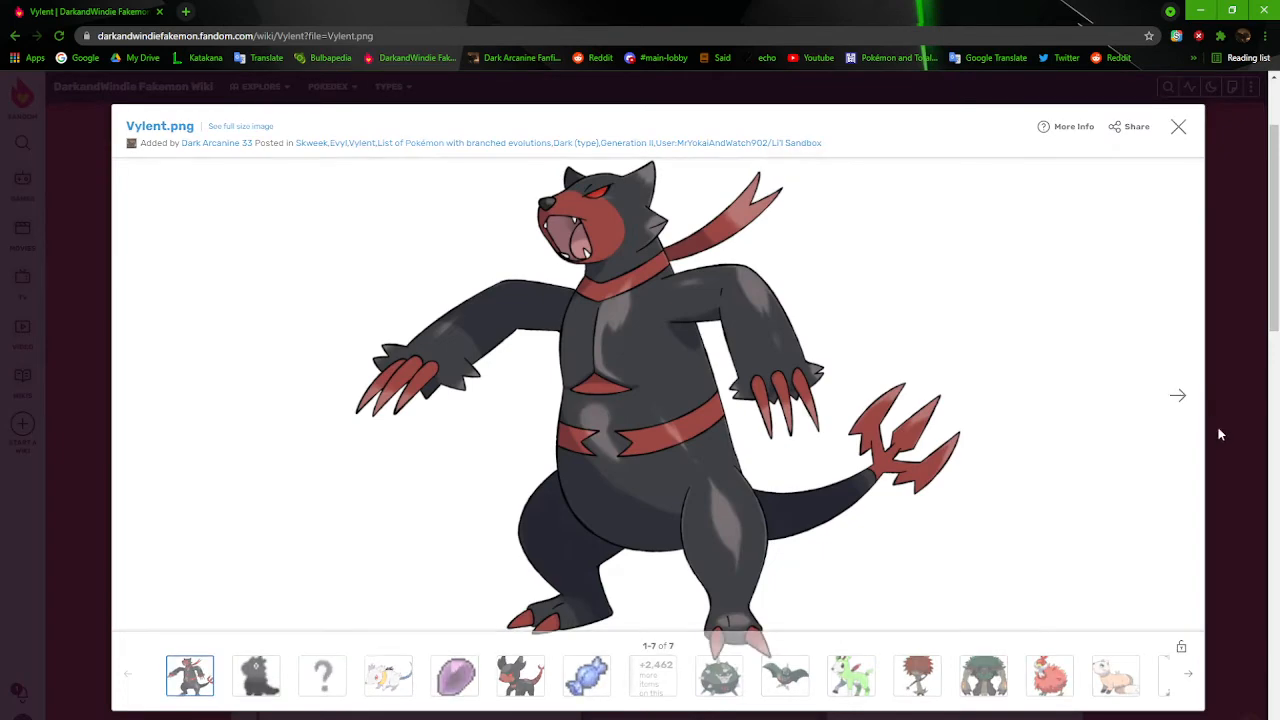
left_click(1178, 128)
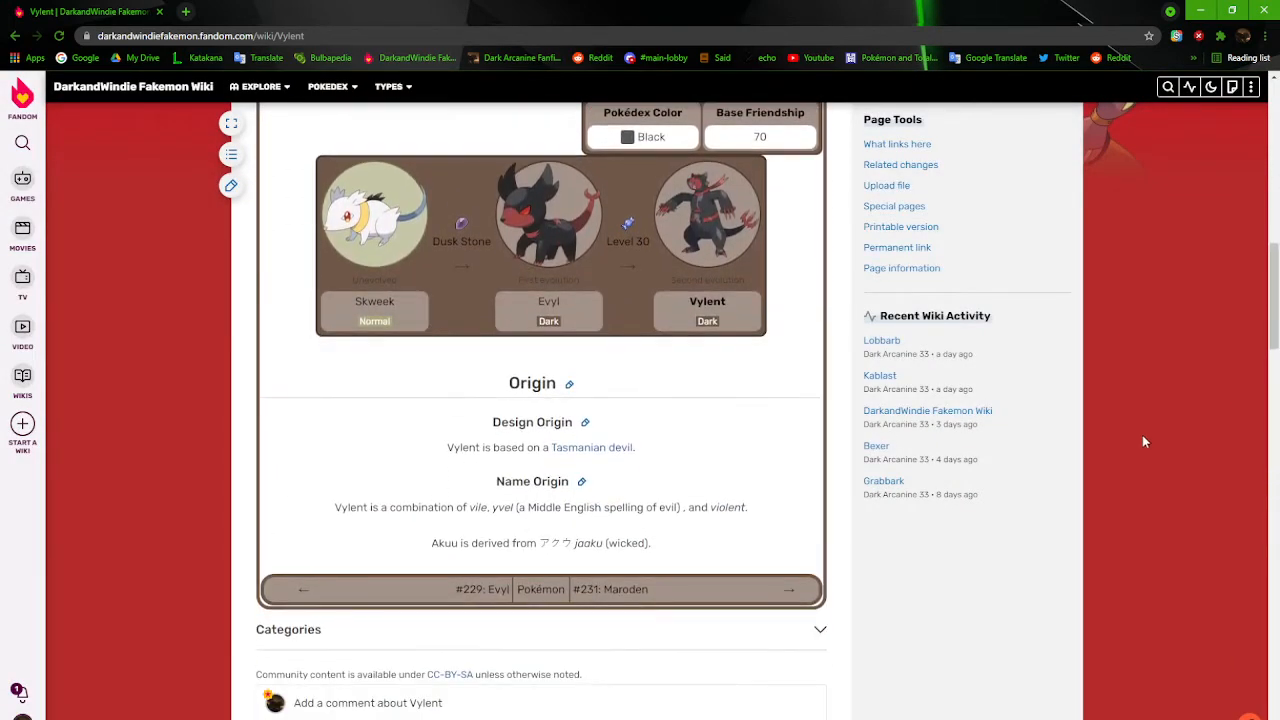
mouse_move(436, 486)
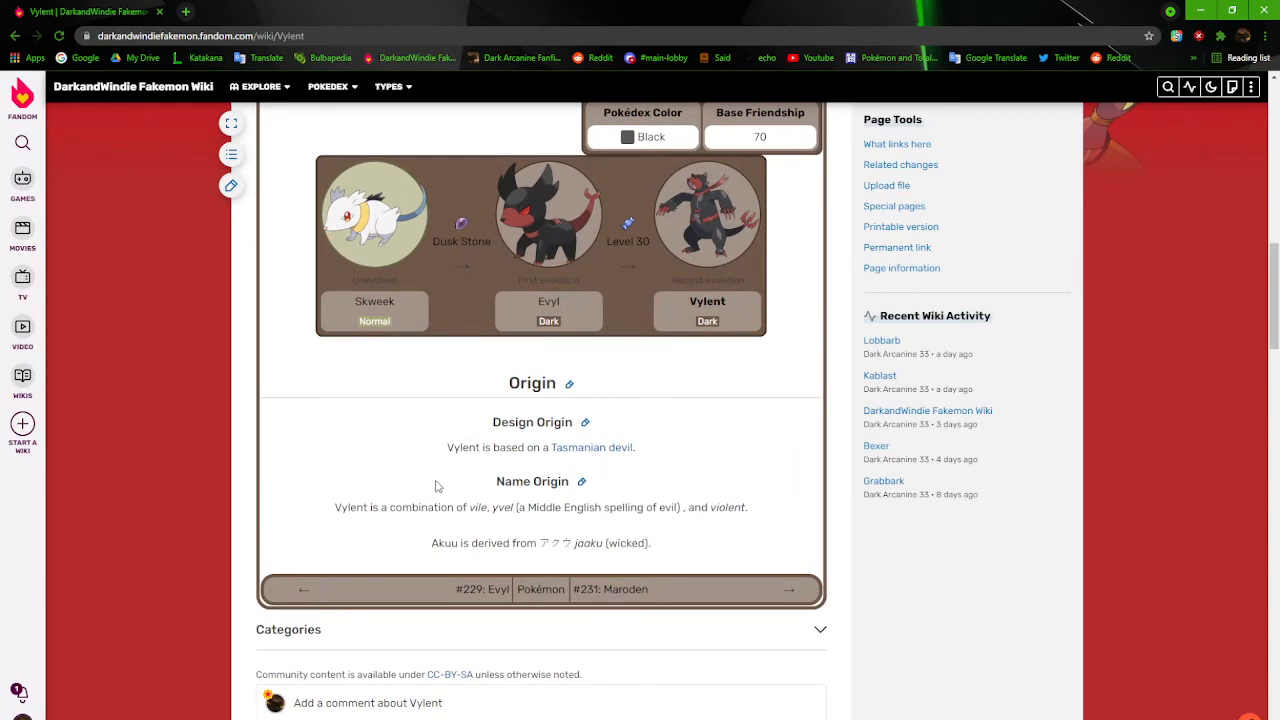
mouse_move(744, 504)
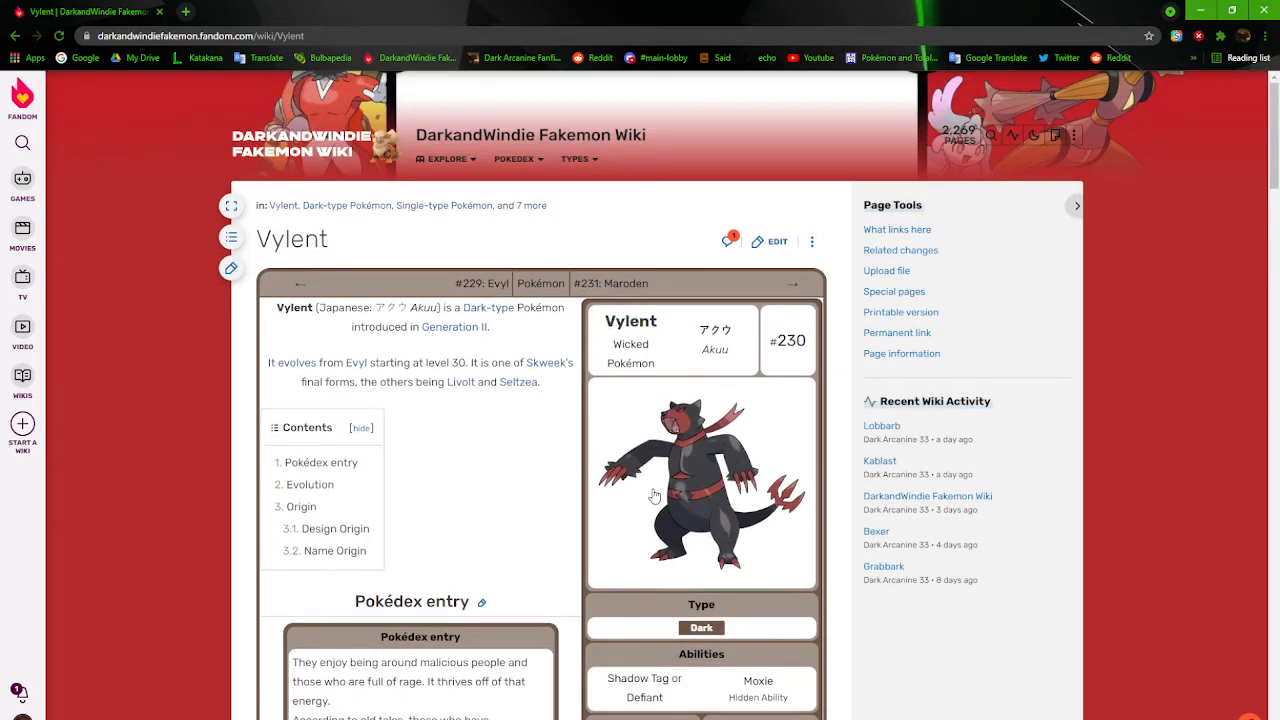
mouse_move(688, 374)
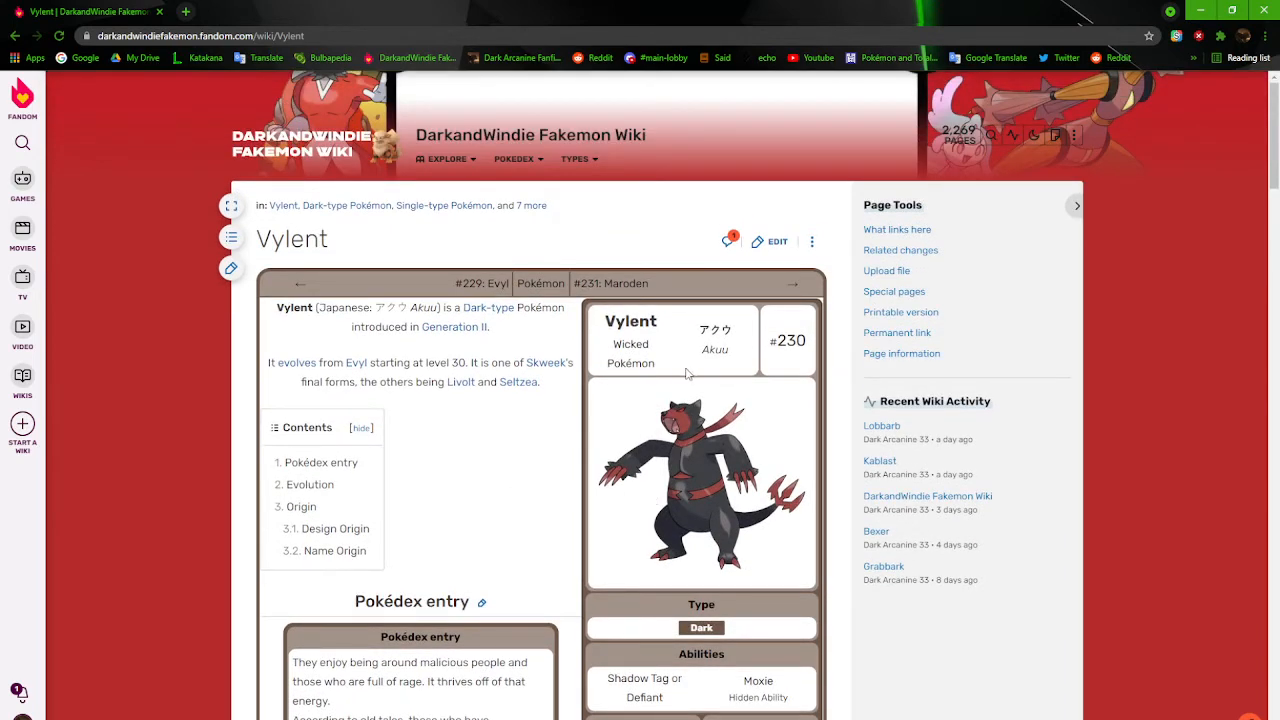
mouse_move(616, 496)
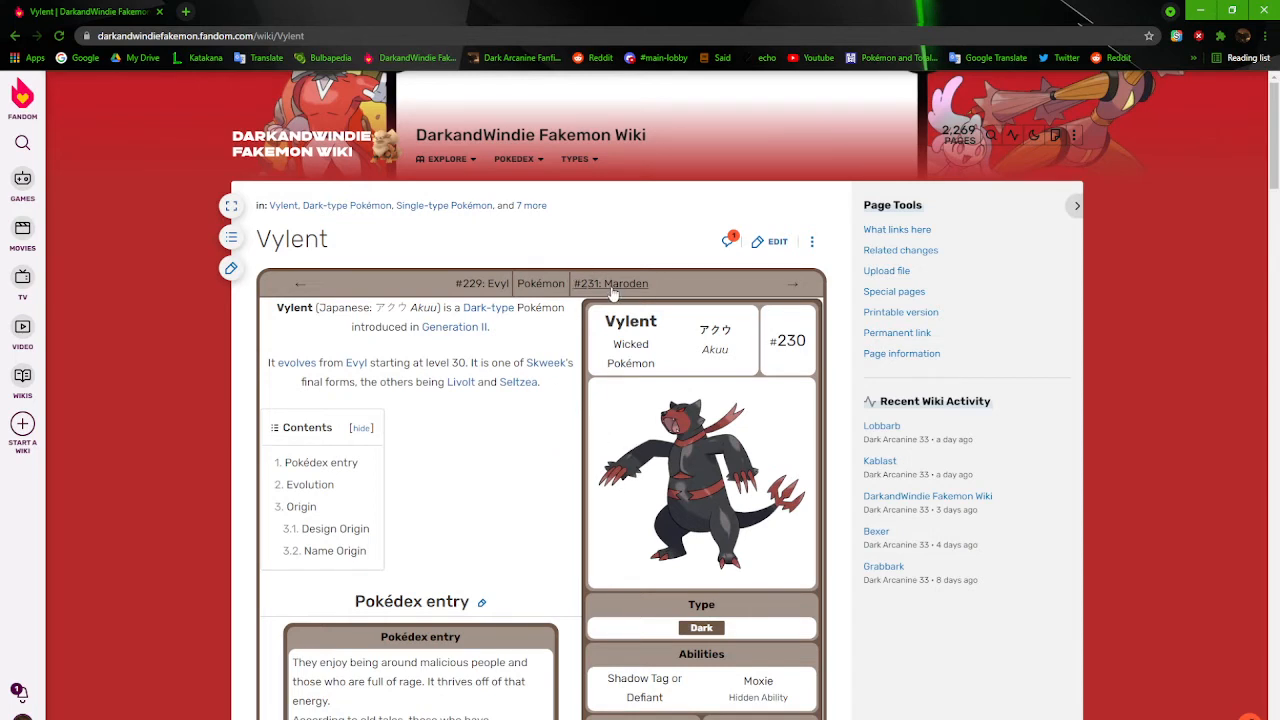
mouse_move(616, 290)
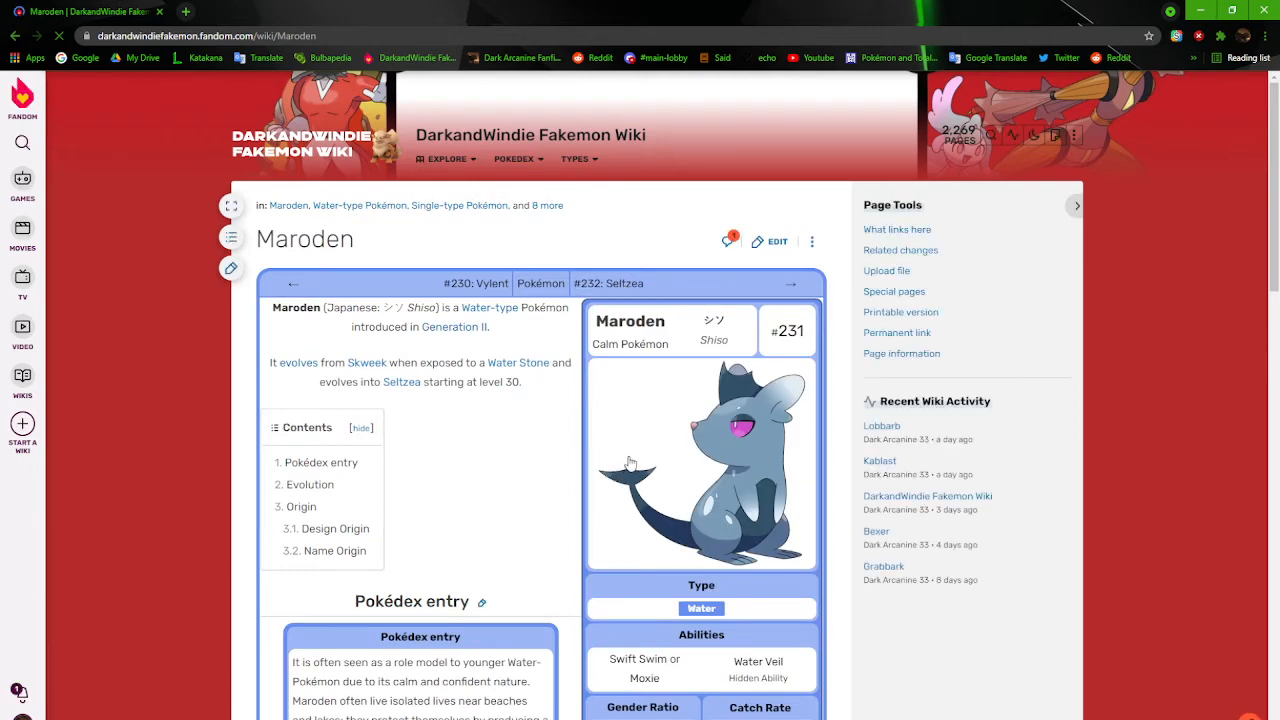
Enlarge Maroden's artwork, read its Design Origin, and follow the 'quoll' link to Wikipedia
scroll("down", 3)
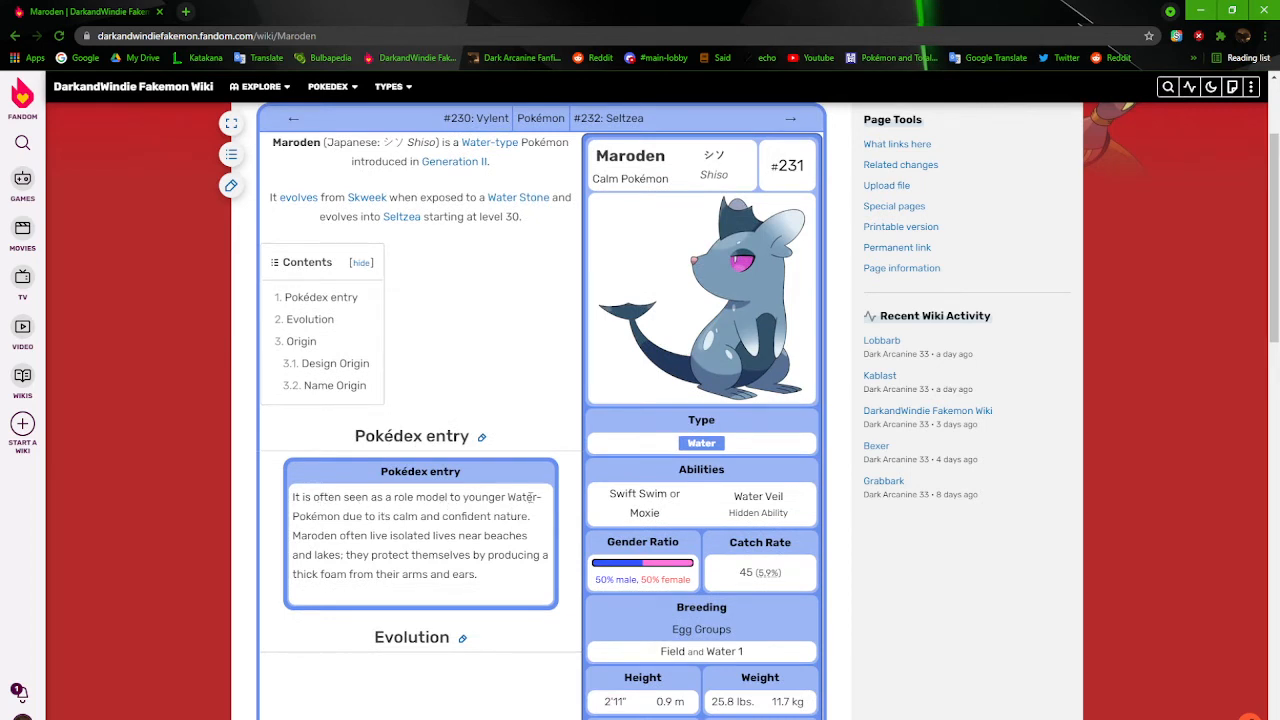
mouse_move(460, 528)
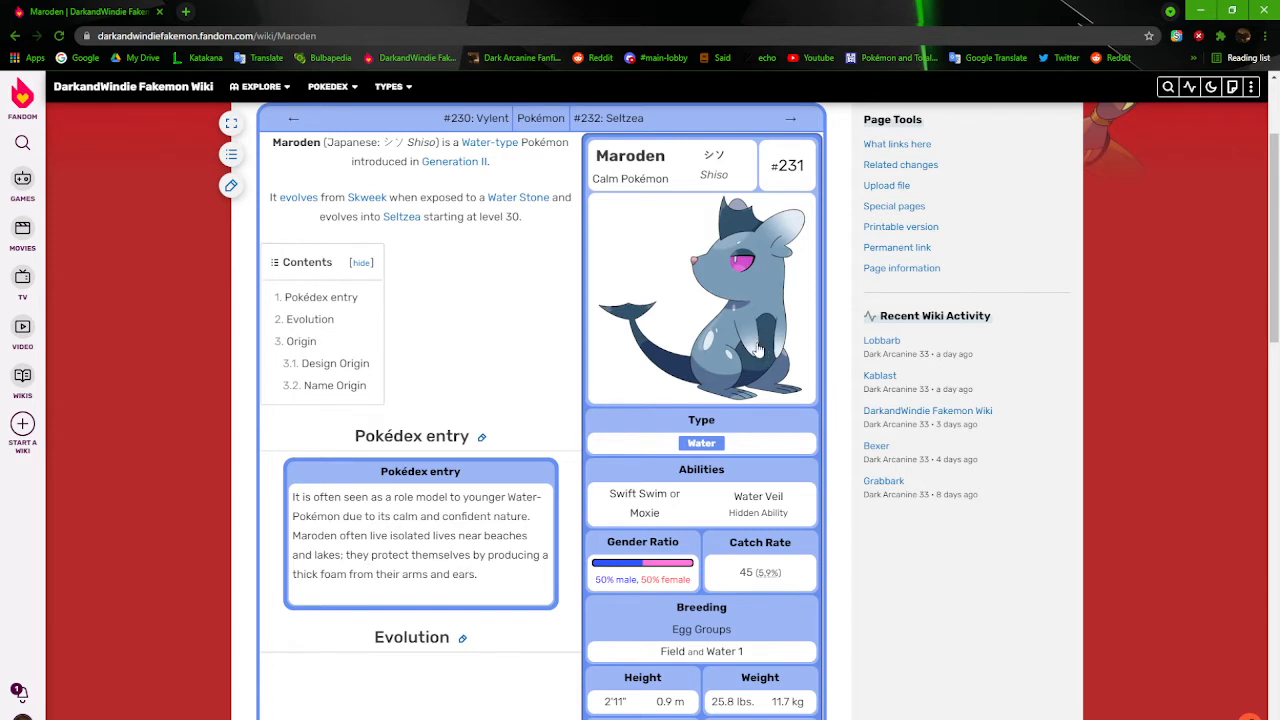
mouse_move(744, 210)
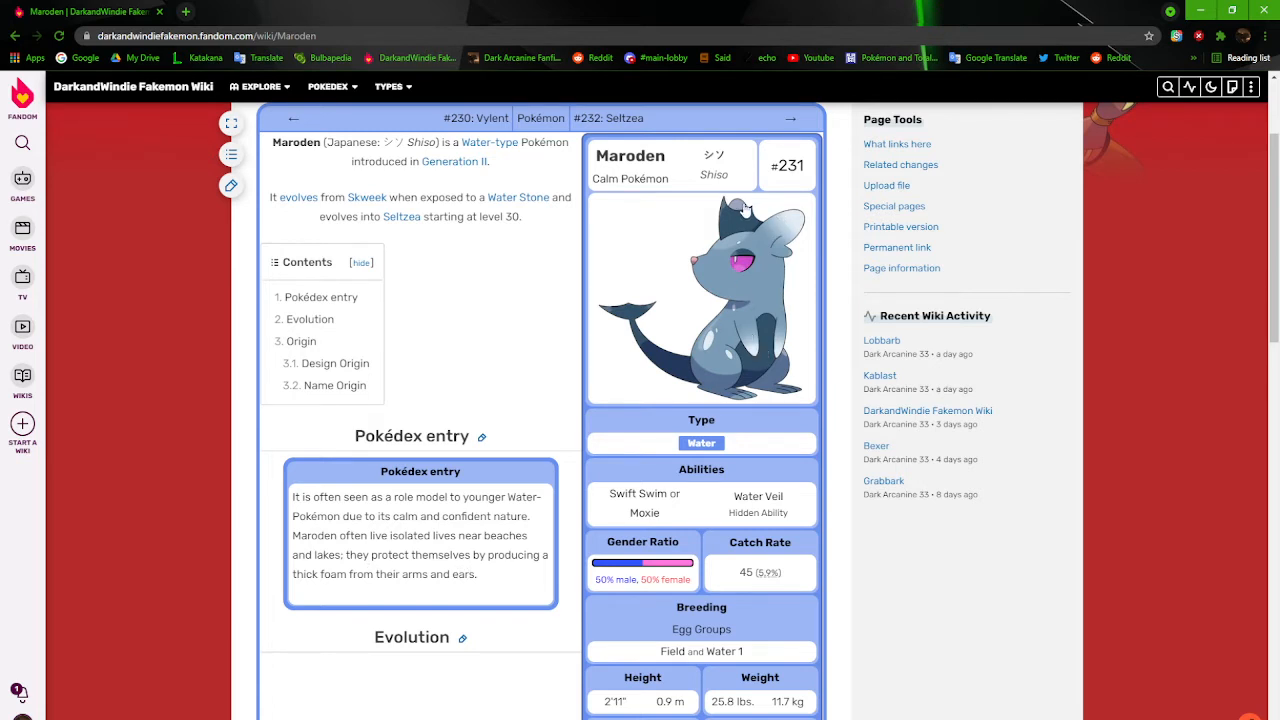
left_click(700, 298)
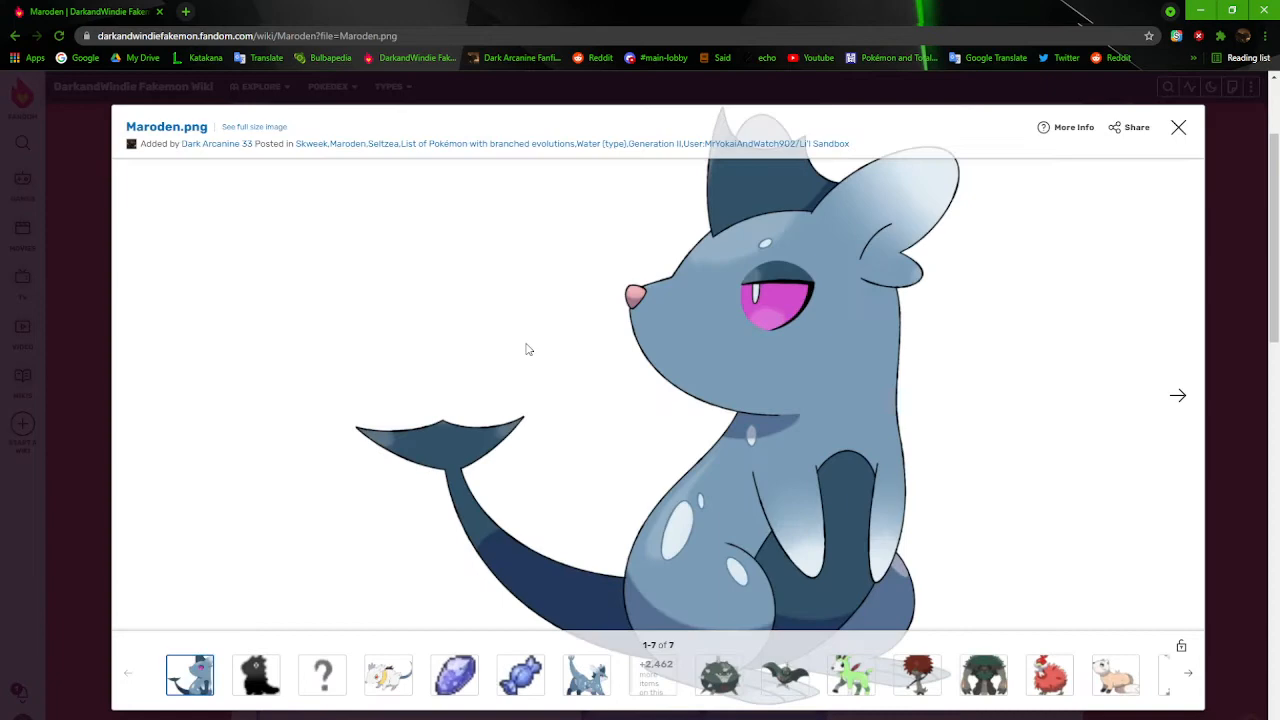
mouse_move(948, 188)
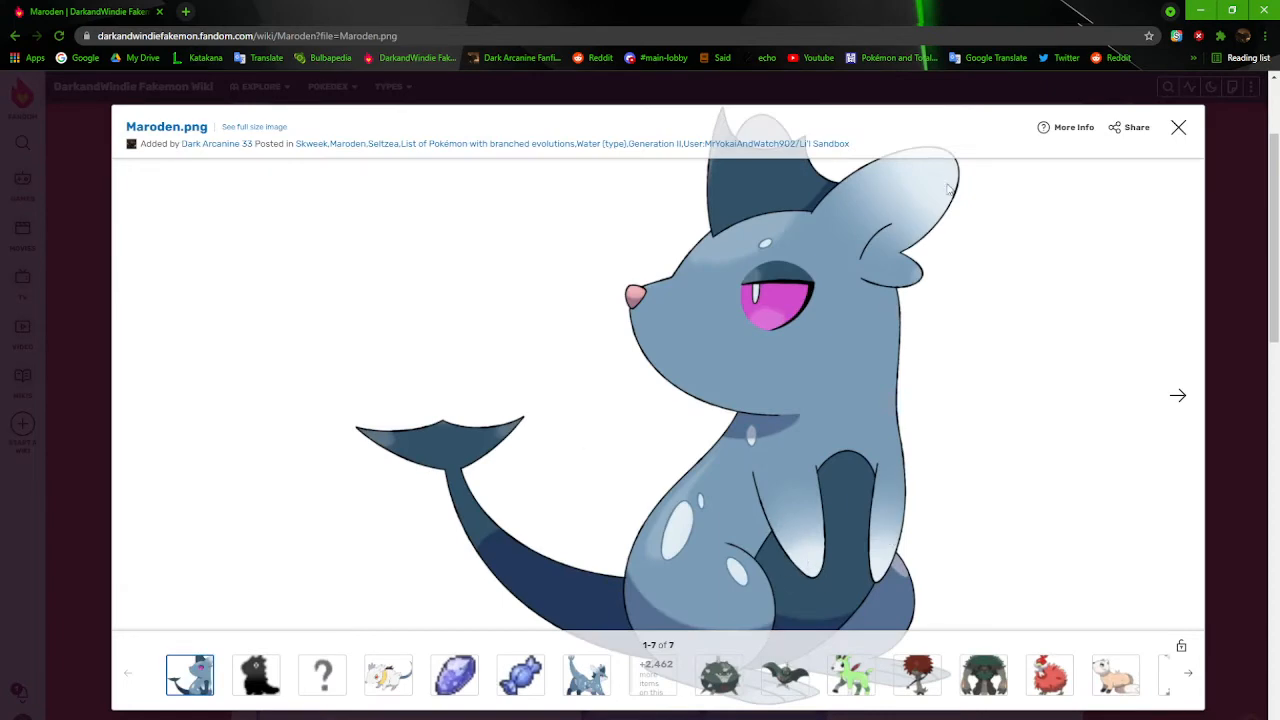
left_click(1178, 128)
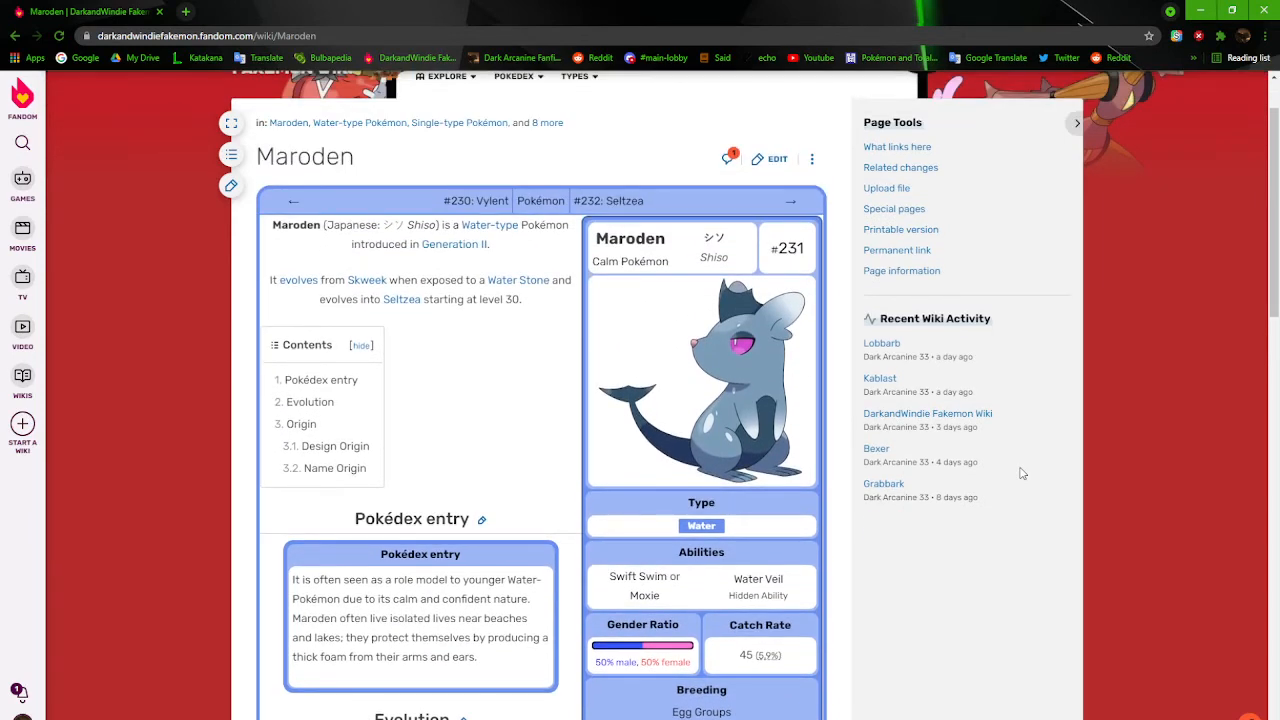
scroll("down", 3)
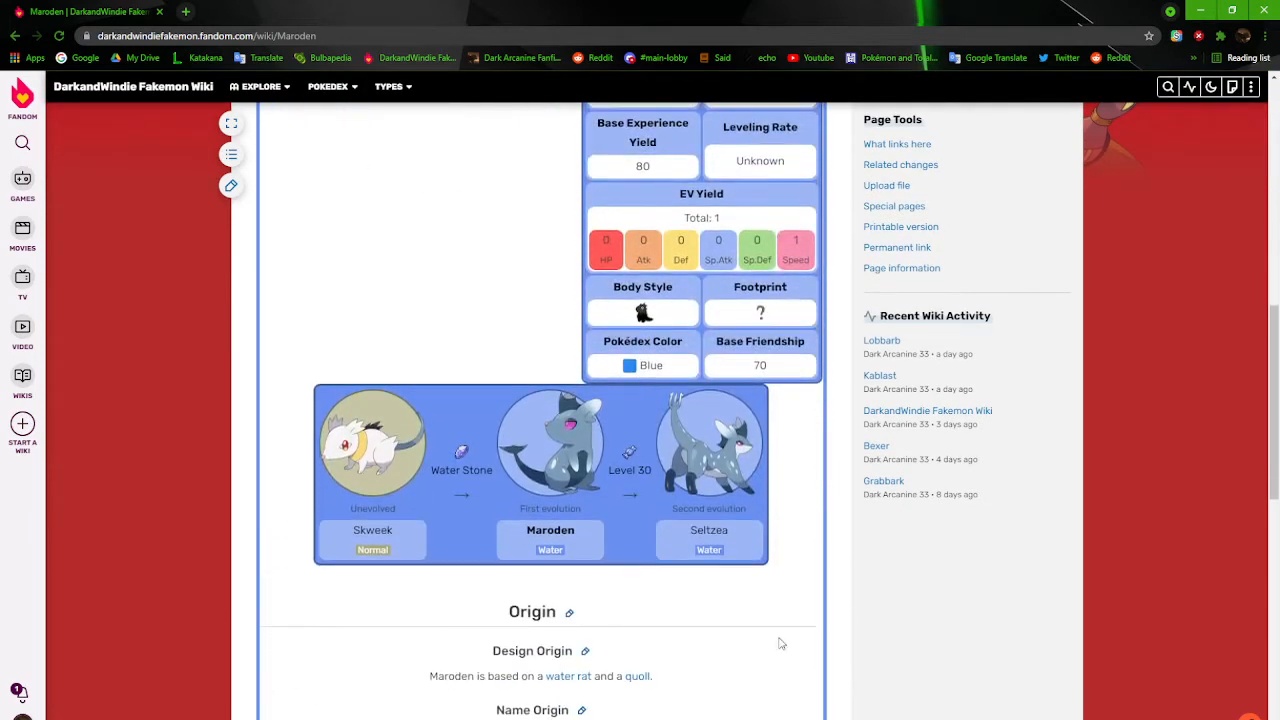
mouse_move(578, 676)
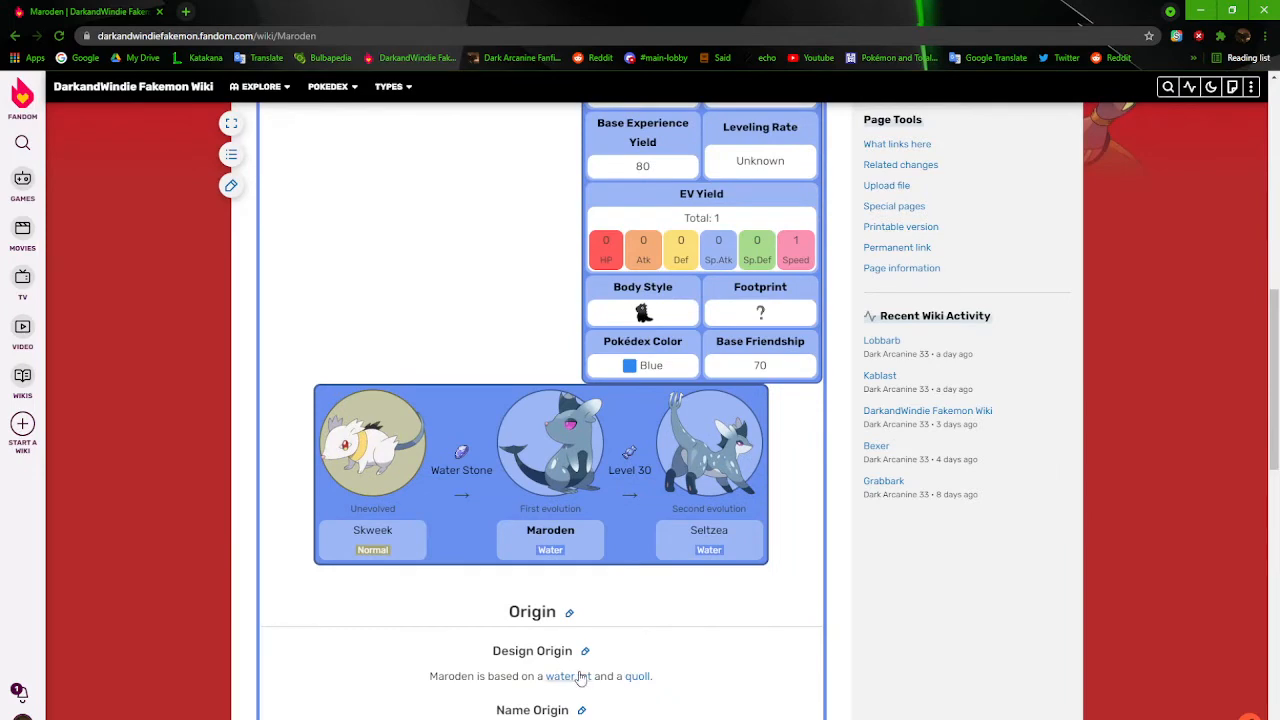
left_click(636, 676)
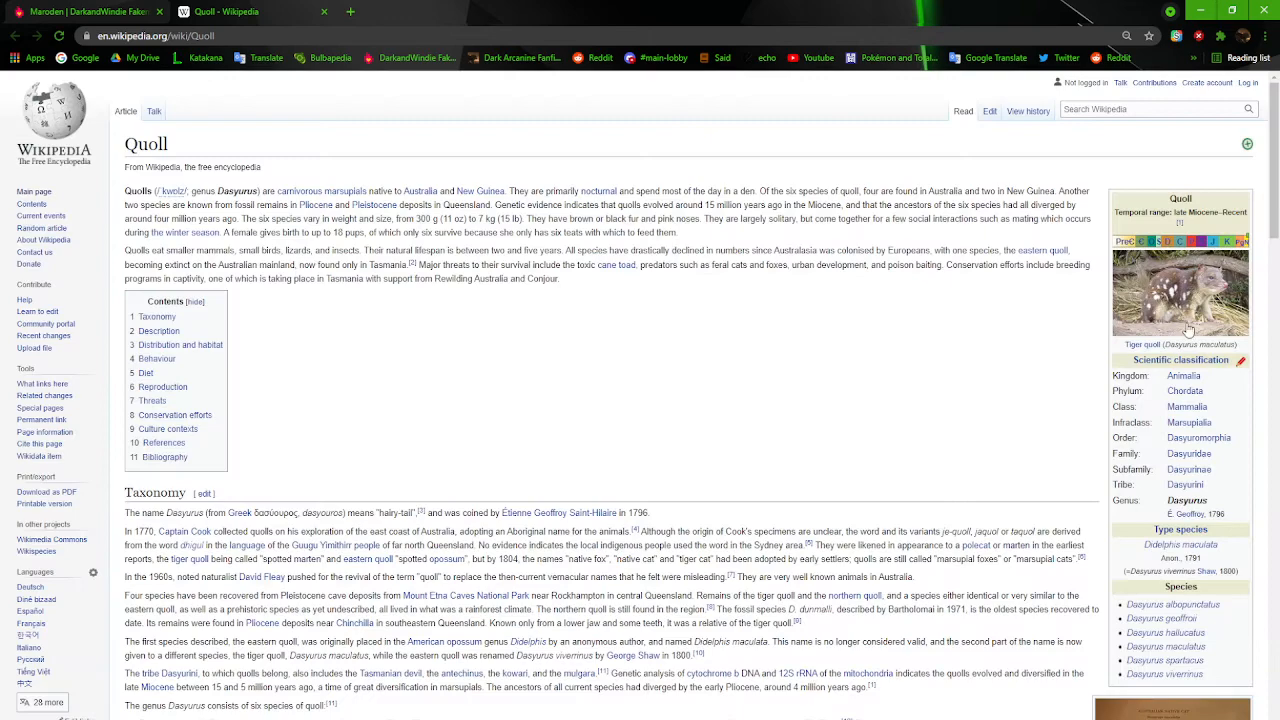
Leave Wikipedia's Quoll article for the Maroden tab and dismiss the enlarged artwork
left_click(1180, 292)
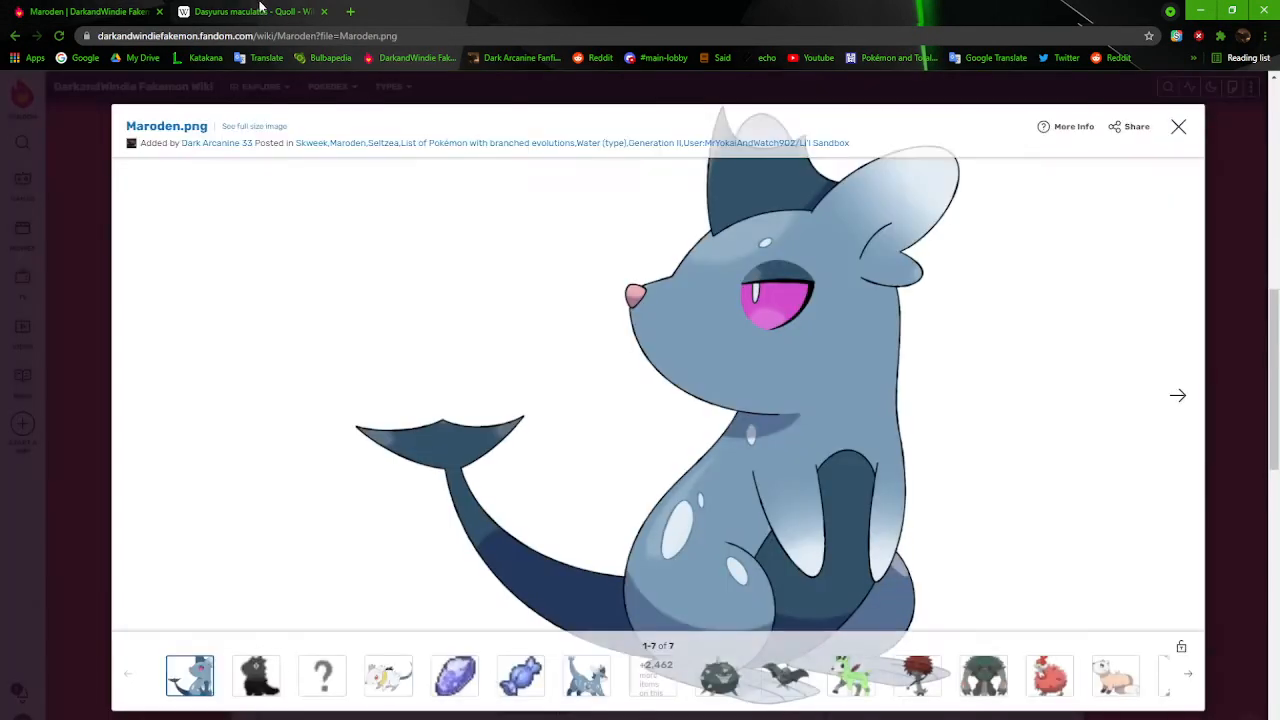
left_click(1178, 126)
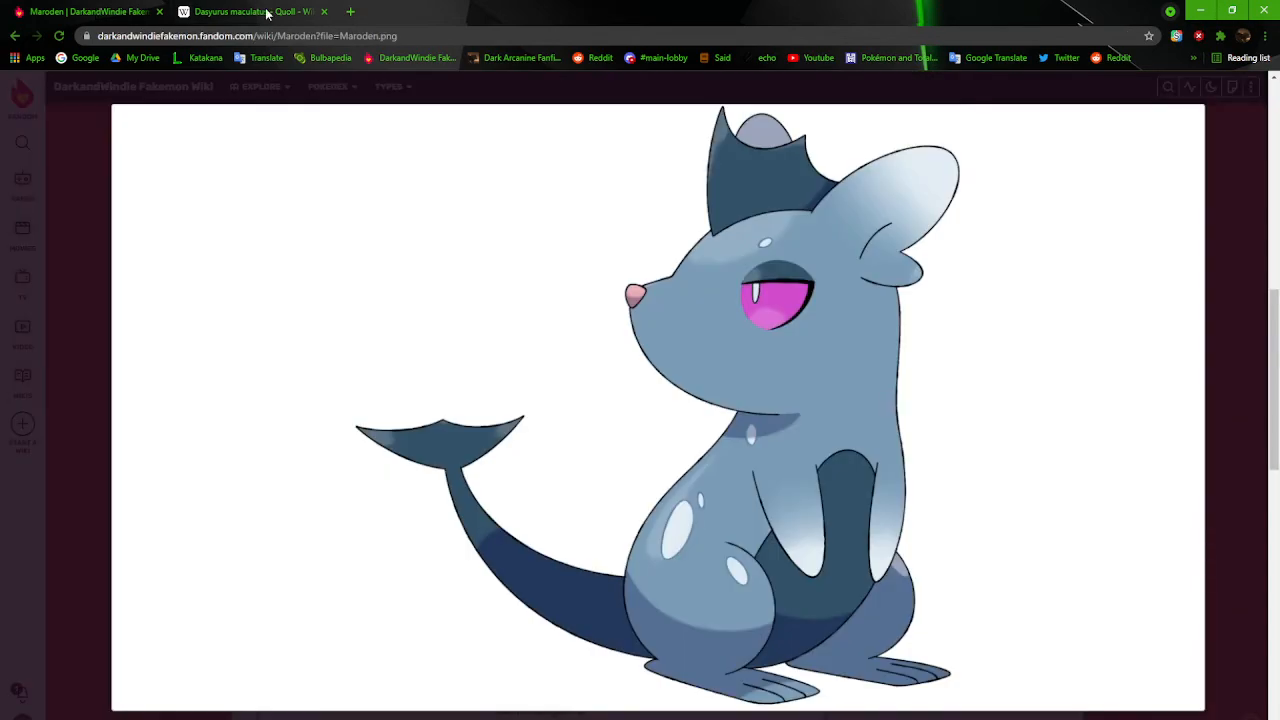
left_click(250, 12)
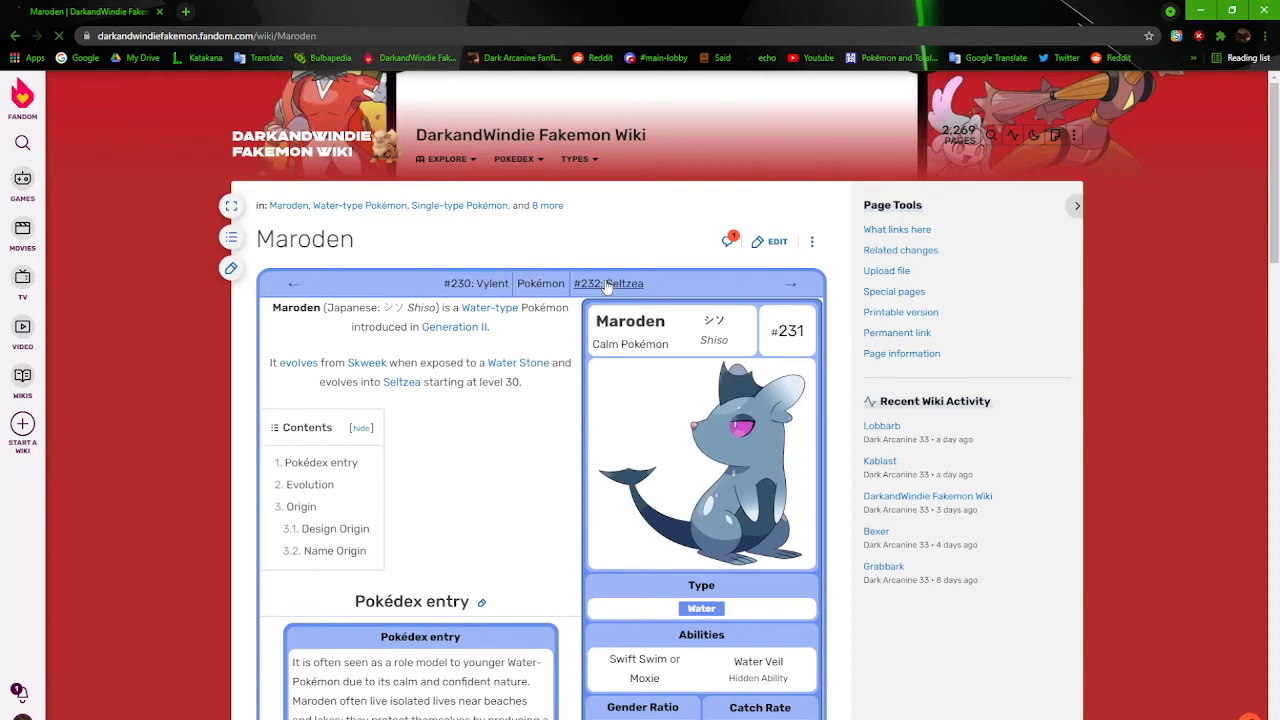
Move on to Seltzea's article and skim its intro, Pokédex entry and Water-type infobox
left_click(624, 284)
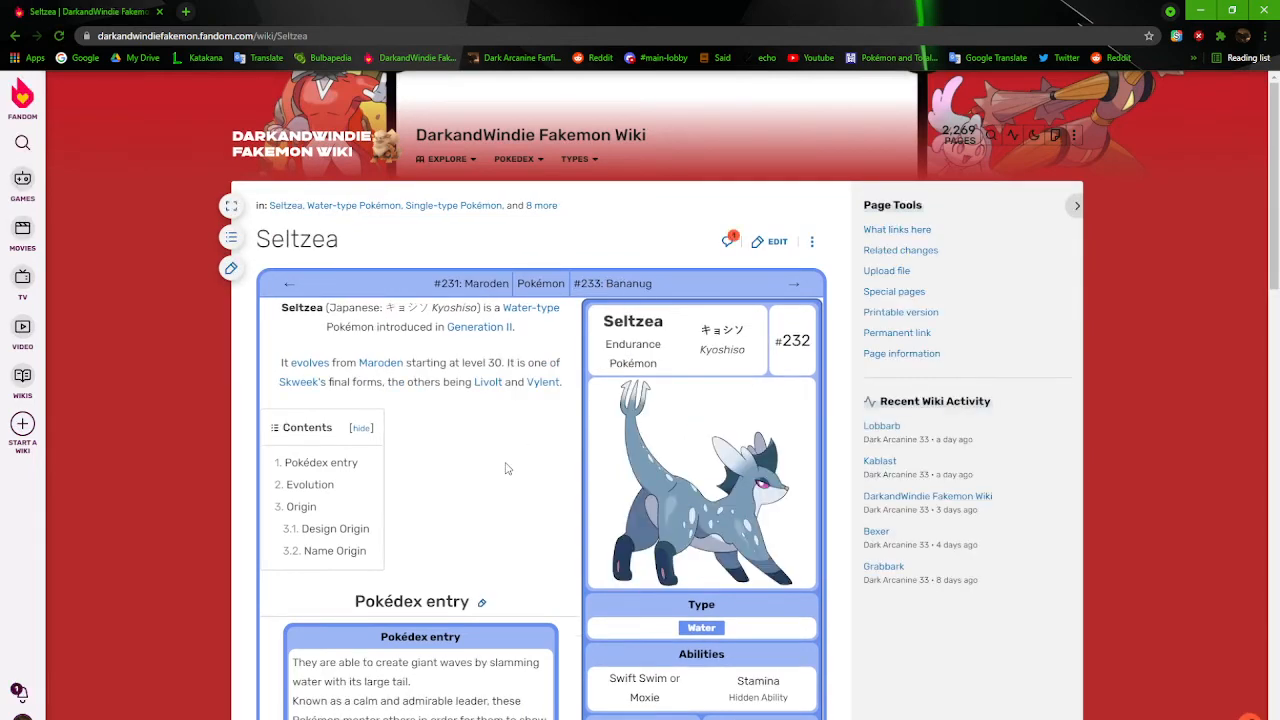
scroll("down", 3)
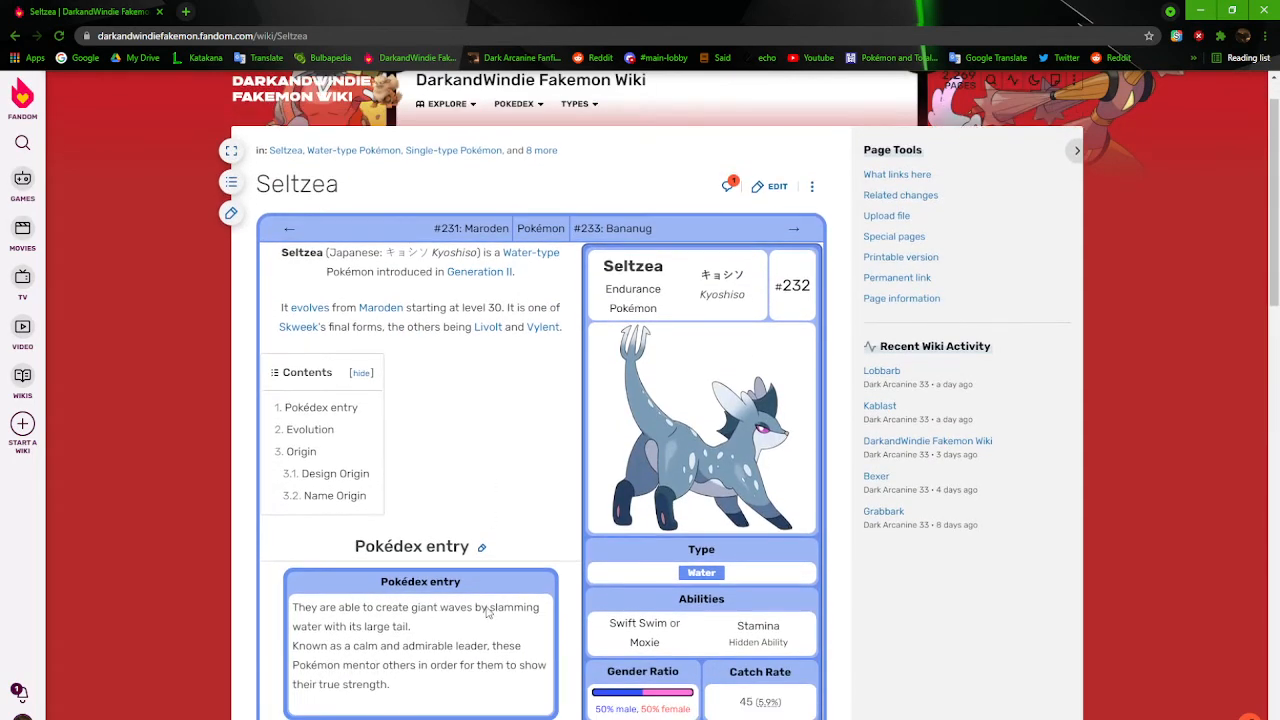
mouse_move(392, 640)
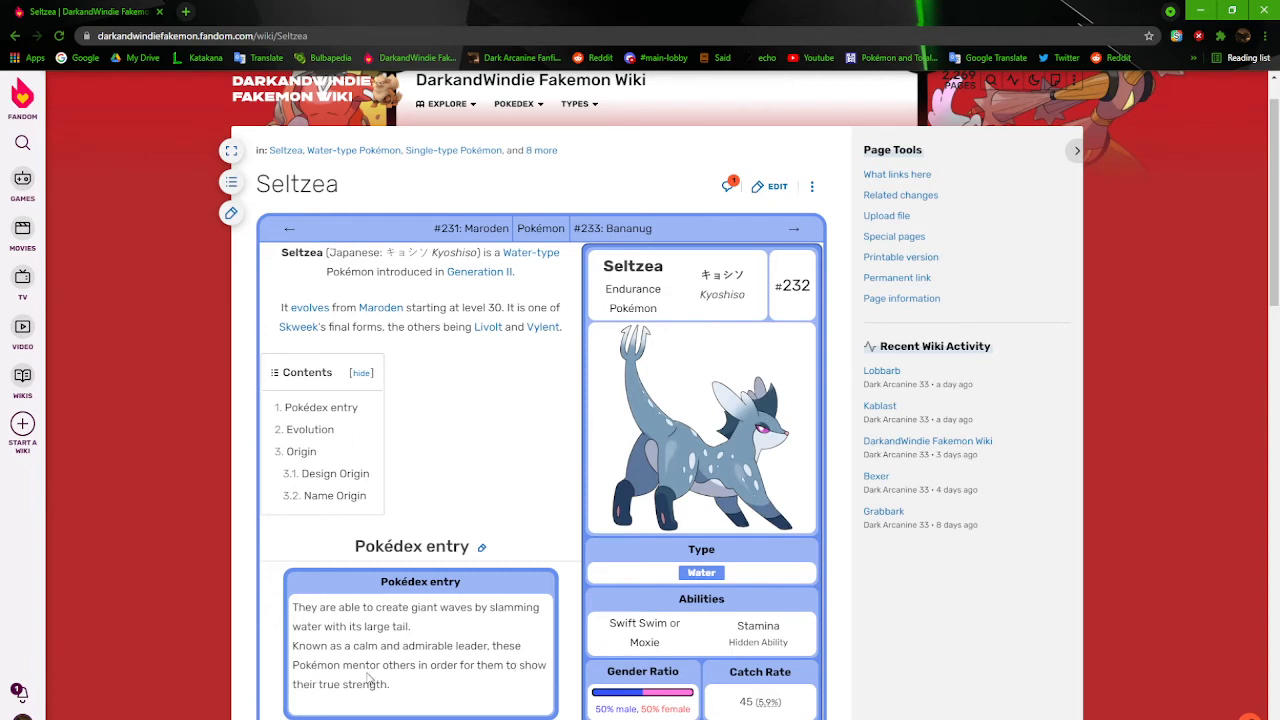
mouse_move(672, 424)
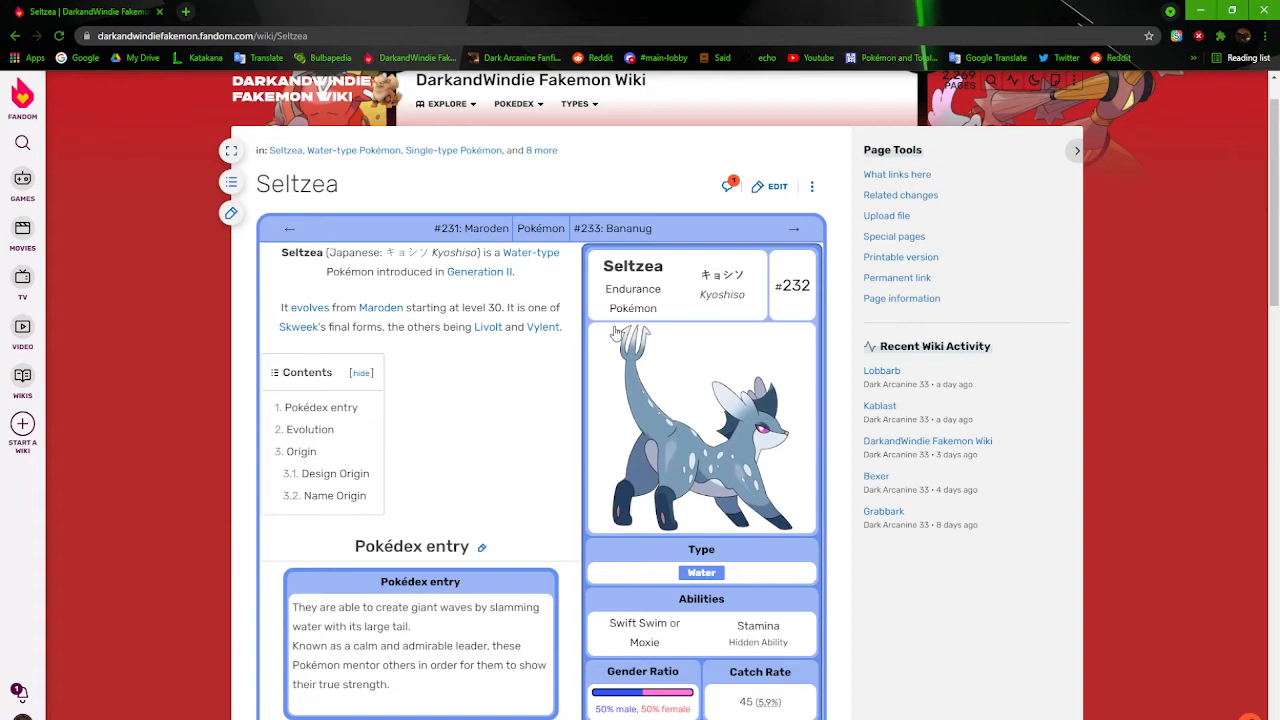
mouse_move(716, 426)
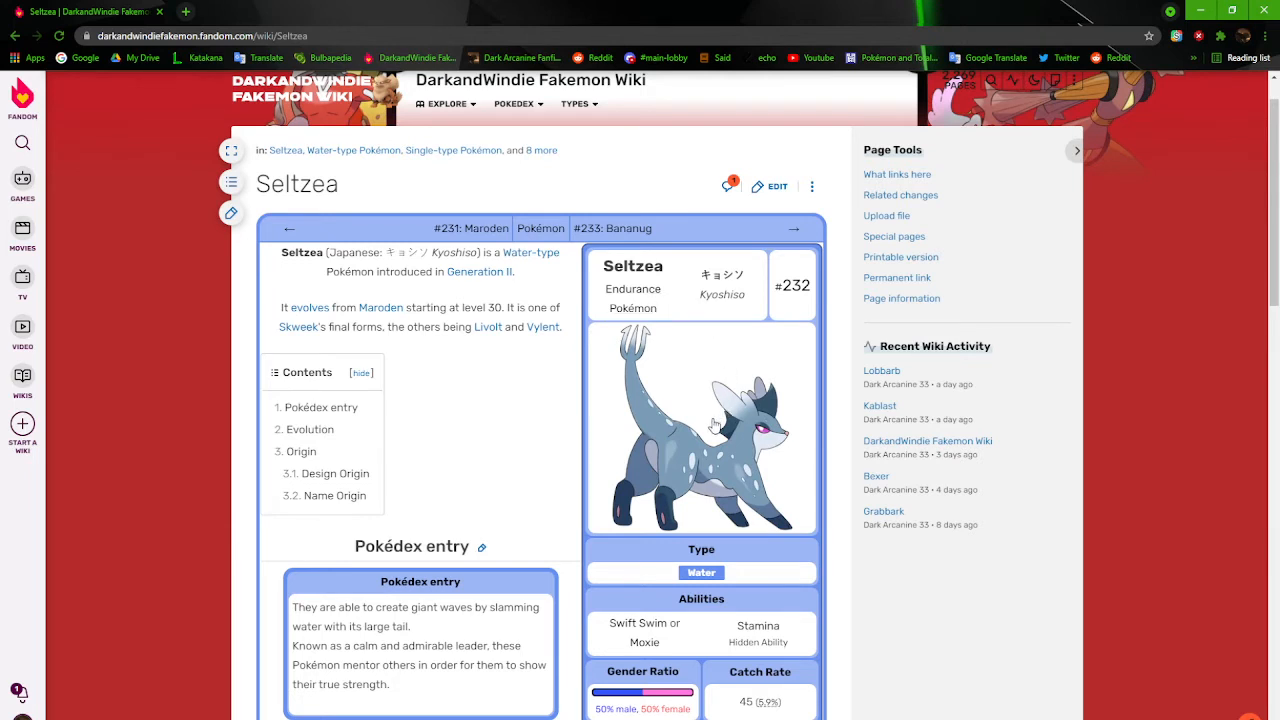
mouse_move(812, 506)
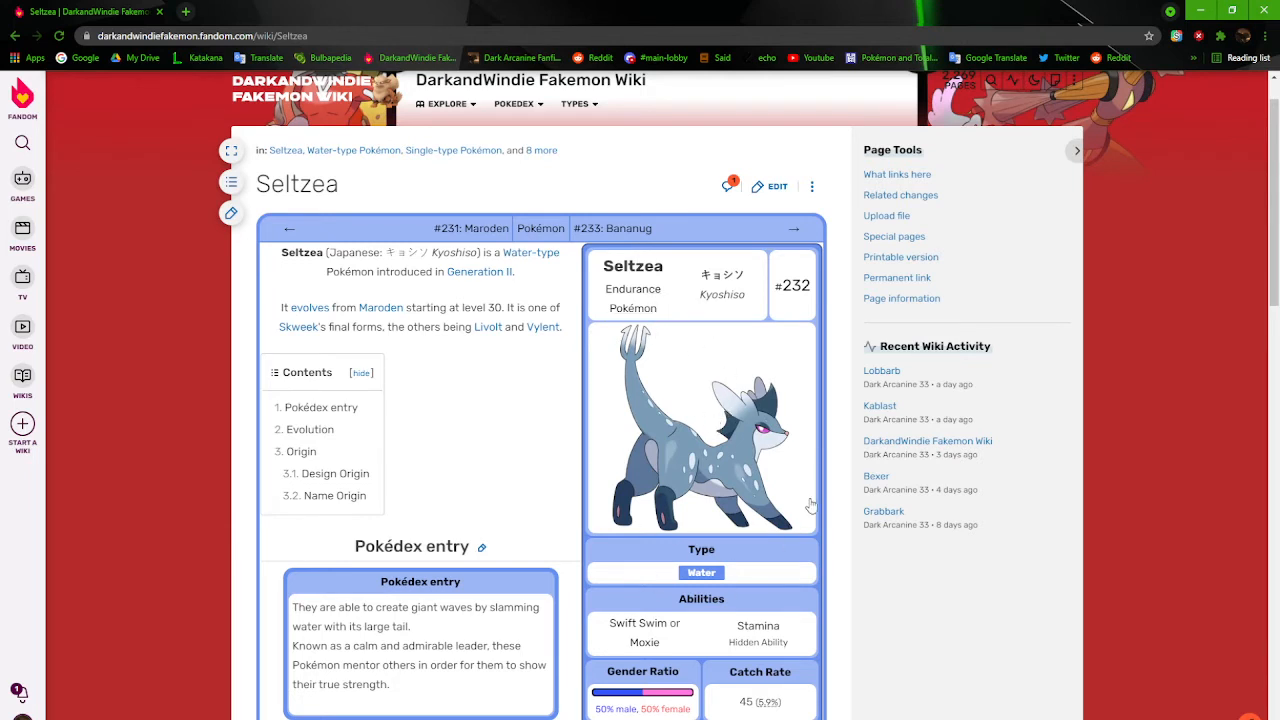
mouse_move(816, 548)
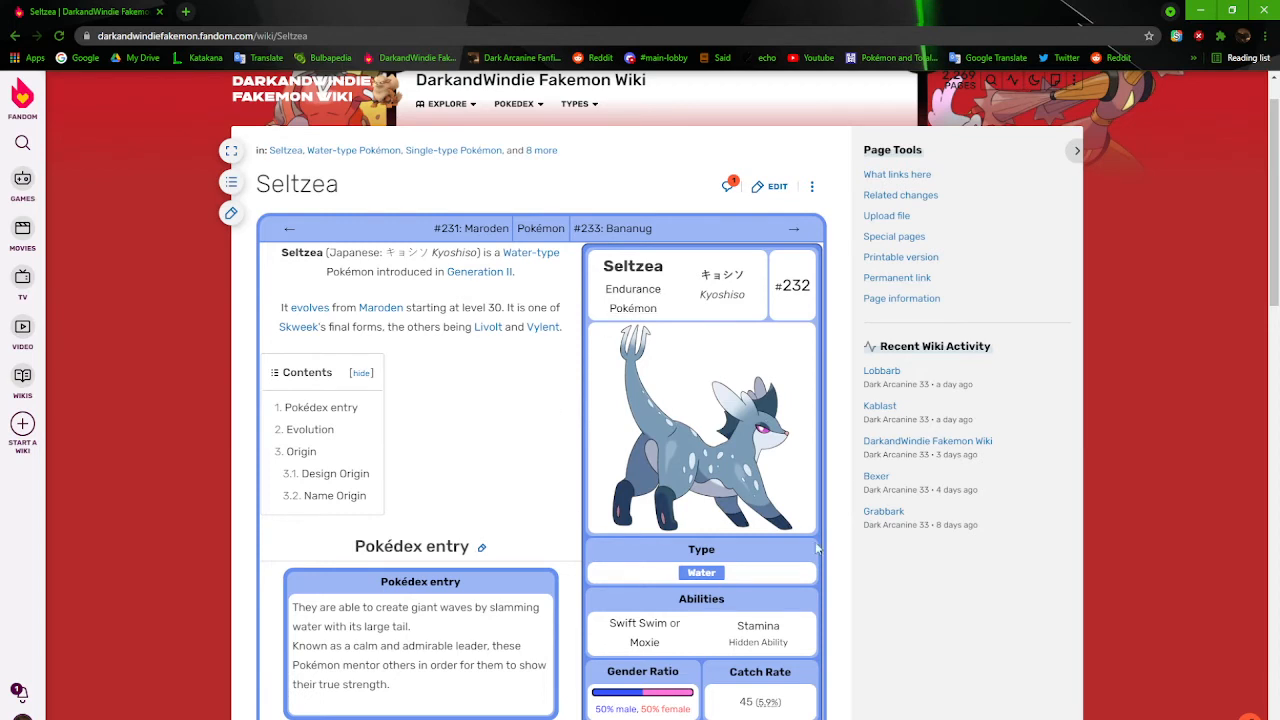
mouse_move(784, 544)
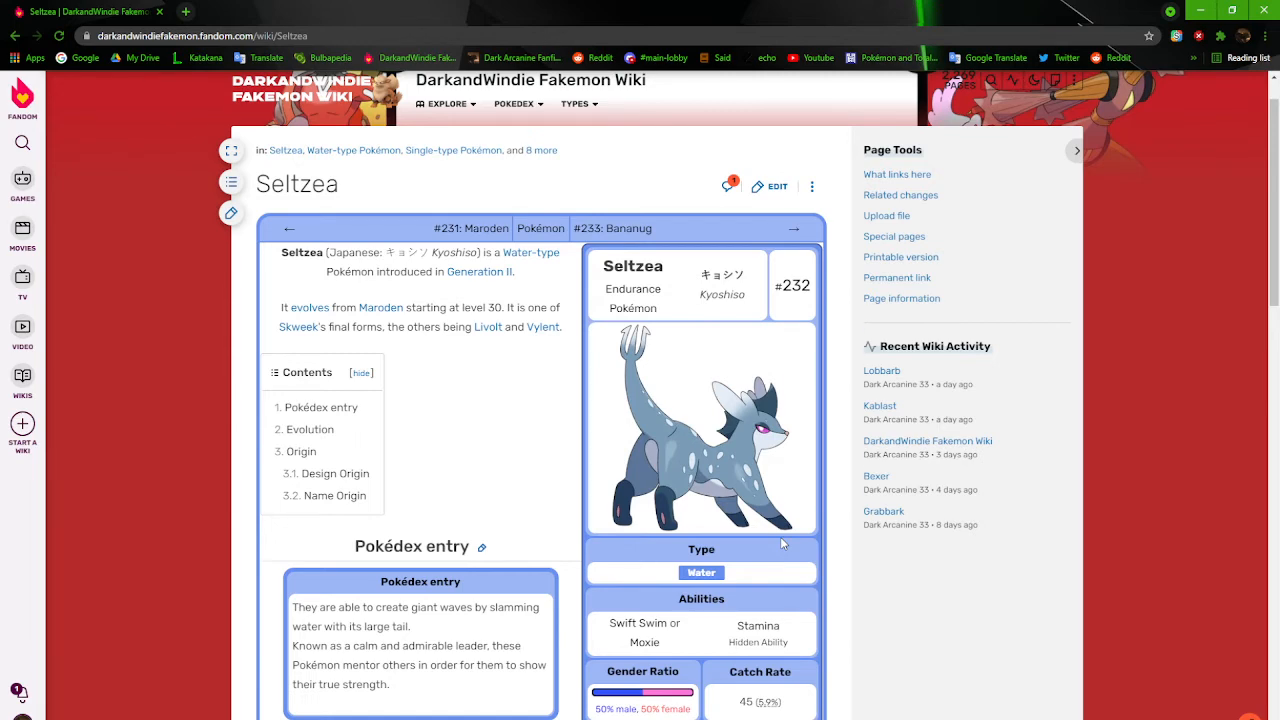
scroll("down", 3)
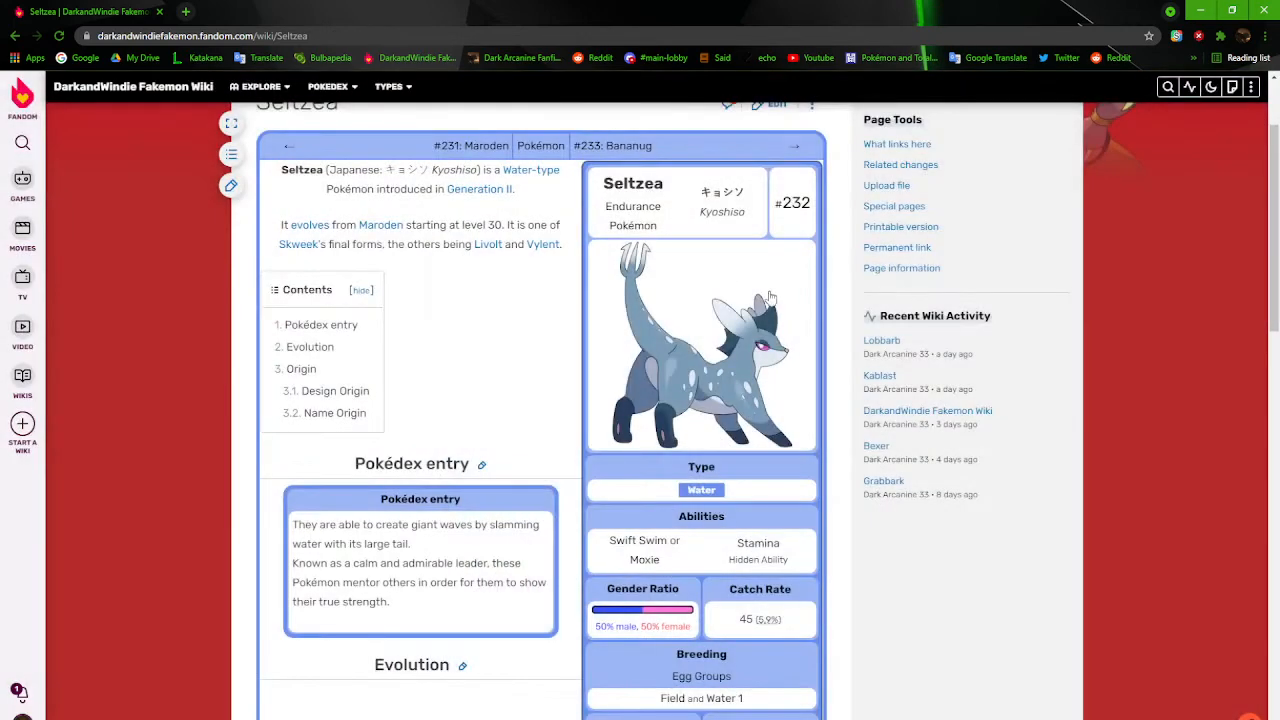
View older Seltzea artwork revisions from File:Seltzea.png's file history full size, then leave them
left_click(700, 344)
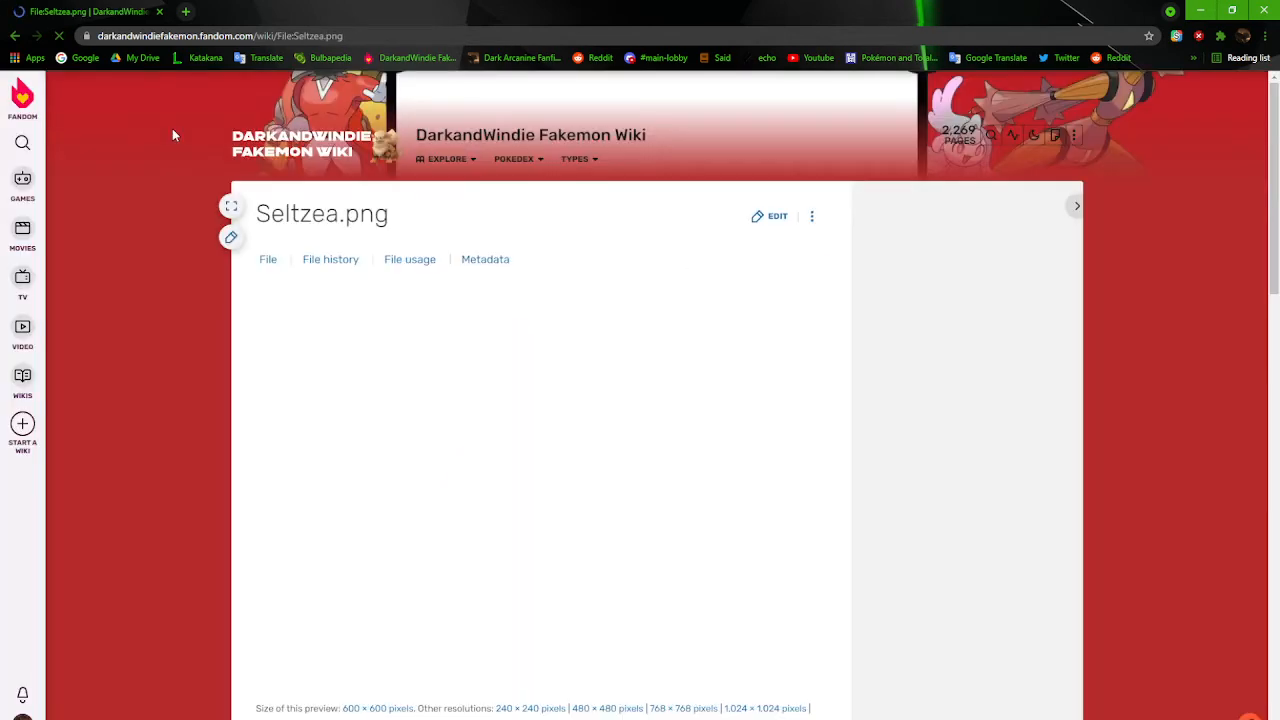
scroll("down", 3)
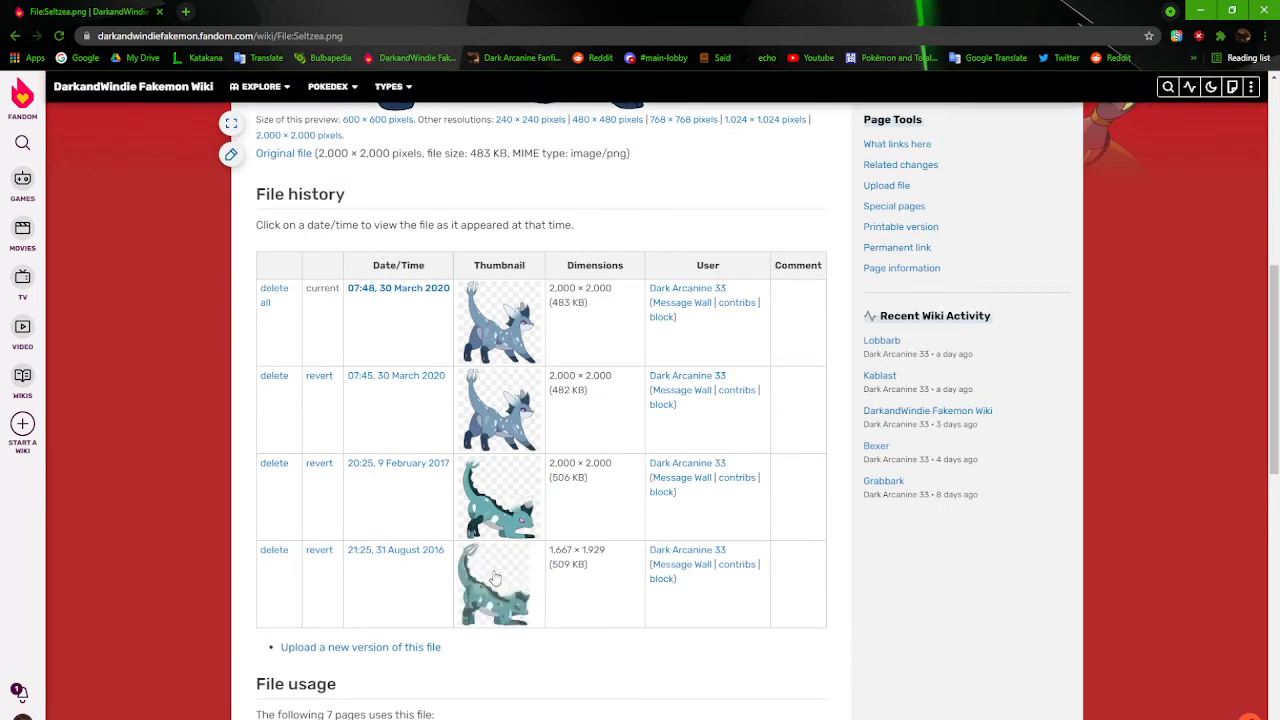
mouse_move(560, 348)
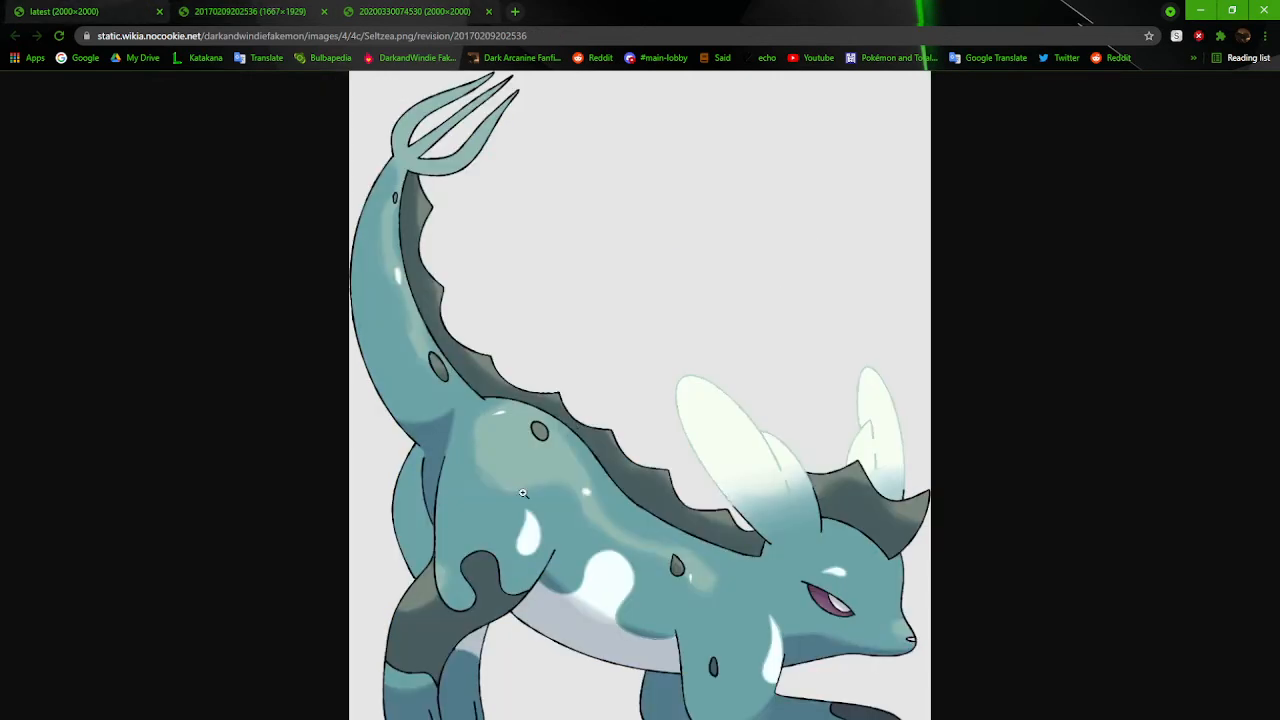
mouse_move(666, 612)
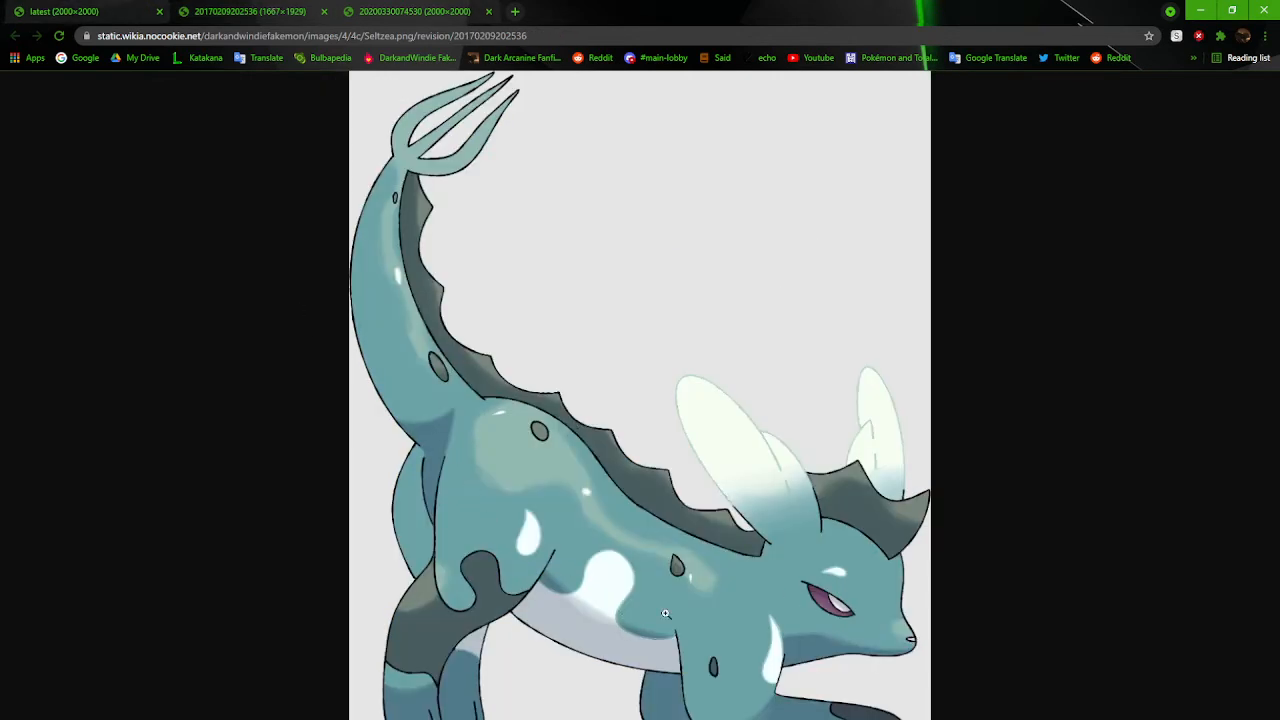
left_click(410, 12)
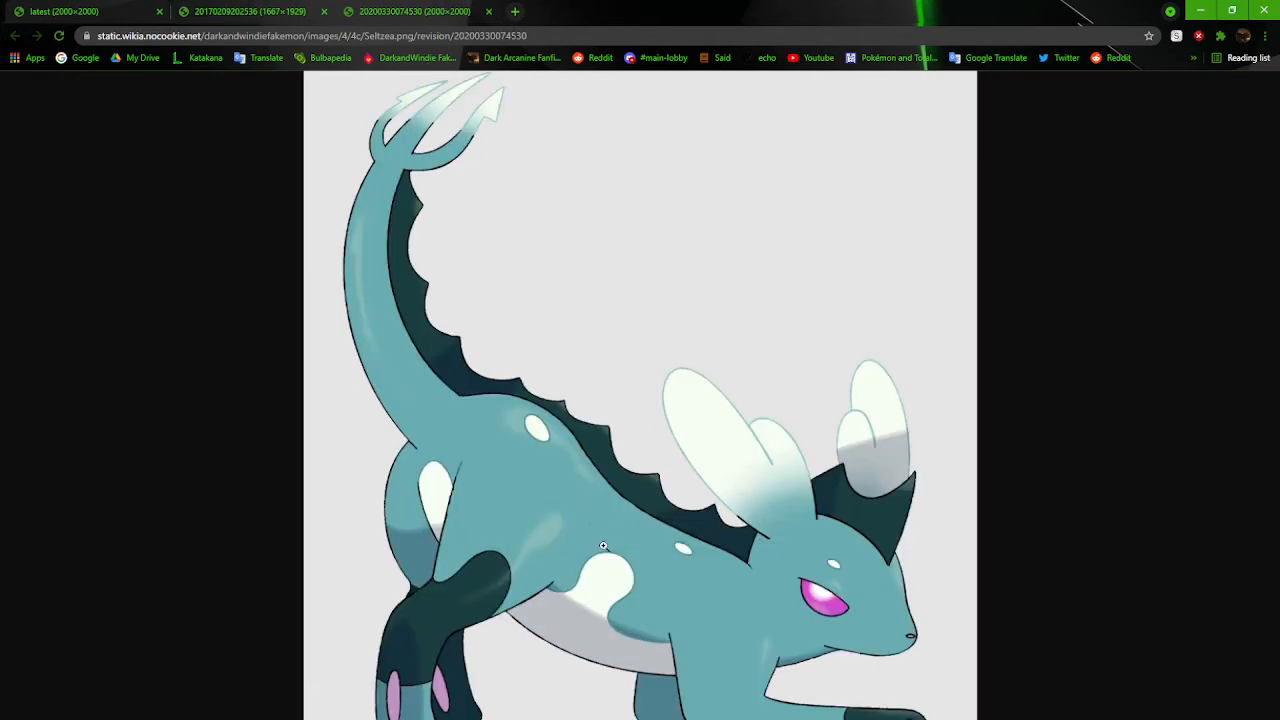
left_click(248, 12)
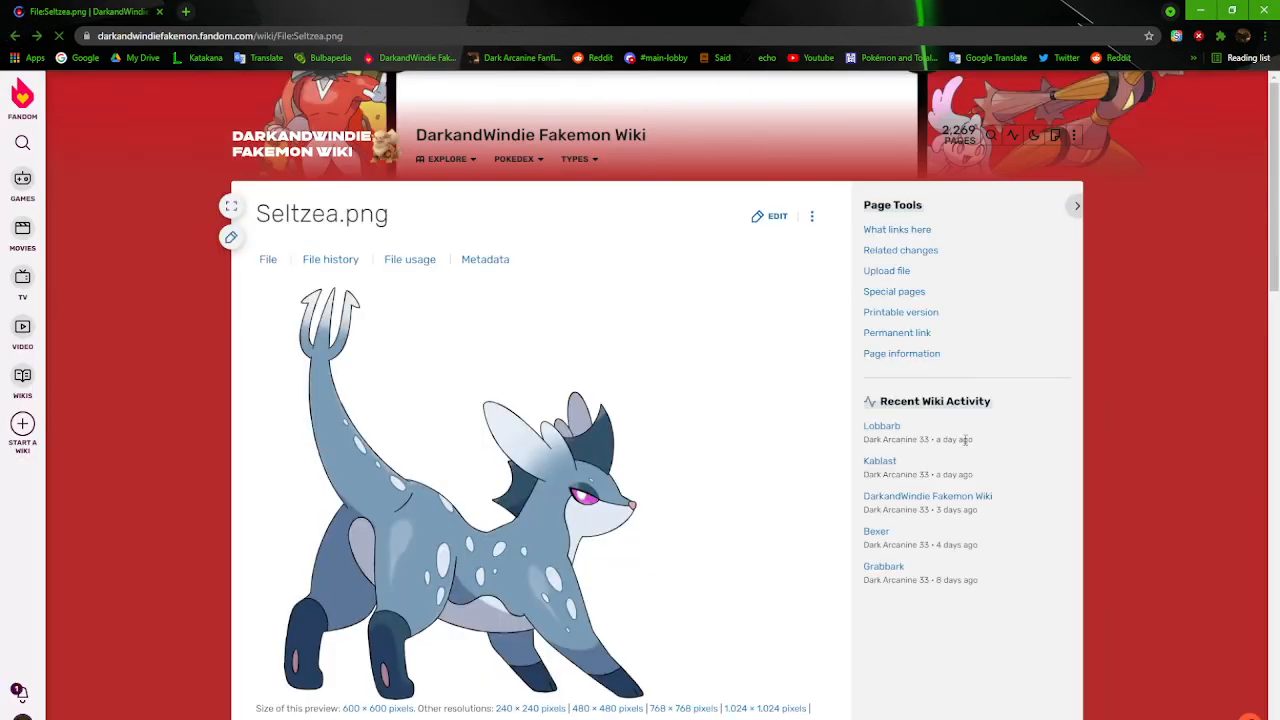
From the top of Seltzea's article, flip to #231 Maroden and back twice via the navbox
left_click(460, 490)
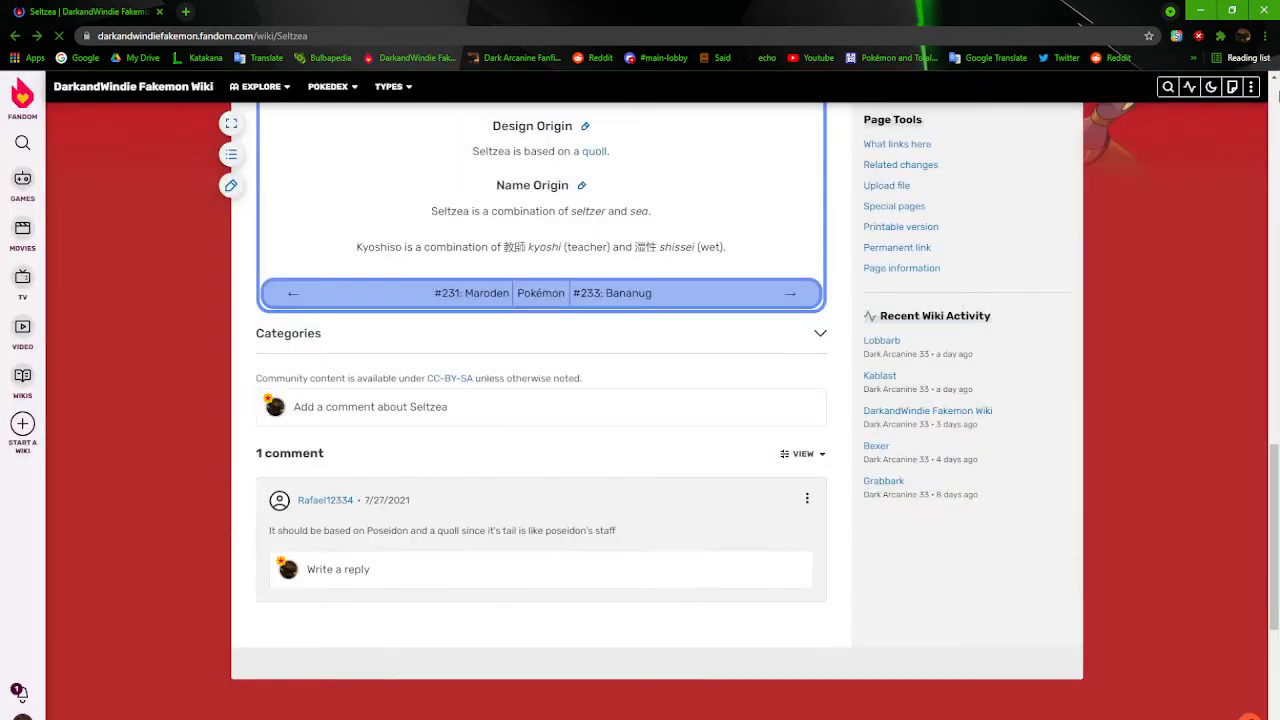
scroll("up", 3)
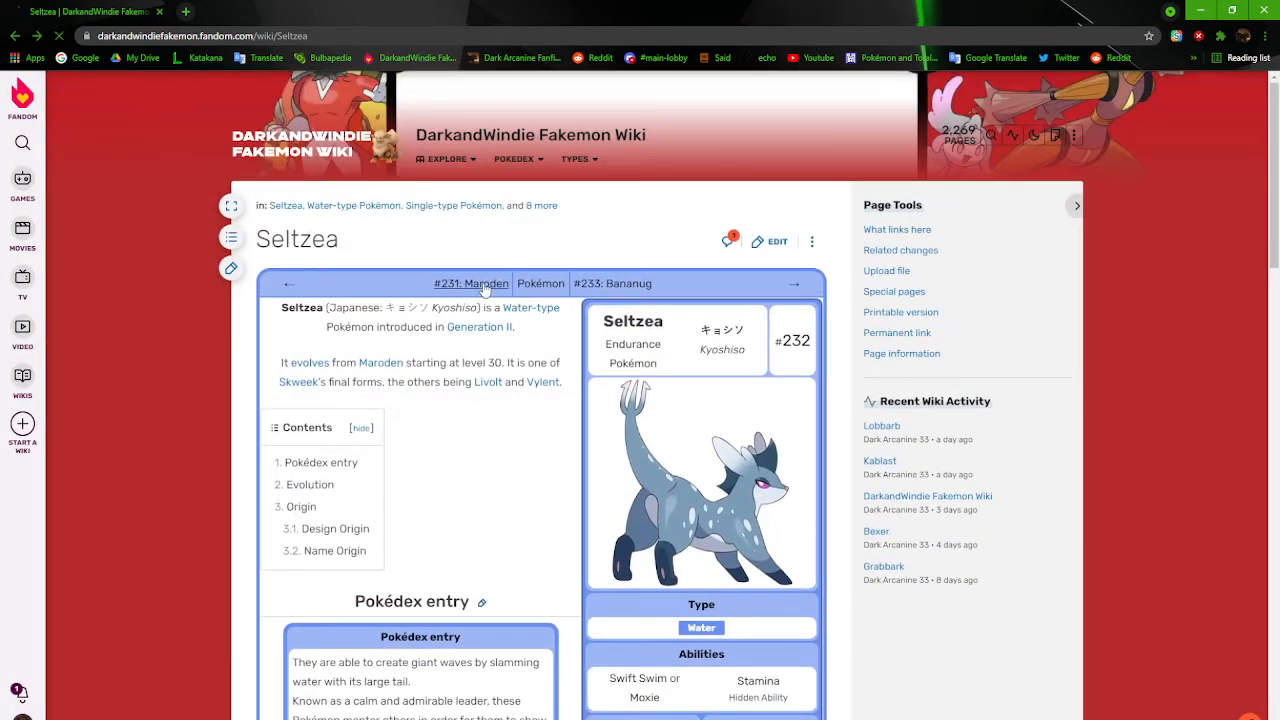
left_click(470, 284)
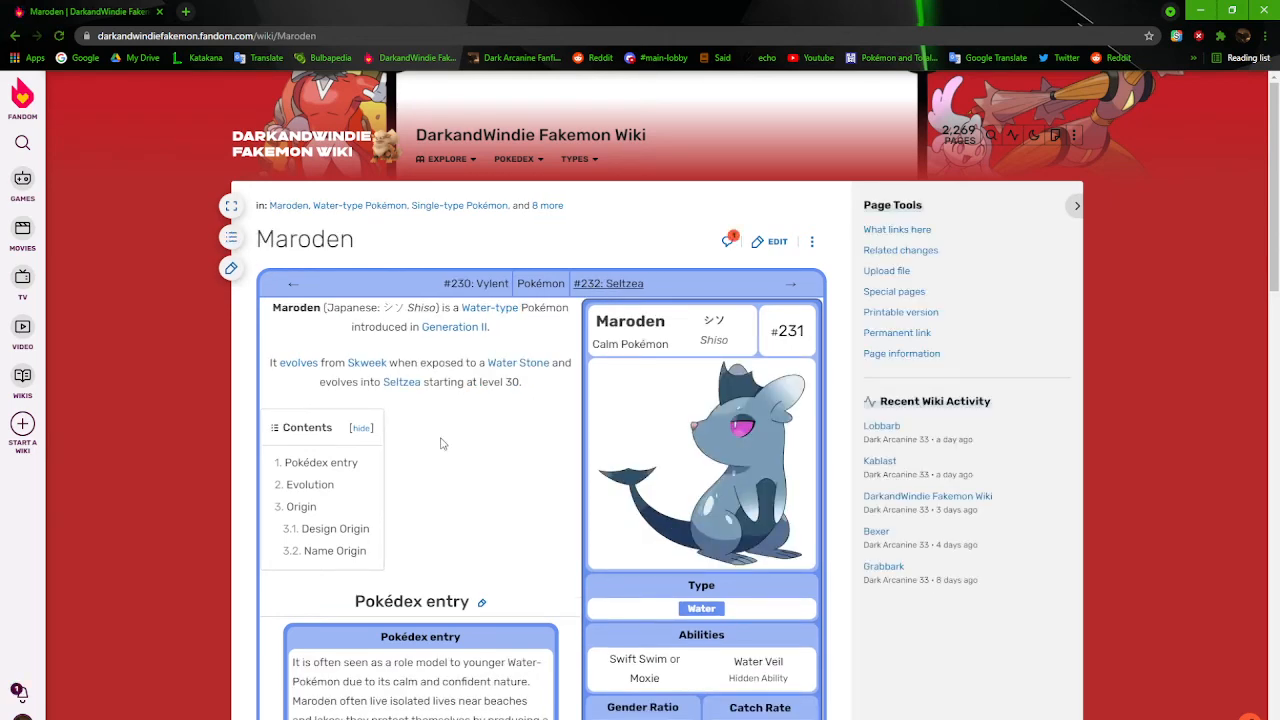
left_click(608, 284)
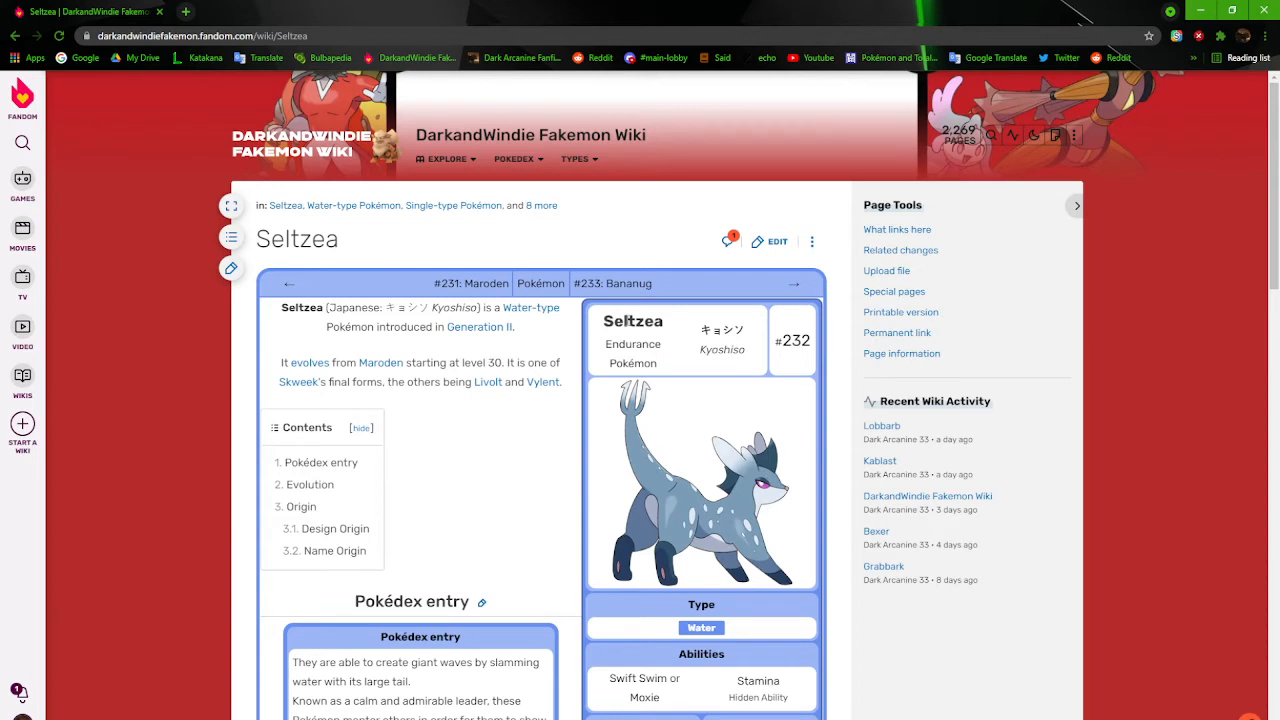
mouse_move(500, 466)
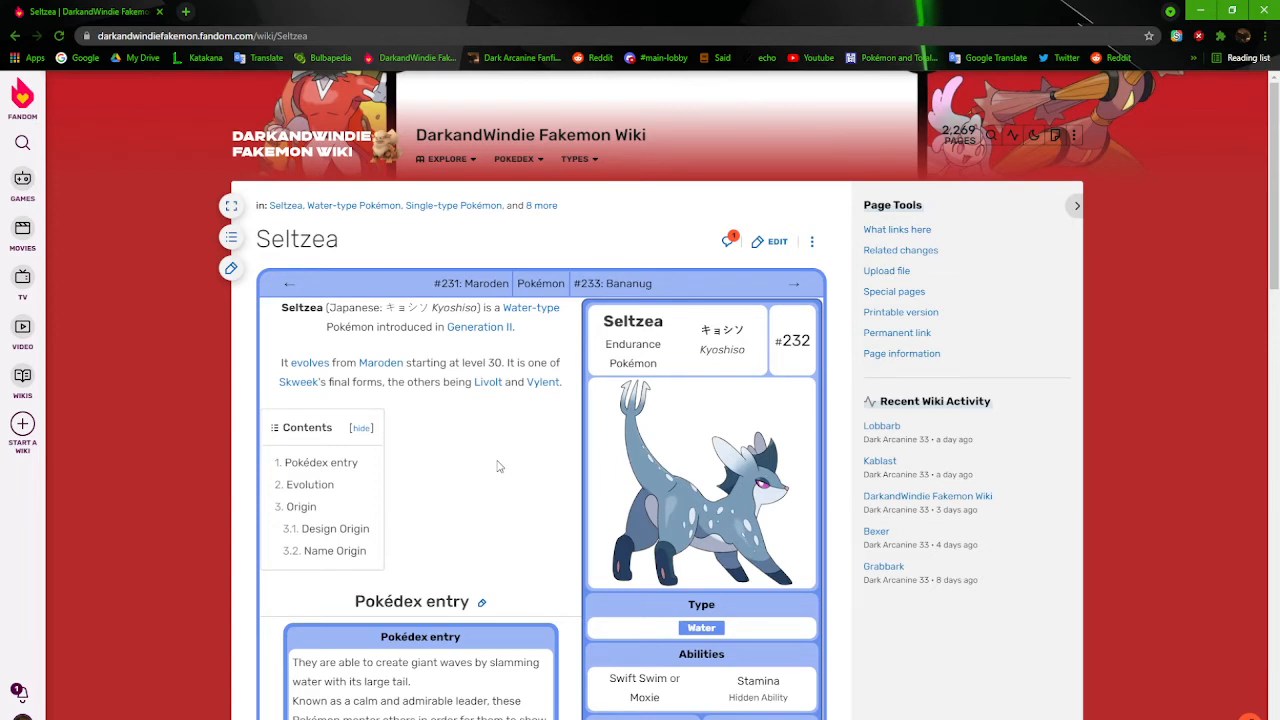
mouse_move(470, 284)
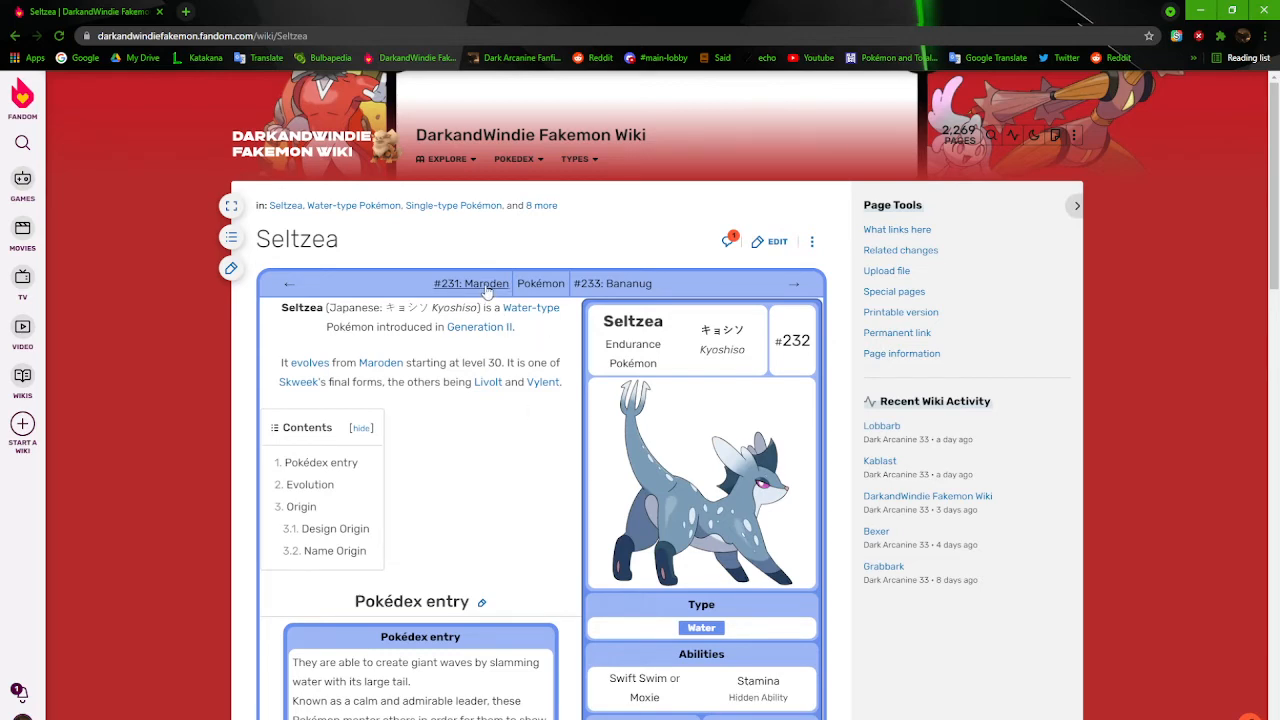
left_click(470, 284)
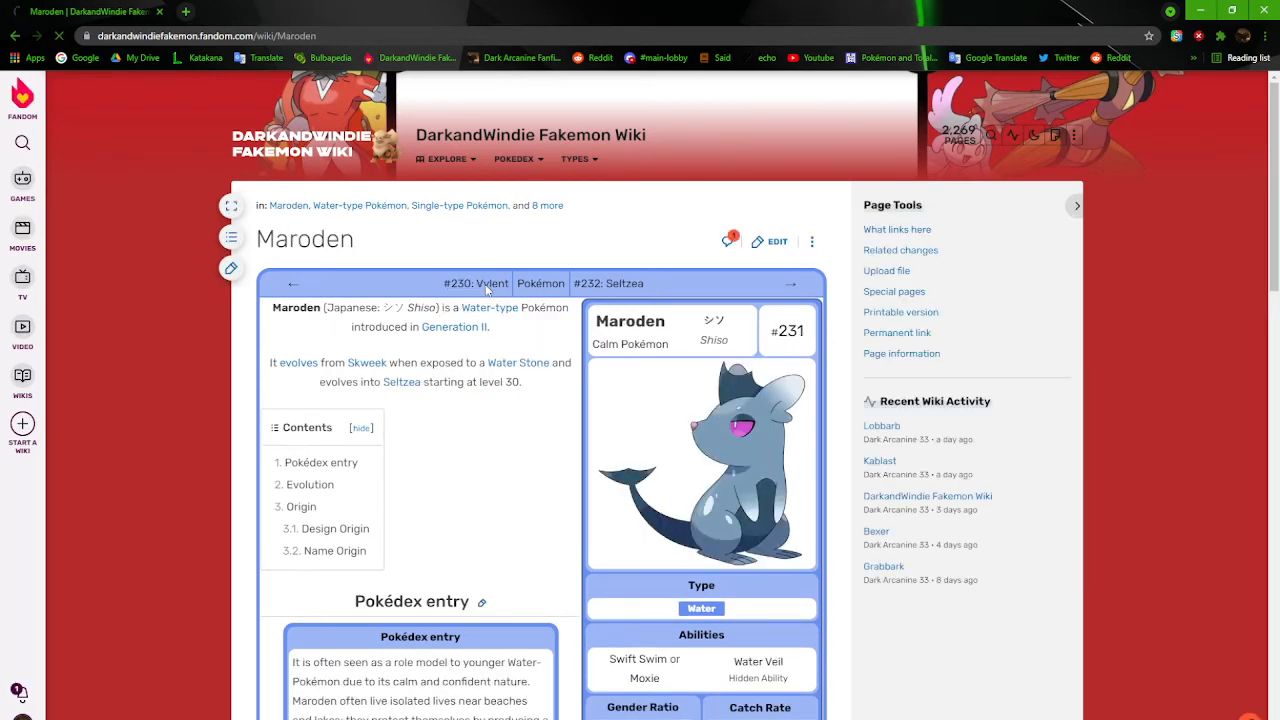
left_click(476, 284)
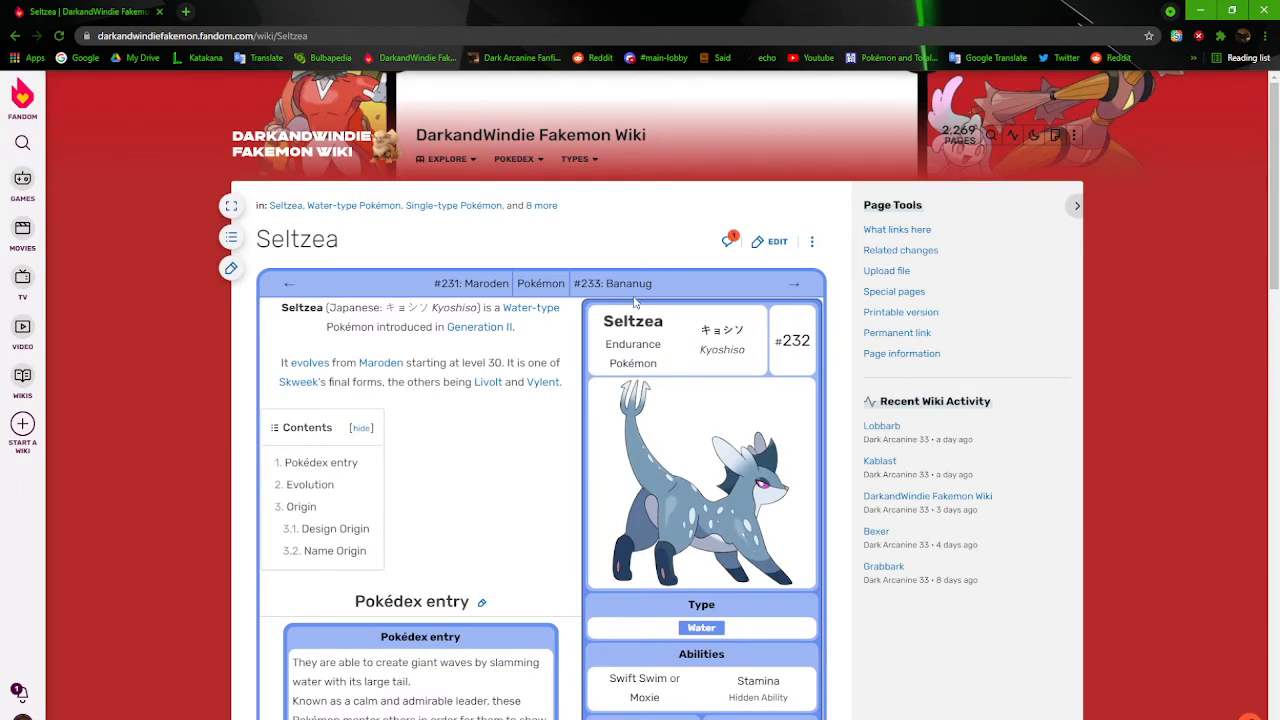
mouse_move(612, 284)
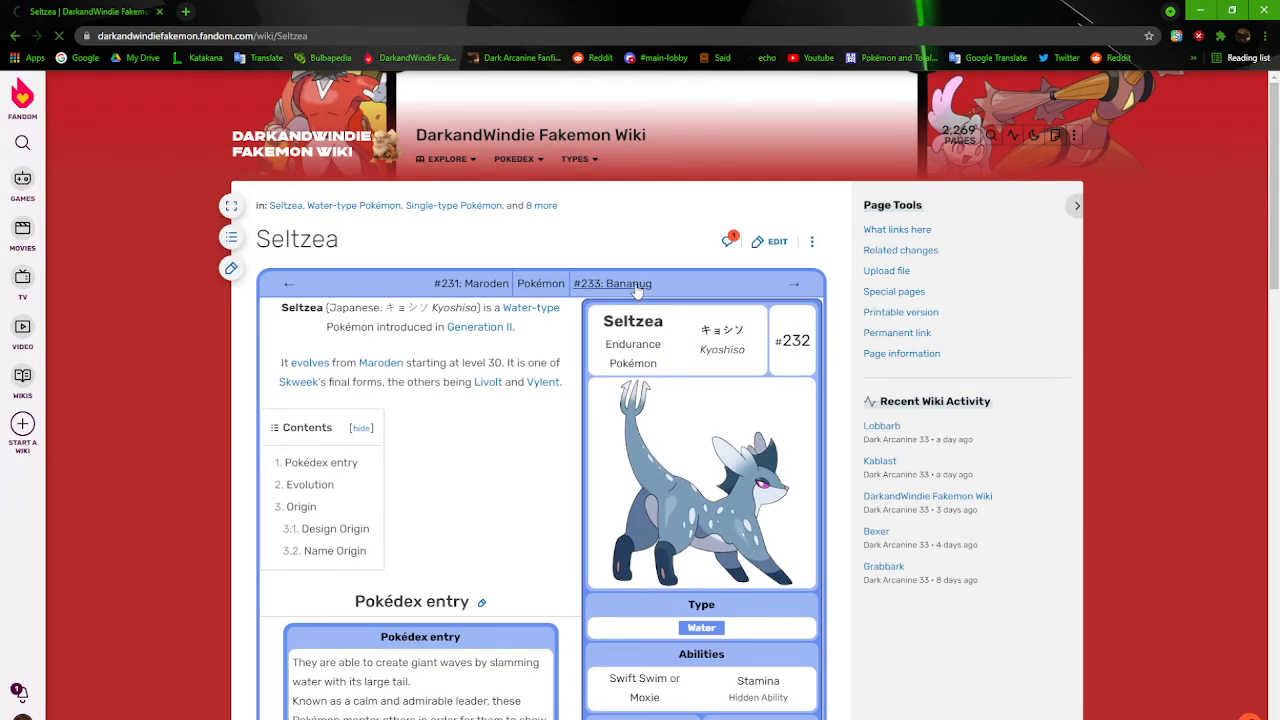
Move to Bananug's article, view its artwork enlarged, and scroll to the Slugana/Slinkream evolution chart
left_click(612, 284)
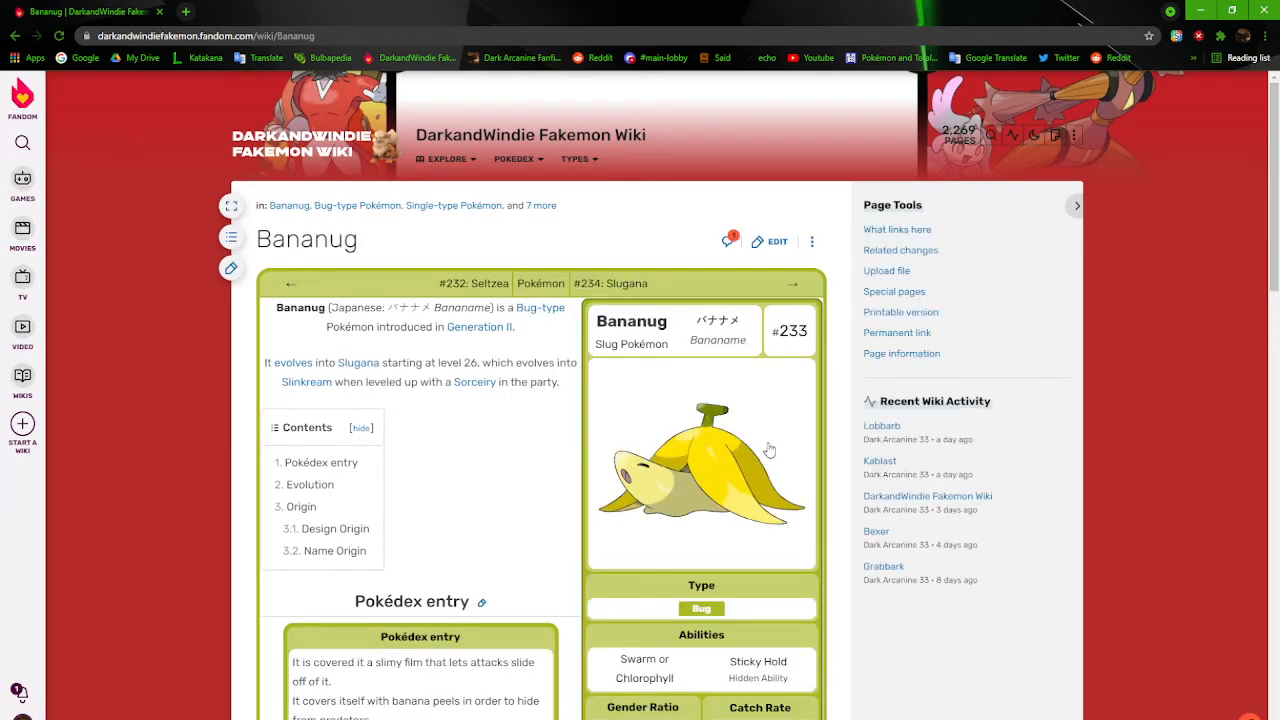
mouse_move(550, 444)
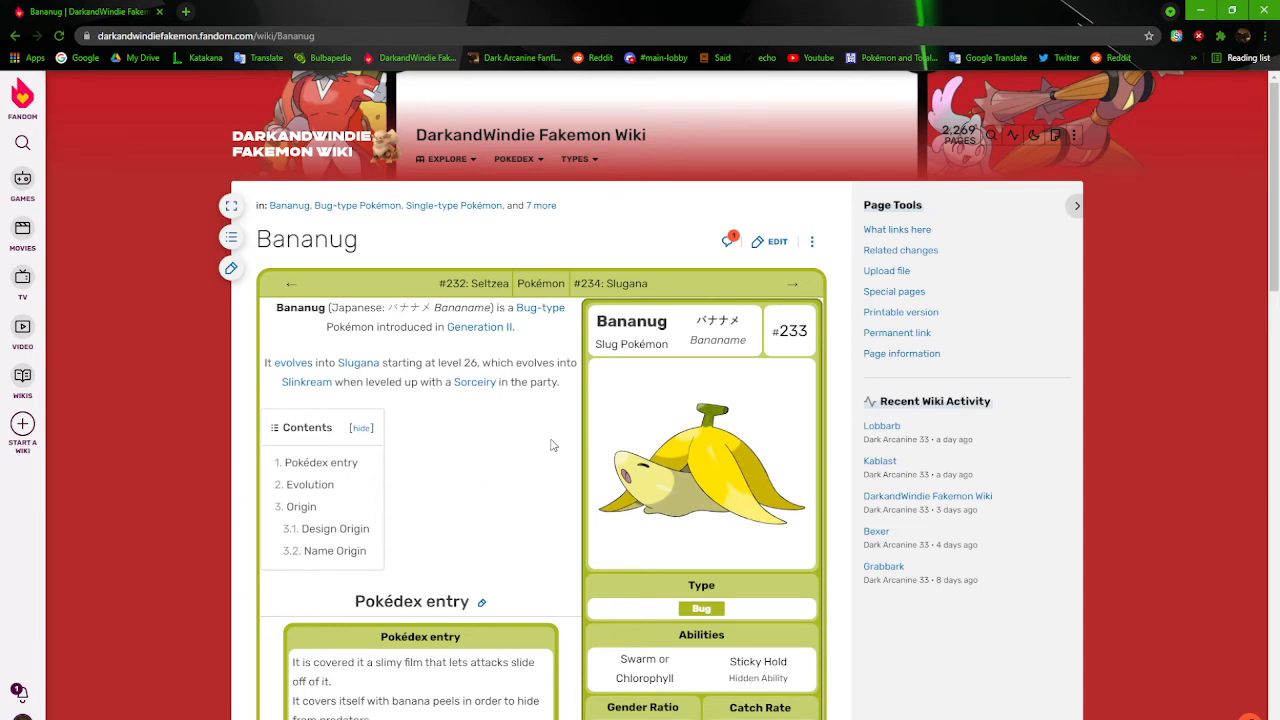
mouse_move(764, 470)
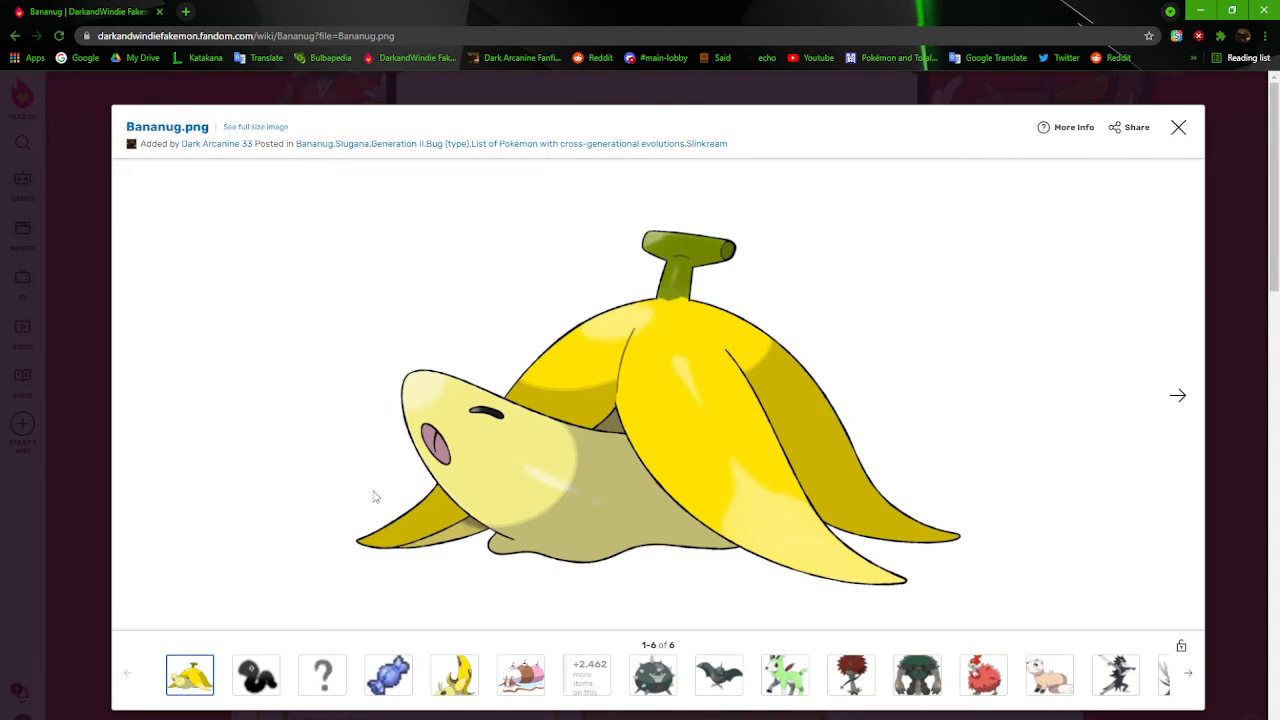
mouse_move(640, 168)
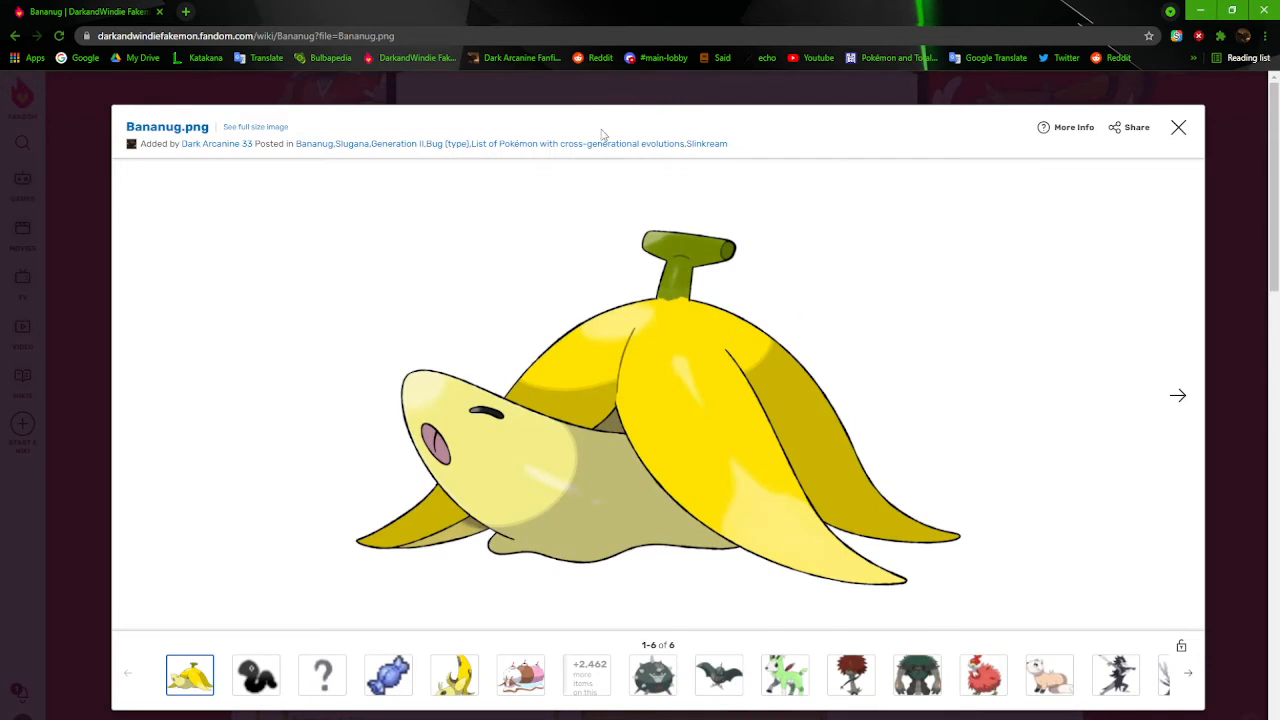
mouse_move(548, 508)
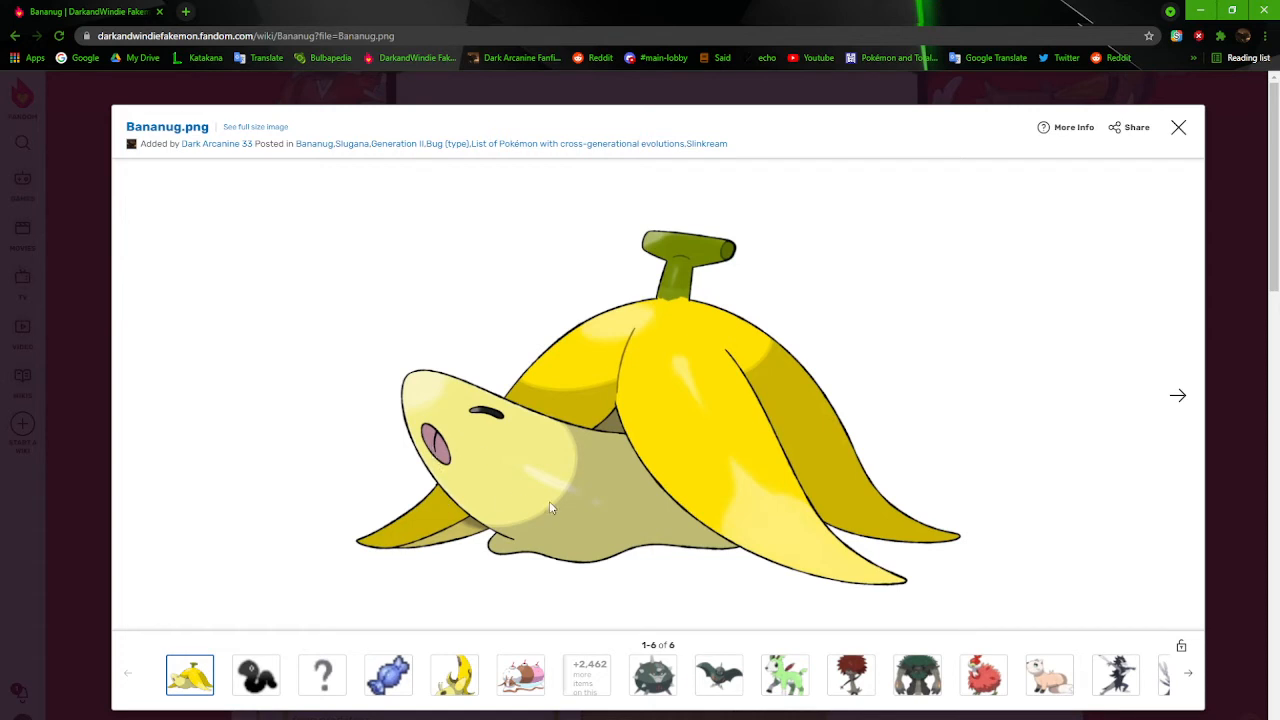
mouse_move(456, 396)
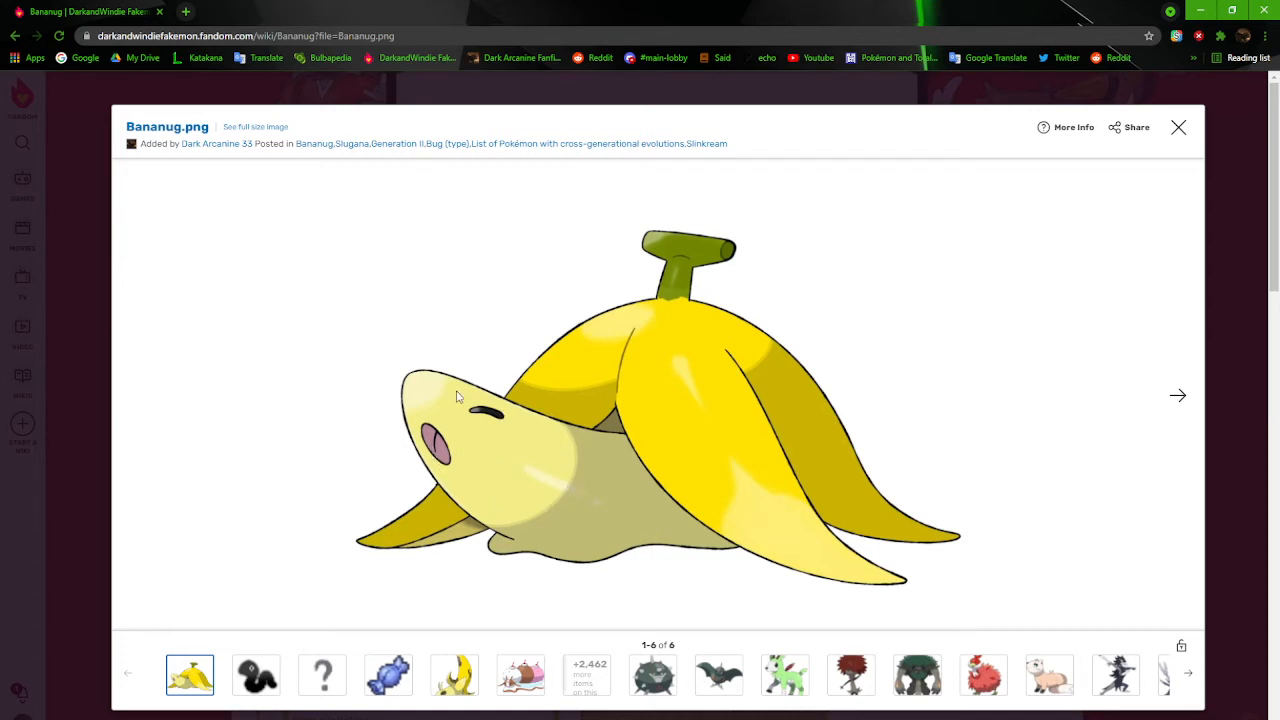
mouse_move(704, 518)
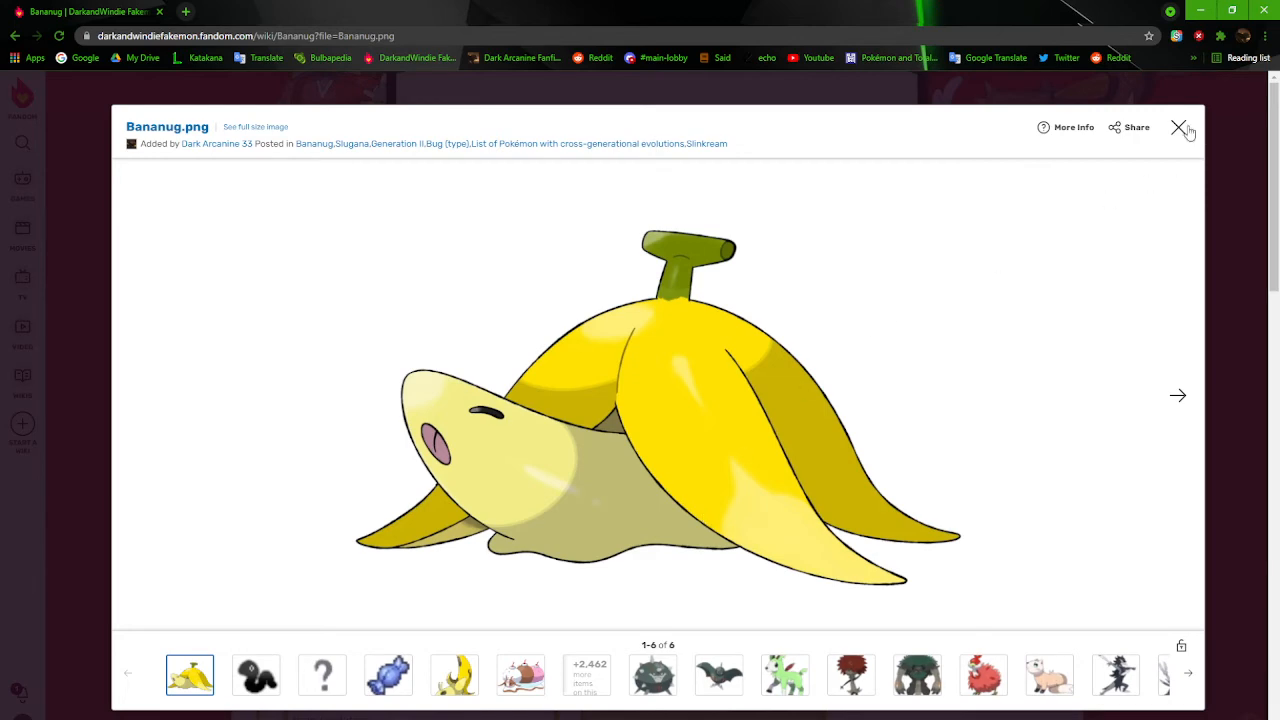
left_click(1180, 128)
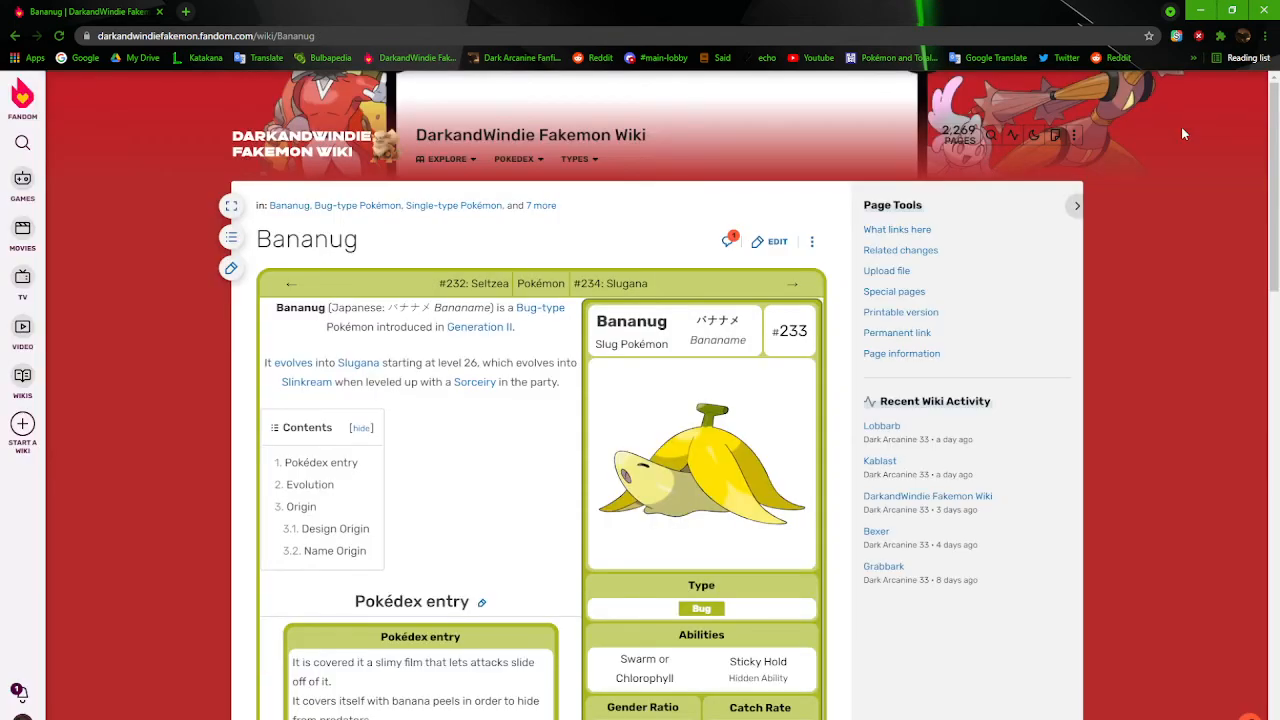
scroll("down", 3)
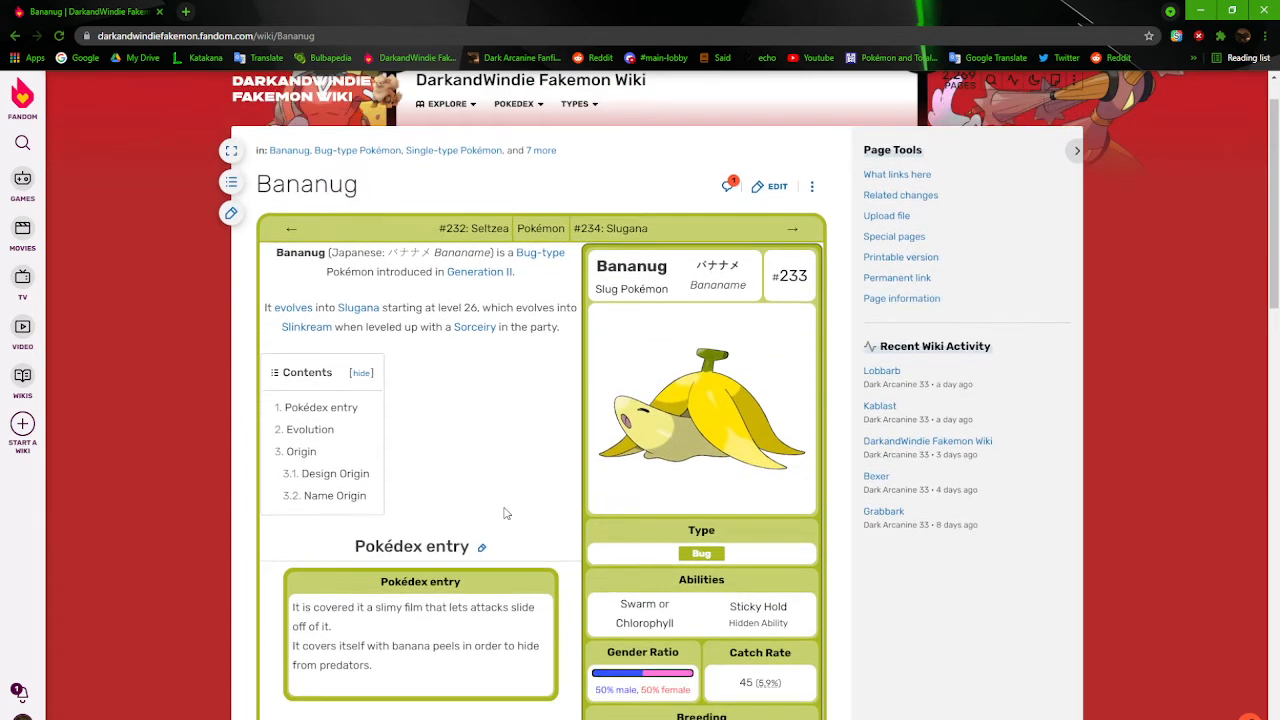
scroll("down", 3)
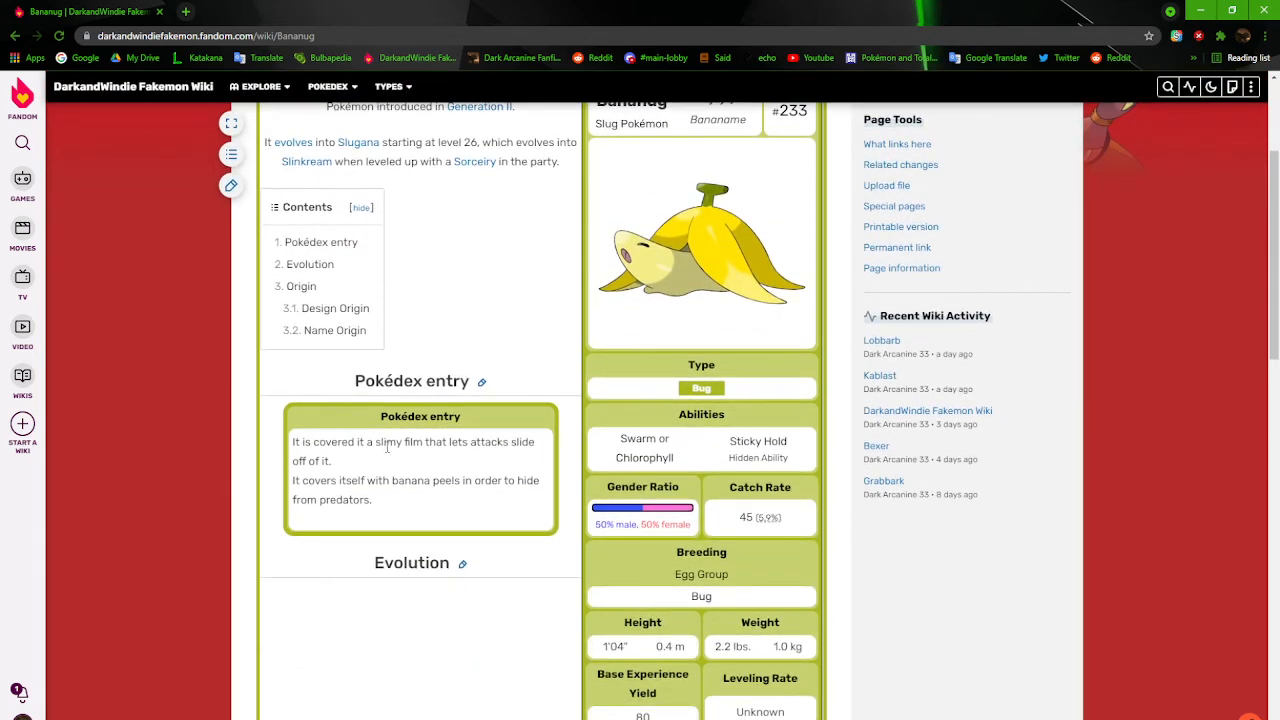
mouse_move(348, 470)
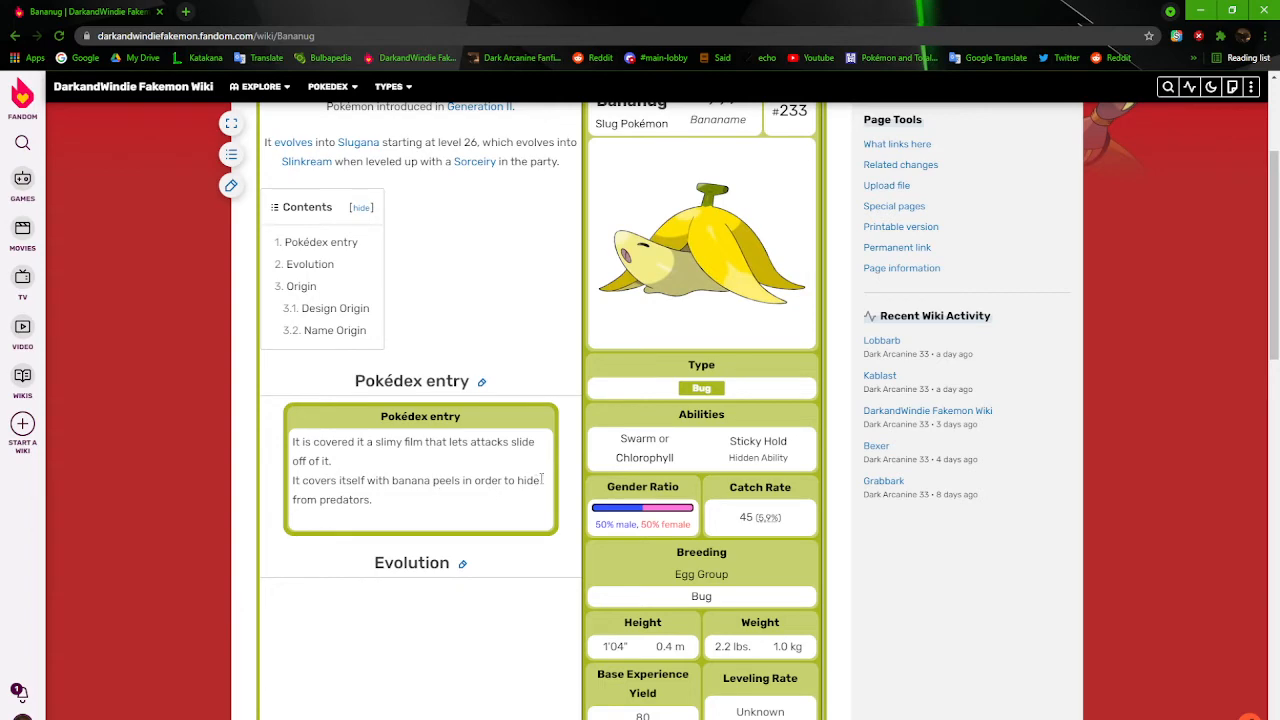
scroll("down", 3)
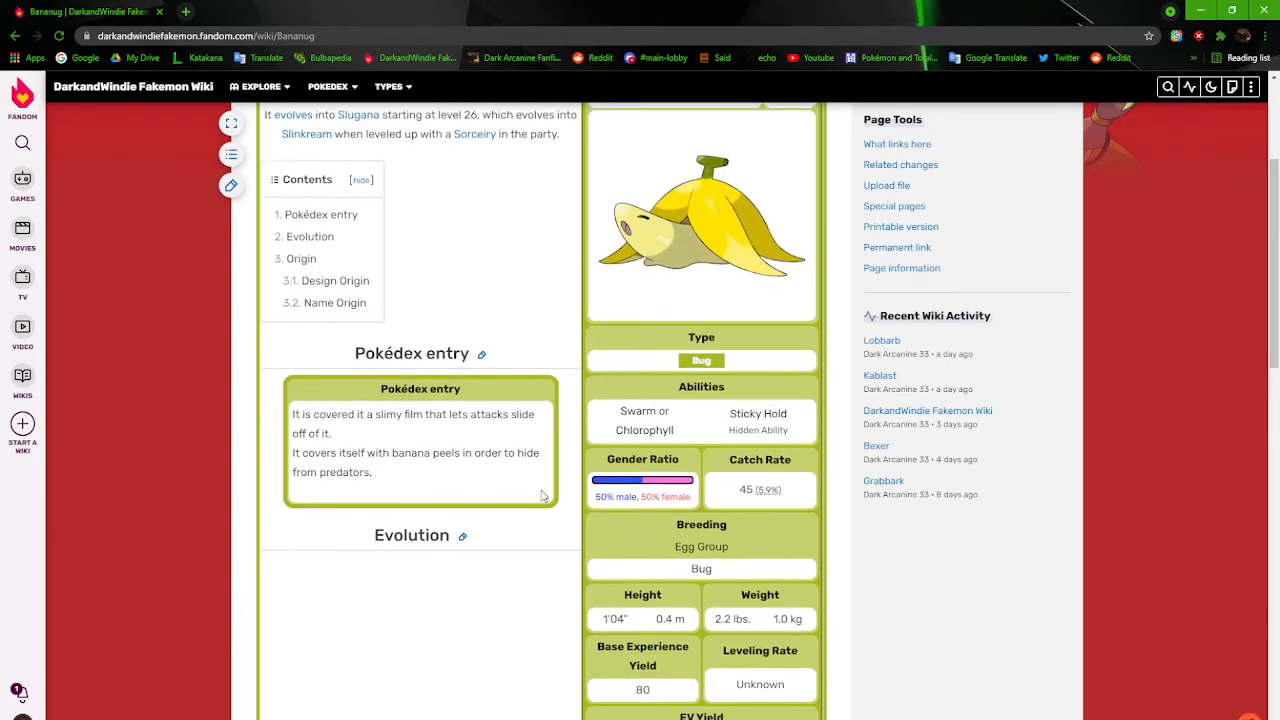
scroll("down", 3)
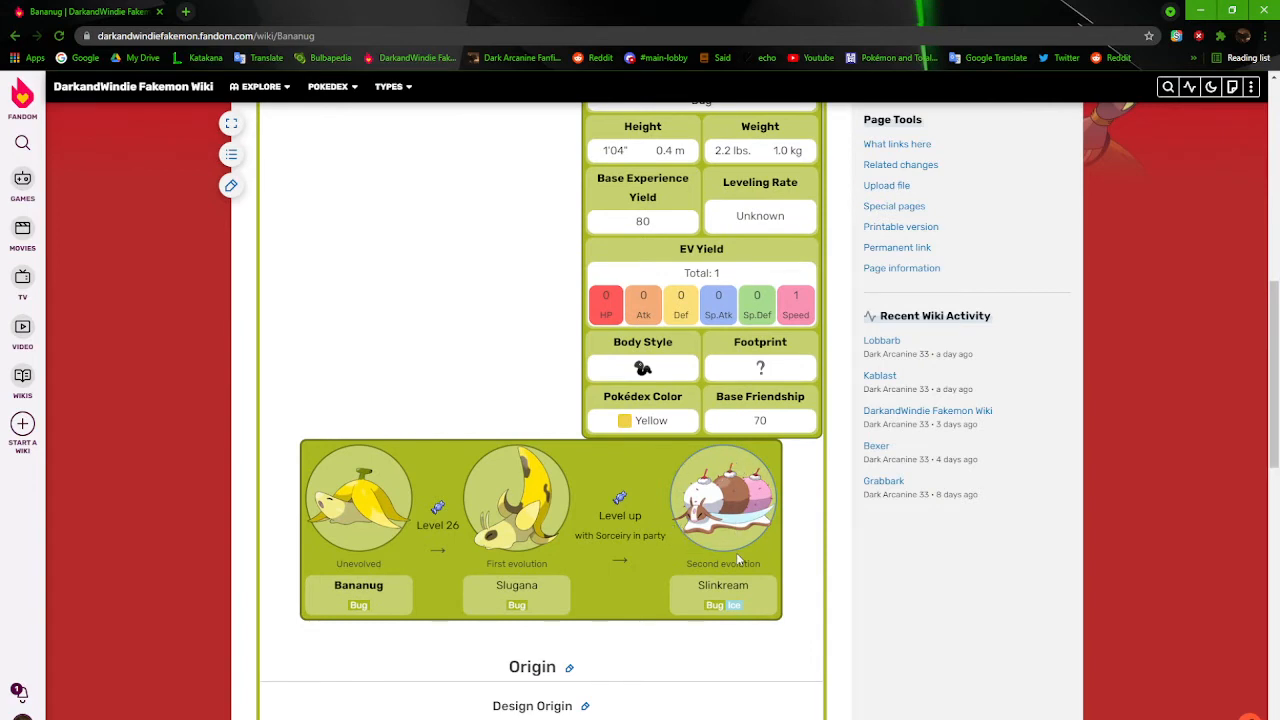
mouse_move(780, 596)
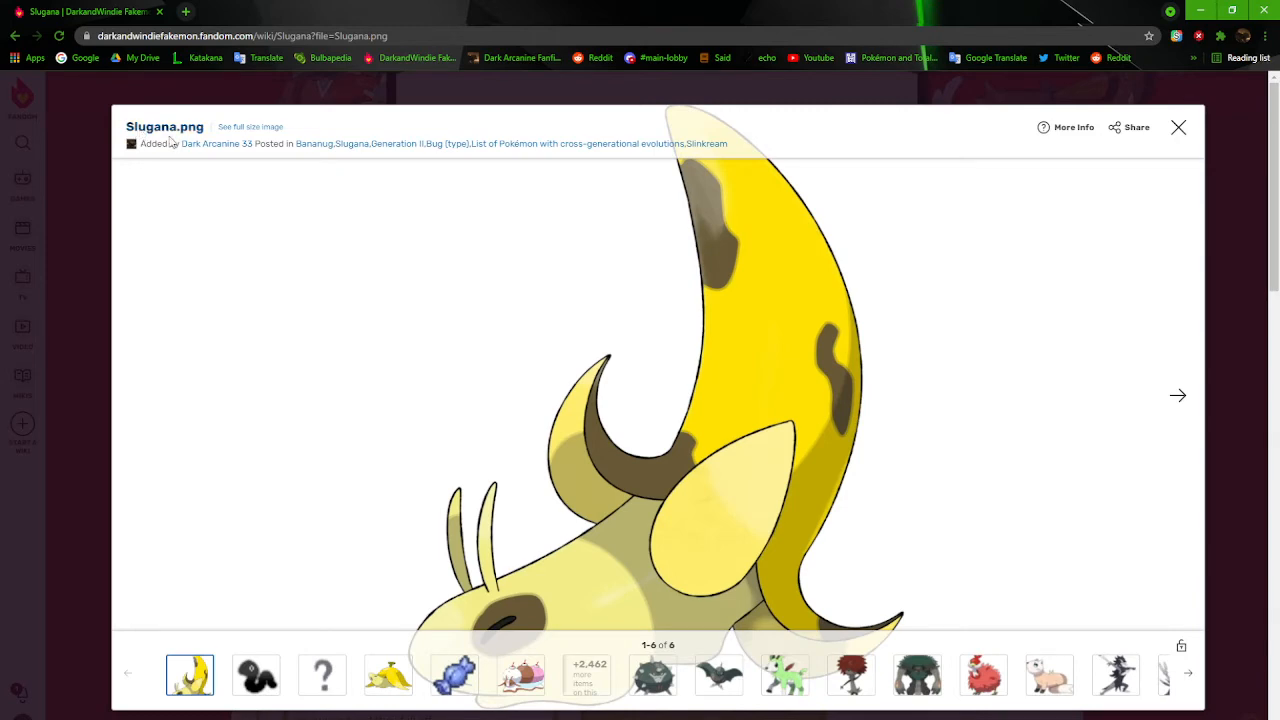
View Slugana.png's file history with the 2017 revision, then close the old artwork tab
left_click(250, 126)
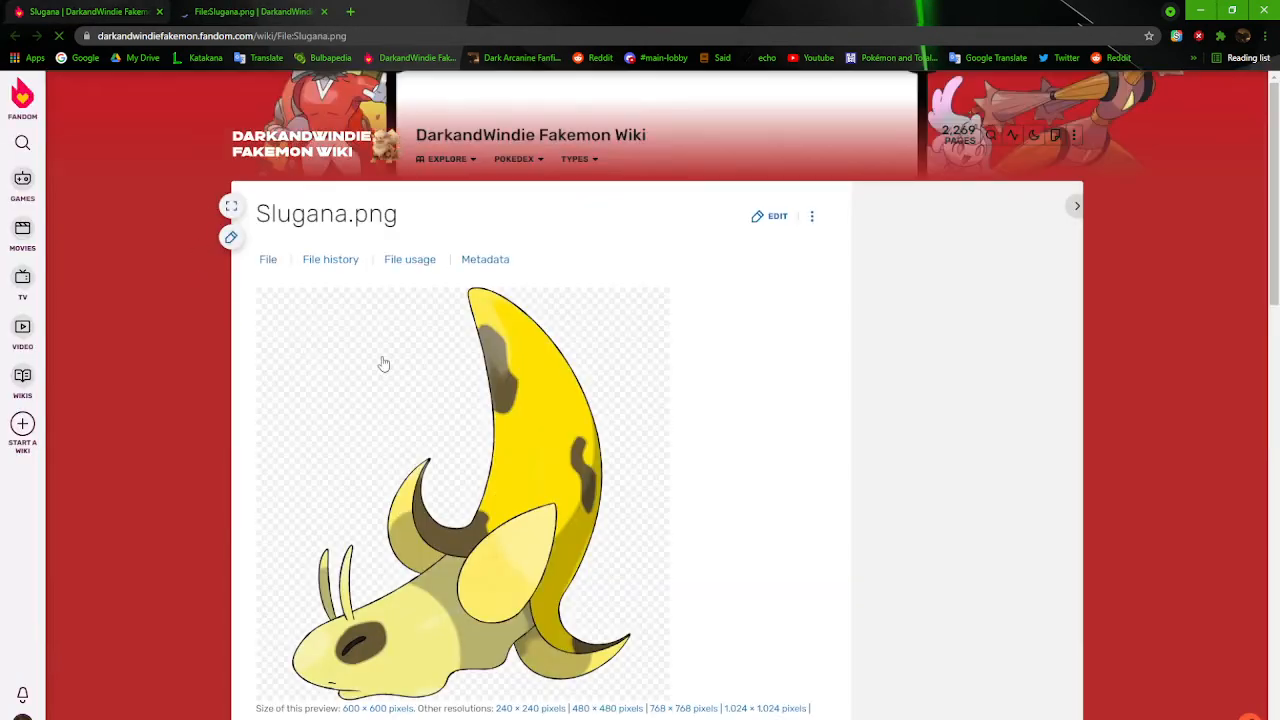
scroll("down", 3)
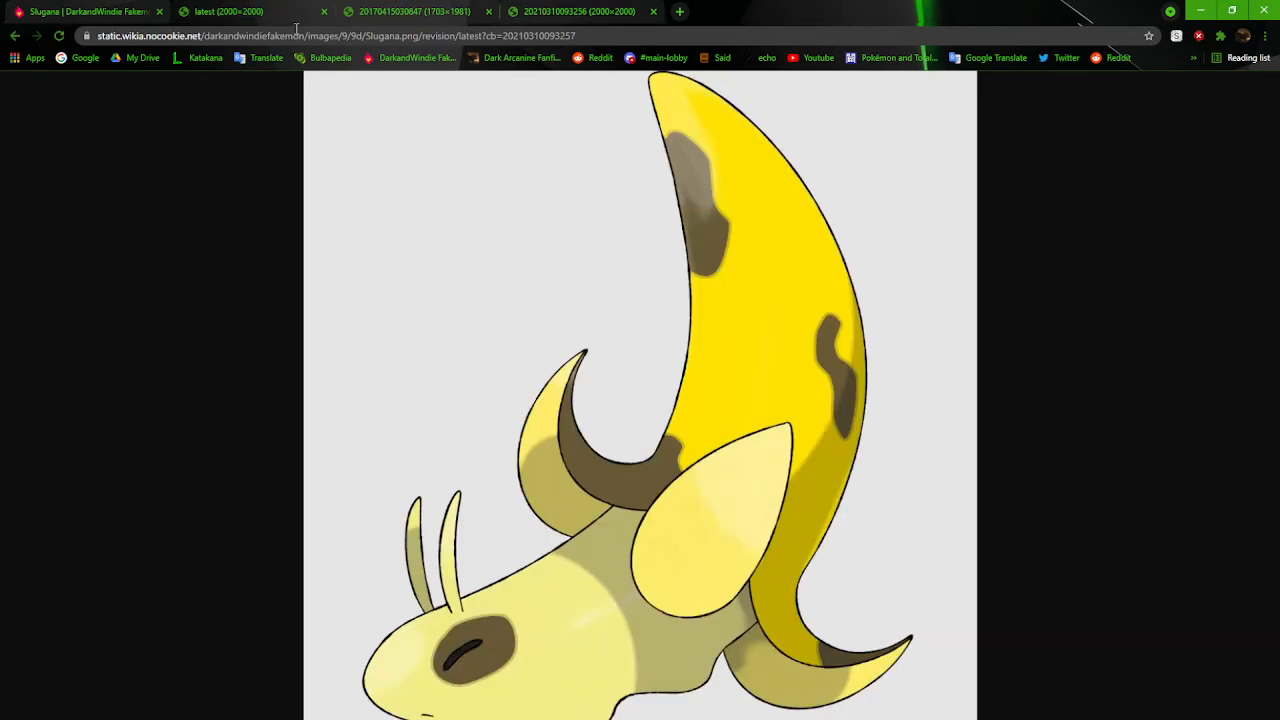
mouse_move(866, 520)
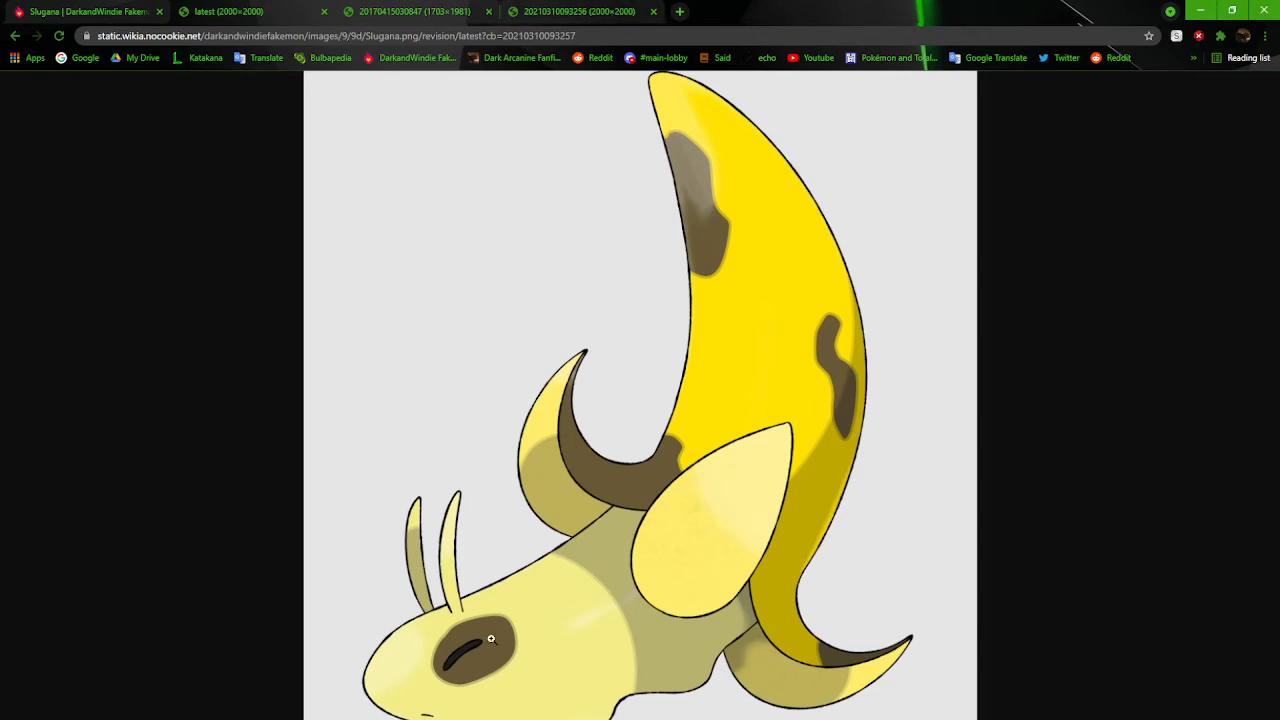
mouse_move(528, 604)
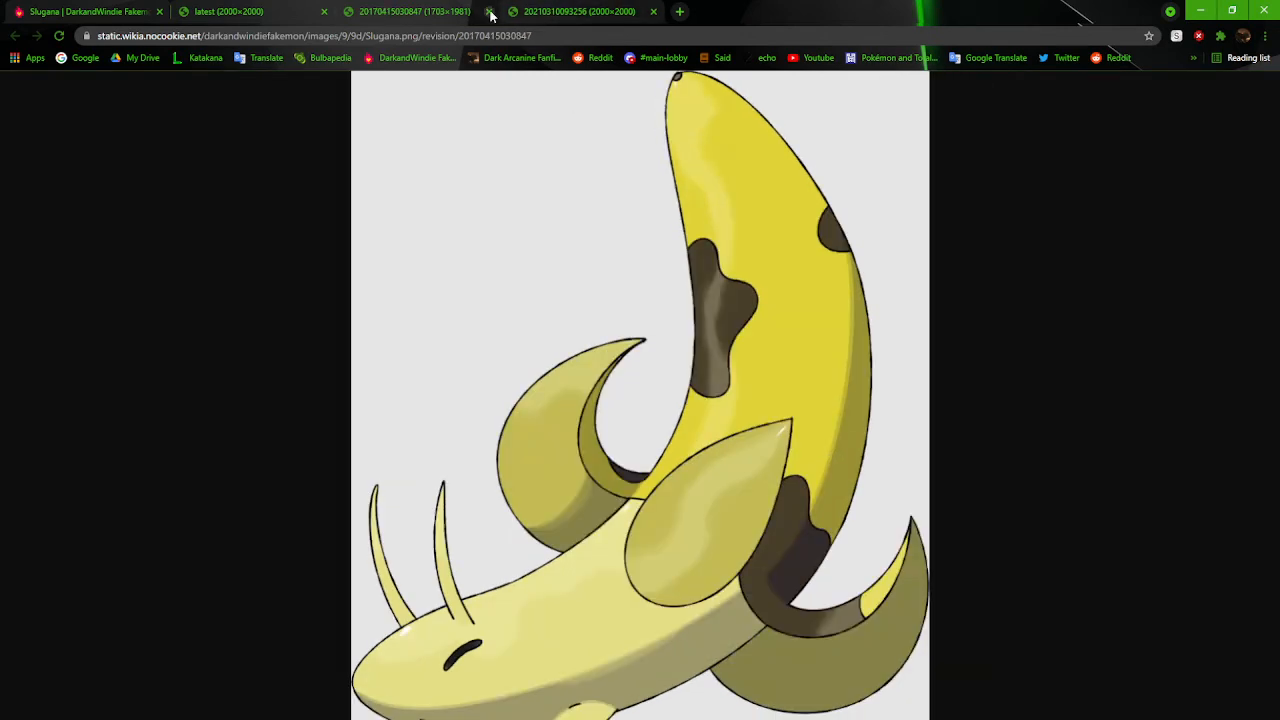
left_click(490, 12)
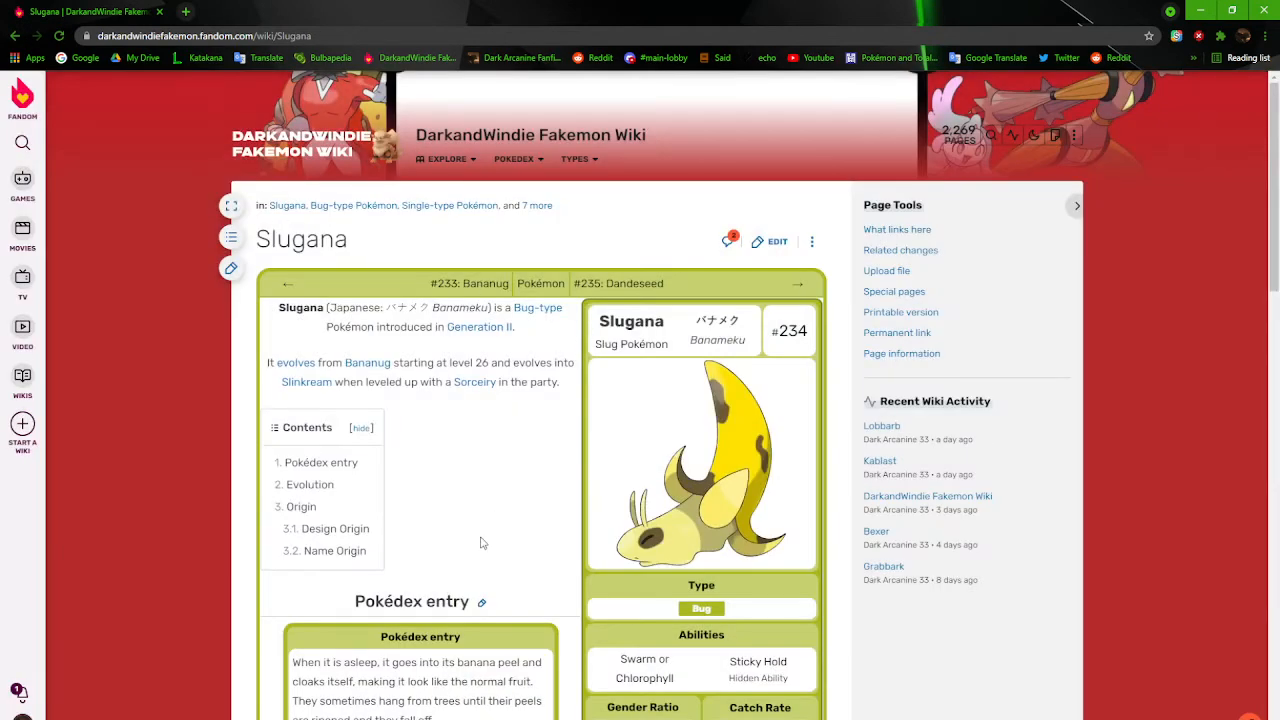
Scroll down Slugana's article toward the #235 Dandeseed navigation link
scroll("down", 3)
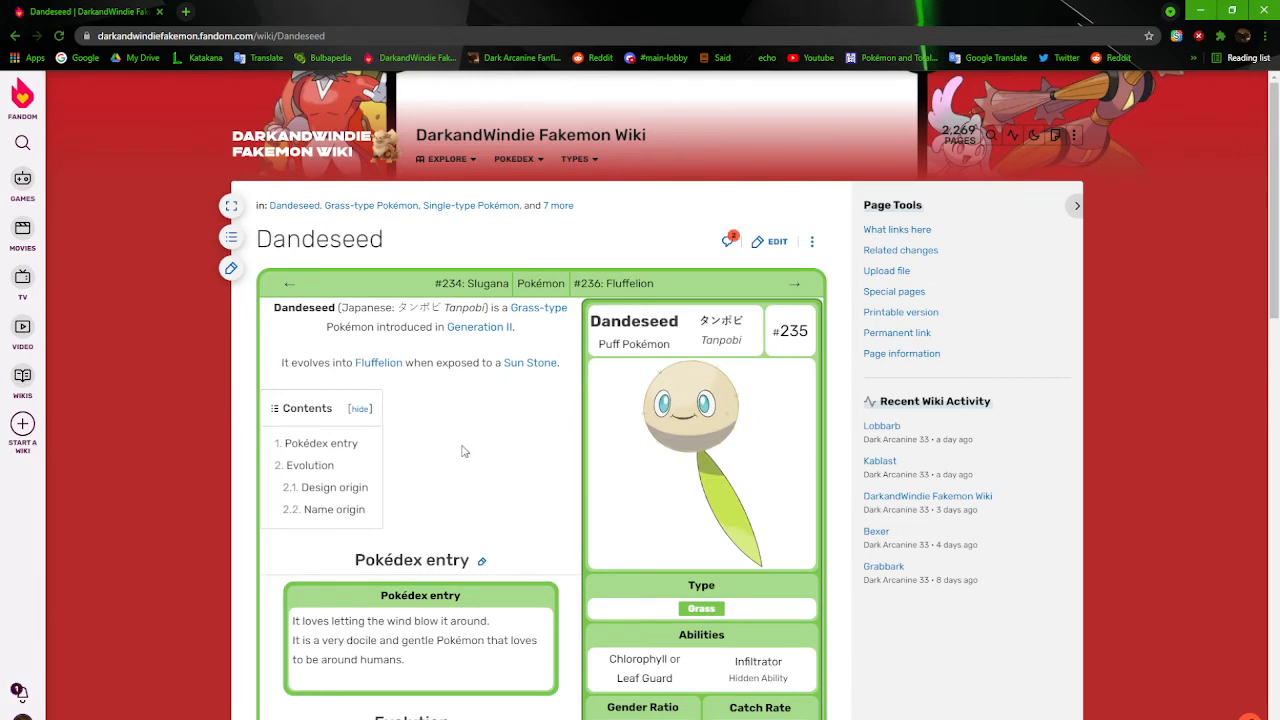
Scroll down Dandeseed's article toward the #236 Fluffelion navigation link
scroll("down", 3)
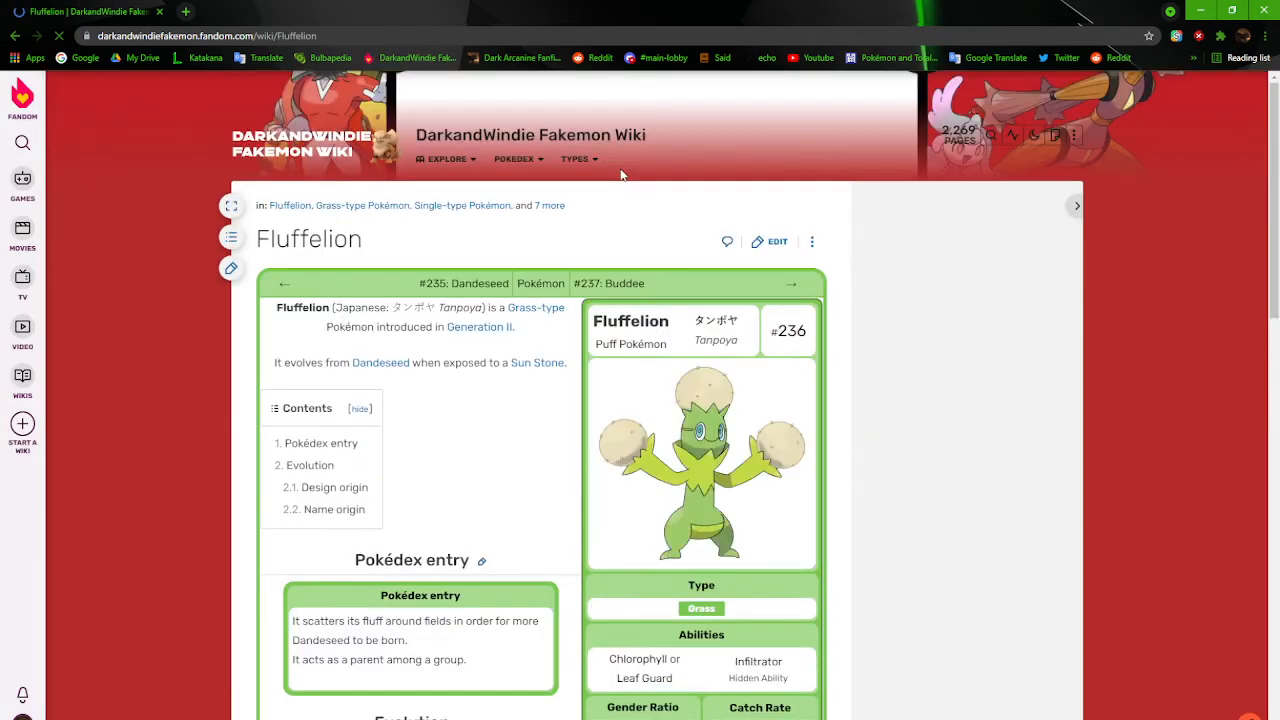
Read Fluffelion's entry, view its artwork full size, and move on toward Buddee
left_click(1076, 204)
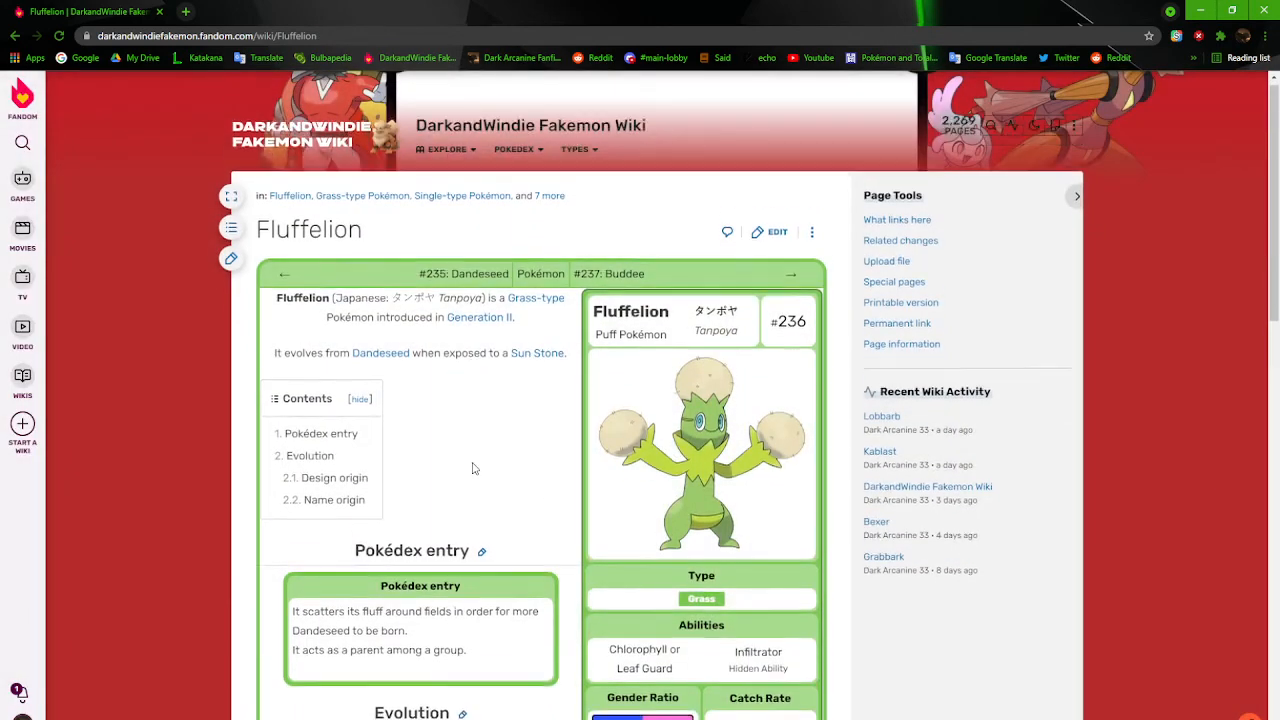
scroll("down", 3)
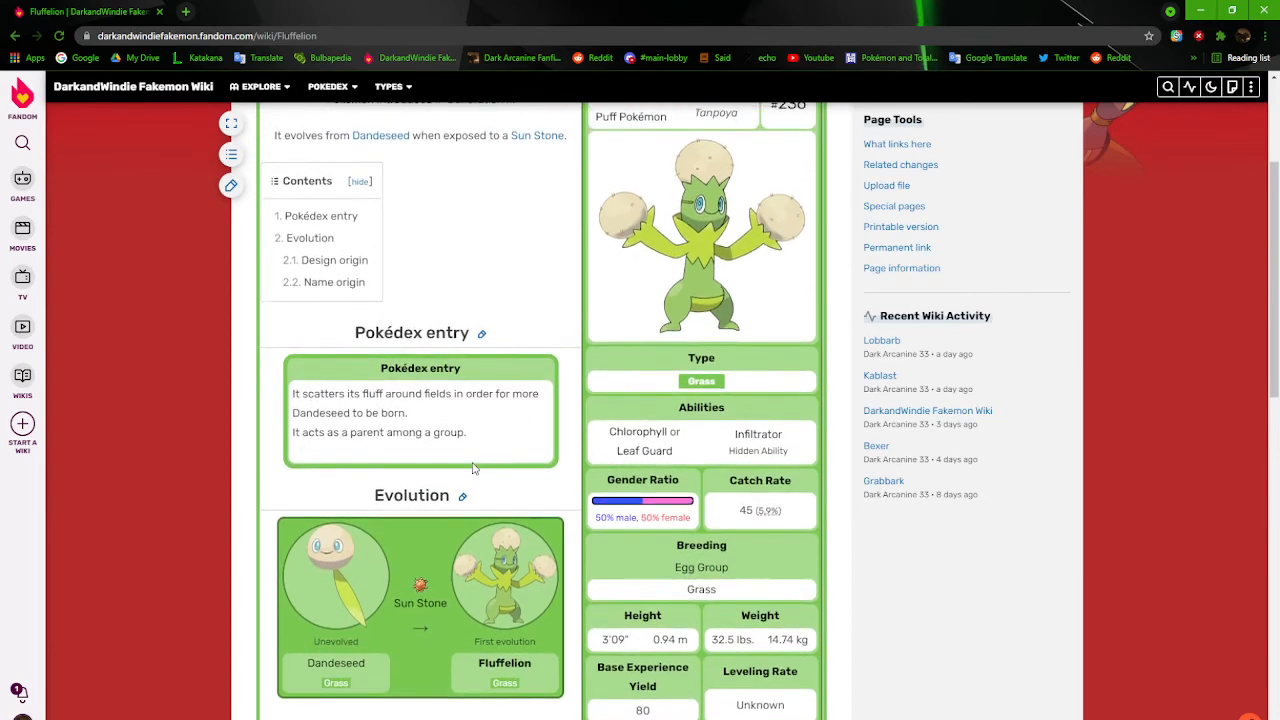
left_click(700, 236)
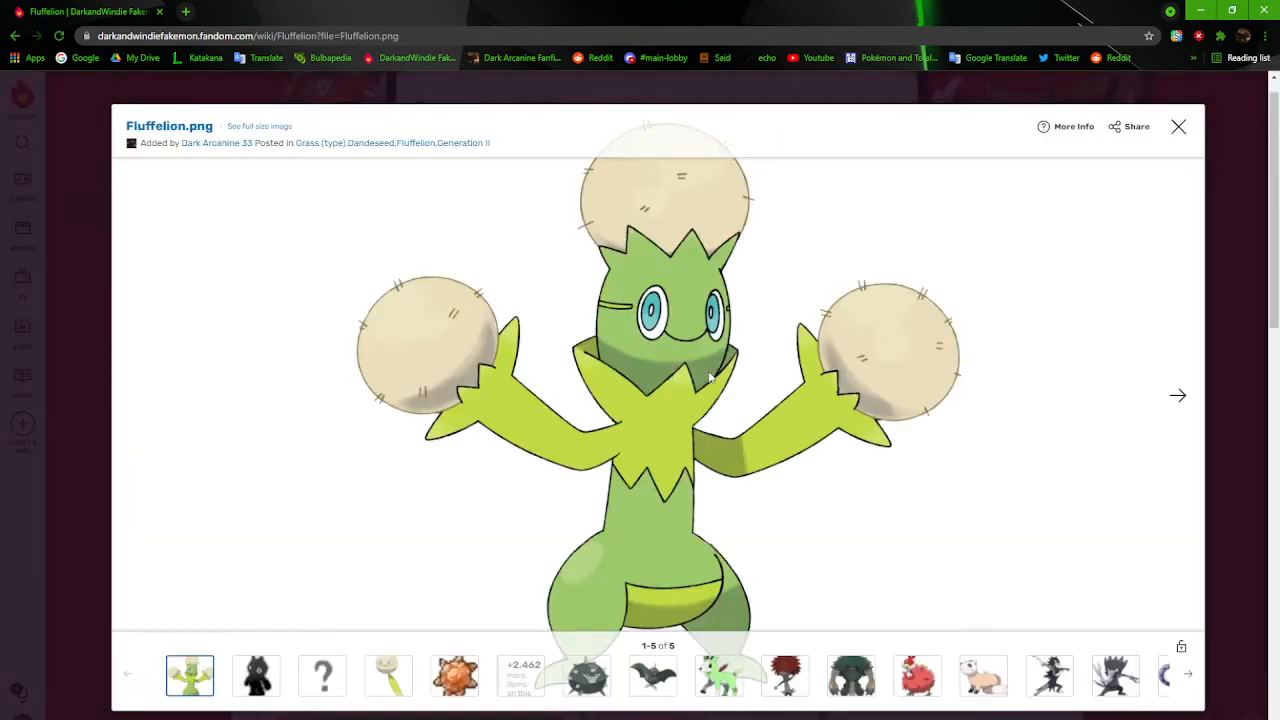
left_click(1178, 126)
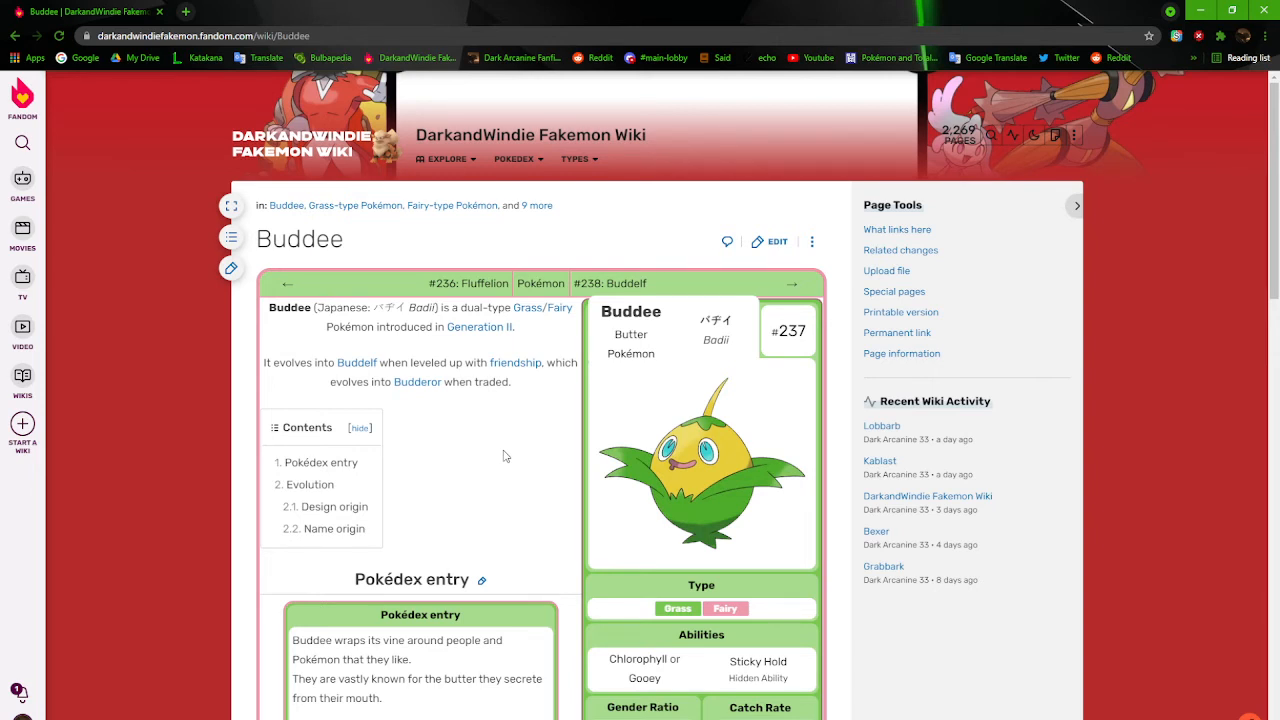
Enlarge Buddee's artwork and return to it after starting a 'buttercup' search tab
scroll("down", 3)
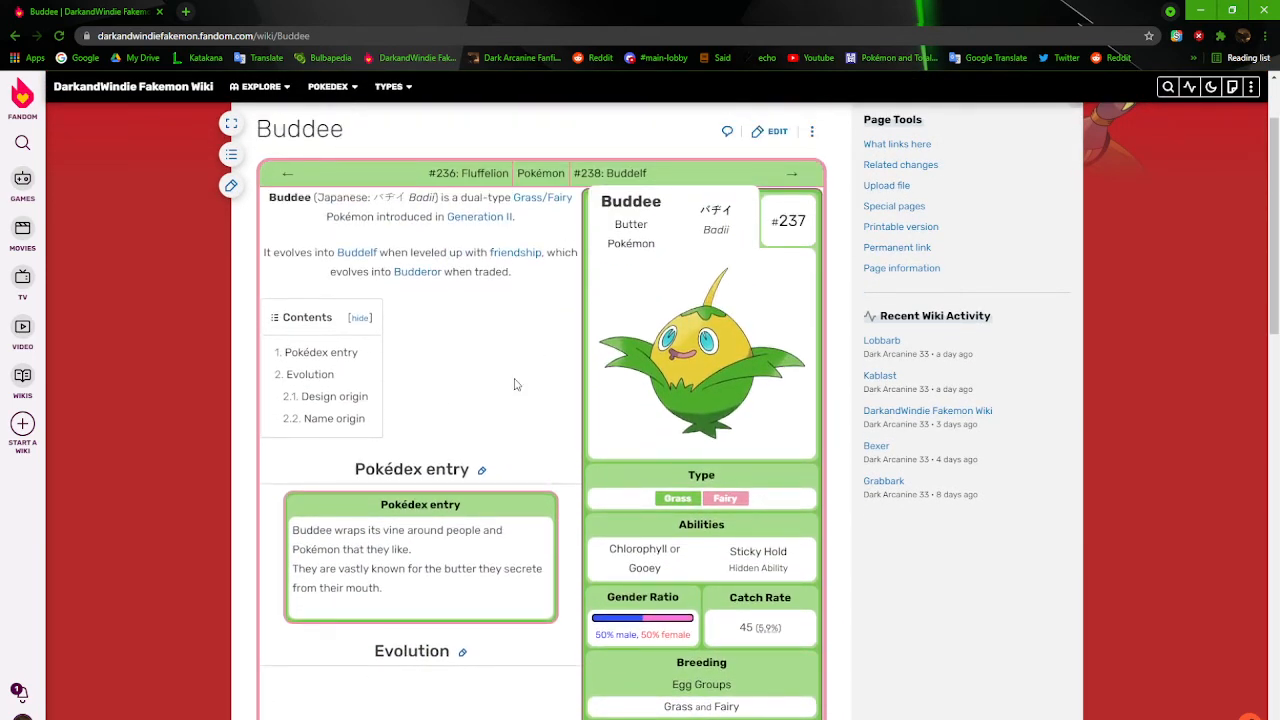
mouse_move(704, 384)
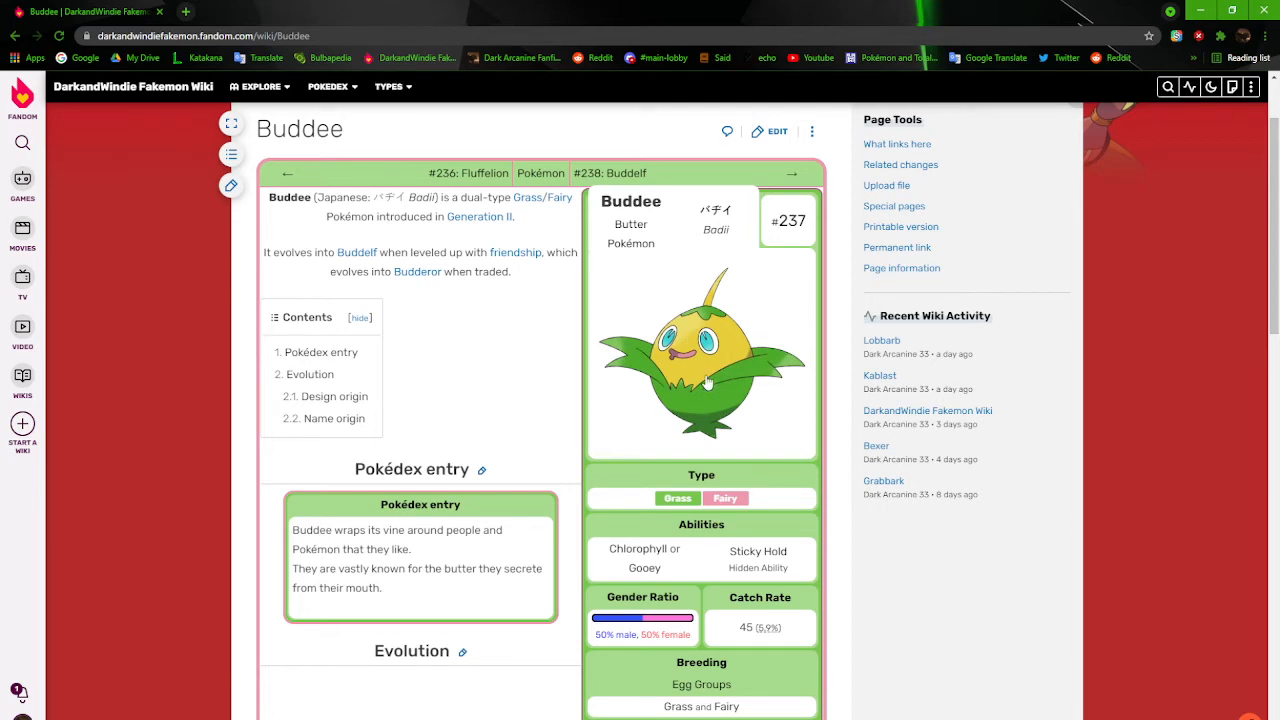
left_click(700, 360)
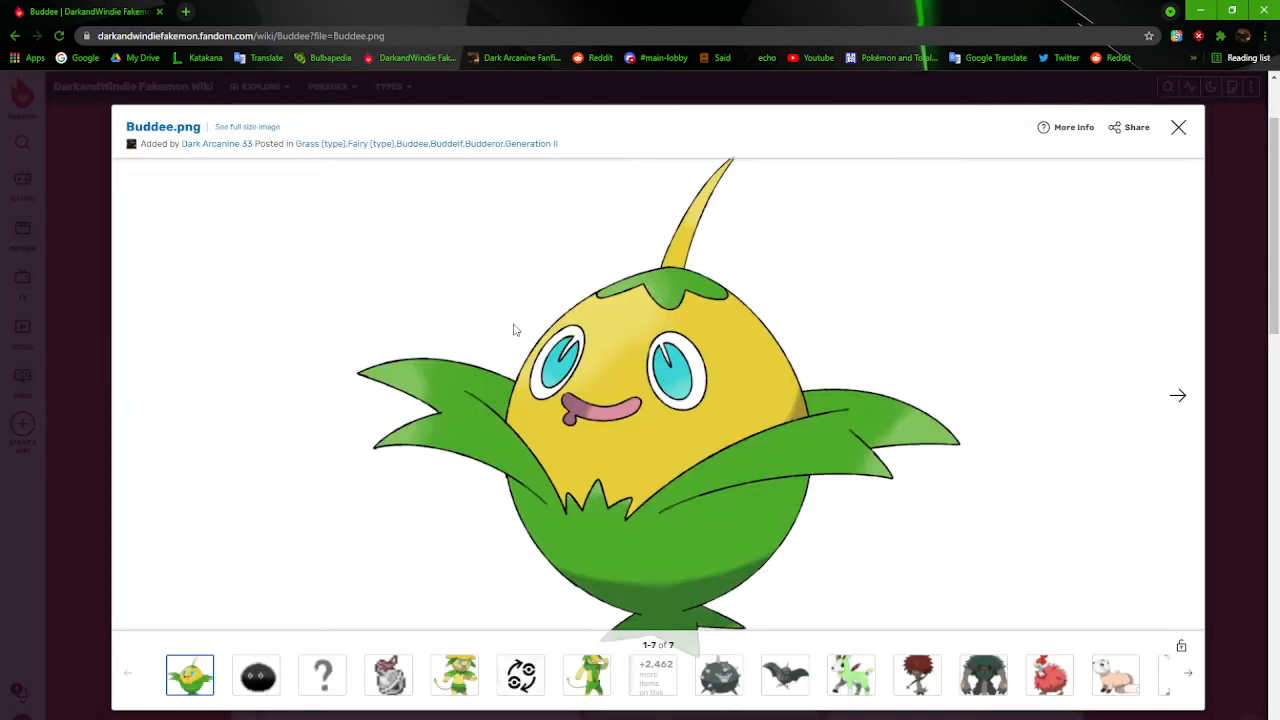
mouse_move(742, 362)
type("butterc")
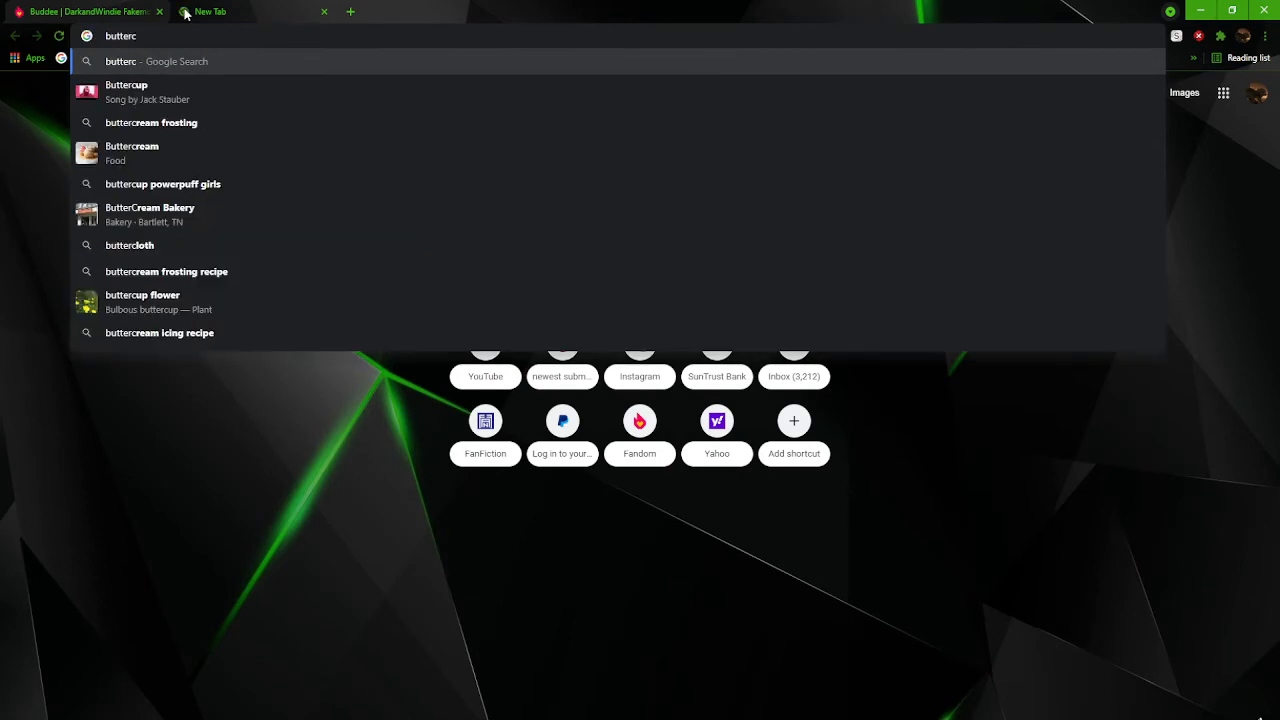
left_click(90, 12)
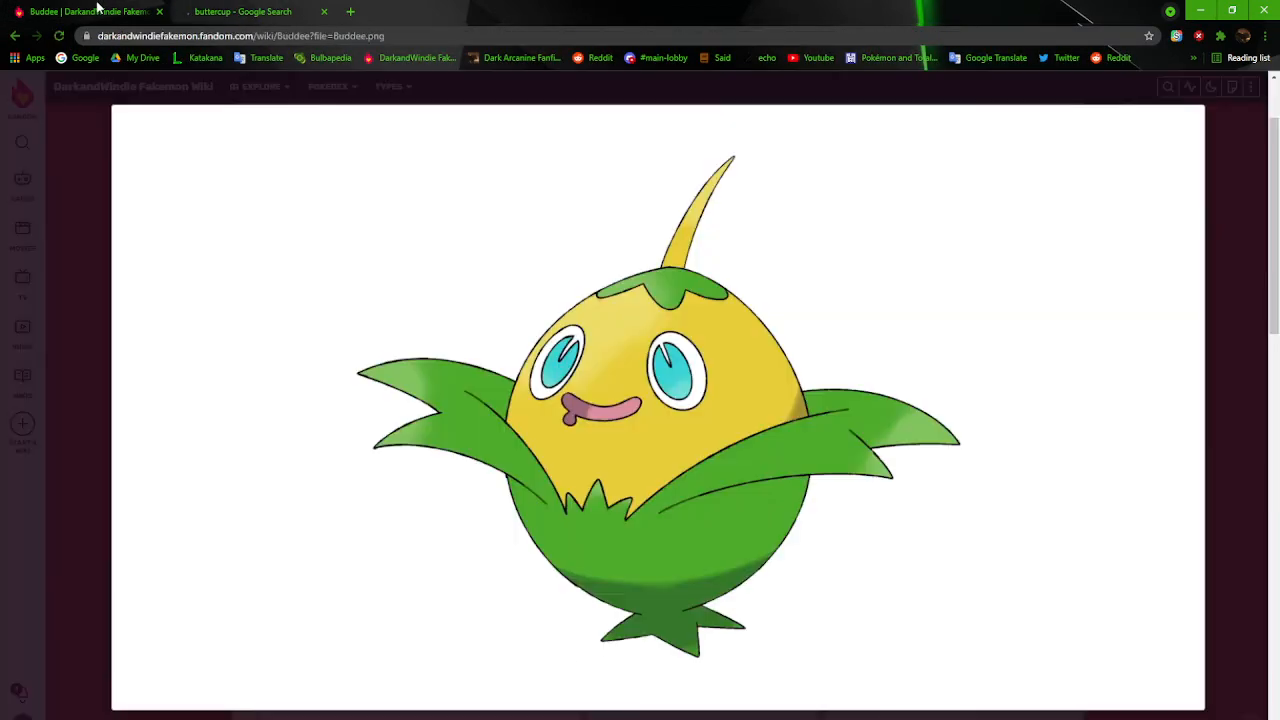
mouse_move(64, 236)
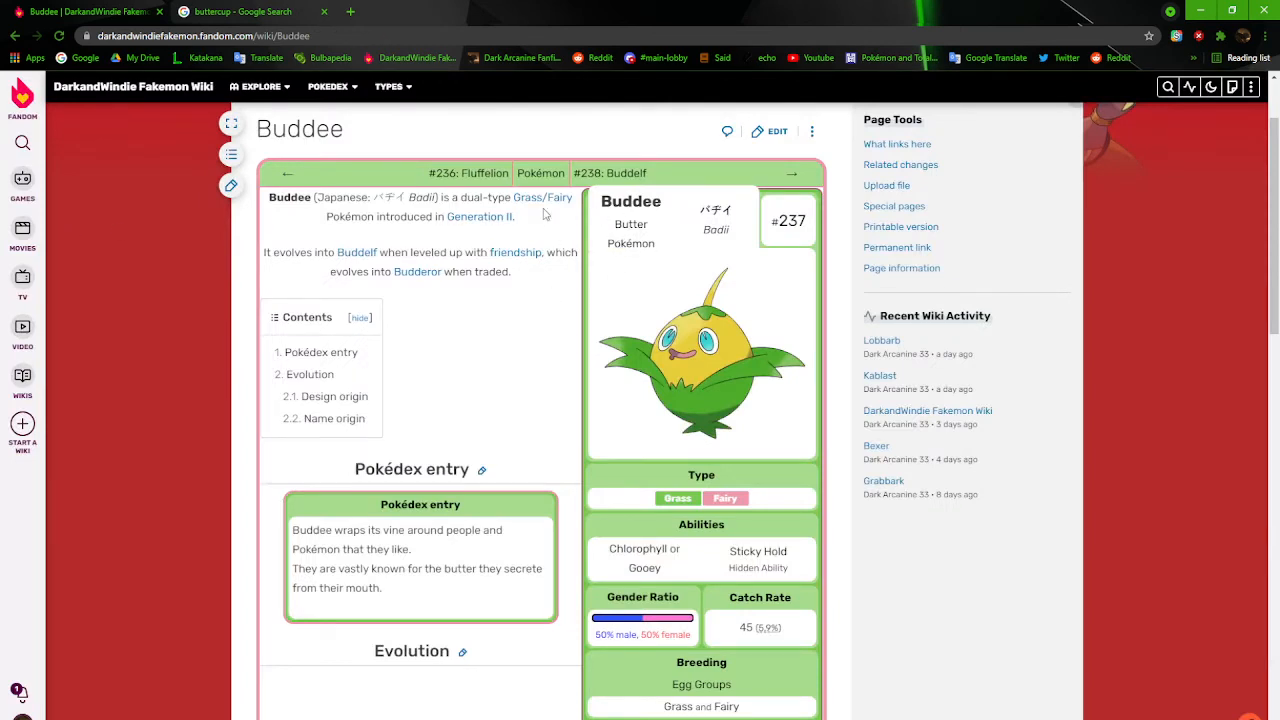
mouse_move(632, 400)
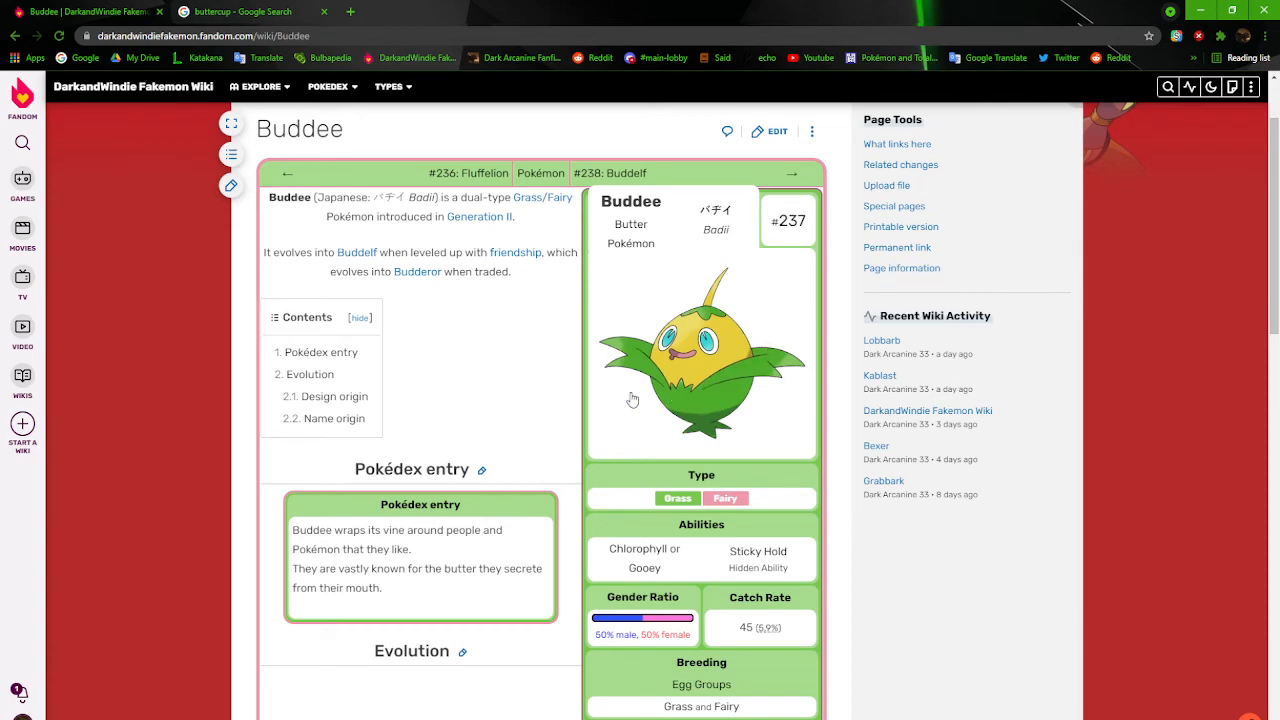
Enlarge Buddelf's artwork, then preview a shiny yellow buttercup photo in Google Images
scroll("down", 3)
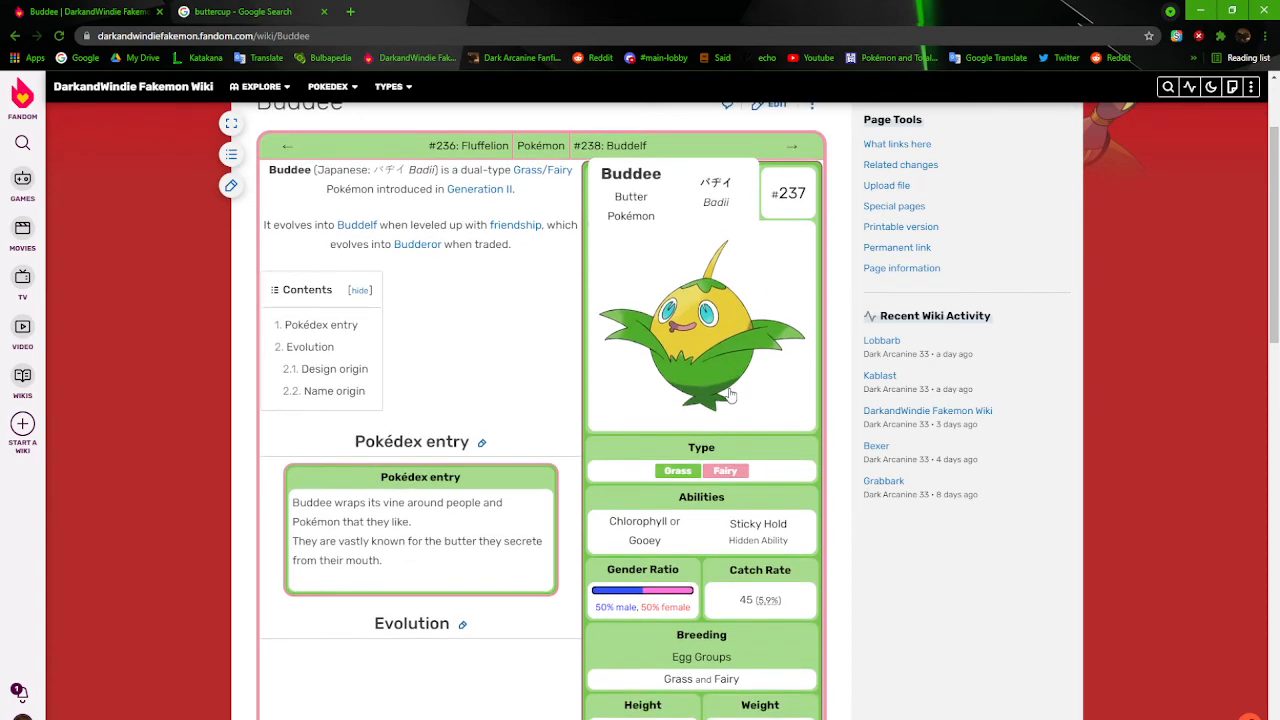
scroll("down", 3)
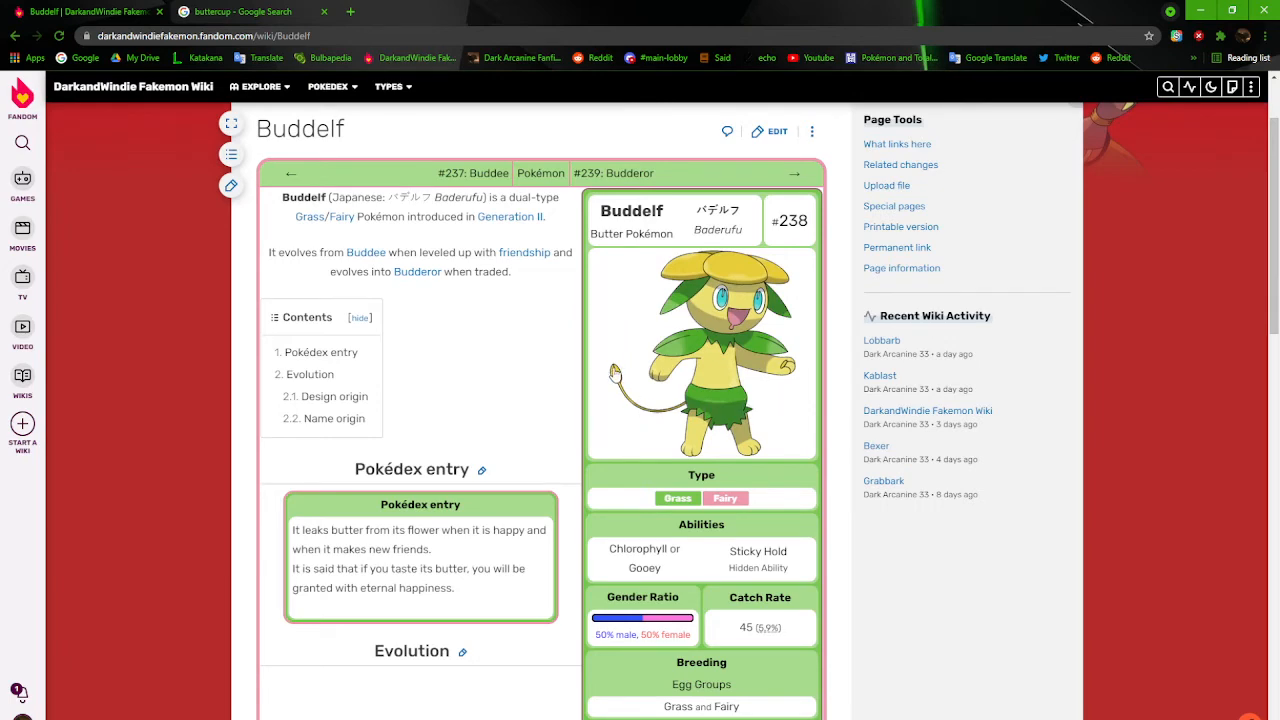
left_click(700, 352)
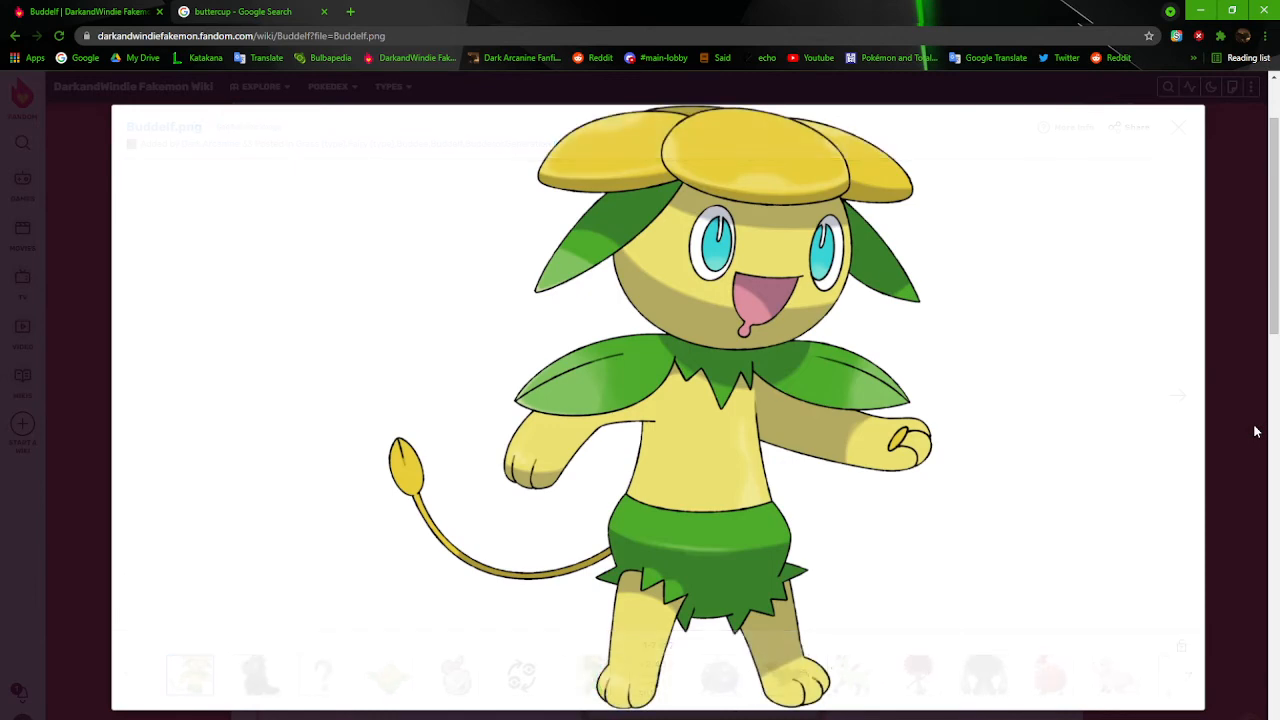
left_click(244, 12)
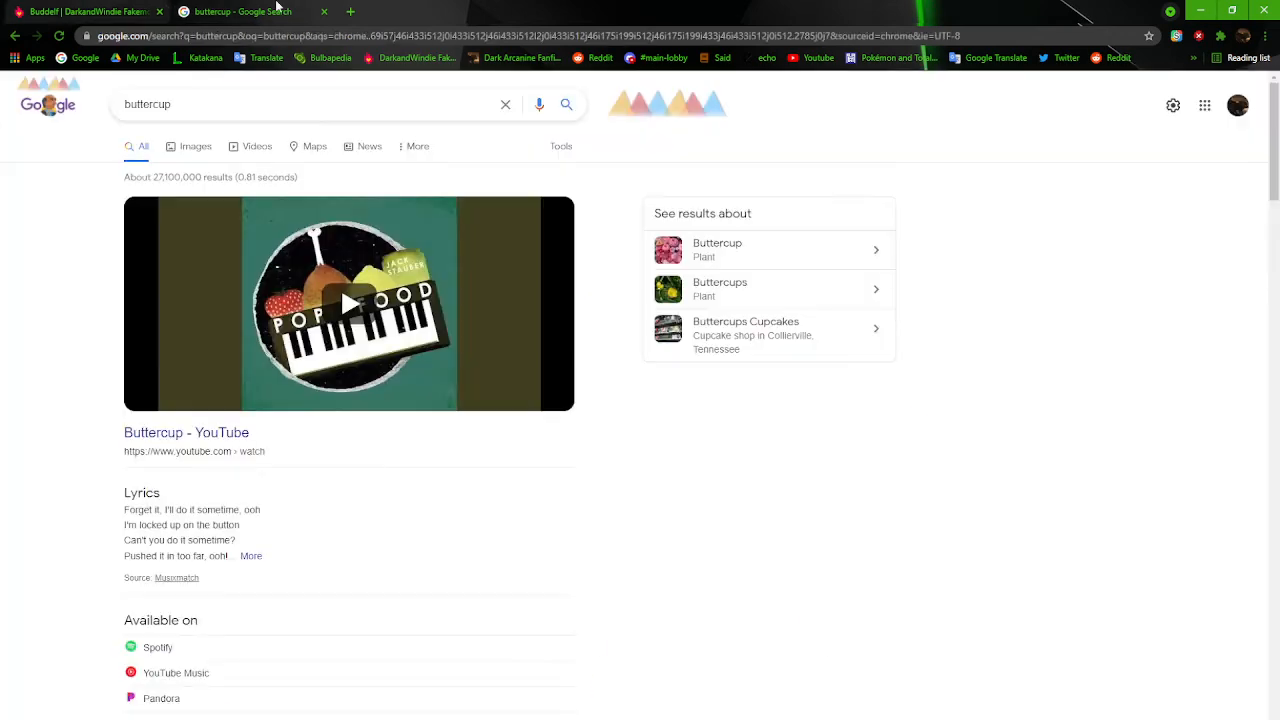
left_click(196, 144)
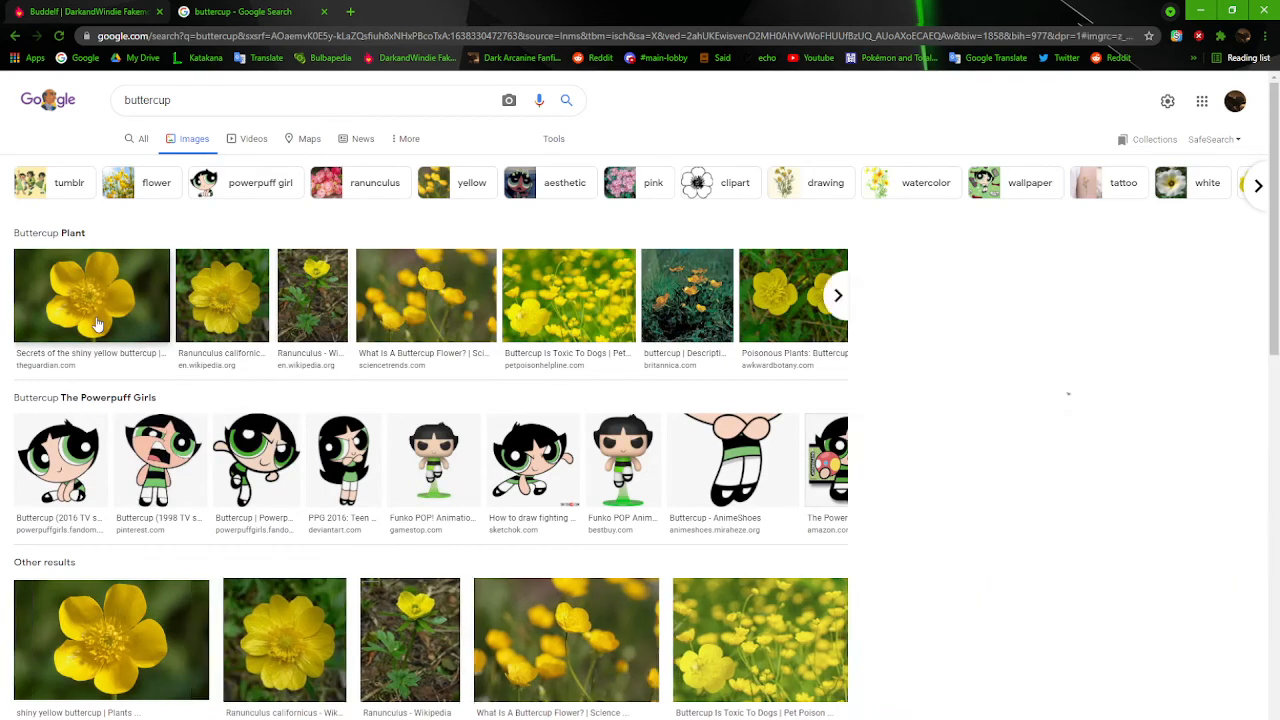
left_click(92, 294)
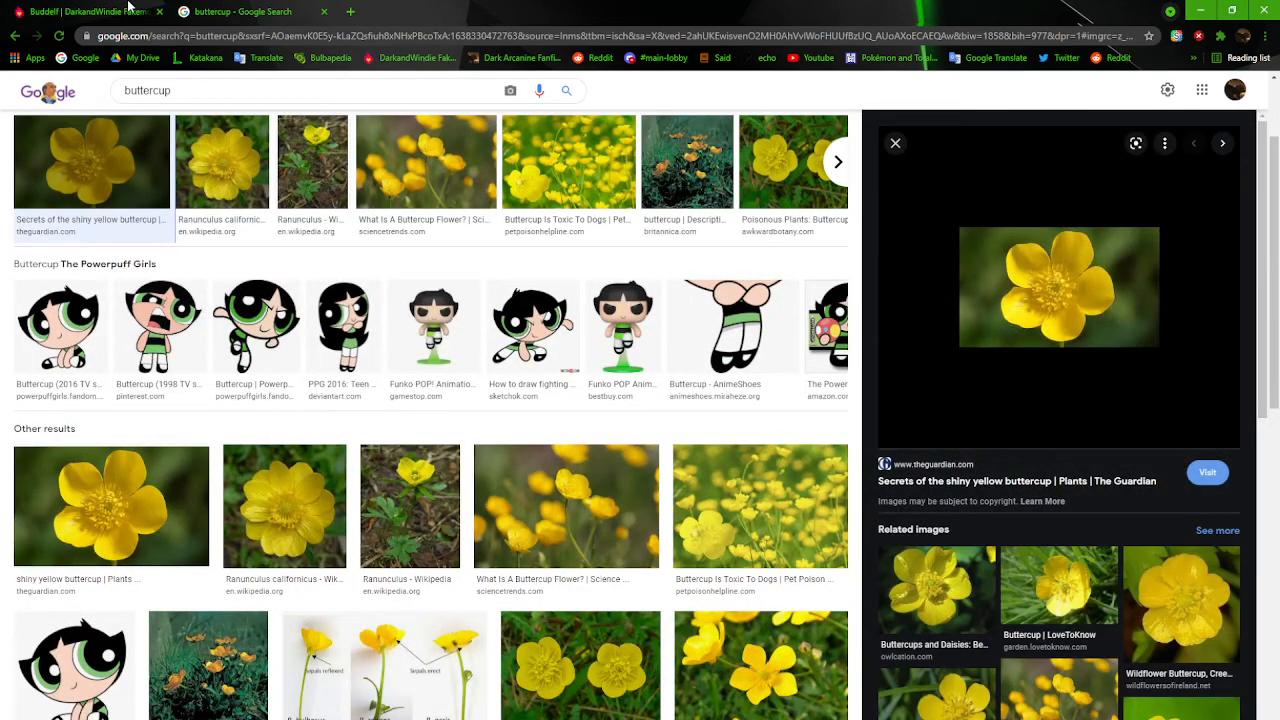
Return from the buttercup photo to Buddelf's enlarged artwork
left_click(90, 12)
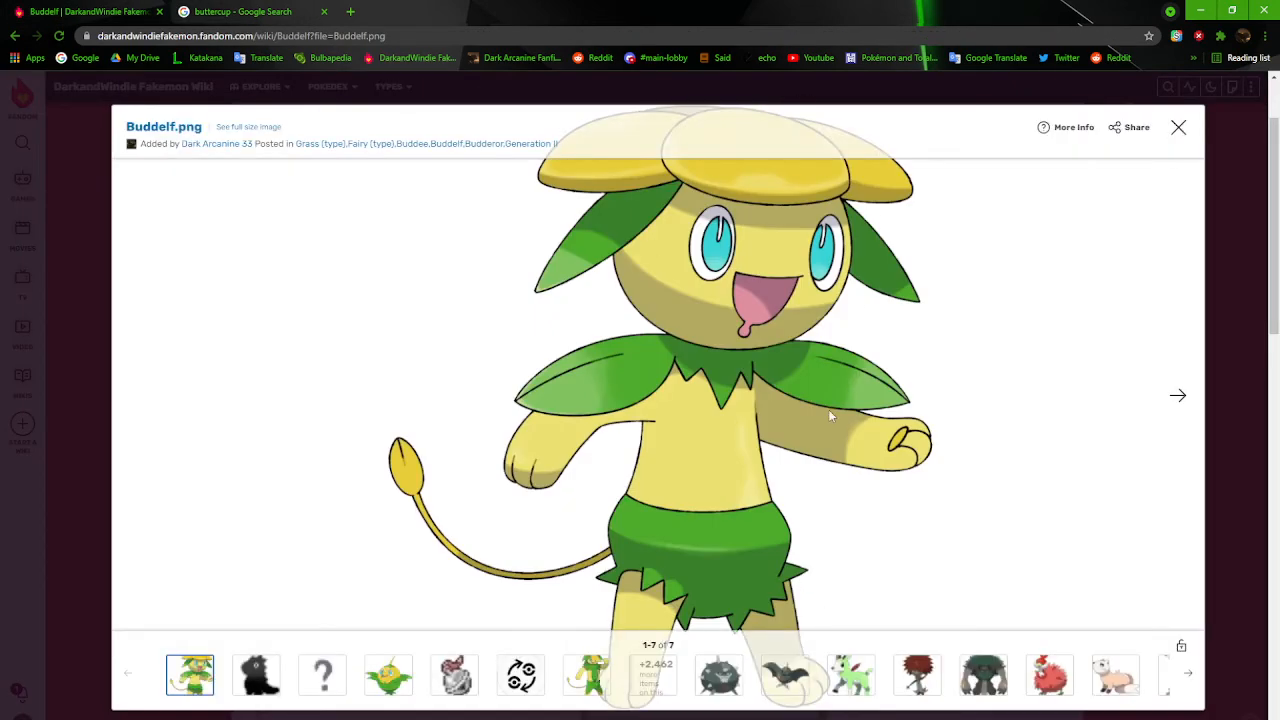
mouse_move(636, 264)
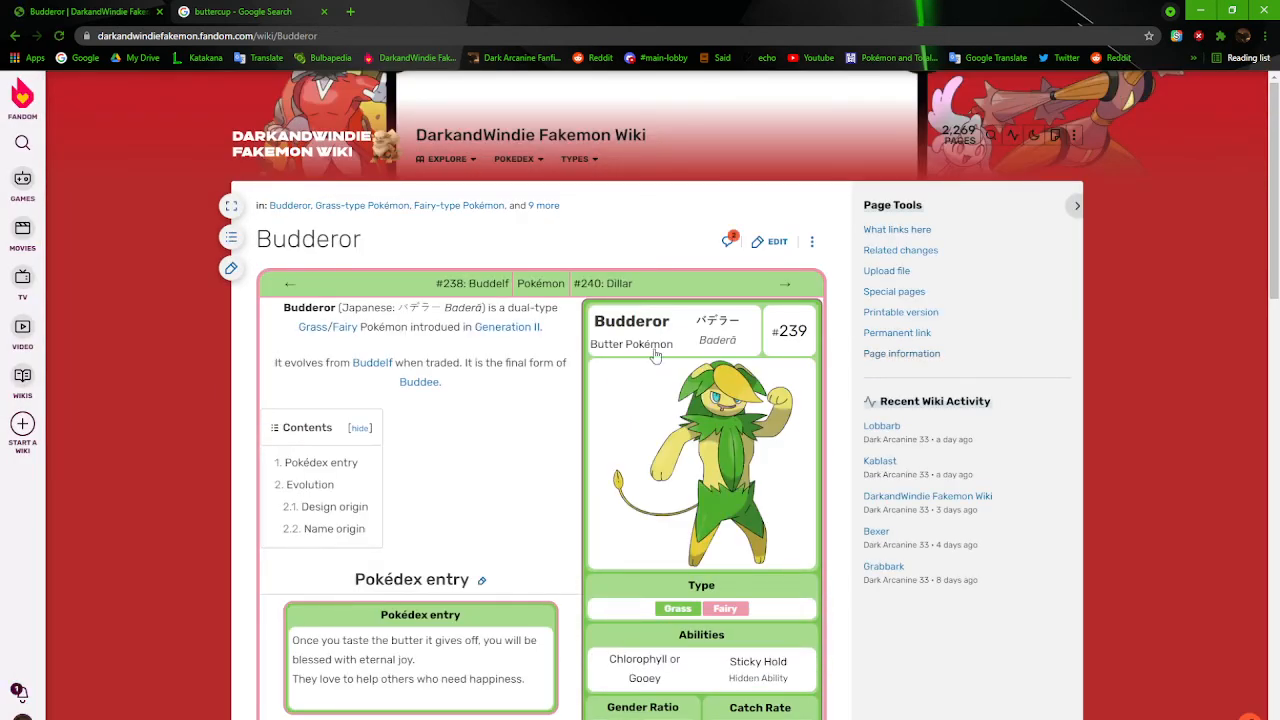
mouse_move(690, 456)
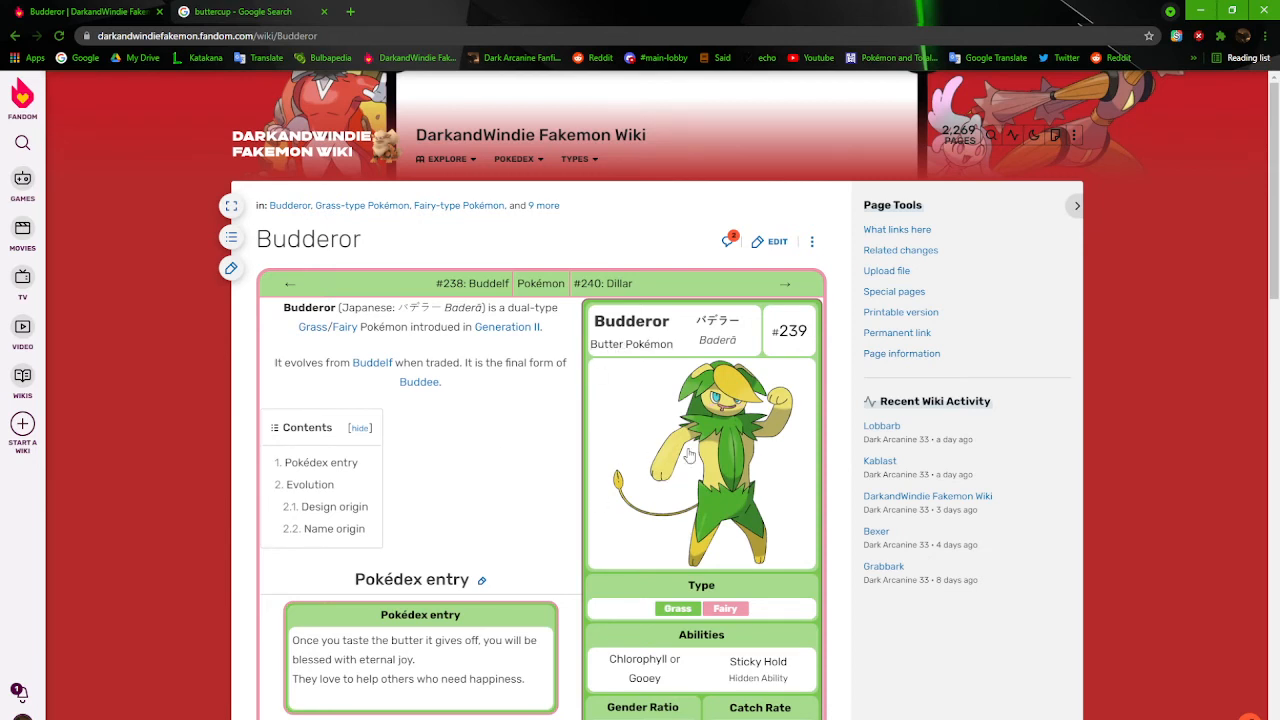
mouse_move(610, 440)
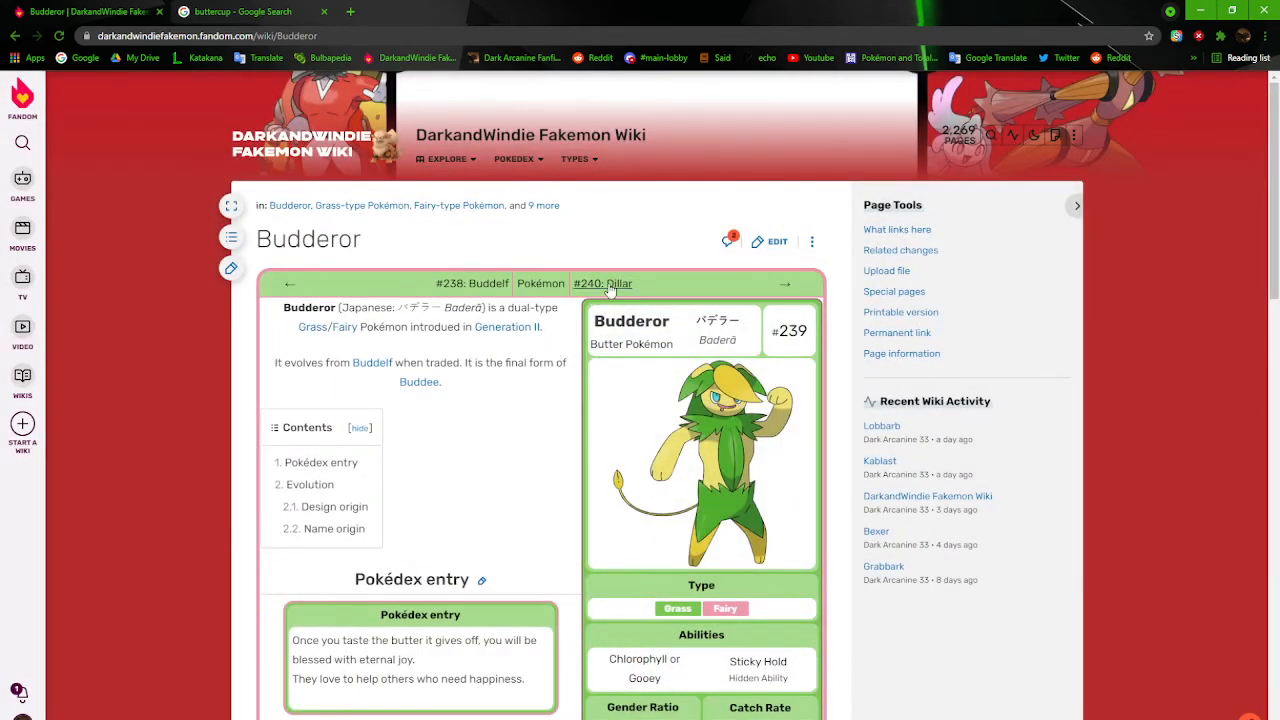
mouse_move(616, 292)
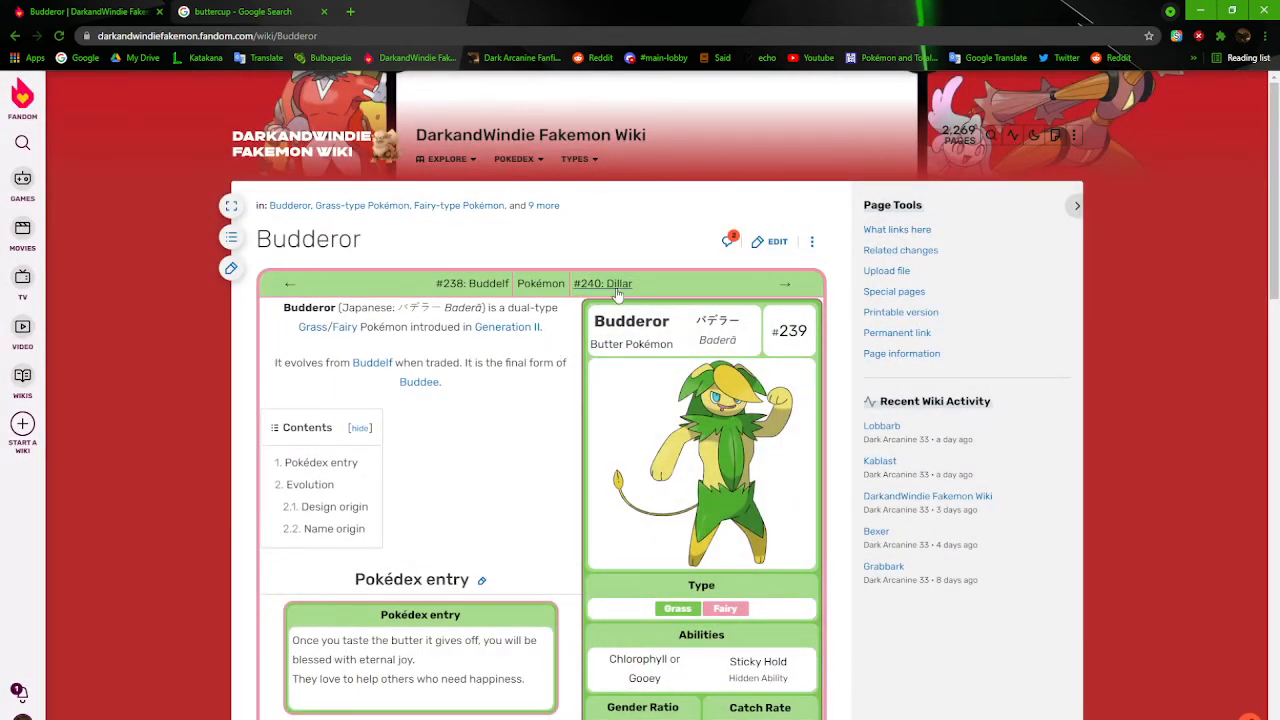
Follow the '#240: Dillar' link from Budderor's page
left_click(602, 284)
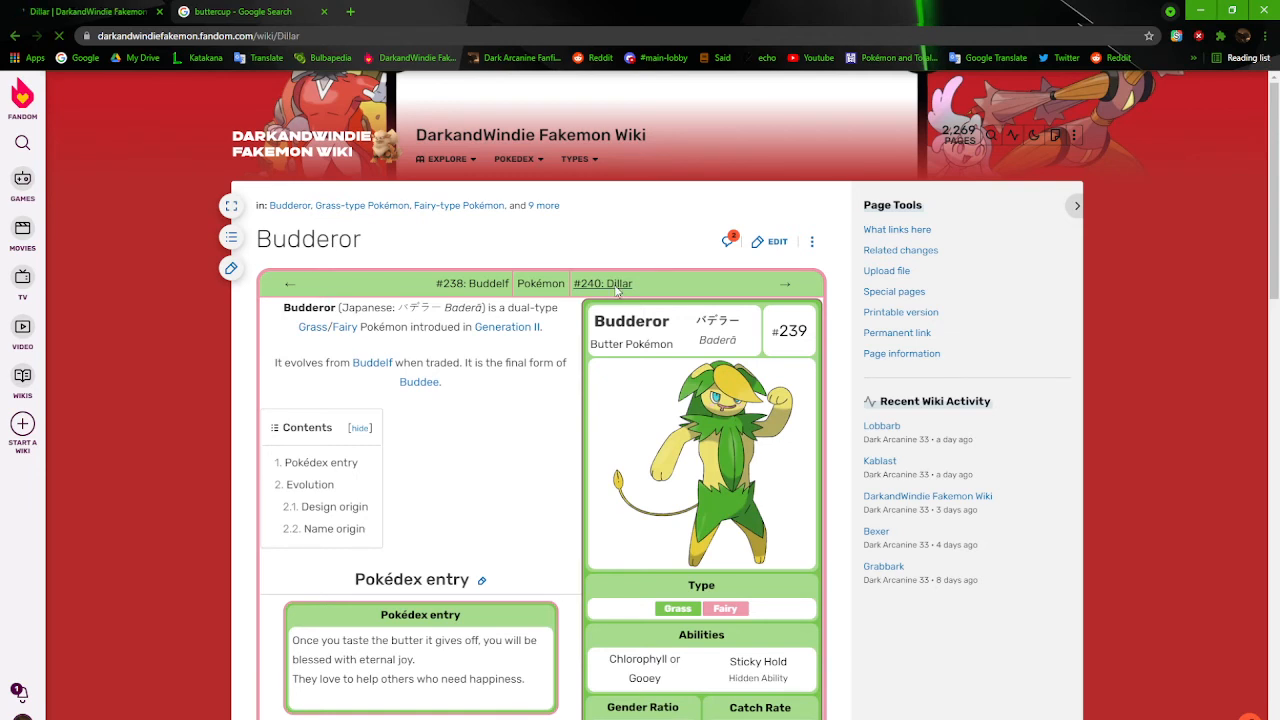
Scroll Dillar's page to its Pokédex entry and enlarge its infobox artwork
left_click(604, 284)
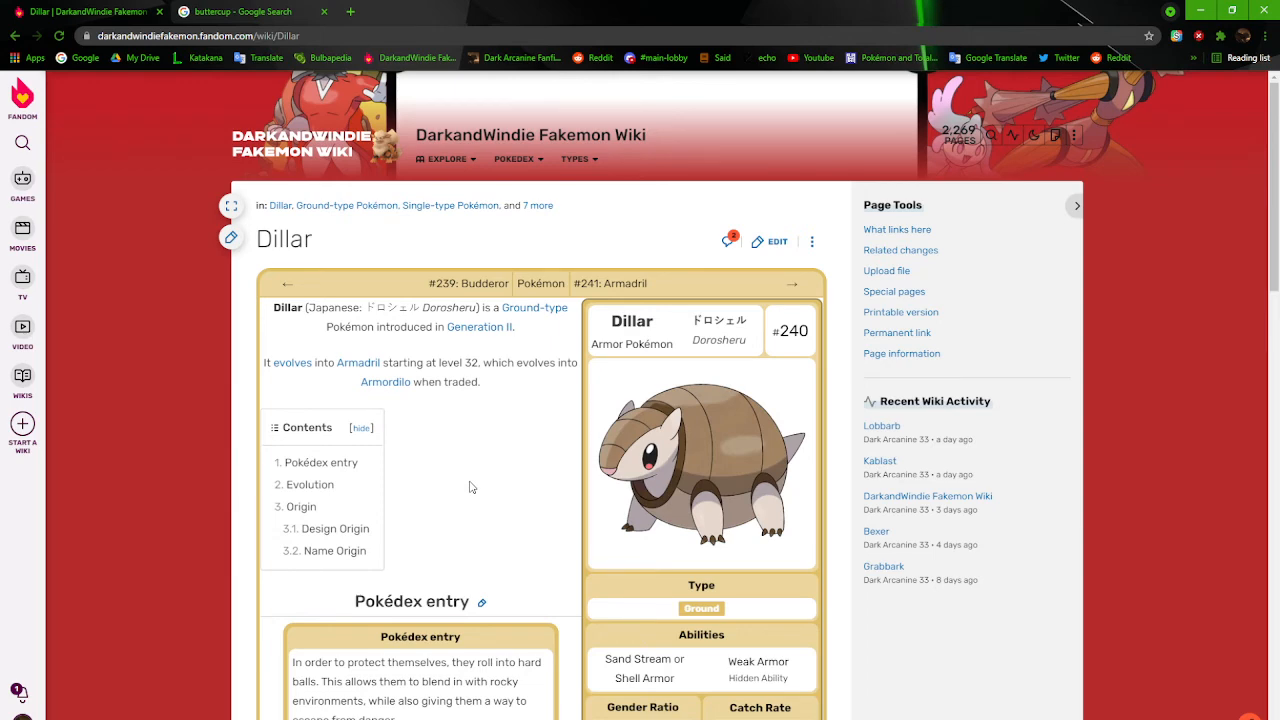
scroll("down", 3)
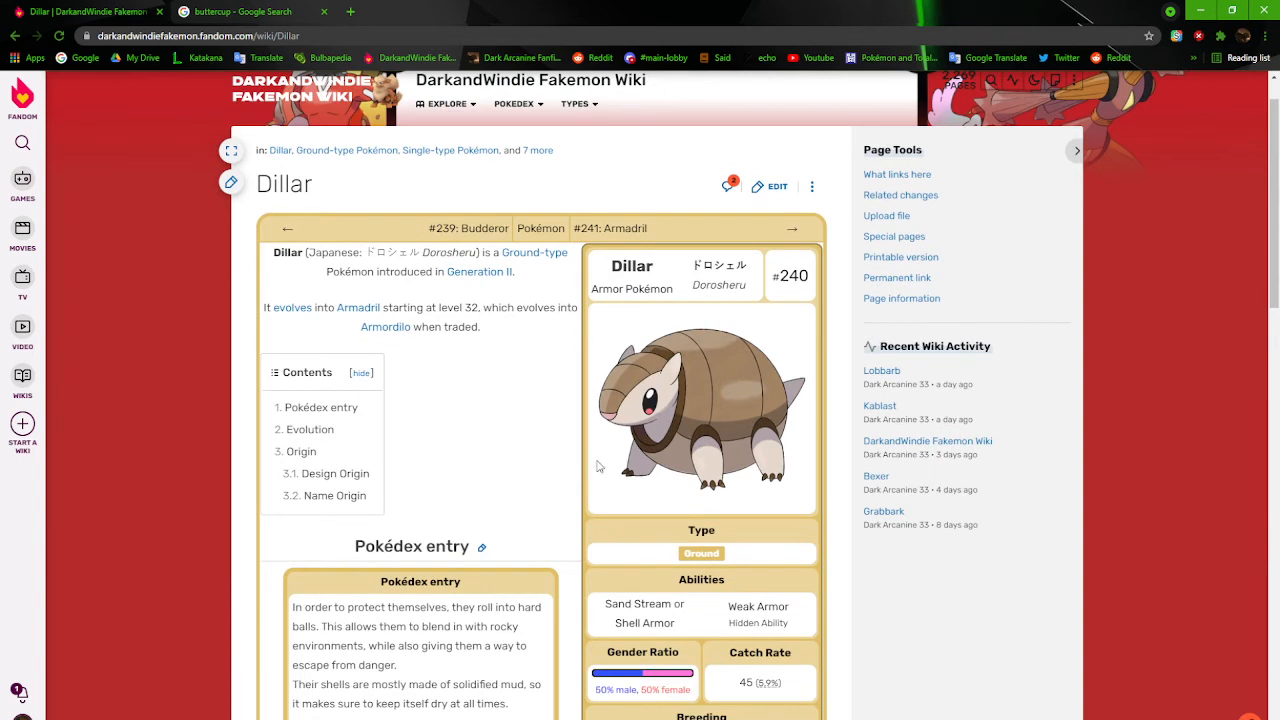
scroll("down", 3)
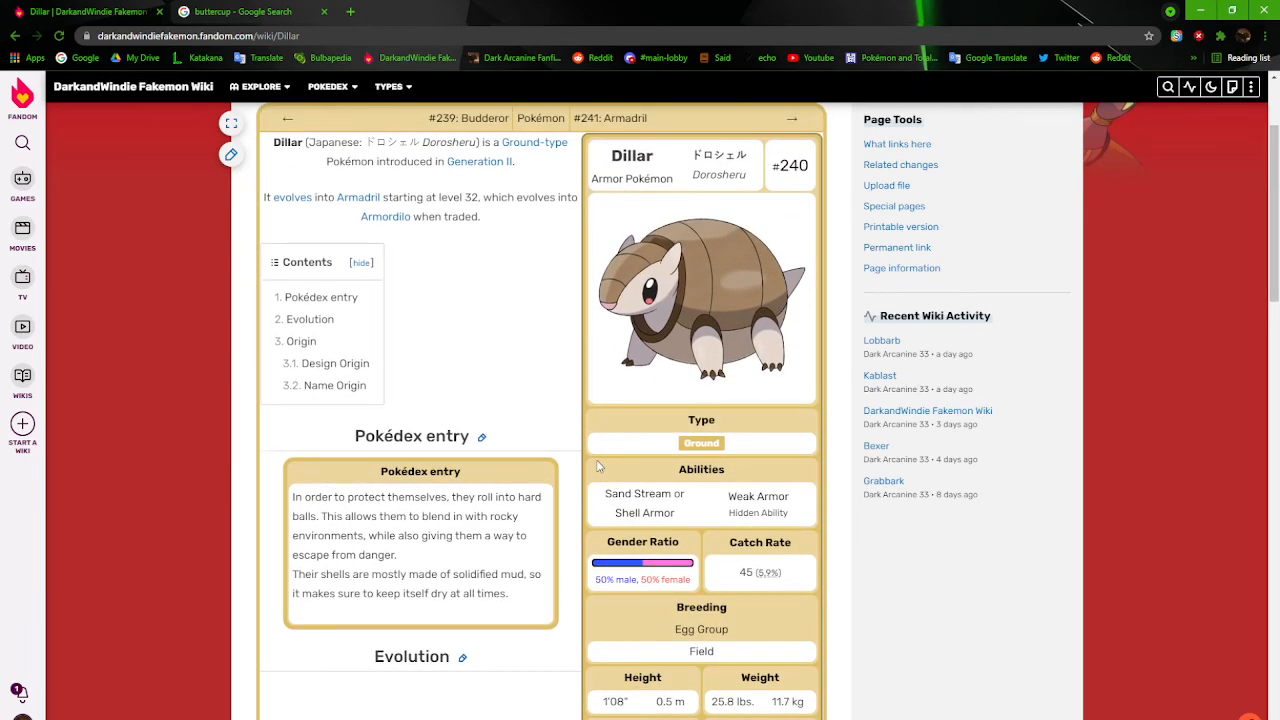
left_click(700, 300)
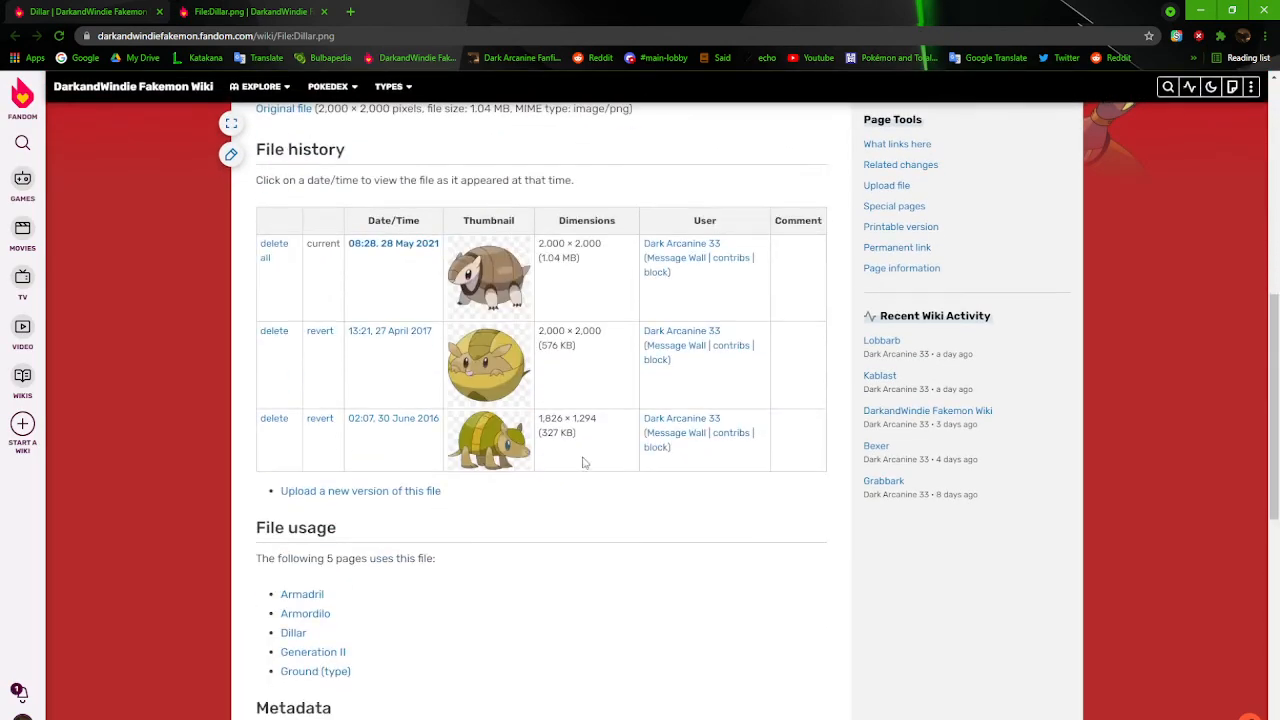
mouse_move(548, 452)
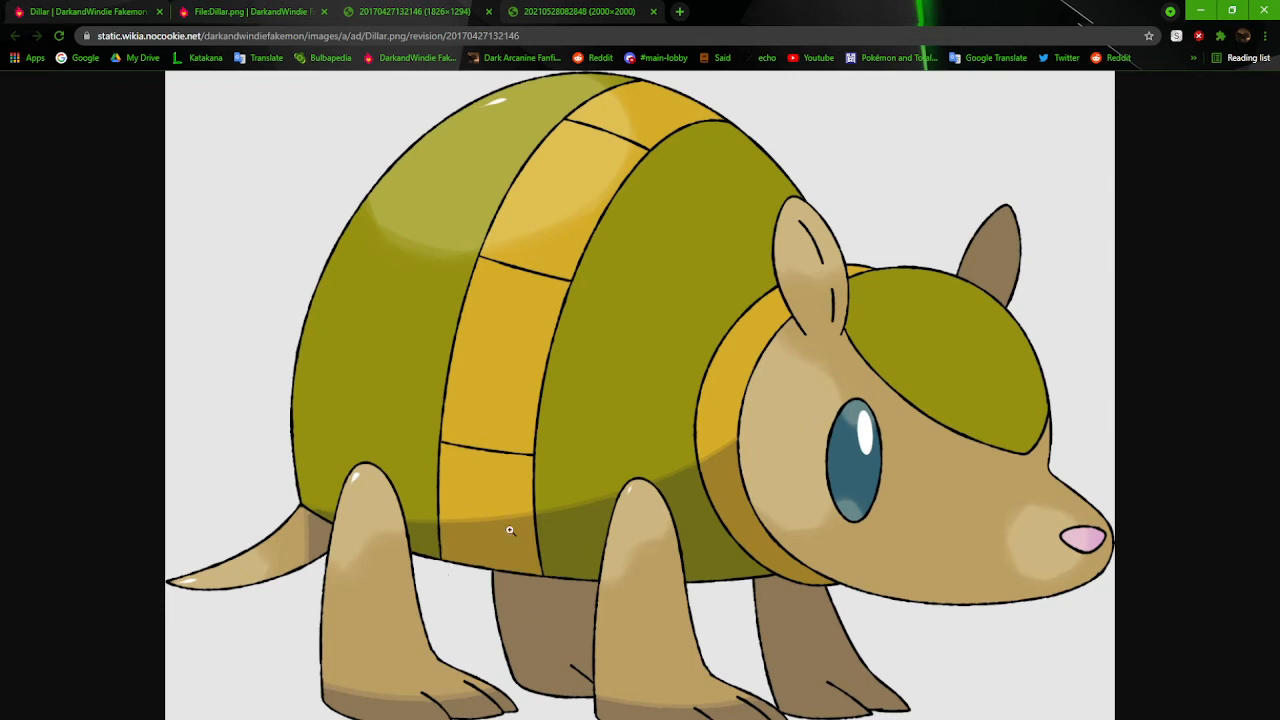
mouse_move(634, 688)
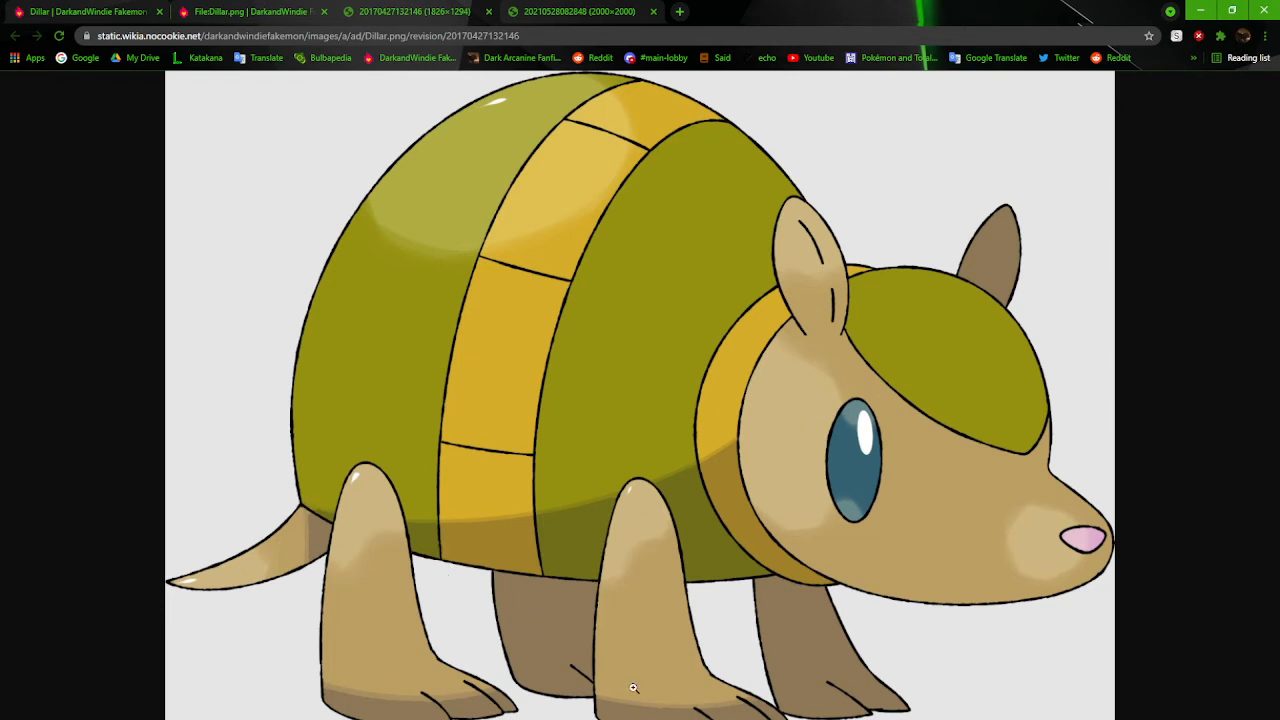
mouse_move(892, 688)
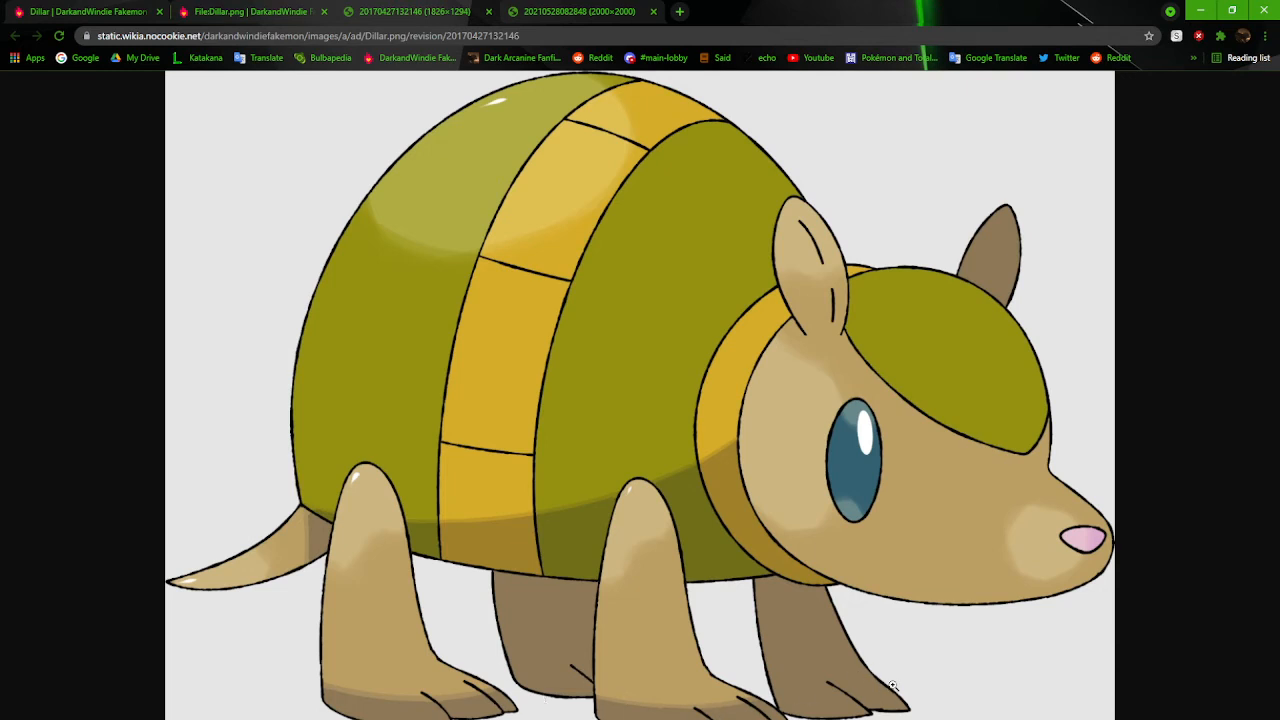
mouse_move(684, 464)
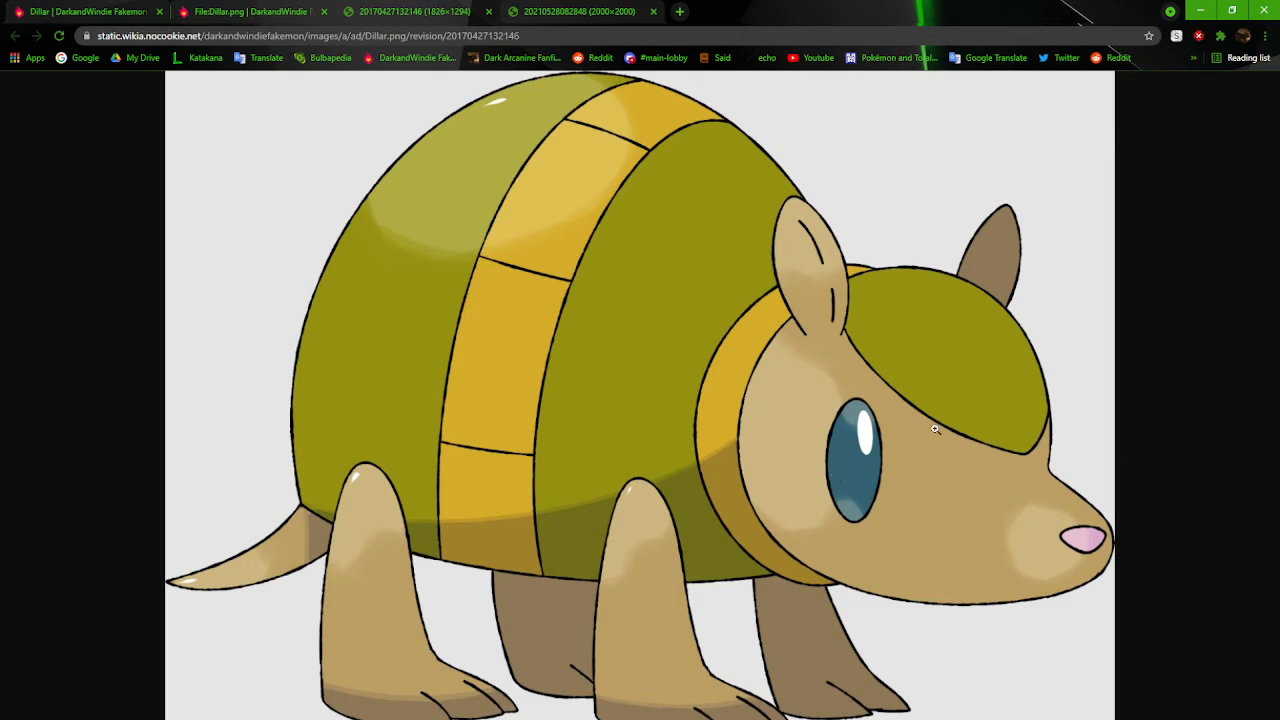
mouse_move(464, 568)
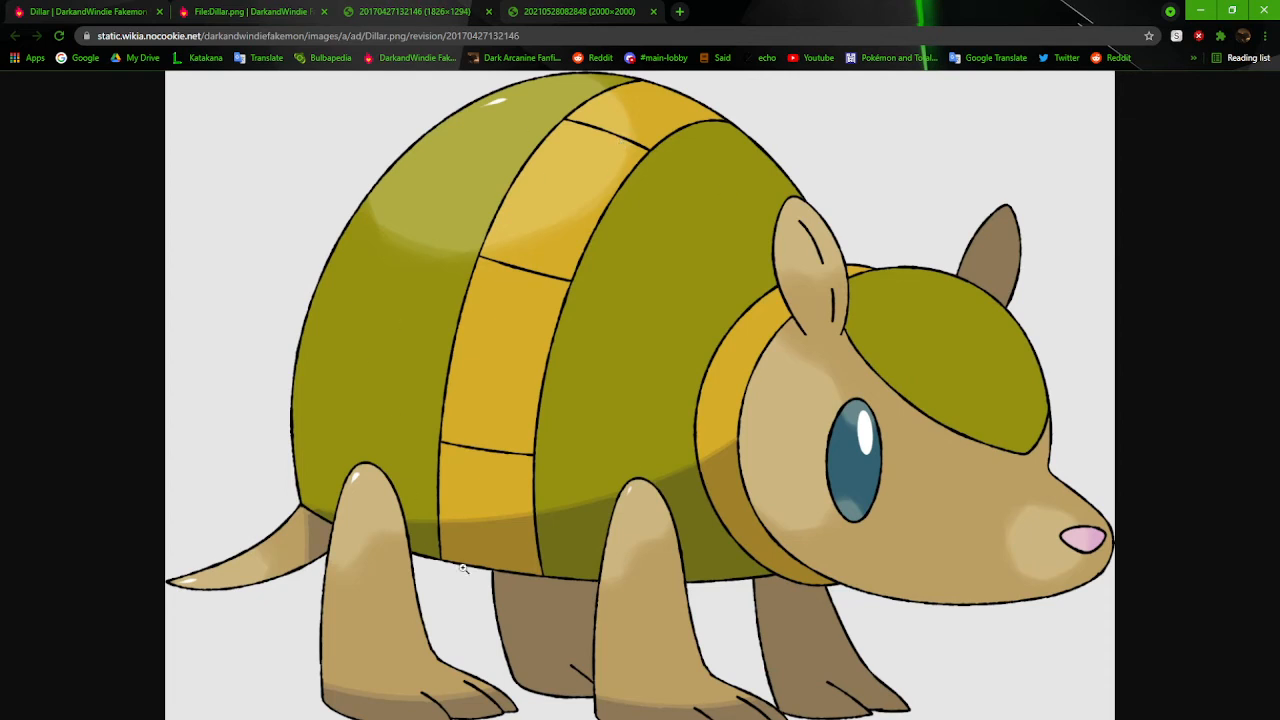
mouse_move(784, 404)
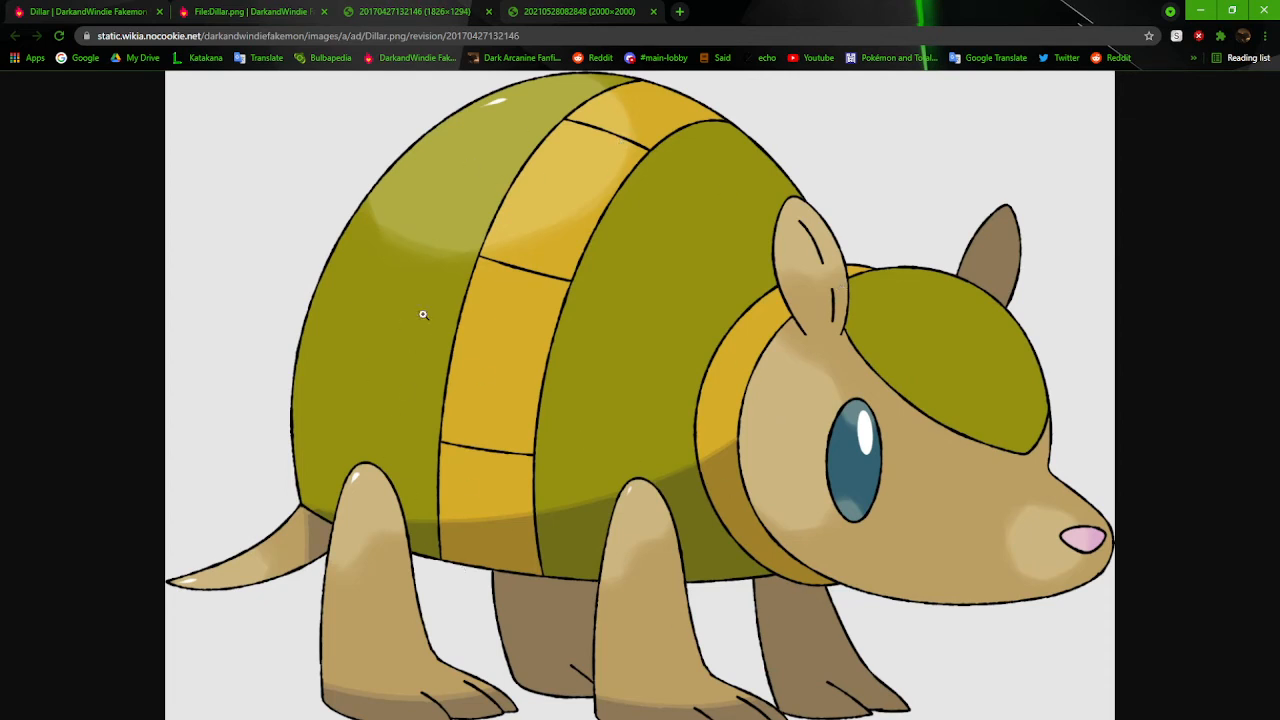
mouse_move(512, 298)
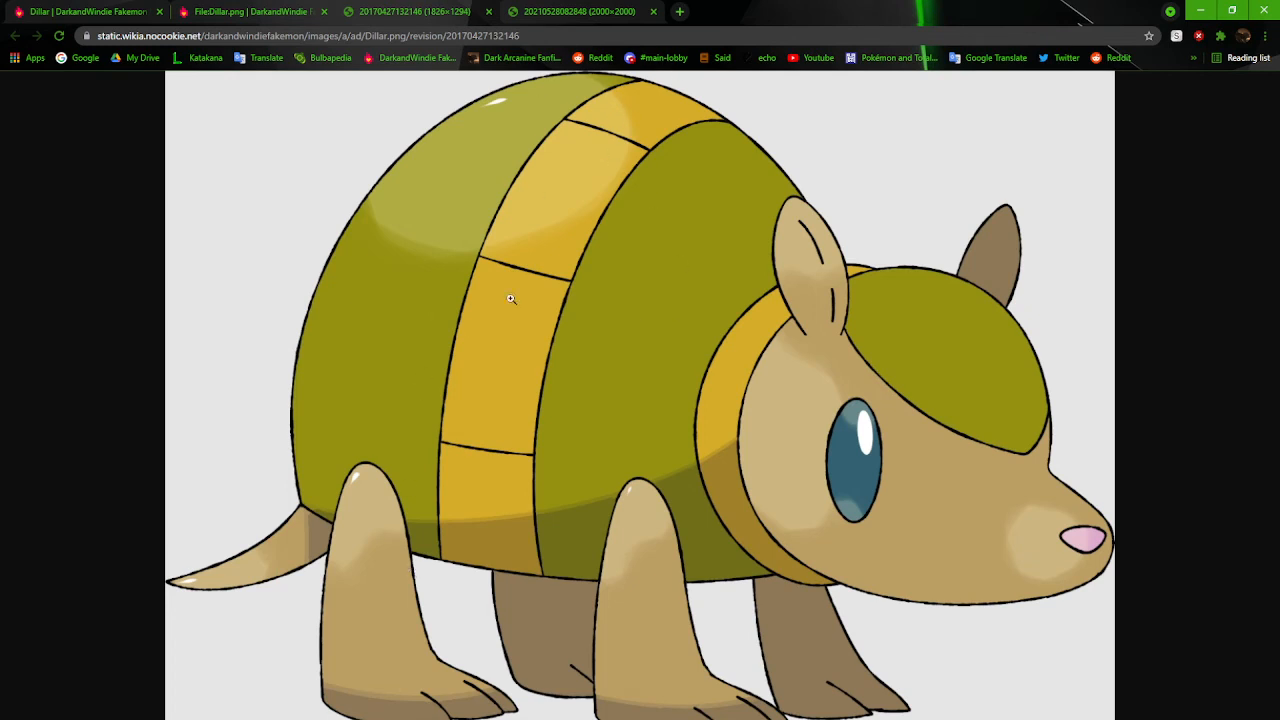
mouse_move(752, 390)
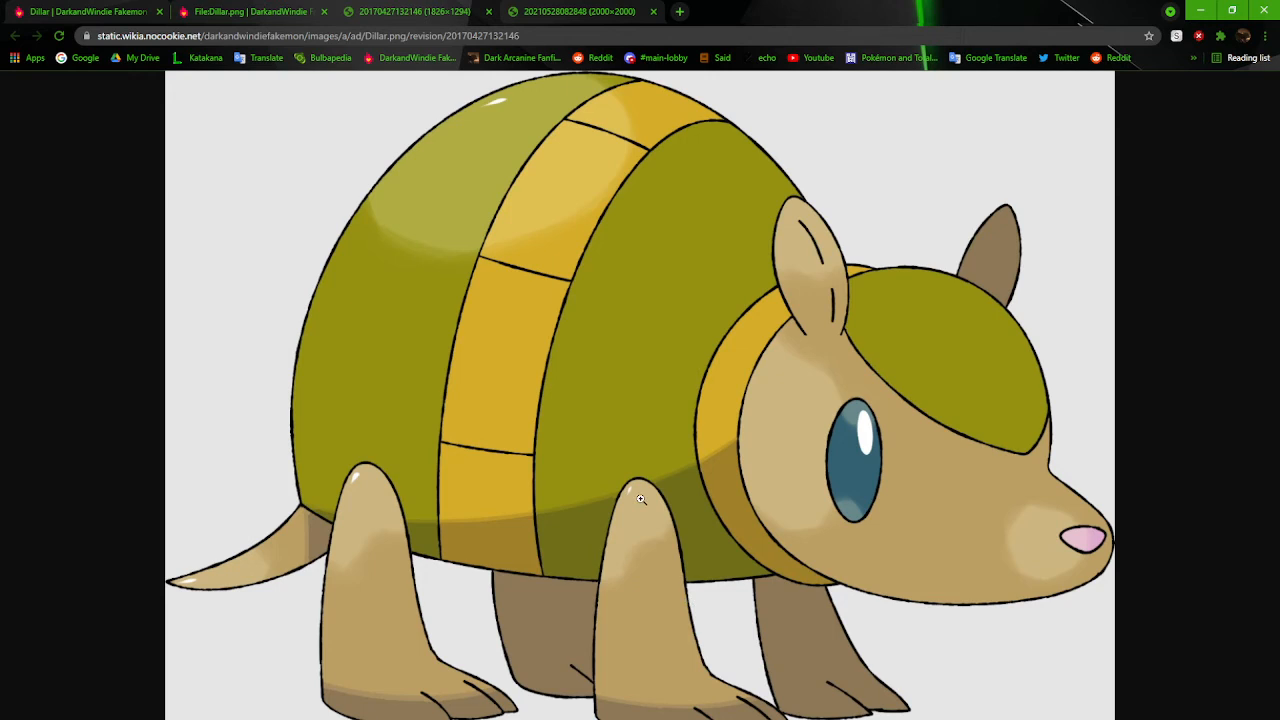
mouse_move(396, 426)
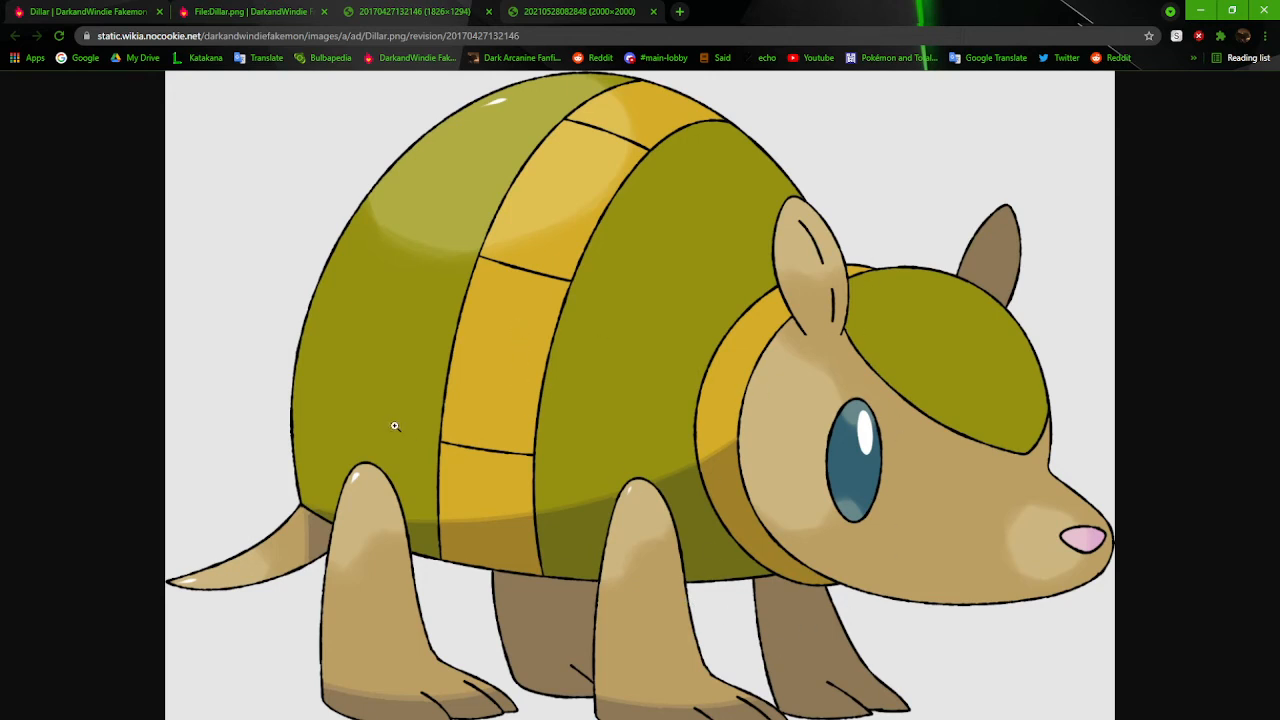
mouse_move(812, 638)
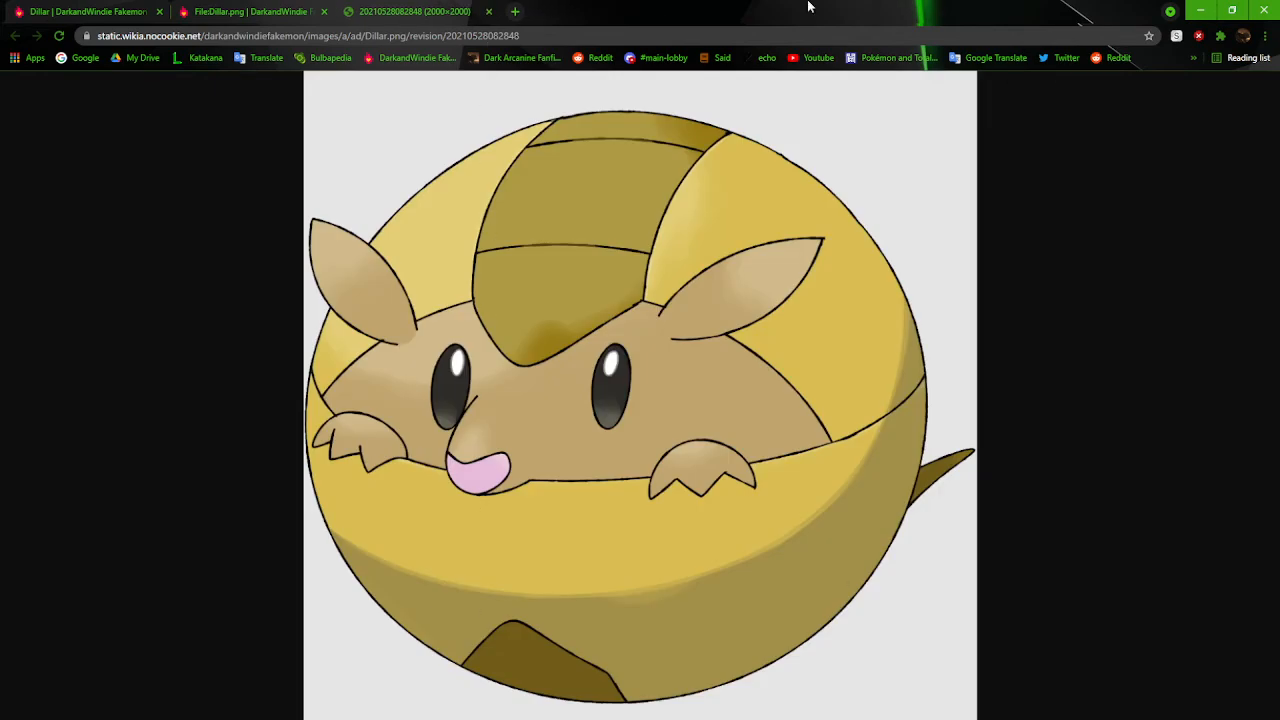
mouse_move(756, 224)
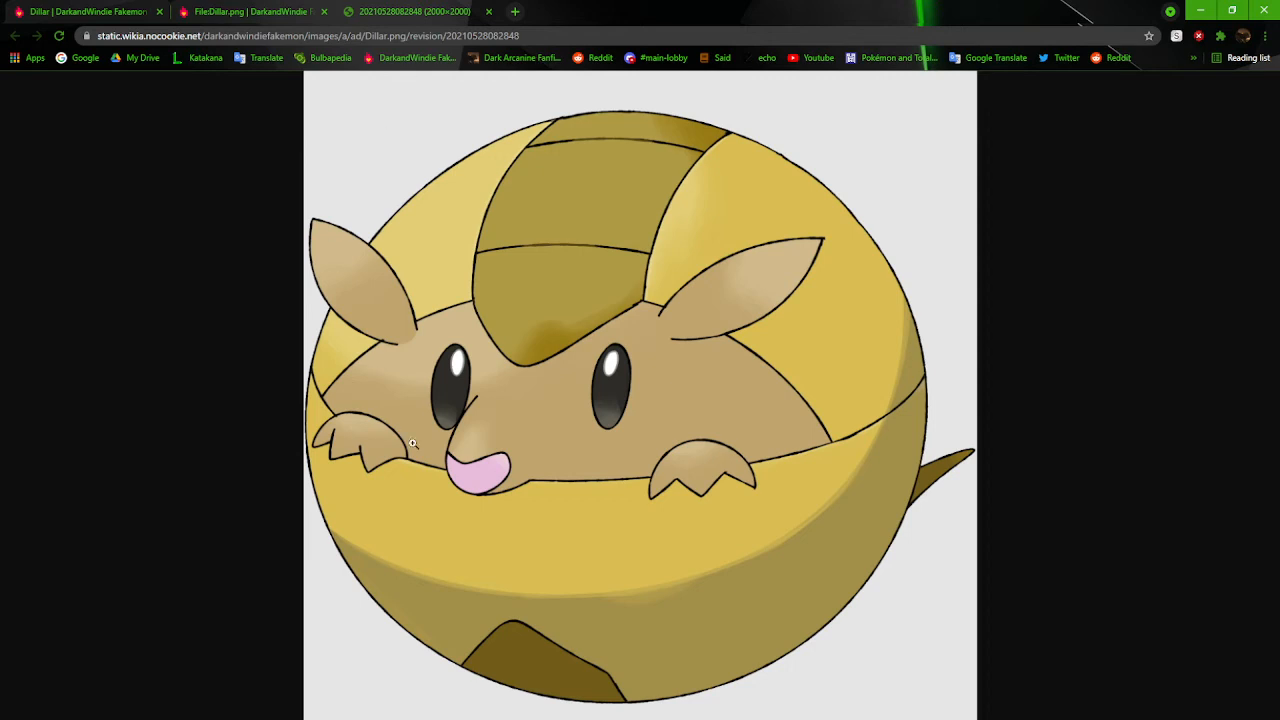
mouse_move(456, 580)
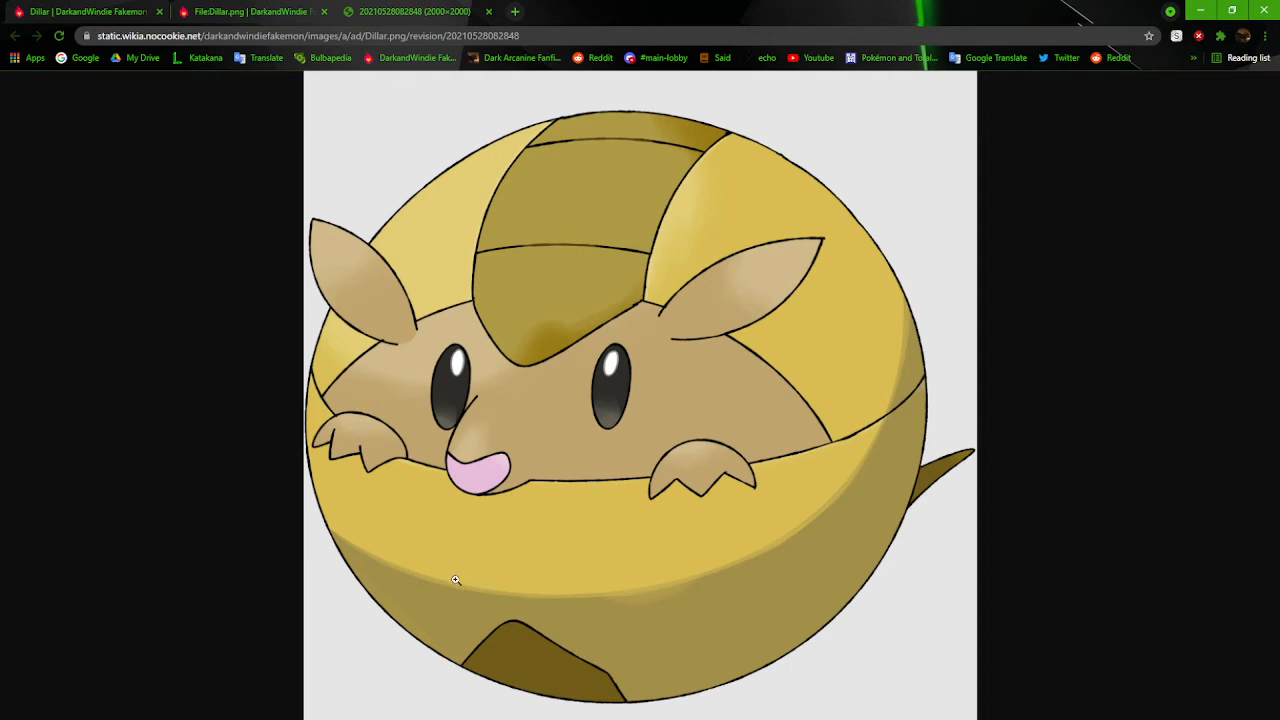
mouse_move(696, 510)
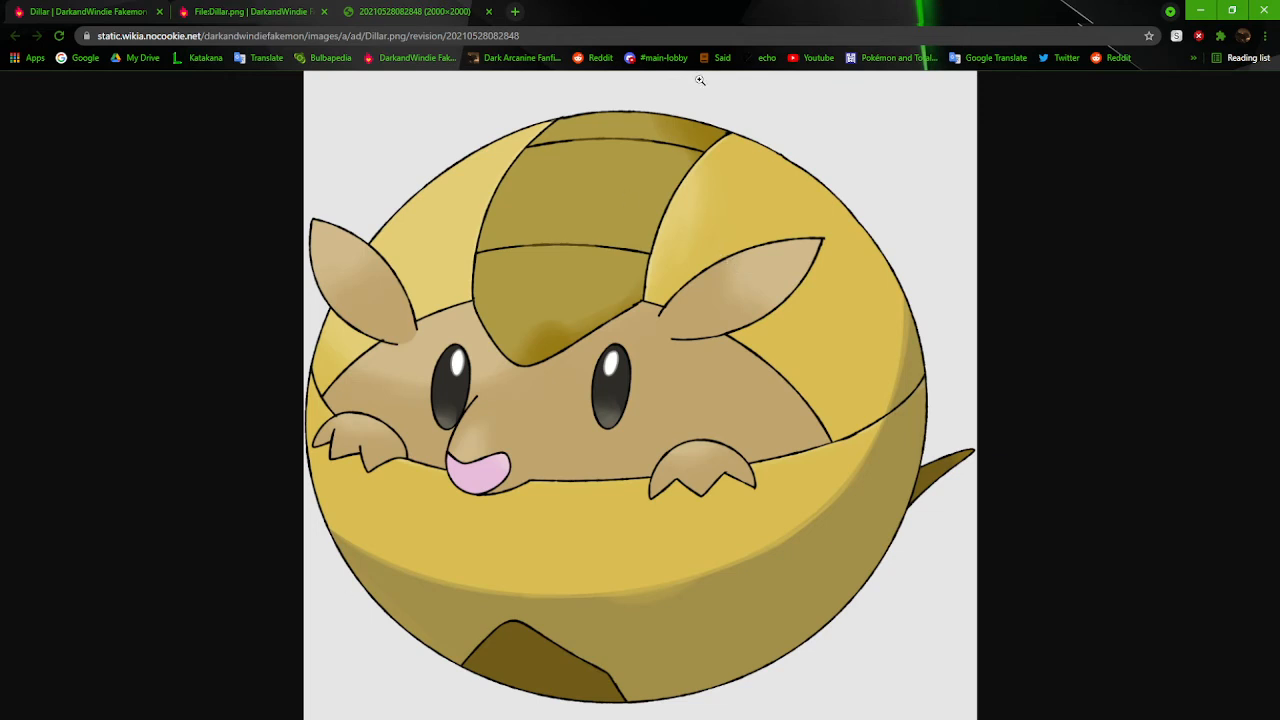
mouse_move(680, 516)
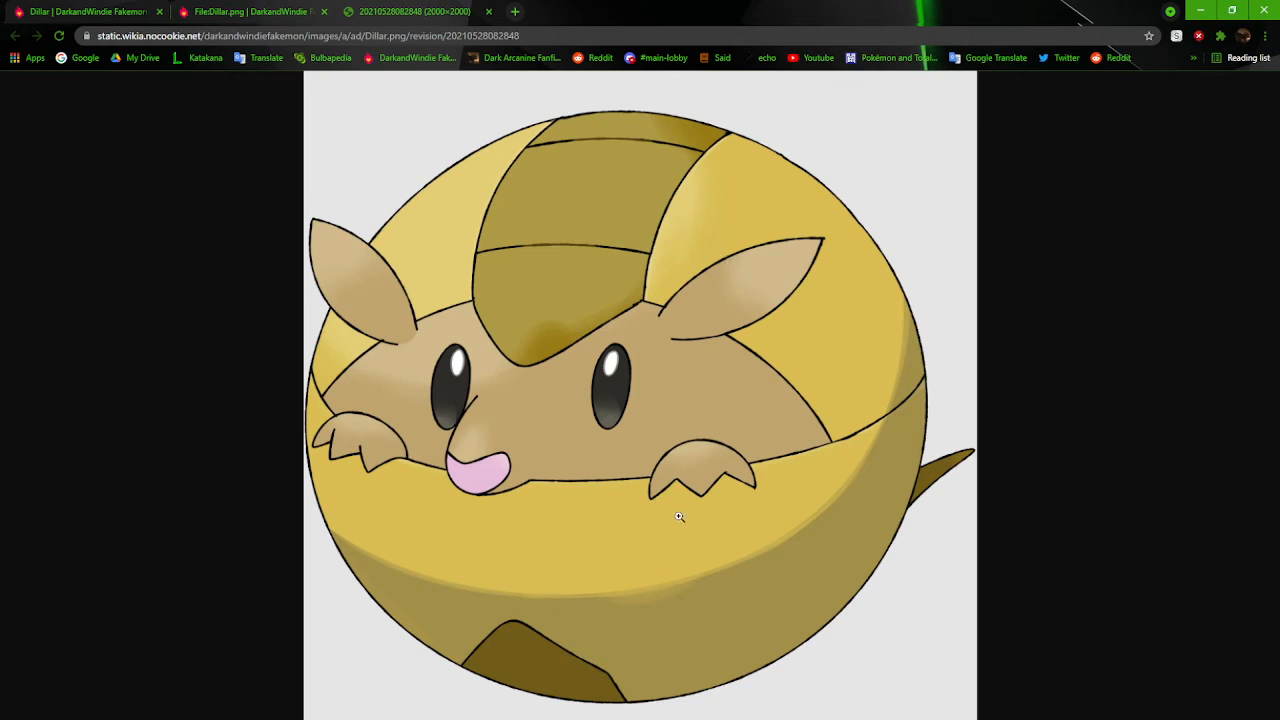
mouse_move(680, 454)
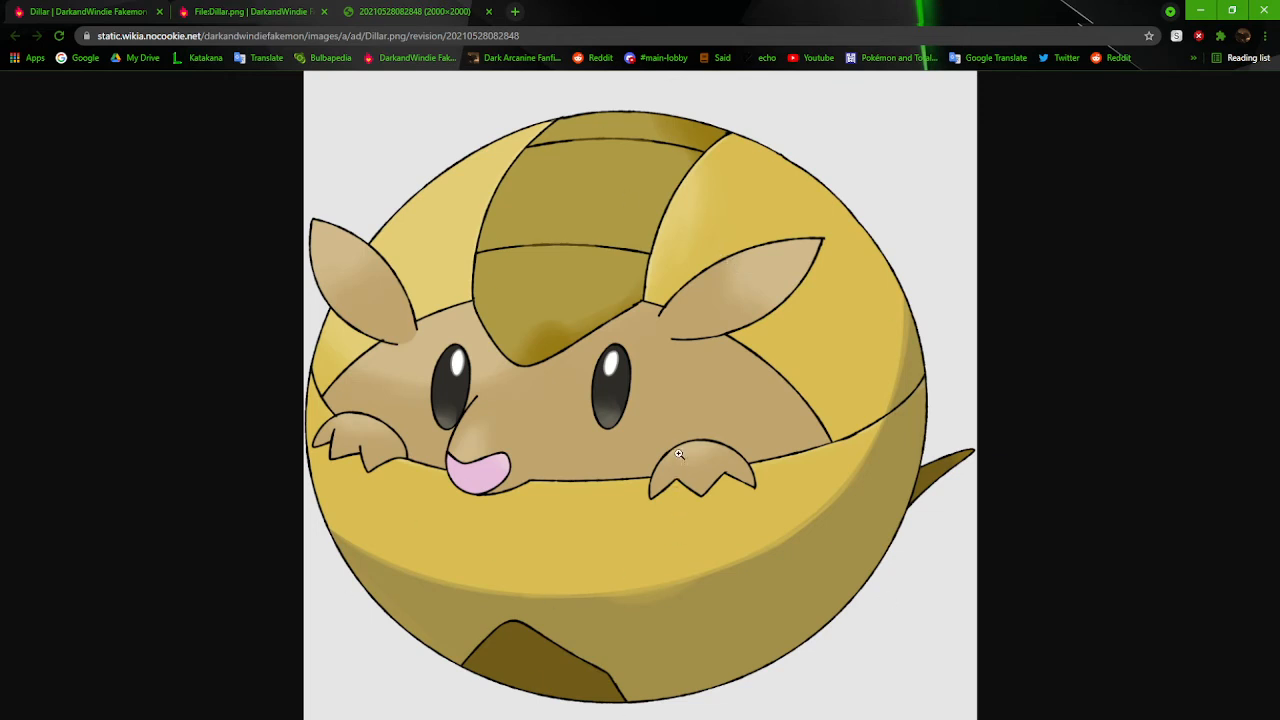
mouse_move(510, 486)
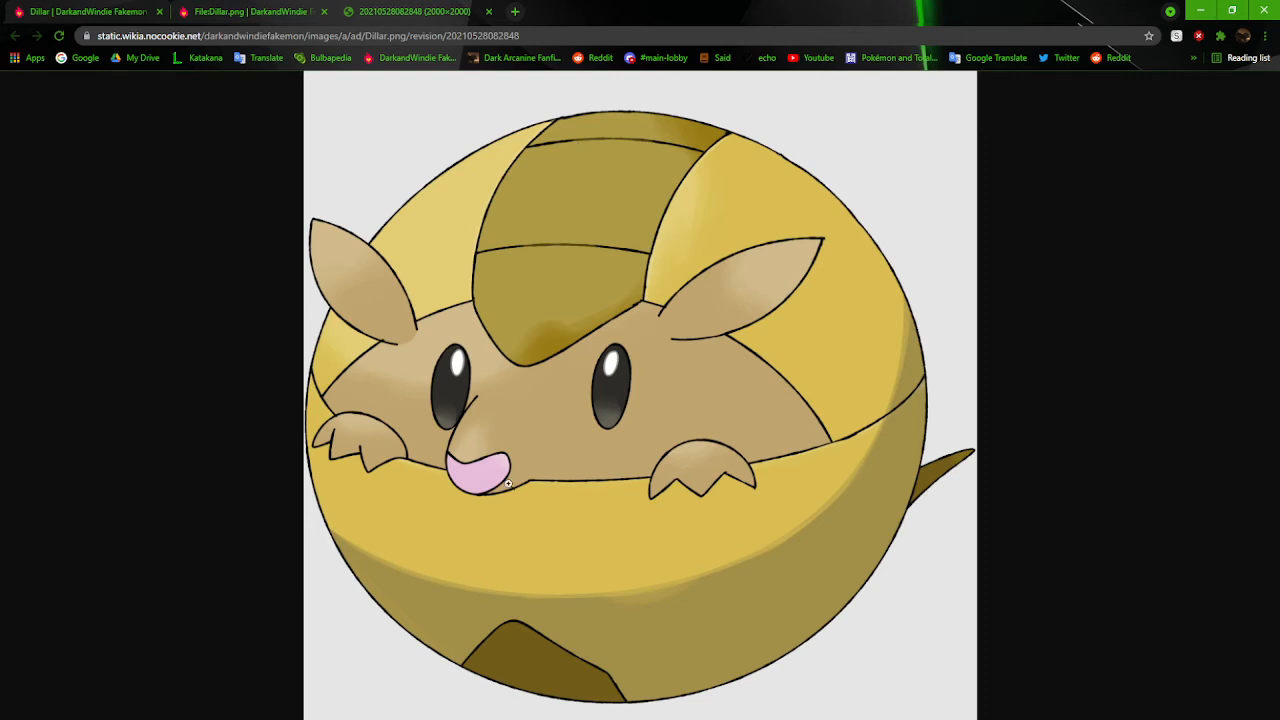
mouse_move(780, 380)
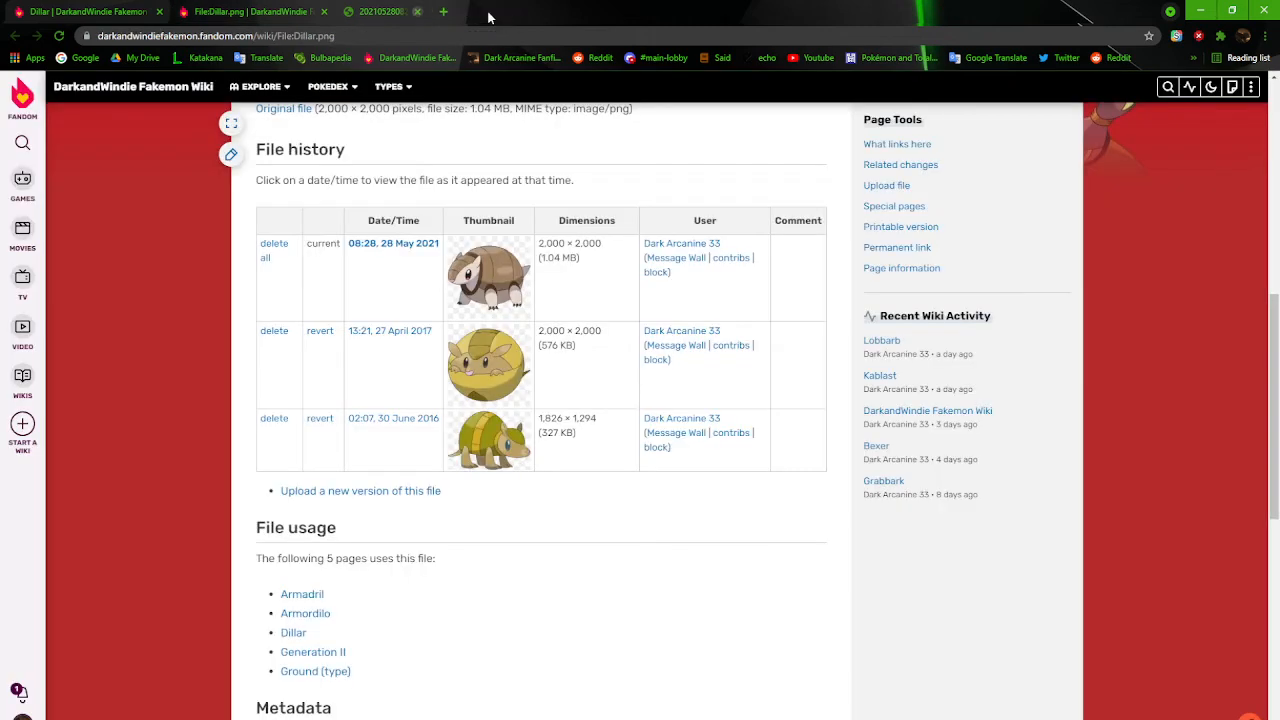
Go back to Dillar's article and close the enlarged artwork view
left_click(488, 276)
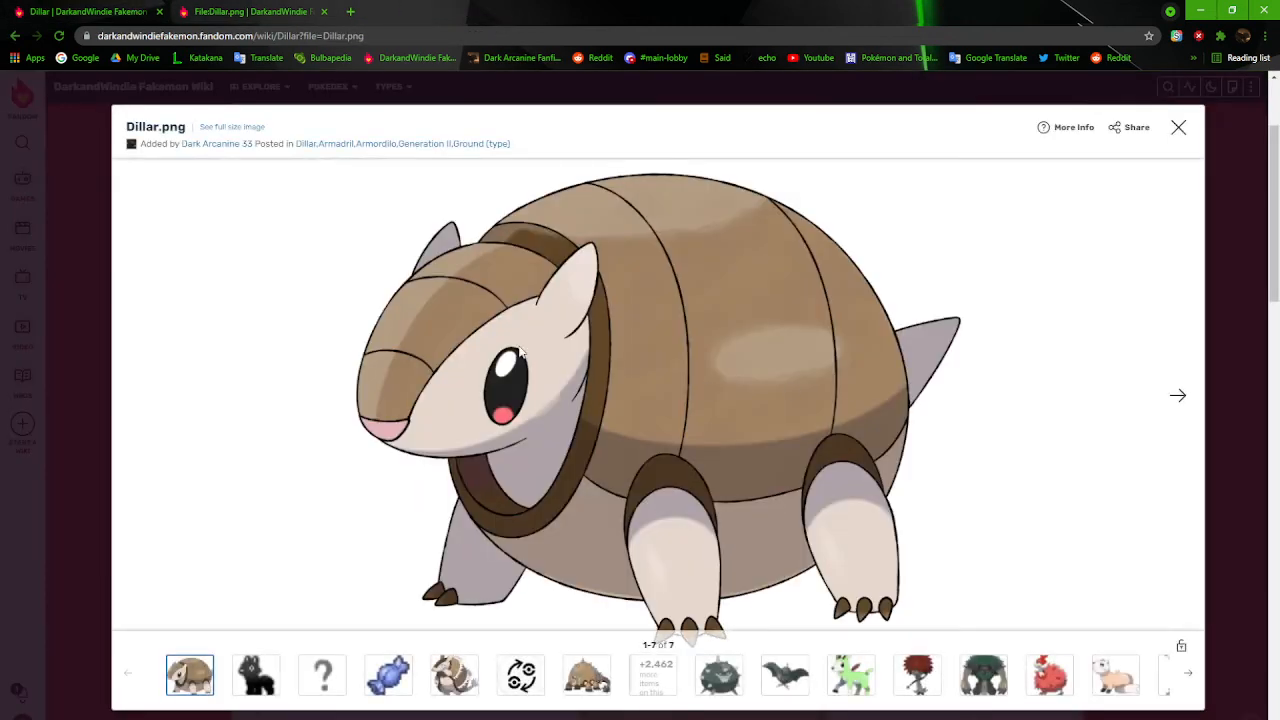
mouse_move(1022, 554)
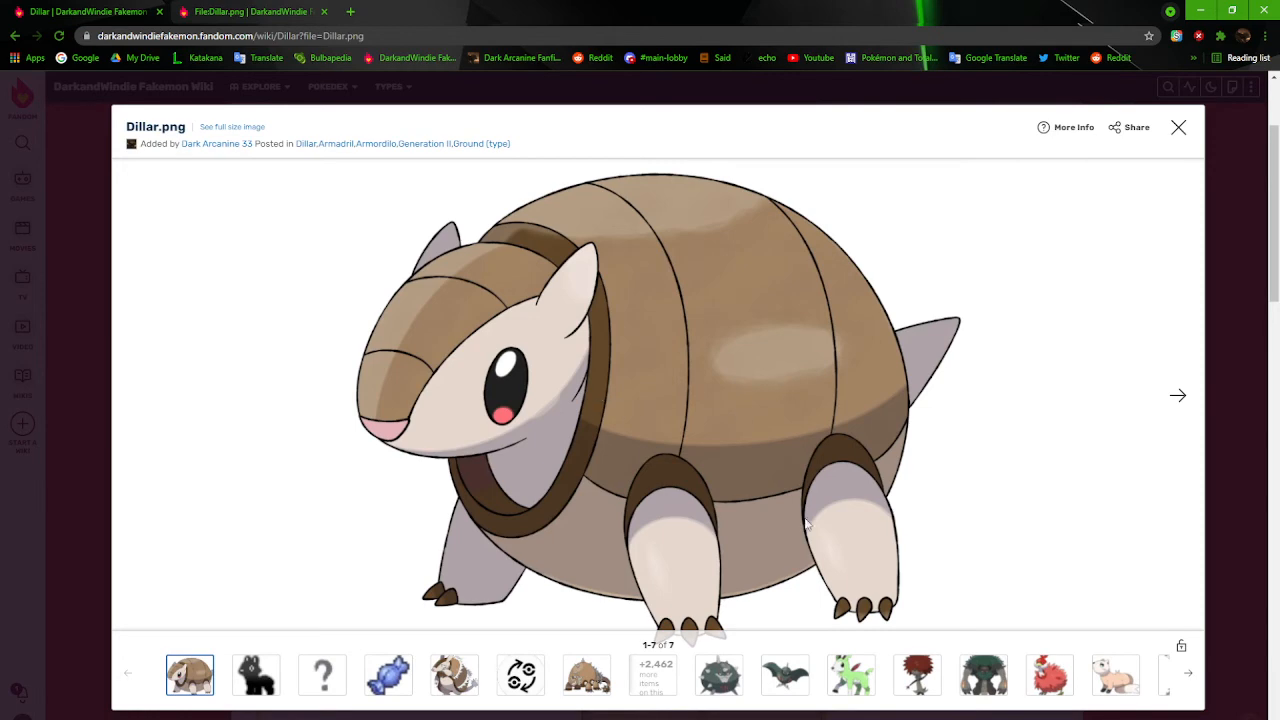
left_click(1178, 128)
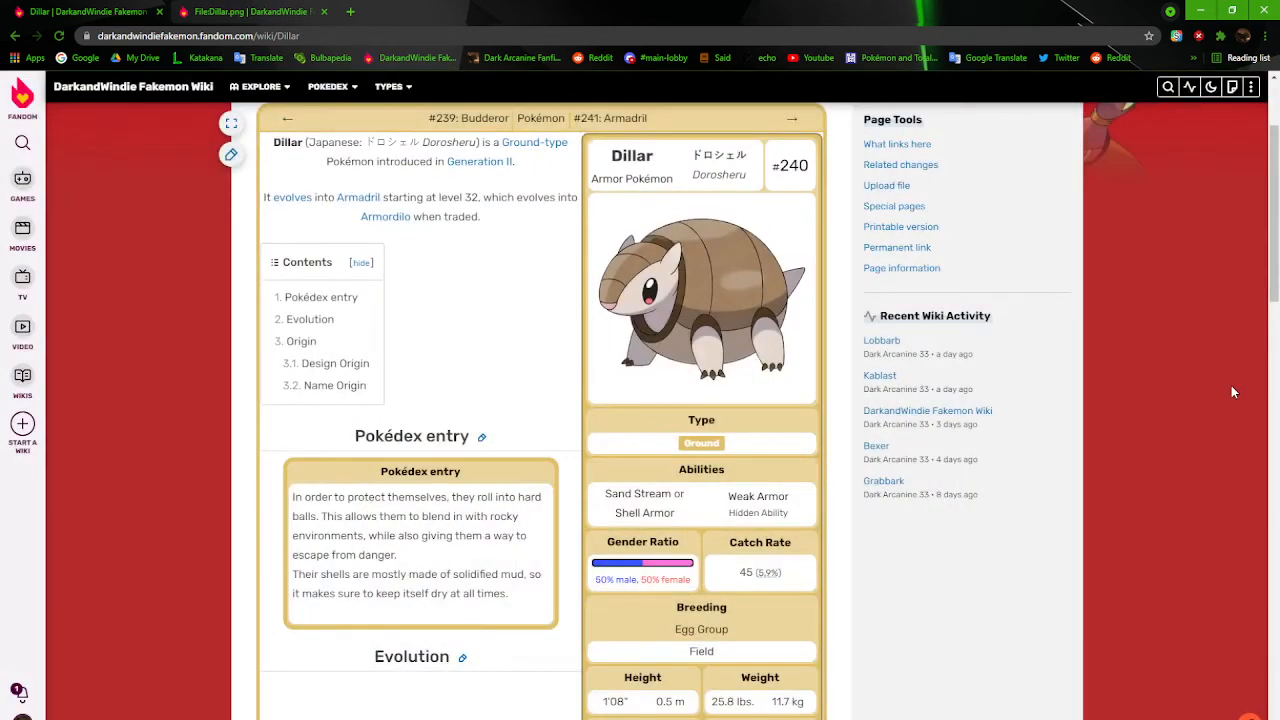
mouse_move(982, 594)
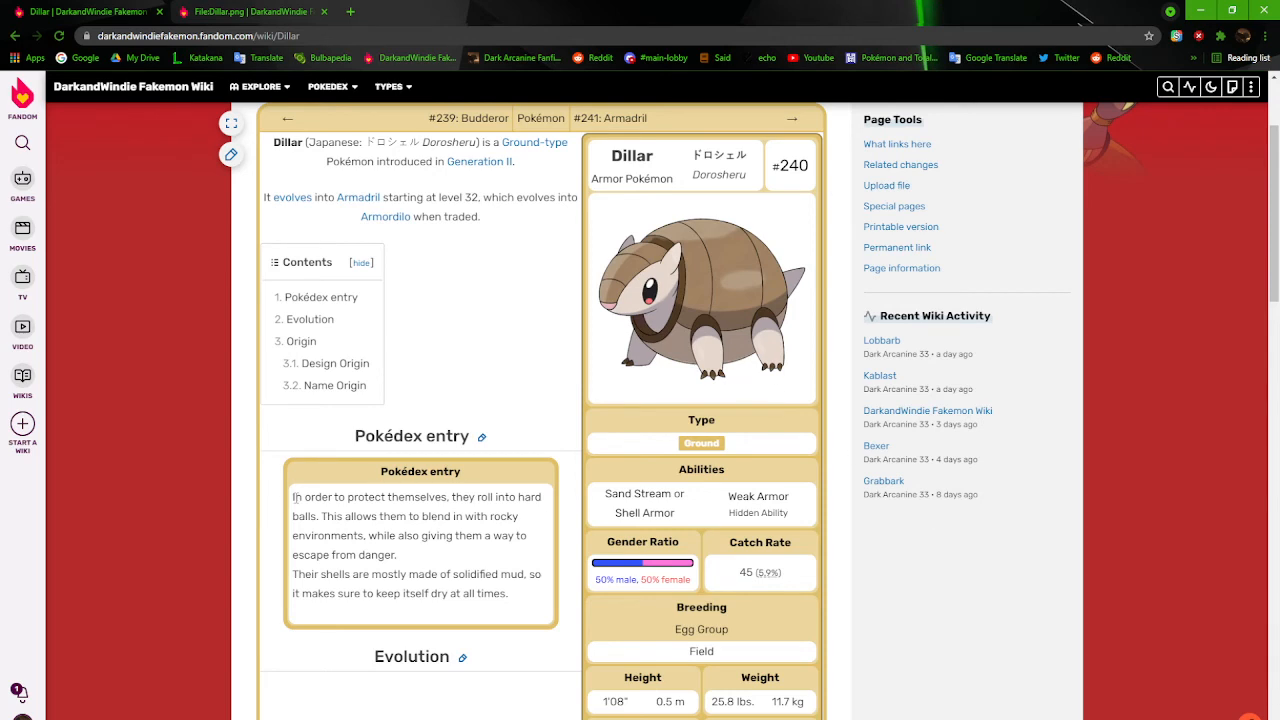
mouse_move(340, 528)
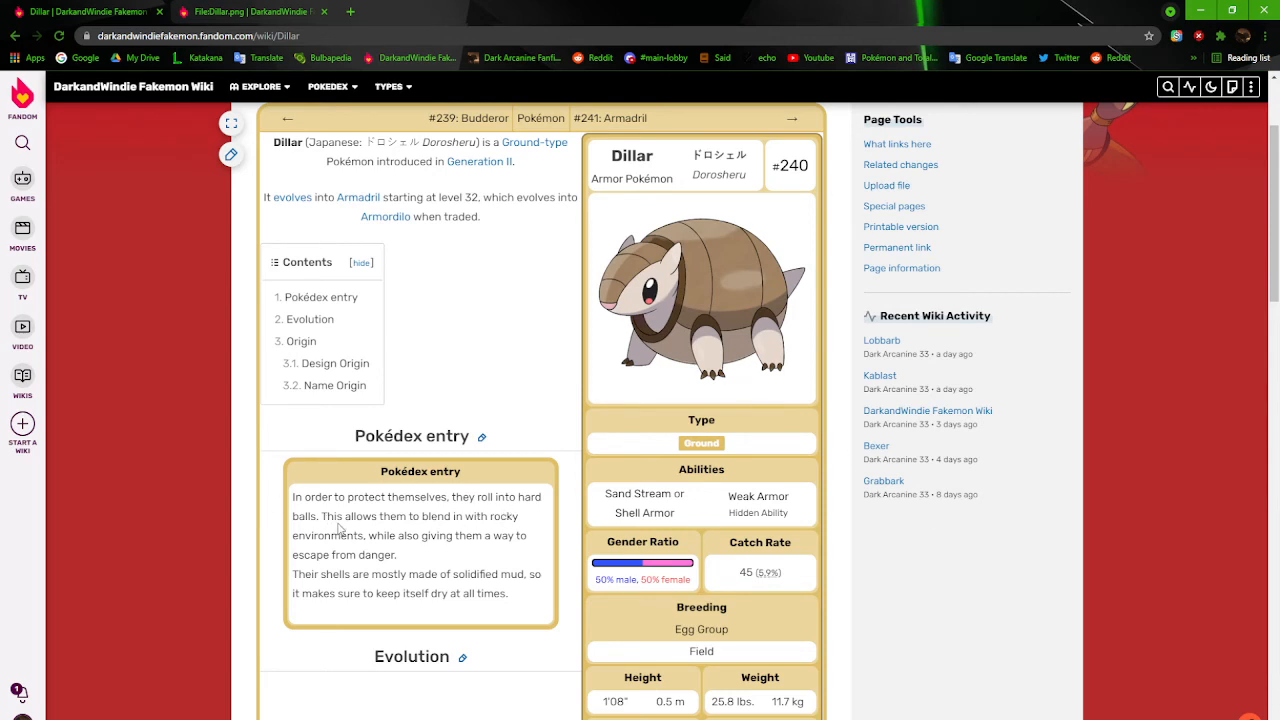
mouse_move(410, 556)
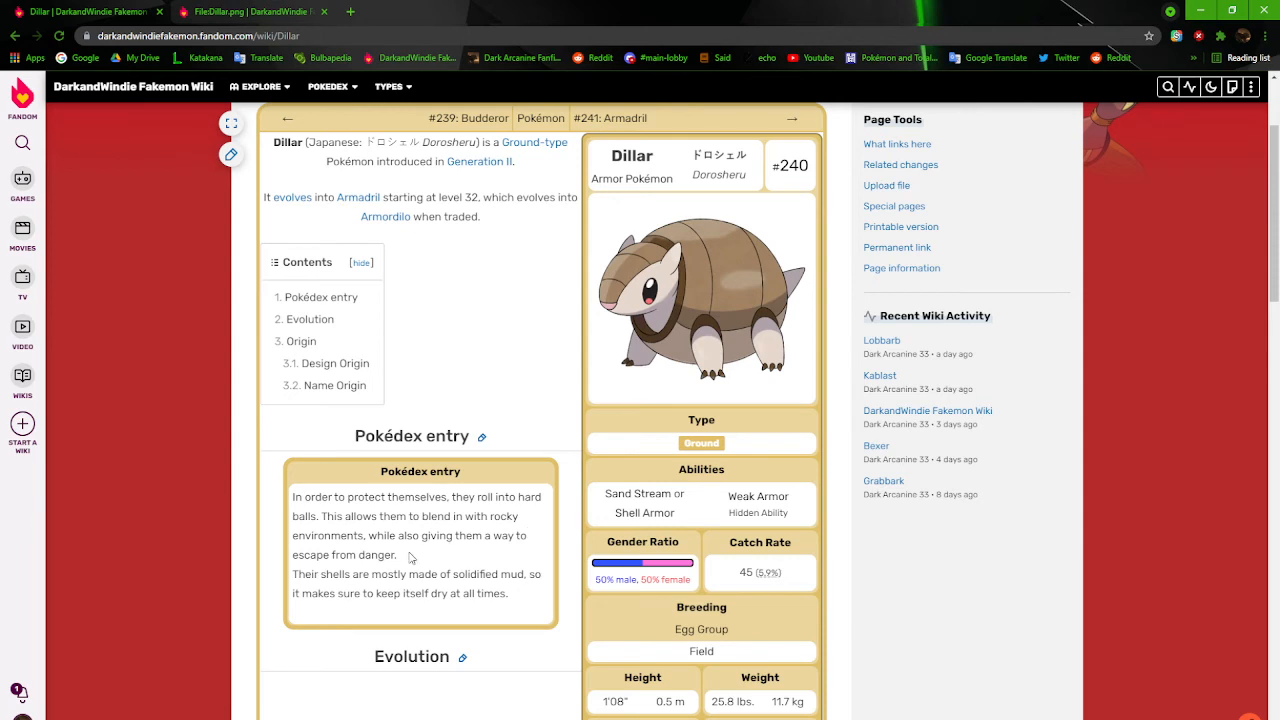
mouse_move(480, 564)
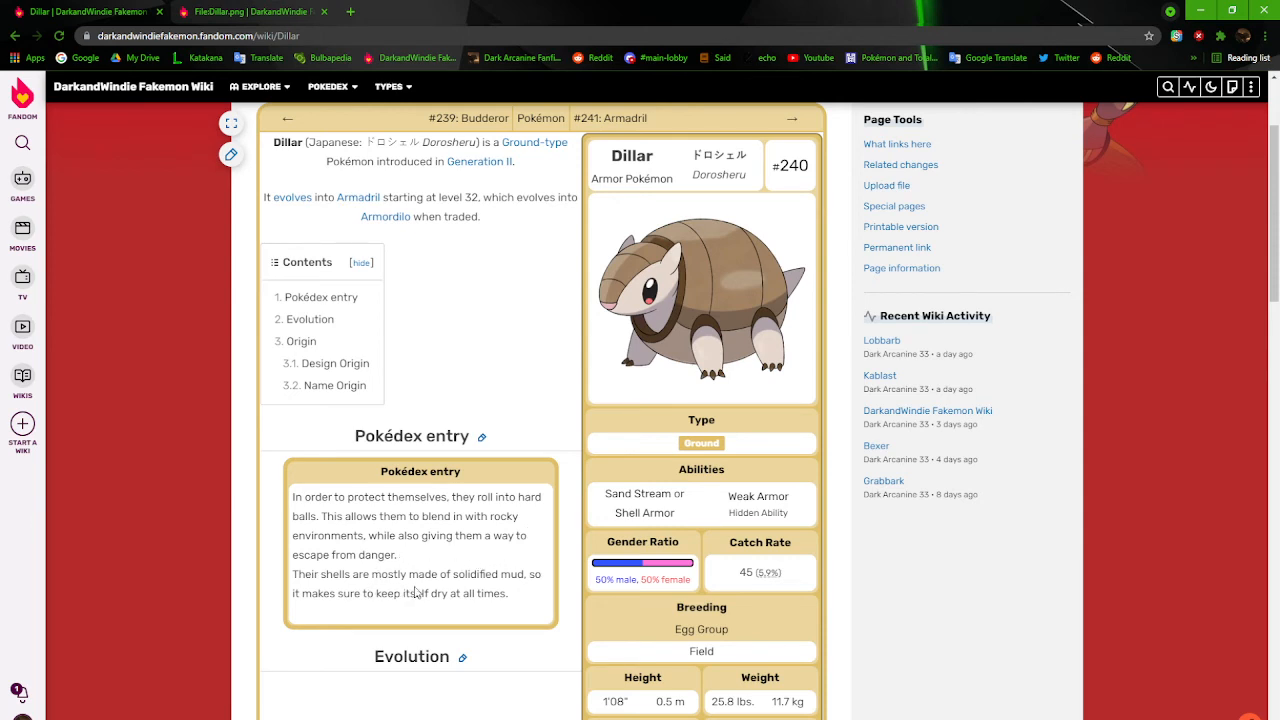
mouse_move(410, 612)
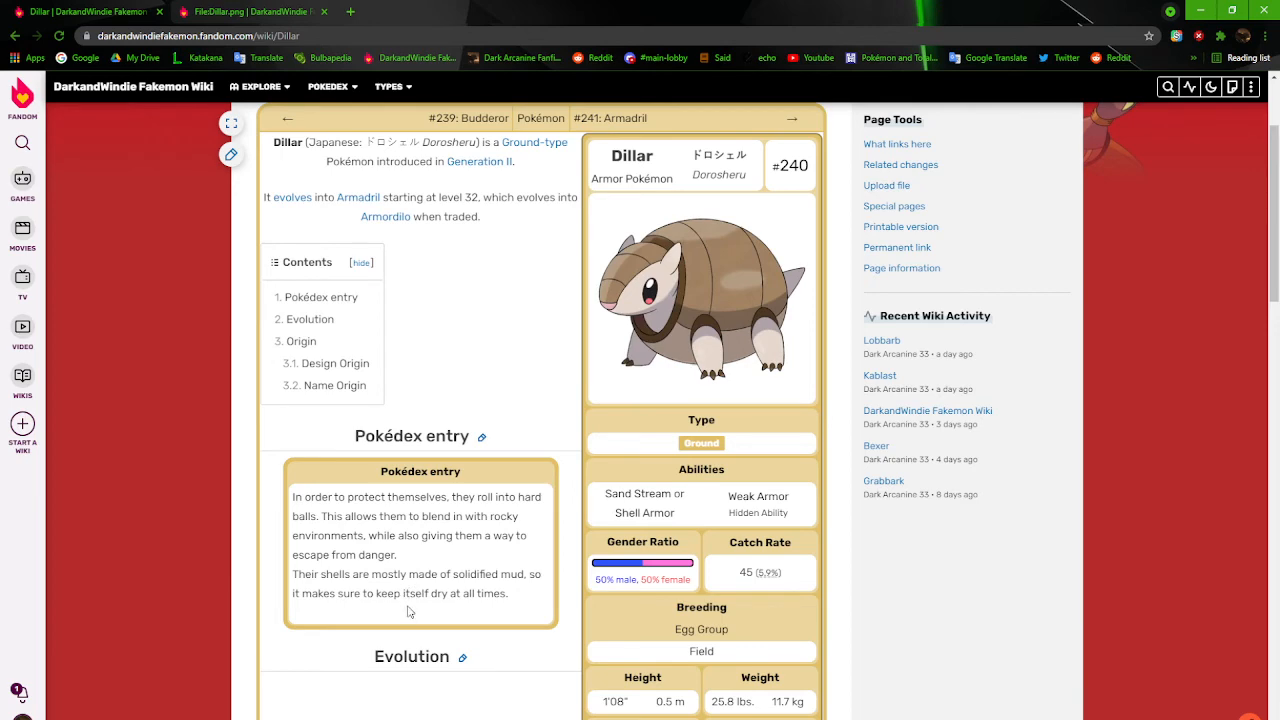
Scroll through Dillar's Evolution and Origin sections, then return to the top of the article
scroll("down", 3)
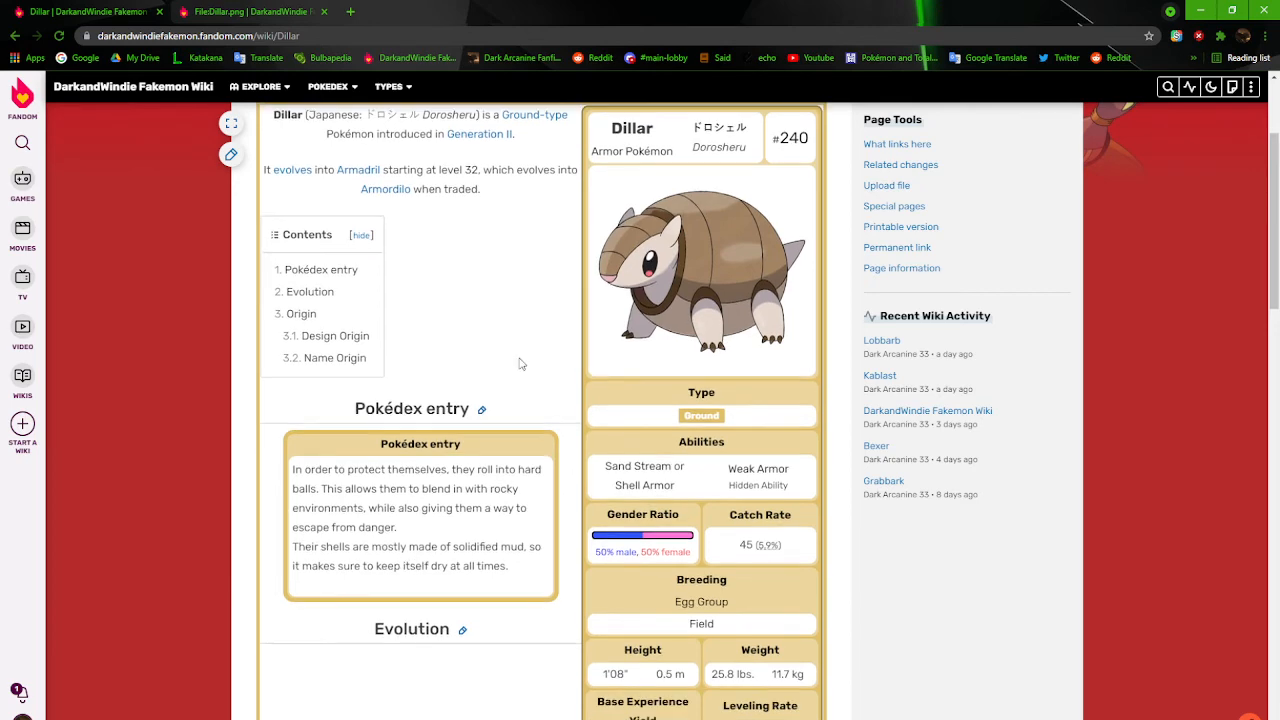
scroll("down", 3)
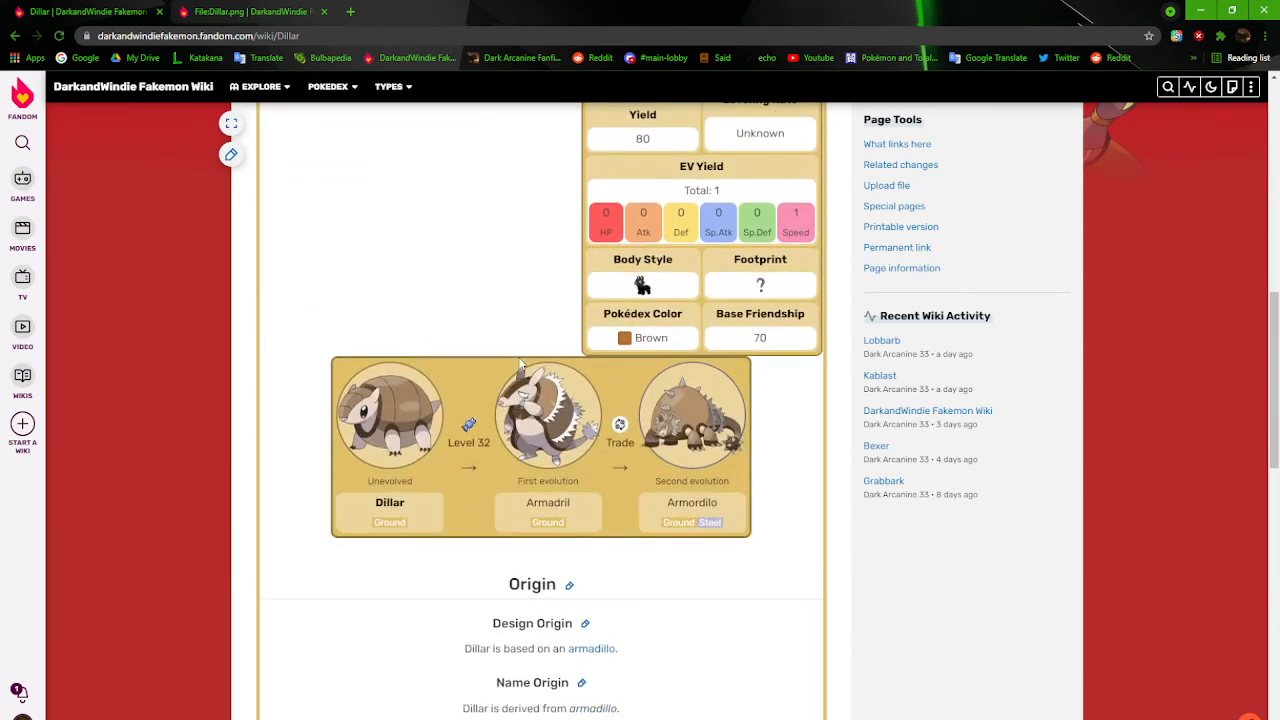
scroll("down", 3)
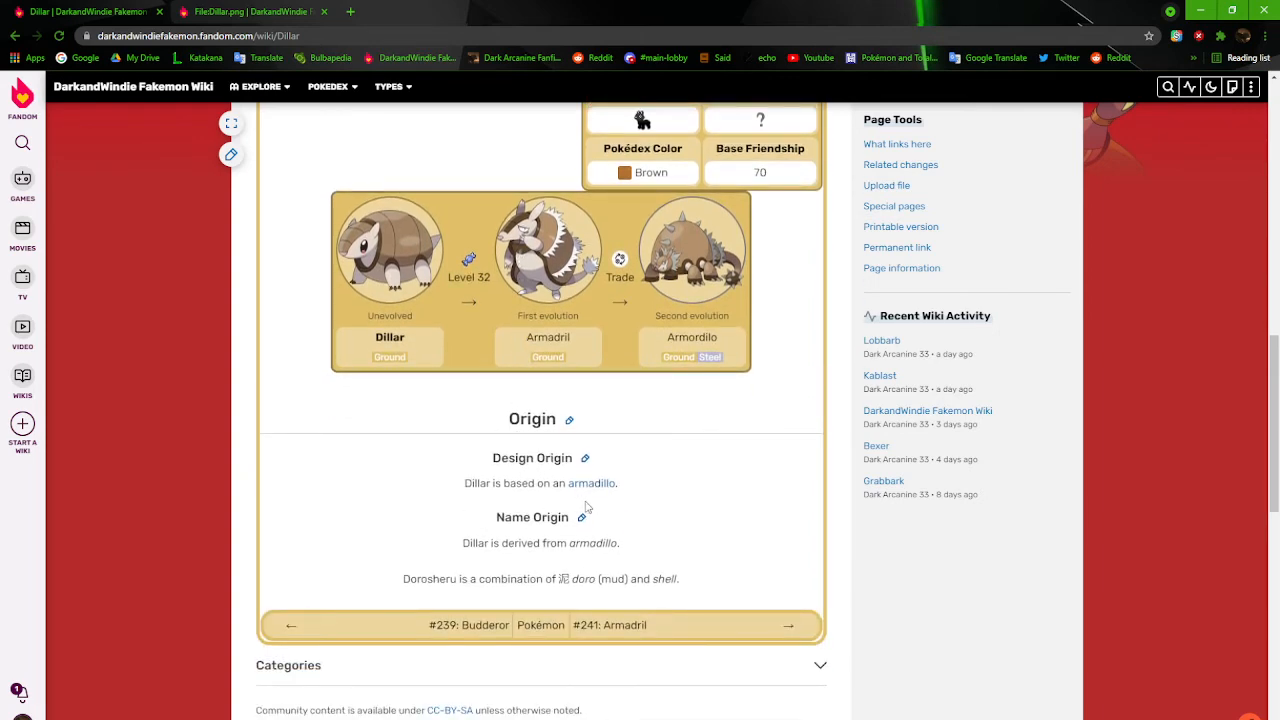
scroll("up", 3)
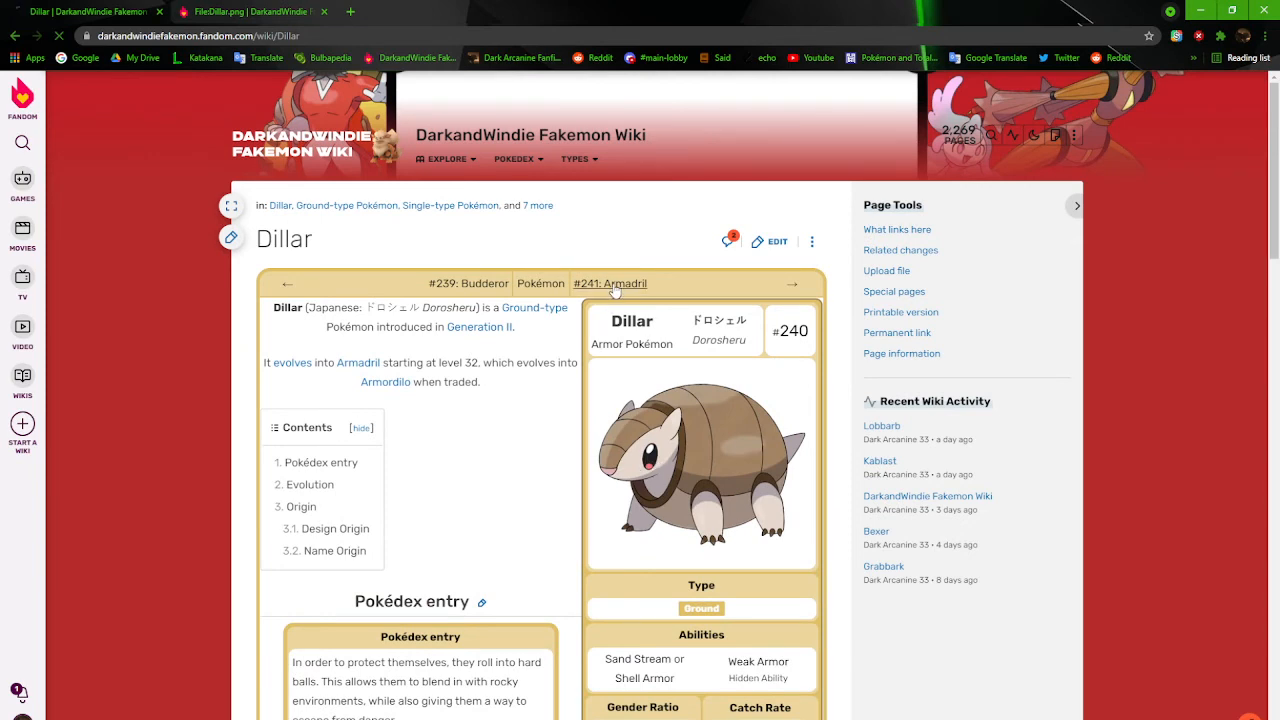
Go to the #241 Armadril article, open its artwork file page in another tab, and enlarge then close the image
left_click(610, 284)
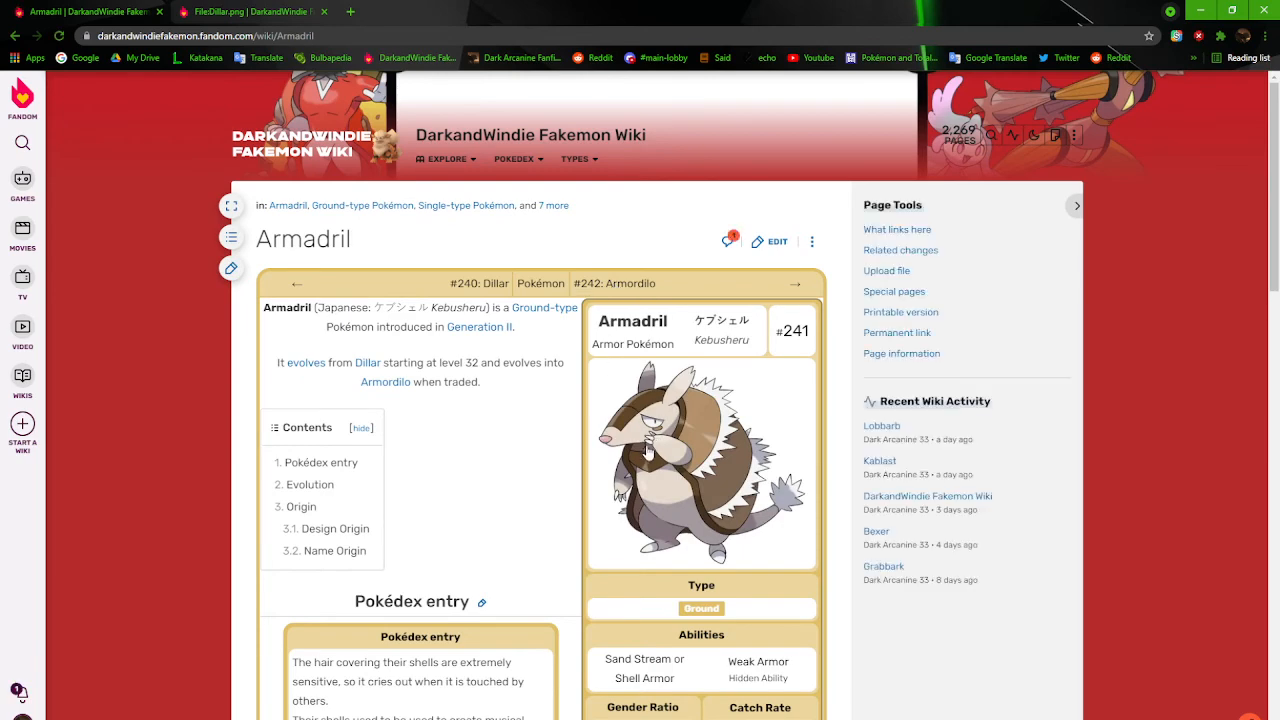
mouse_move(644, 456)
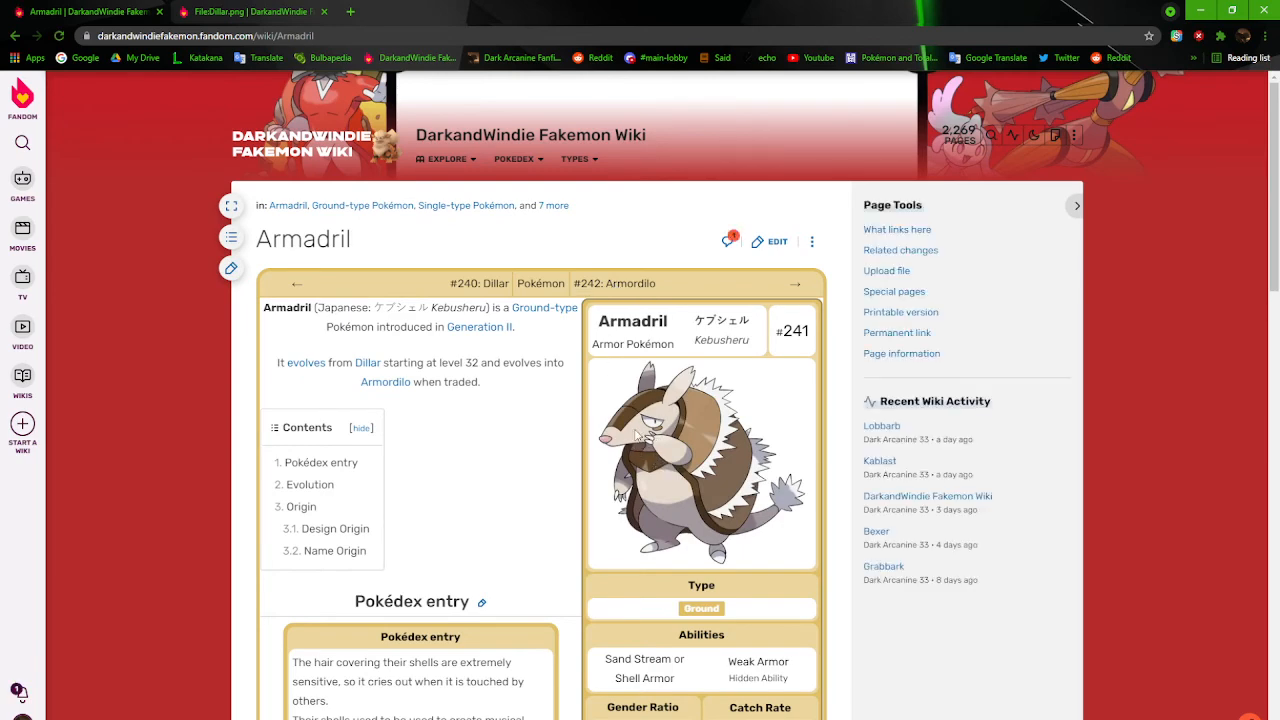
left_click(700, 464)
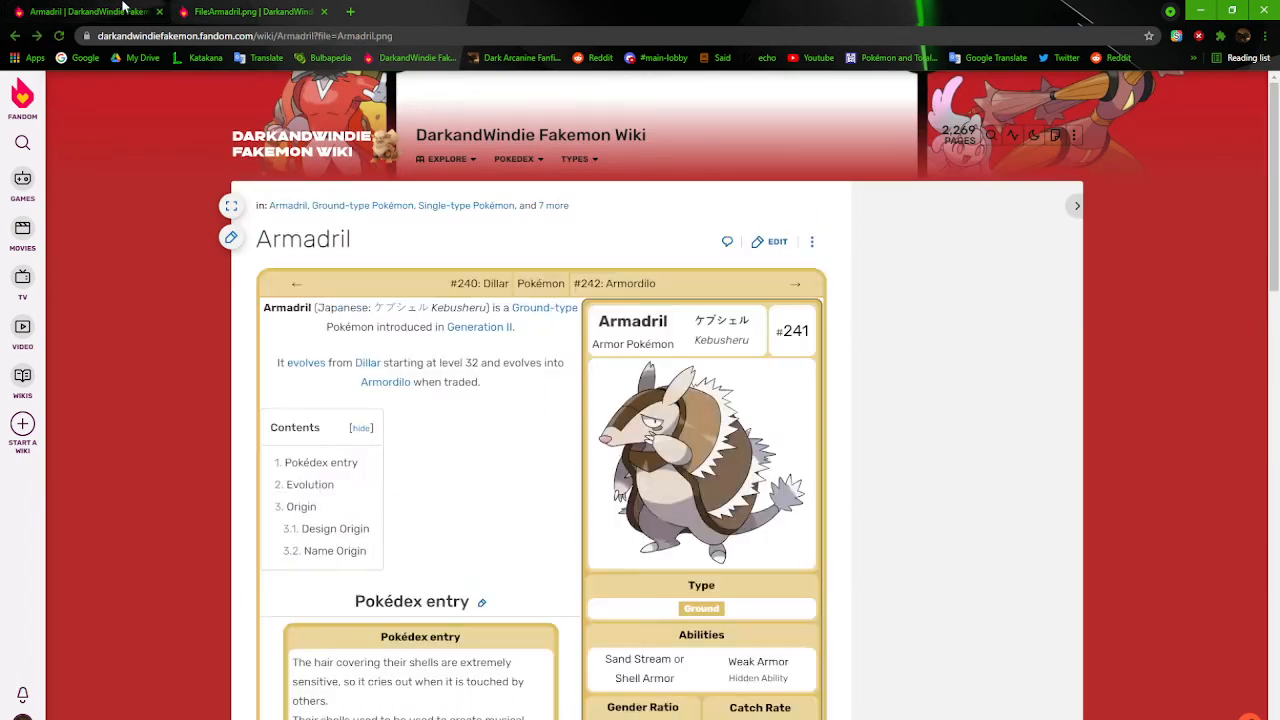
left_click(700, 464)
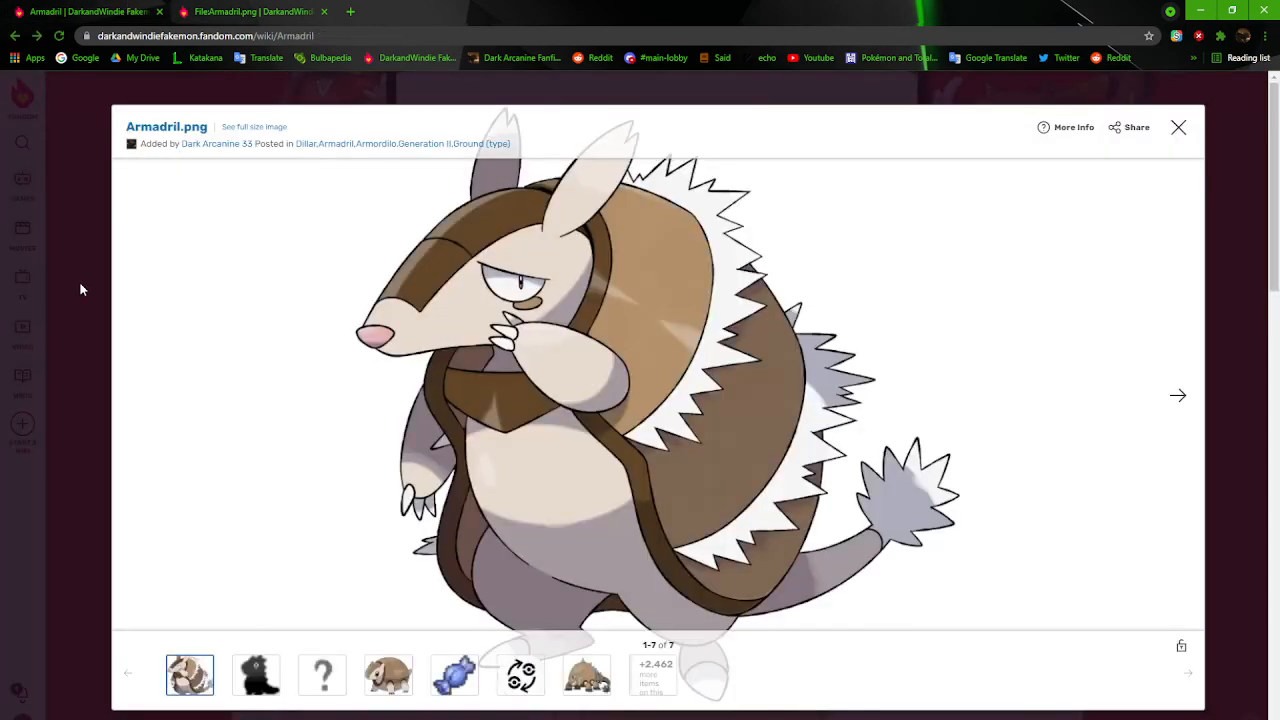
left_click(1178, 128)
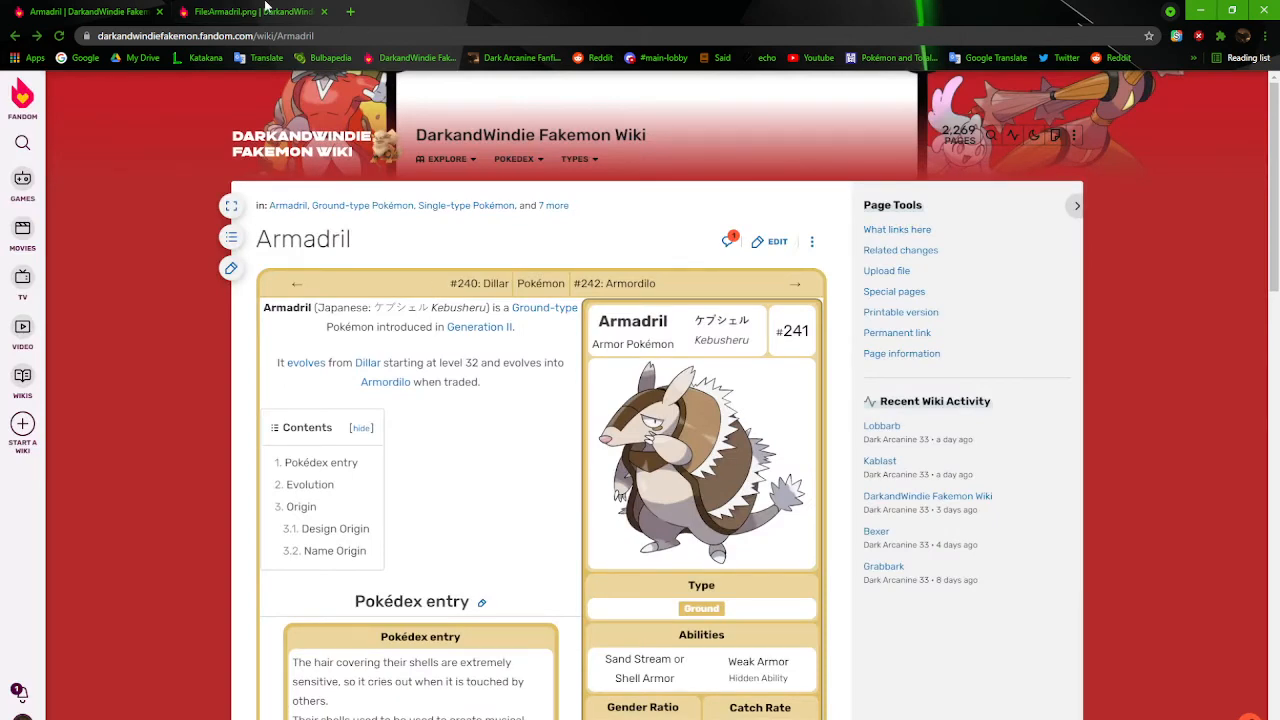
left_click(700, 460)
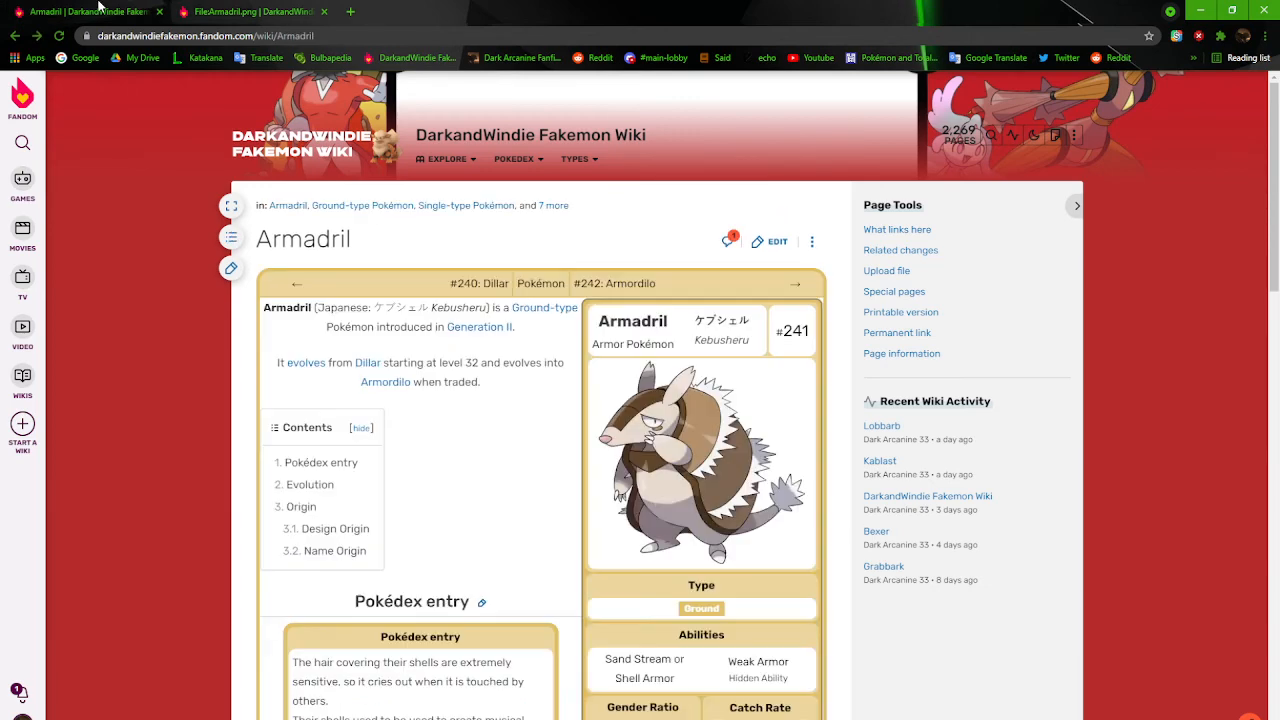
Follow the 'screaming hairy armadillo' link from Armadril's Design Origin to its Wikipedia article
scroll("down", 3)
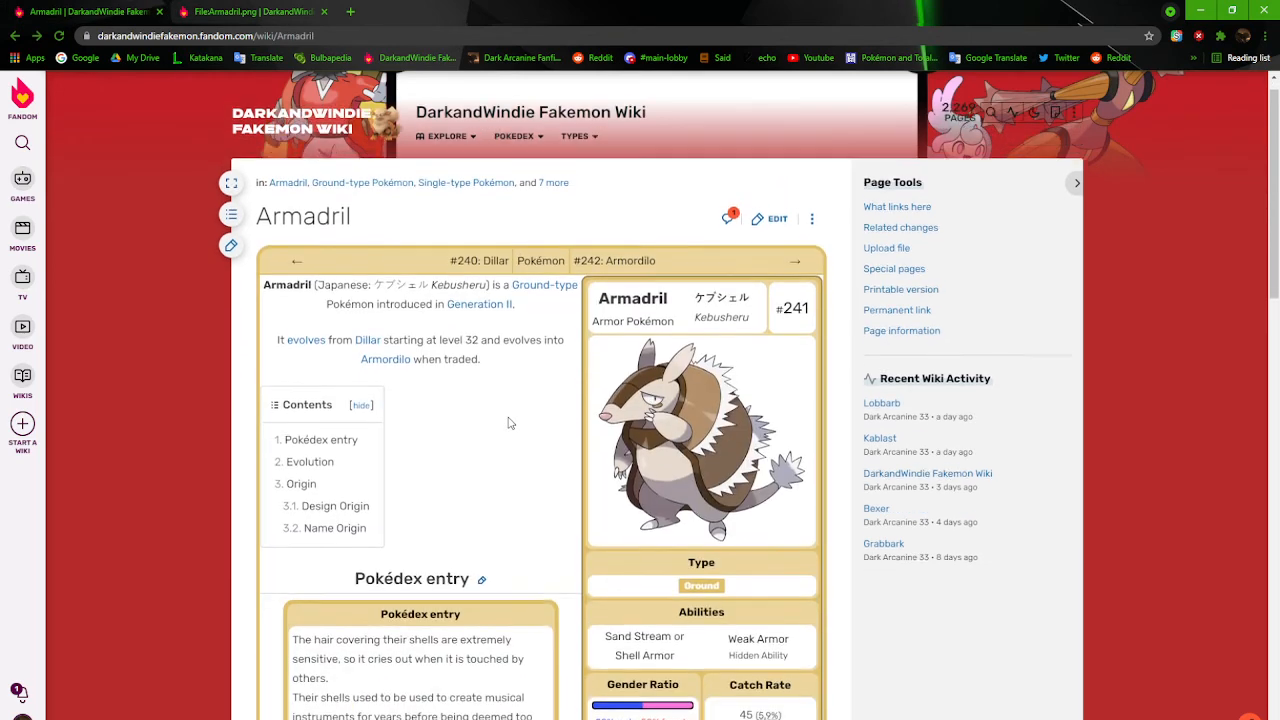
scroll("down", 3)
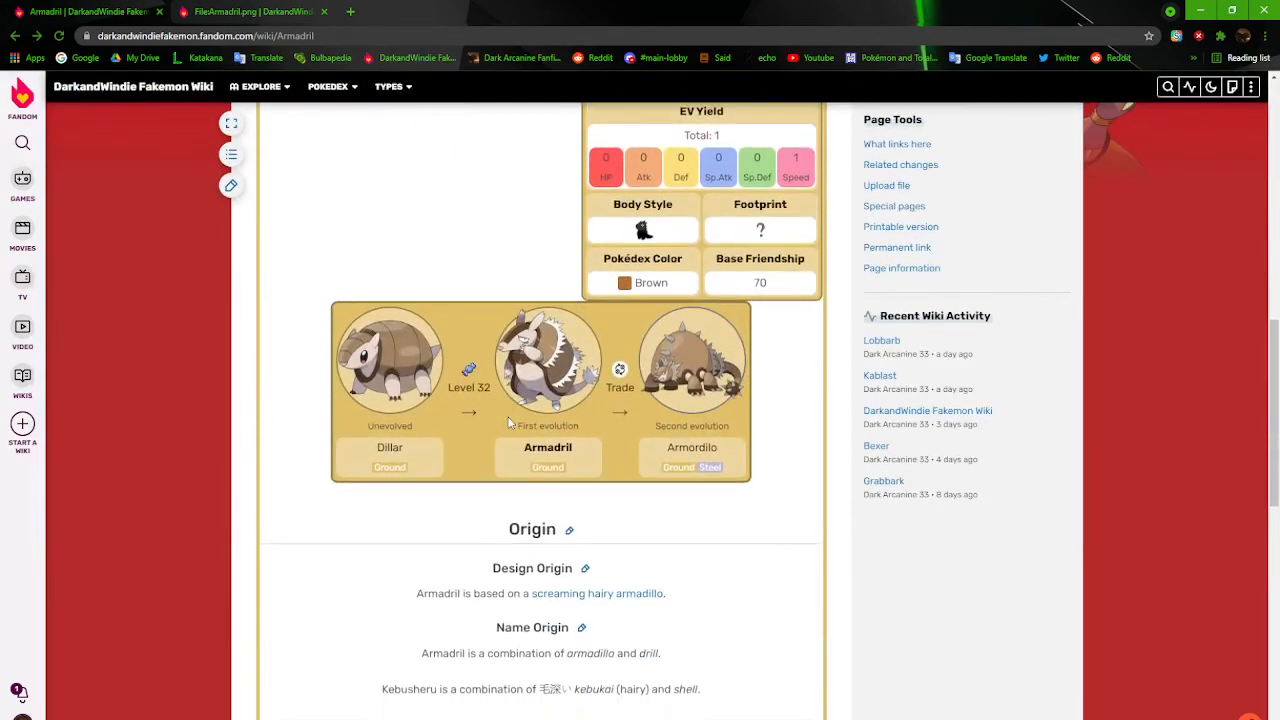
mouse_move(632, 600)
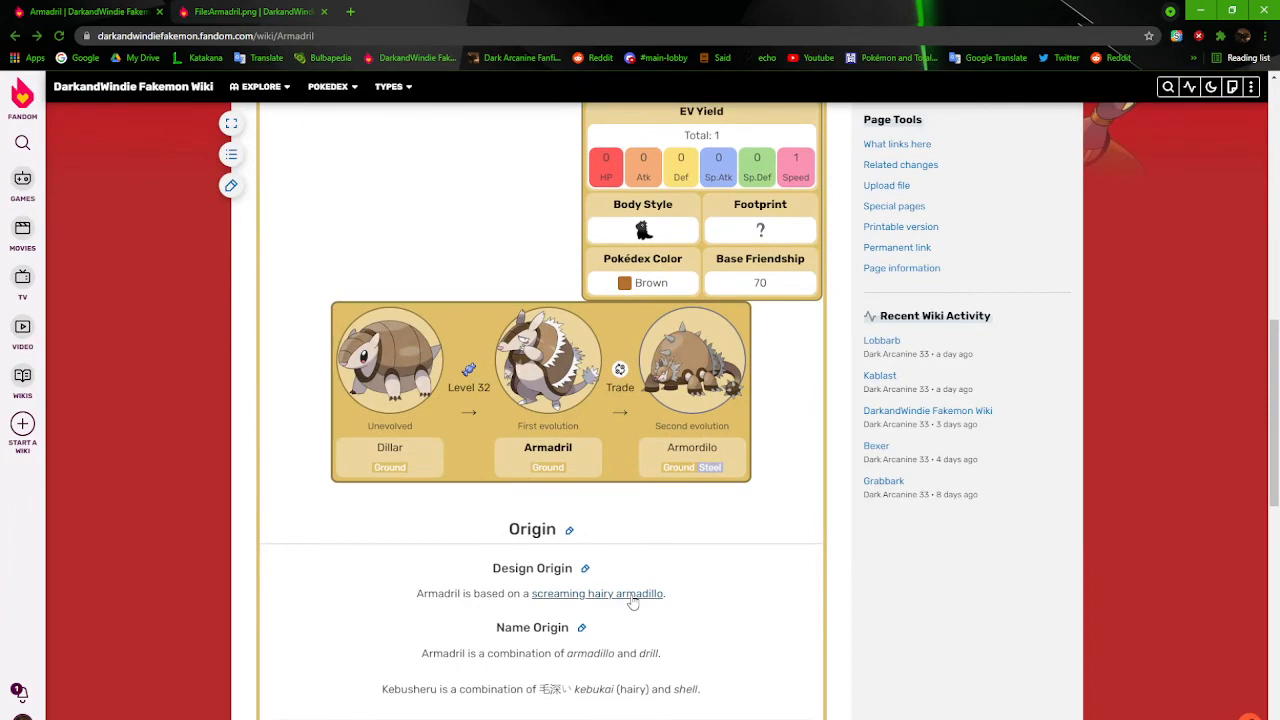
left_click(596, 592)
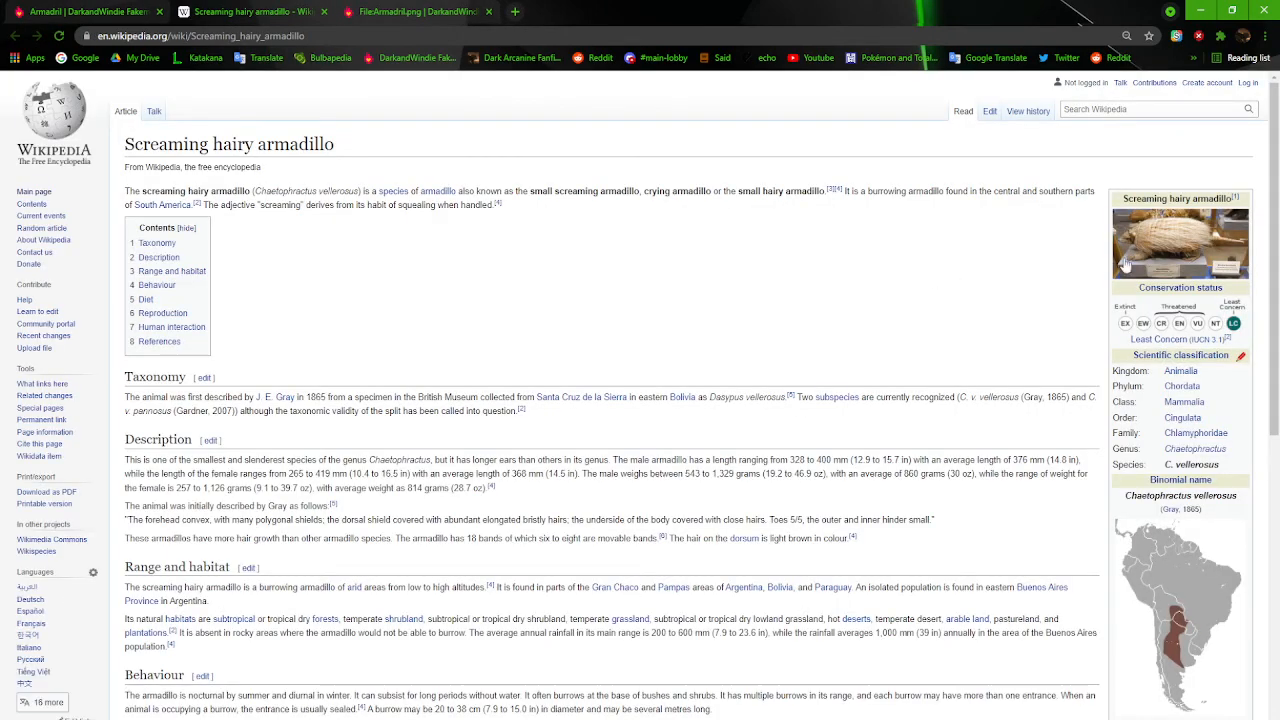
Enlarge the screaming hairy armadillo infobox photo, close it, and close the Wikipedia tab back to Armadril
left_click(1180, 242)
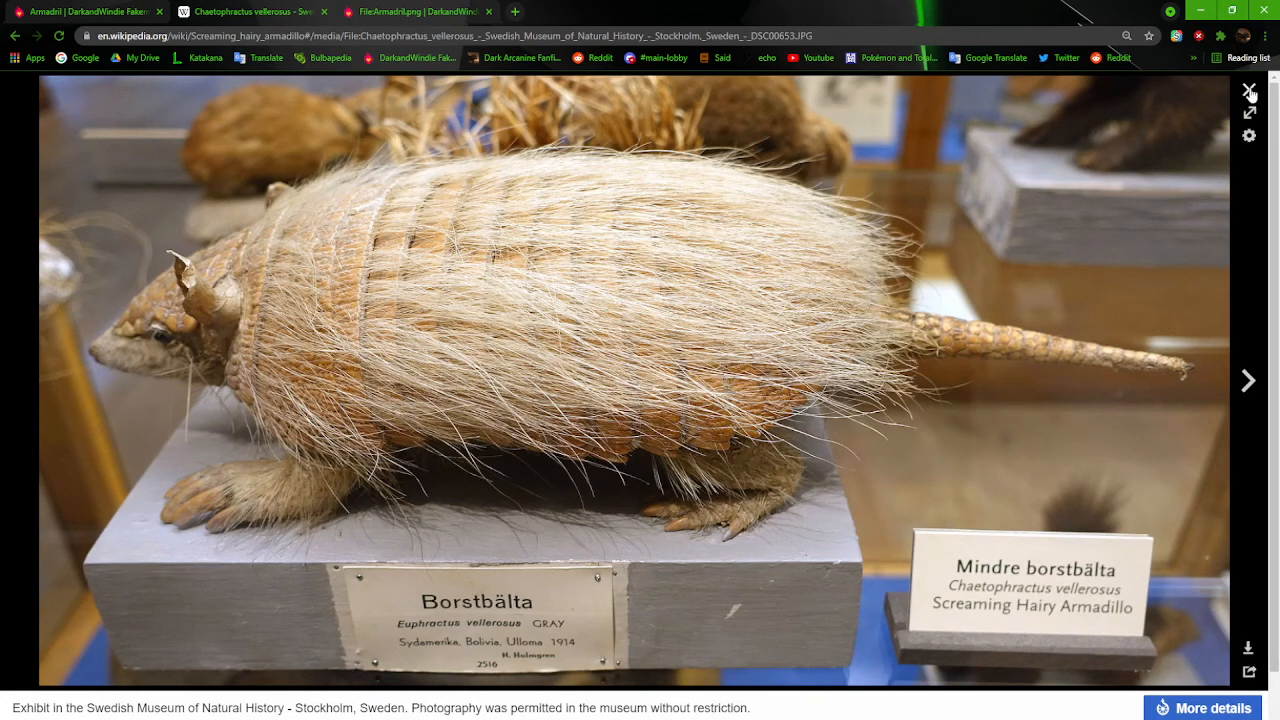
left_click(1248, 92)
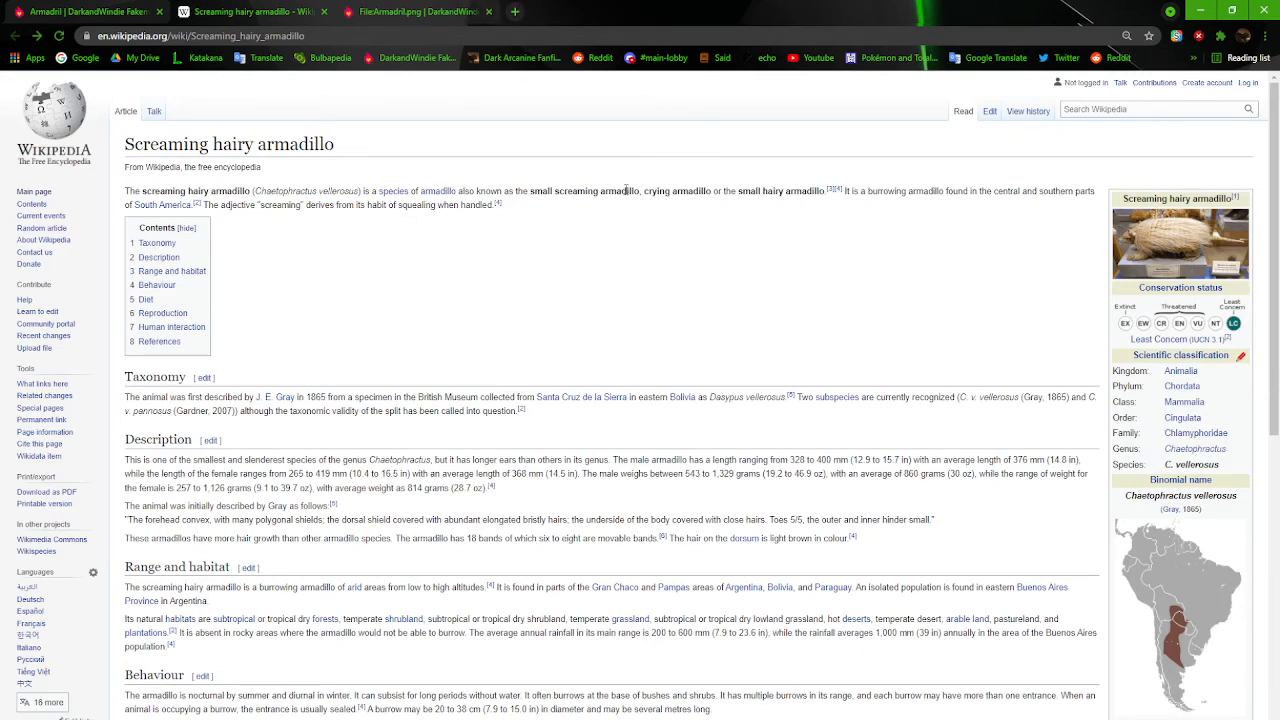
mouse_move(520, 72)
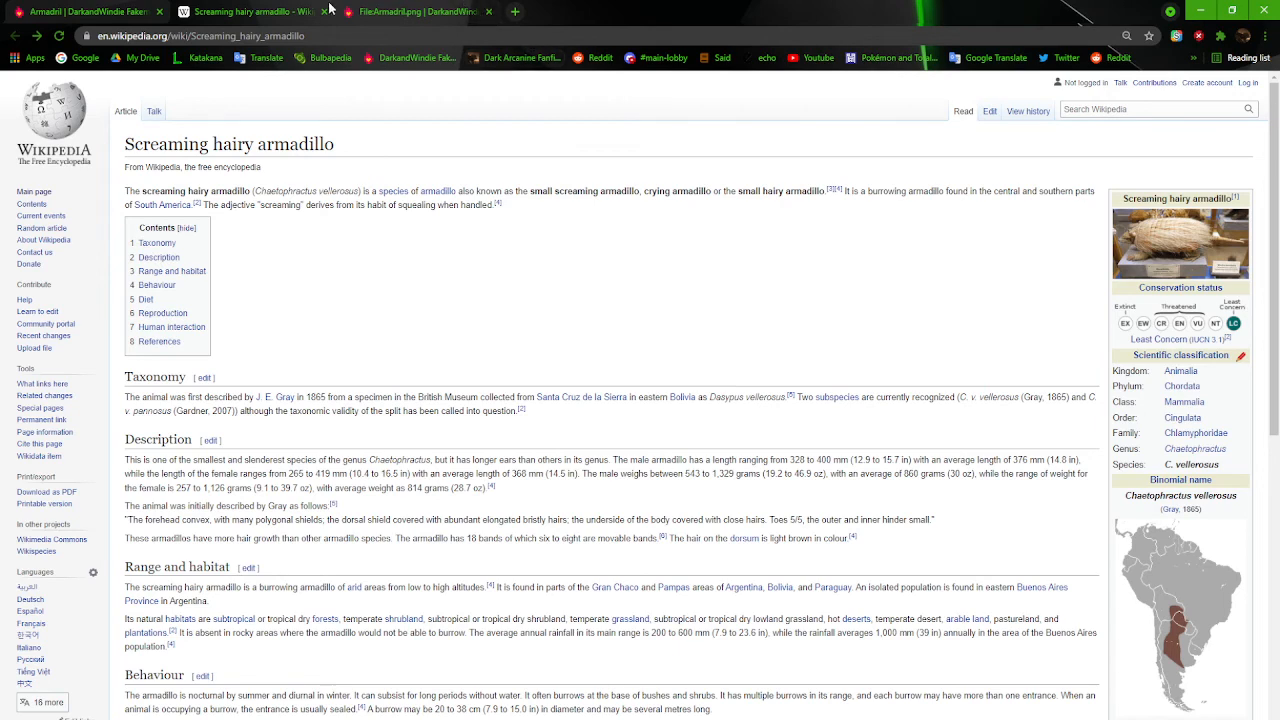
left_click(250, 12)
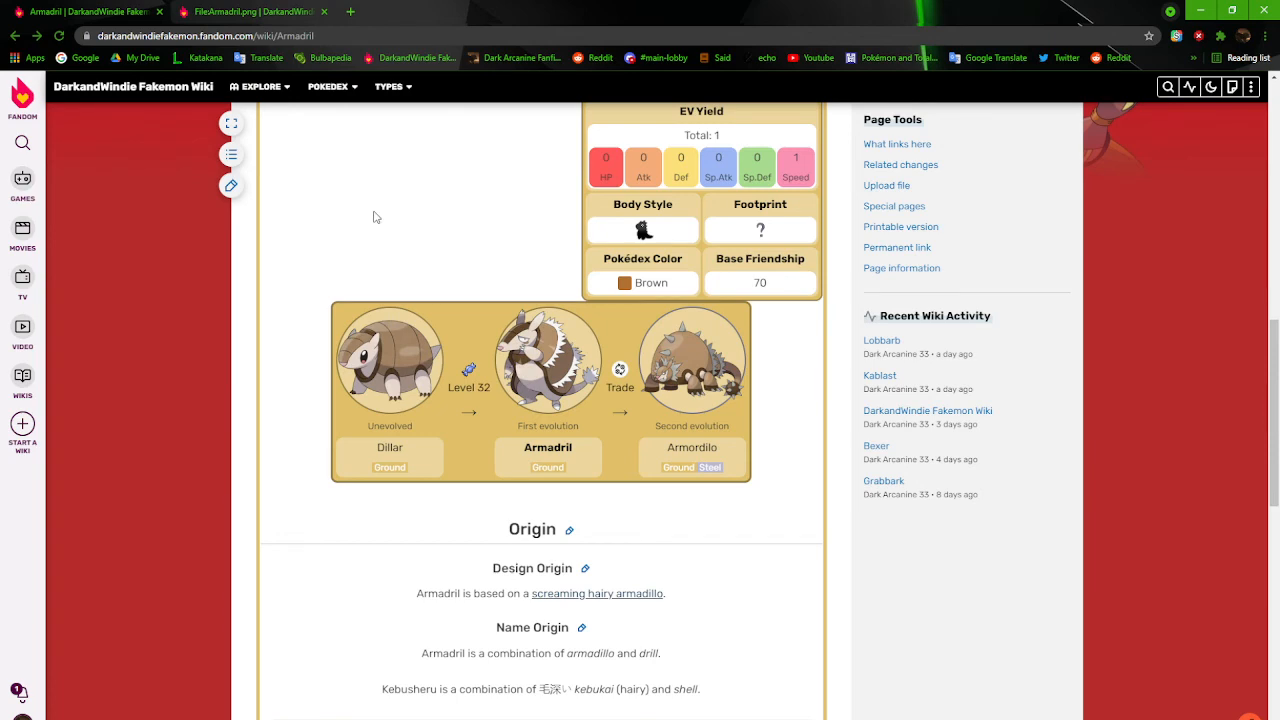
View the File:Armadril.png history table and bring up the April 2017 revision image
scroll("up", 3)
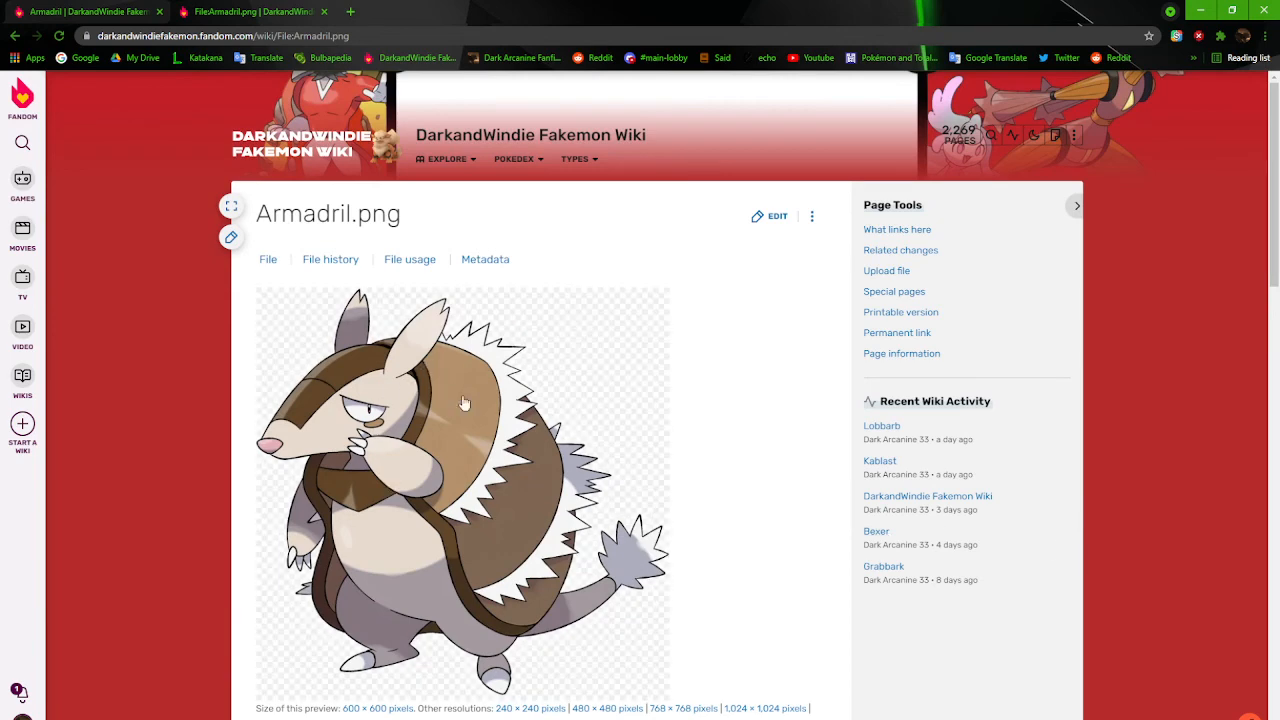
scroll("down", 3)
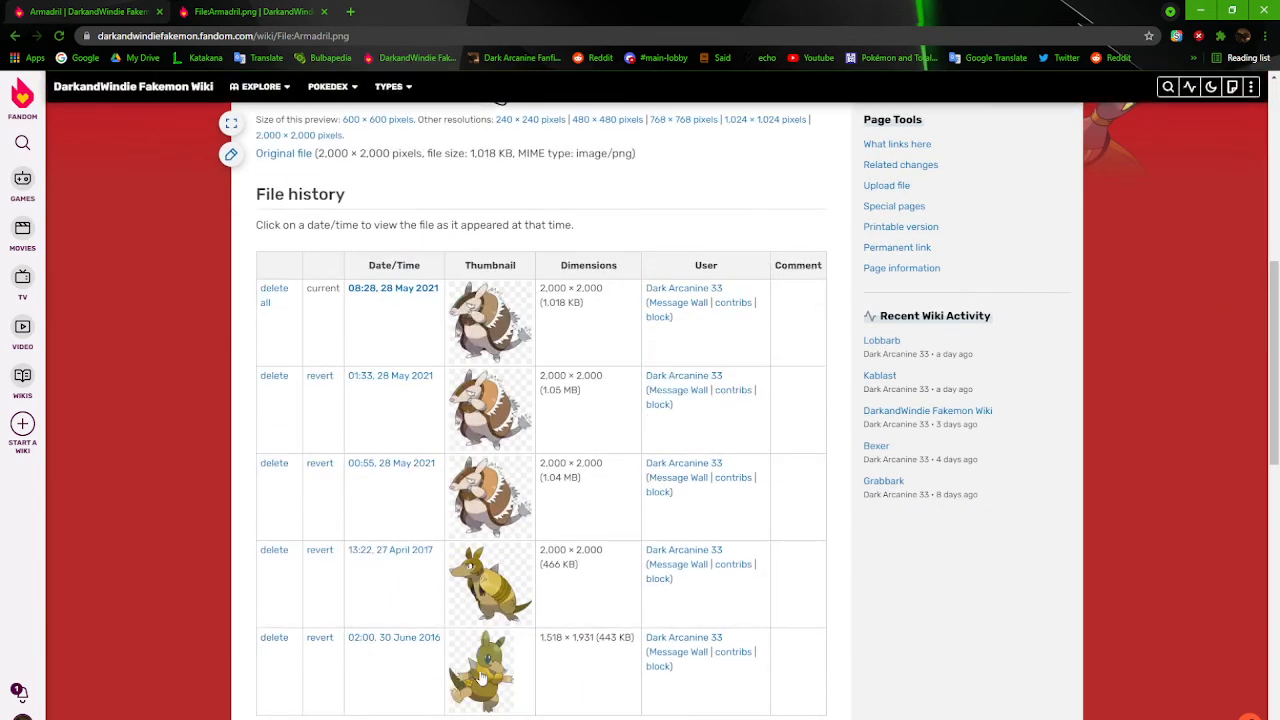
mouse_move(540, 448)
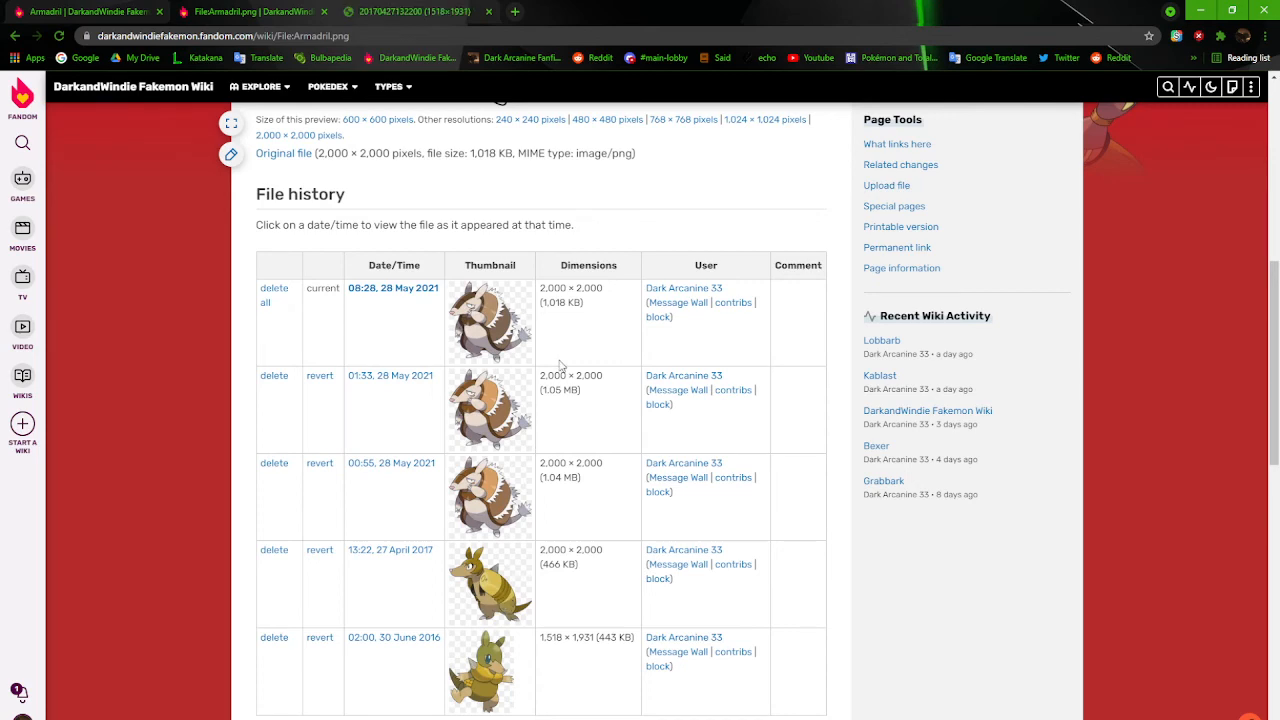
left_click(514, 12)
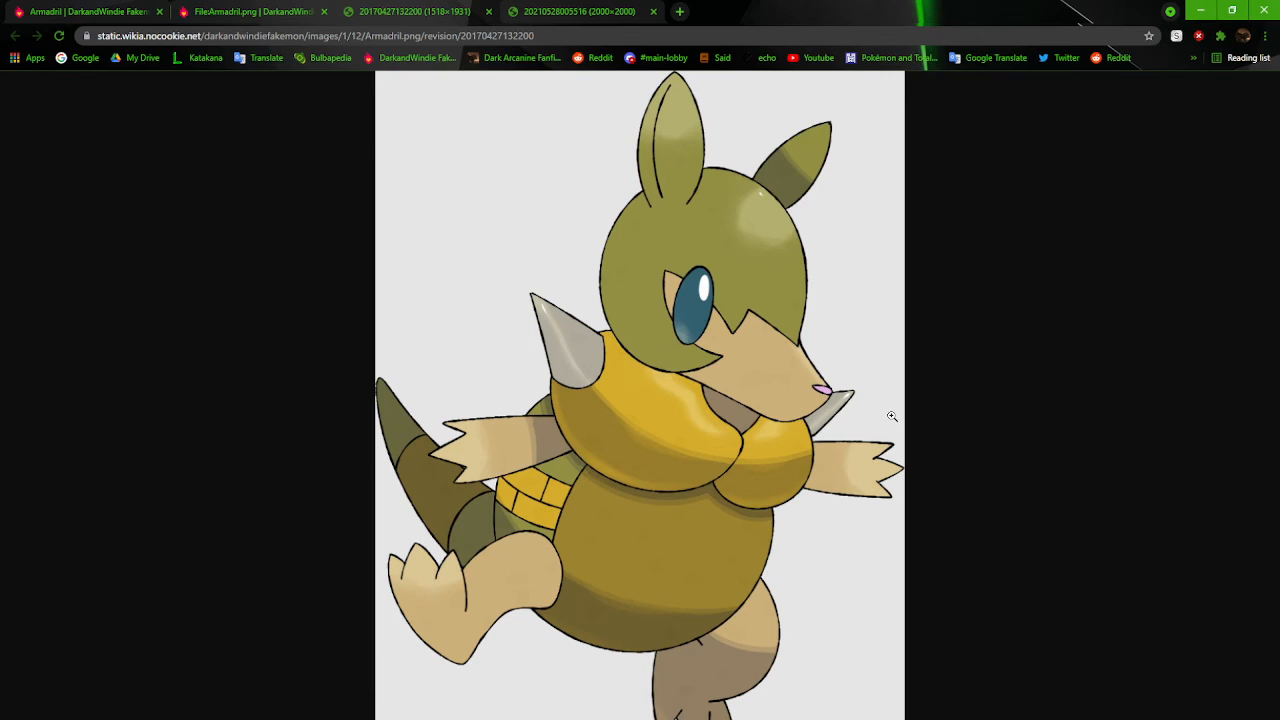
mouse_move(702, 172)
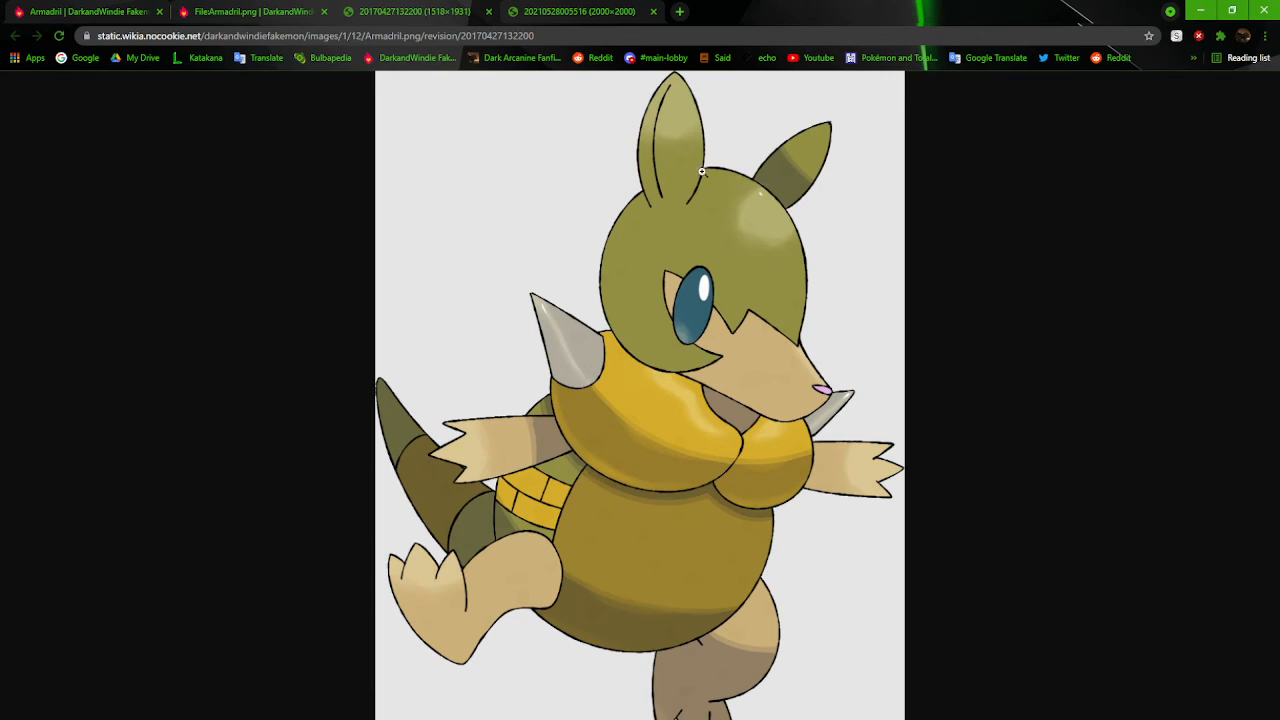
mouse_move(820, 128)
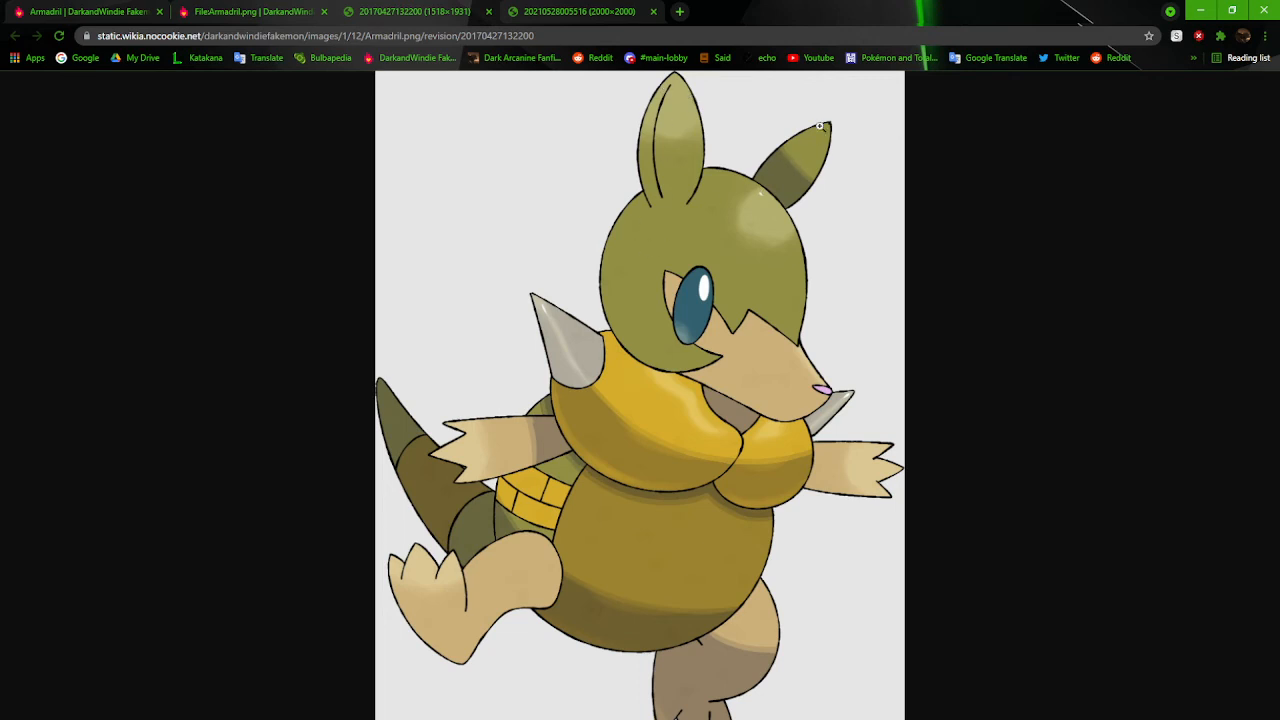
mouse_move(680, 344)
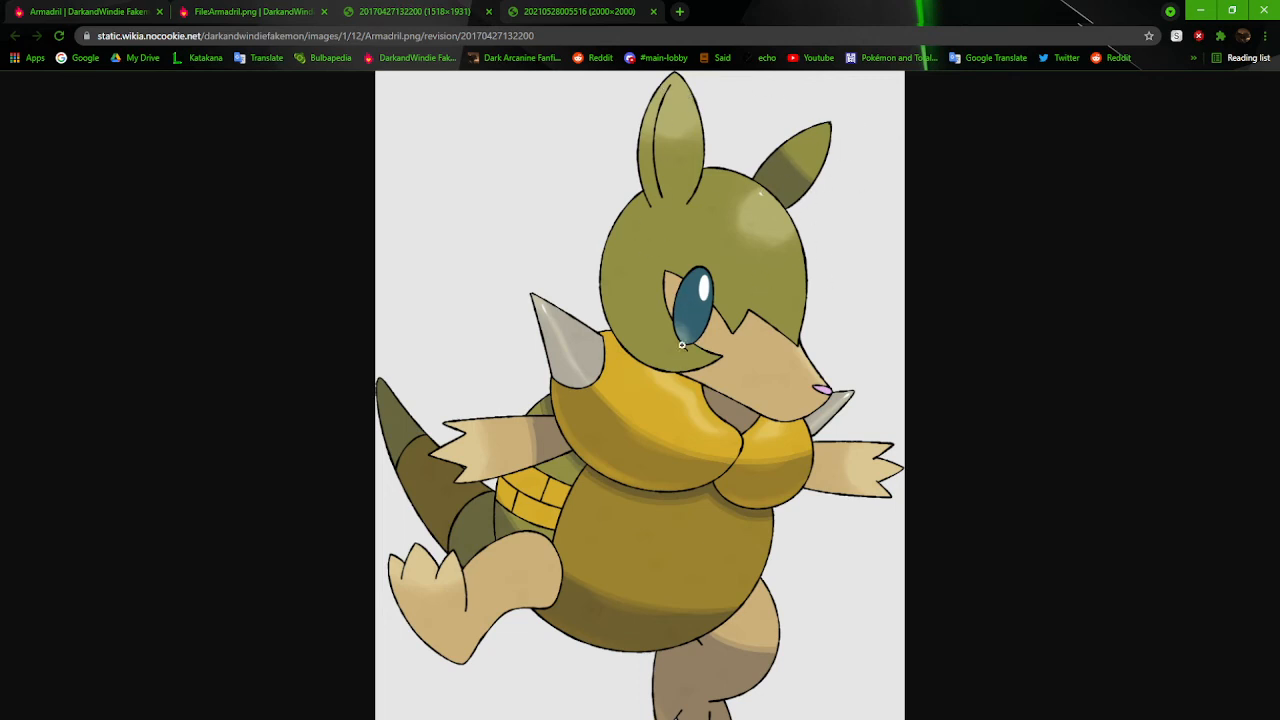
mouse_move(776, 384)
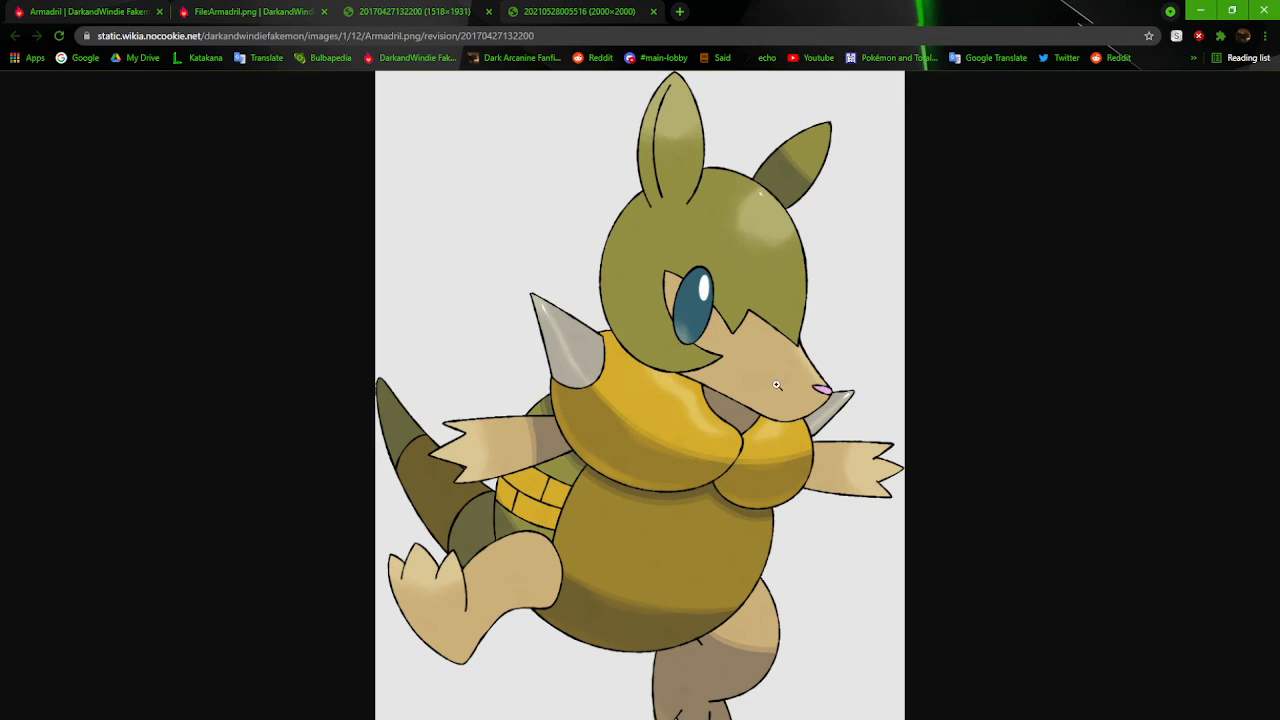
mouse_move(864, 396)
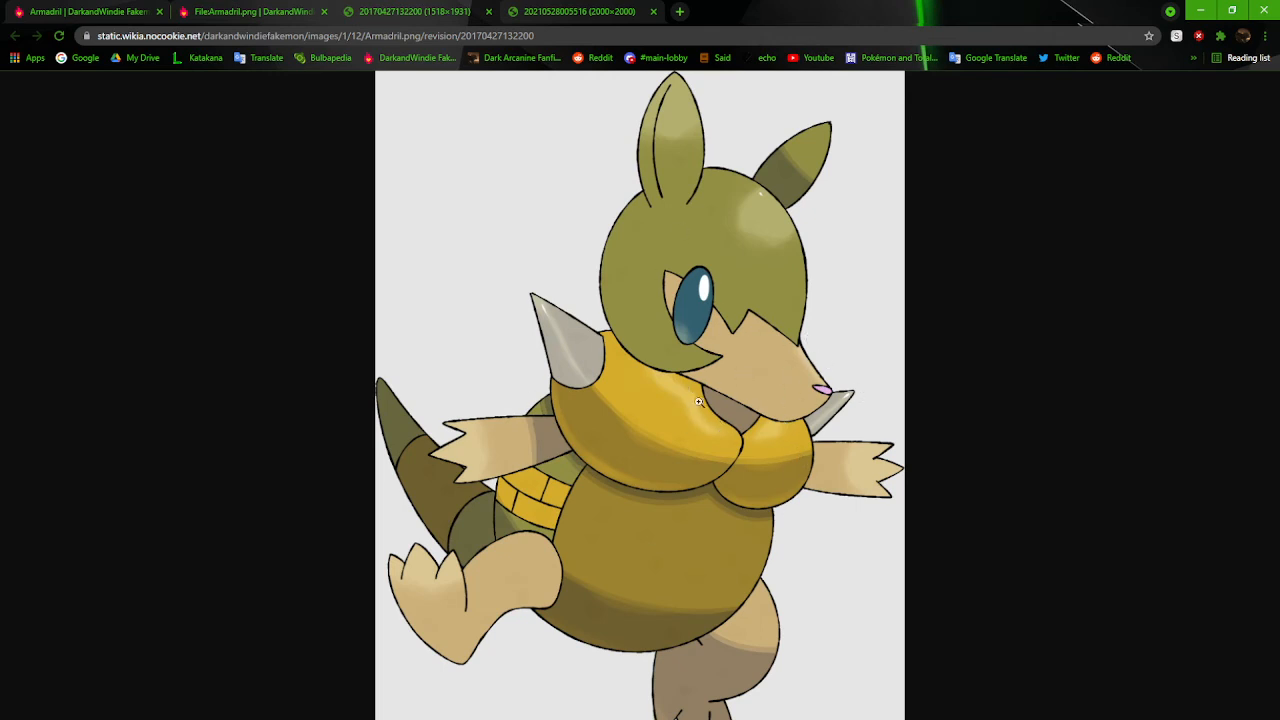
mouse_move(580, 388)
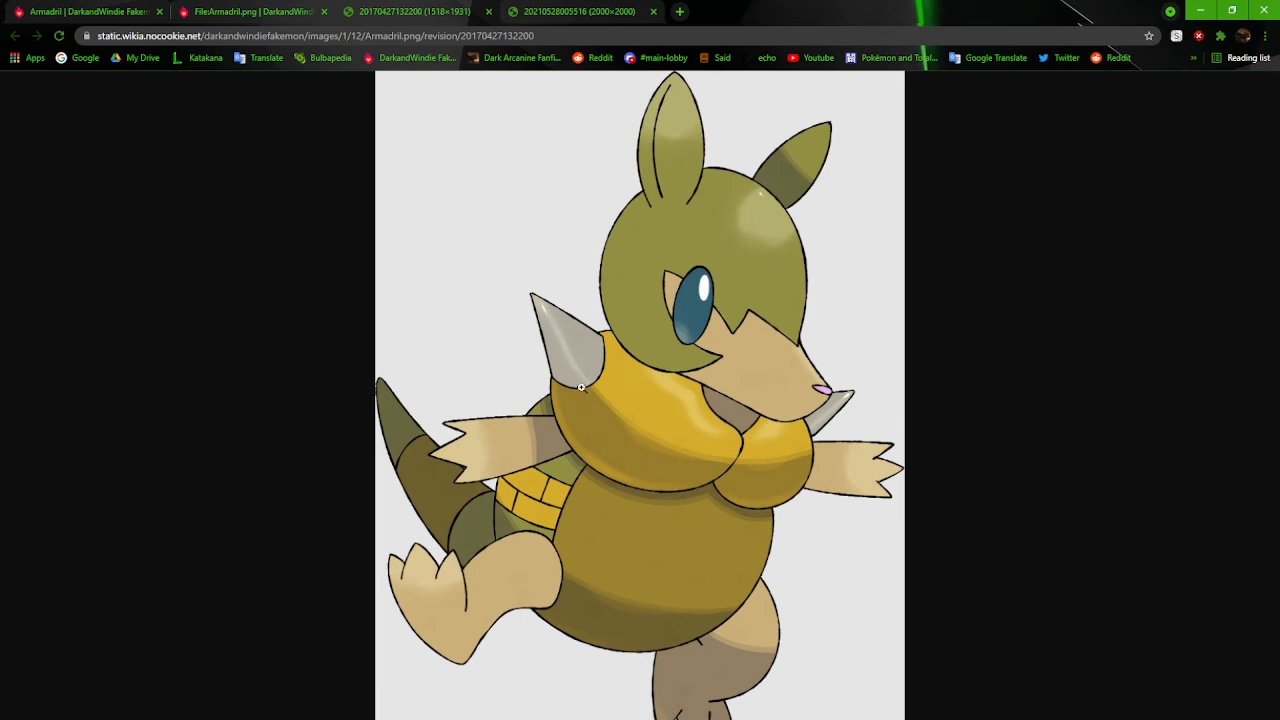
mouse_move(528, 482)
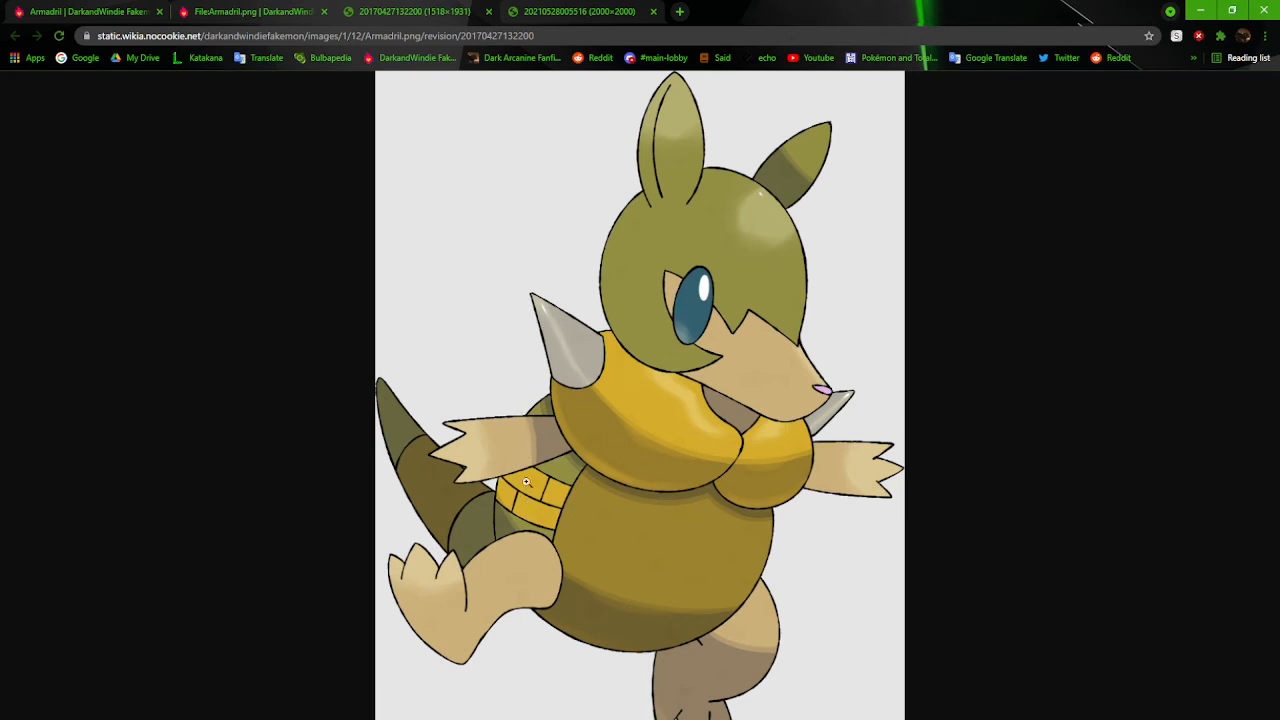
mouse_move(720, 656)
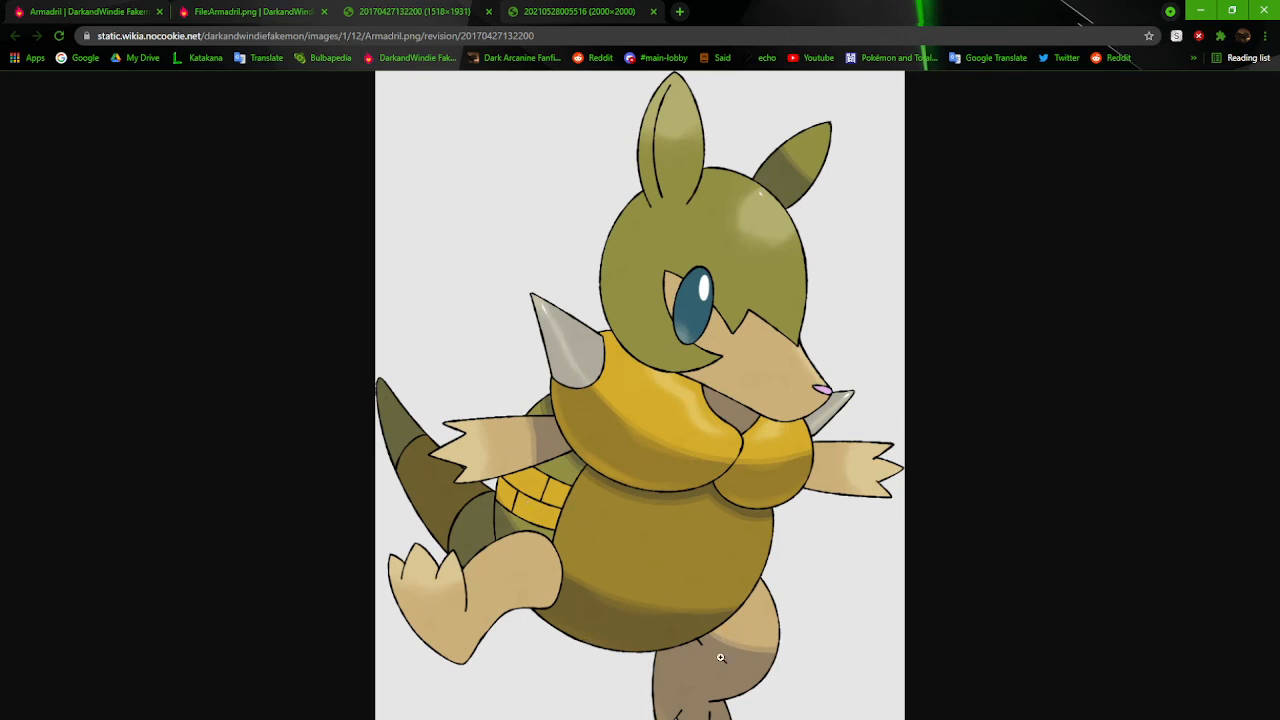
mouse_move(930, 524)
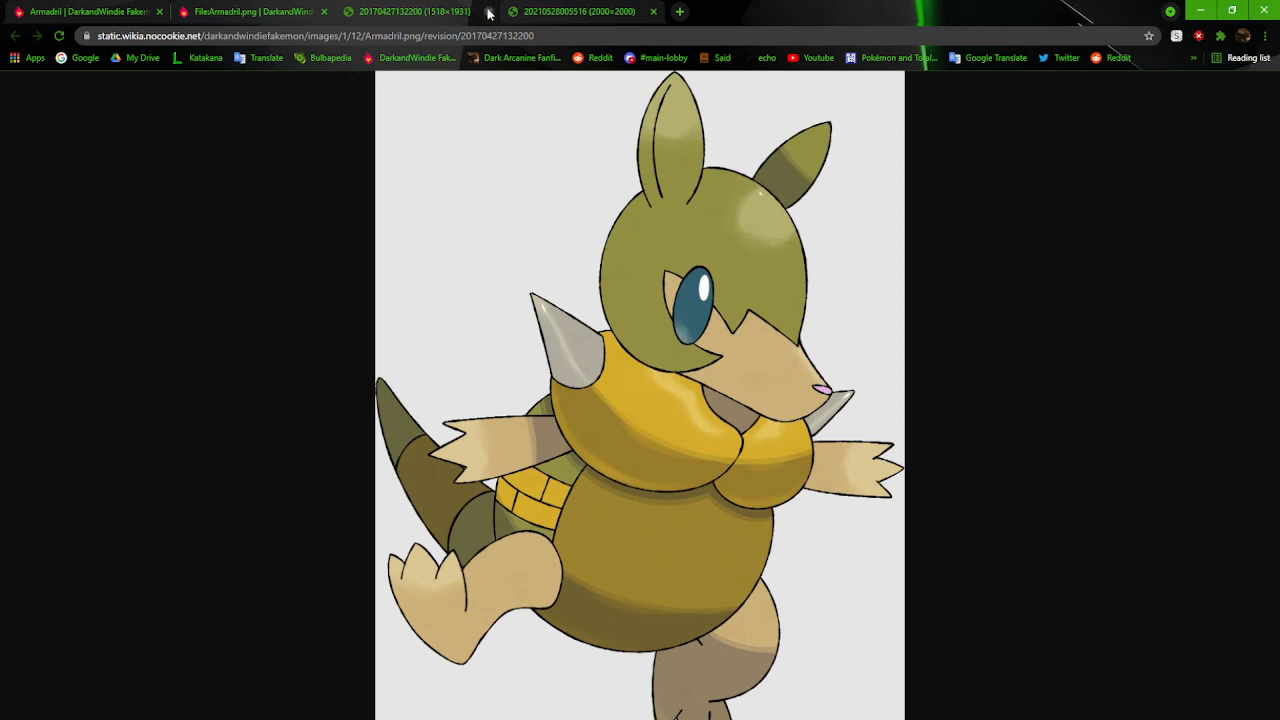
Switch from the April 2017 Armadril artwork to the later 2021 revision image
left_click(468, 12)
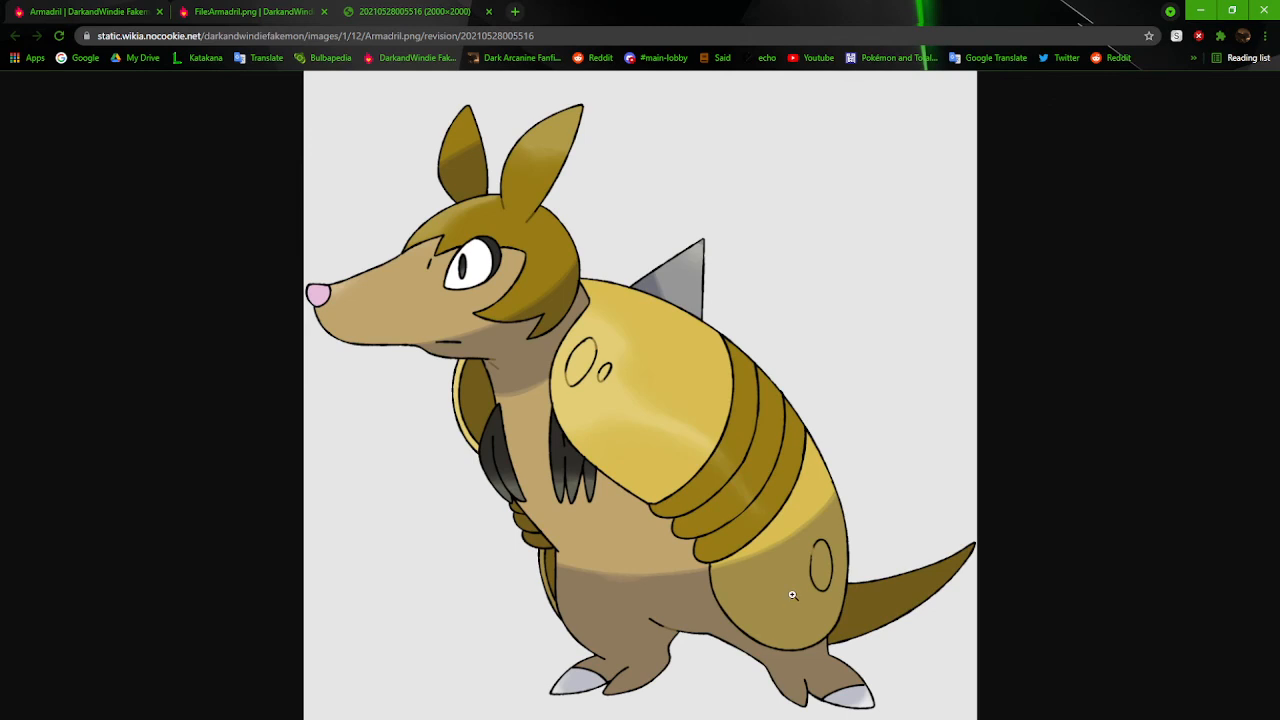
mouse_move(622, 420)
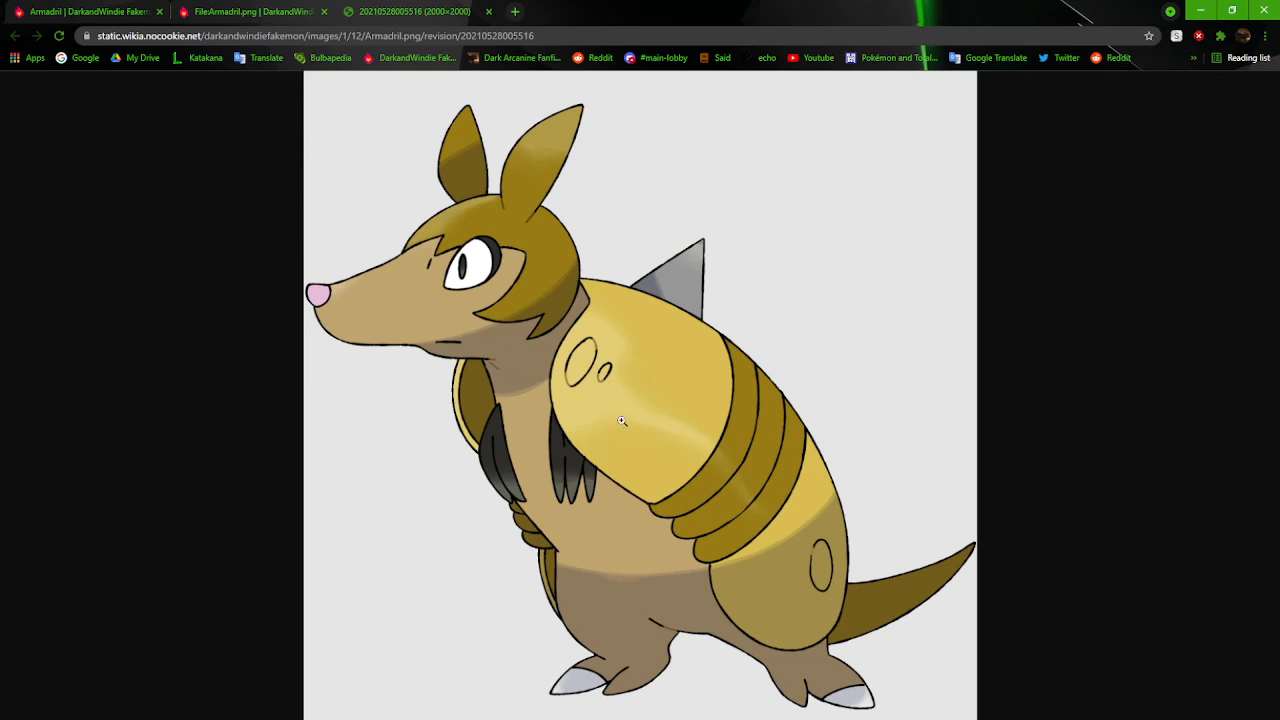
mouse_move(476, 406)
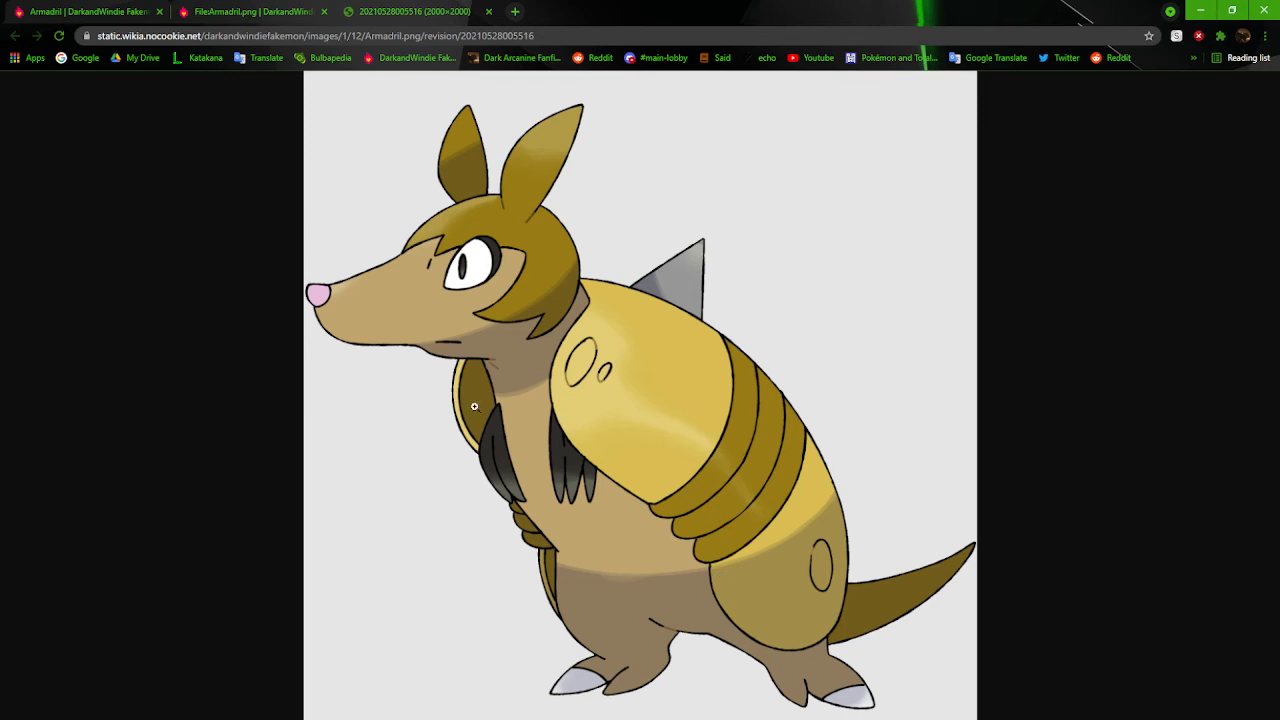
mouse_move(528, 400)
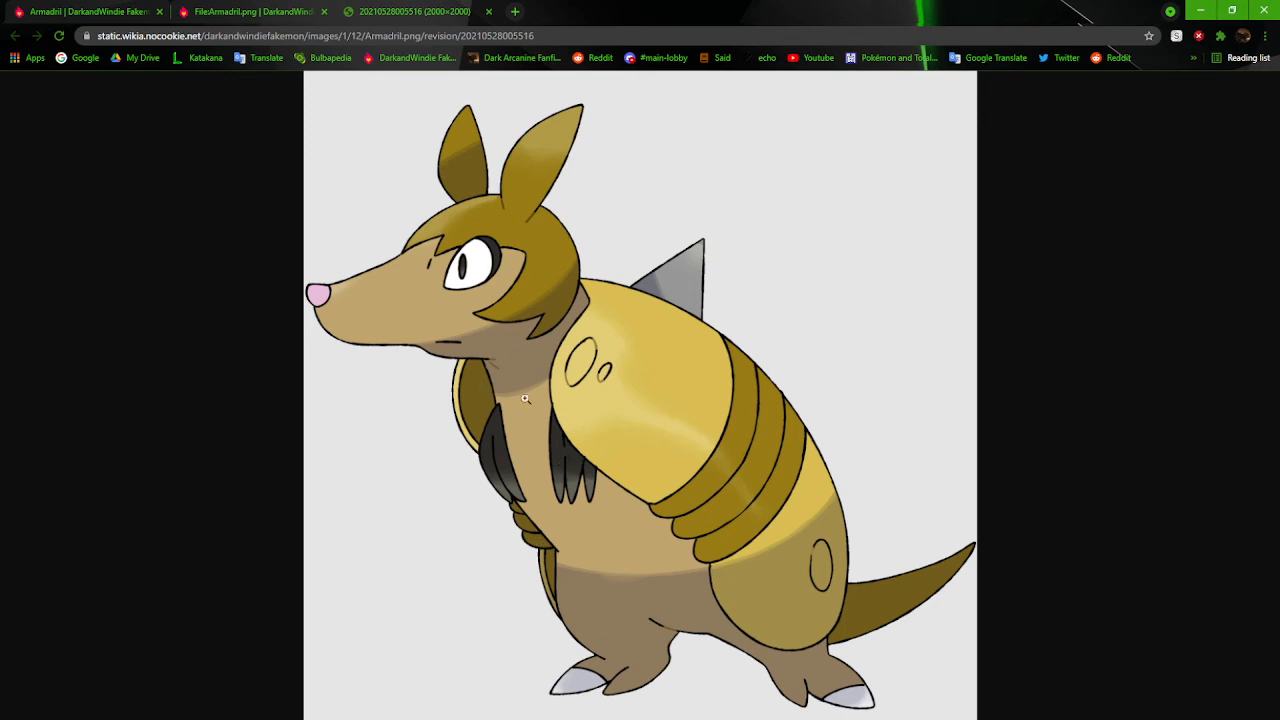
mouse_move(800, 658)
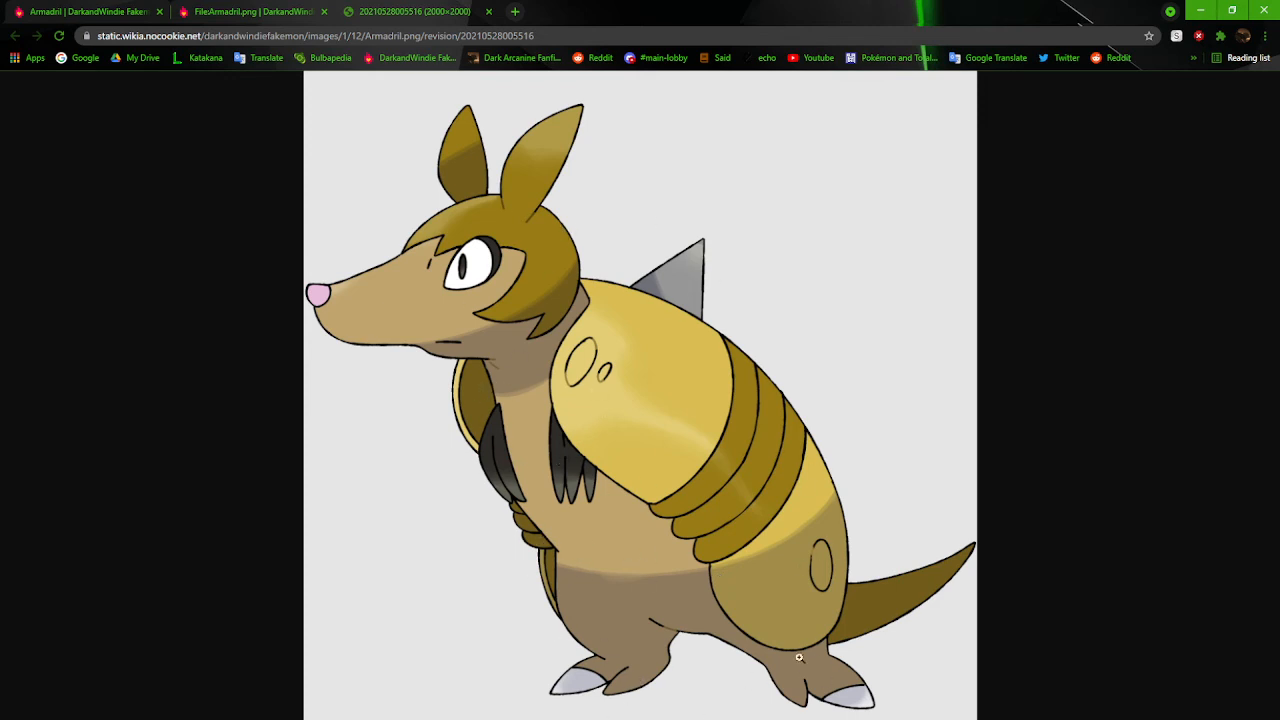
mouse_move(704, 336)
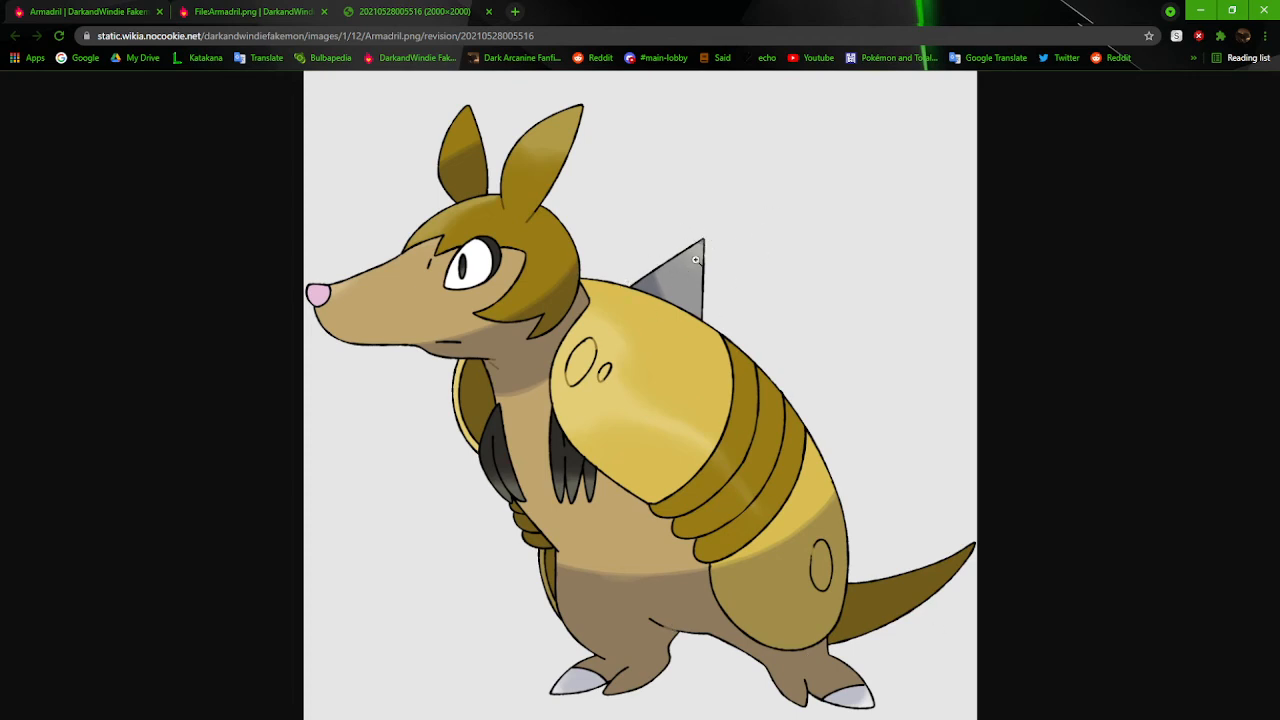
mouse_move(704, 240)
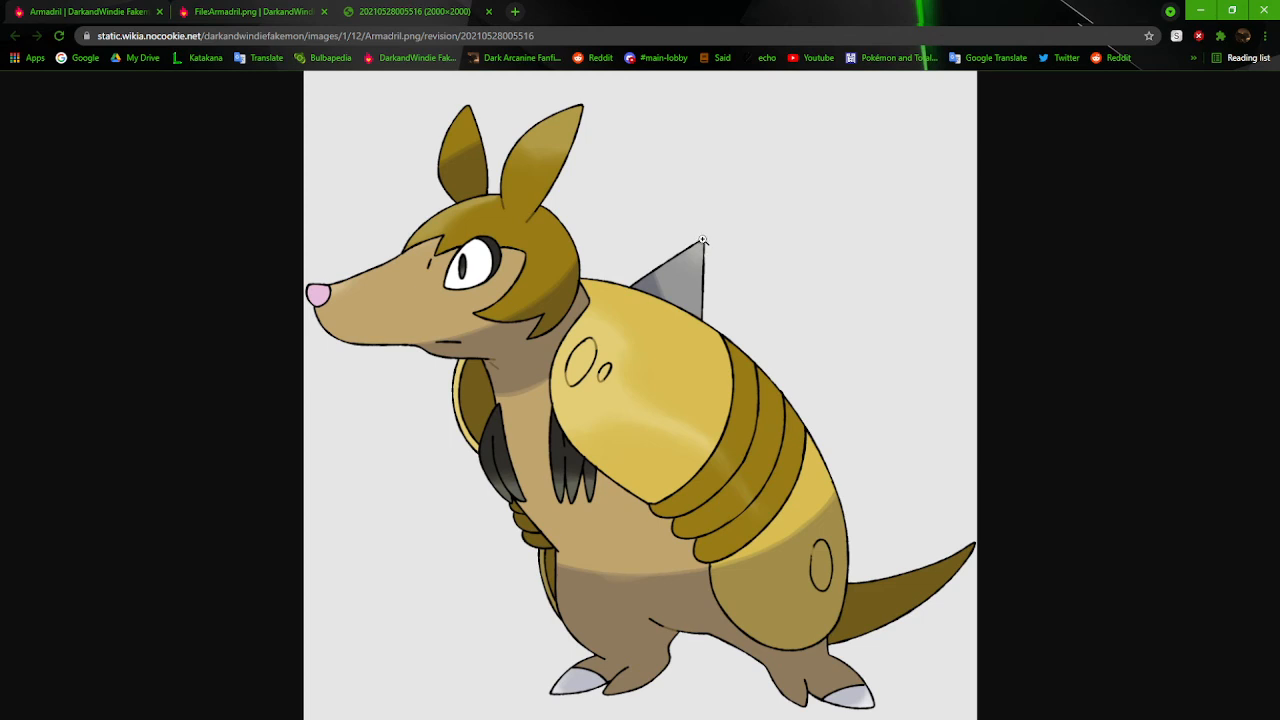
mouse_move(476, 262)
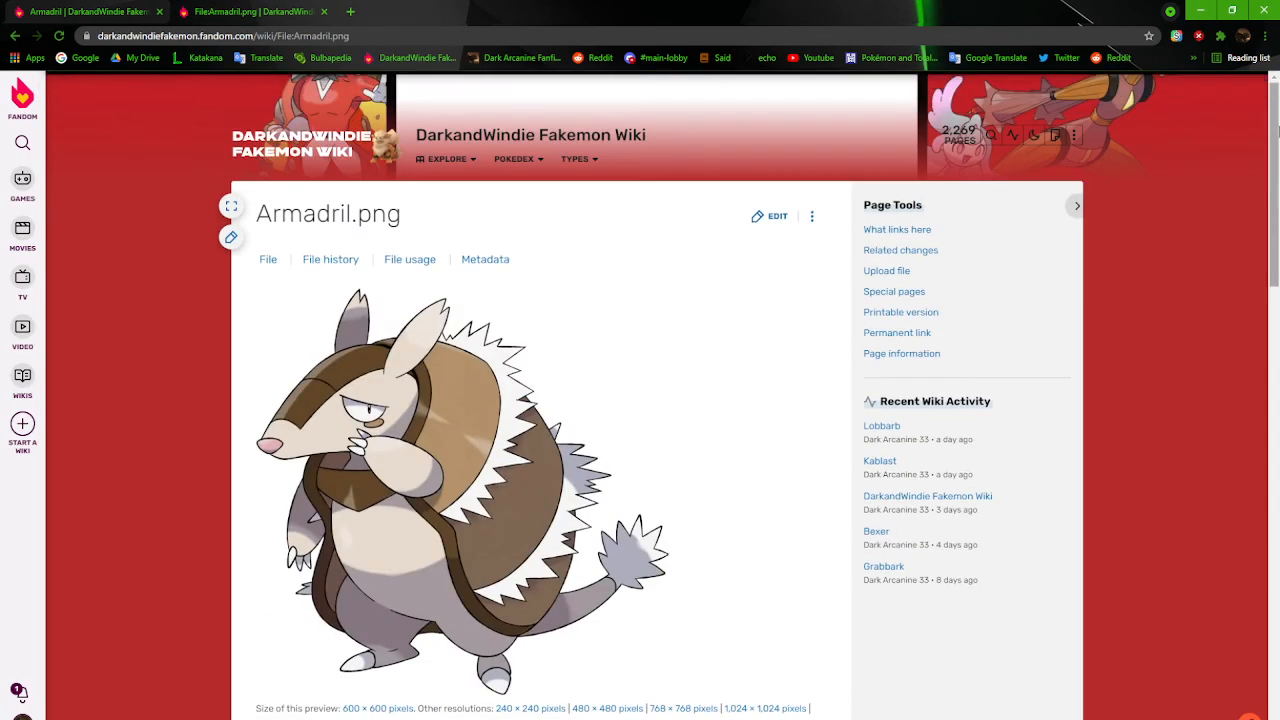
View the current Armadril artwork full size, zoom into its details, then close the image tab
left_click(460, 490)
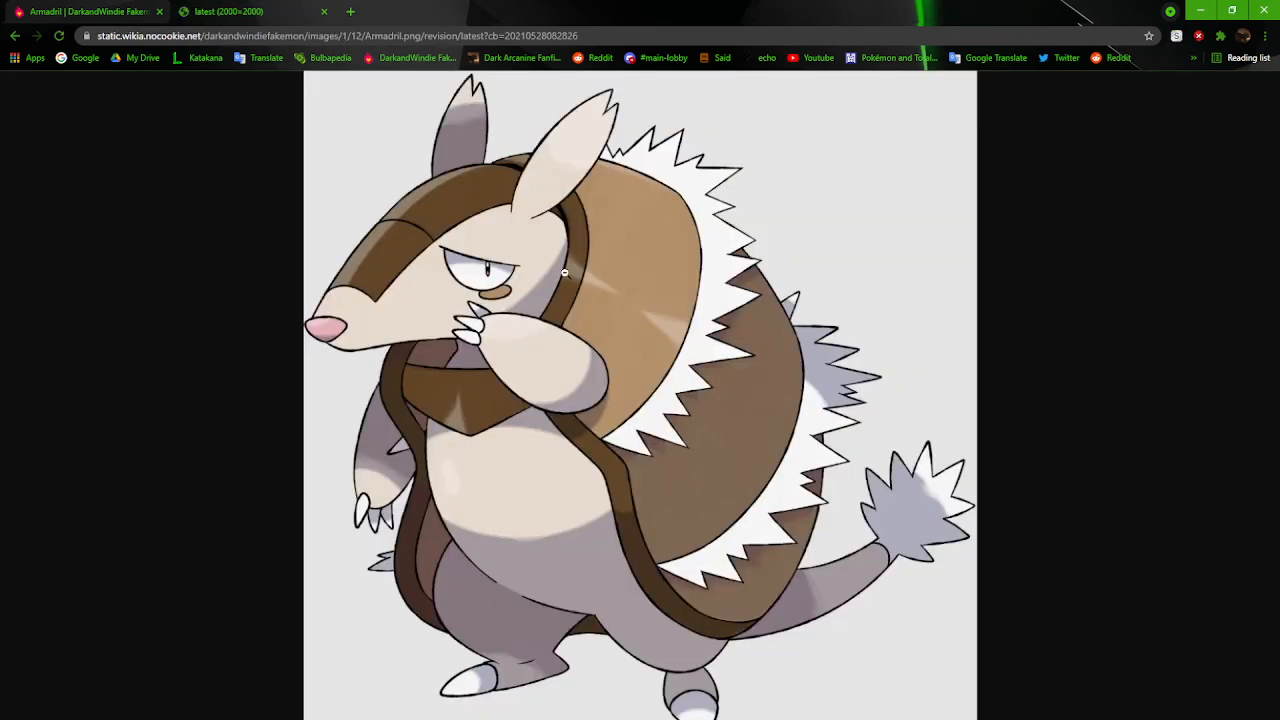
left_click(564, 272)
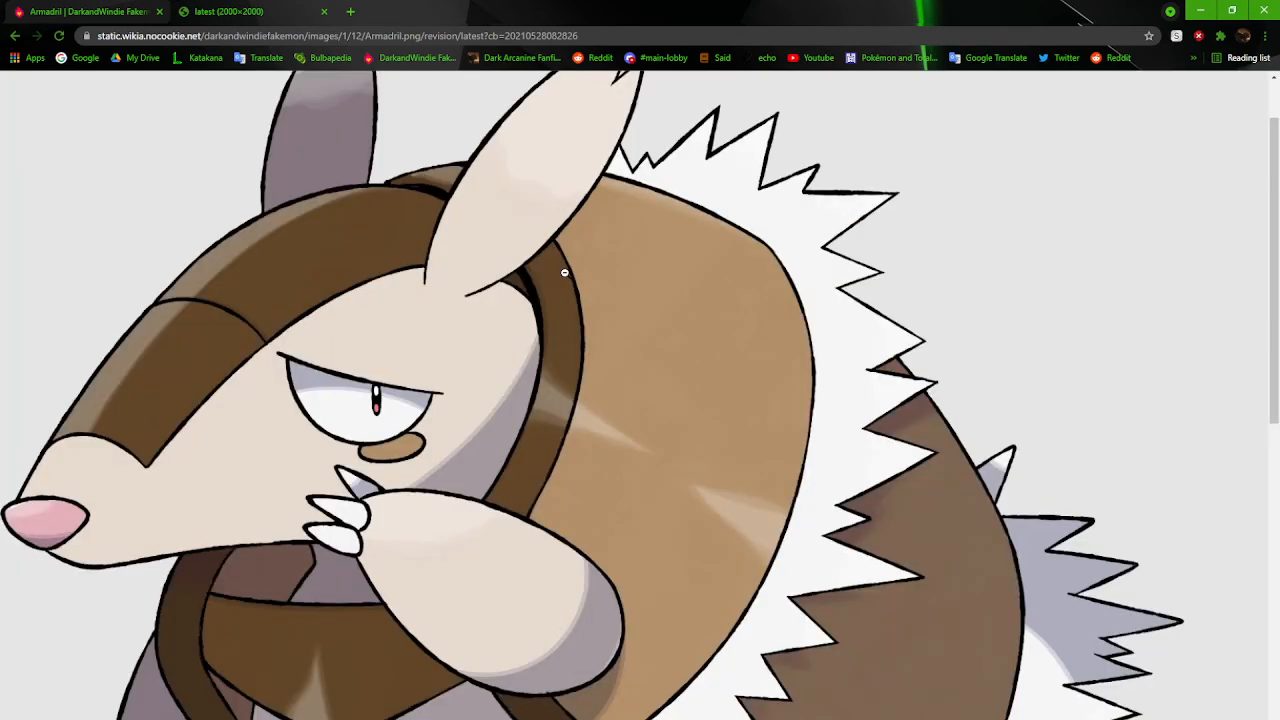
mouse_move(544, 350)
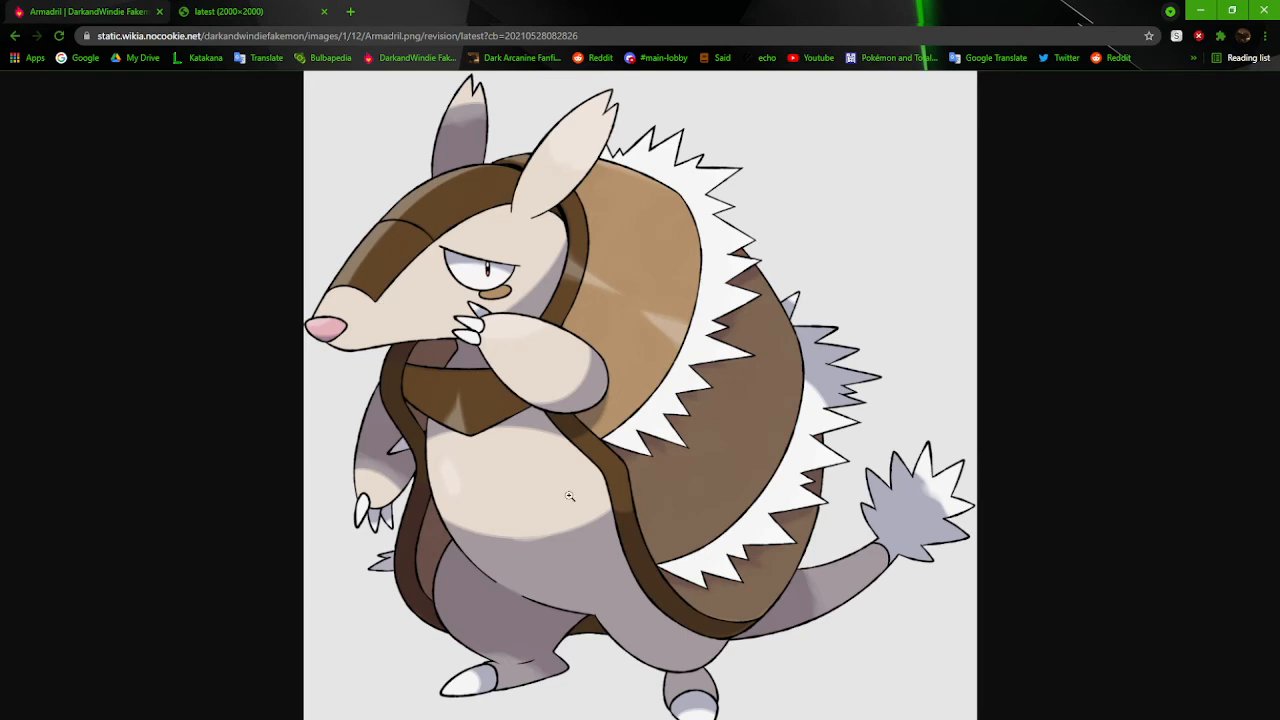
mouse_move(624, 304)
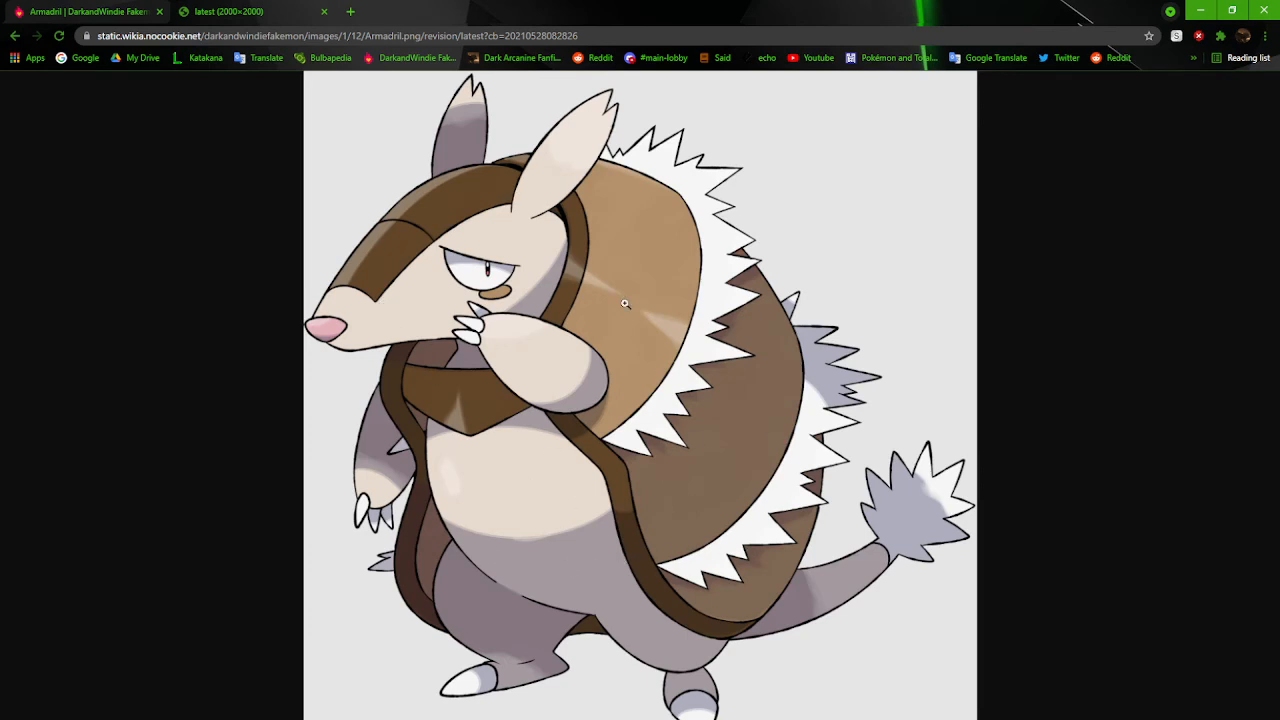
mouse_move(694, 300)
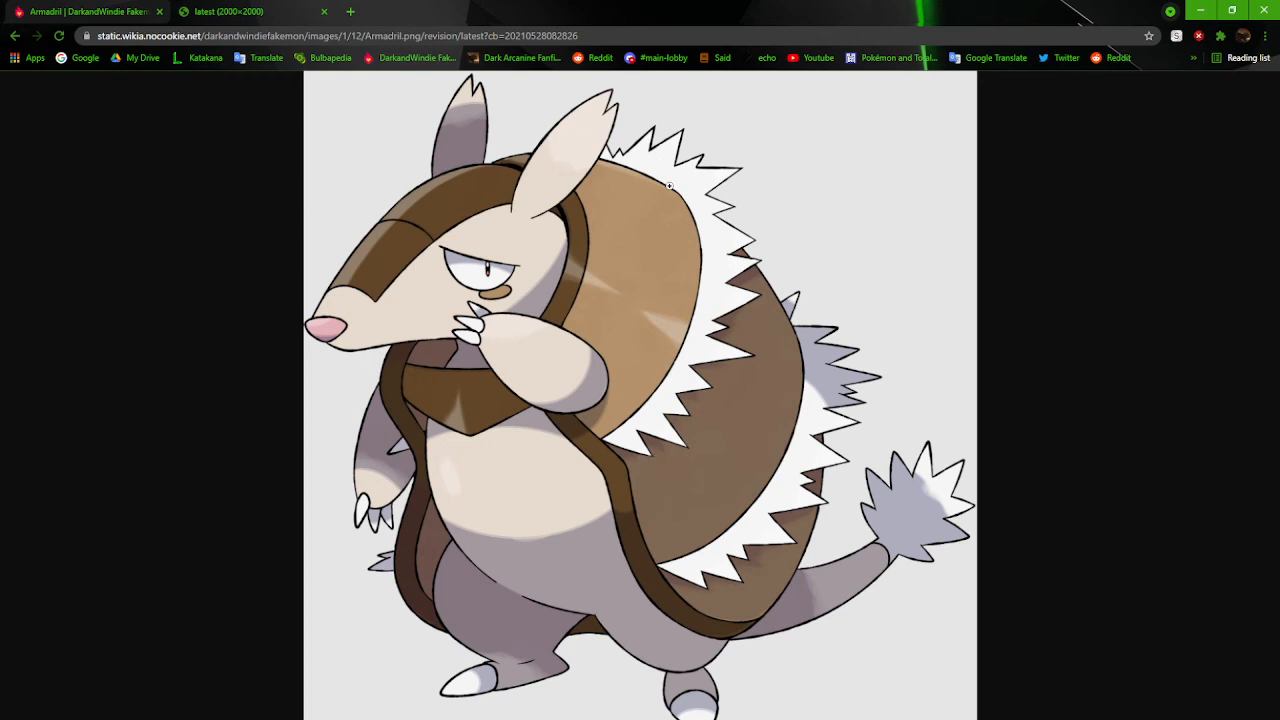
mouse_move(908, 544)
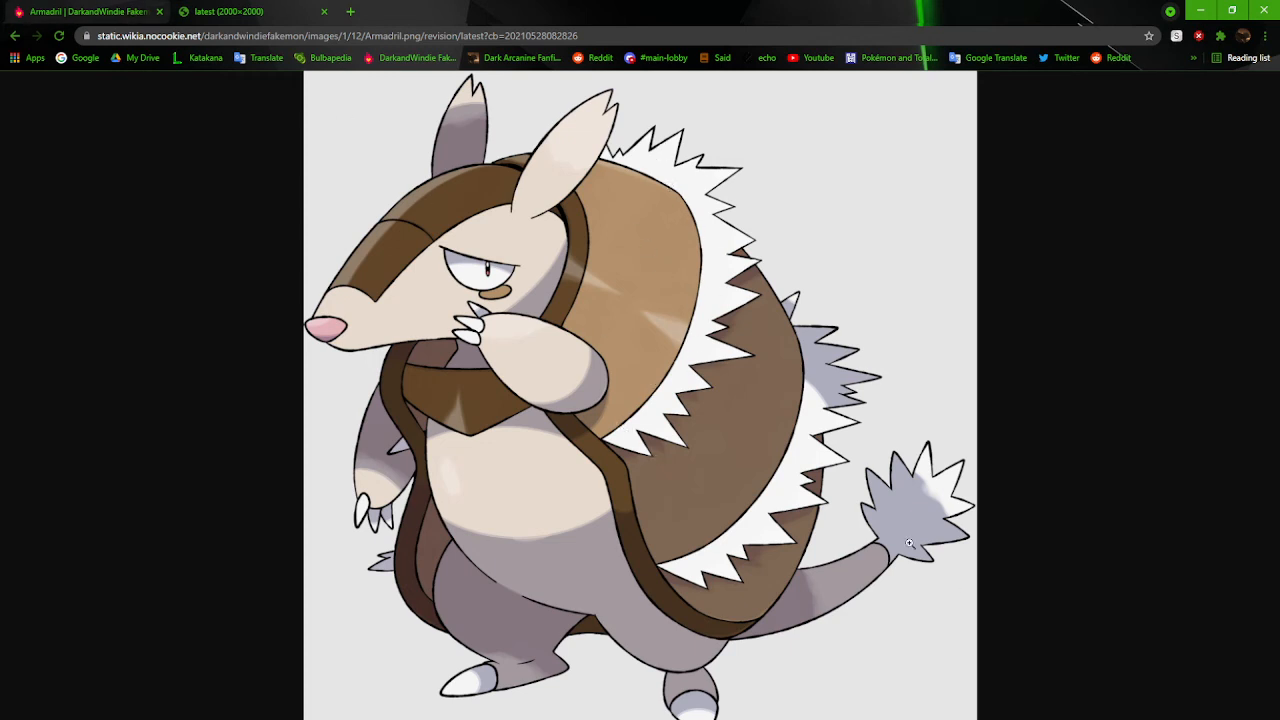
mouse_move(440, 374)
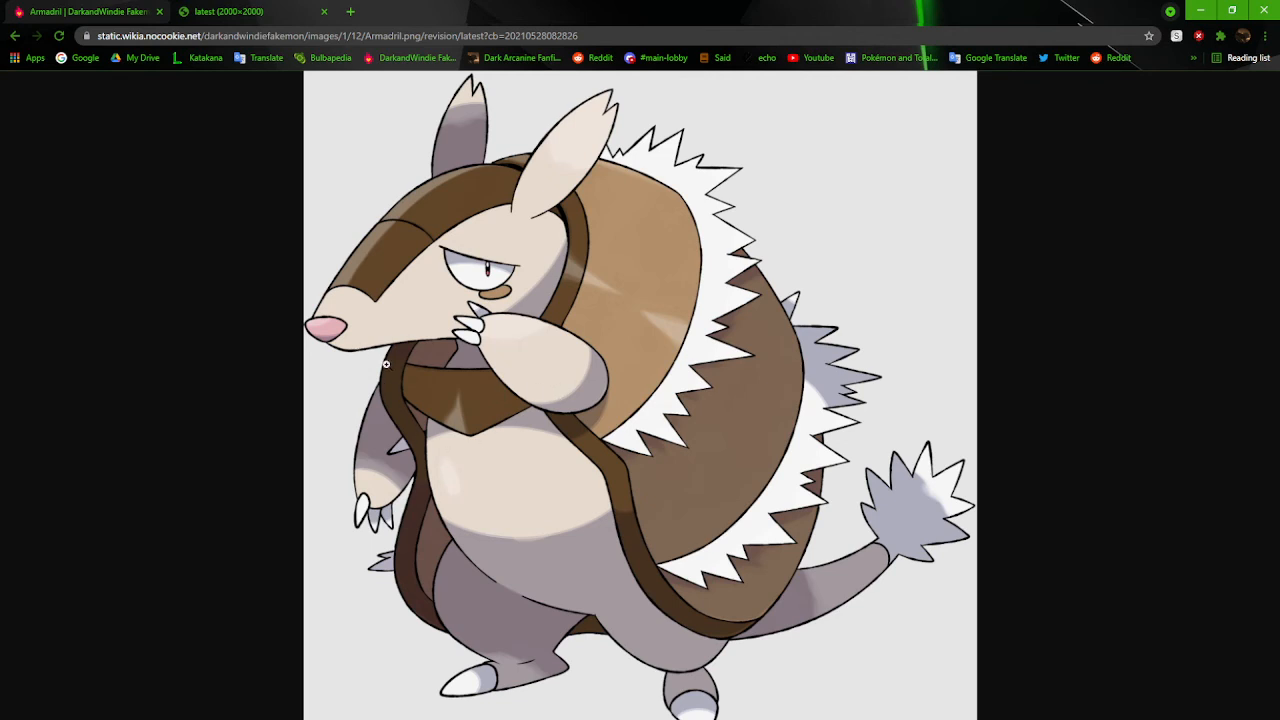
mouse_move(392, 412)
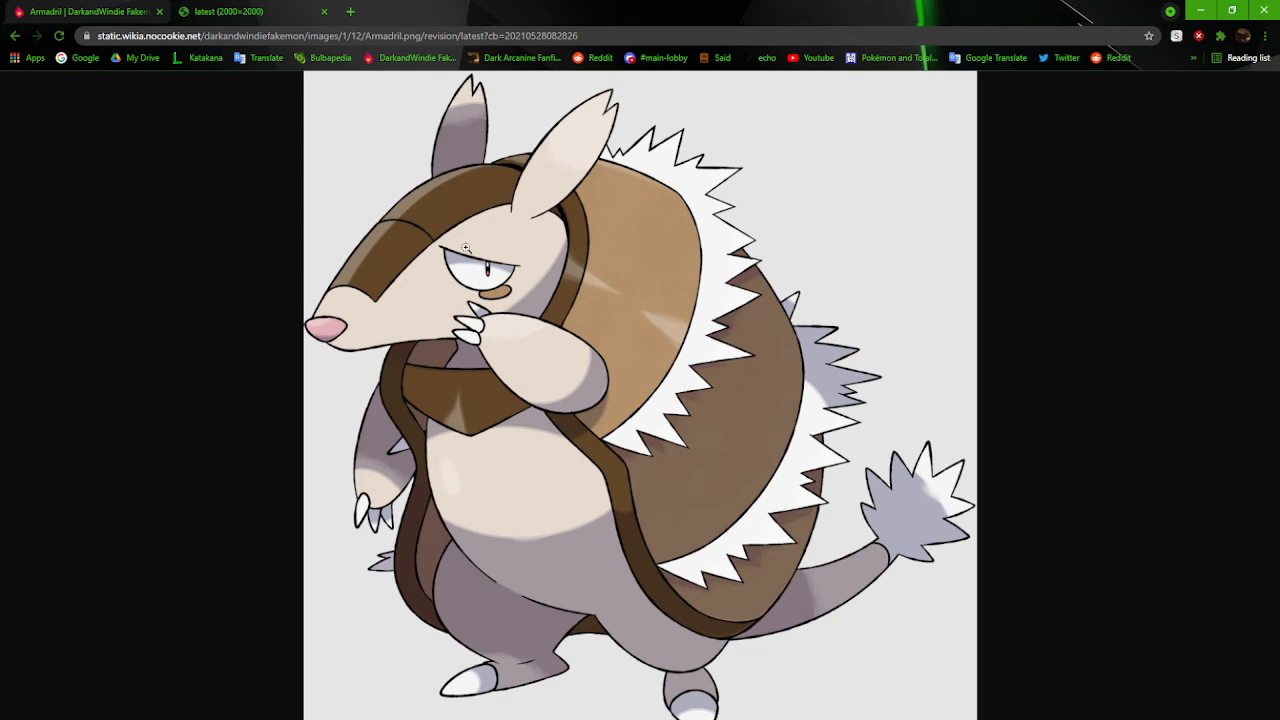
mouse_move(490, 288)
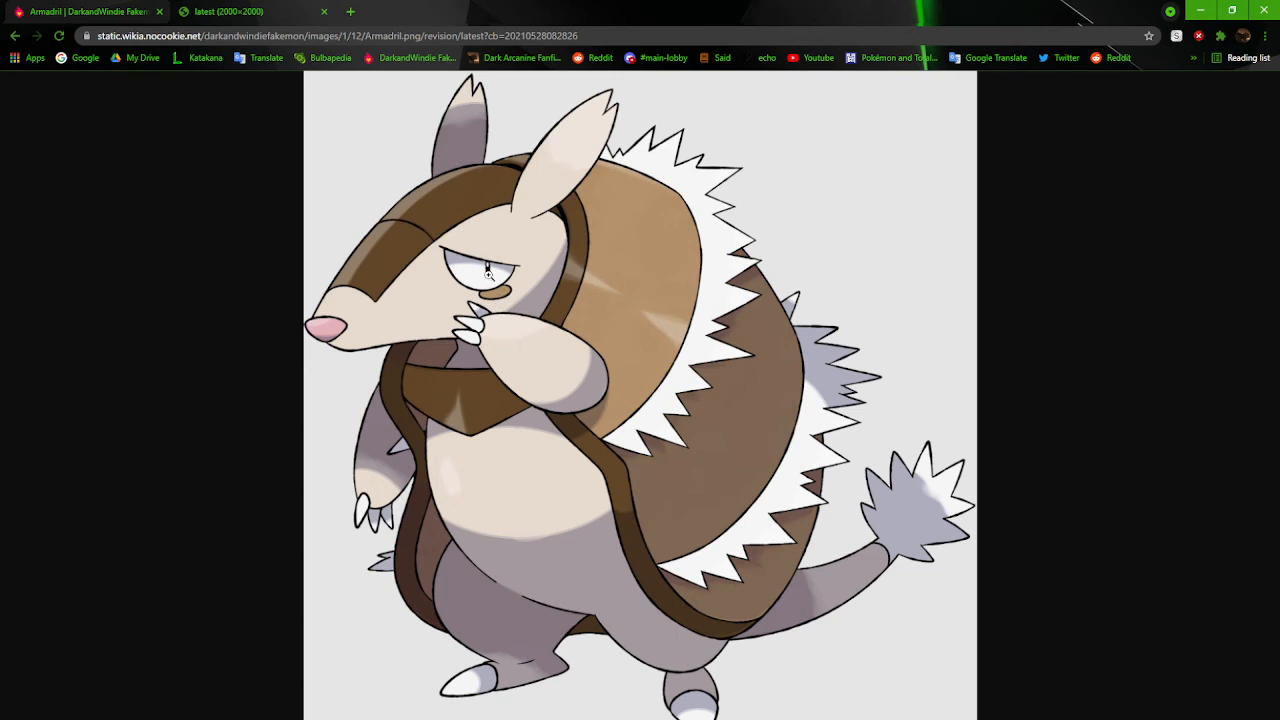
mouse_move(564, 310)
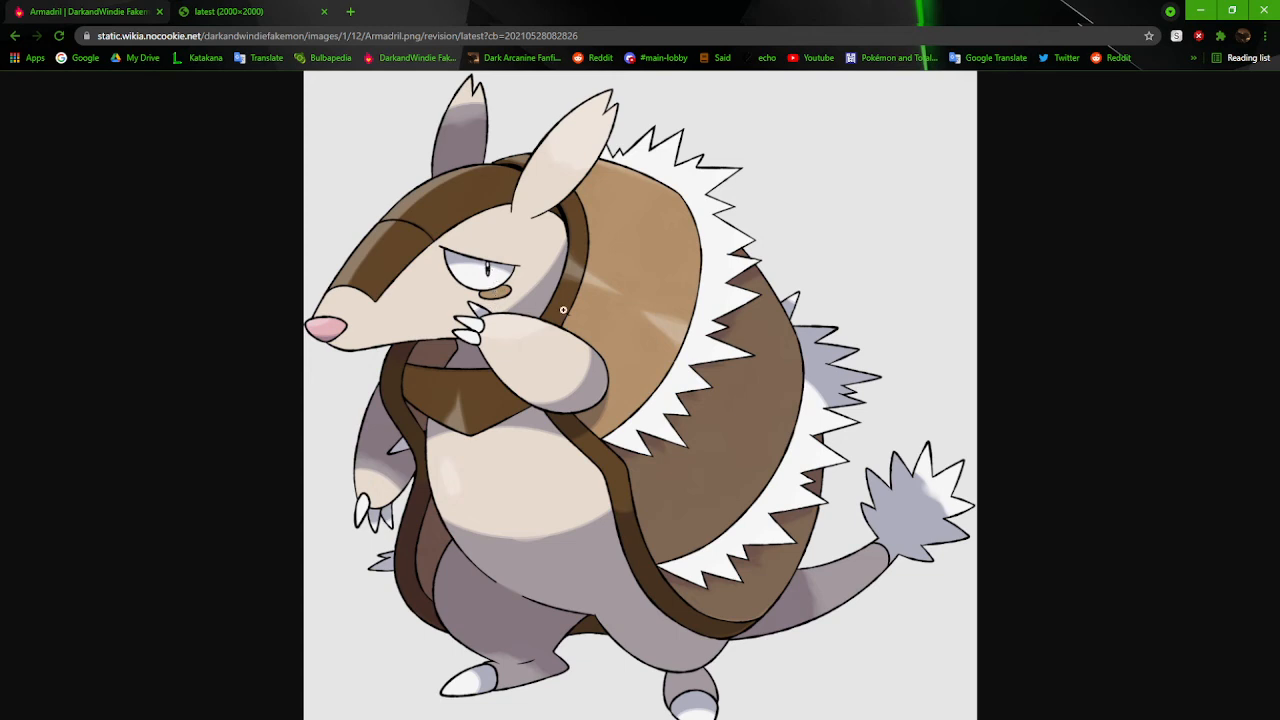
mouse_move(672, 312)
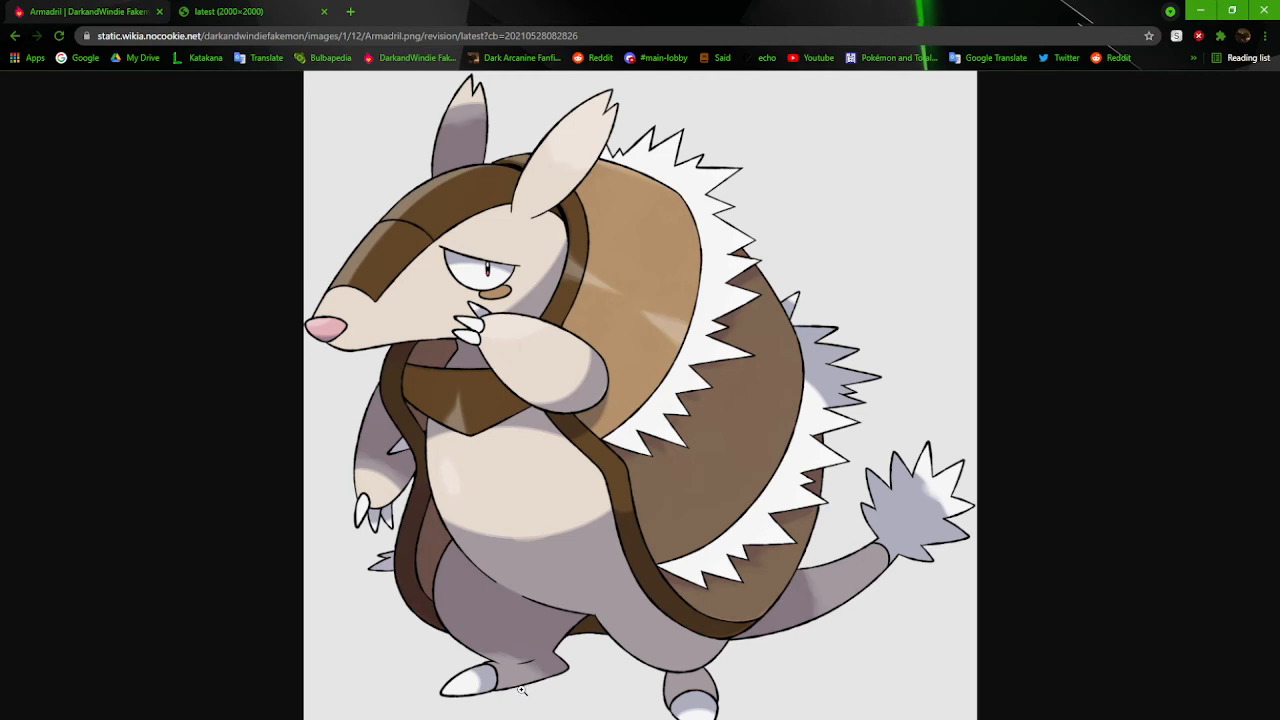
mouse_move(520, 688)
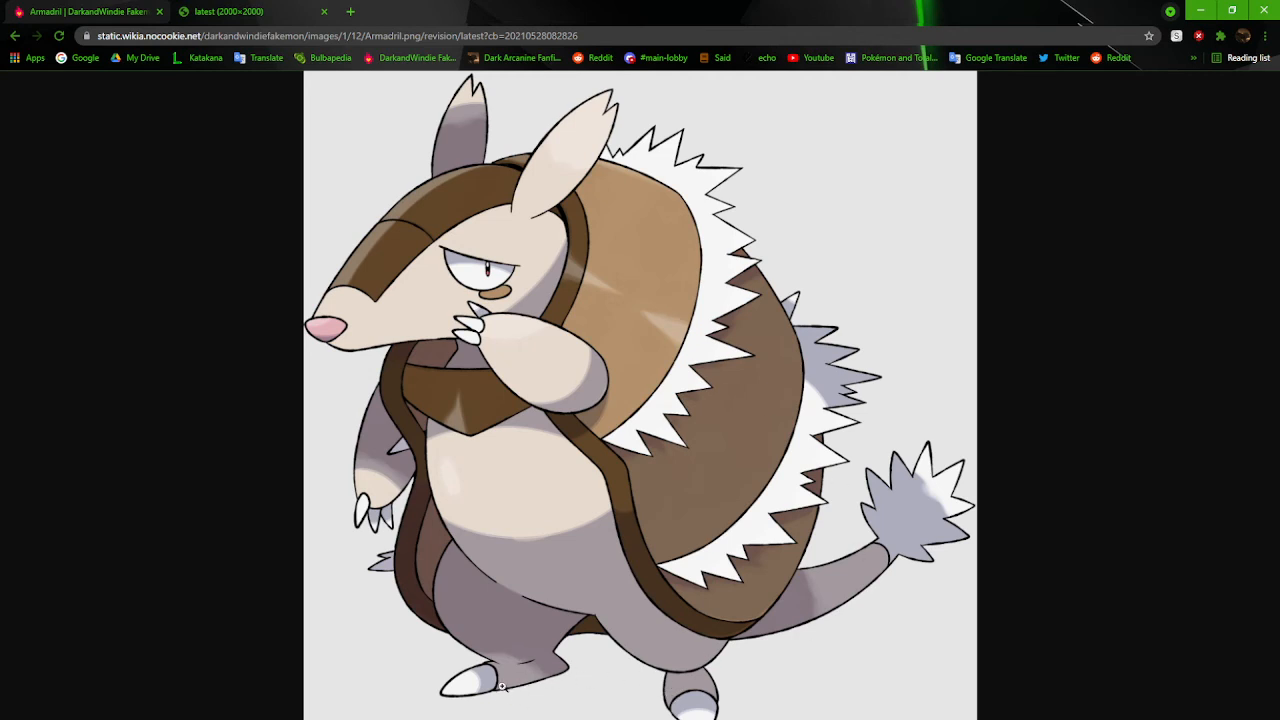
mouse_move(512, 650)
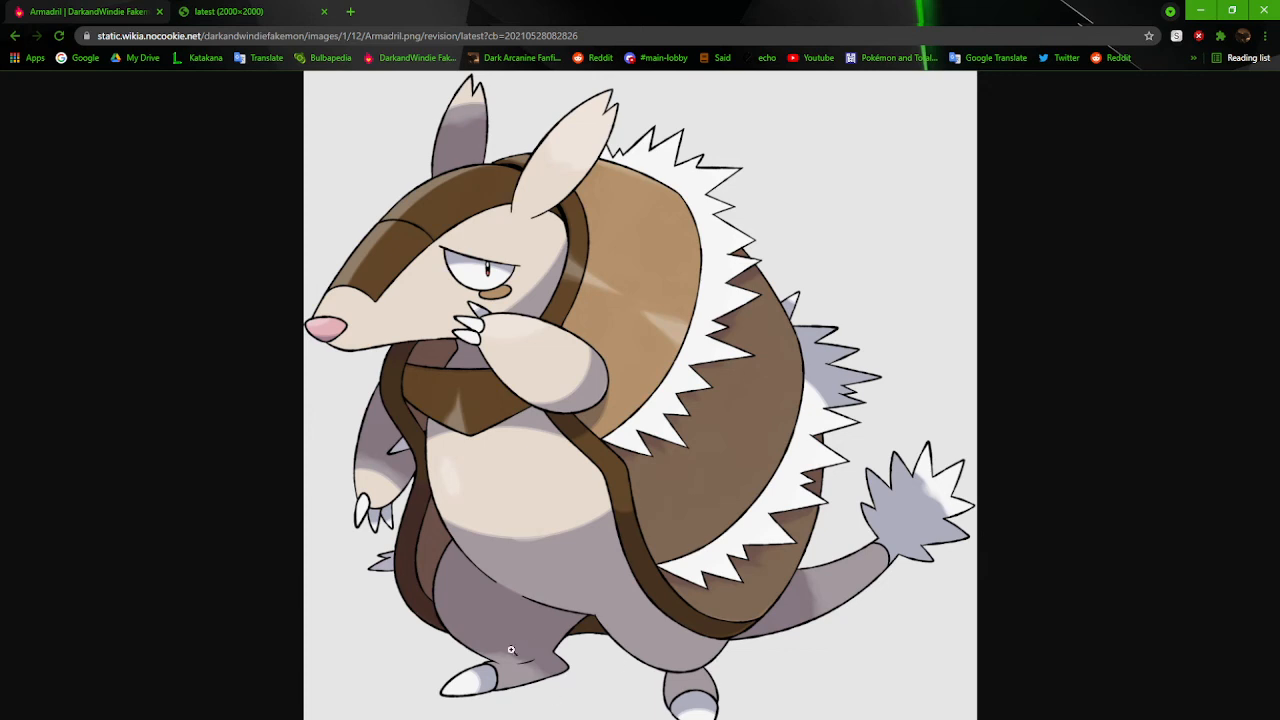
mouse_move(554, 672)
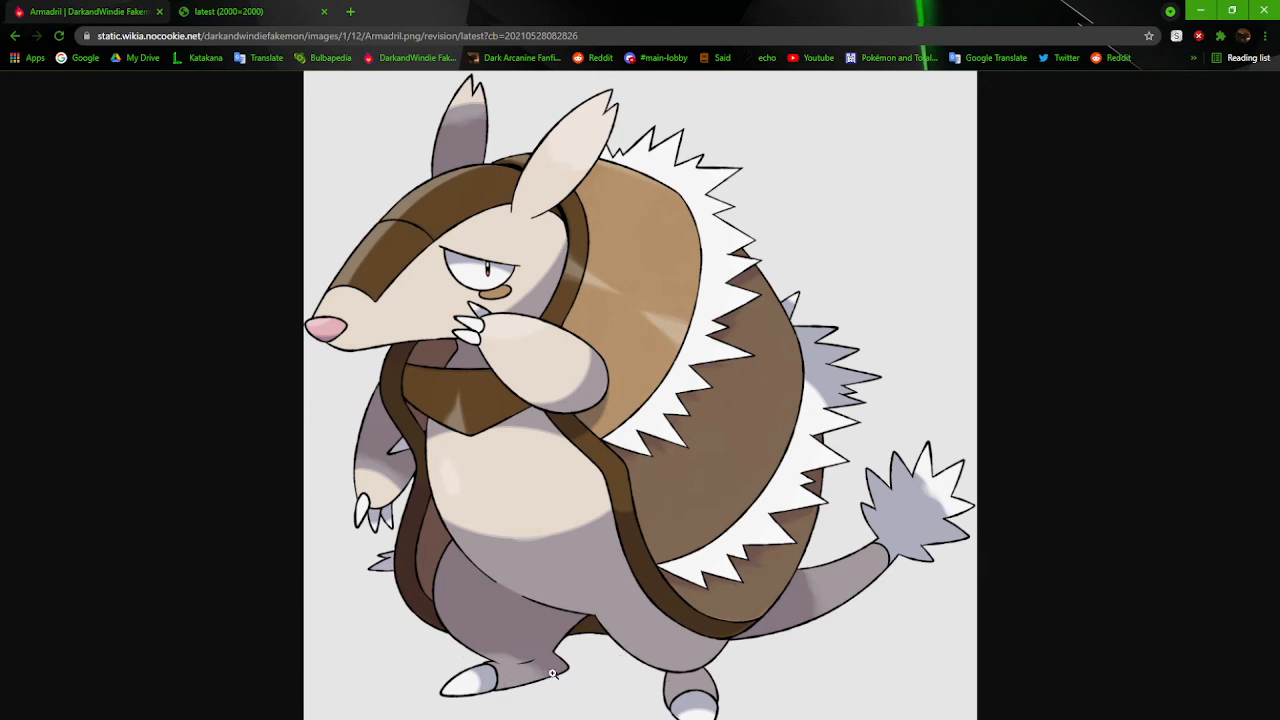
mouse_move(690, 704)
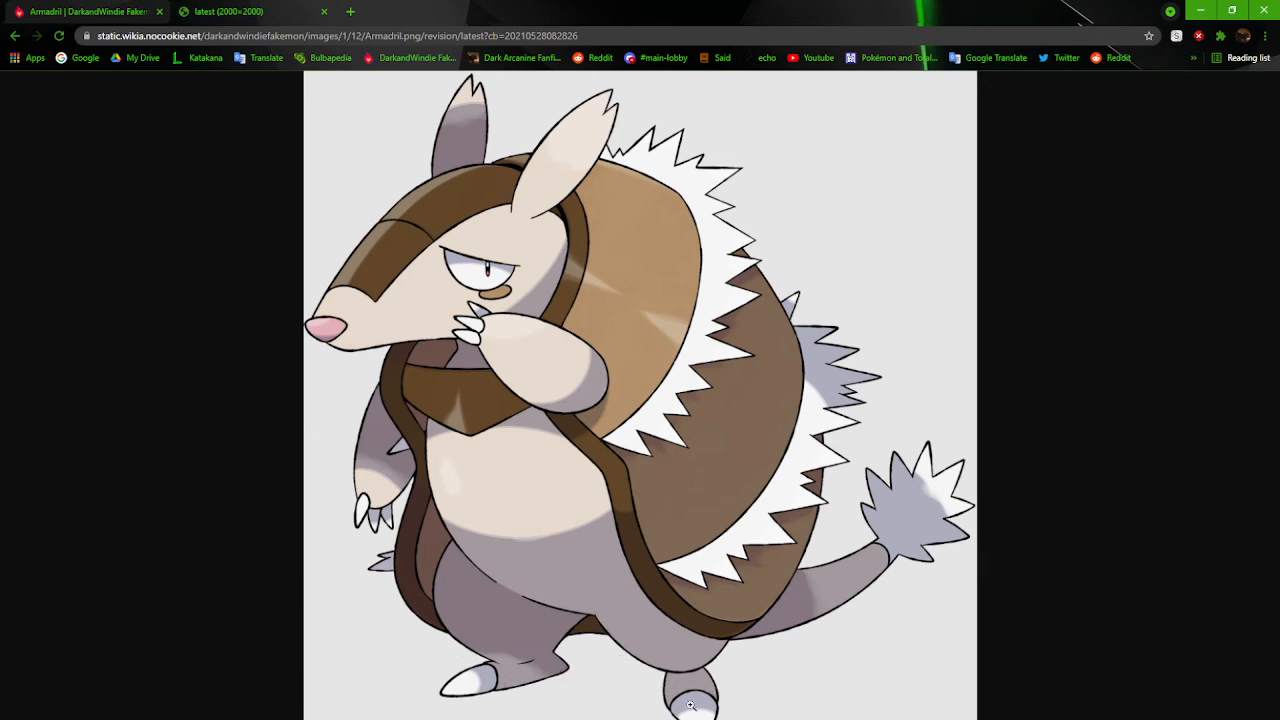
mouse_move(316, 16)
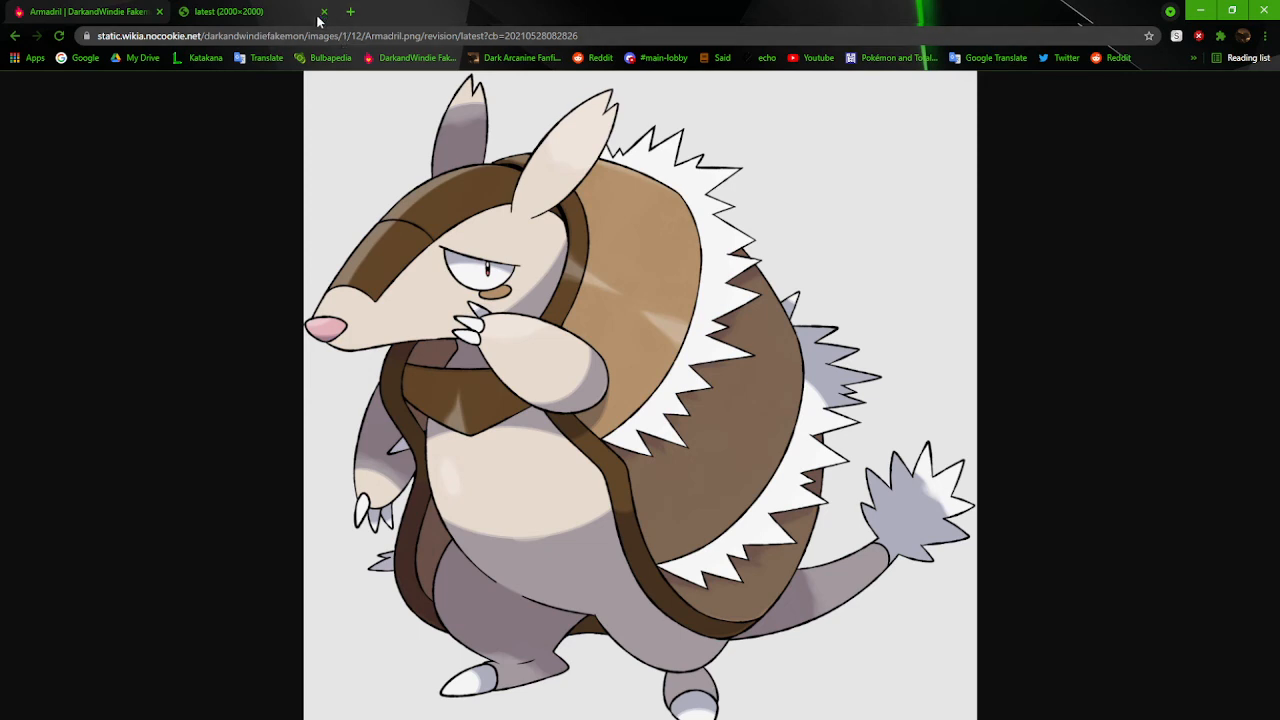
left_click(90, 12)
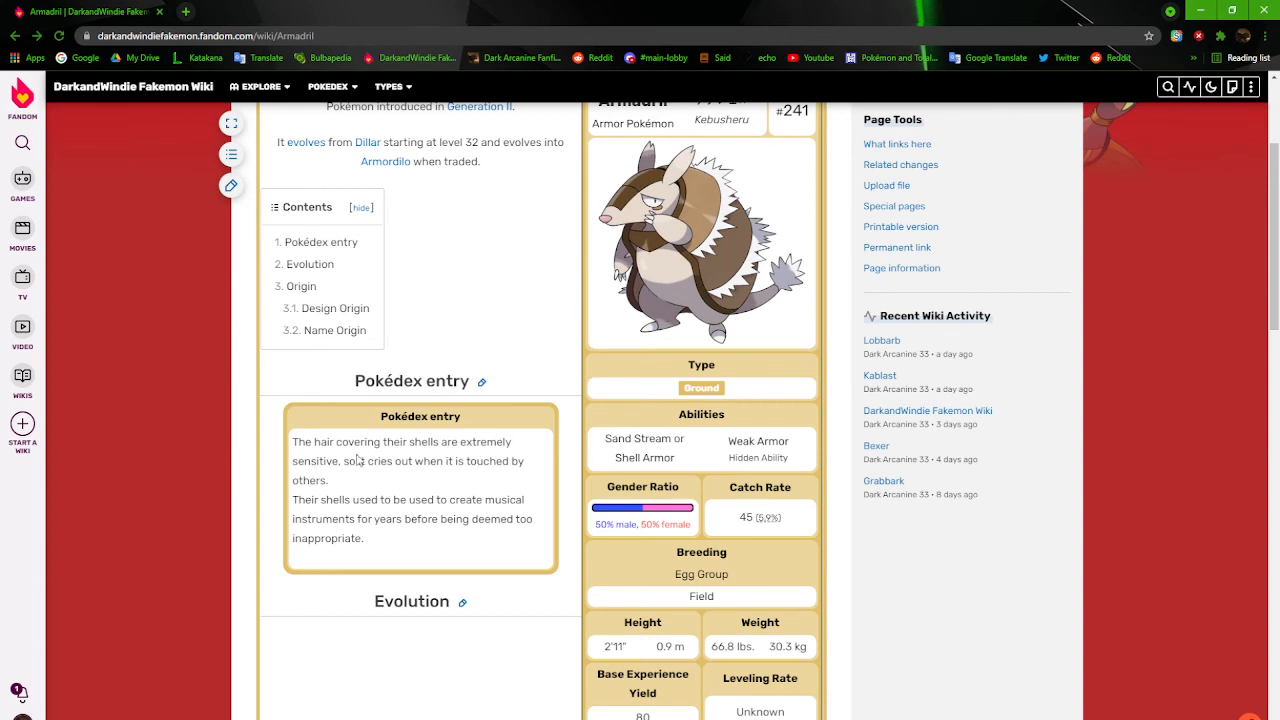
mouse_move(450, 488)
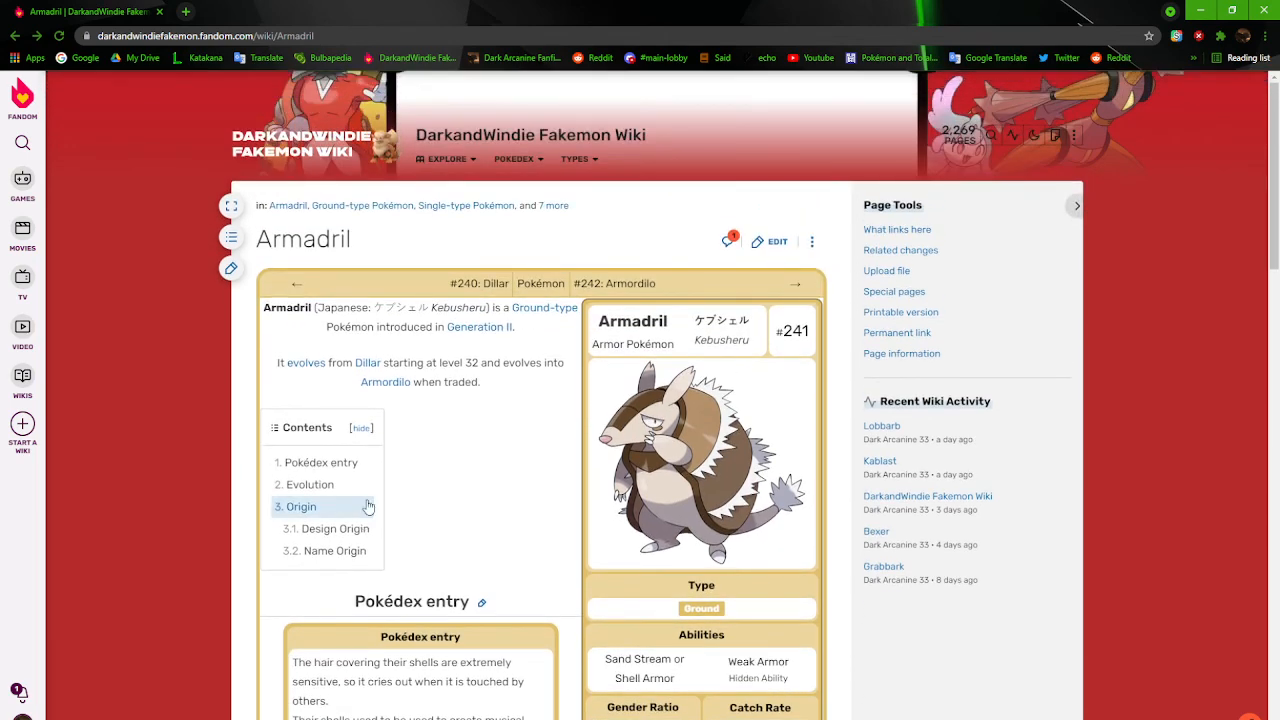
mouse_move(476, 488)
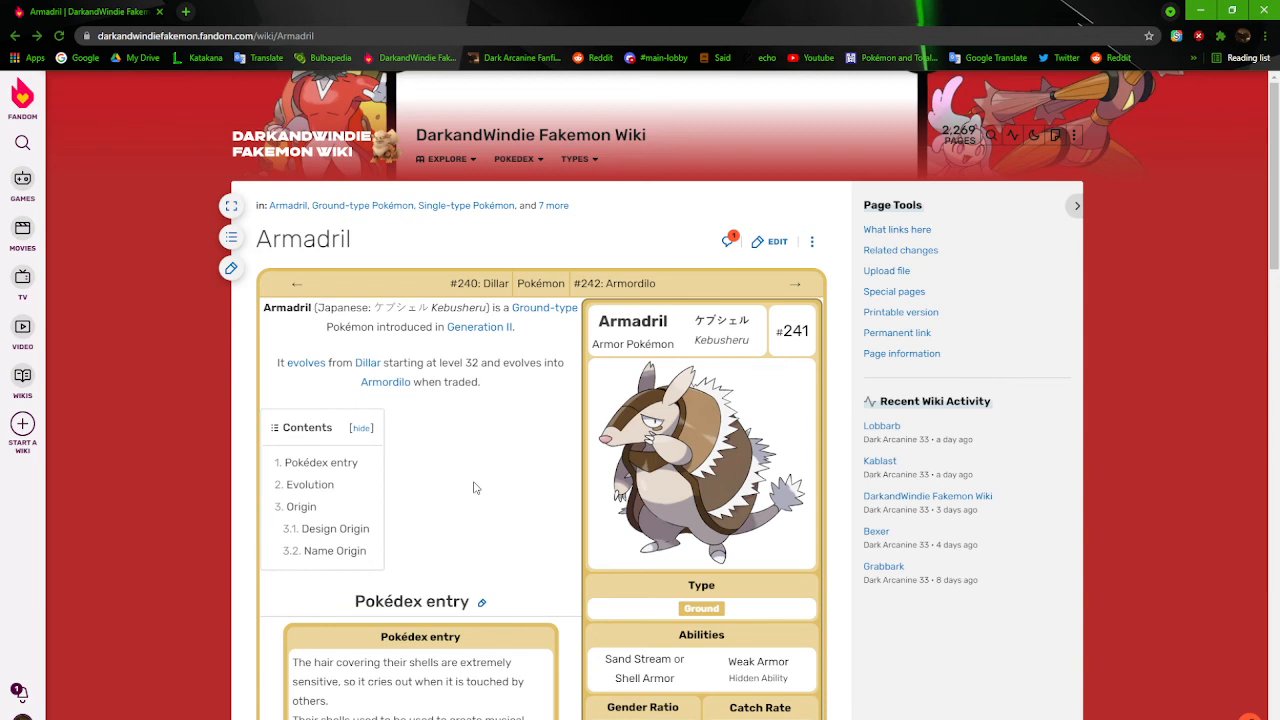
mouse_move(1266, 292)
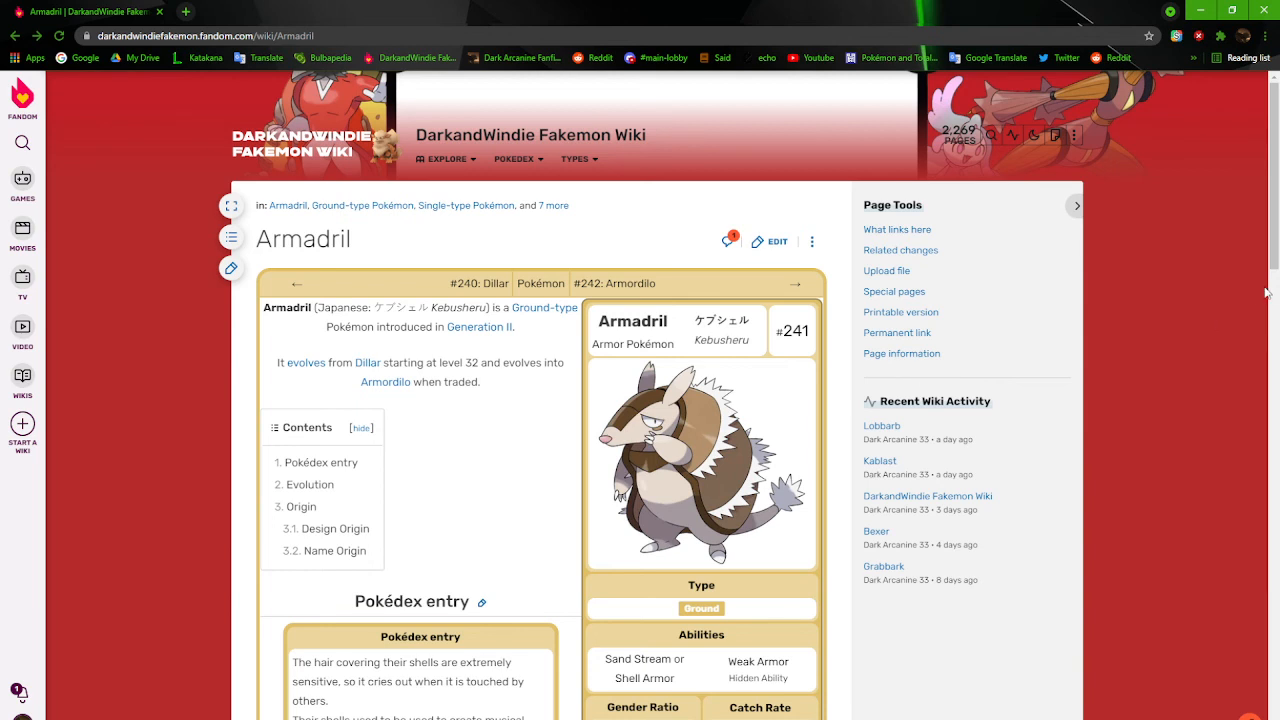
mouse_move(1268, 290)
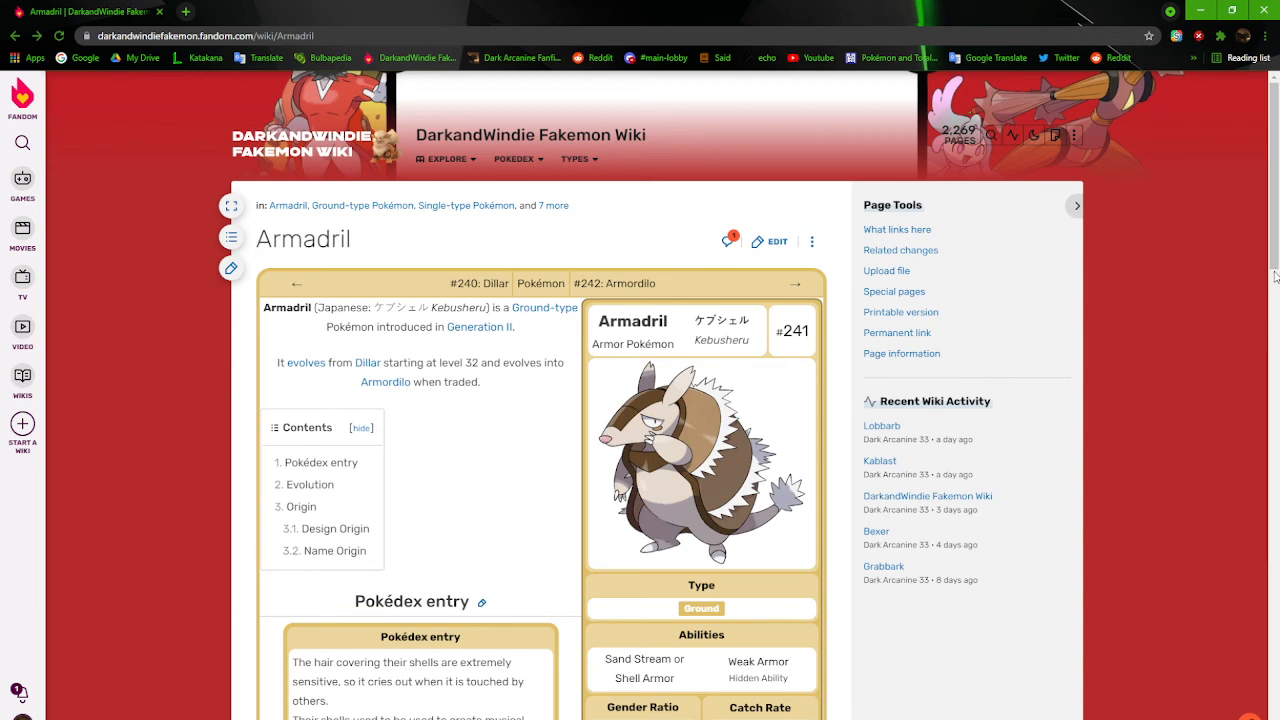
mouse_move(614, 284)
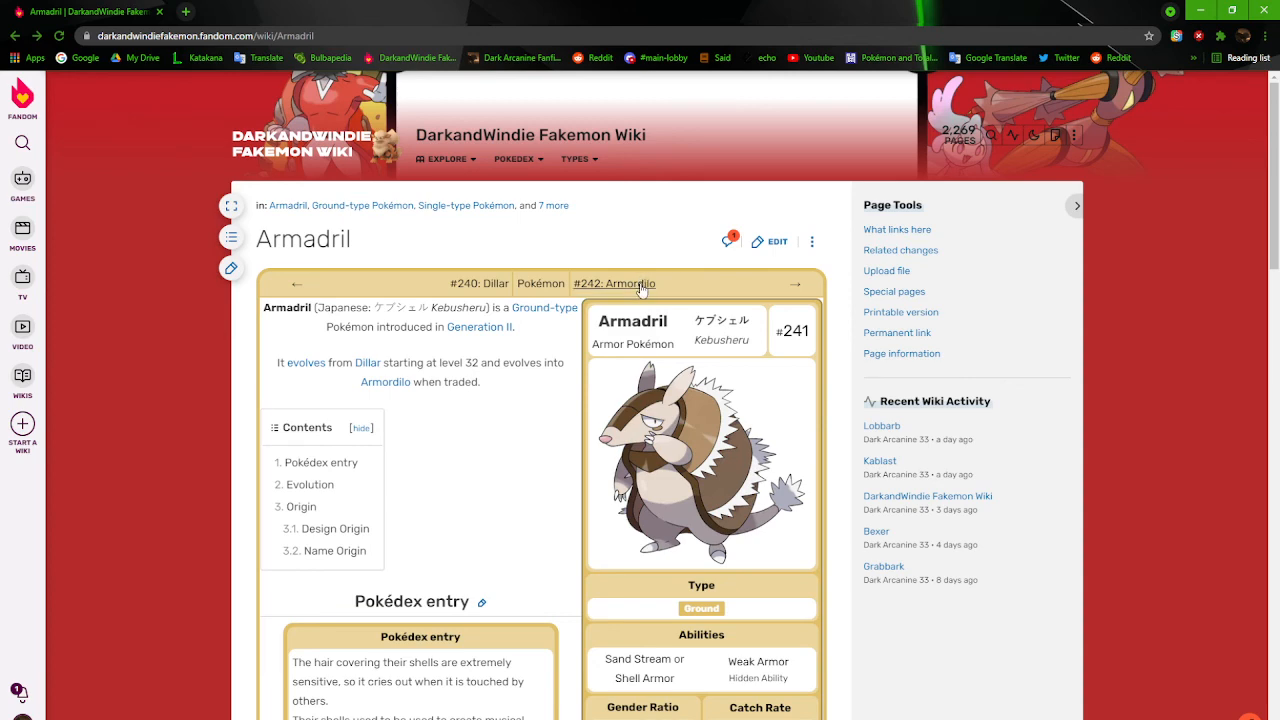
Follow the #242: Armordilo navigation link from the Armadril article
left_click(616, 284)
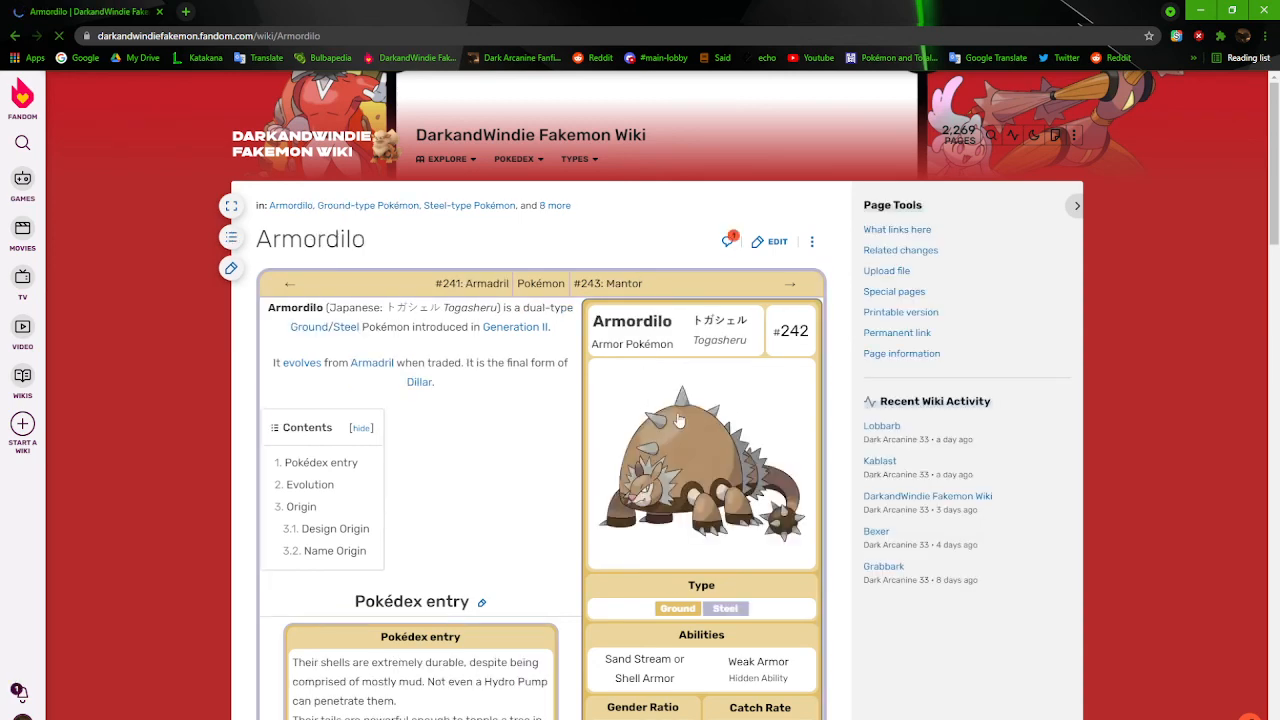
From Armordilo's enlarged infobox image, go to the Armordilo.png file page and its file history
left_click(700, 464)
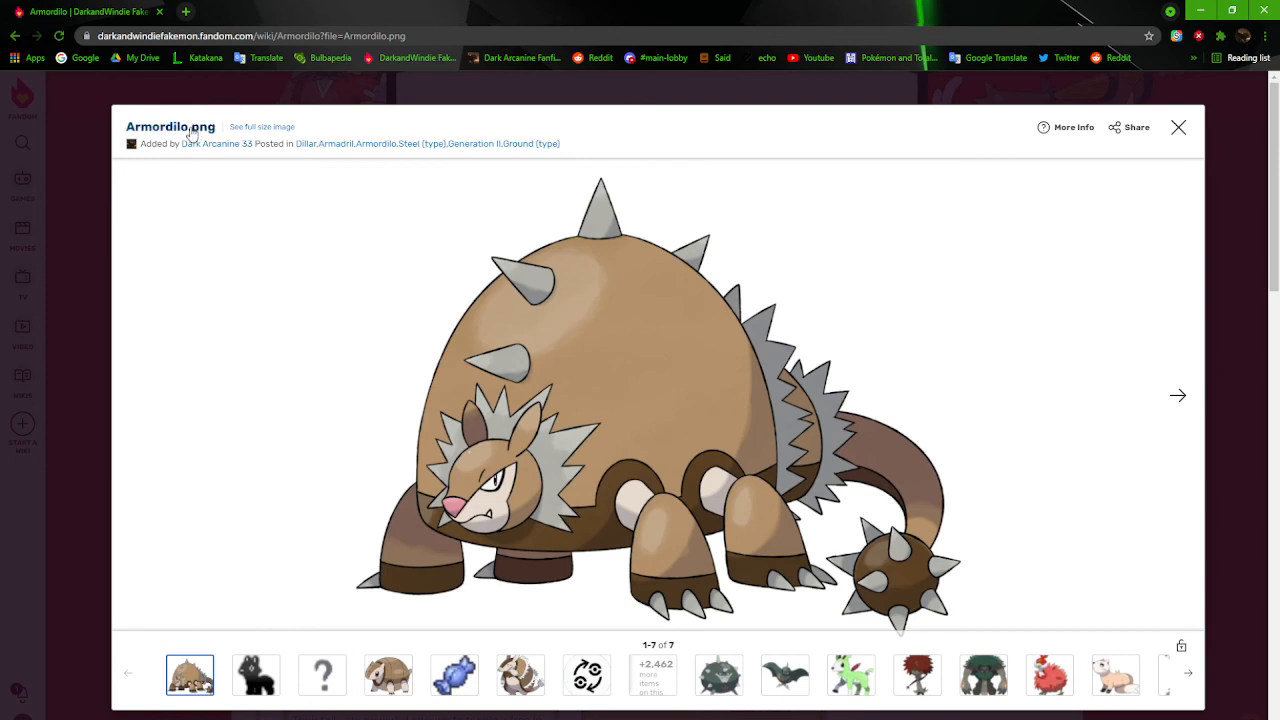
left_click(192, 132)
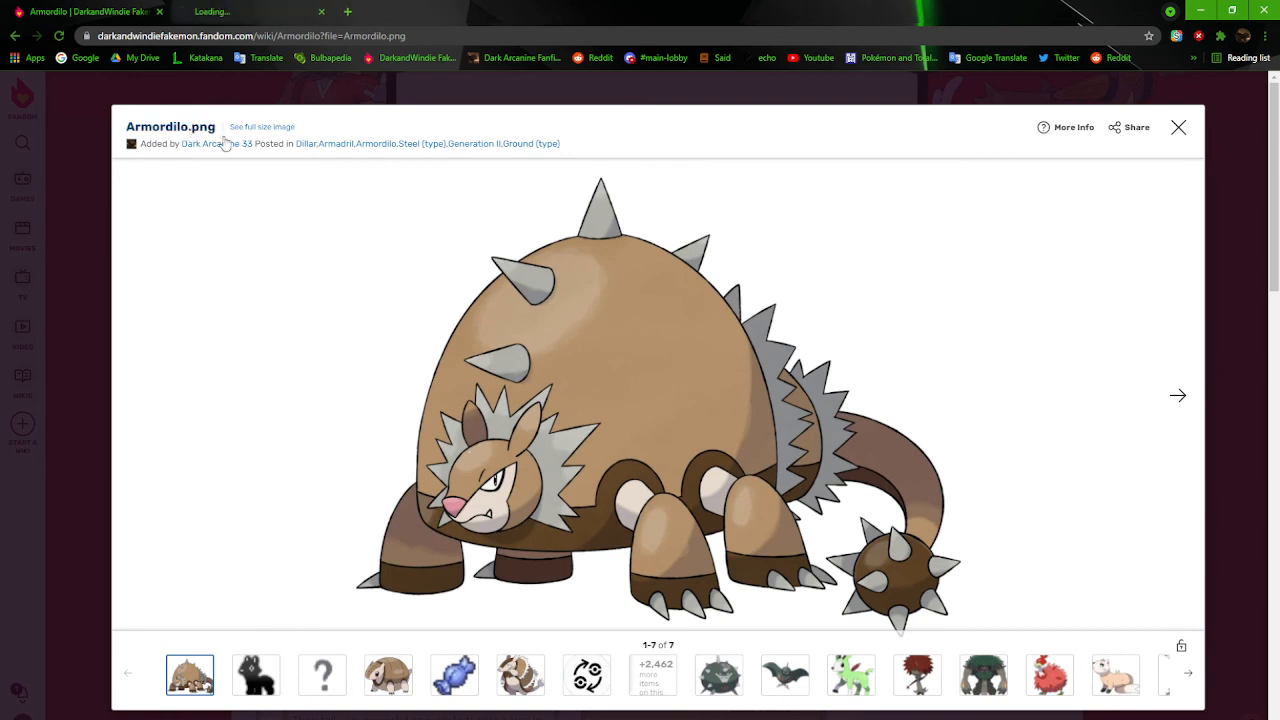
left_click(260, 126)
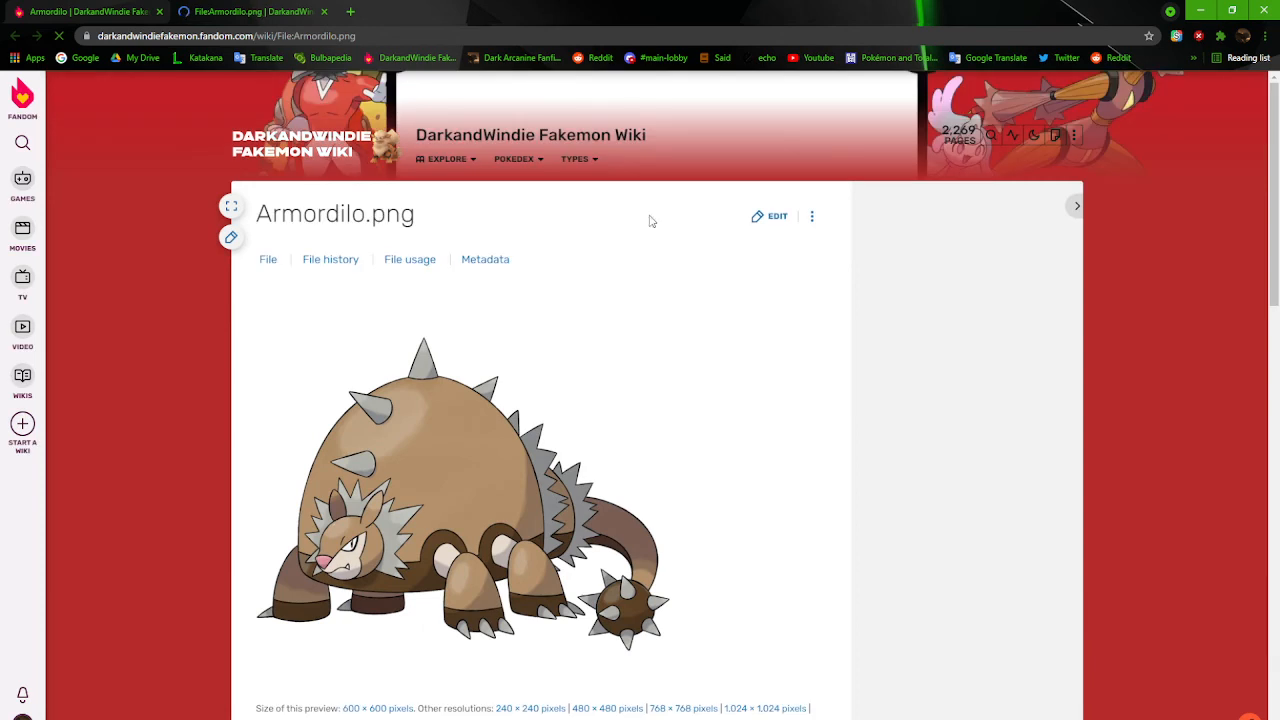
scroll("down", 3)
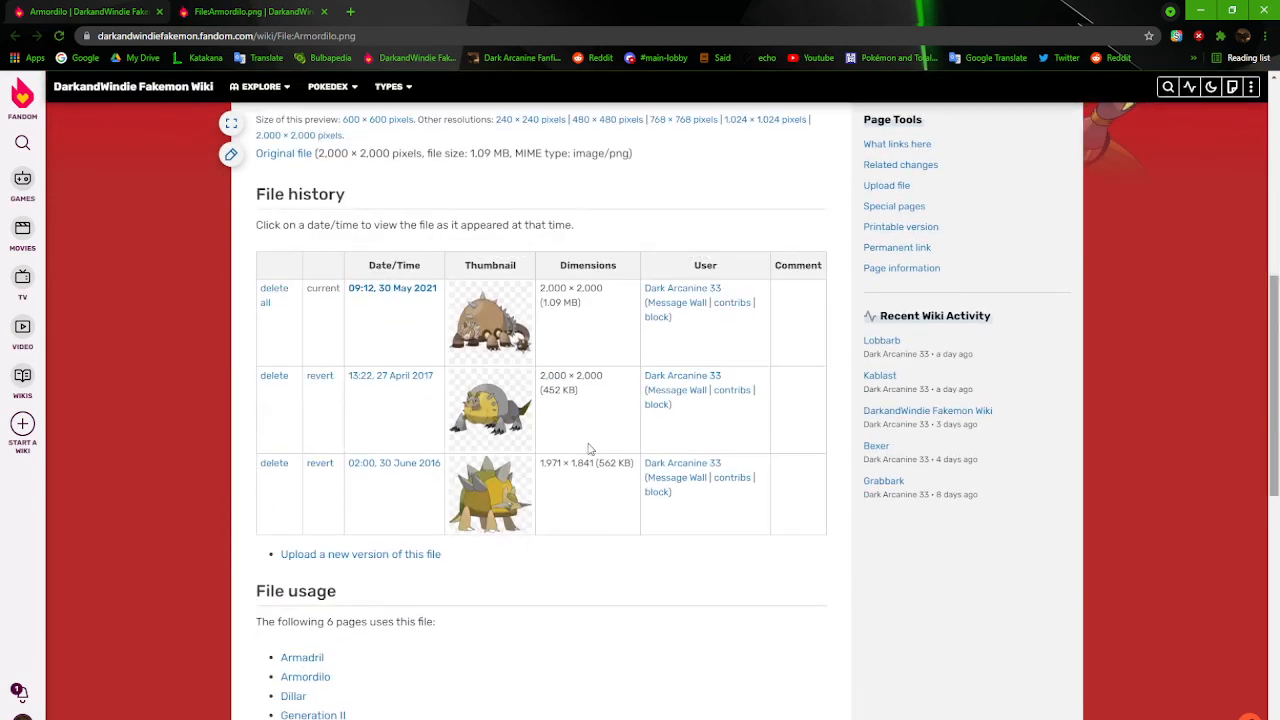
mouse_move(584, 492)
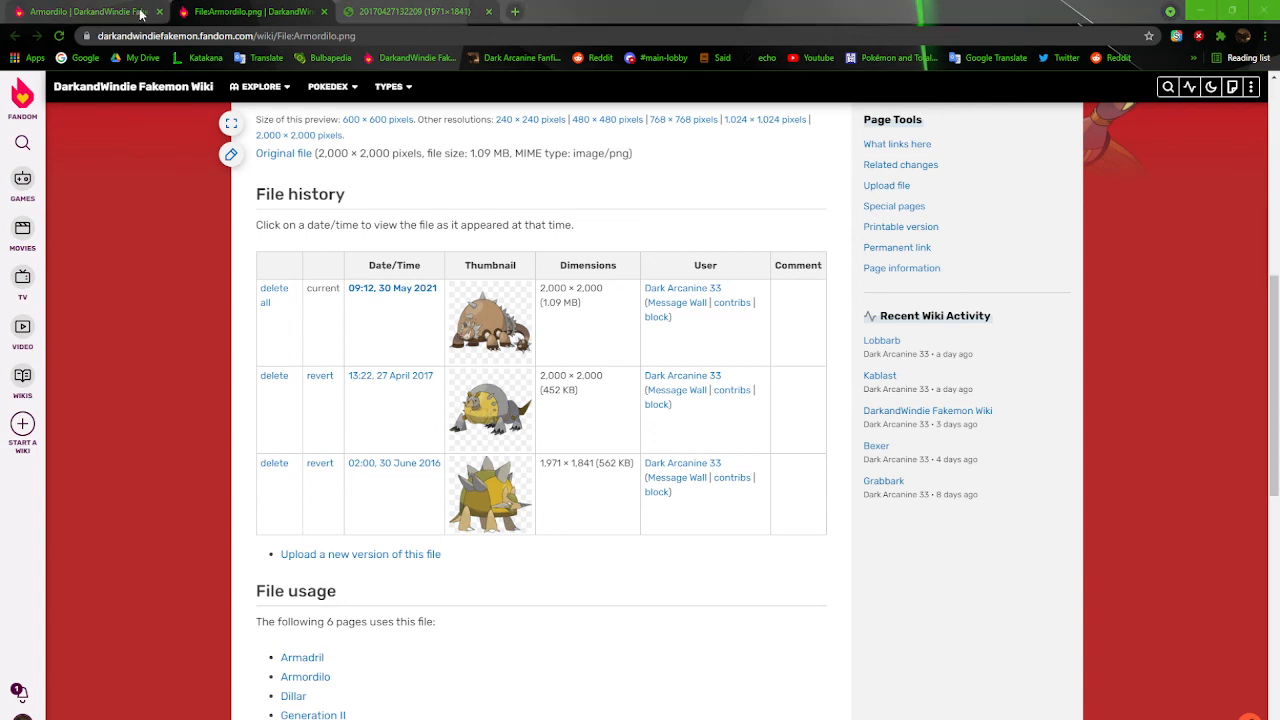
mouse_move(246, 152)
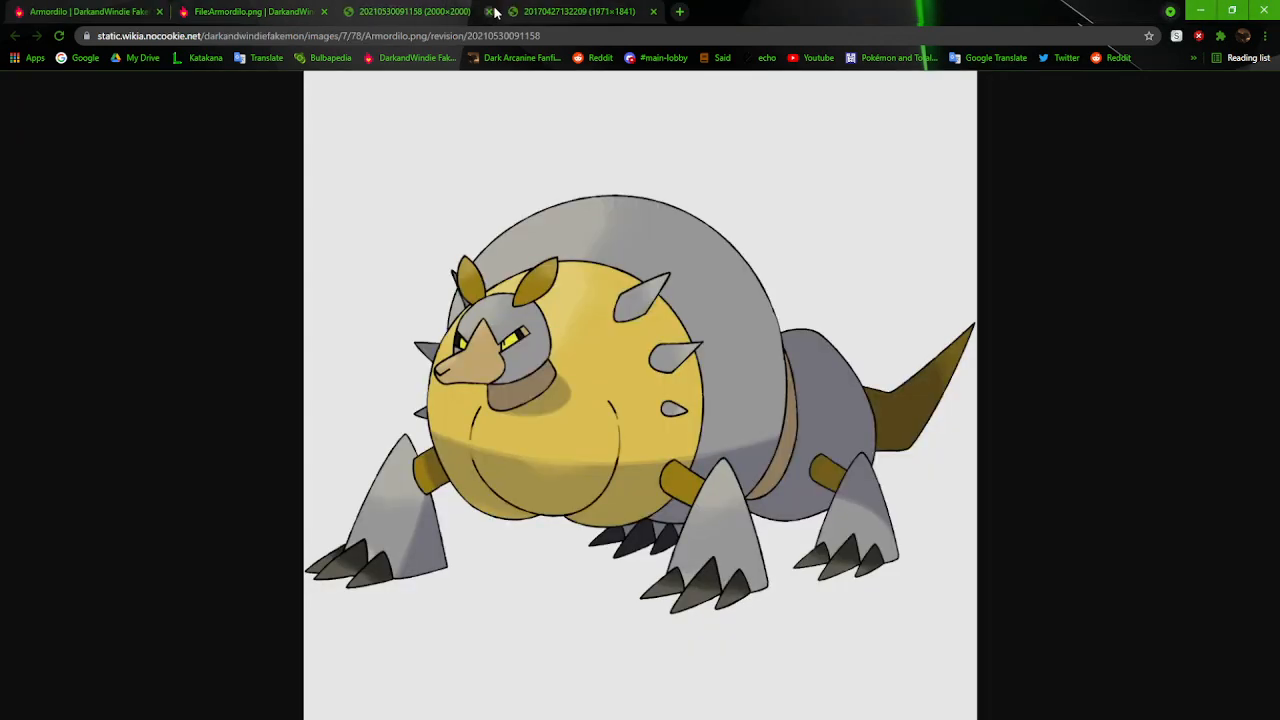
View the April 2017 Armordilo artwork tab, then close the revision image tab
left_click(500, 12)
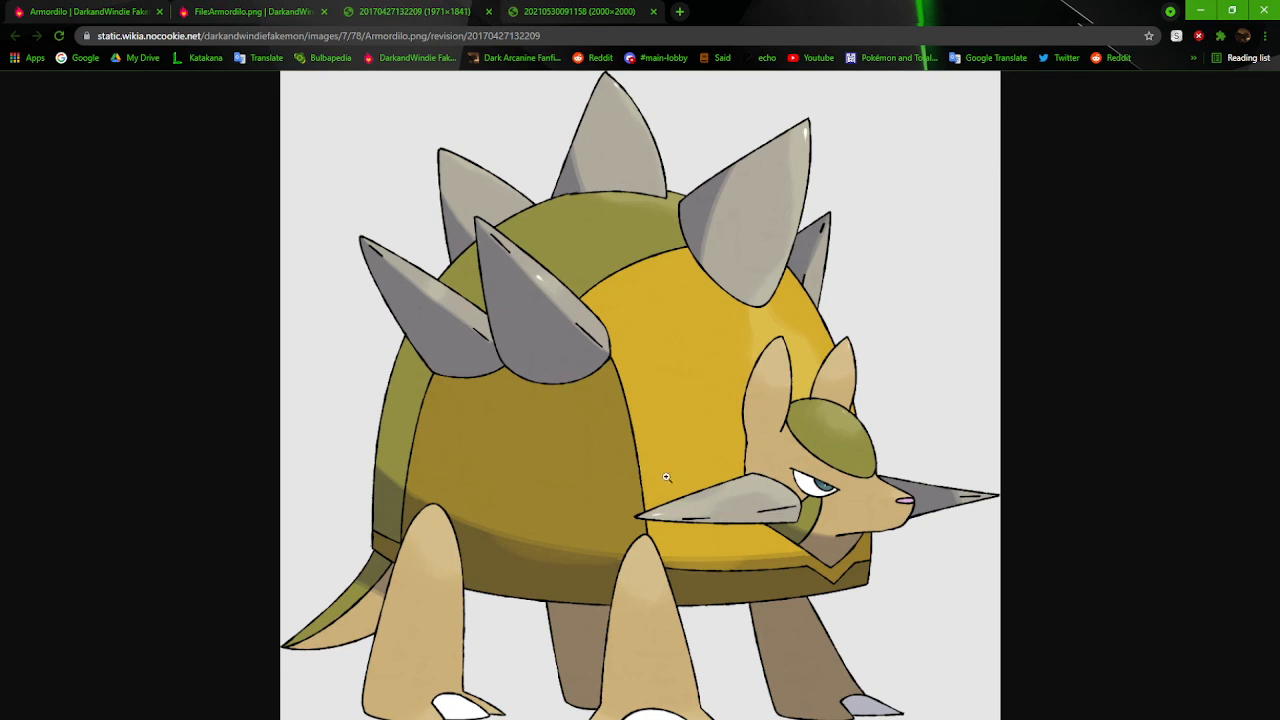
mouse_move(404, 510)
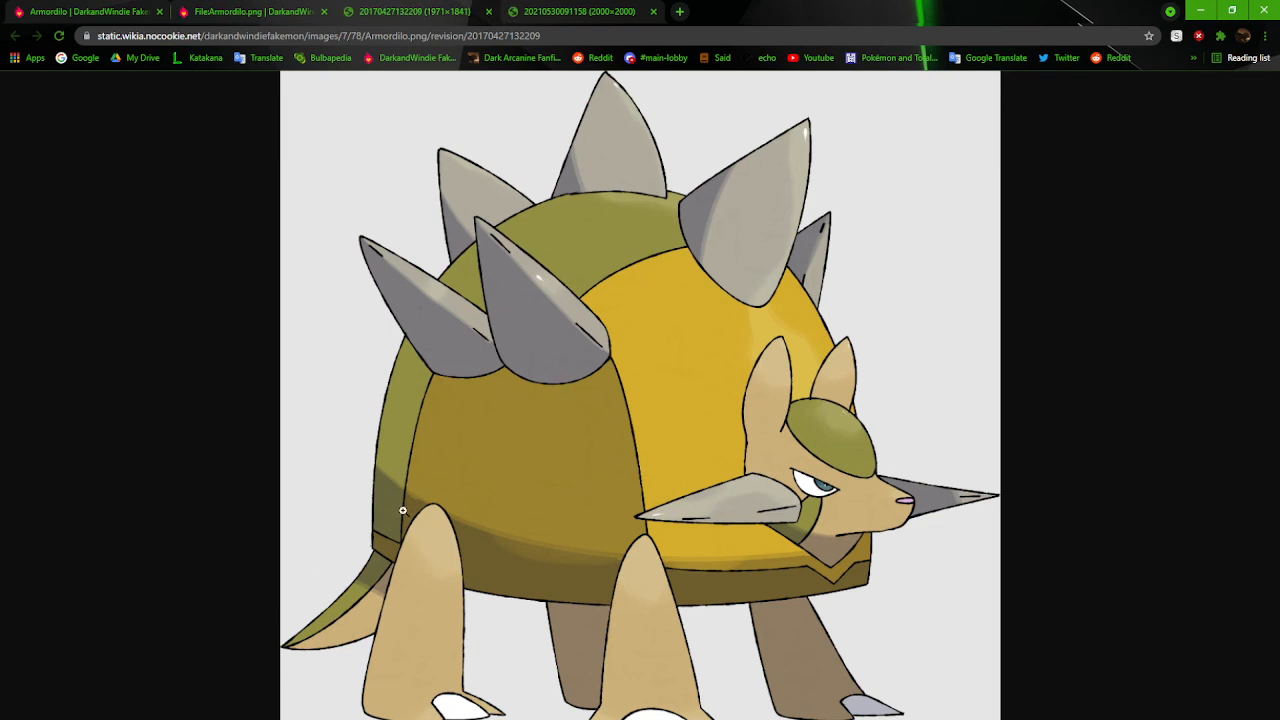
mouse_move(568, 664)
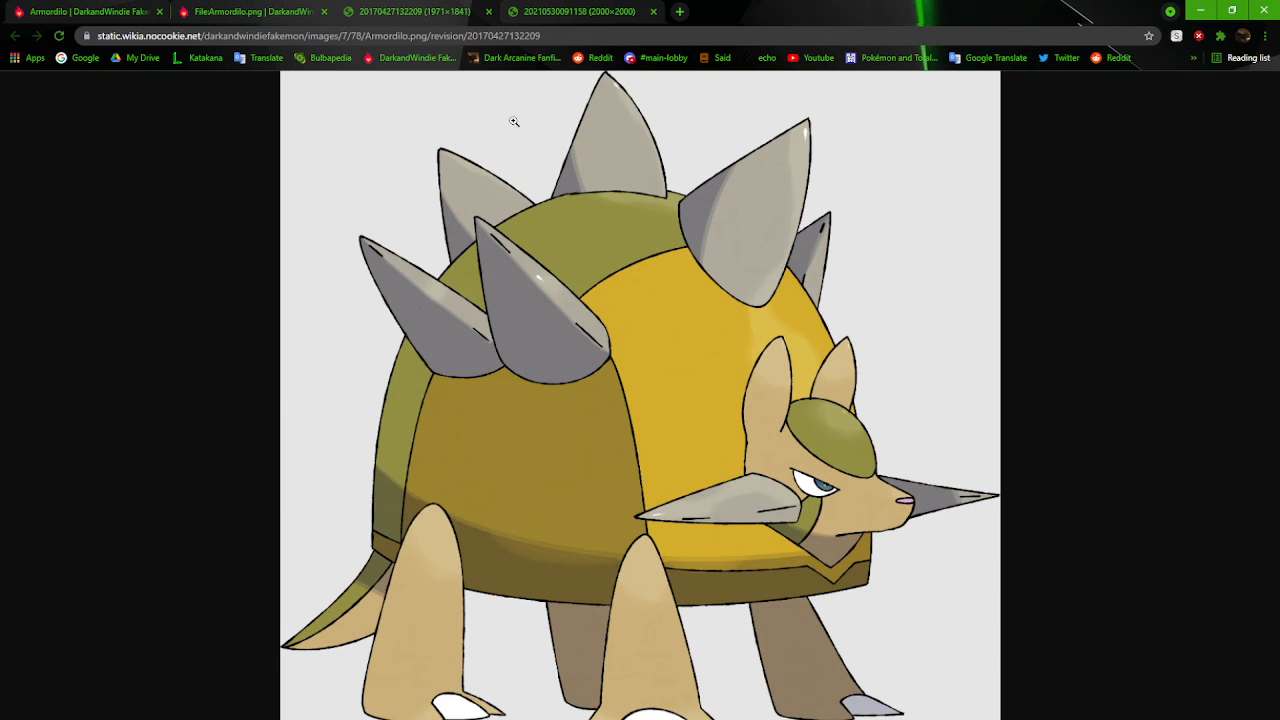
mouse_move(684, 498)
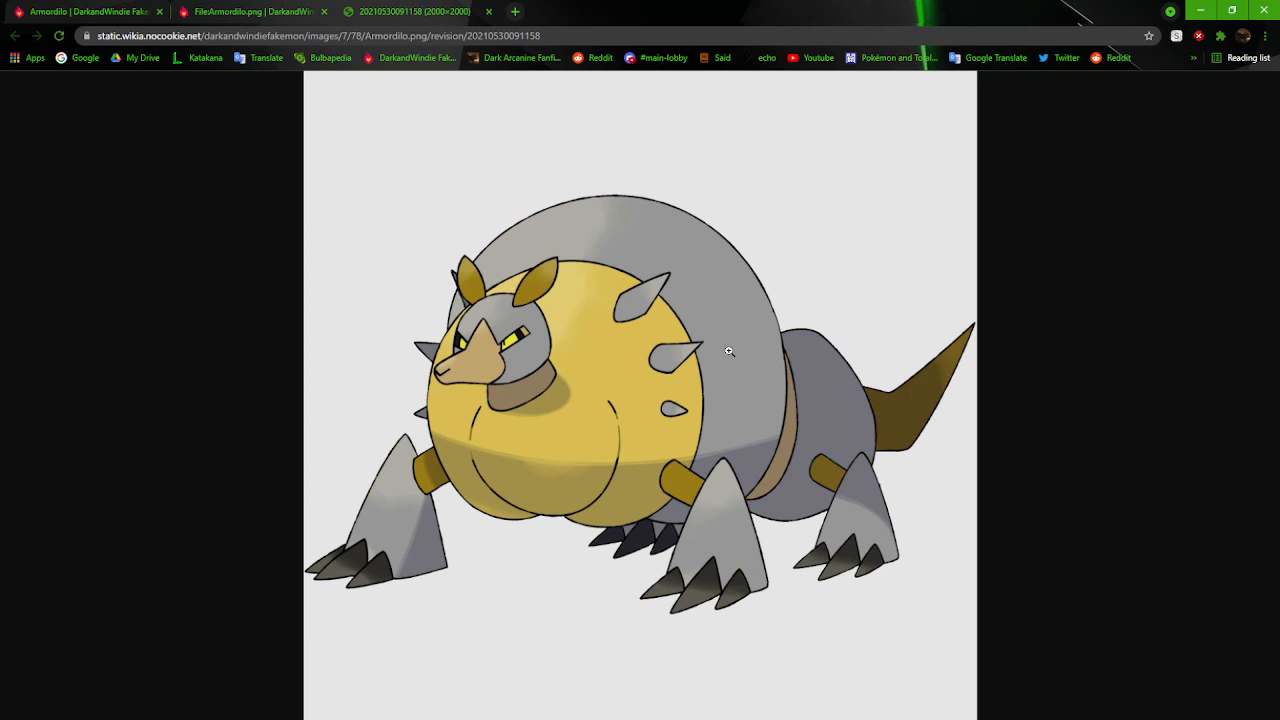
mouse_move(724, 530)
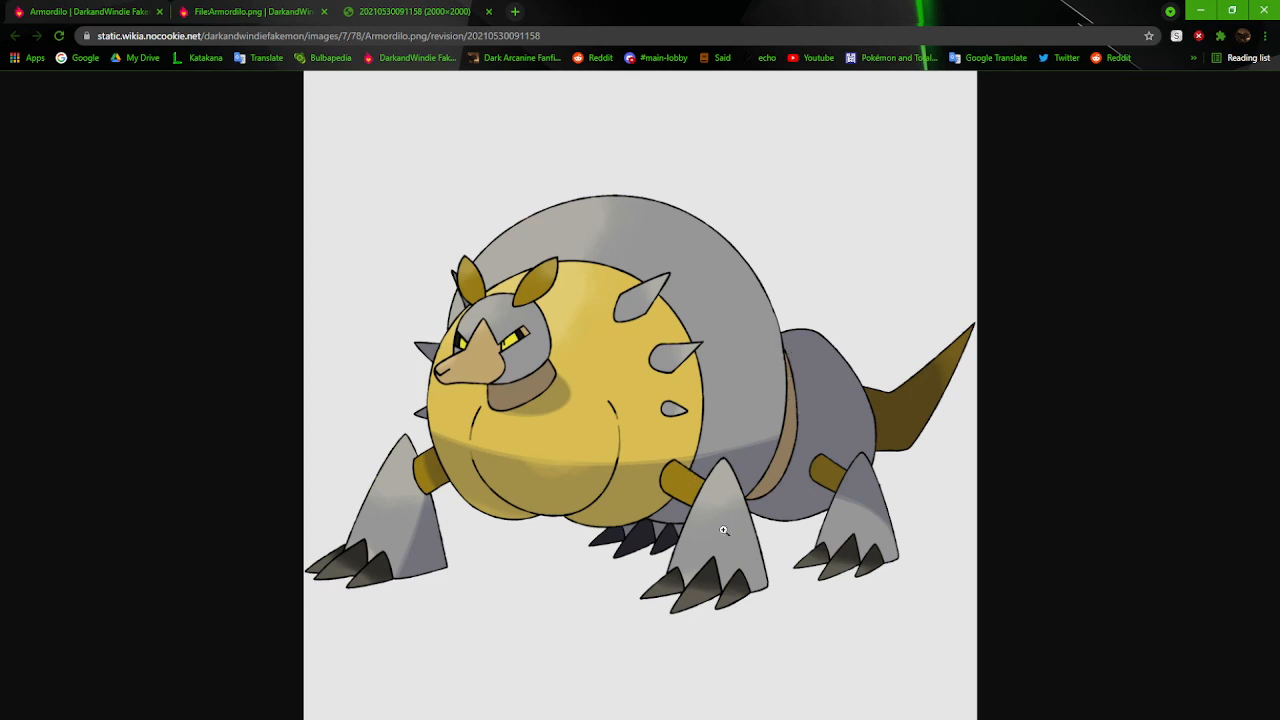
mouse_move(792, 344)
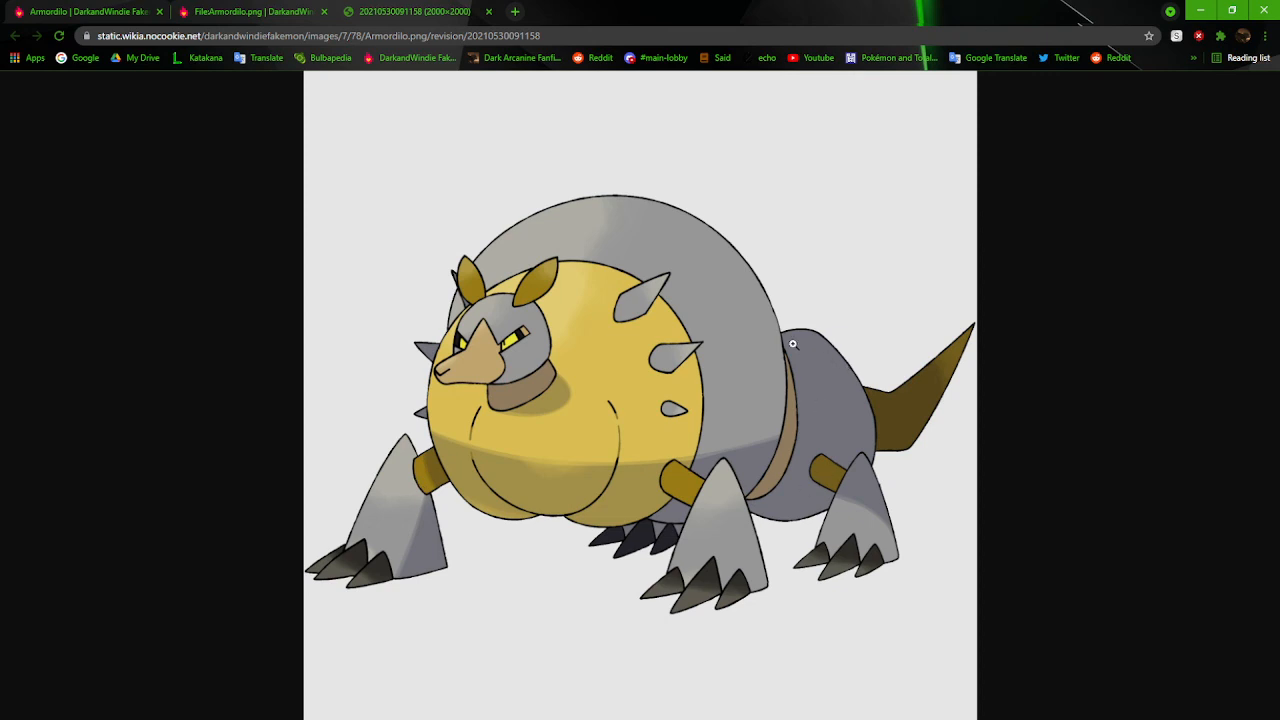
mouse_move(920, 466)
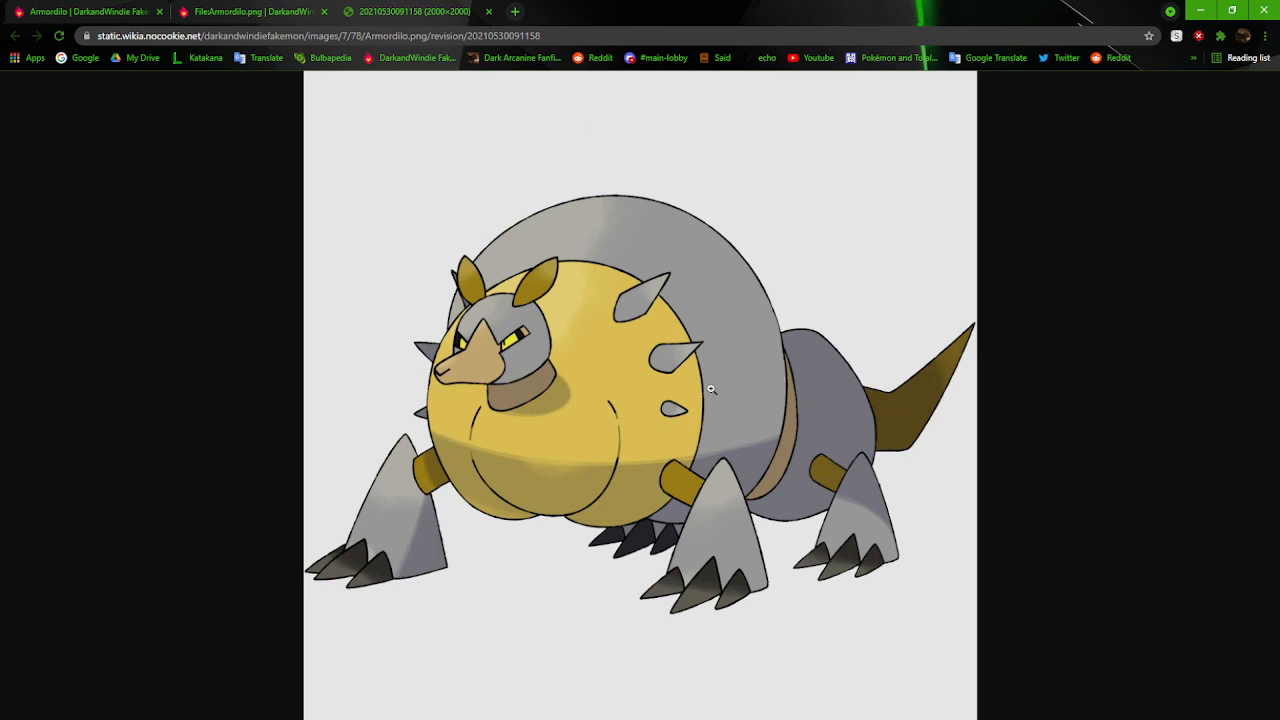
mouse_move(620, 386)
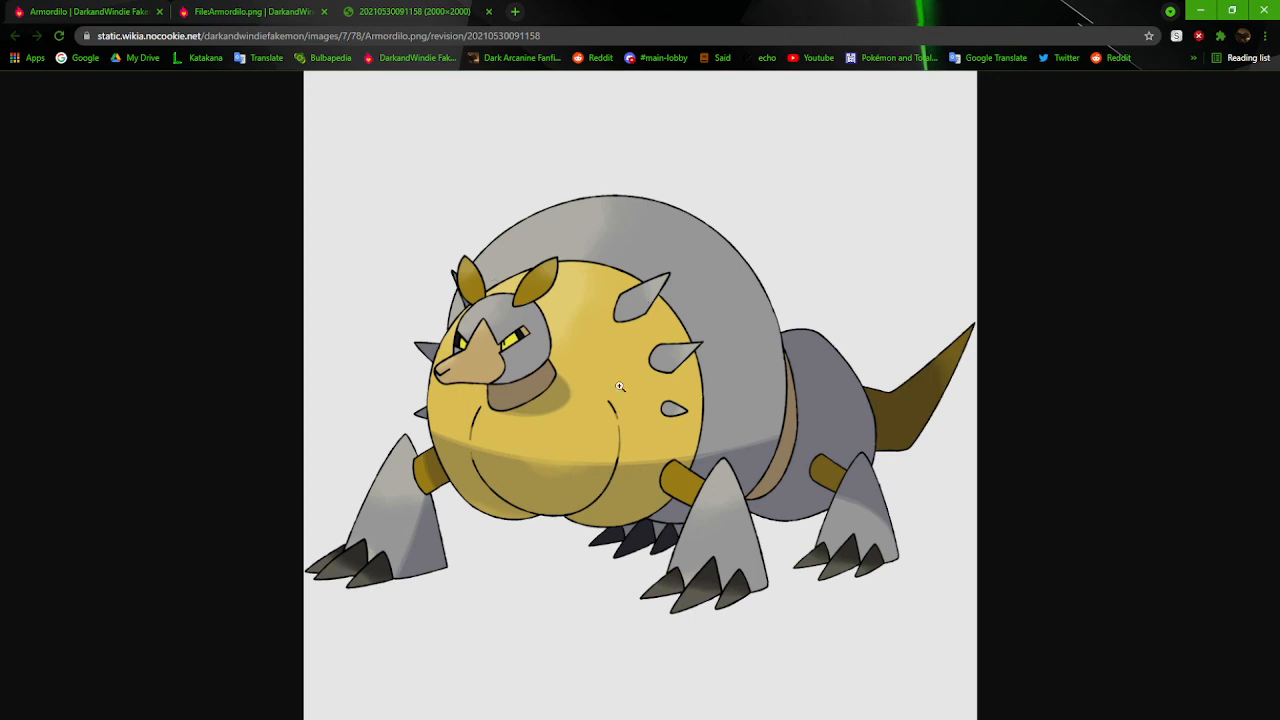
mouse_move(456, 344)
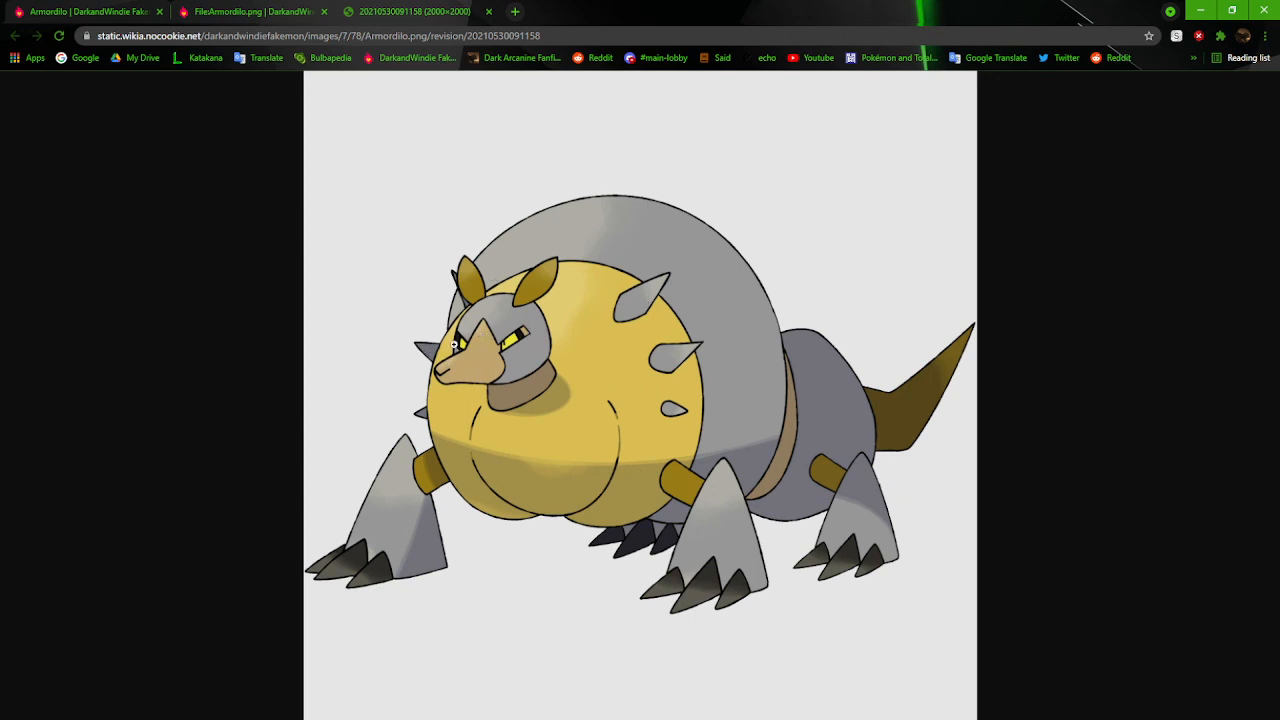
mouse_move(490, 144)
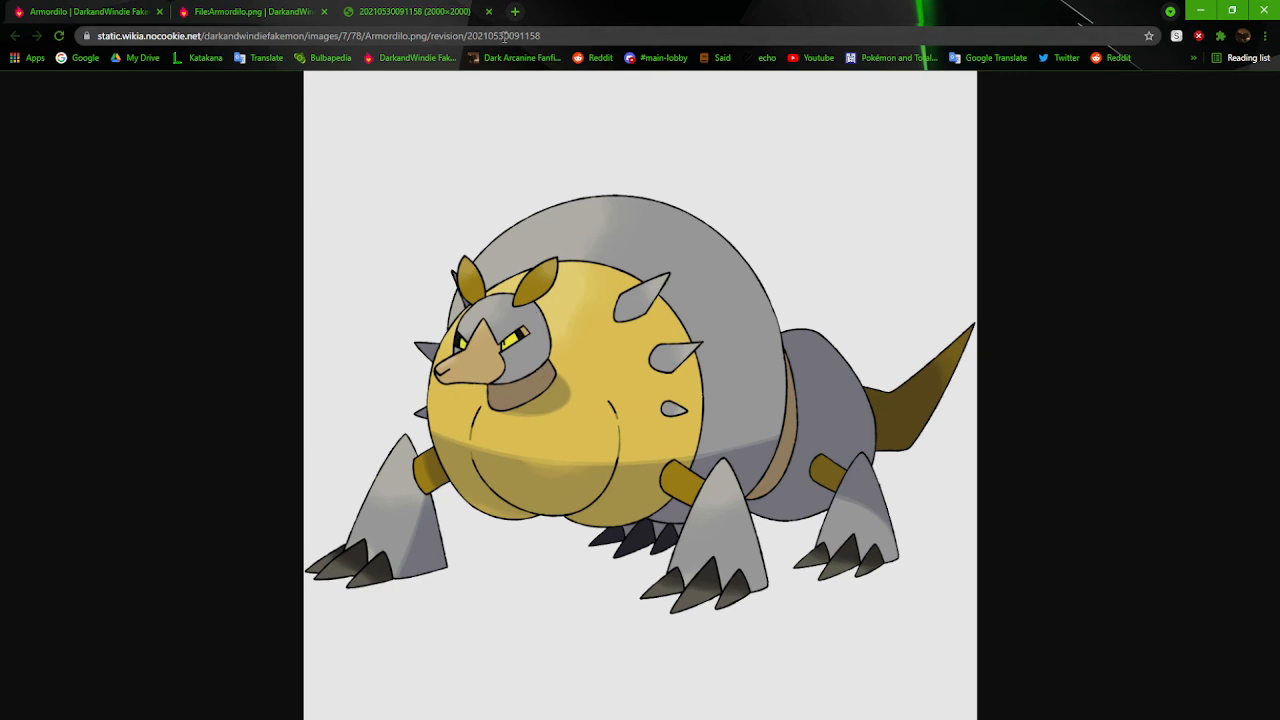
left_click(250, 12)
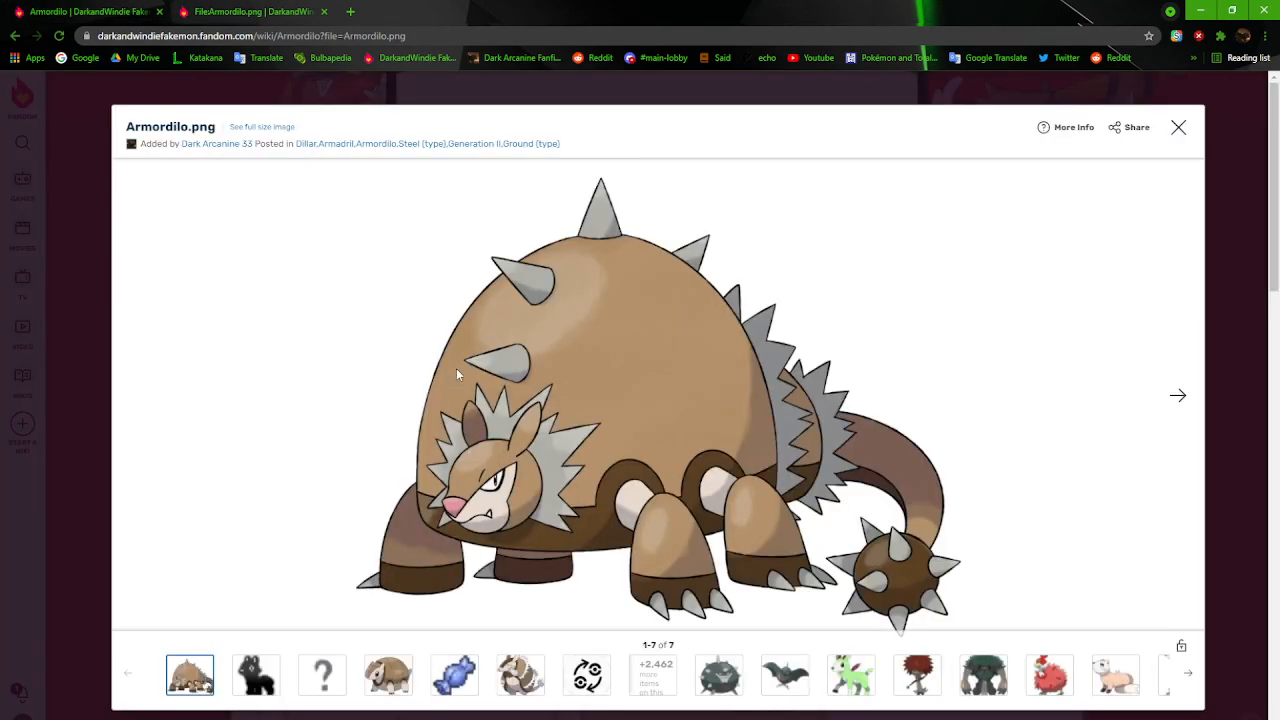
mouse_move(764, 388)
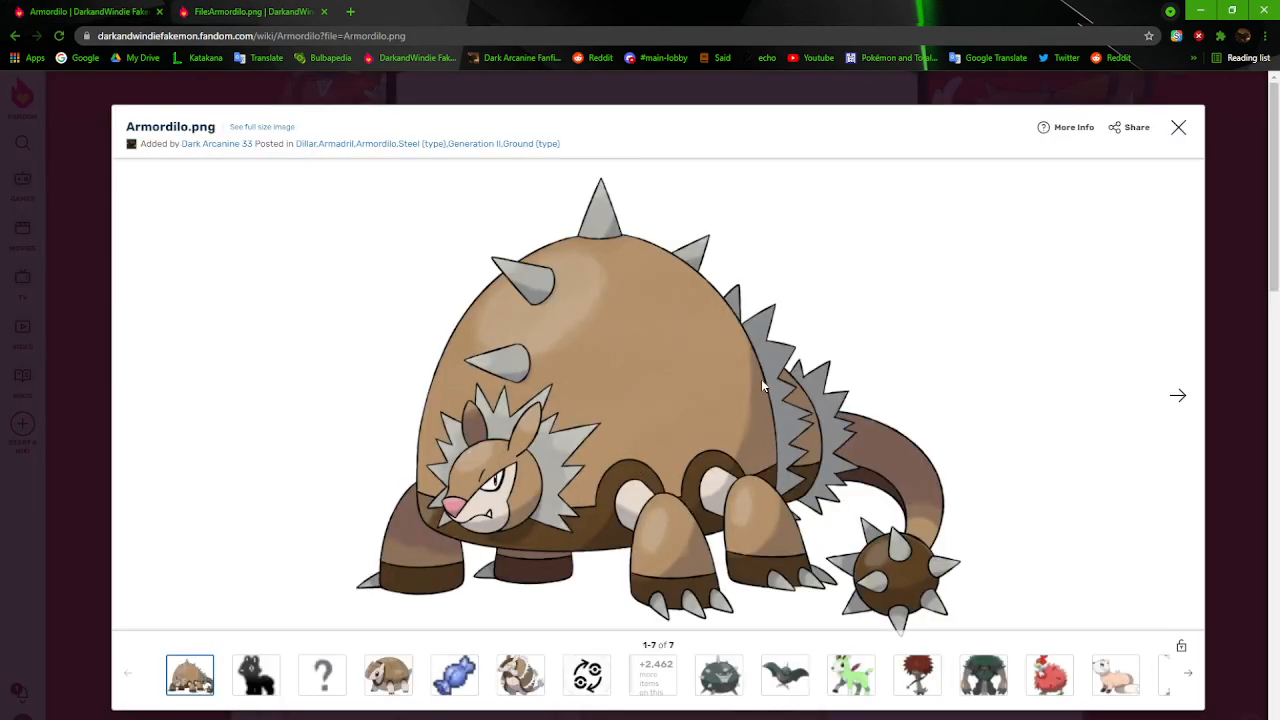
mouse_move(782, 372)
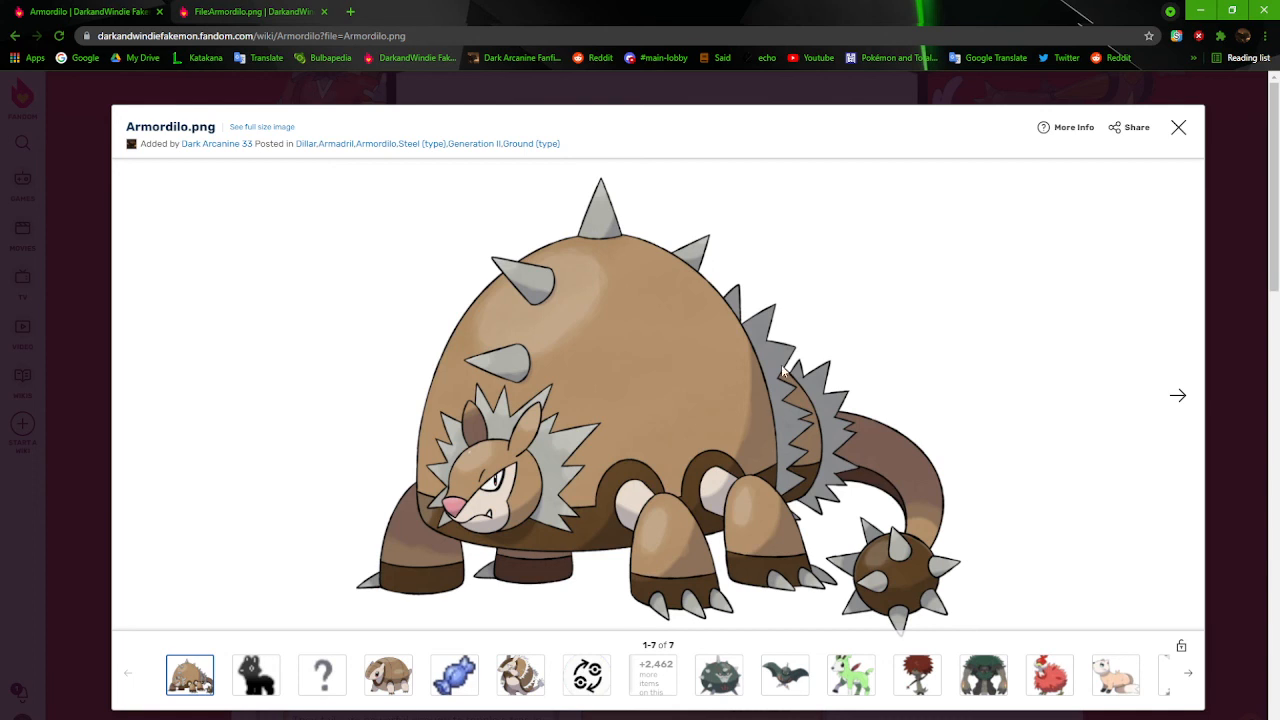
mouse_move(1126, 384)
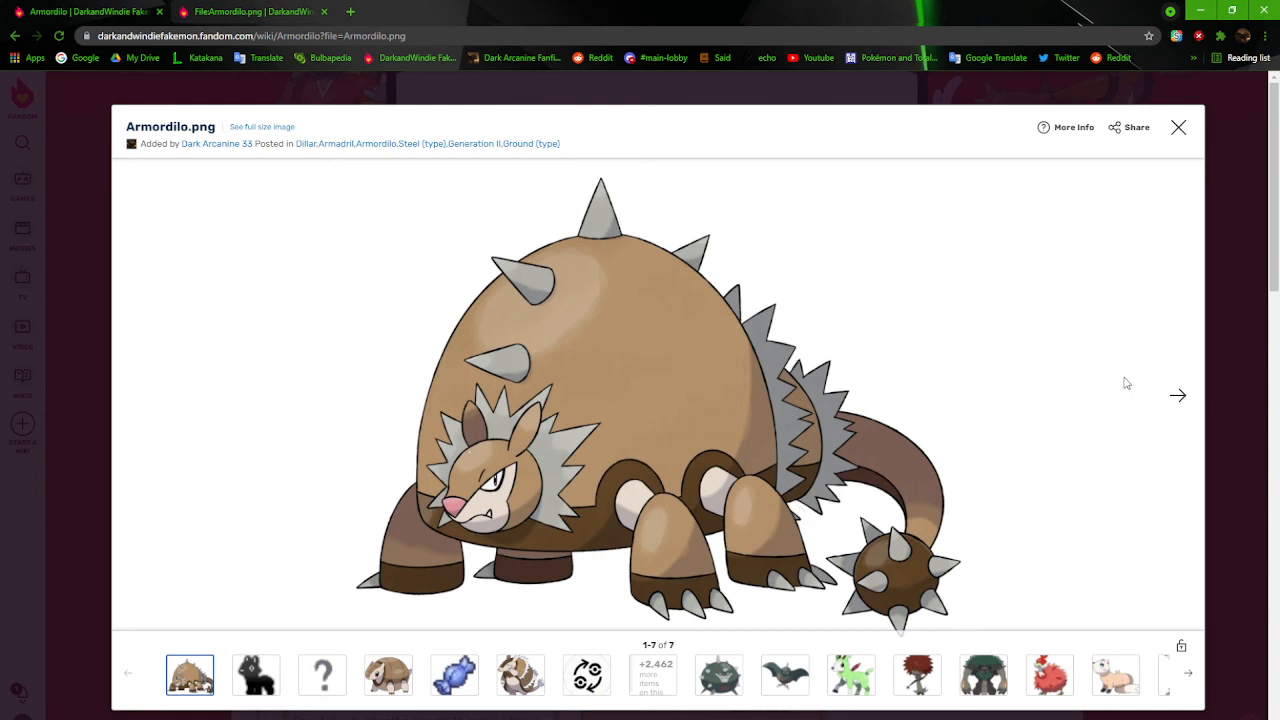
mouse_move(938, 622)
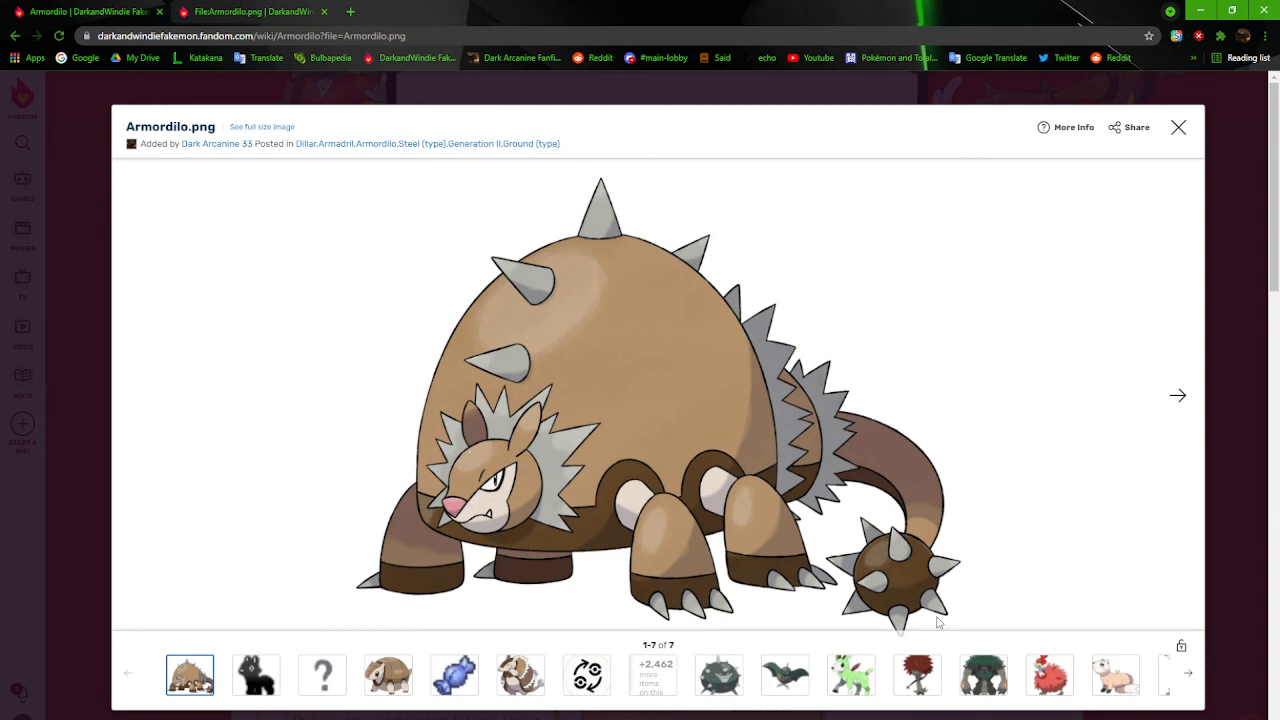
Close the 2021 revision tab, enlarge Armordilo.png in the lightbox, then close it
left_click(1178, 128)
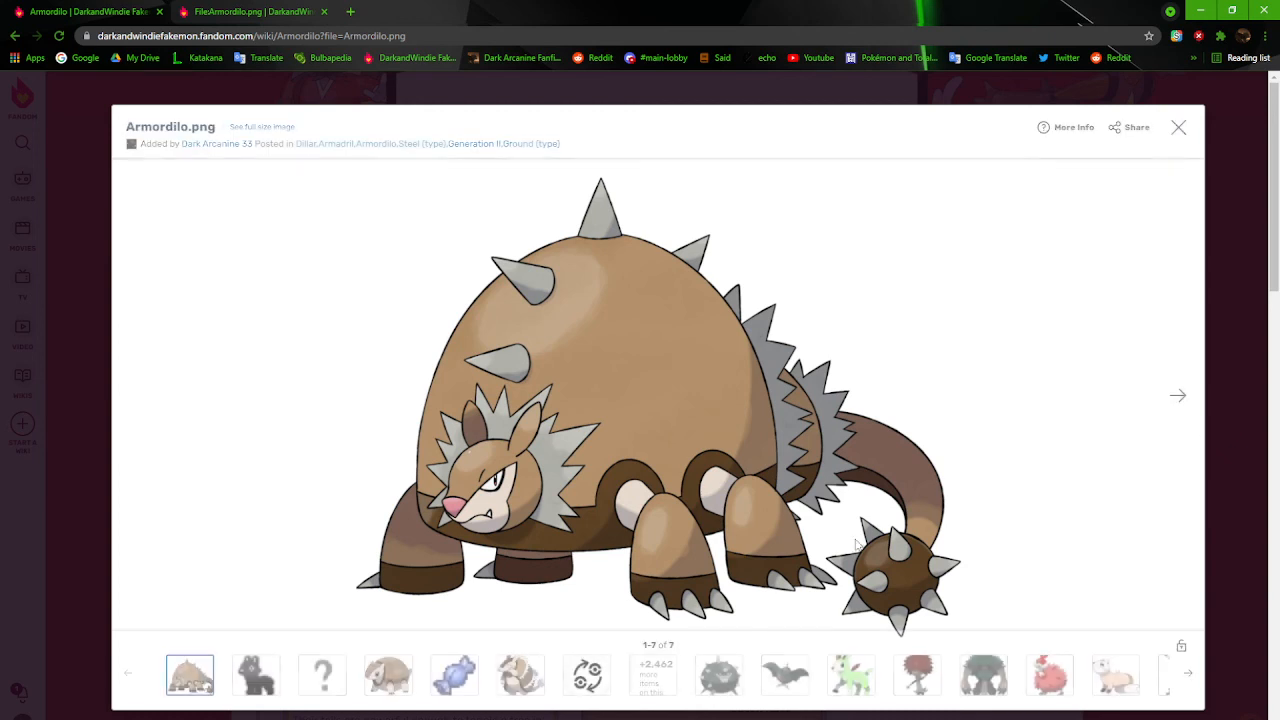
mouse_move(950, 524)
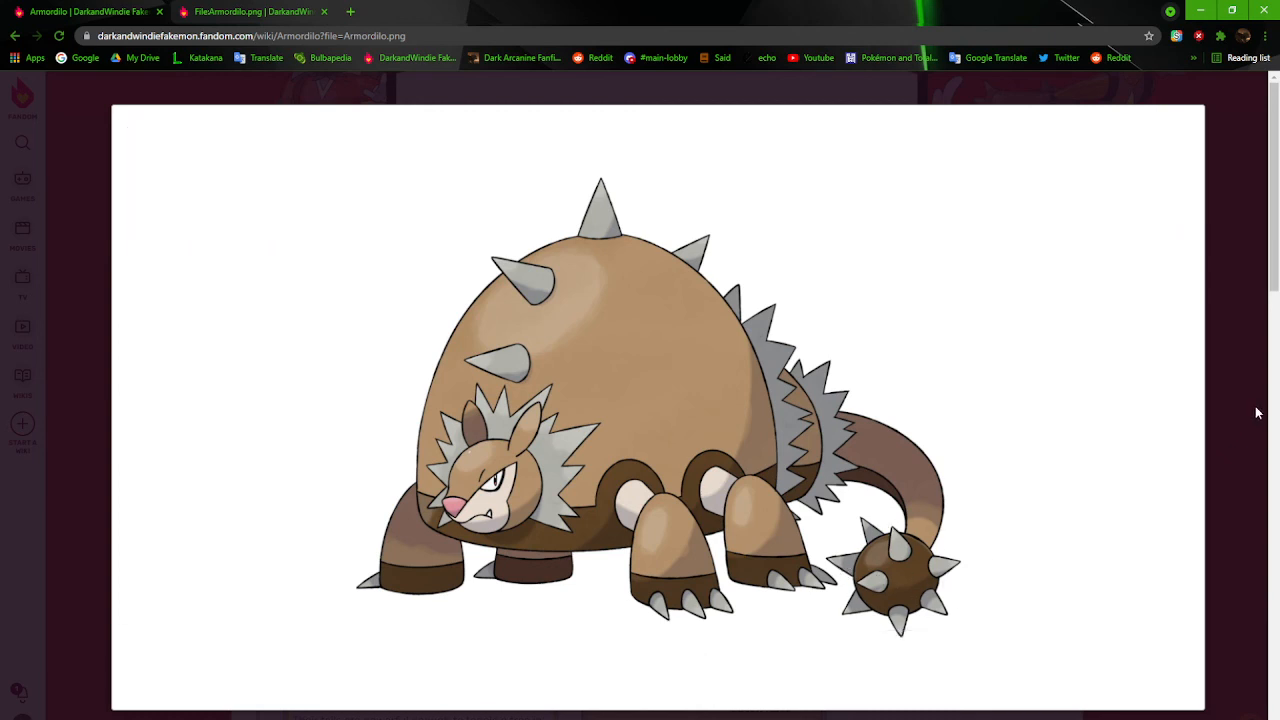
left_click(650, 400)
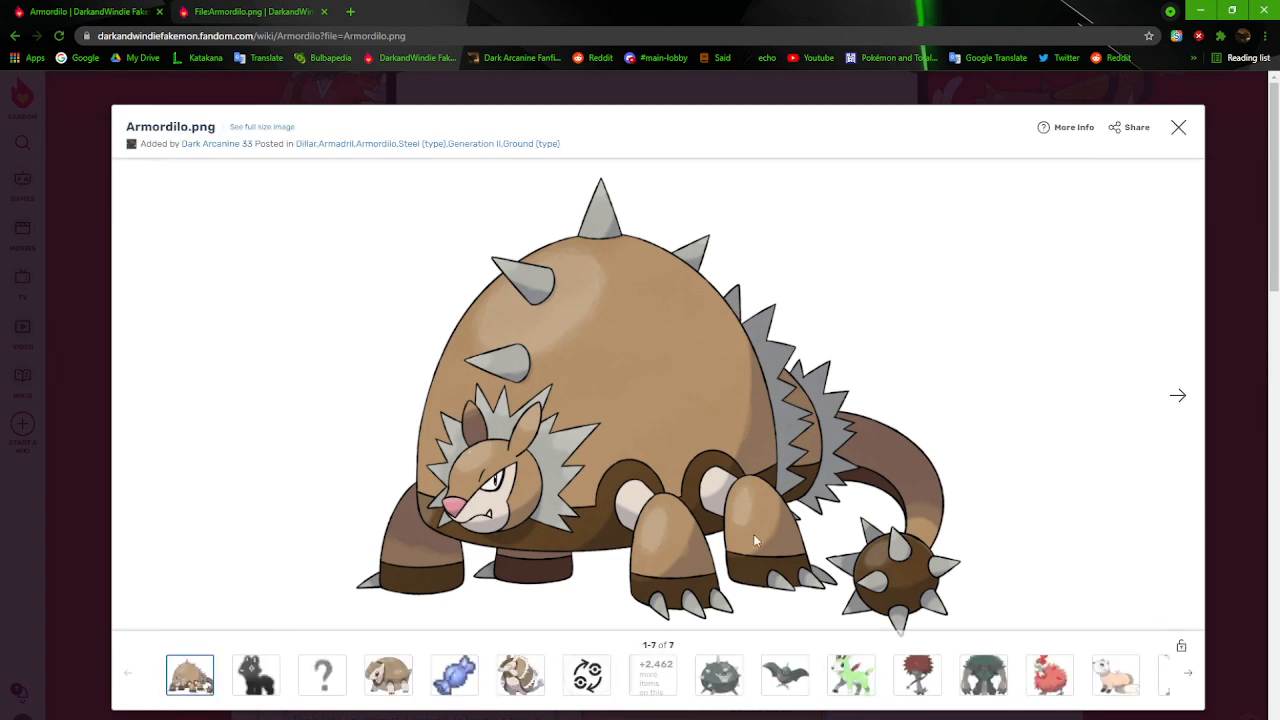
mouse_move(1104, 412)
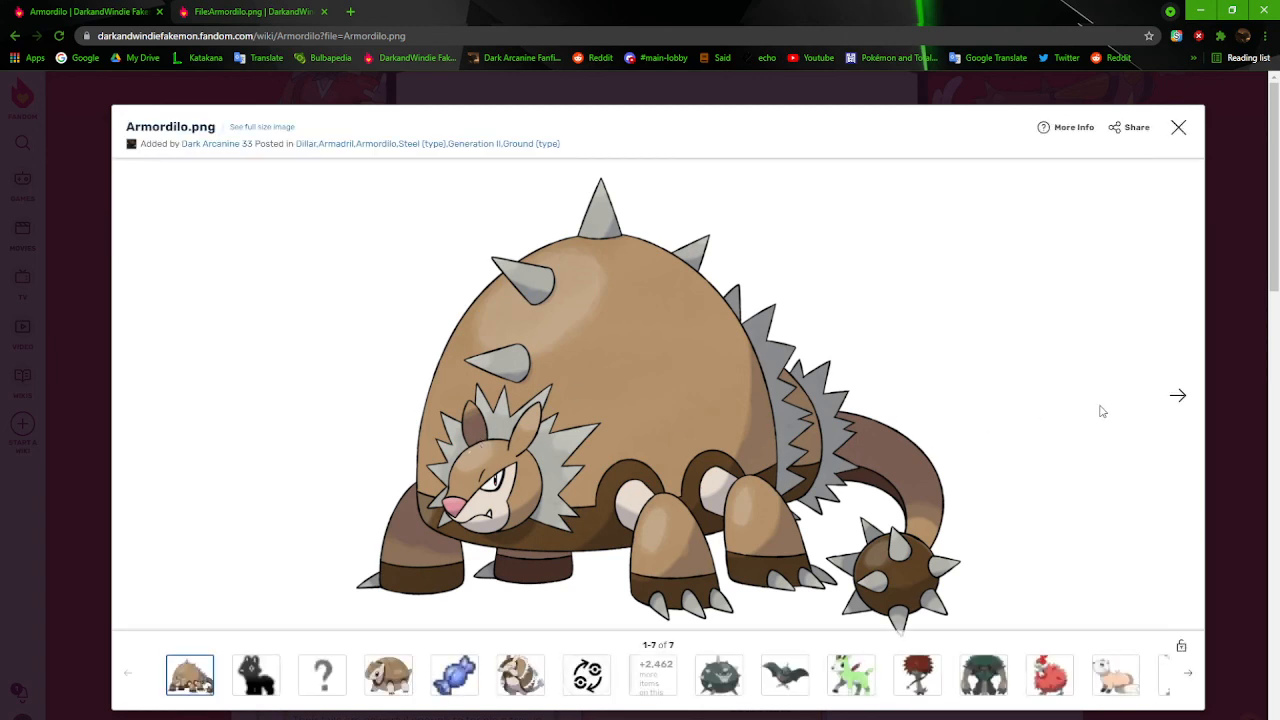
mouse_move(1246, 488)
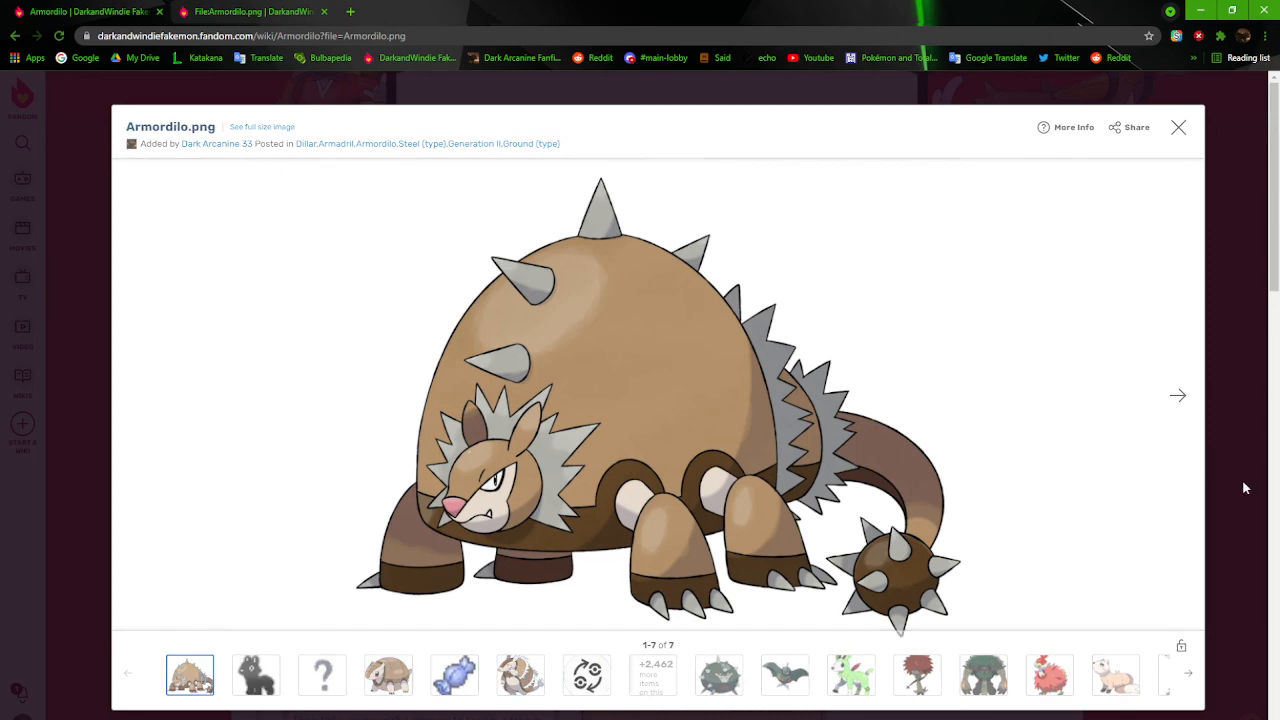
left_click(1178, 128)
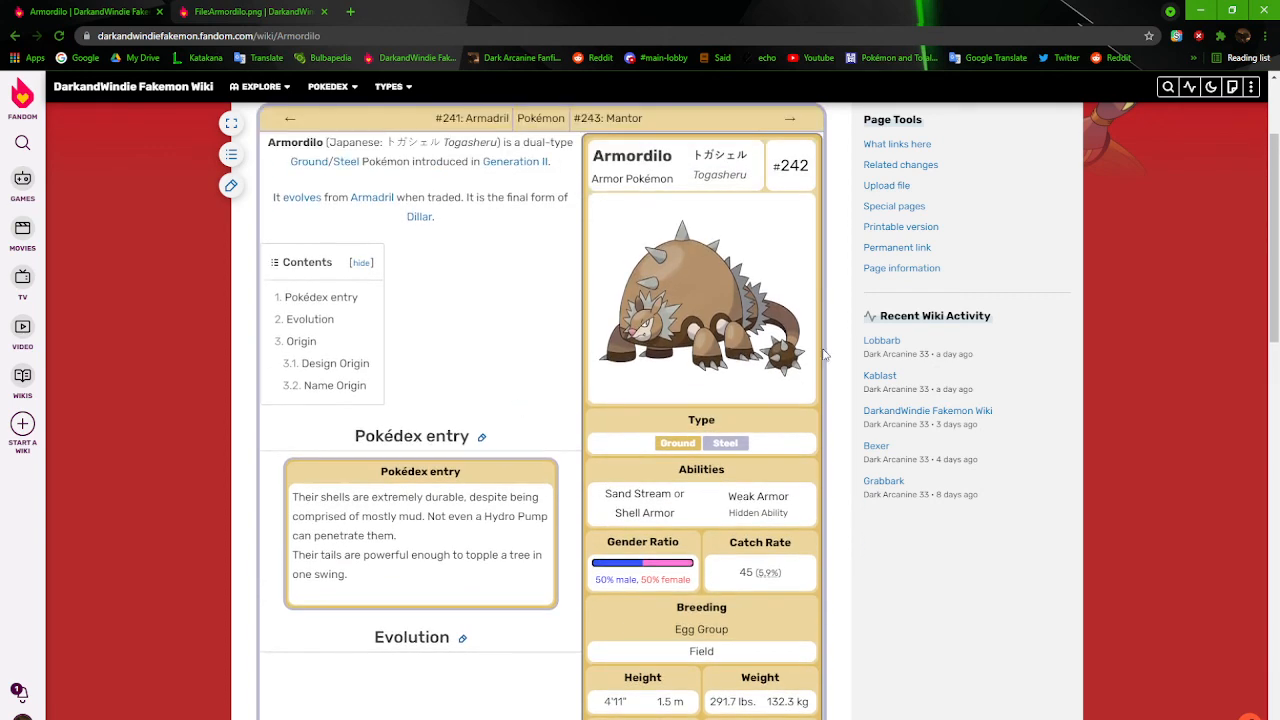
From the Origin notes, view the Doedicurus Wikipedia article and its enlarged illustration, then return to Armordilo
scroll("down", 3)
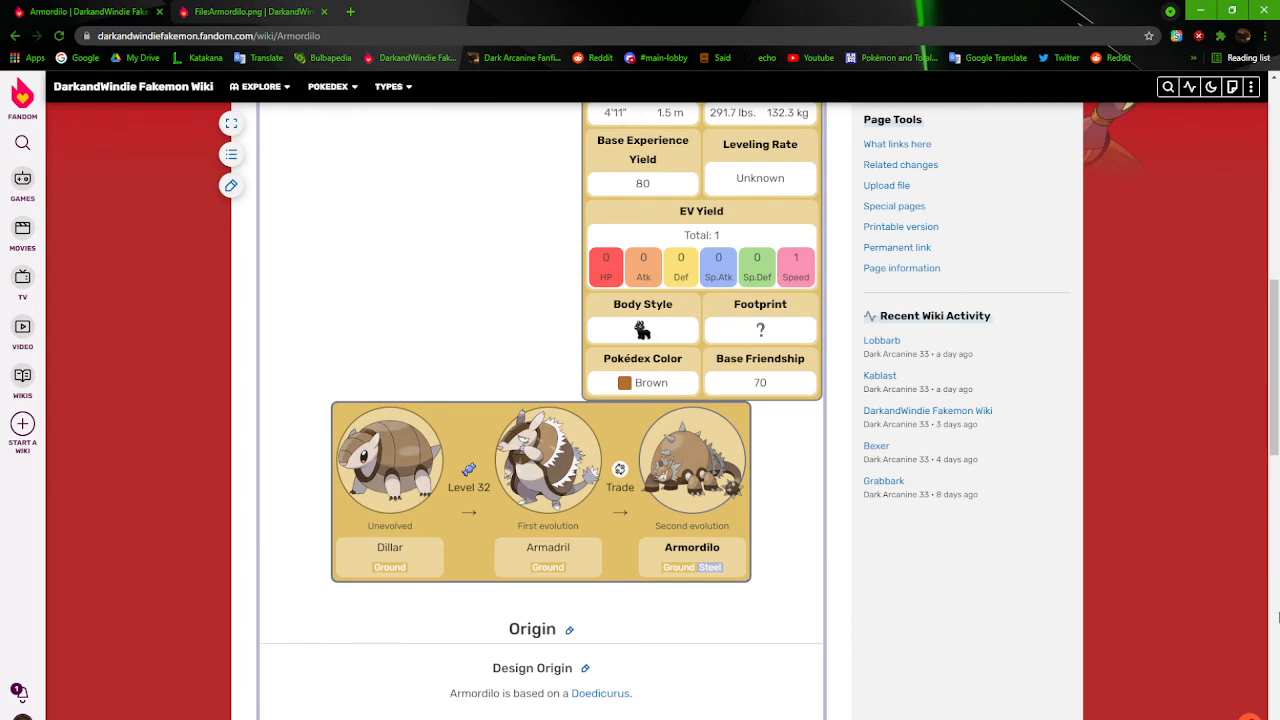
scroll("down", 3)
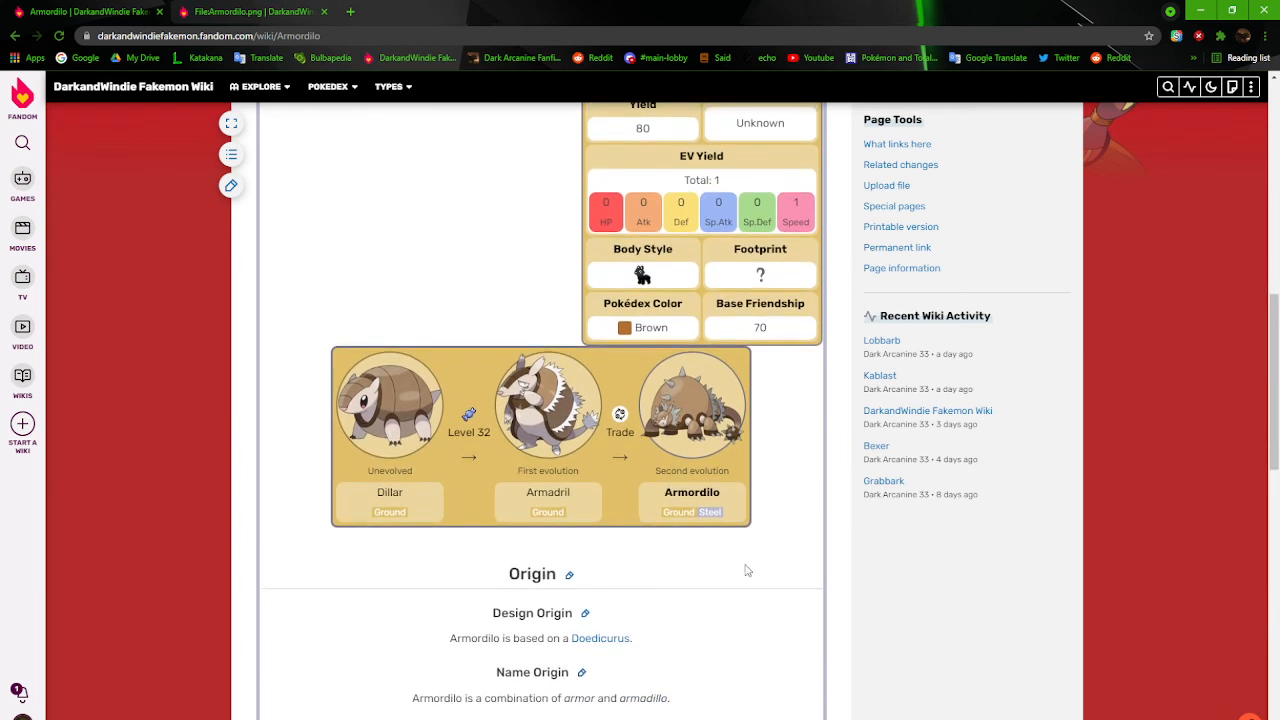
mouse_move(600, 638)
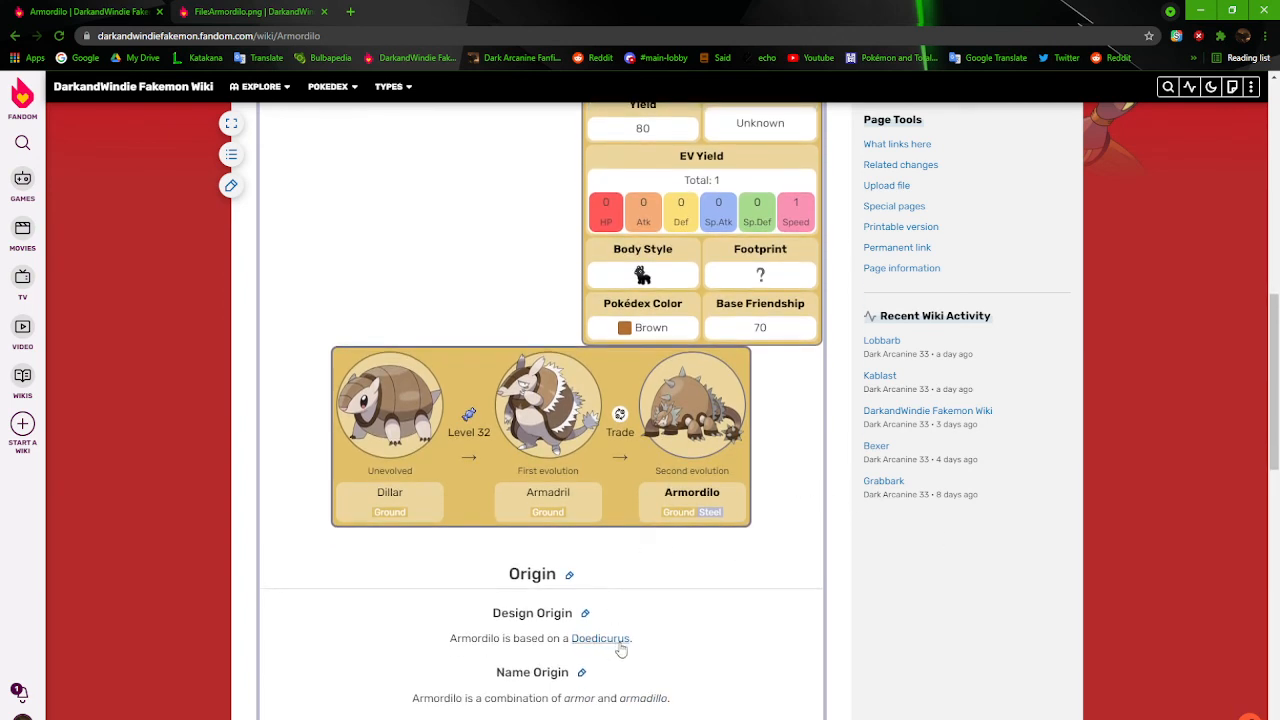
left_click(600, 638)
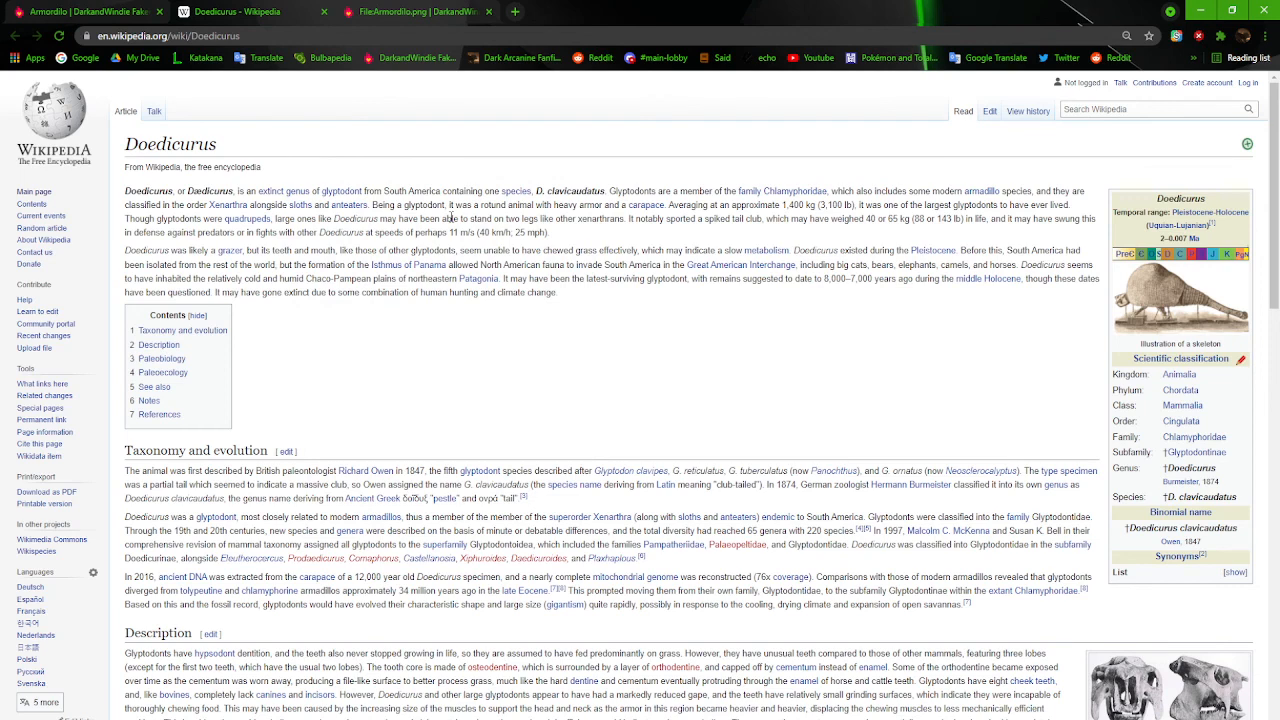
left_click(1180, 300)
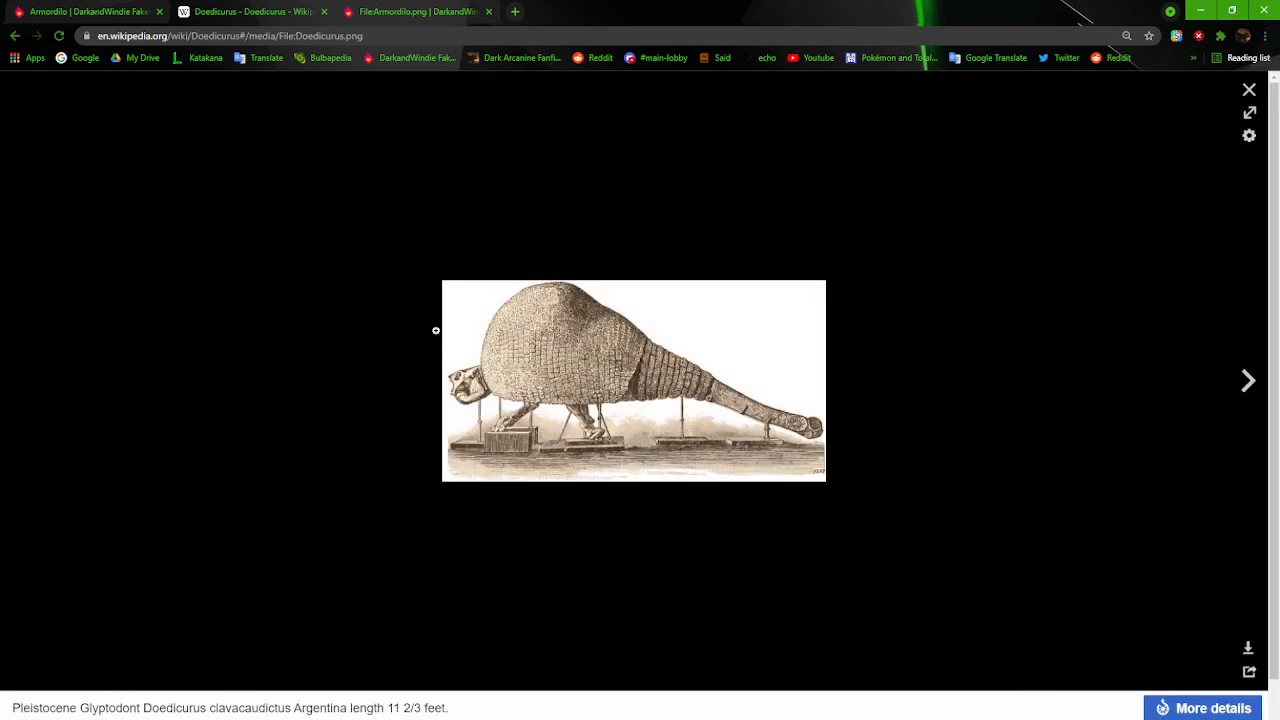
left_click(1248, 88)
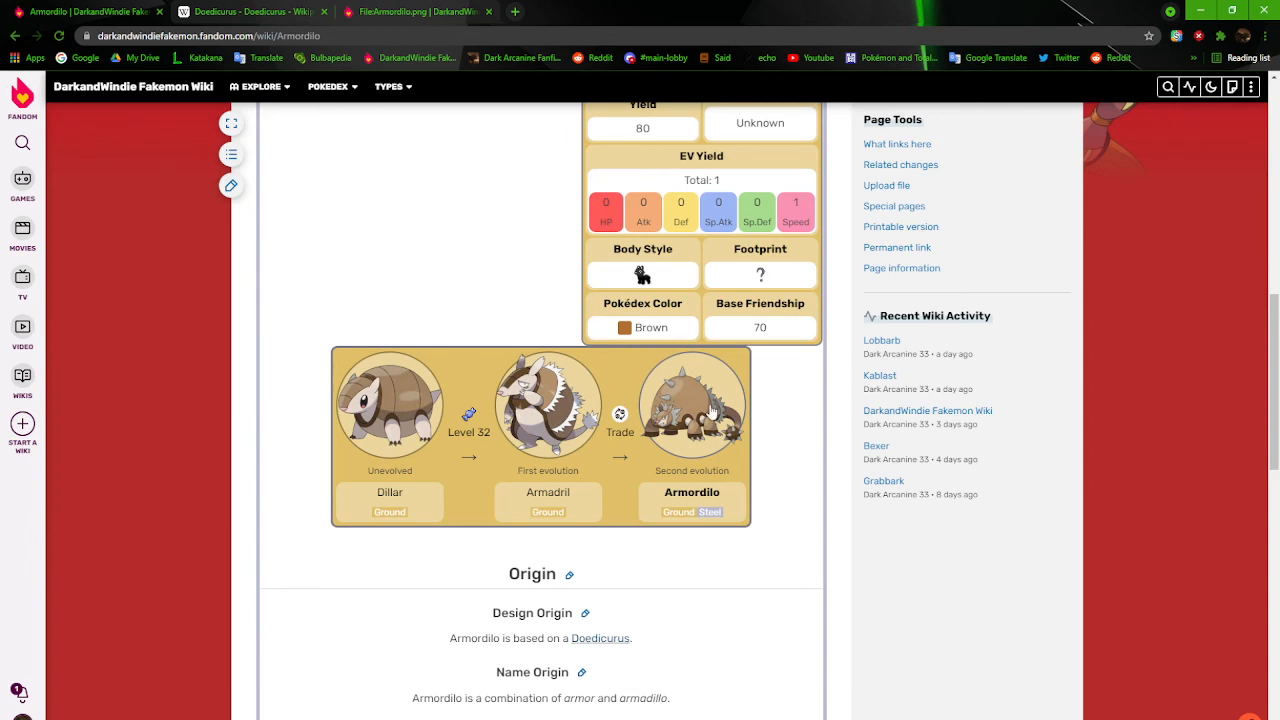
Close the Doedicurus Wikipedia tab and dismiss Armordilo's enlarged infobox artwork
left_click(408, 12)
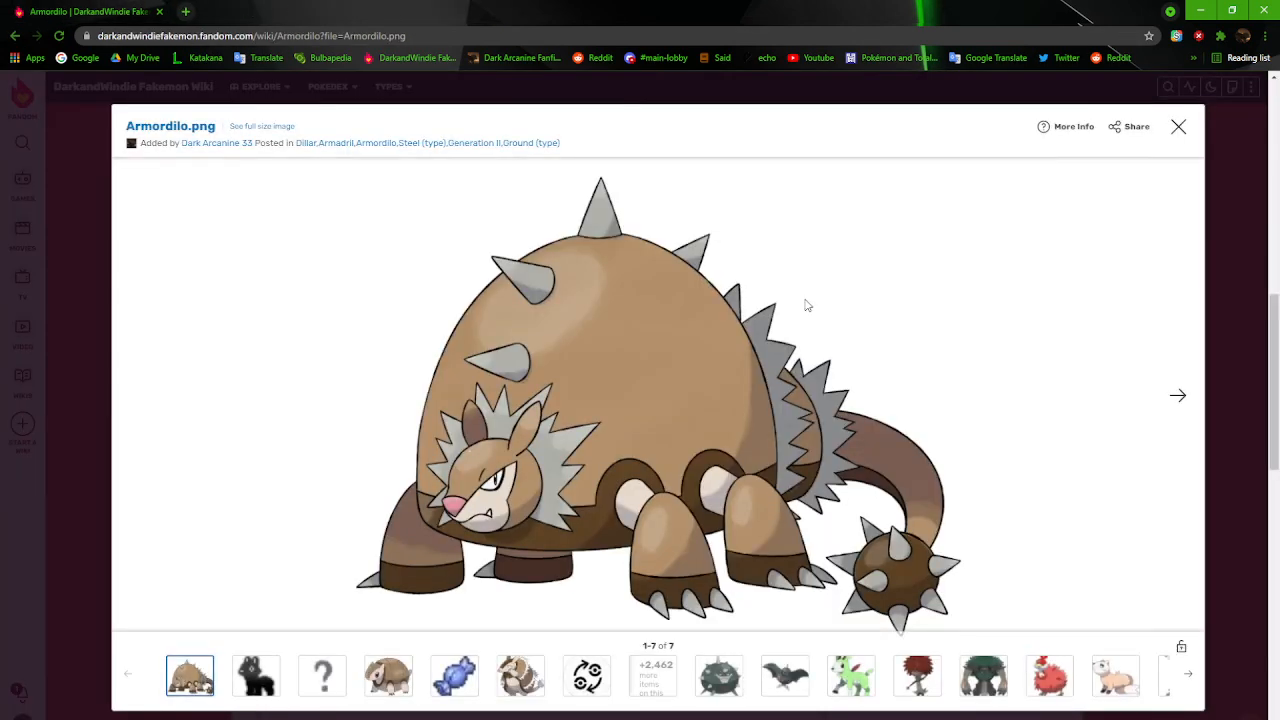
left_click(1178, 126)
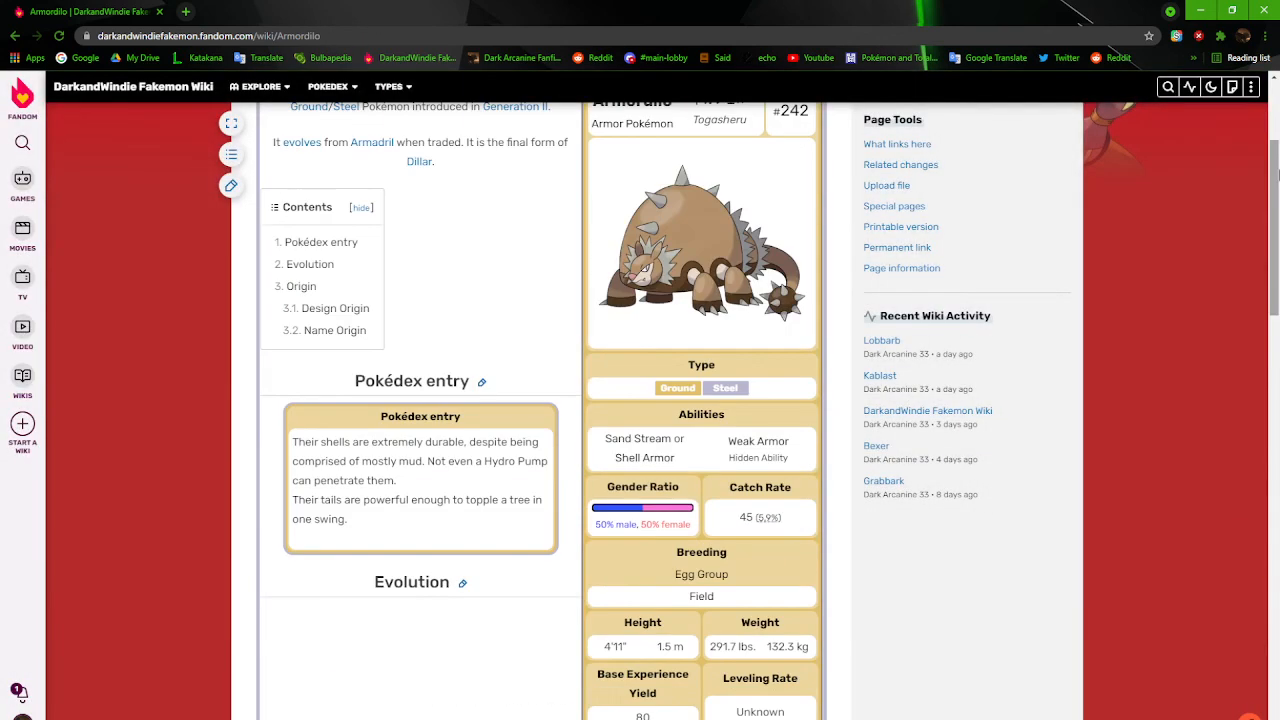